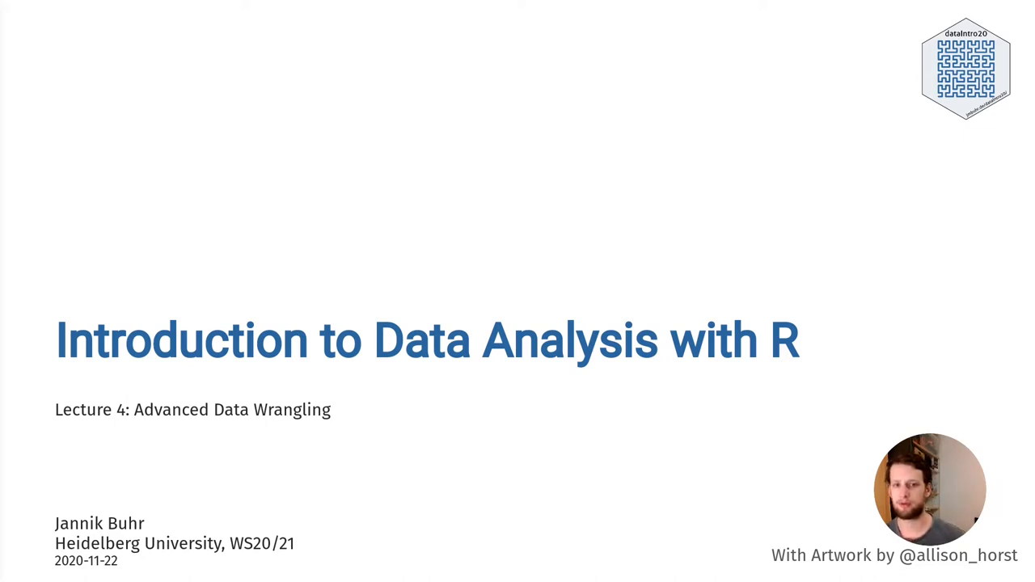
{"action": "mouse_move", "coordinate": [62, 262]}
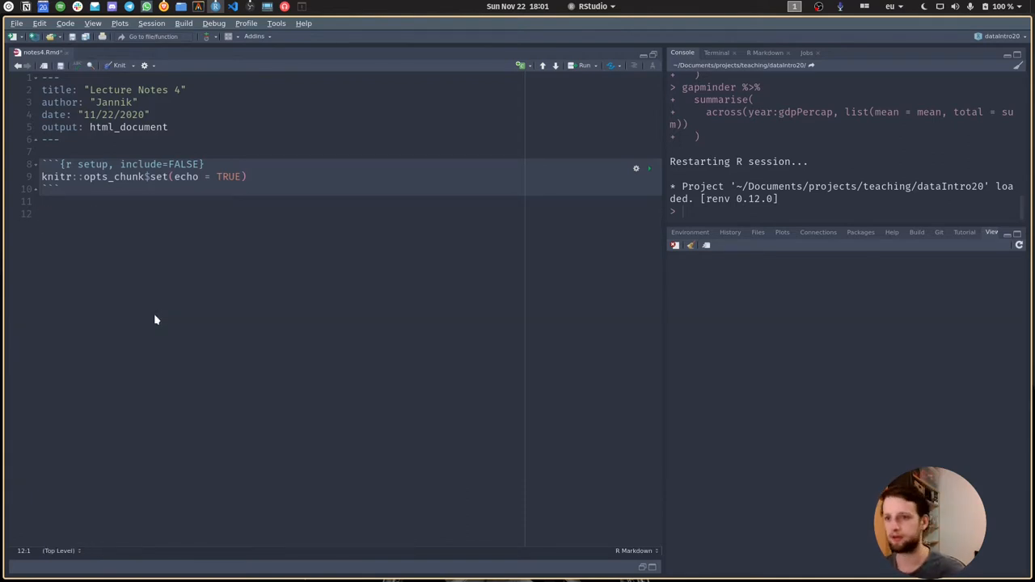
- Add the '## Iteration' heading on line 12 with an empty R chunk below it
{"action": "type", "text": "##"}
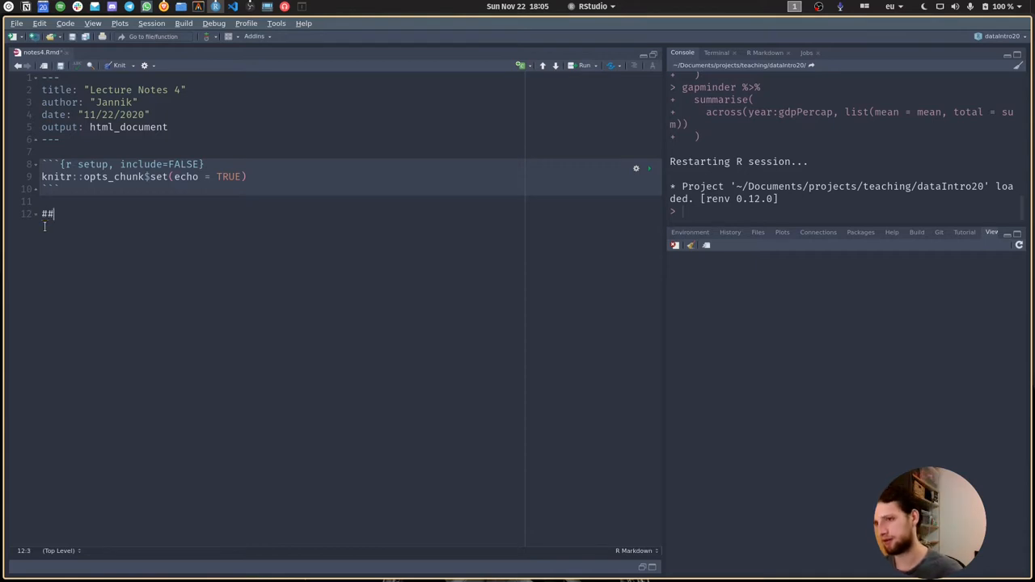
{"action": "type", "text": "Iteration"}
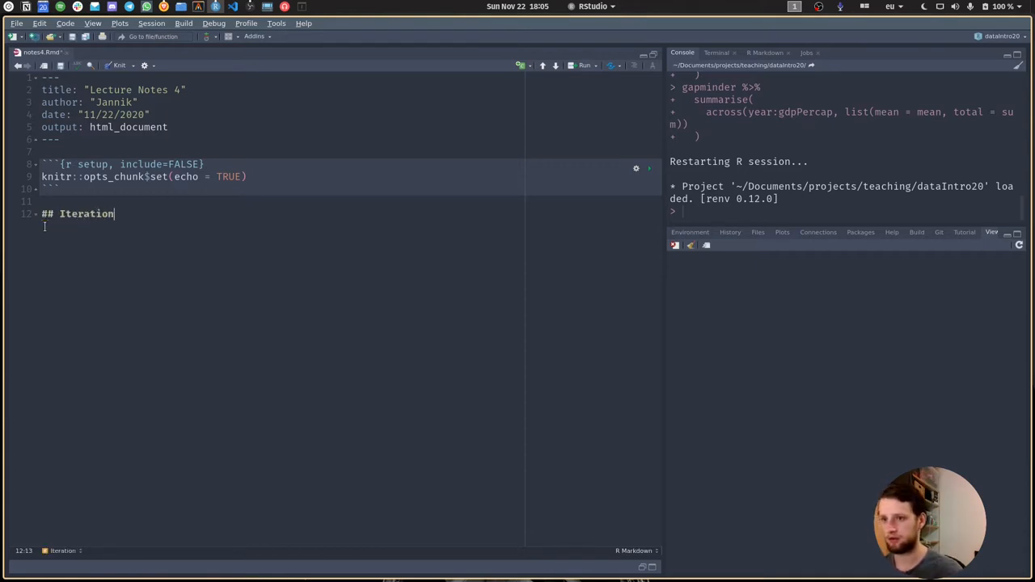
{"action": "key", "text": "Return"}
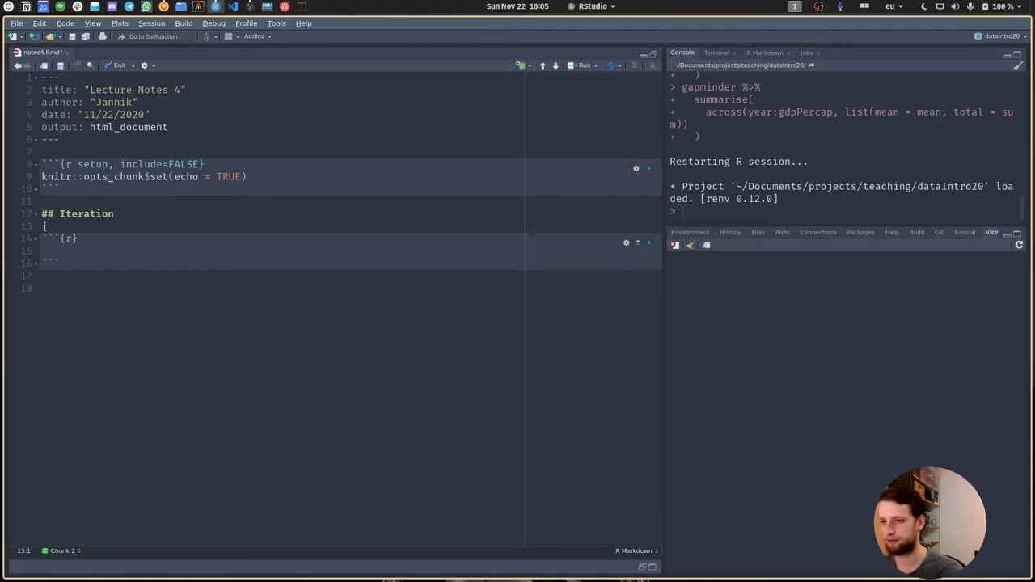
- Enter 1:3 + 1:3 in the Iteration chunk and run it, returning 2 4 6
{"action": "type", "text": "a"}
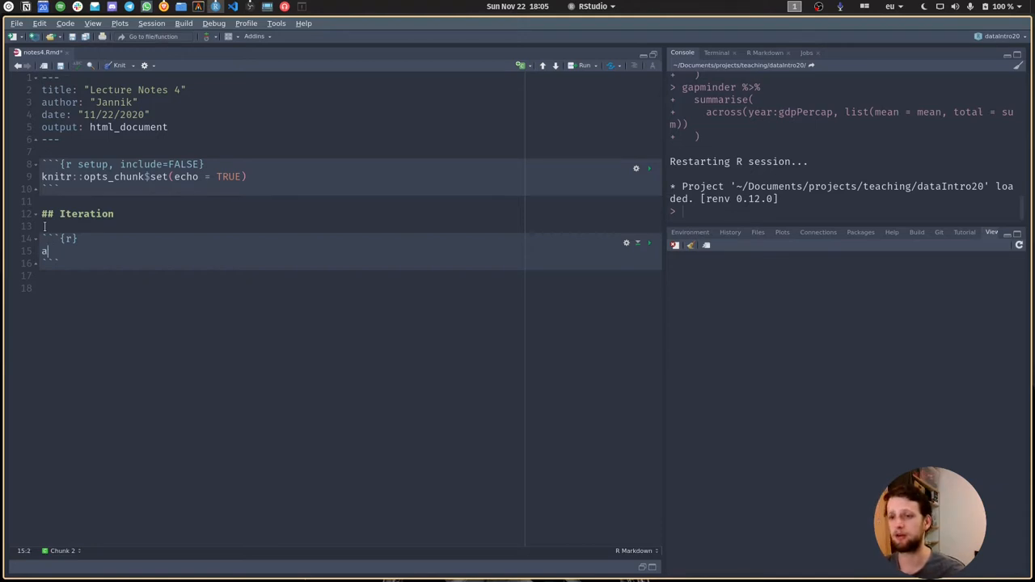
{"action": "type", "text": "1:"}
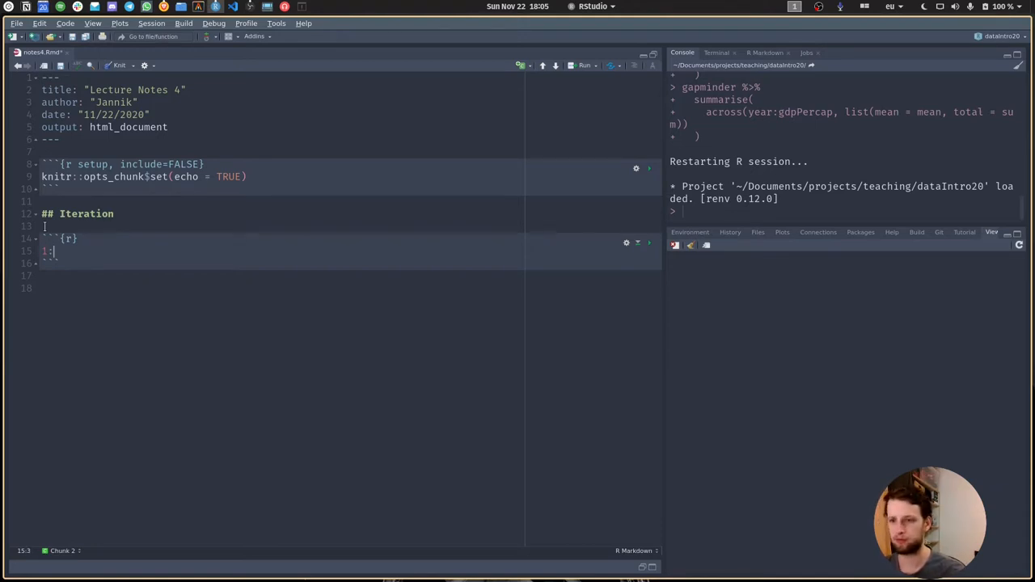
{"action": "type", "text": "3"}
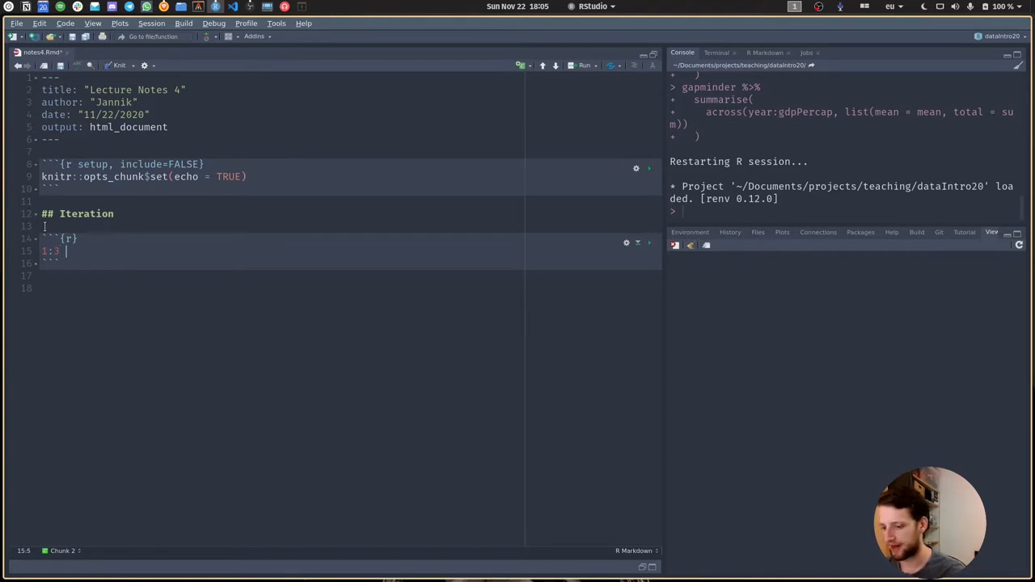
{"action": "type", "text": "+ 1"}
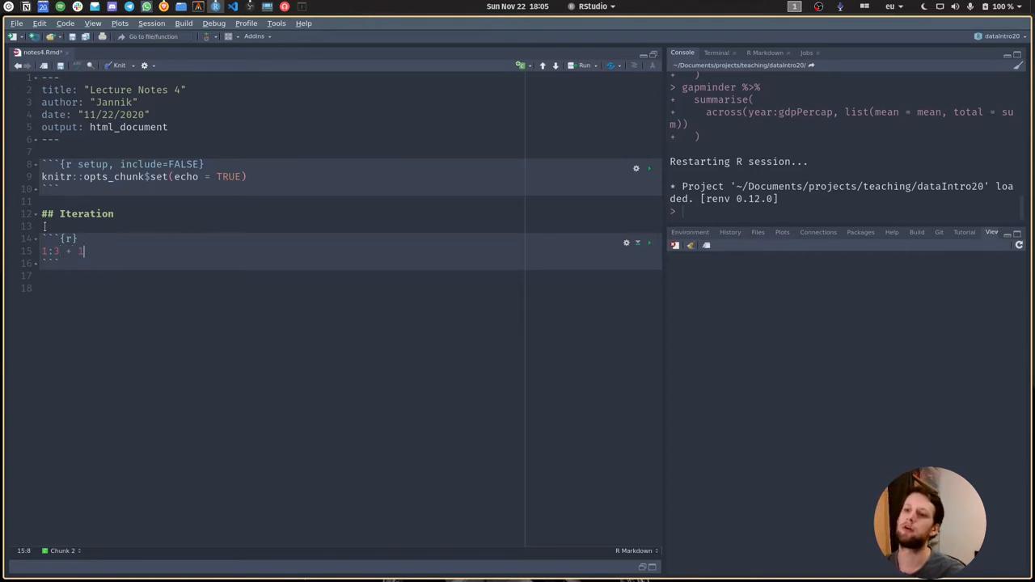
{"action": "type", "text": ":3"}
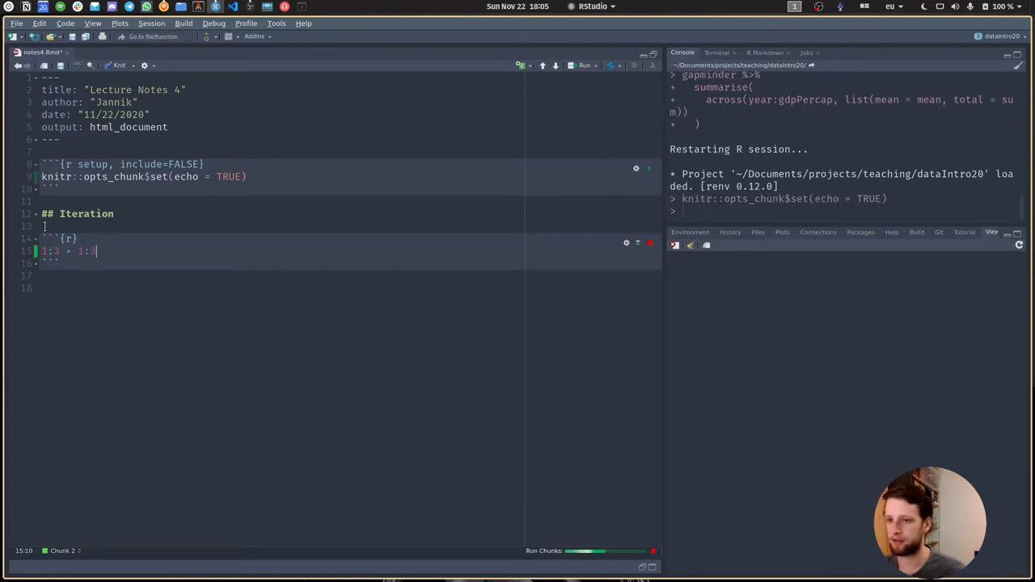
{"action": "left_click", "coordinate": [650, 242]}
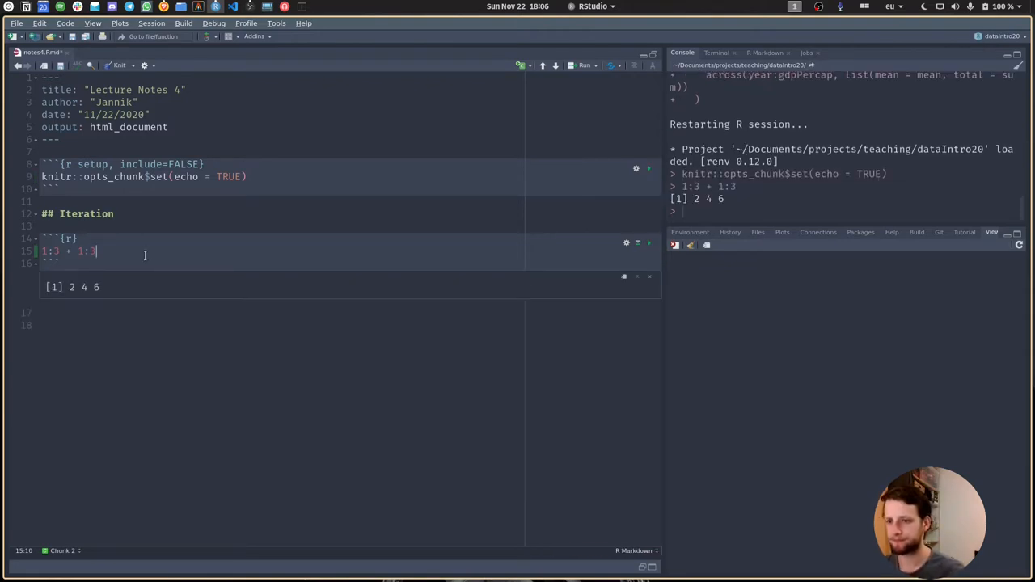
{"action": "left_click", "coordinate": [46, 251]}
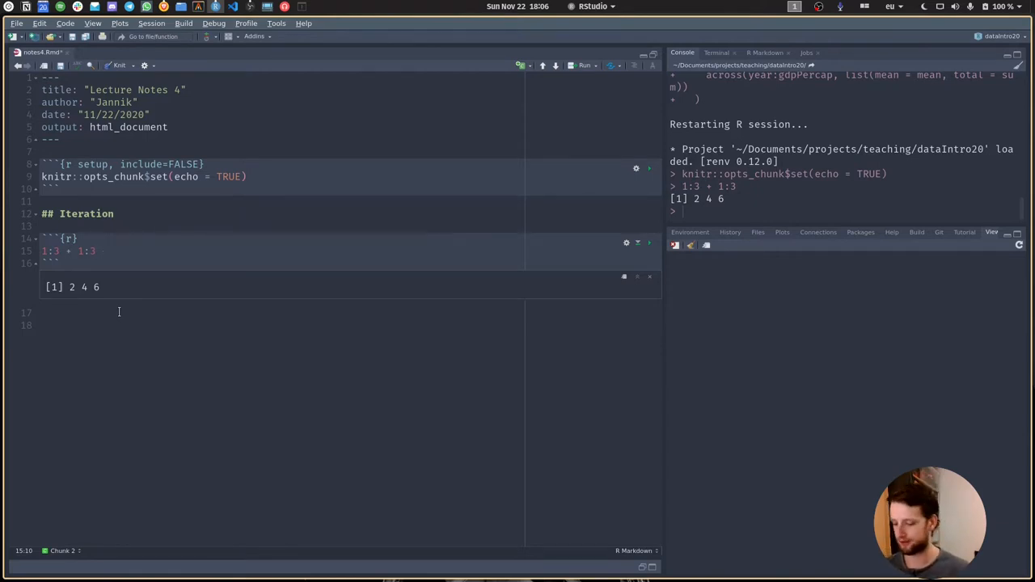
{"action": "key", "text": "Return"}
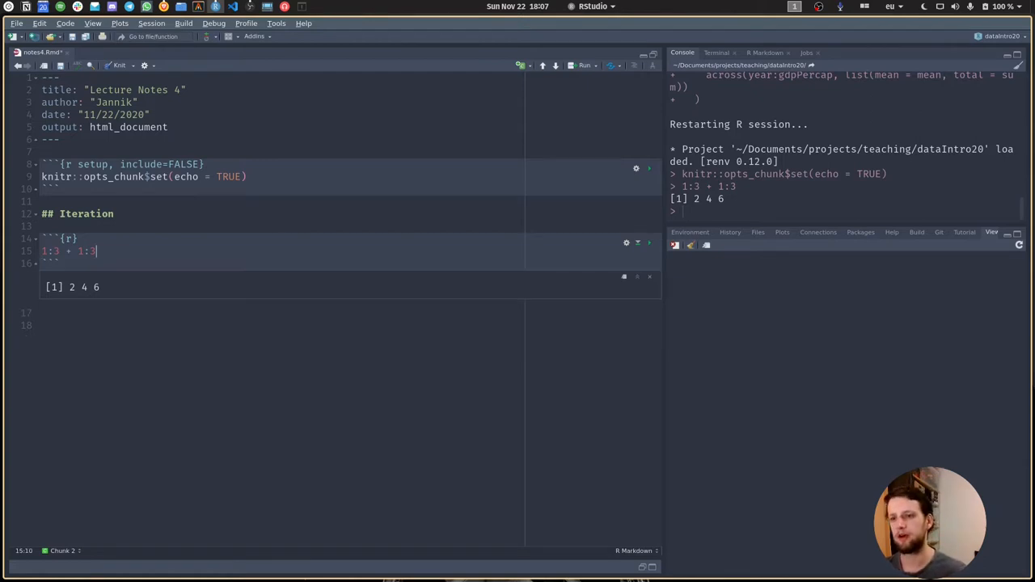
- Add a '## Read in multiple files' heading below the output with an empty chunk
{"action": "left_click", "coordinate": [197, 323]}
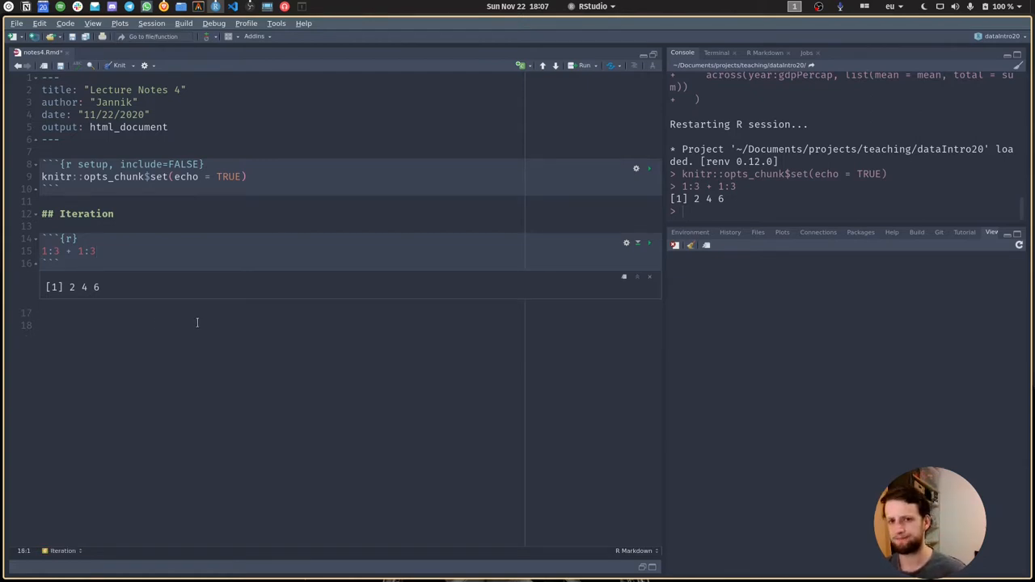
{"action": "type", "text": "##"}
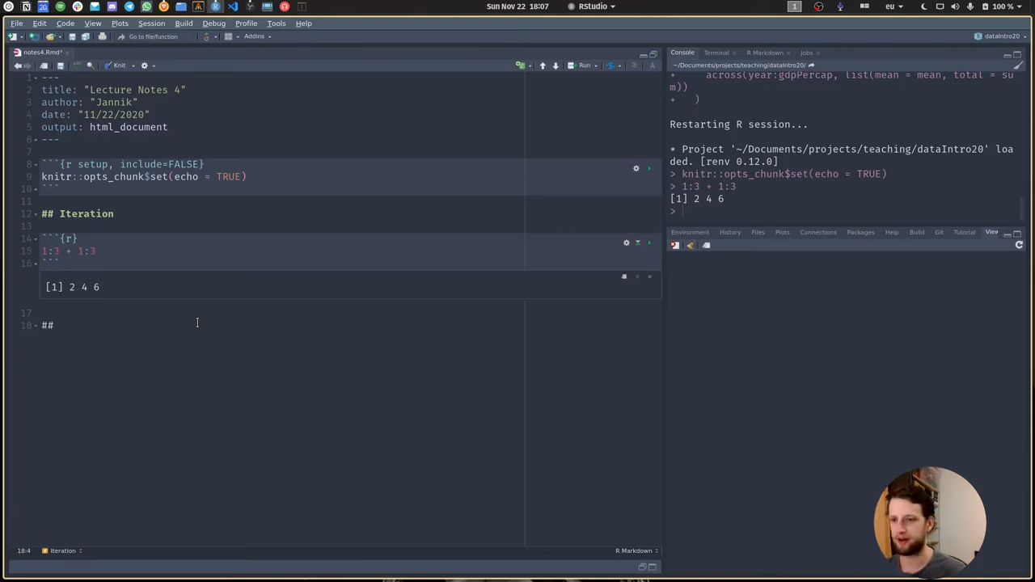
{"action": "type", "text": "Read in"}
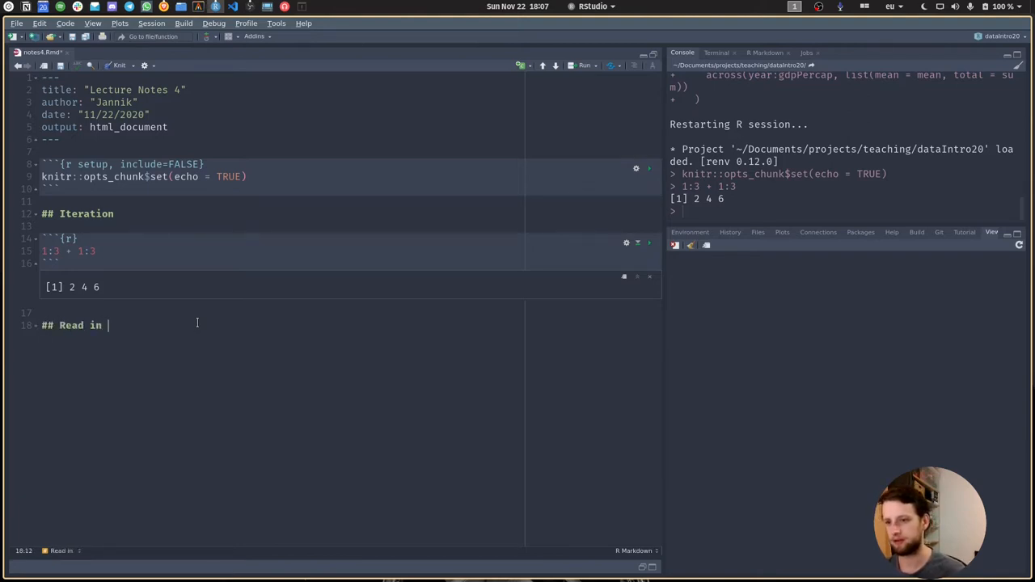
{"action": "type", "text": "multiple files"}
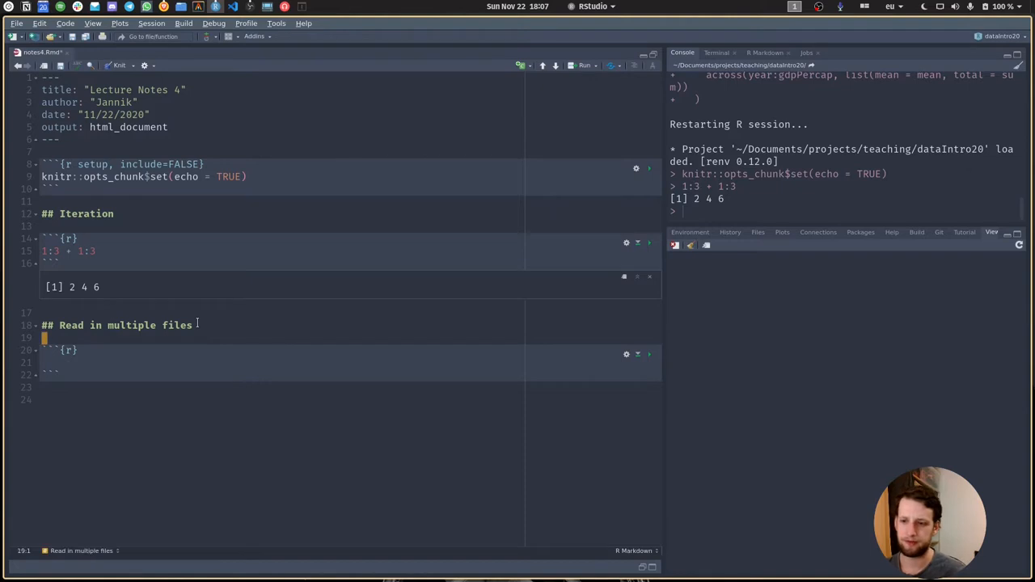
{"action": "key", "text": "Return"}
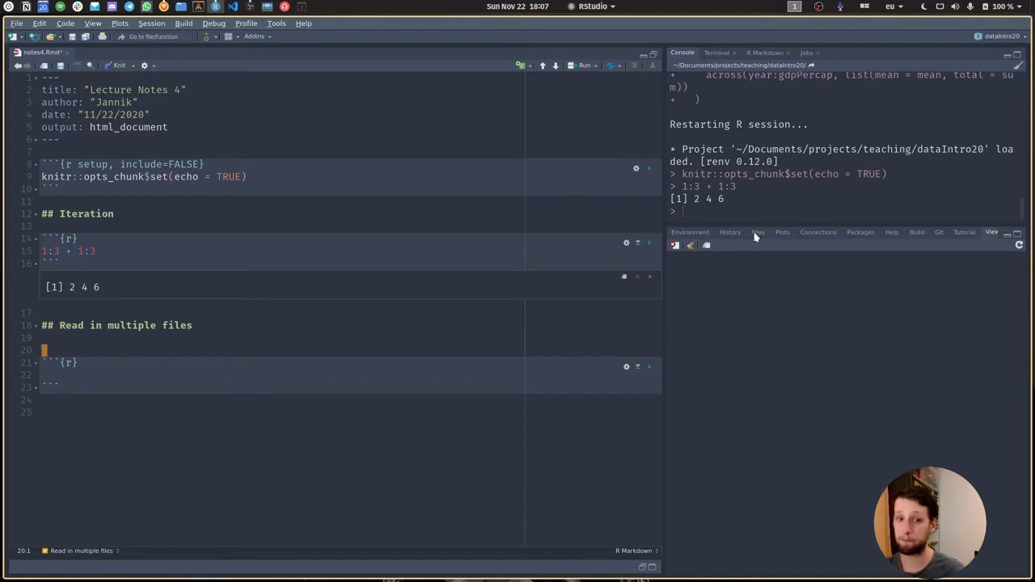
- Browse the data folder of continent CSVs, preview Americas.csv, then close it
{"action": "left_click", "coordinate": [758, 232]}
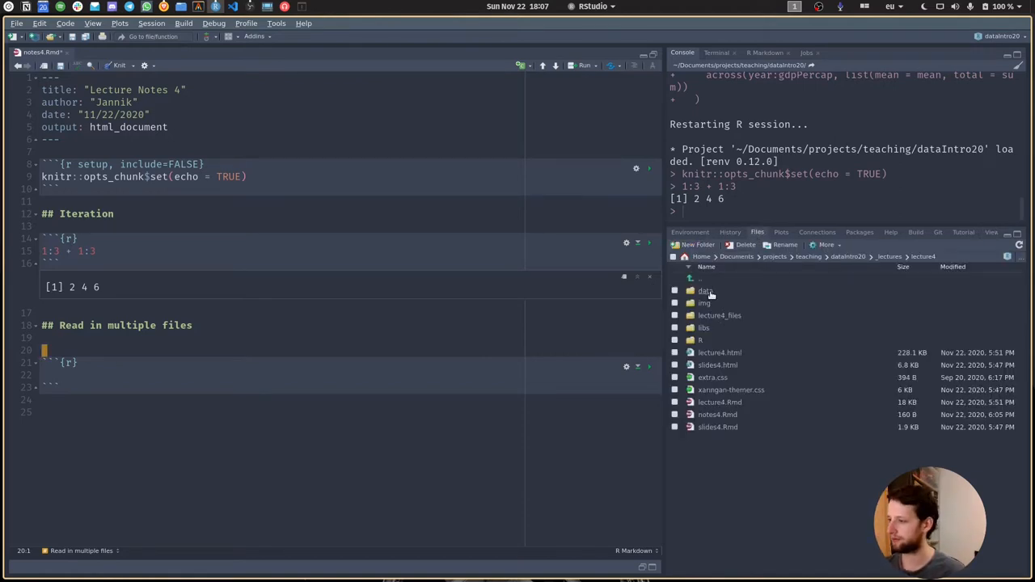
{"action": "double_click", "coordinate": [706, 291]}
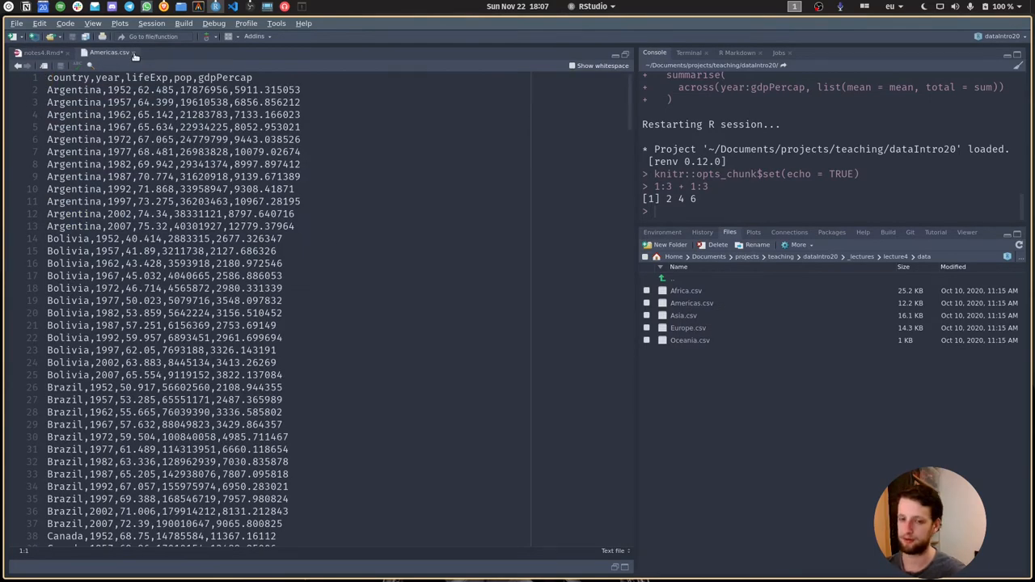
{"action": "left_click", "coordinate": [41, 52]}
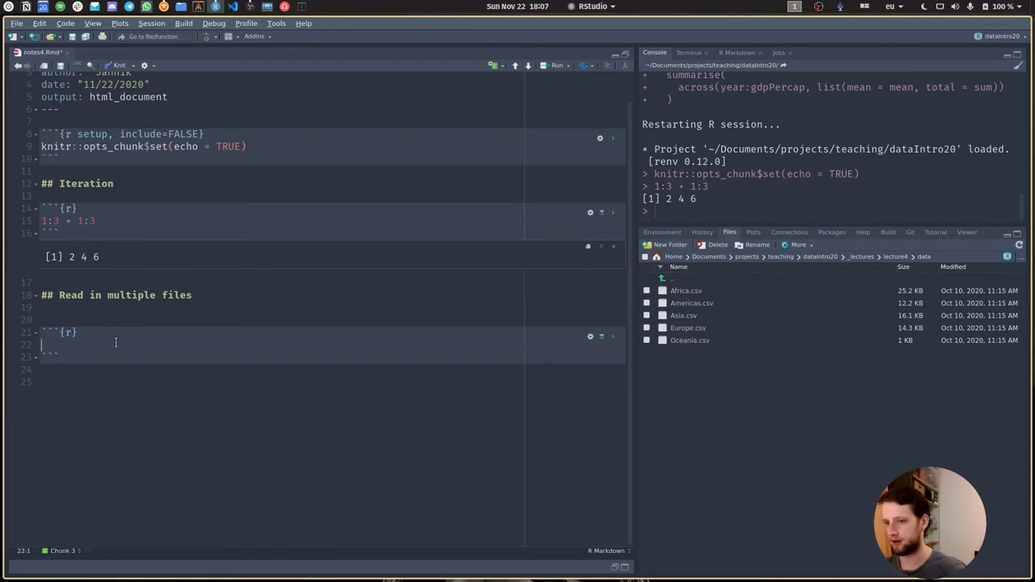
- Load tidyverse and set message = FALSE, warning = FALSE in the setup chunk options
{"action": "type", "text": "library(tidyverse"}
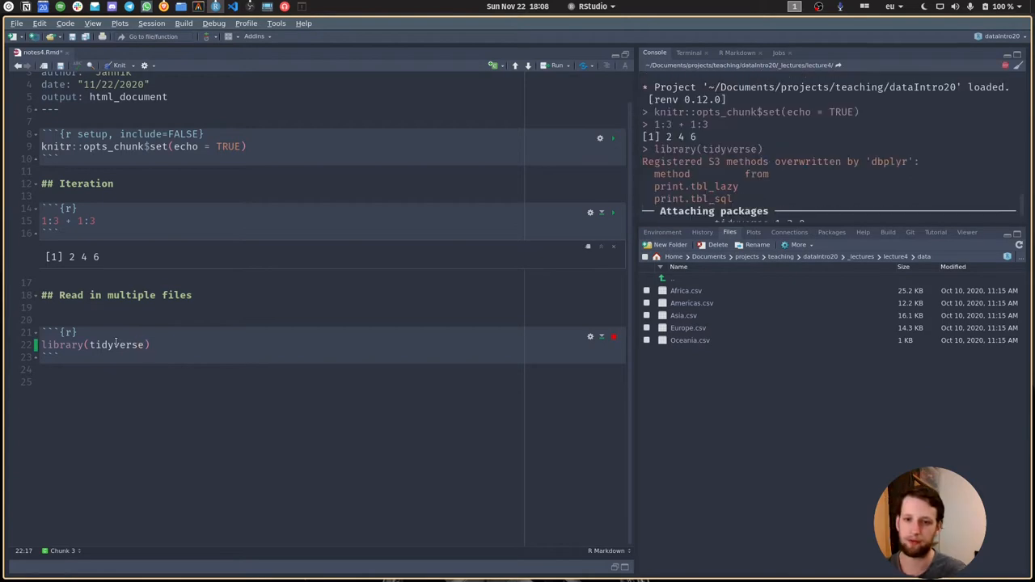
{"action": "left_click", "coordinate": [613, 333]}
{"action": "type", "text": ","}
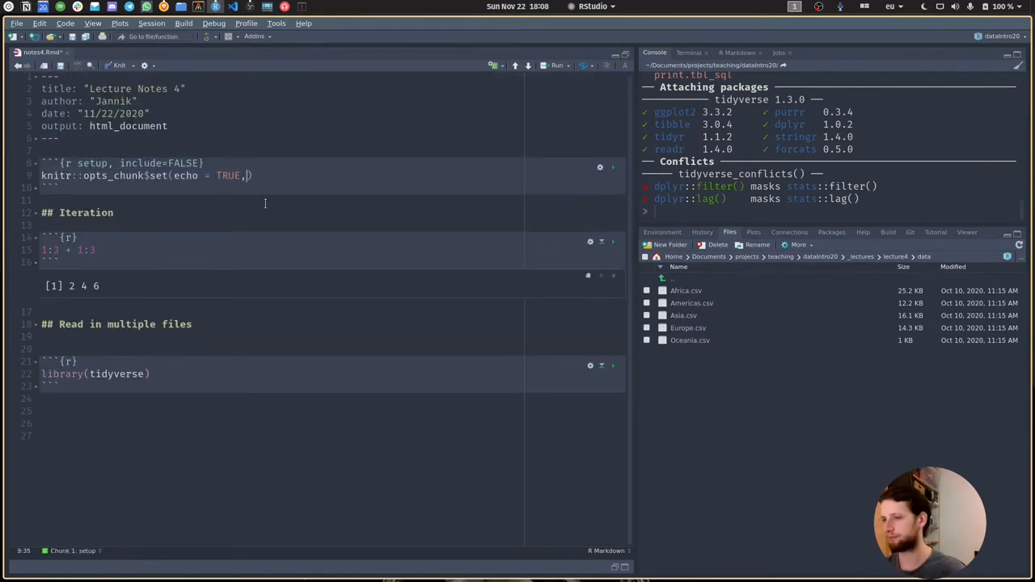
{"action": "type", "text": "messa"}
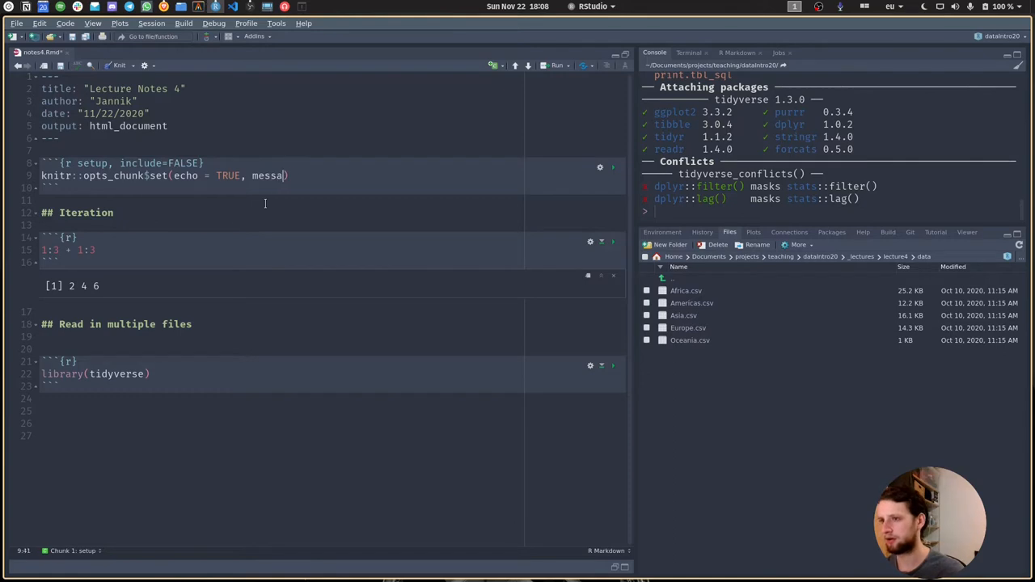
{"action": "type", "text": "ge ="}
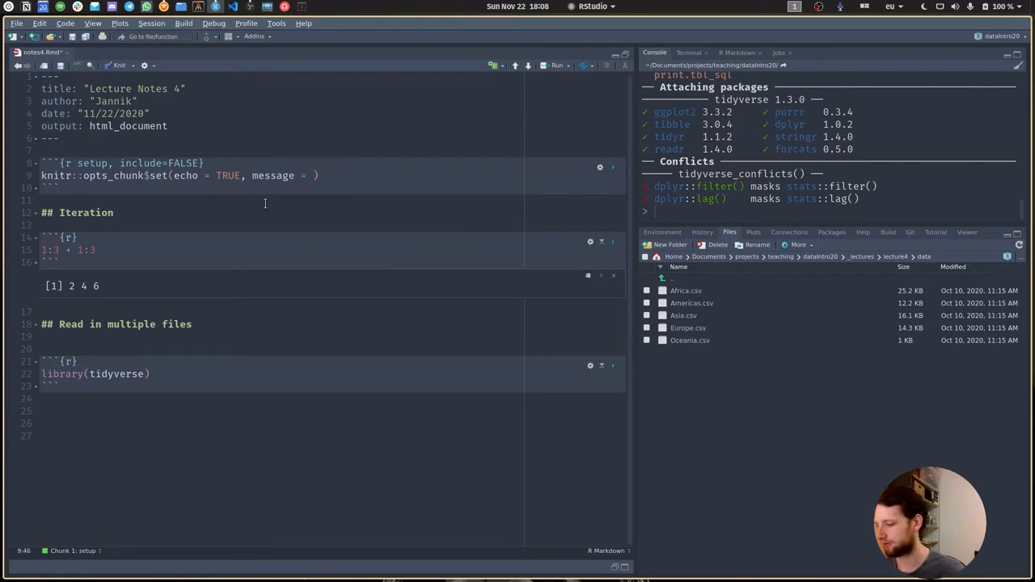
{"action": "type", "text": "FALSE, e"}
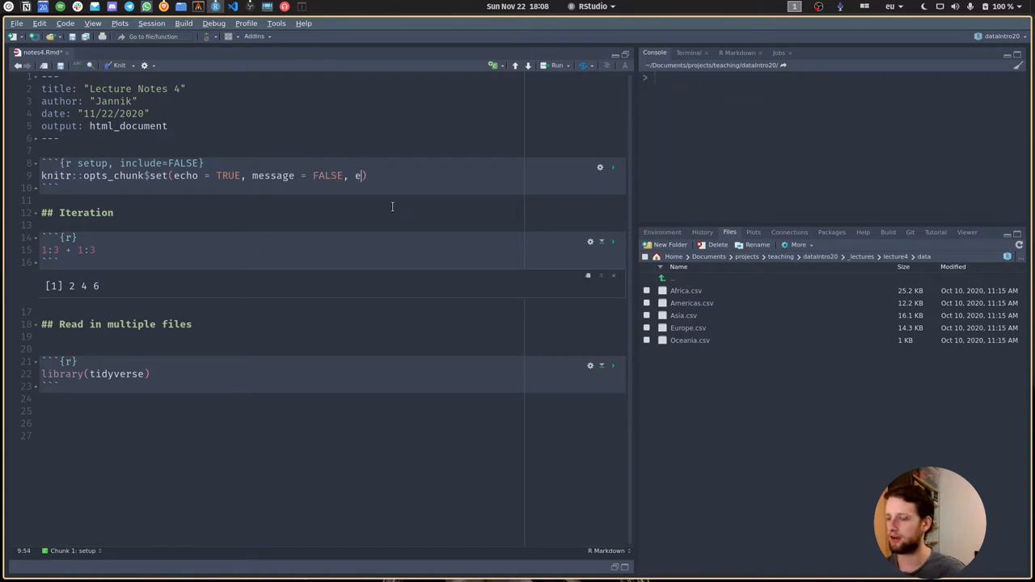
{"action": "type", "text": "warning ="}
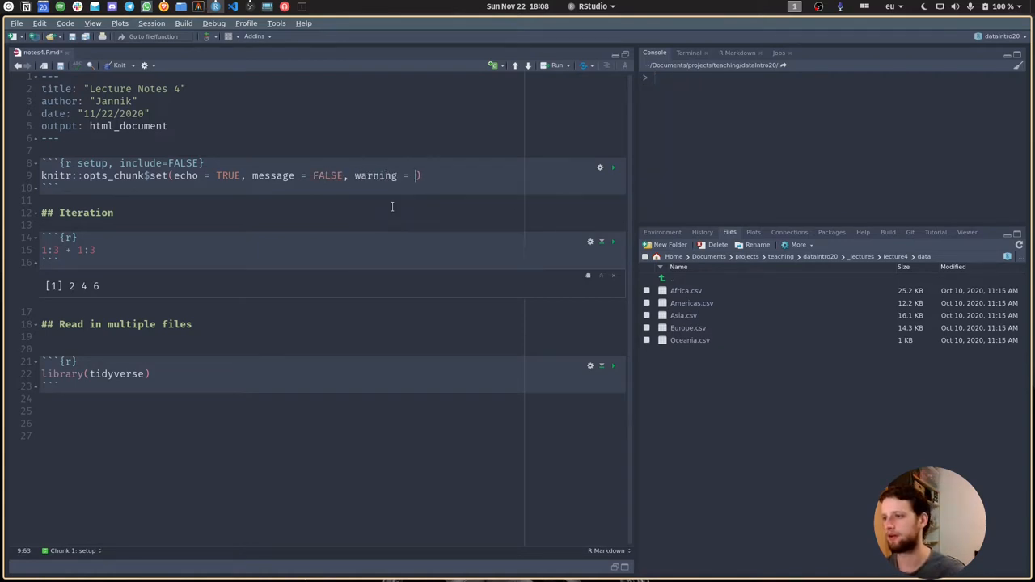
{"action": "type", "text": "FALSE"}
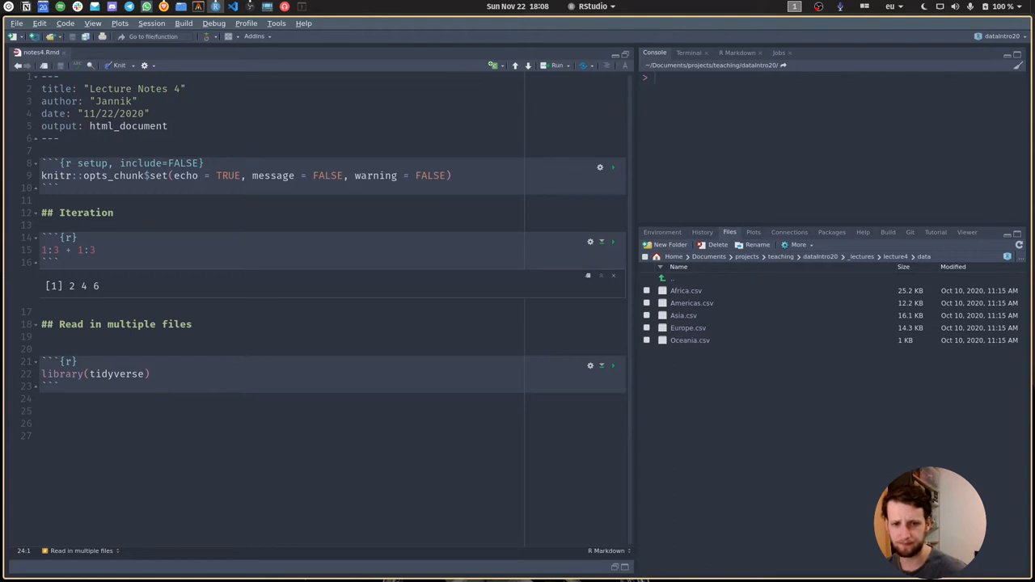
{"action": "left_click", "coordinate": [42, 398]}
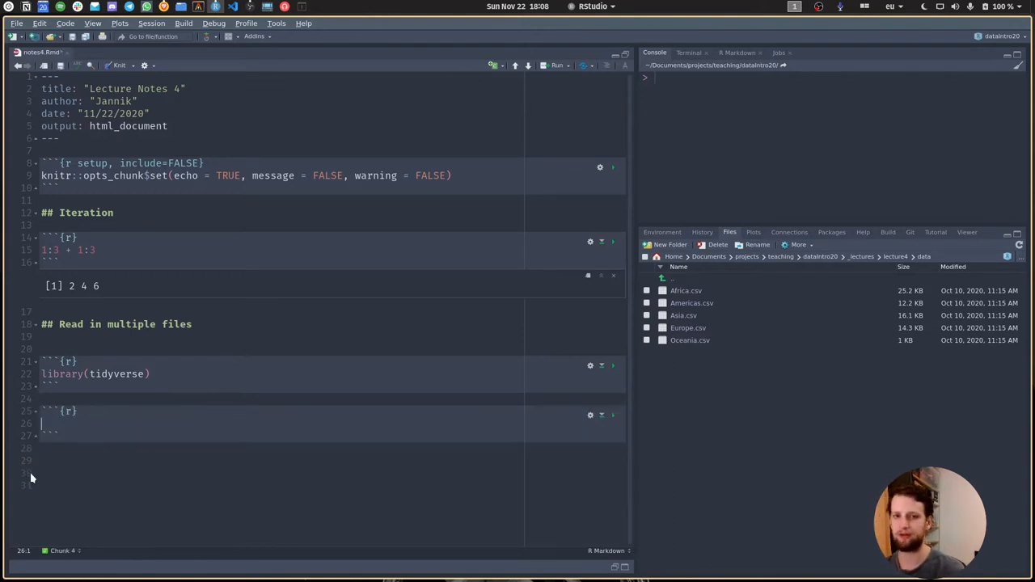
- Read data/Africa.csv with read_csv in the new chunk, showing a 624-row tibble
{"action": "type", "text": "read_d"}
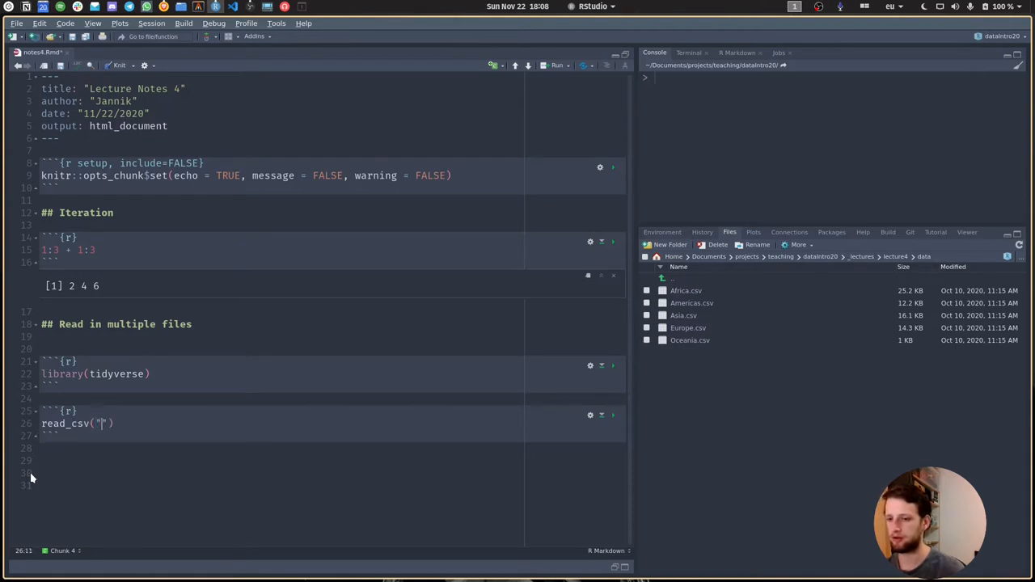
{"action": "type", "text": "data/"}
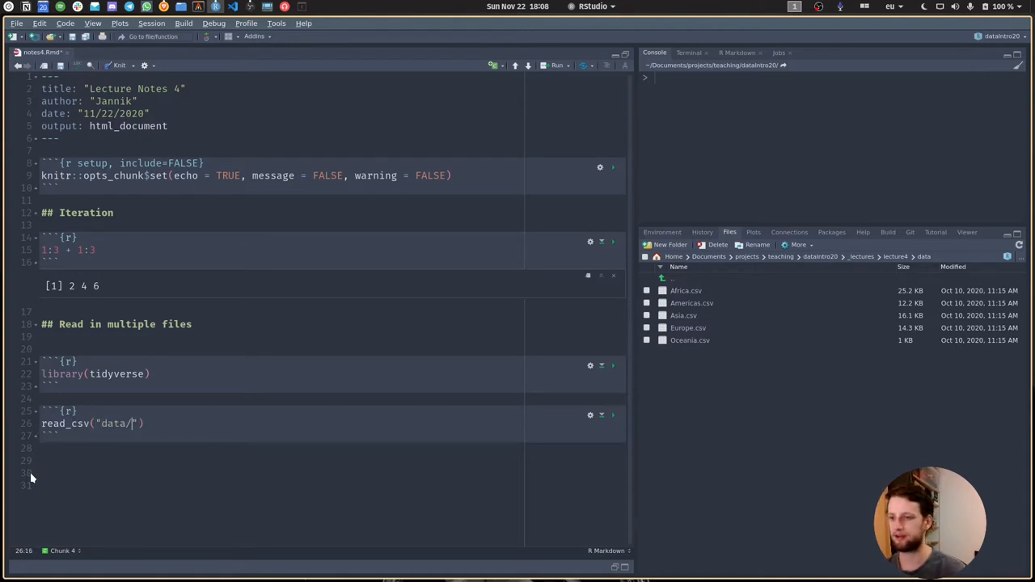
{"action": "type", "text": "Africa.csv"}
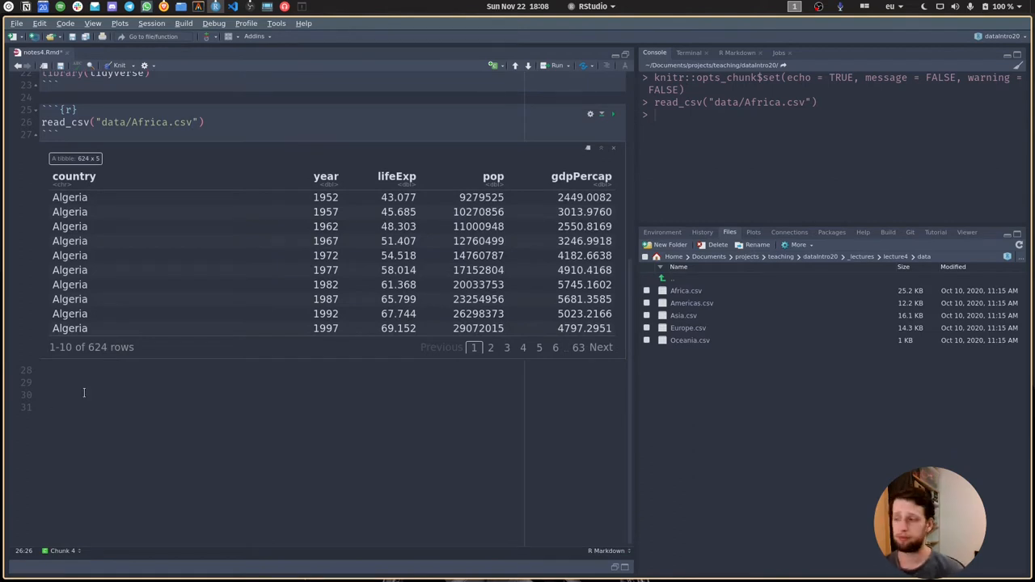
{"action": "mouse_move", "coordinate": [683, 315]}
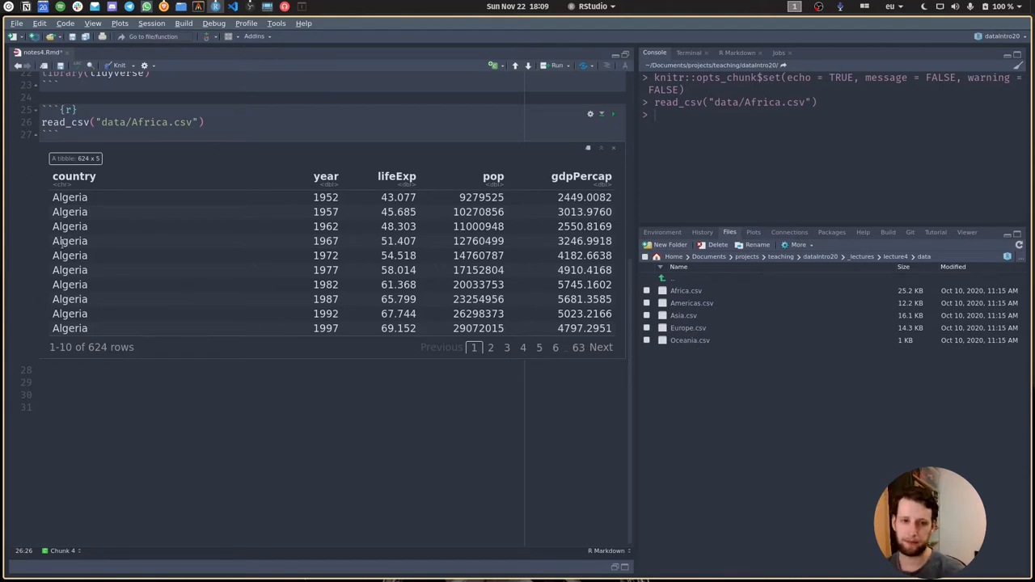
{"action": "mouse_move", "coordinate": [89, 253]}
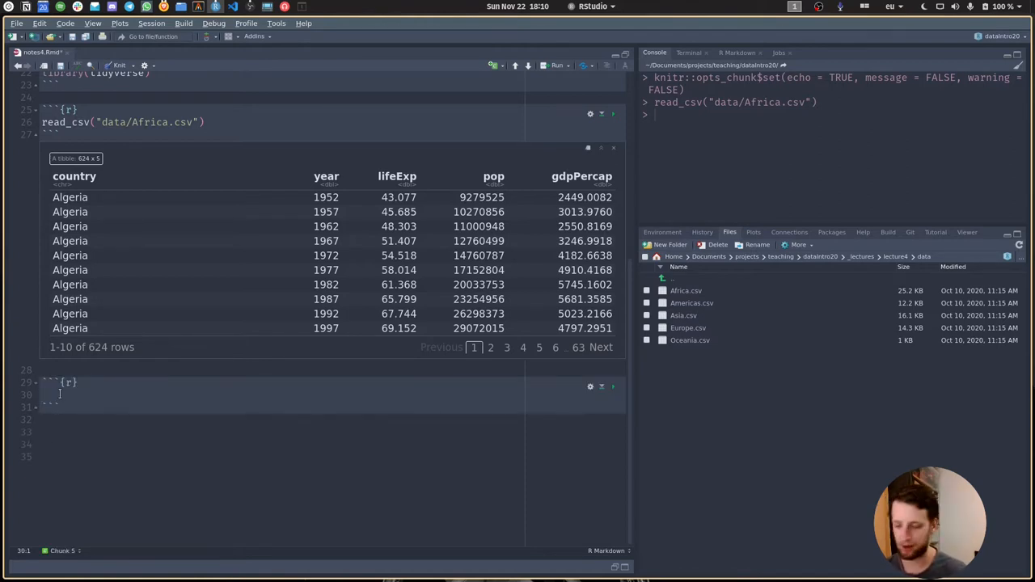
- List the five data files as full paths with paths <- dir("data", full.names = TRUE)
{"action": "type", "text": "pat"}
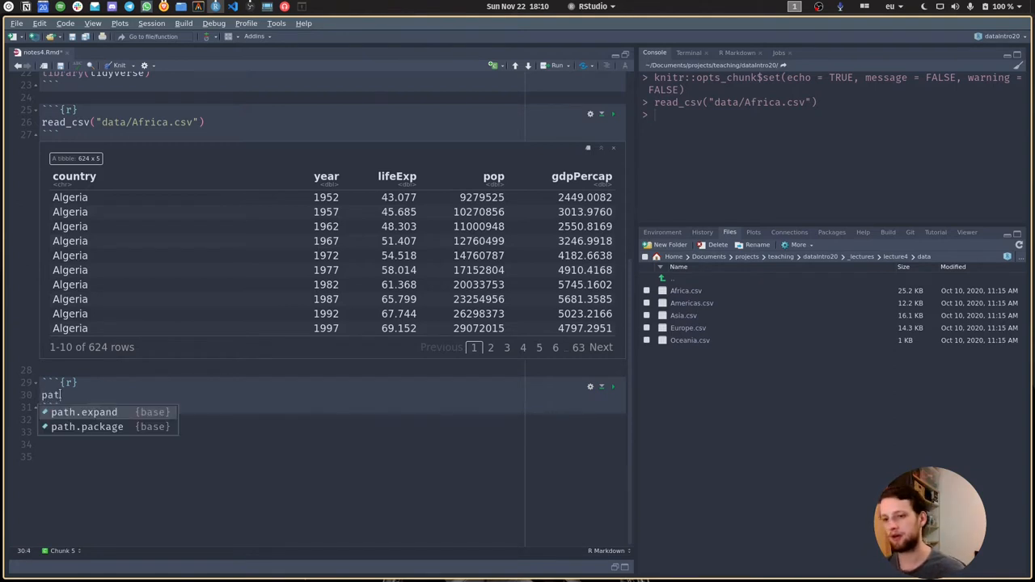
{"action": "type", "text": "hs-"}
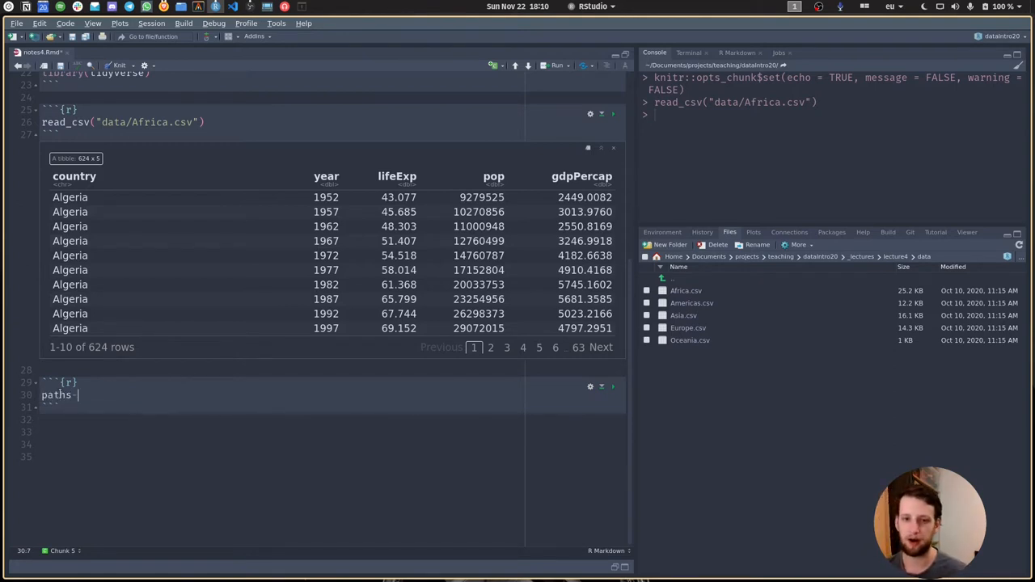
{"action": "type", "text": "<-"}
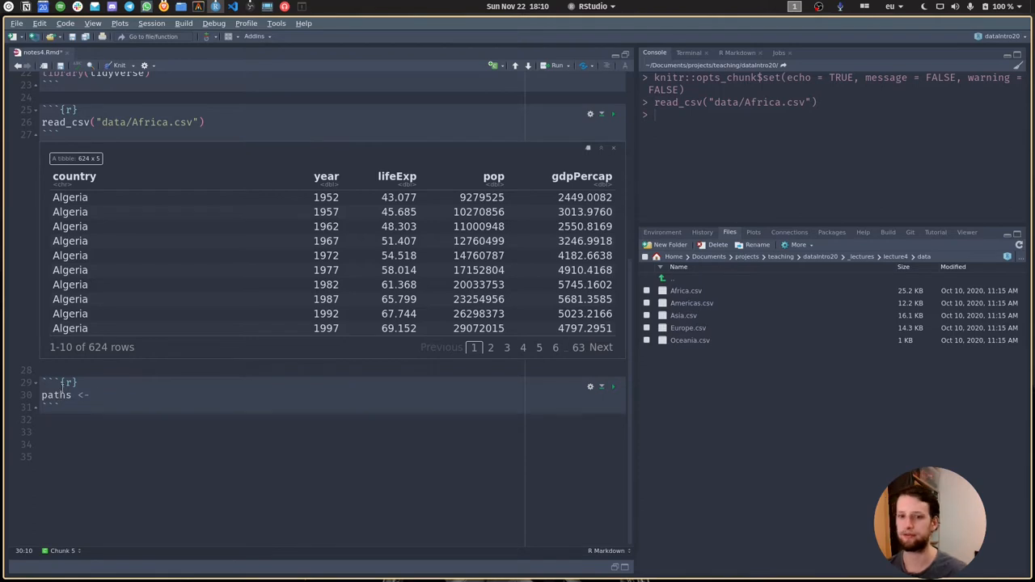
{"action": "type", "text": "d"}
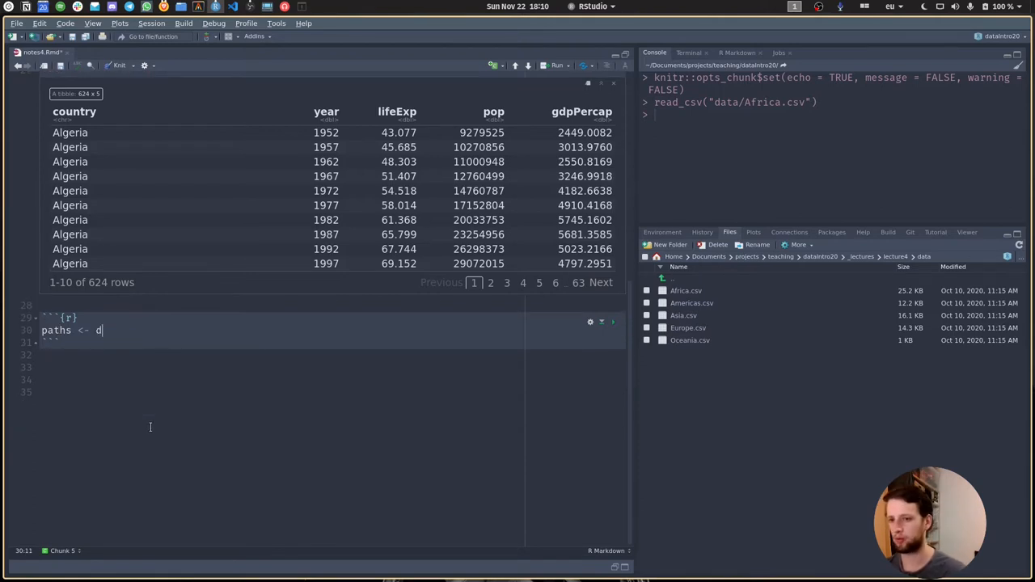
{"action": "type", "text": "ir()"}
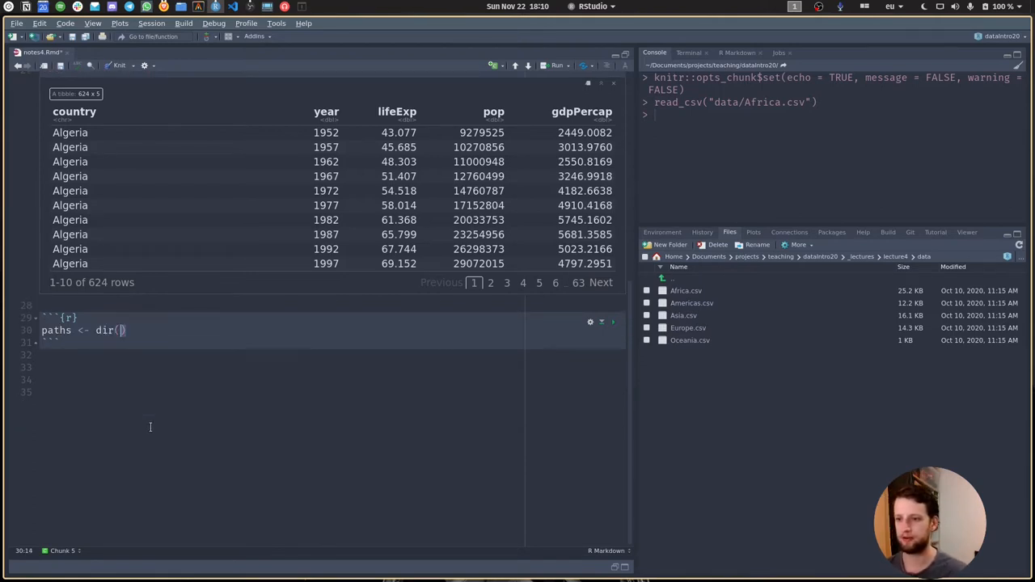
{"action": "type", "text": "\"dat"}
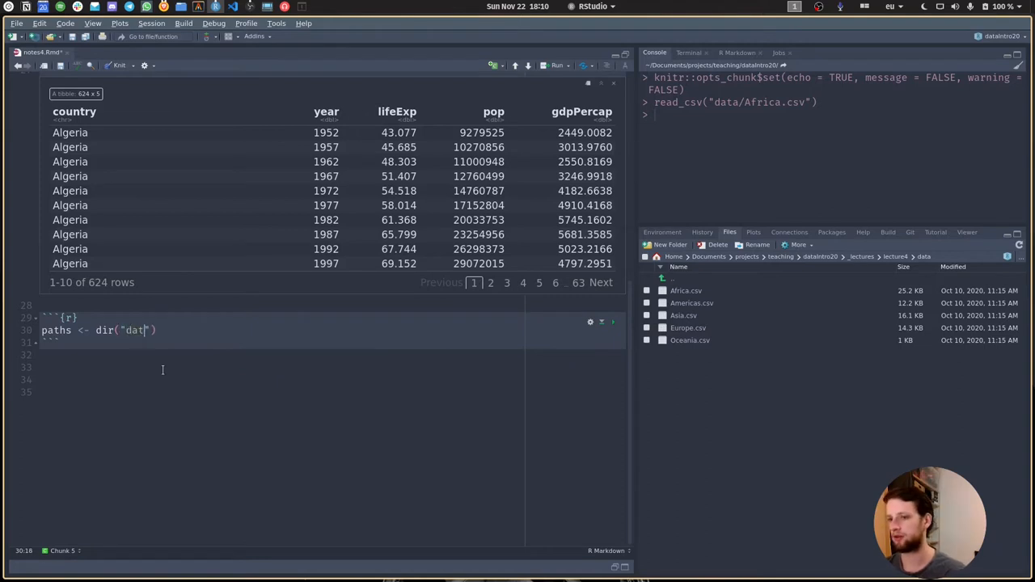
{"action": "type", "text": "a"}
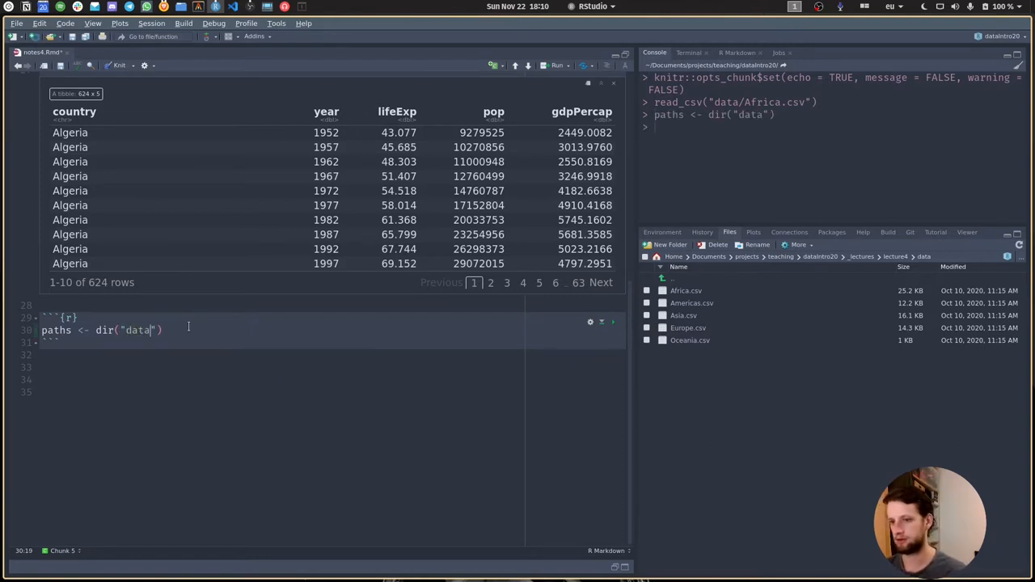
{"action": "key", "text": "Return"}
{"action": "type", "text": "paths"}
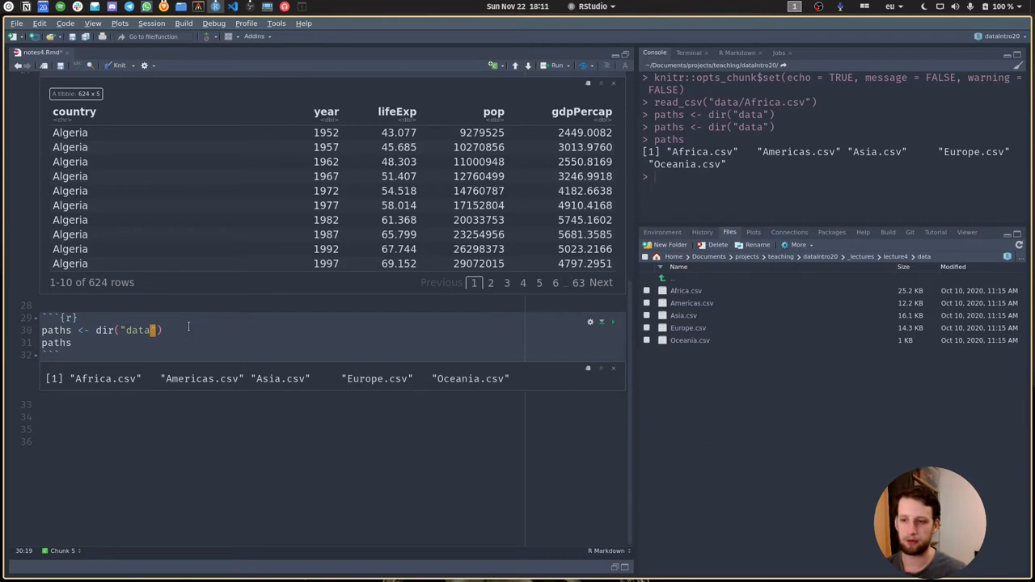
{"action": "type", "text": ","}
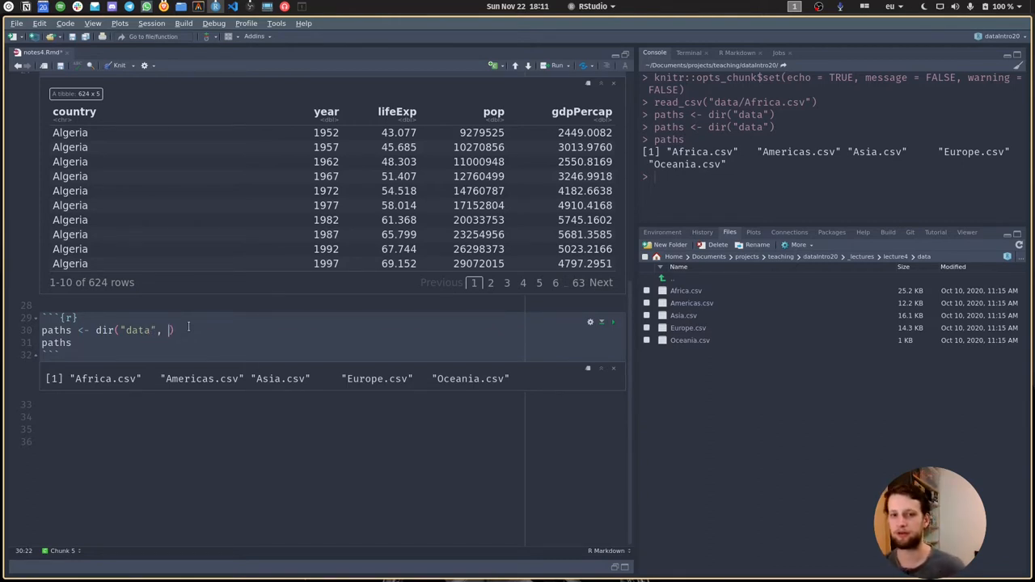
{"action": "type", "text": "full"}
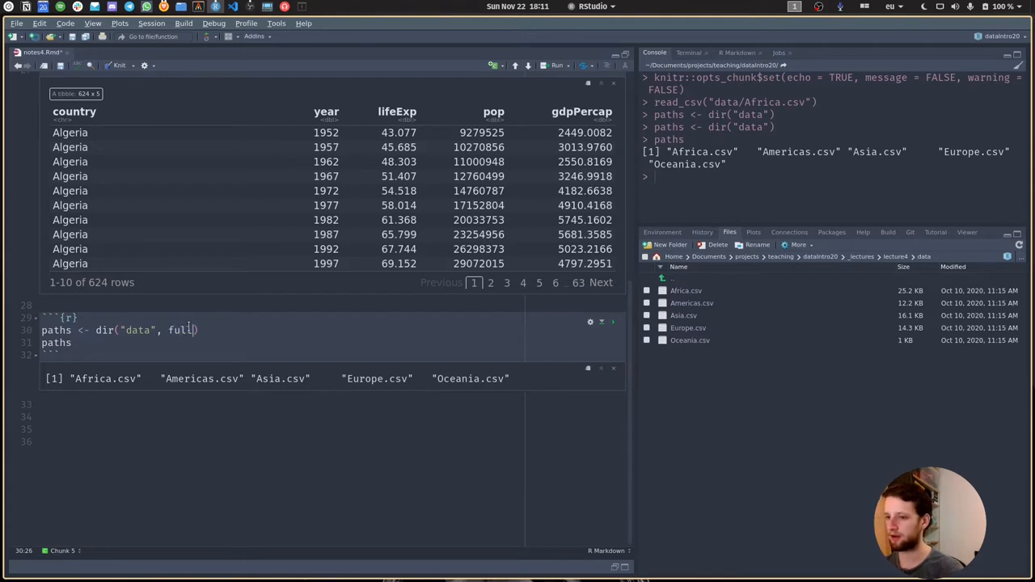
{"action": "type", "text": ".names = TRUE"}
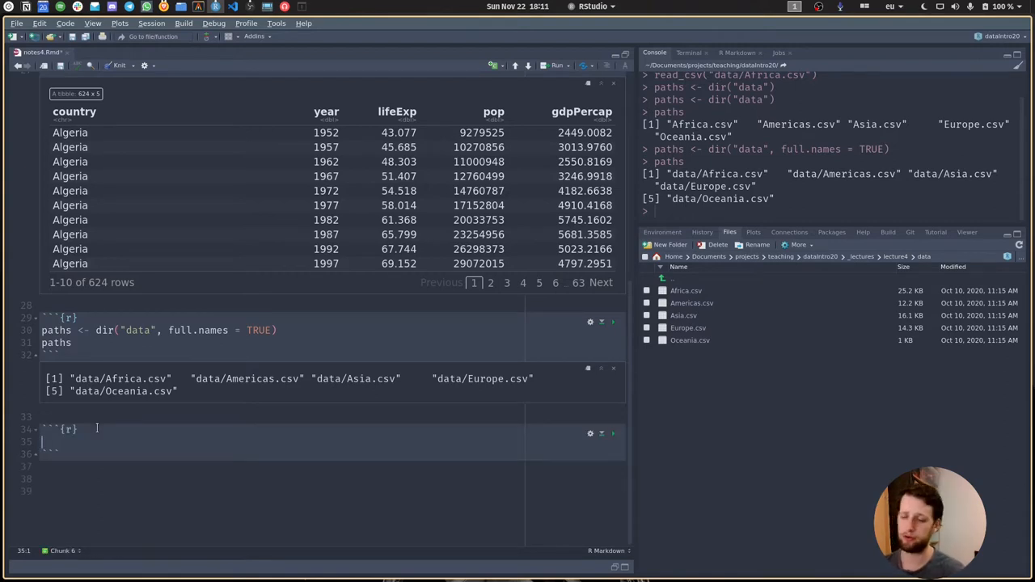
- Read the first file with read_csv(paths[[1]]), showing Africa's 624-row tibble
{"action": "type", "text": "read"}
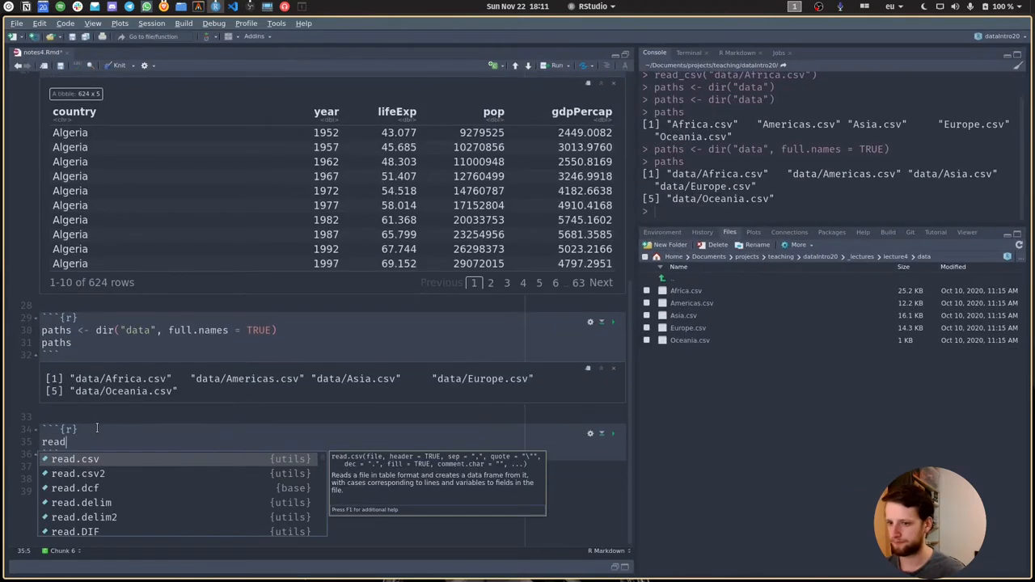
{"action": "type", "text": "_c"}
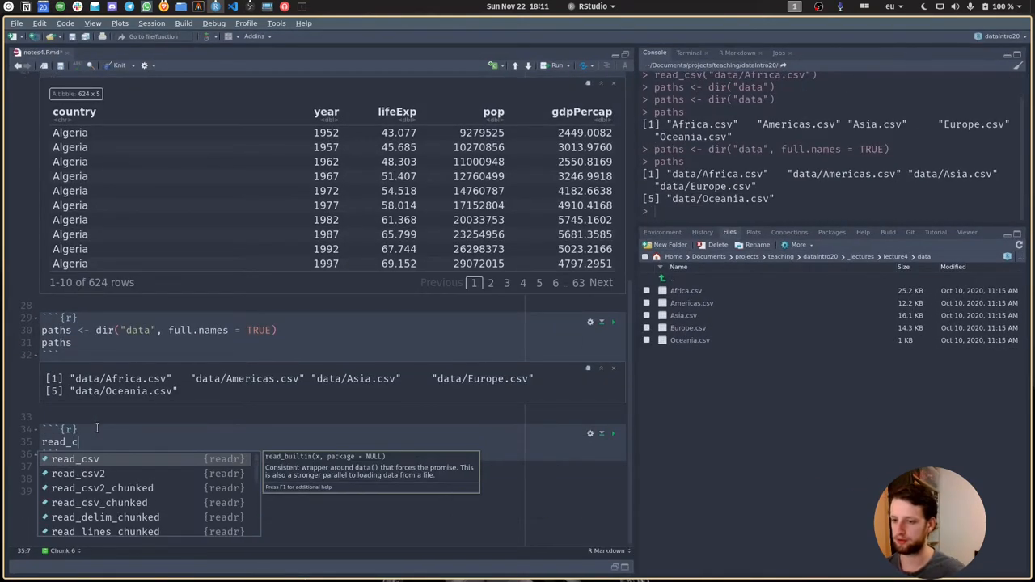
{"action": "type", "text": "sv(paths["}
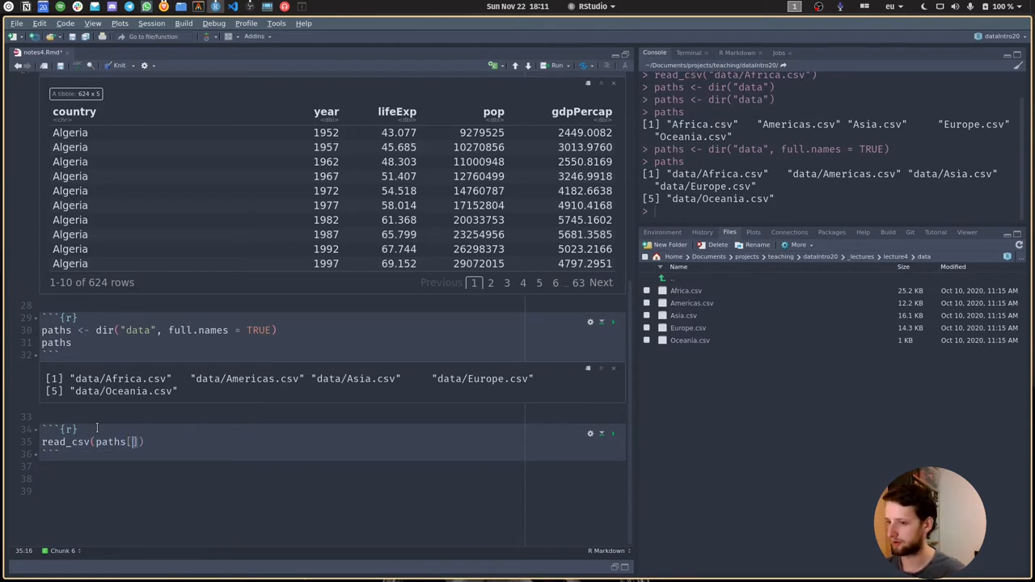
{"action": "type", "text": "["}
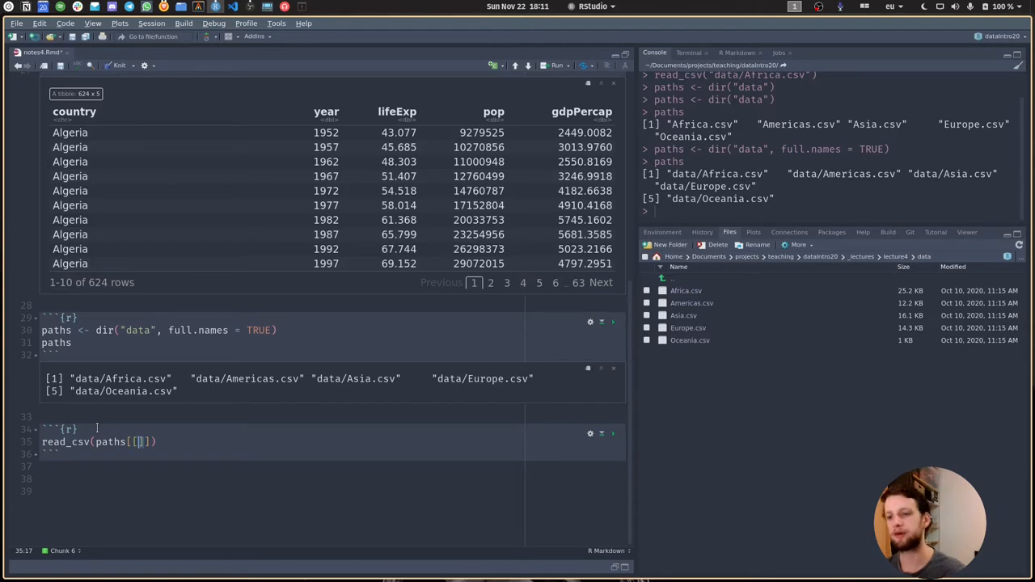
{"action": "type", "text": "1"}
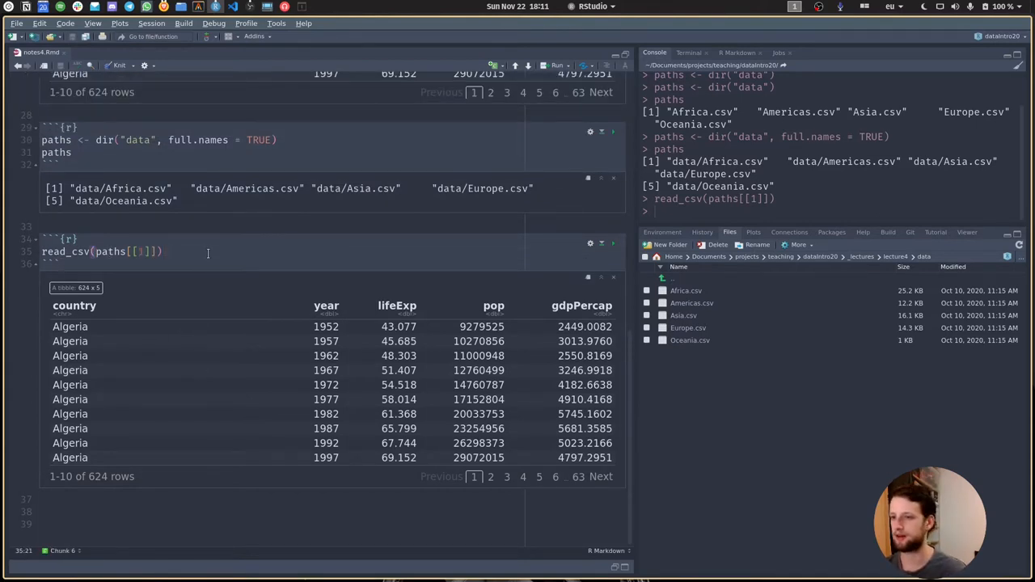
- Replace the line with all_datasets <- map(paths, read_csv) and print the five tibbles
{"action": "type", "text": "1"}
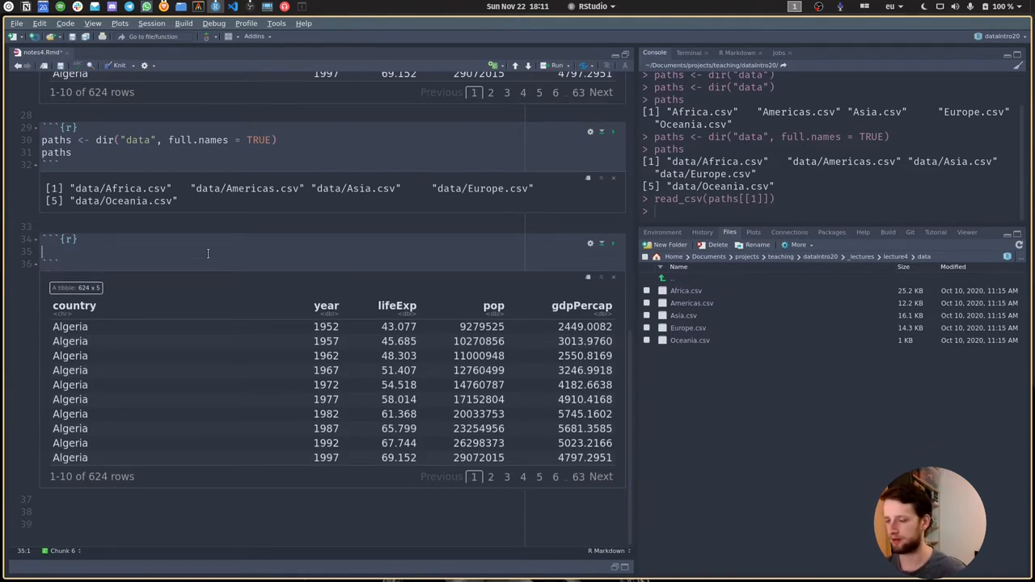
{"action": "type", "text": "all"}
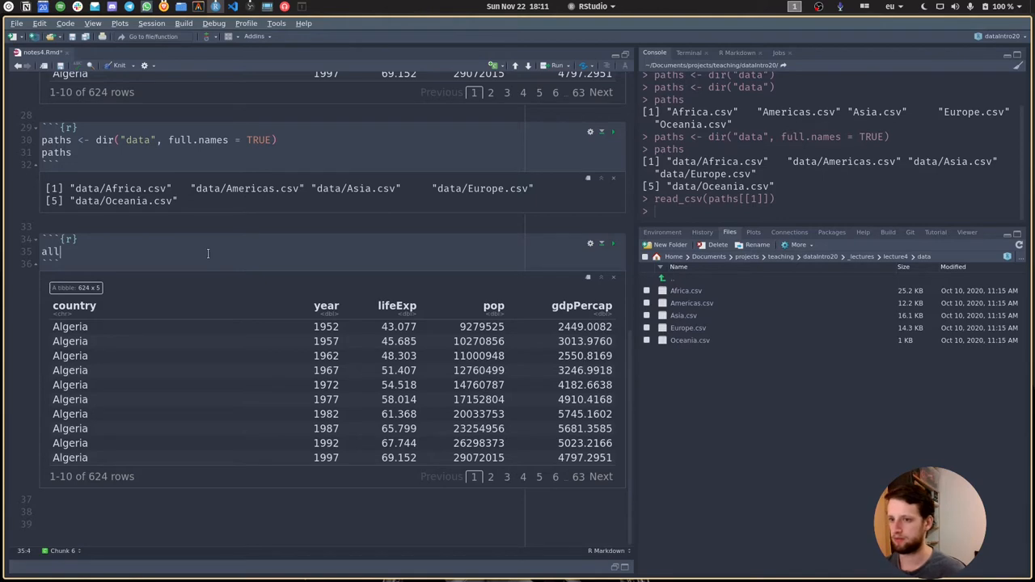
{"action": "type", "text": "_datasets <- map("}
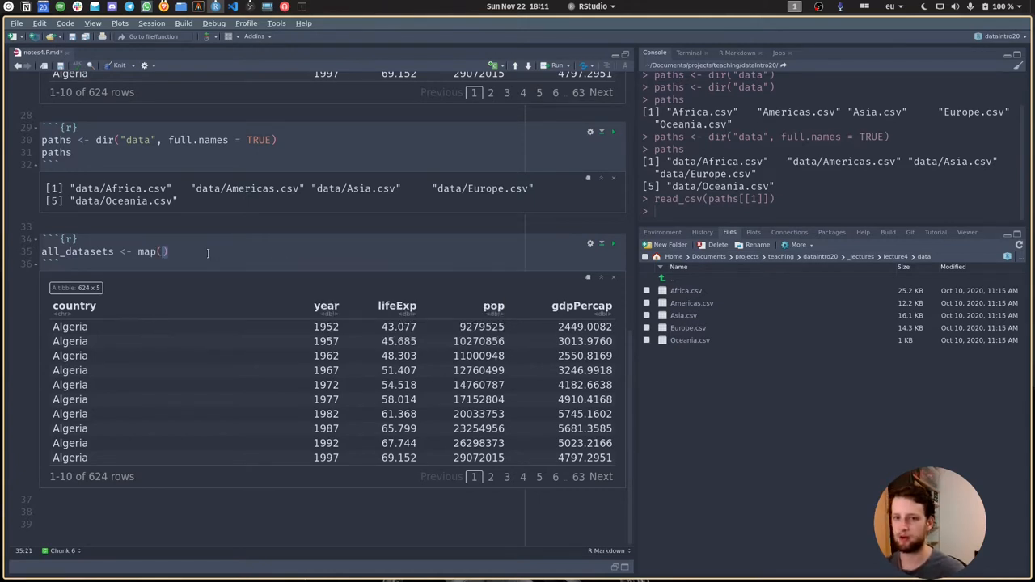
{"action": "type", "text": "paths,"}
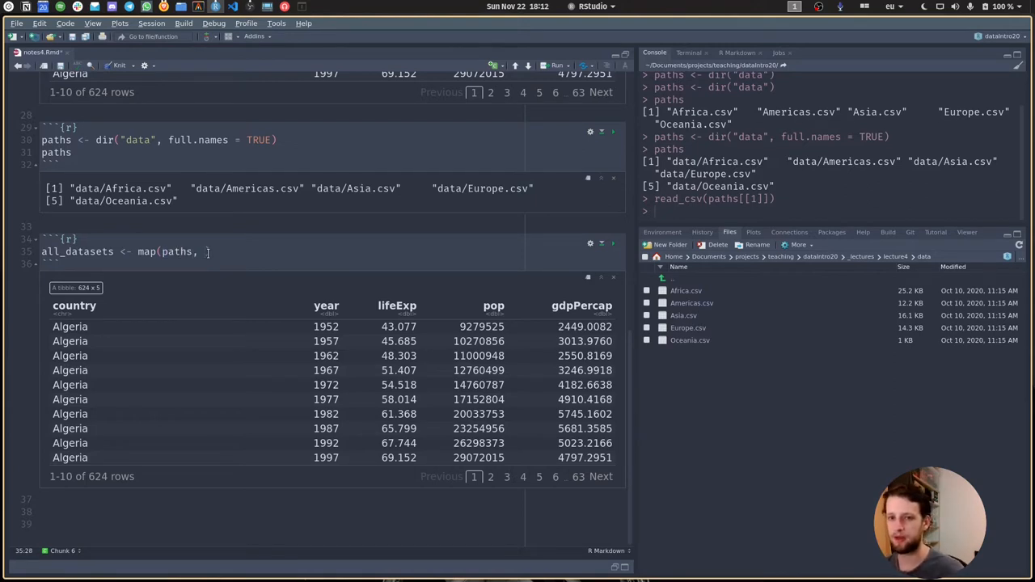
{"action": "type", "text": "read"}
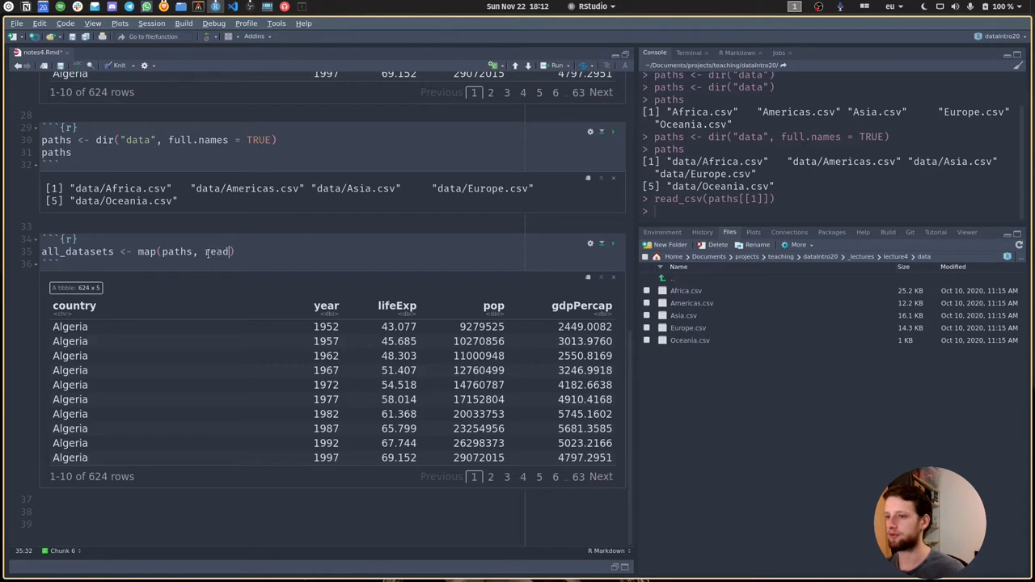
{"action": "type", "text": "_csv"}
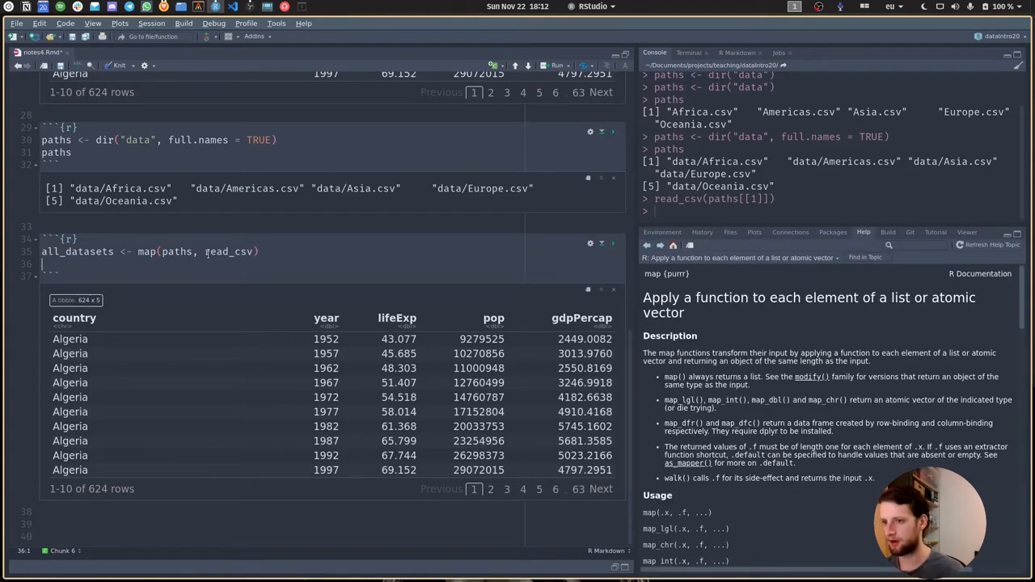
{"action": "type", "text": "all_datasets"}
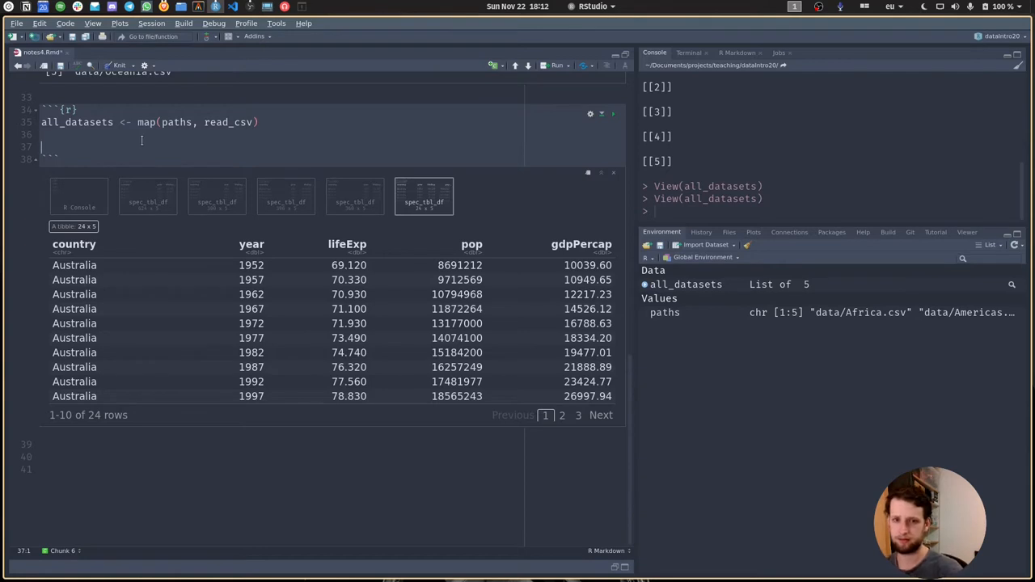
- Combine the continent tibbles with bind_rows(all_datasets) into a 1,704-row tibble
{"action": "type", "text": "bind_rows(all_datasets"}
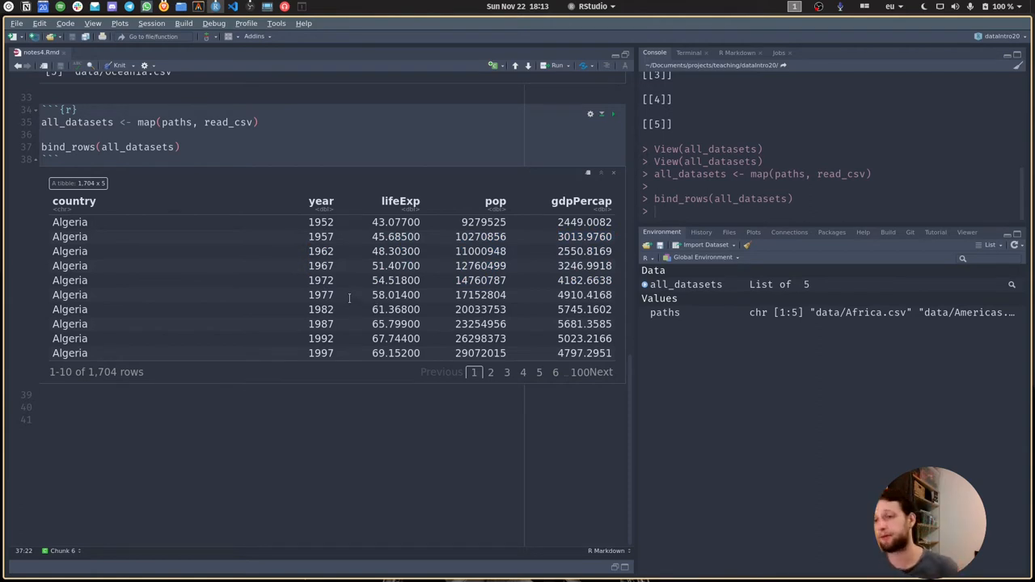
{"action": "mouse_move", "coordinate": [213, 222]}
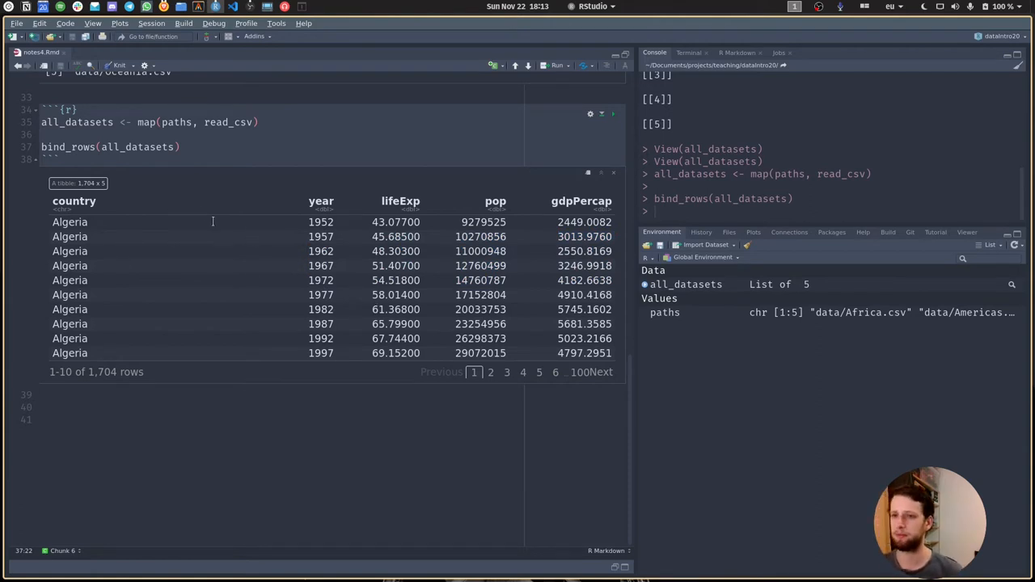
{"action": "mouse_move", "coordinate": [66, 207]}
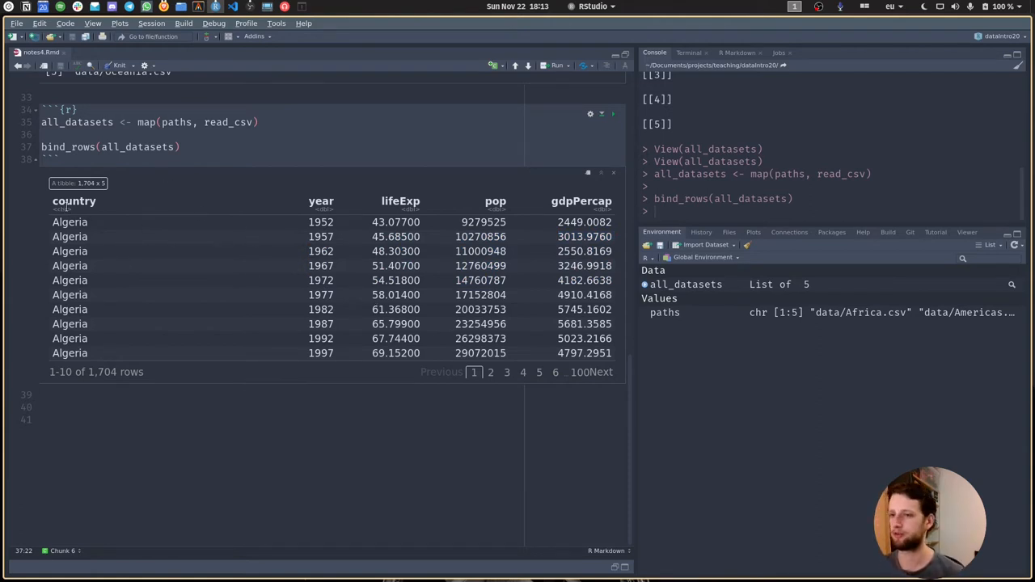
{"action": "mouse_move", "coordinate": [263, 209]}
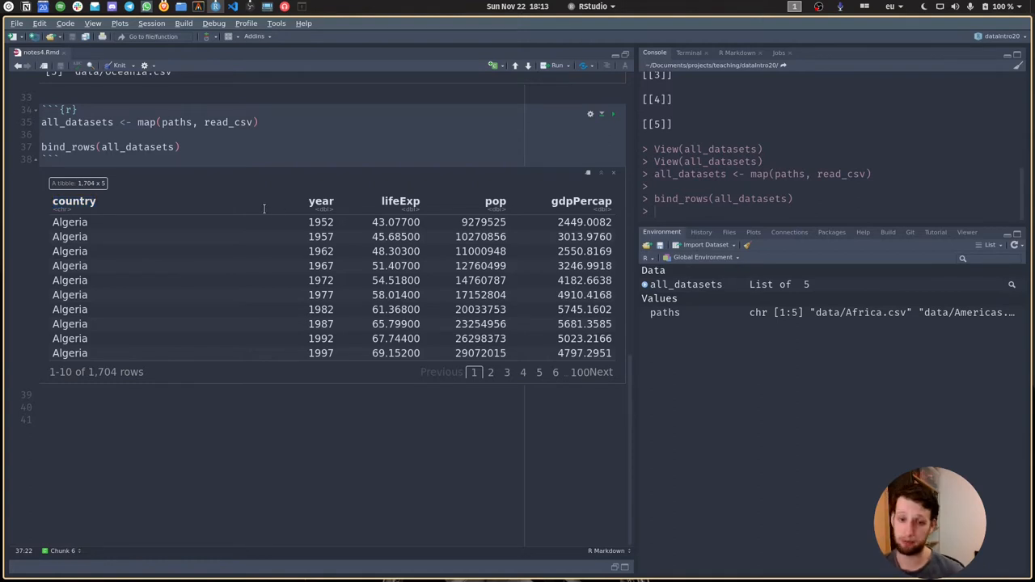
{"action": "left_click", "coordinate": [729, 232]}
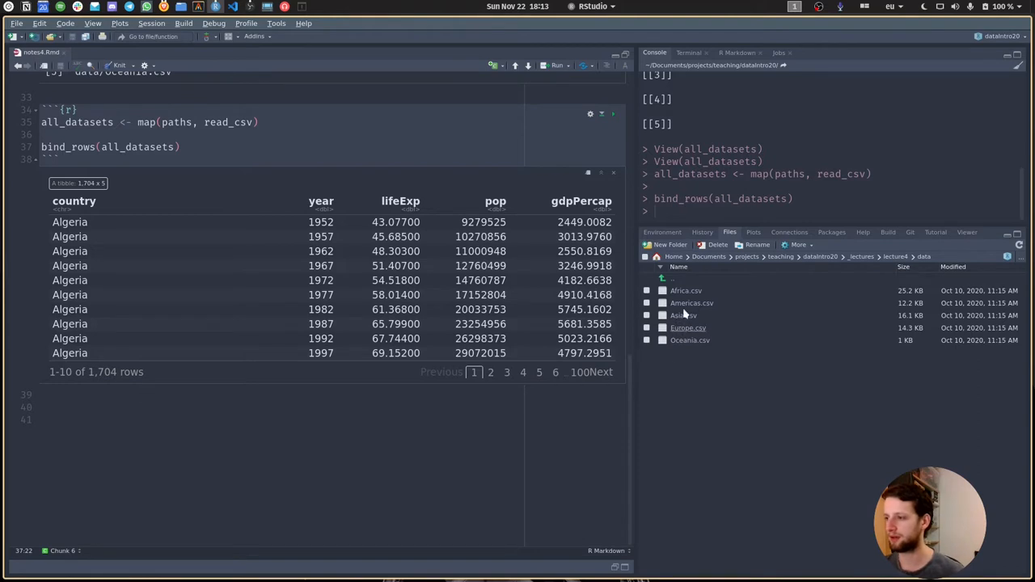
{"action": "left_click", "coordinate": [122, 406]}
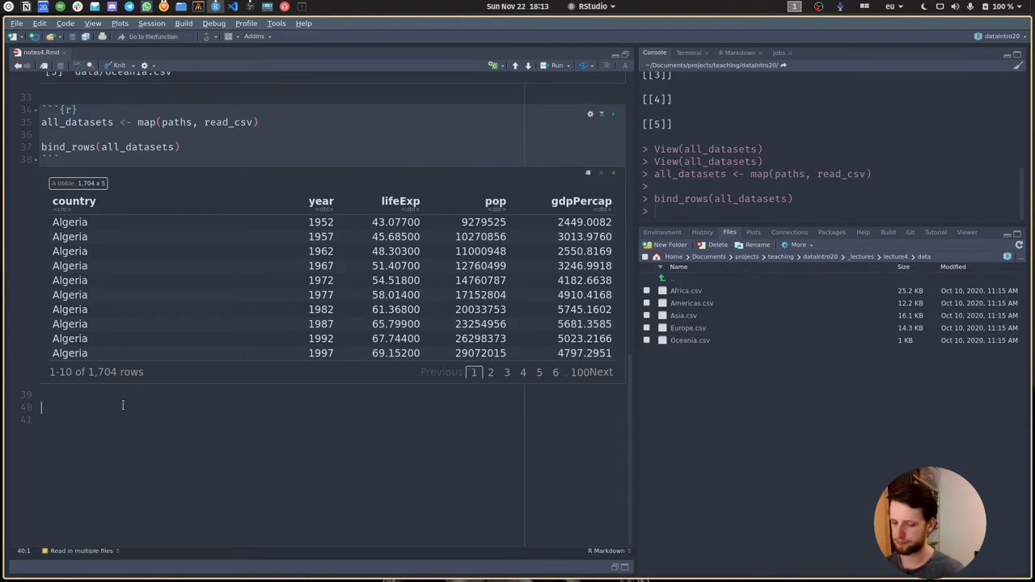
{"action": "left_click", "coordinate": [121, 406]}
{"action": "type", "text": "```{r}"}
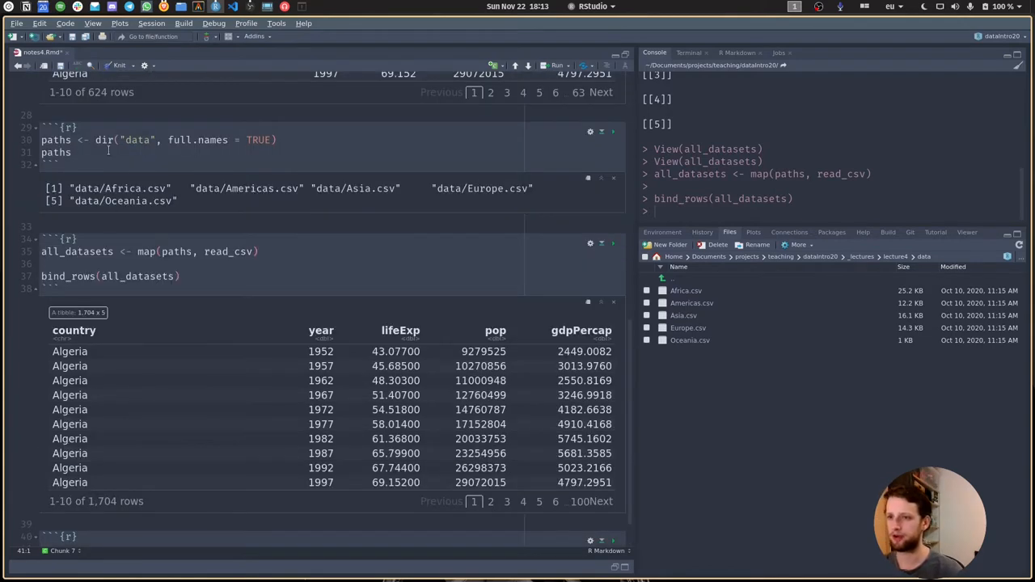
- Start a new chunk assigning names(paths) <- basename(paths)
{"action": "scroll", "scroll_direction": "down", "scroll_amount": 3}
{"action": "type", "text": "names(paths"}
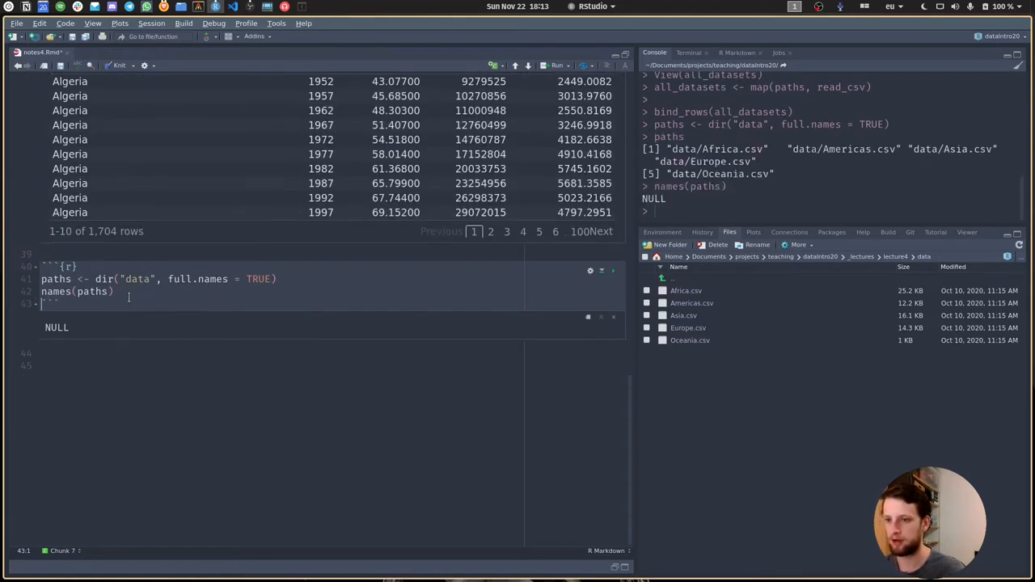
{"action": "type", "text": "<-"}
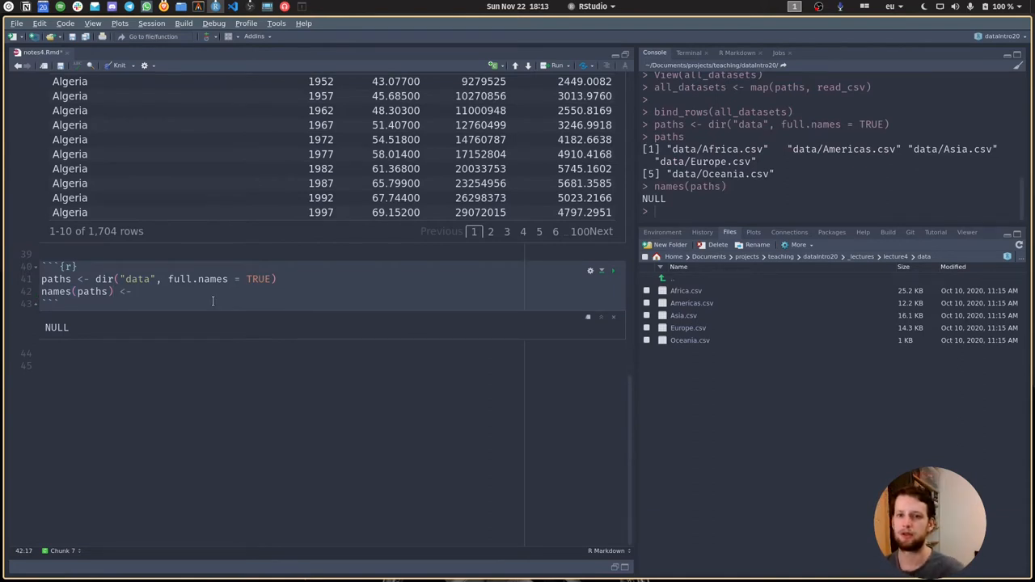
{"action": "type", "text": "base"}
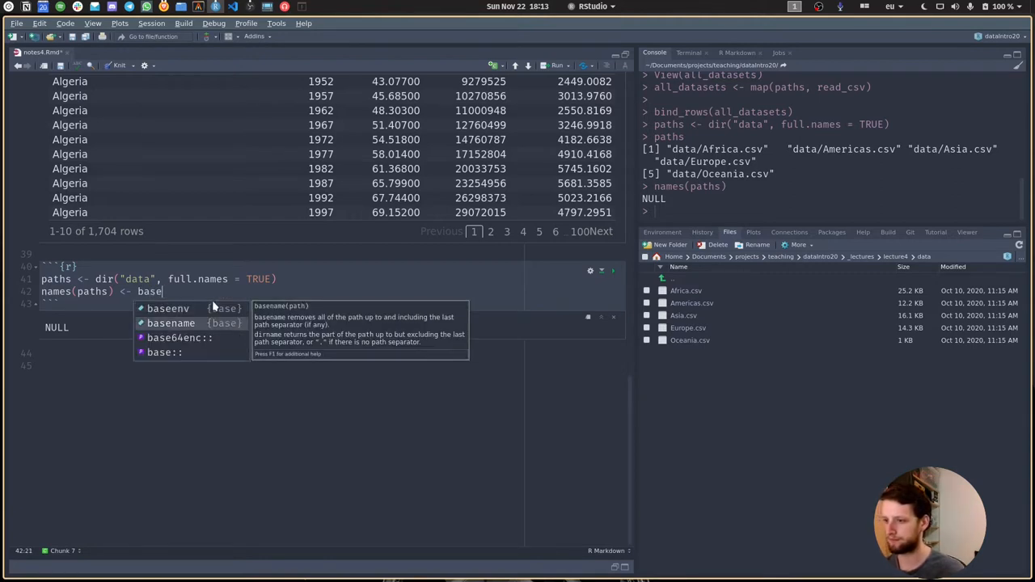
{"action": "left_click", "coordinate": [170, 323]}
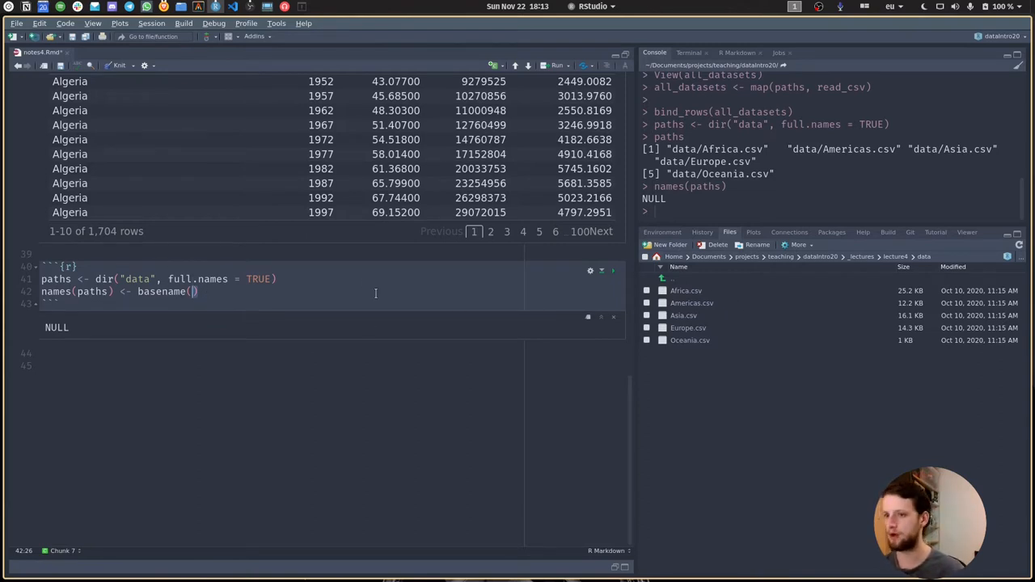
{"action": "type", "text": "paths"}
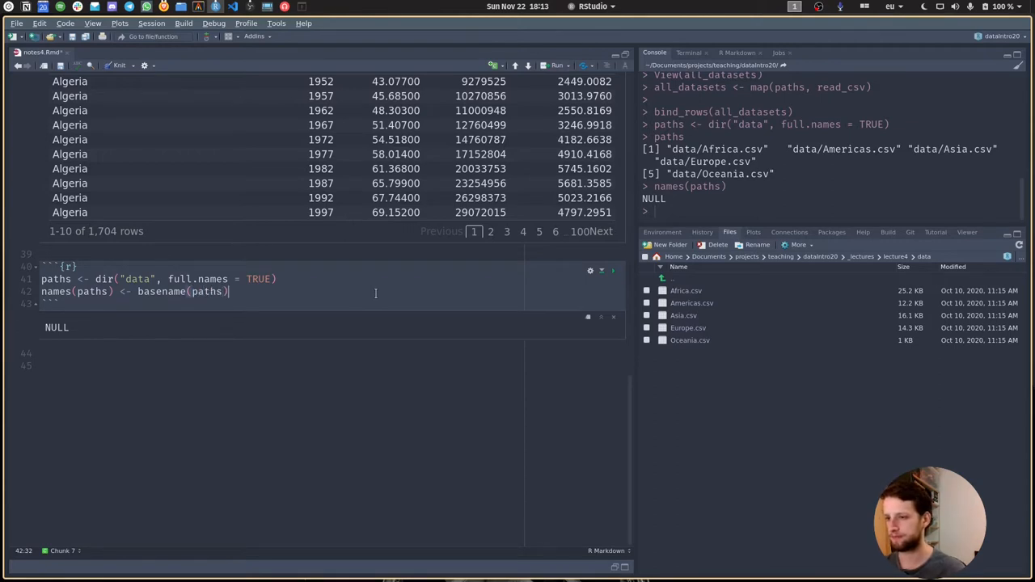
- Pipe the names into str_remove("\\.csv") and print paths labelled Africa through Oceania
{"action": "type", "text": "%>%"}
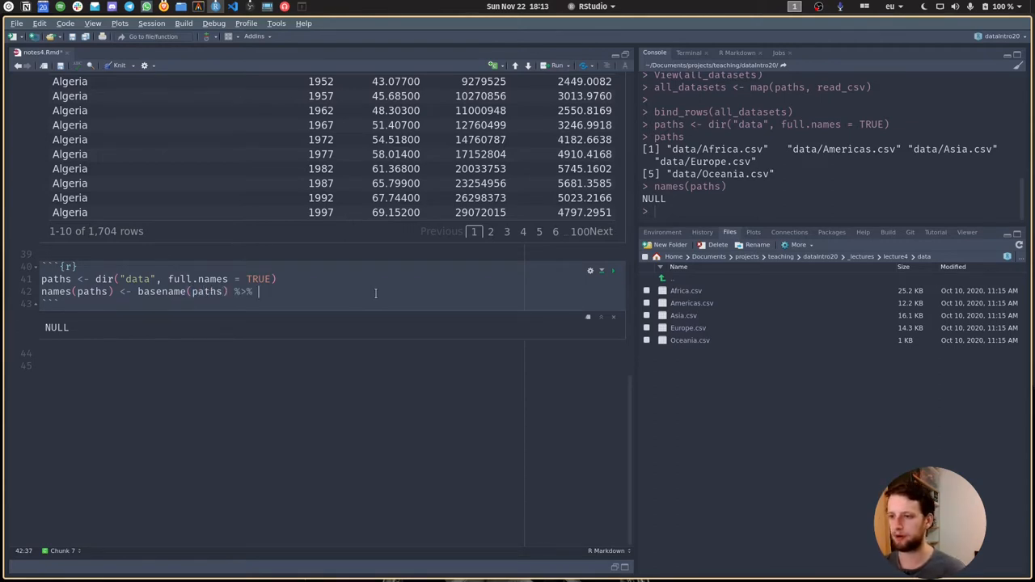
{"action": "mouse_move", "coordinate": [349, 296]}
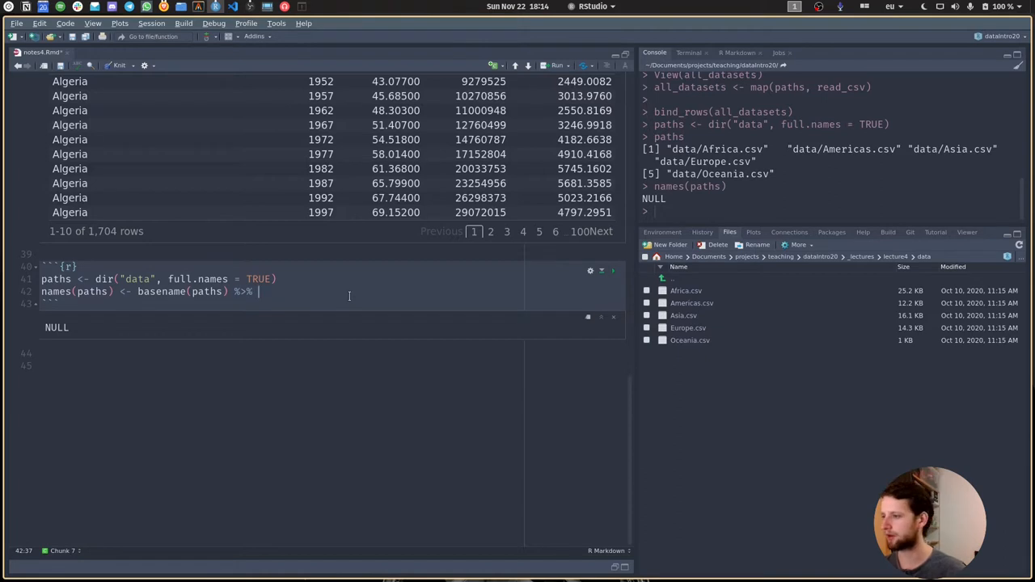
{"action": "type", "text": "str_"}
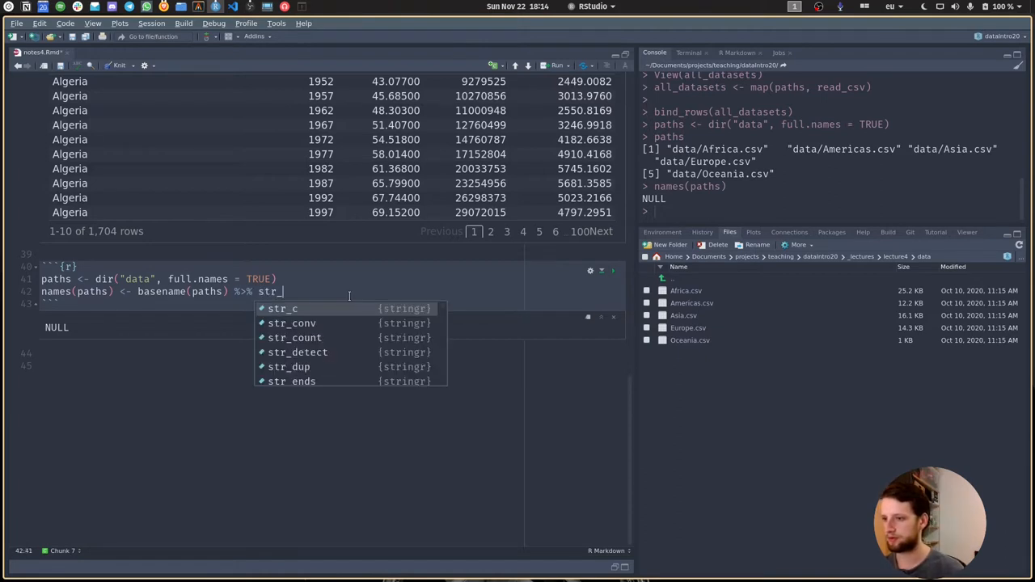
{"action": "type", "text": "re"}
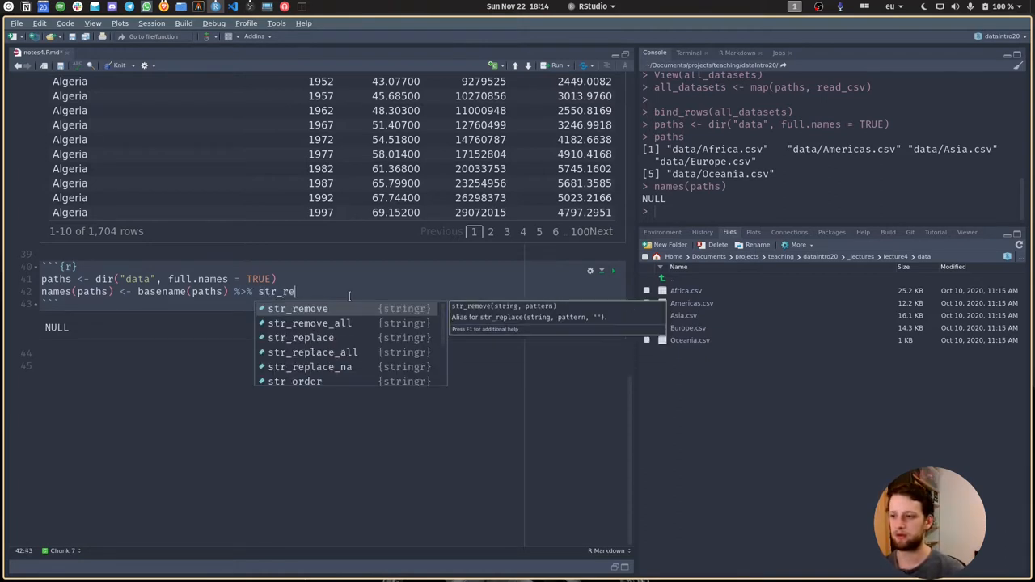
{"action": "left_click", "coordinate": [298, 308]}
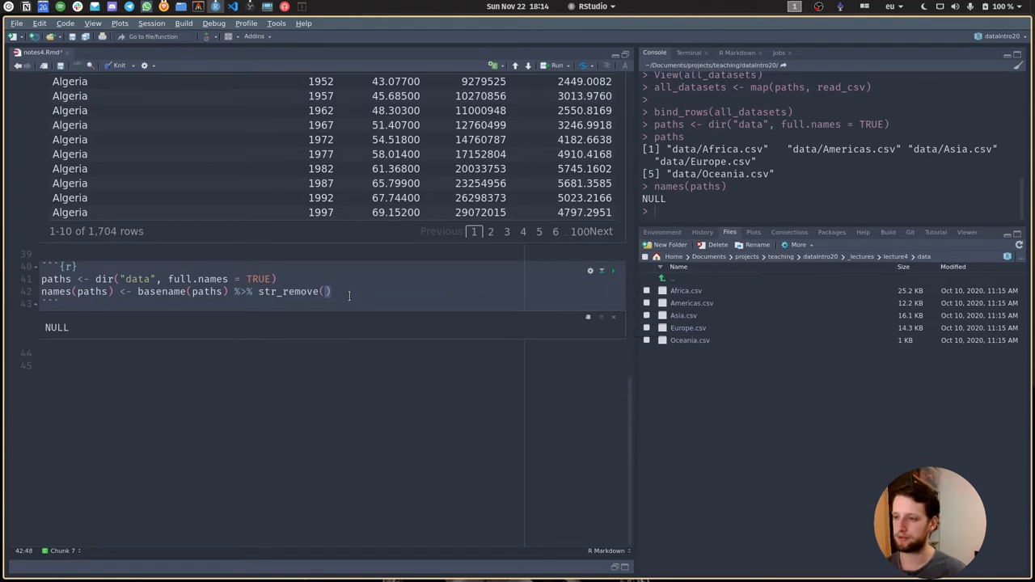
{"action": "type", "text": "\"\""}
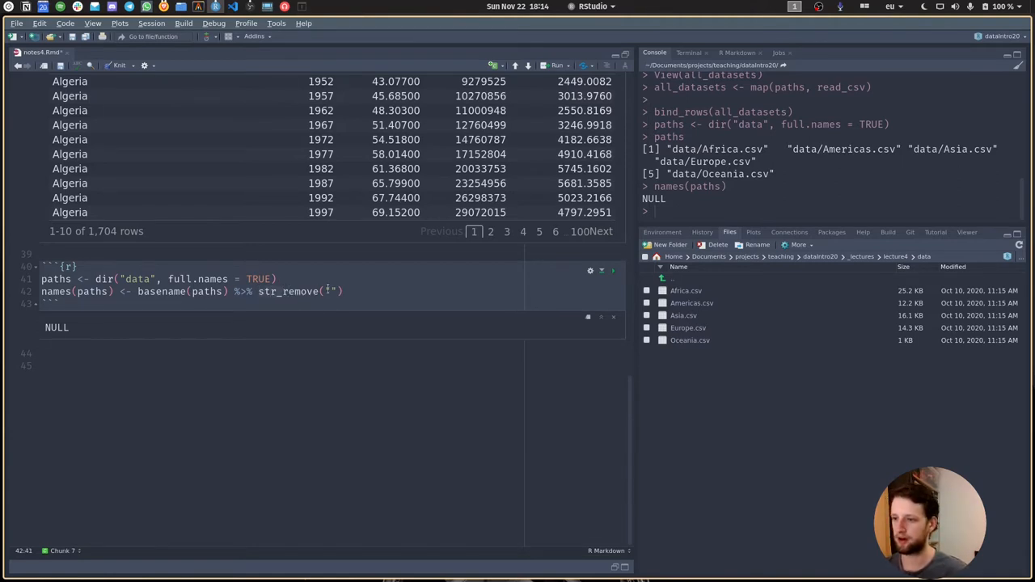
{"action": "type", "text": "|"}
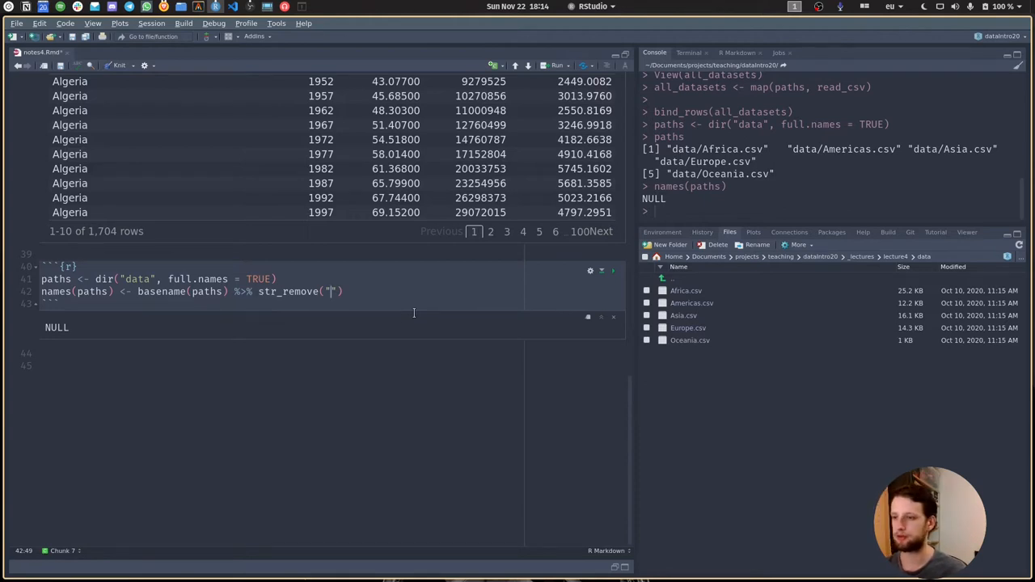
{"action": "type", "text": "\\\\"}
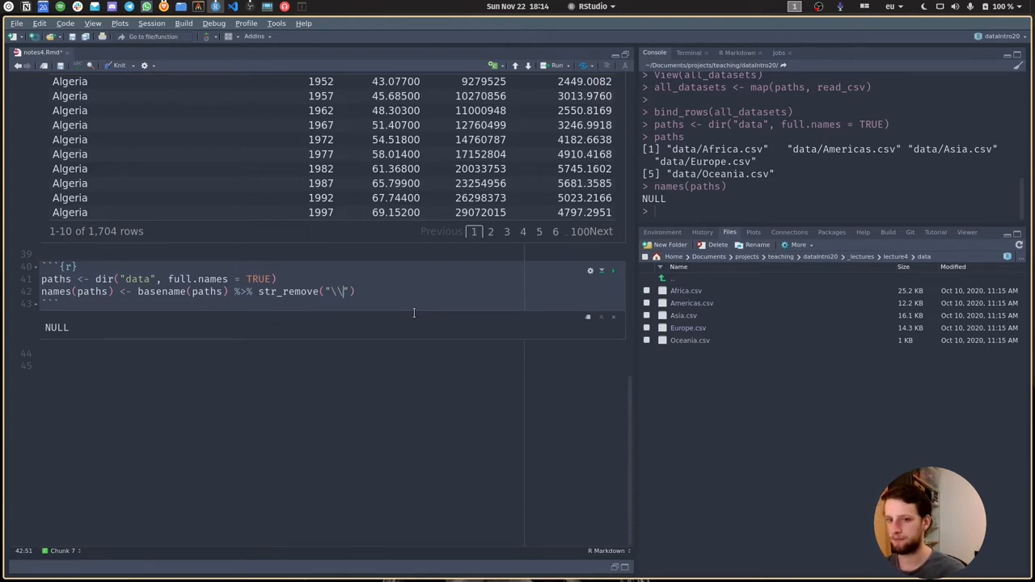
{"action": "type", "text": ".csv"}
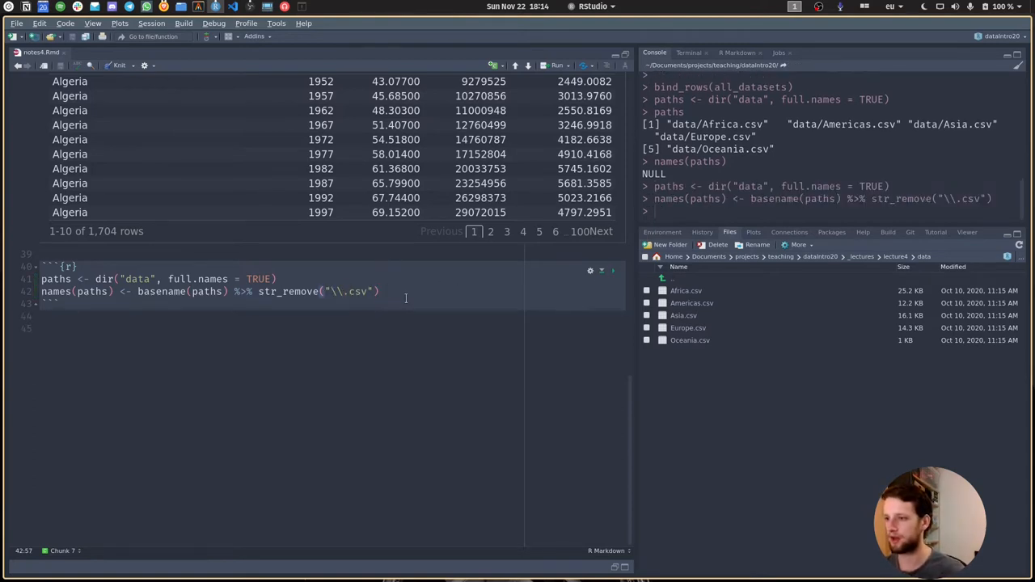
{"action": "type", "text": "paths"}
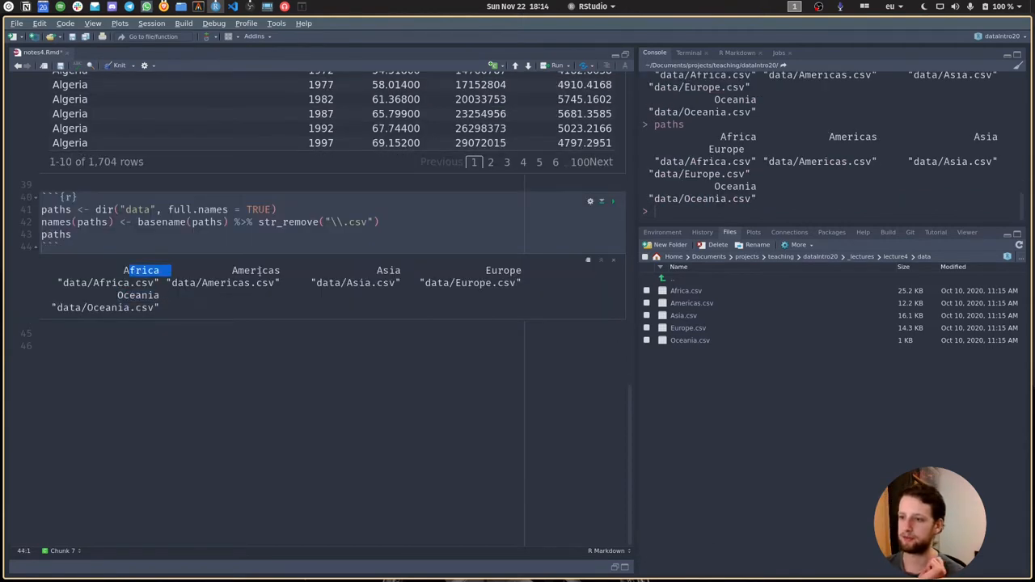
- Open the Environment pane and inspect the five-element paths vector
{"action": "left_click", "coordinate": [662, 232]}
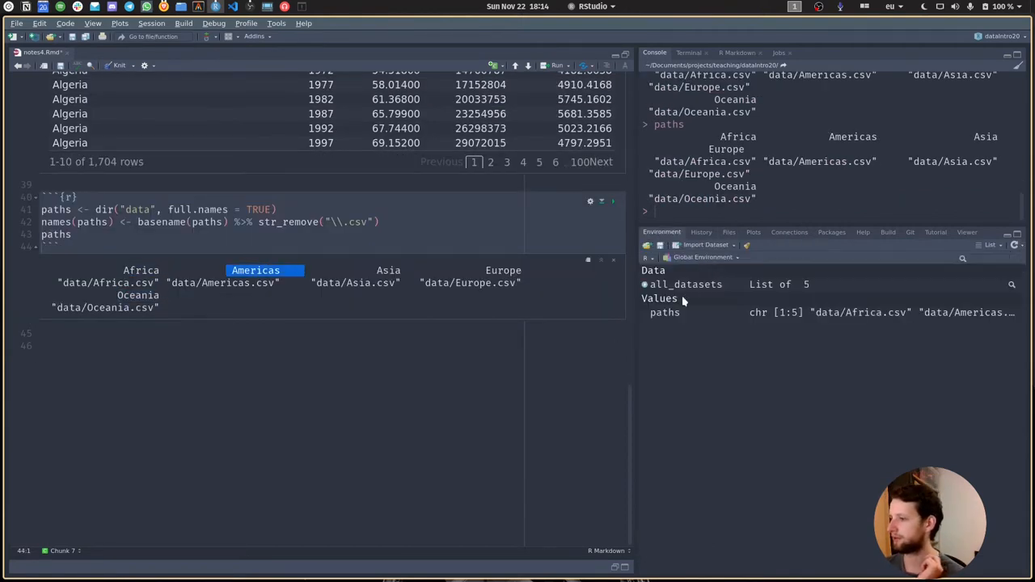
{"action": "mouse_move", "coordinate": [805, 320]}
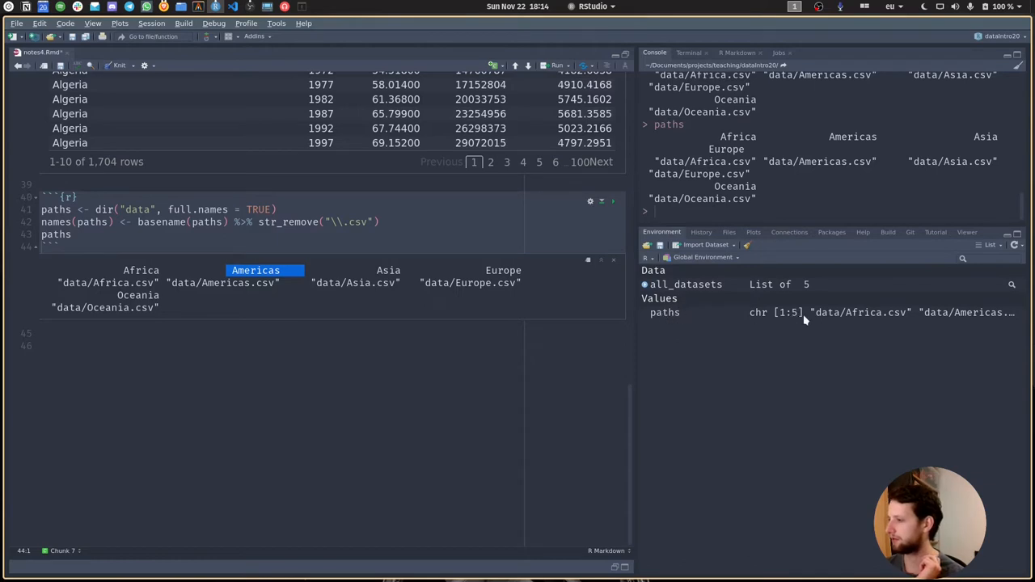
{"action": "left_click", "coordinate": [71, 234]}
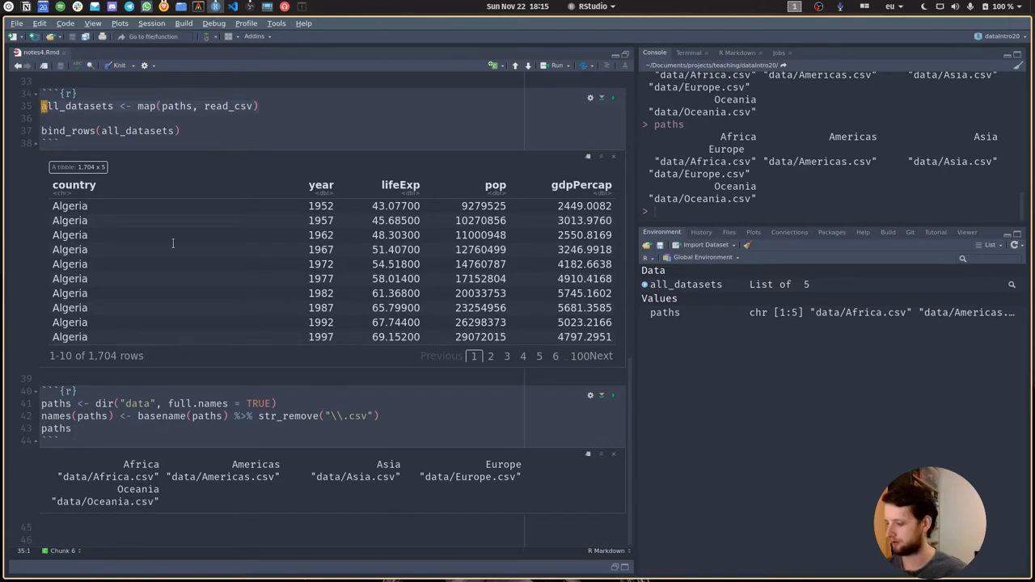
- Write bind_rows(all_datasets, .id = "continent") to stack the datasets with a continent column
{"action": "scroll", "scroll_direction": "down", "scroll_amount": 3}
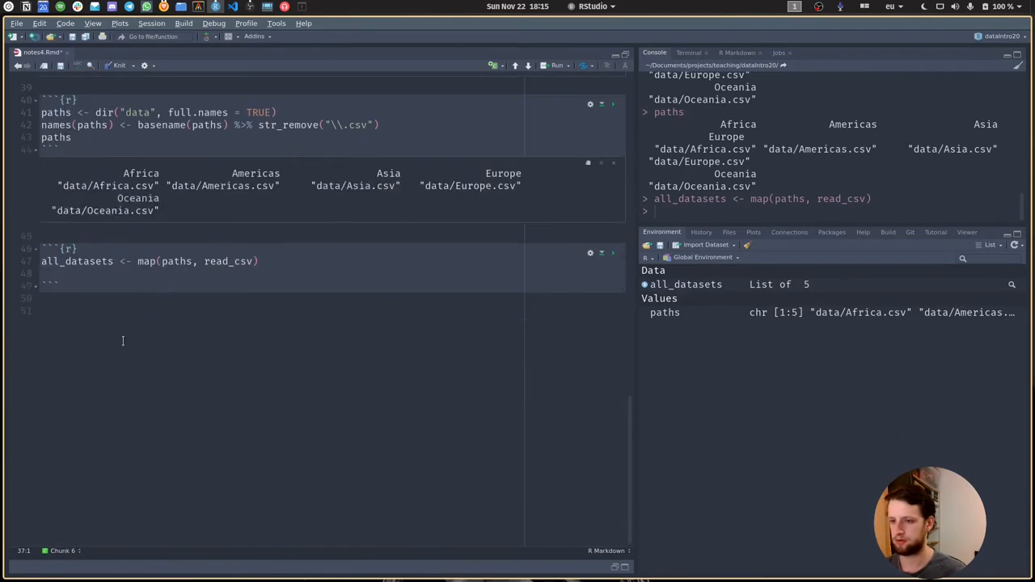
{"action": "type", "text": "bind_rows(all_datasets)"}
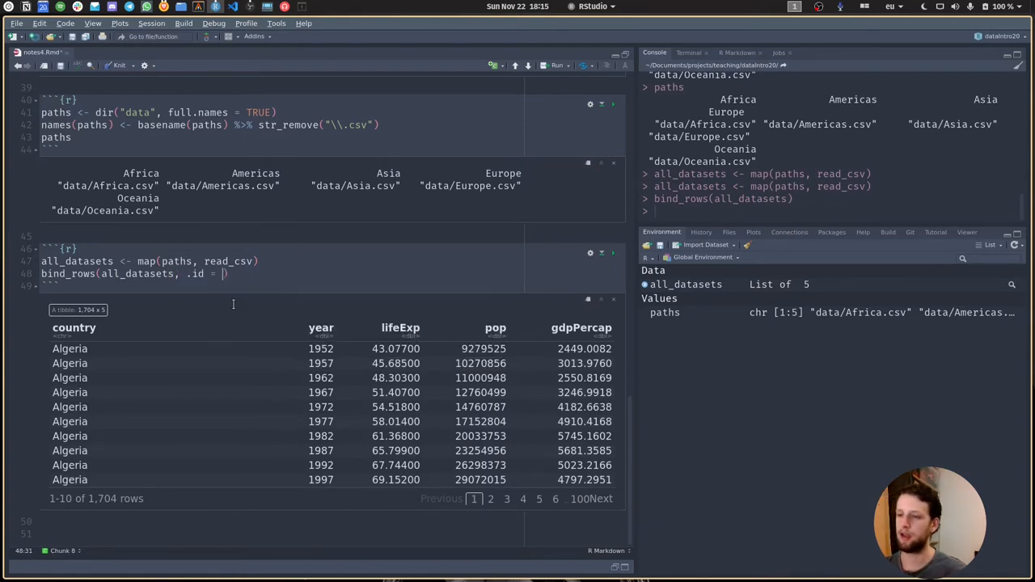
{"action": "type", "text": "\""}
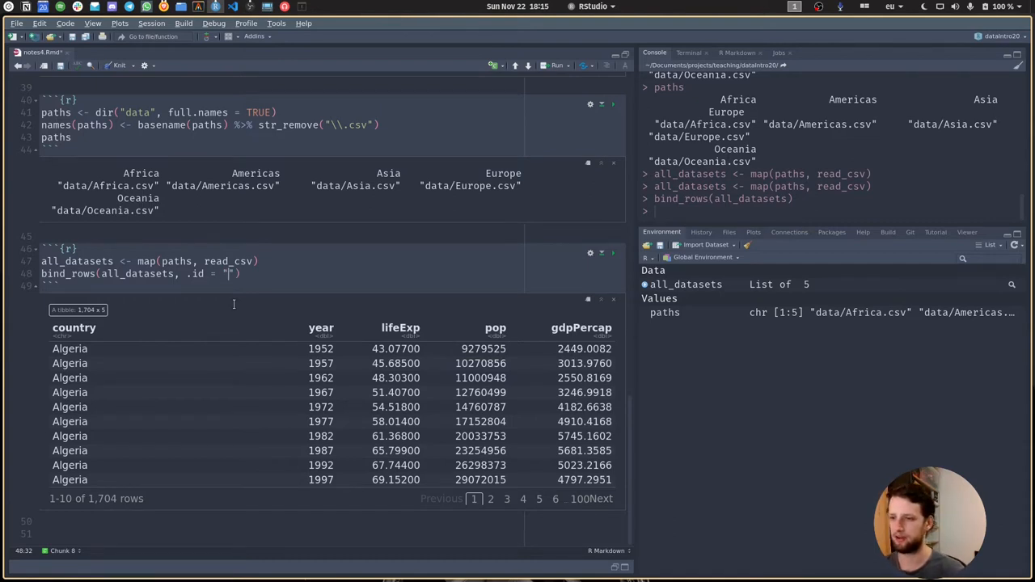
{"action": "type", "text": "continent"}
{"action": "type", "text": "```{r}"}
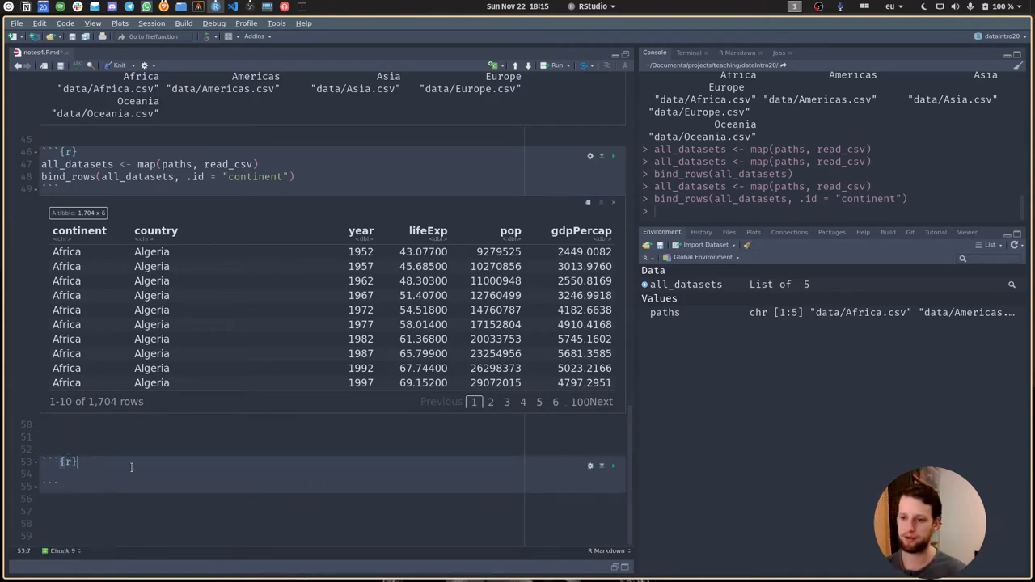
- Write map_dfr(paths, read_csv, .id = "continent") in the new chunk, fixing the read_csvm typo
{"action": "scroll", "scroll_direction": "down", "scroll_amount": 3}
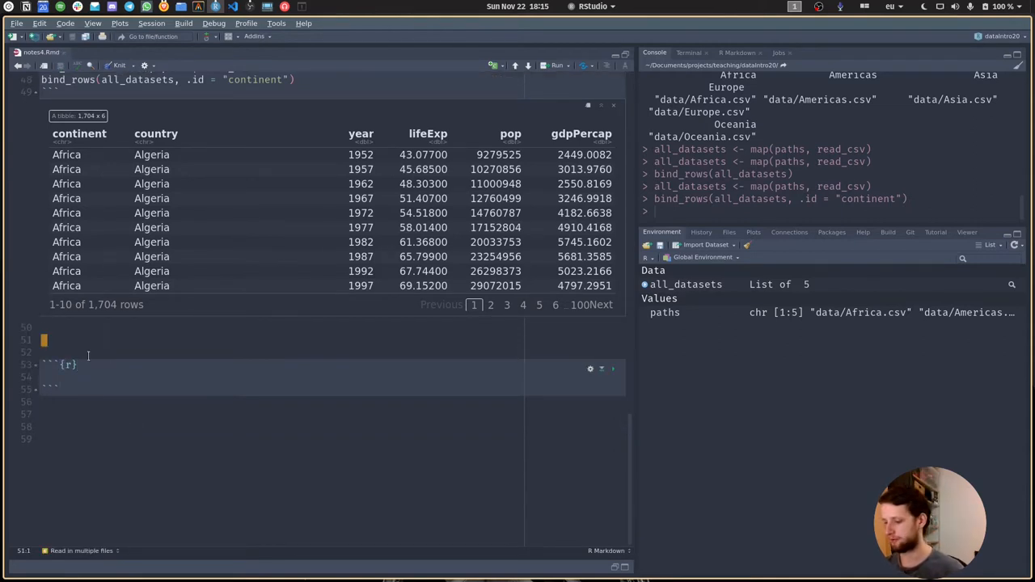
{"action": "type", "text": "`map`"}
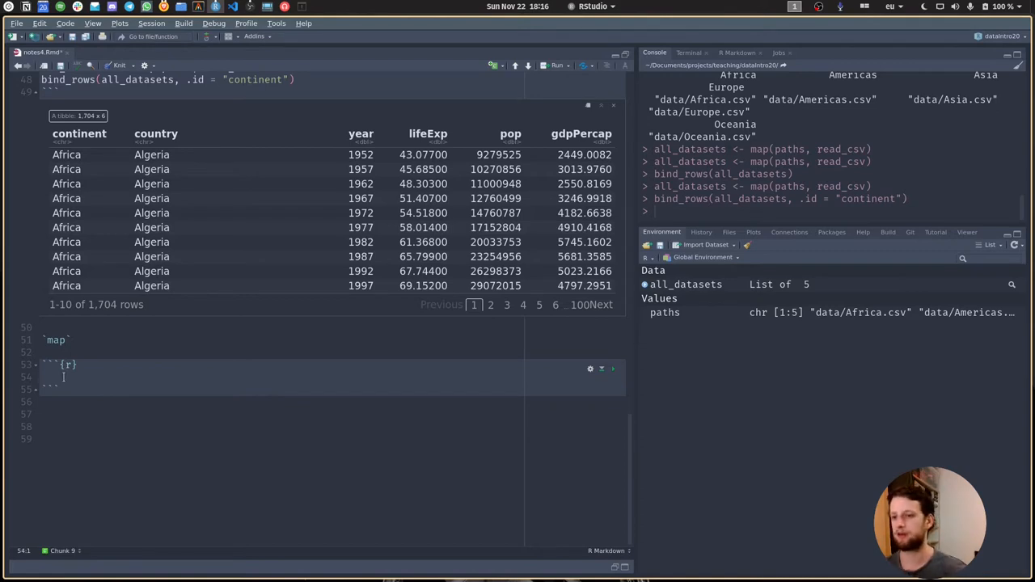
{"action": "type", "text": "map_"}
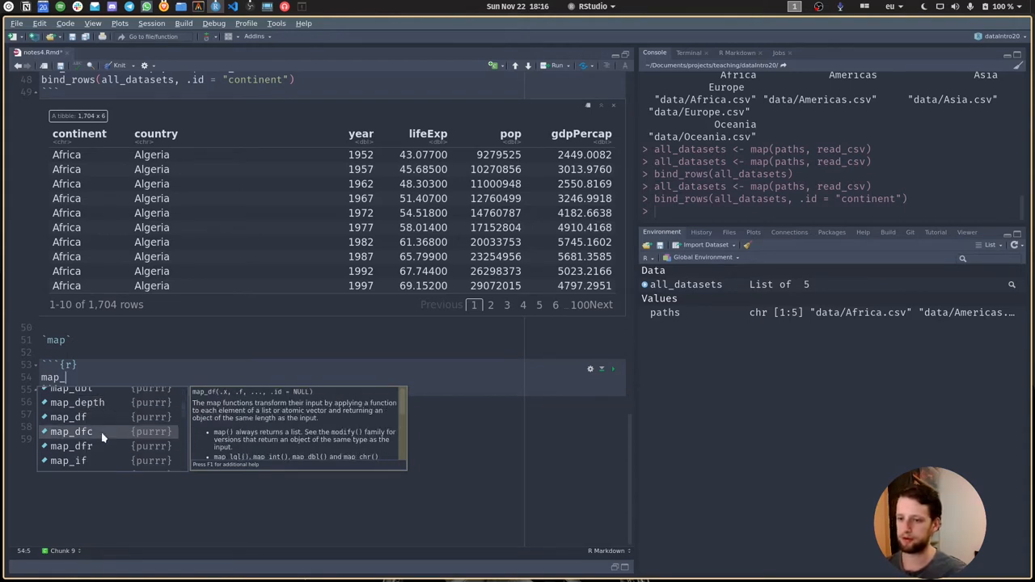
{"action": "mouse_move", "coordinate": [101, 446]}
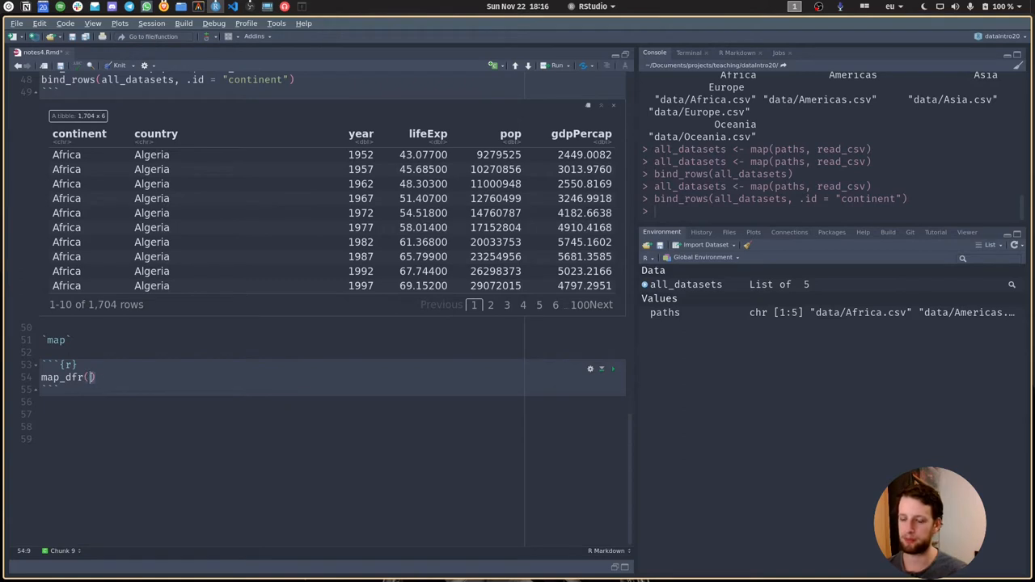
{"action": "scroll", "scroll_direction": "up", "scroll_amount": 3}
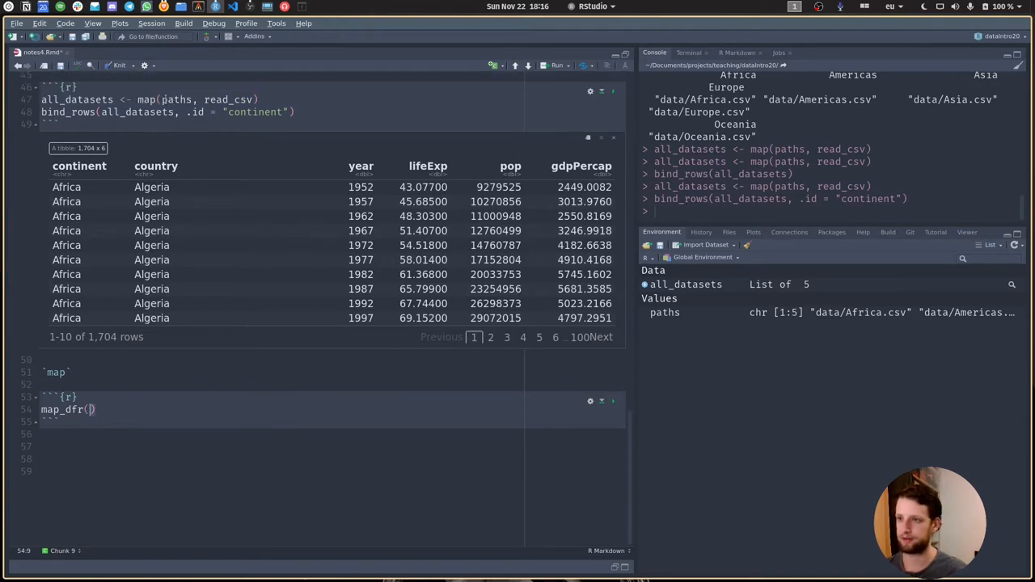
{"action": "left_click", "coordinate": [259, 99]}
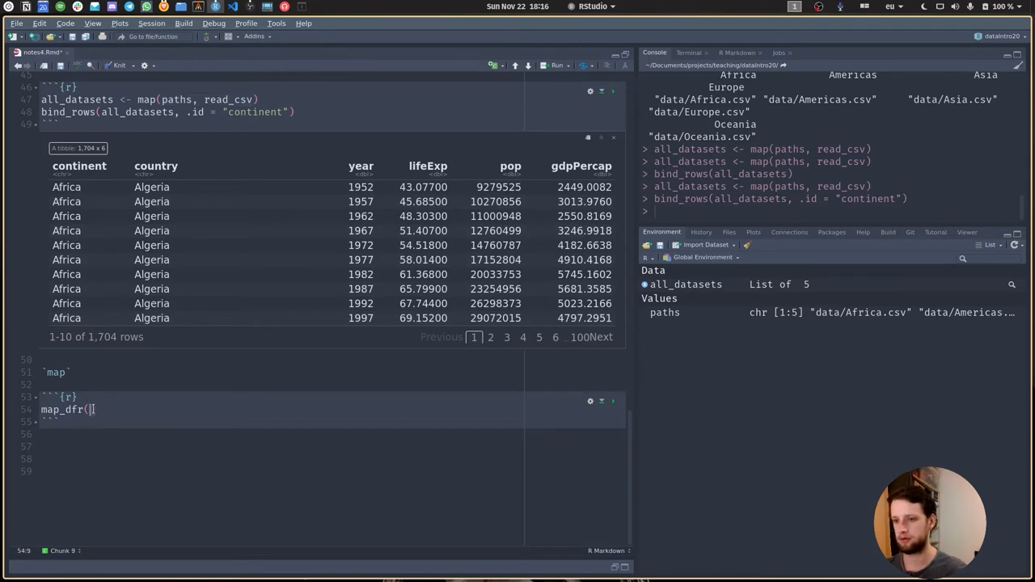
{"action": "type", "text": "paths, read_csv"}
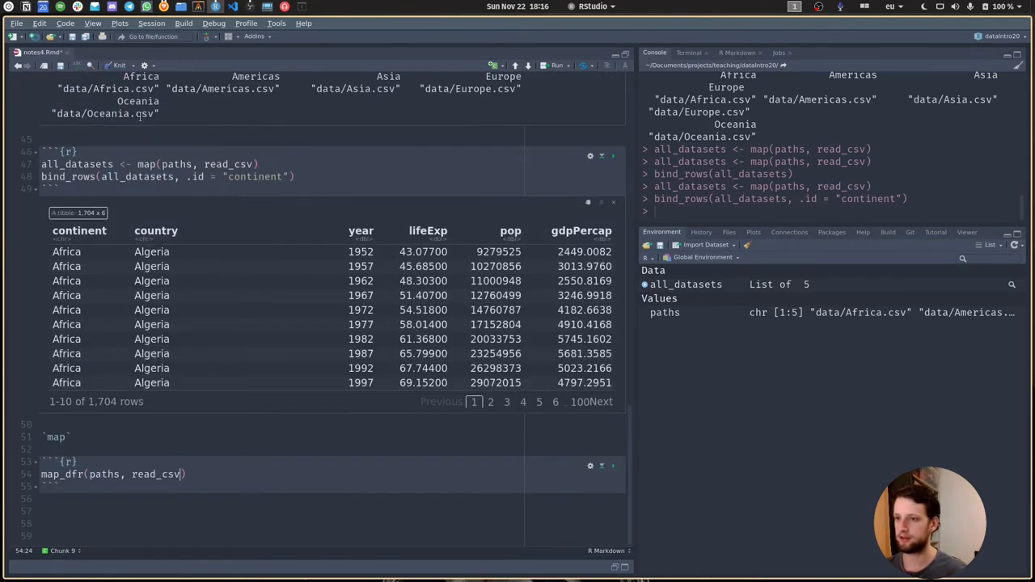
{"action": "type", "text": "m,"}
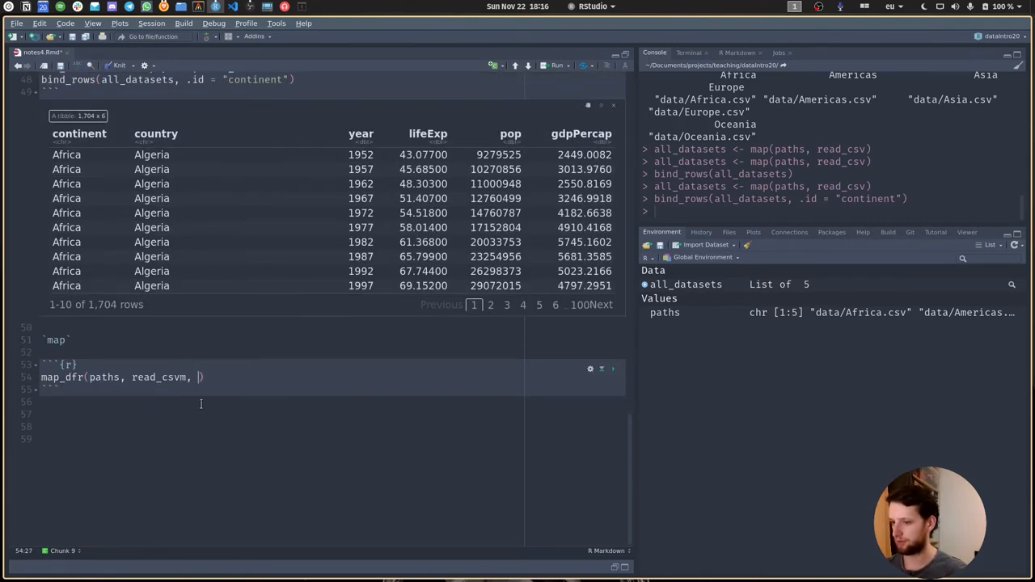
{"action": "type", "text": "."}
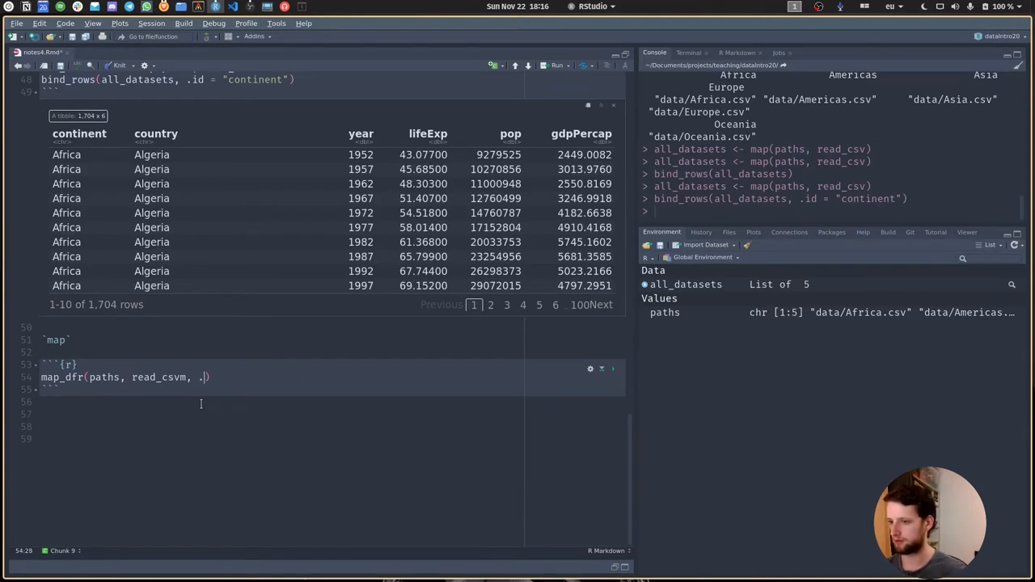
{"action": "type", "text": "id ="}
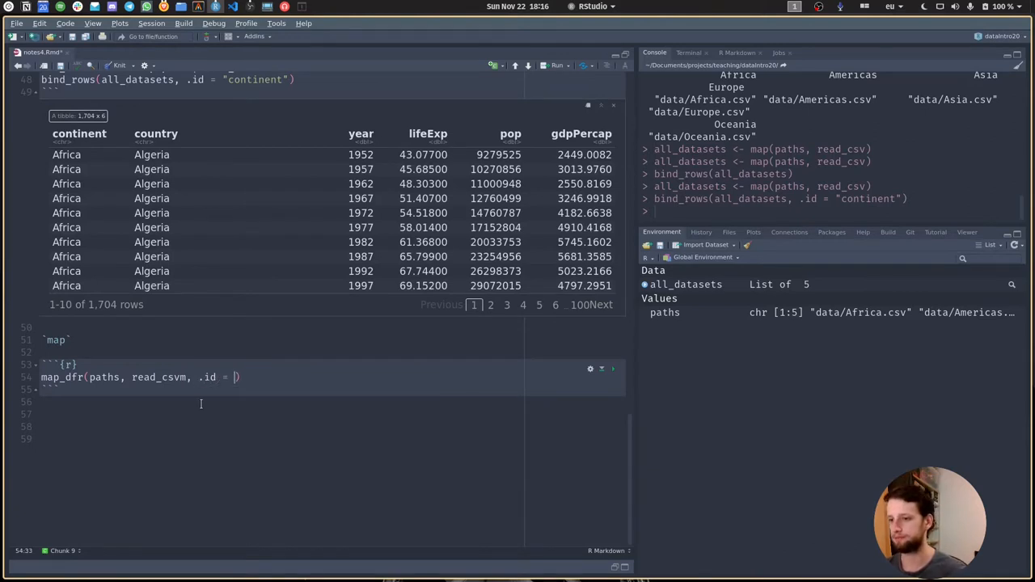
{"action": "type", "text": "\"continent\")"}
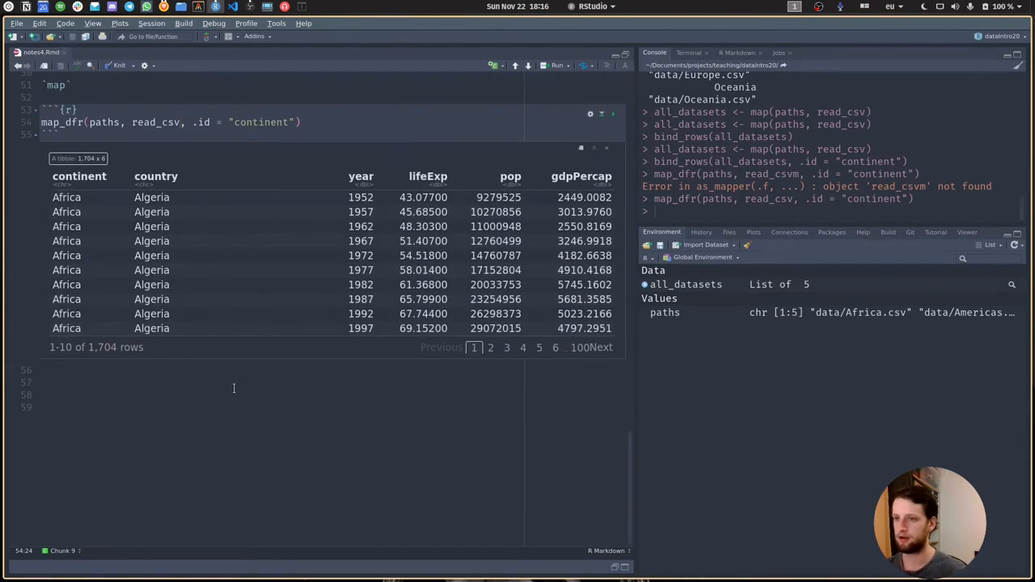
{"action": "mouse_move", "coordinate": [201, 367]}
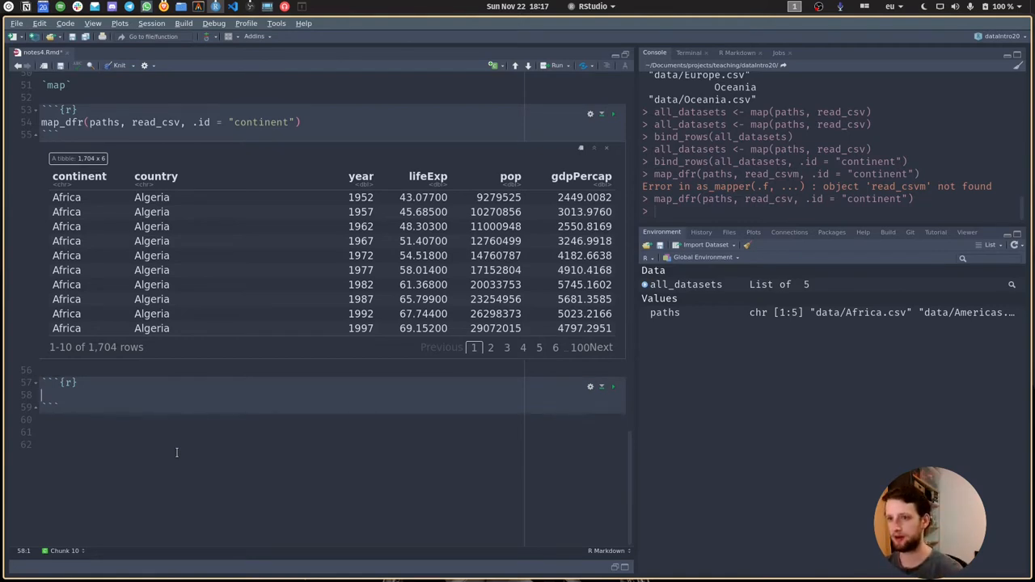
- Start gapminder <- dir("data", full.names = TRUE) %>% and run it to check the paths
{"action": "type", "text": "gap"}
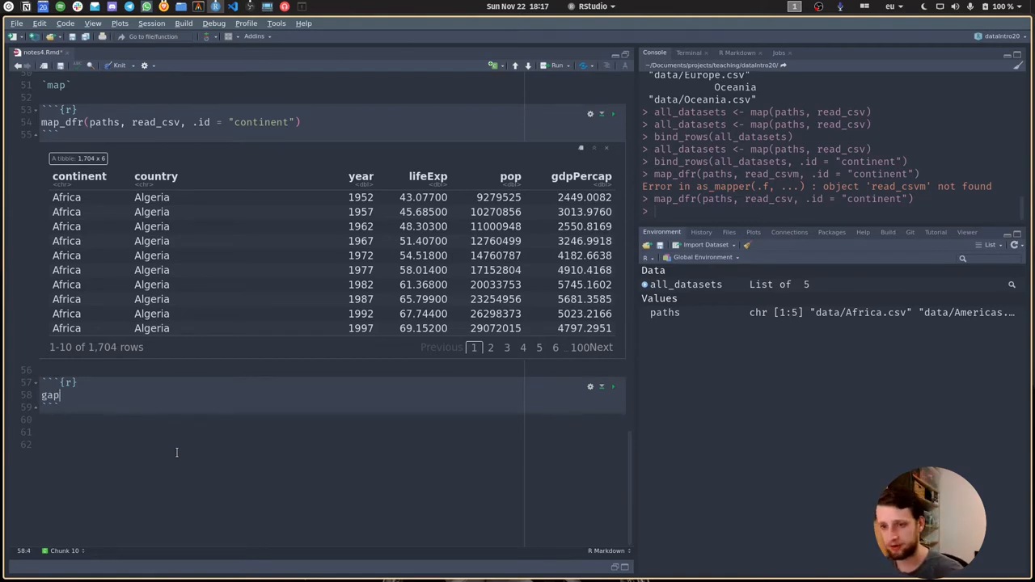
{"action": "type", "text": "minder <-"}
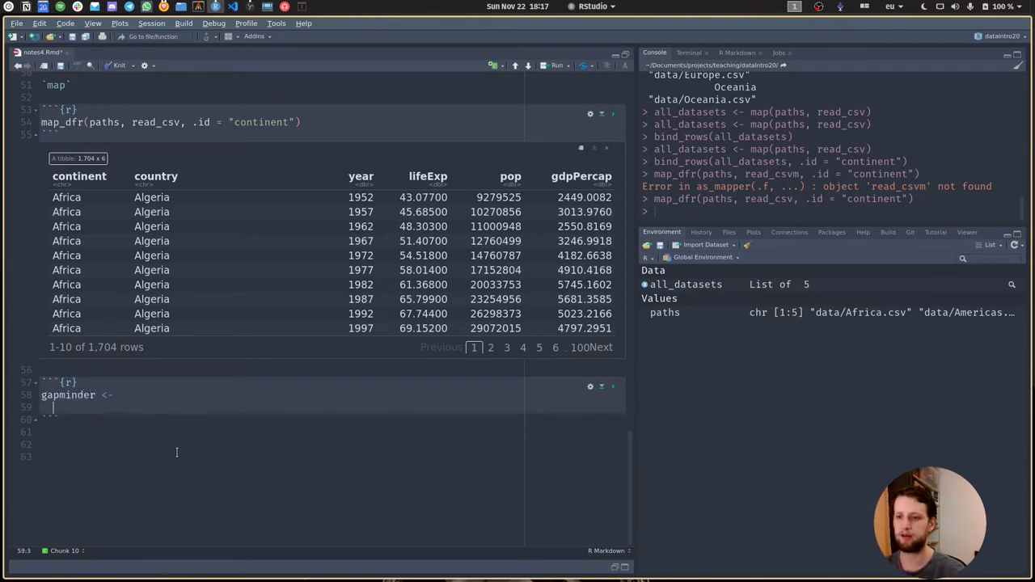
{"action": "type", "text": "dir(\"d"}
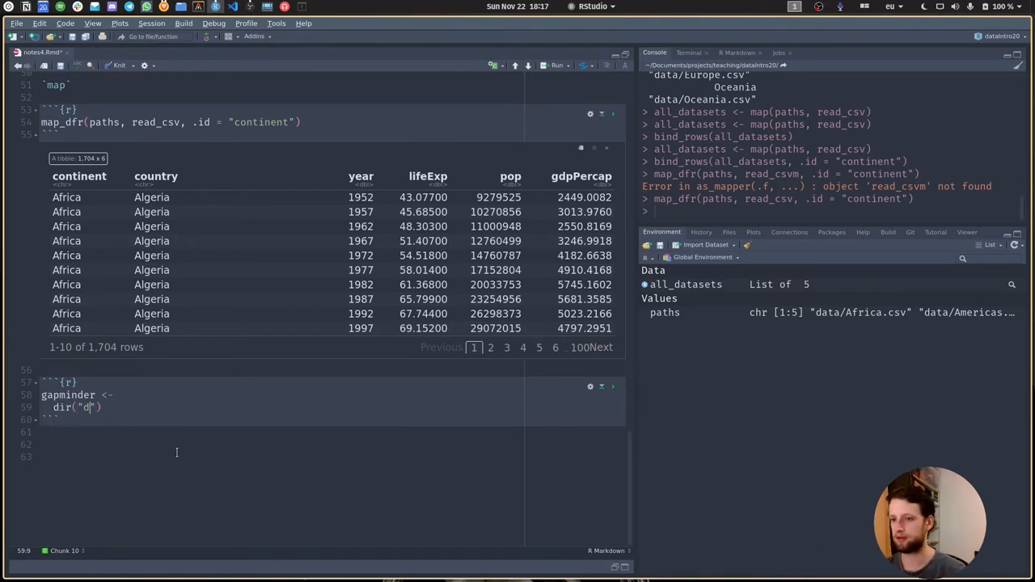
{"action": "type", "text": "ata\", full.names ="}
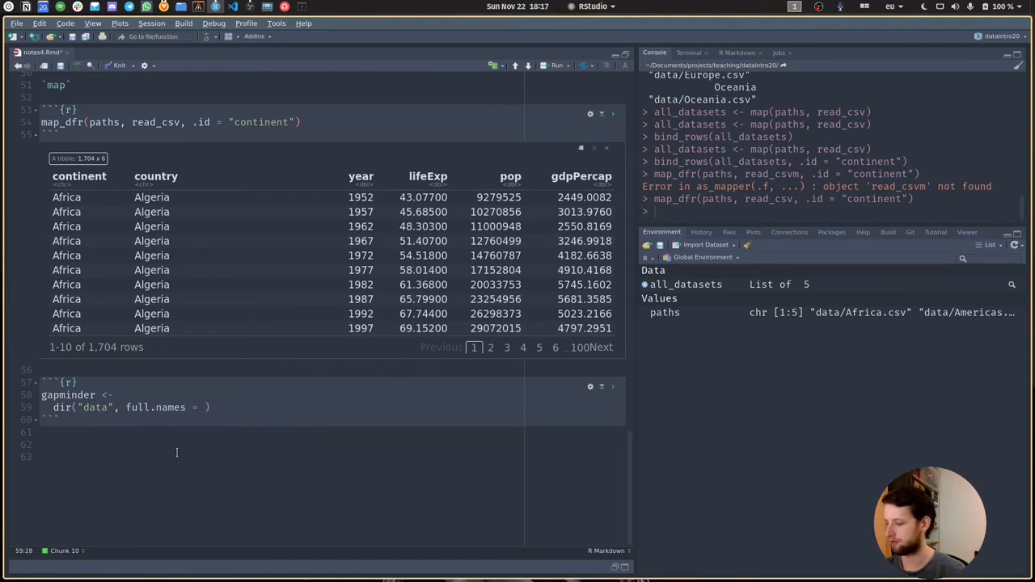
{"action": "type", "text": "TRUE"}
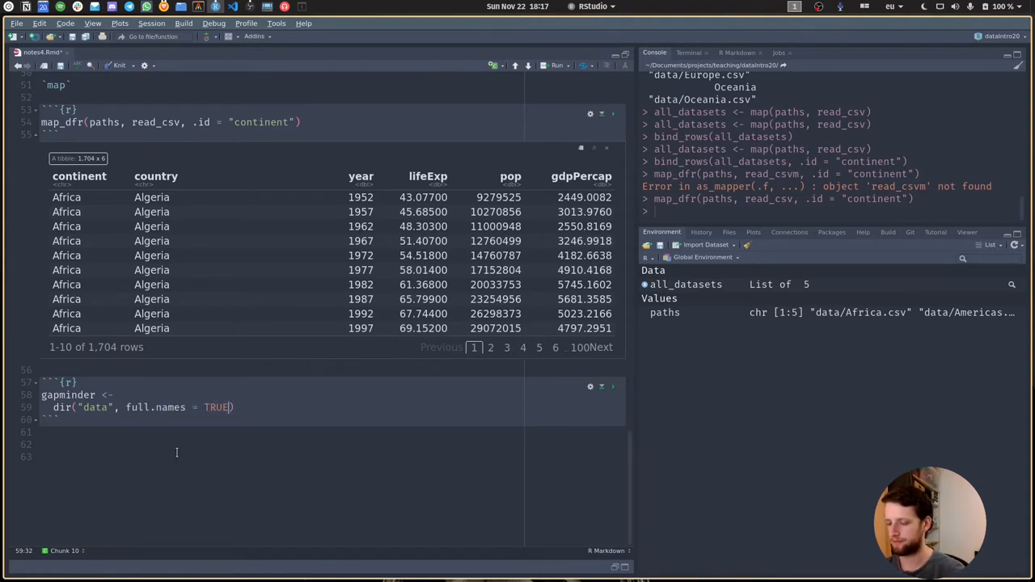
{"action": "type", "text": "%>%"}
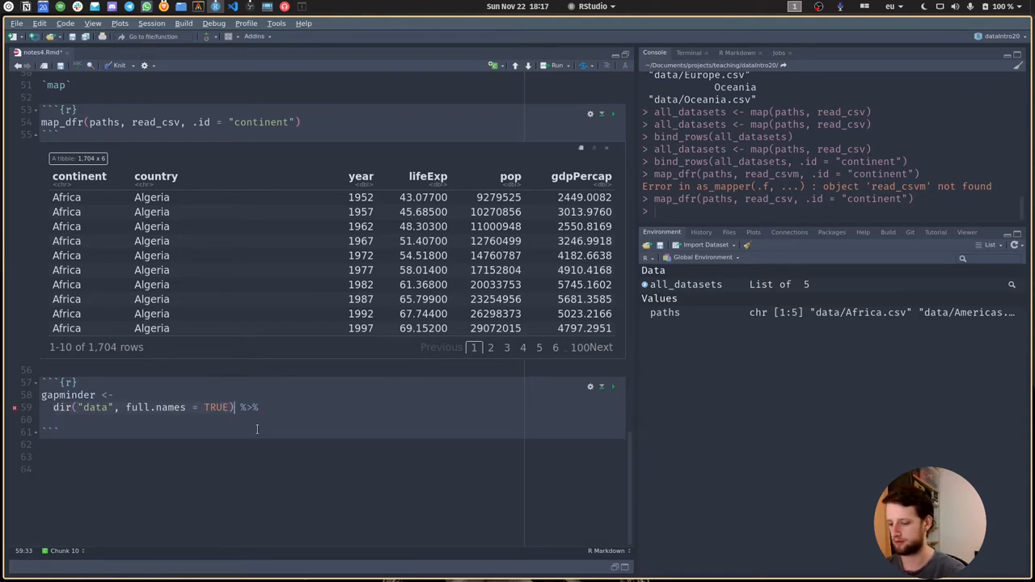
{"action": "left_click", "coordinate": [613, 386]}
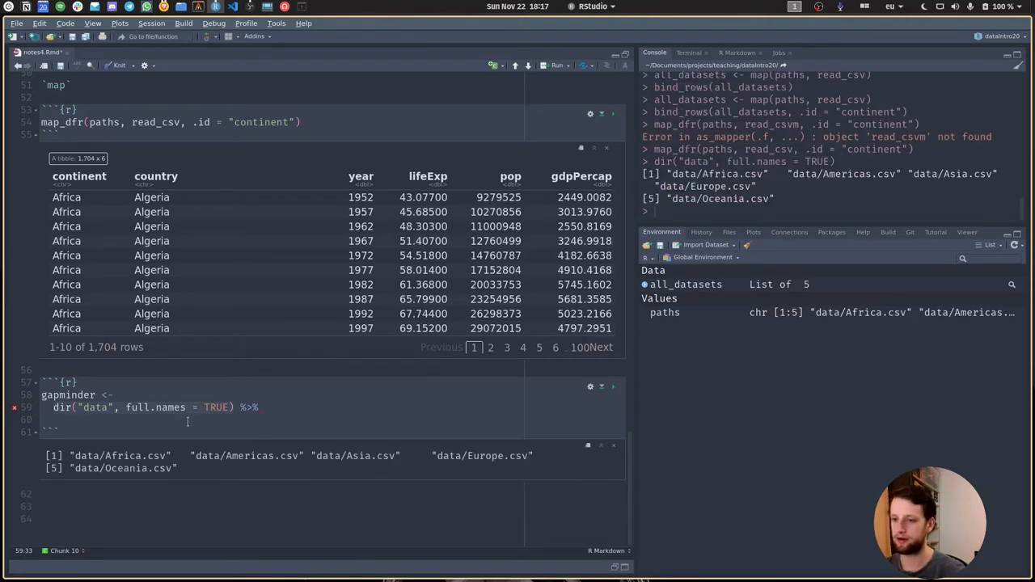
- Name the paths with set_names(function(x) basename(x) %>% str_remove("\\.csv"))
{"action": "type", "text": "set_n"}
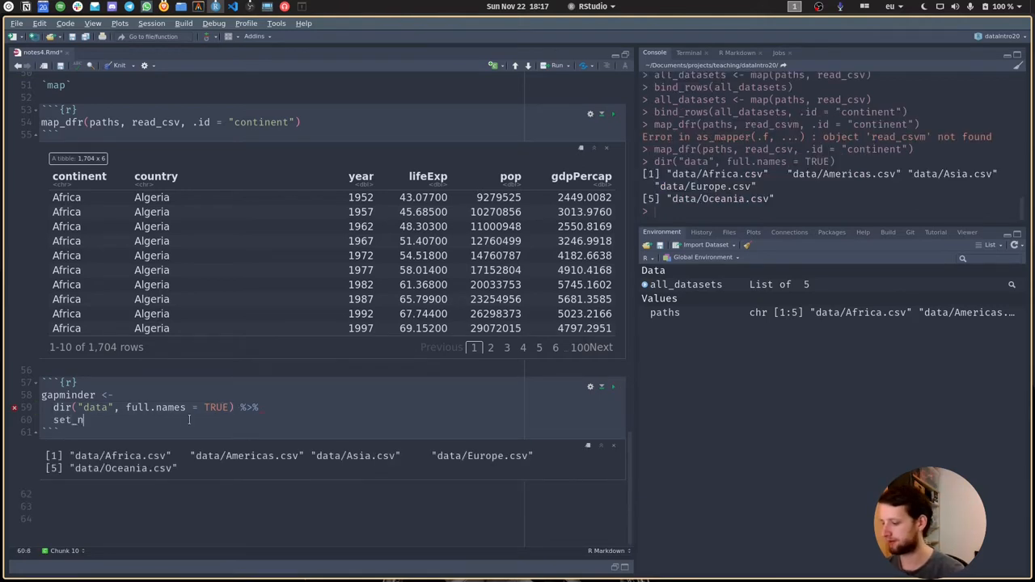
{"action": "type", "text": "ames()"}
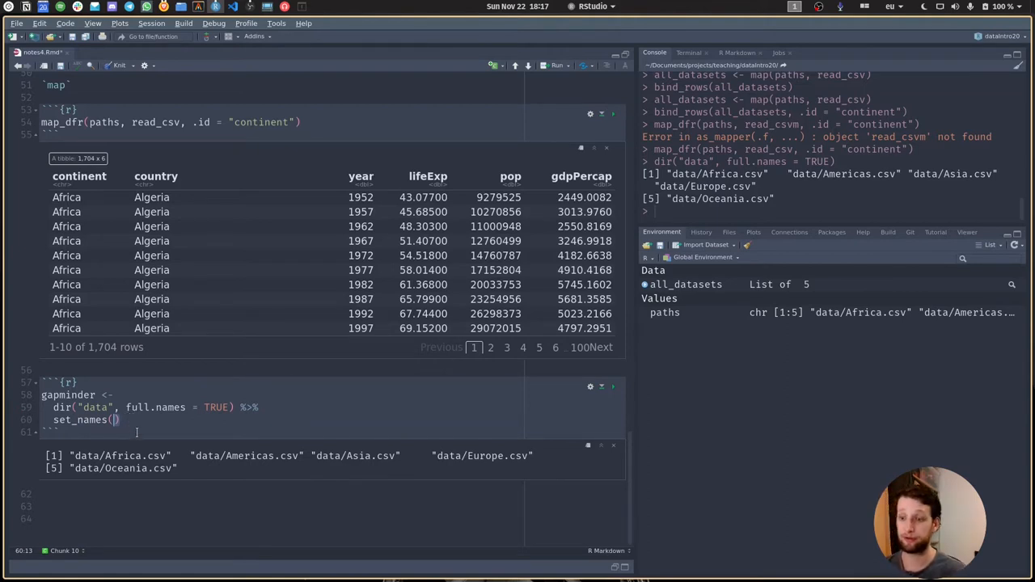
{"action": "double_click", "coordinate": [120, 456]}
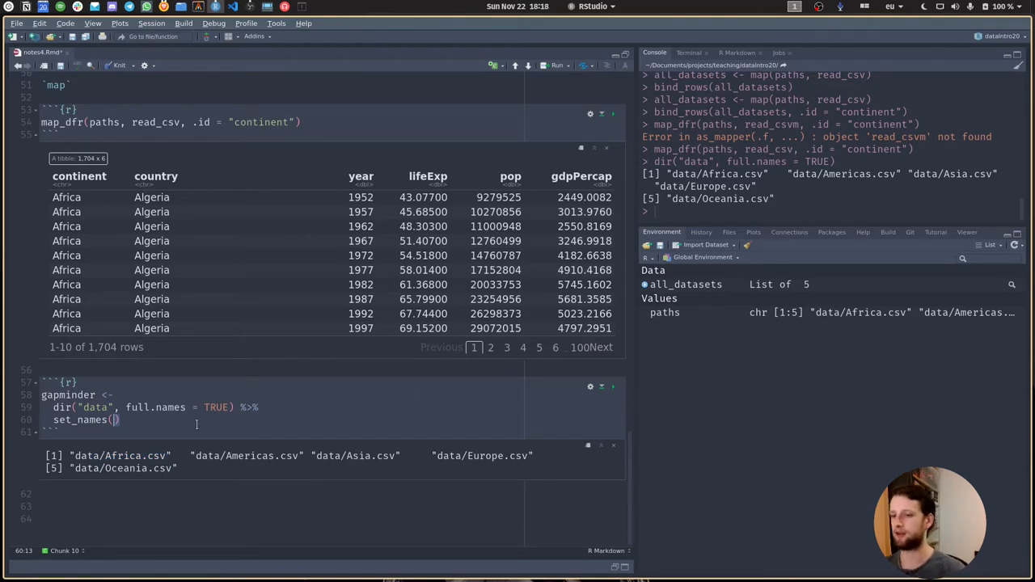
{"action": "type", "text": "function(x"}
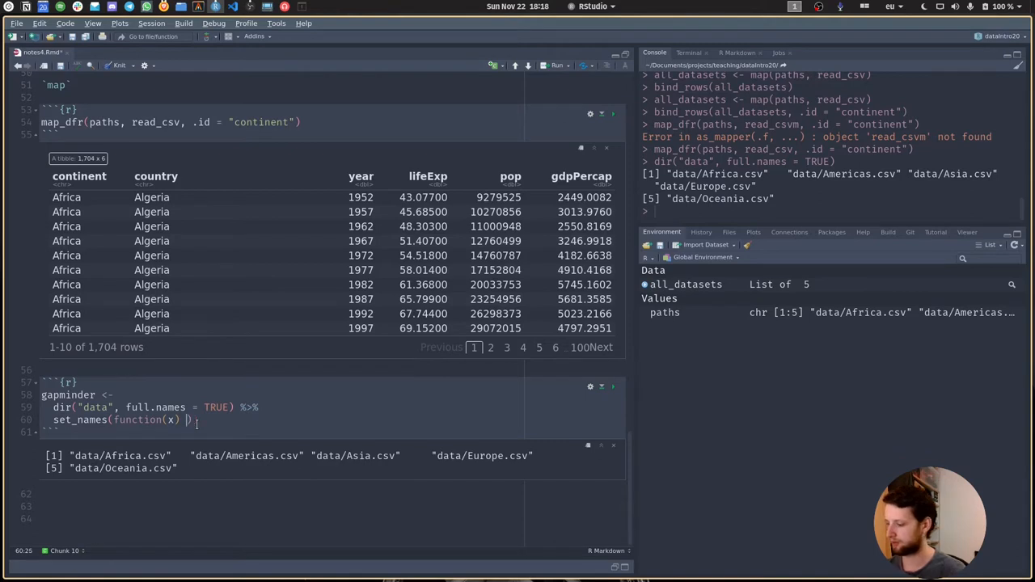
{"action": "type", "text": "basename(x"}
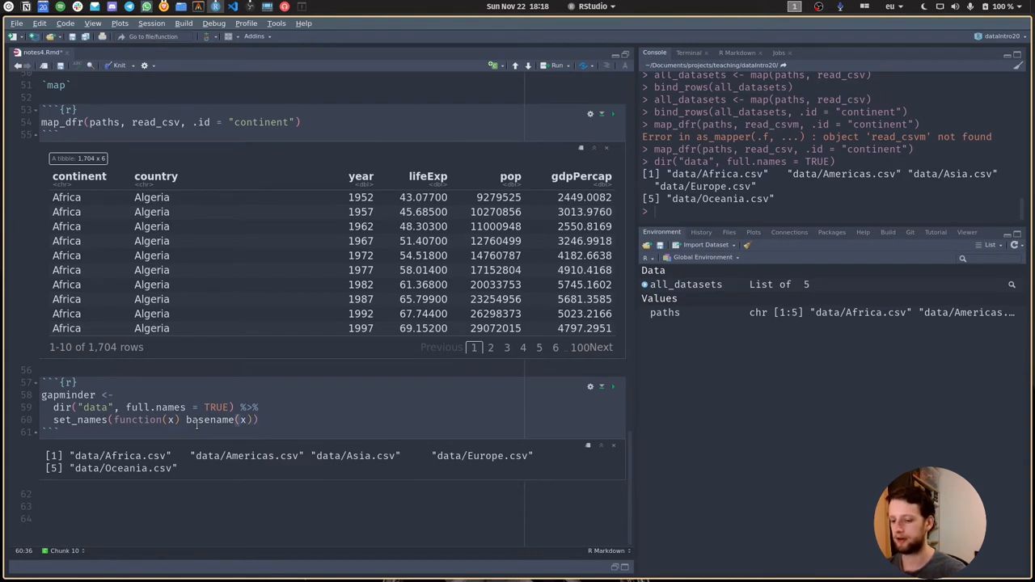
{"action": "type", "text": "%>% str_remove("}
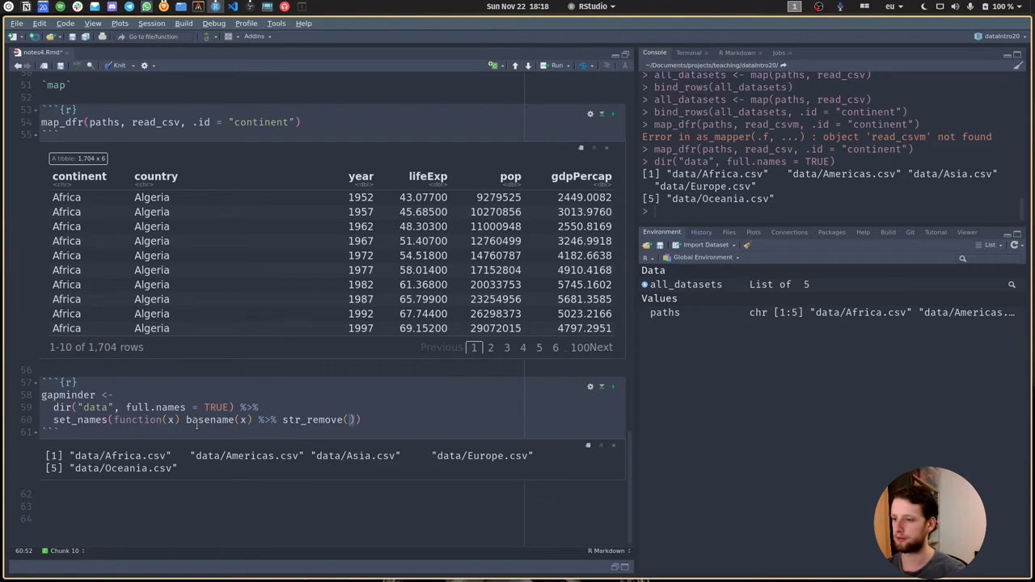
{"action": "type", "text": "\"\""}
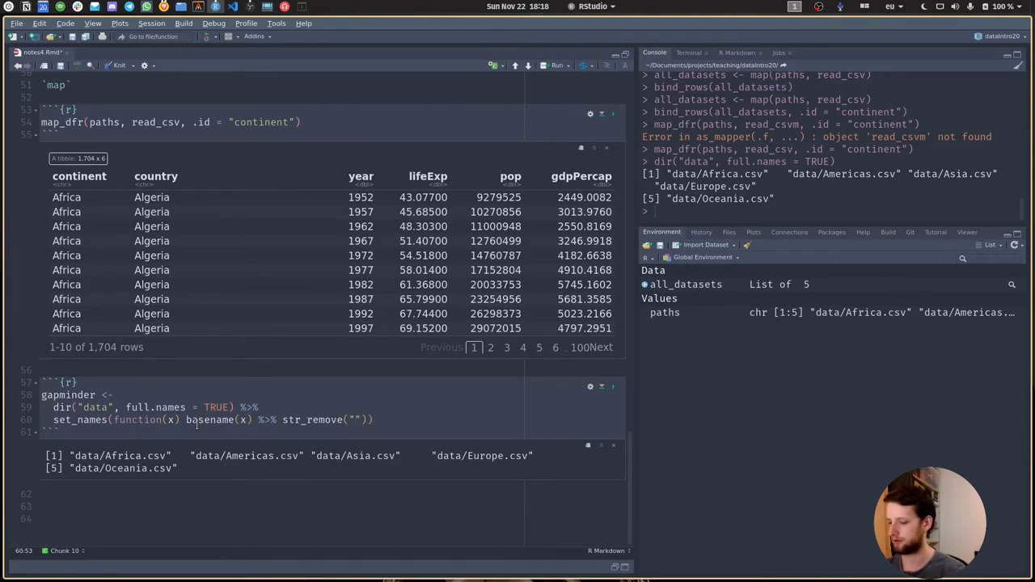
{"action": "type", "text": "\\\\.csv"}
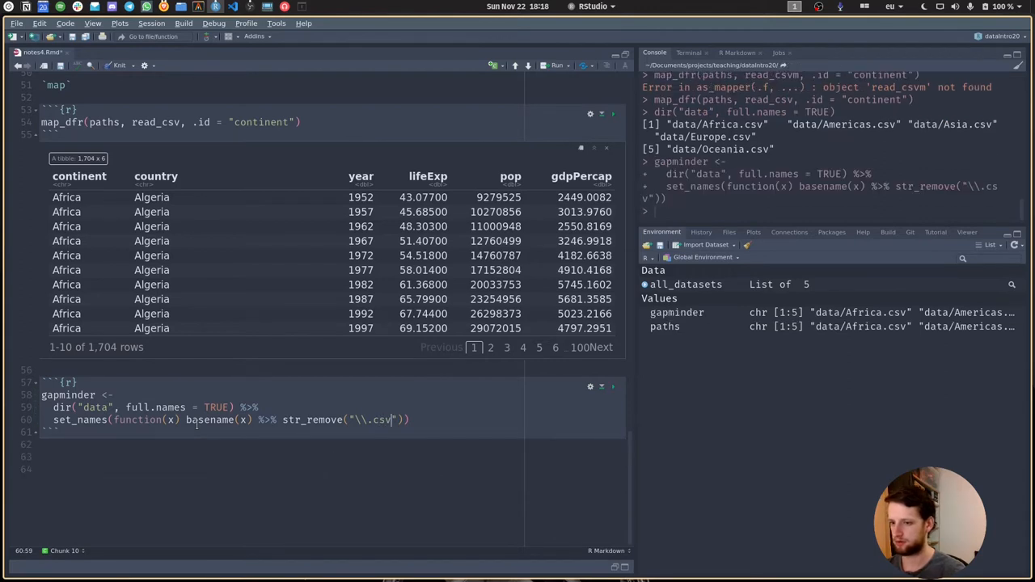
{"action": "type", "text": "gapminder"}
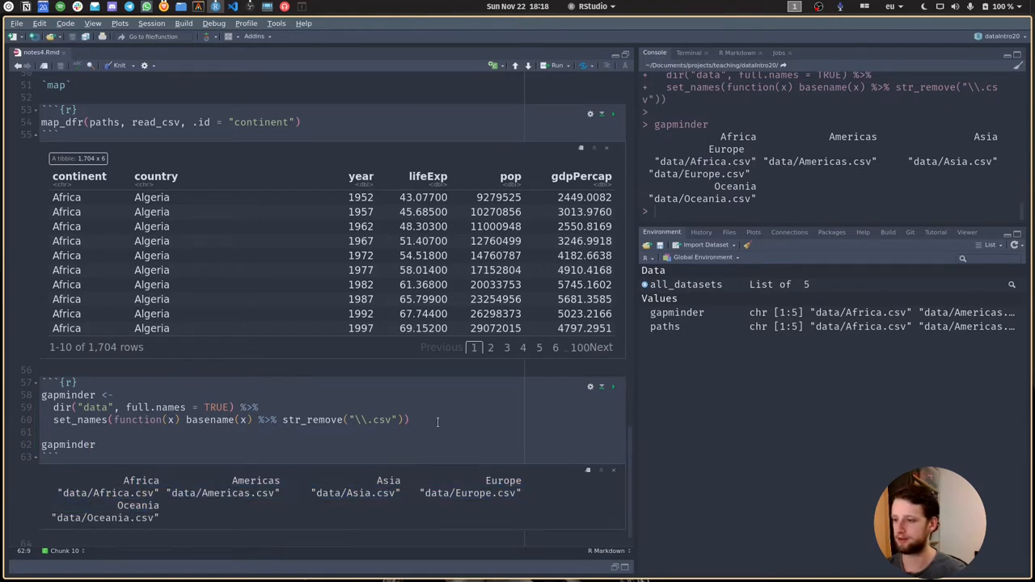
- Extend the pipeline with map_dfr(read_csv, .id = "continent") to build the 1,704-row gapminder table
{"action": "type", "text": "%>%"}
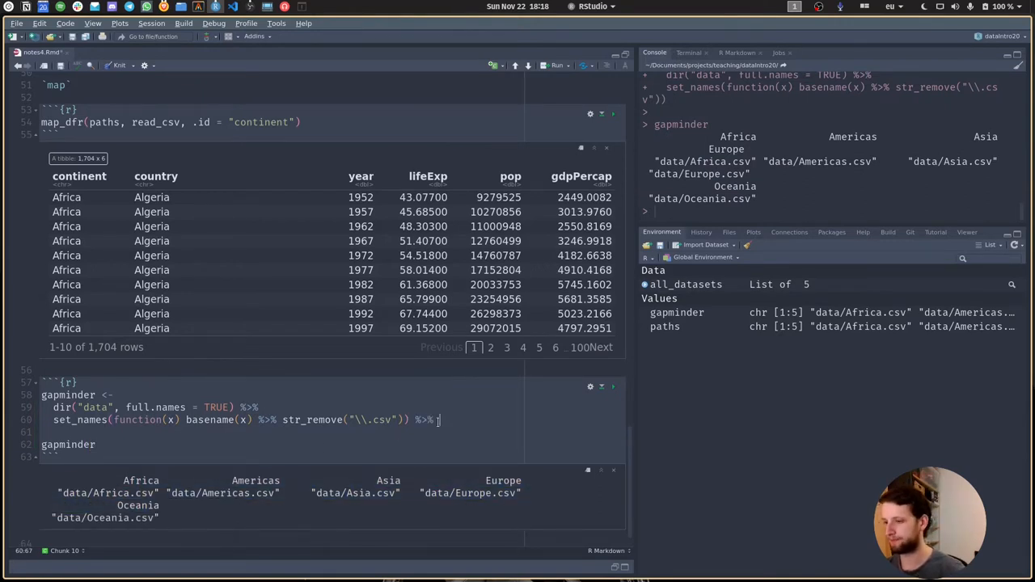
{"action": "key", "text": "Return"}
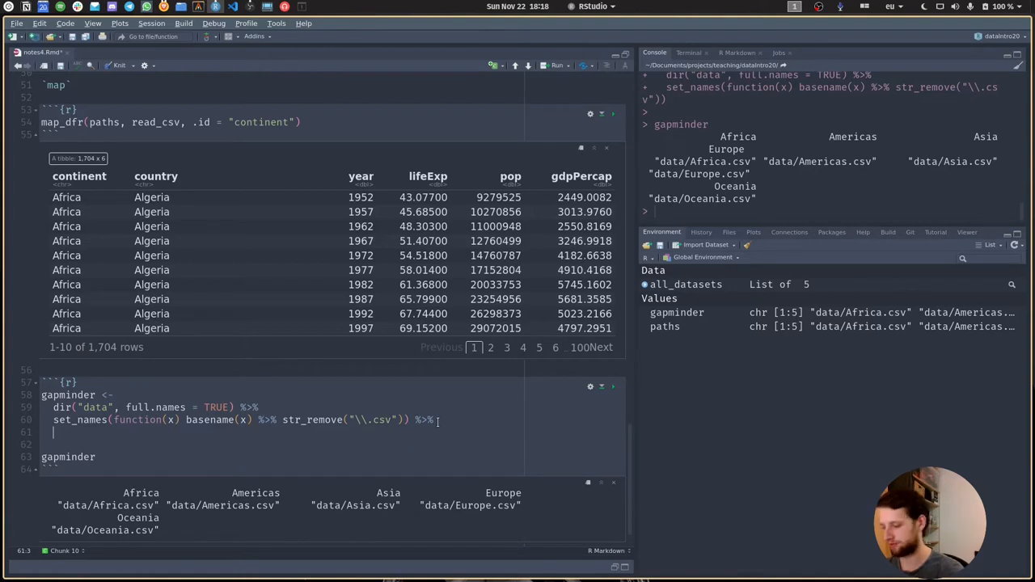
{"action": "type", "text": "map"}
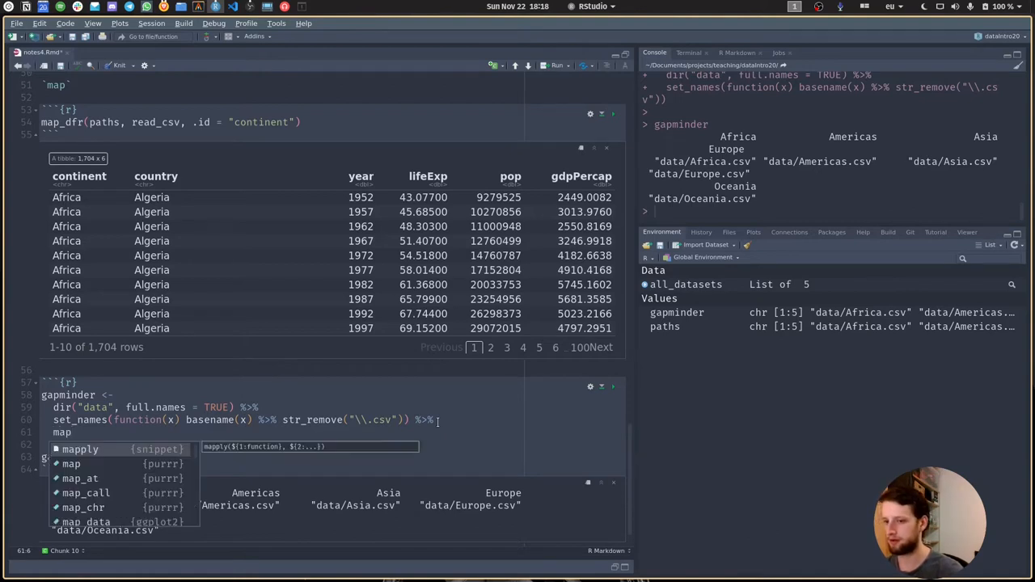
{"action": "type", "text": "_dfr("}
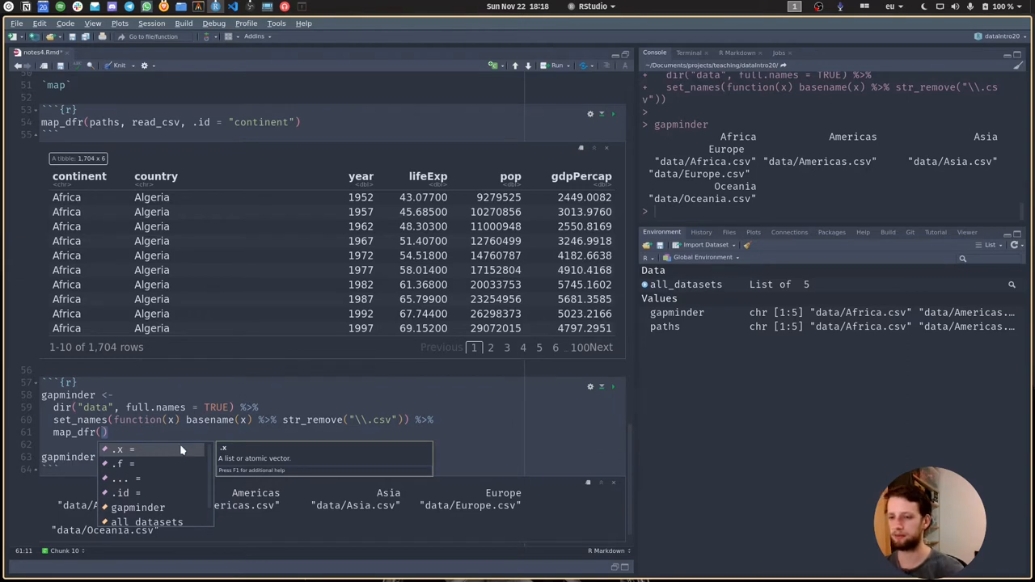
{"action": "mouse_move", "coordinate": [121, 464]}
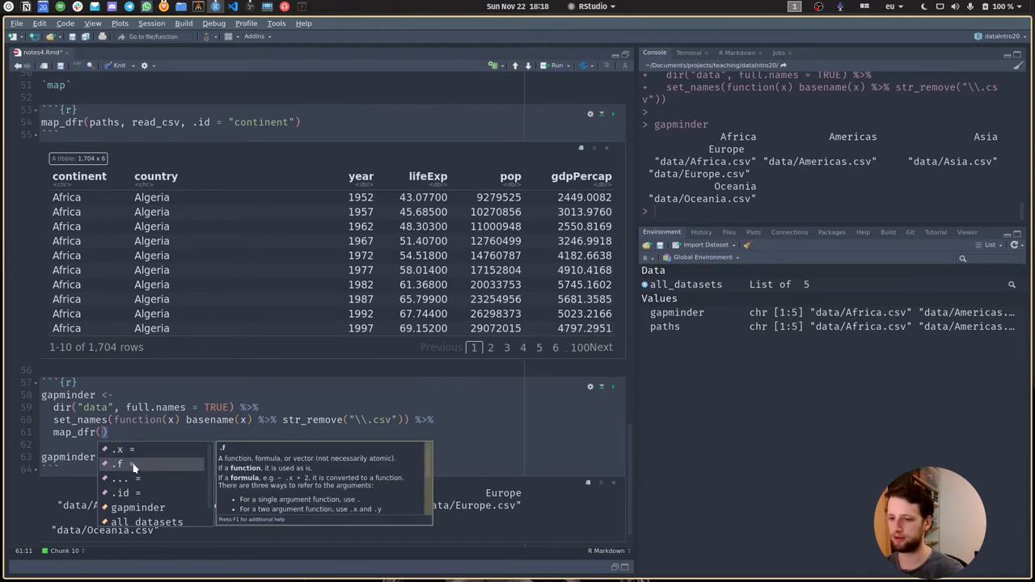
{"action": "type", "text": "r"}
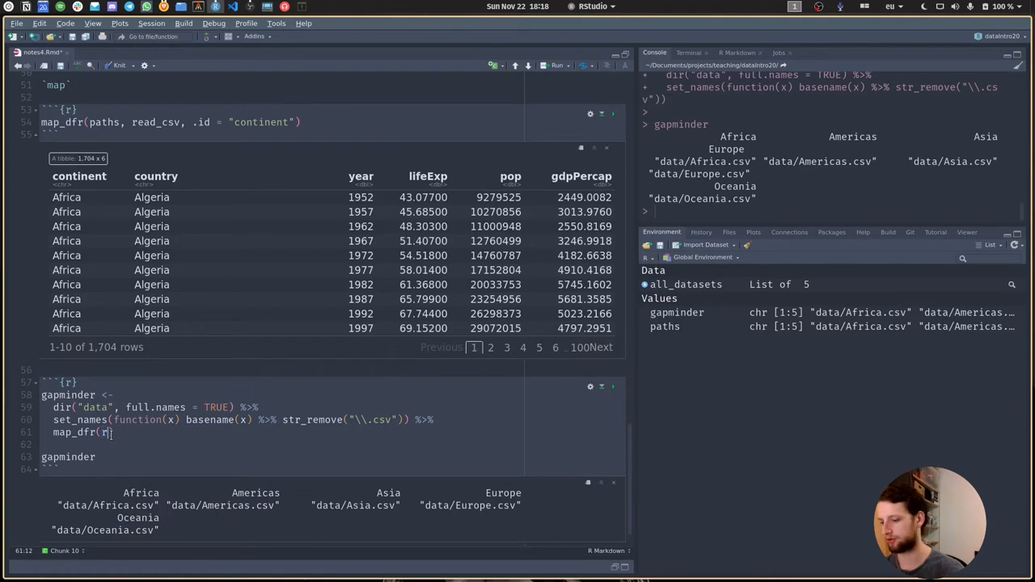
{"action": "type", "text": "ead_"}
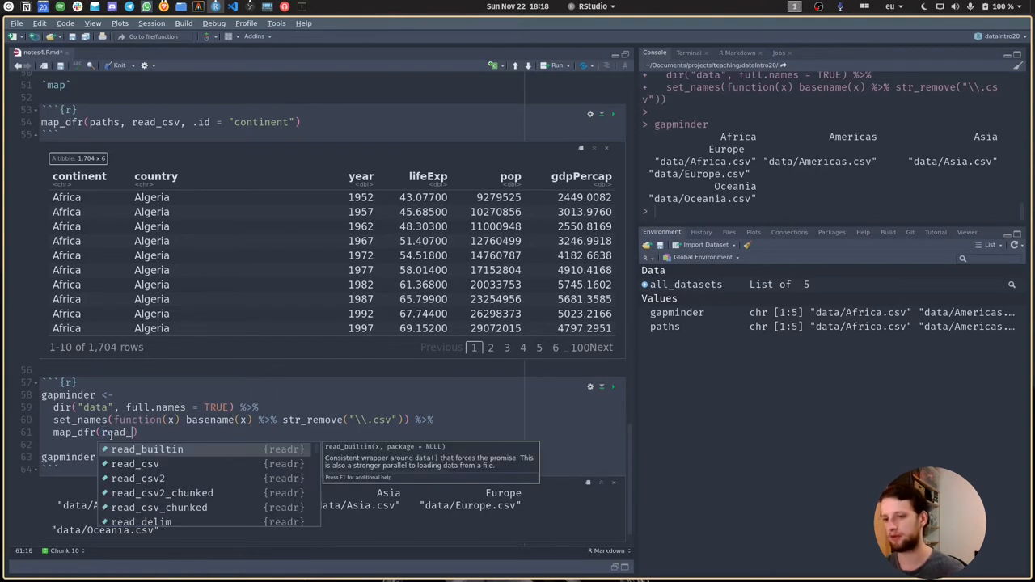
{"action": "left_click", "coordinate": [136, 463]}
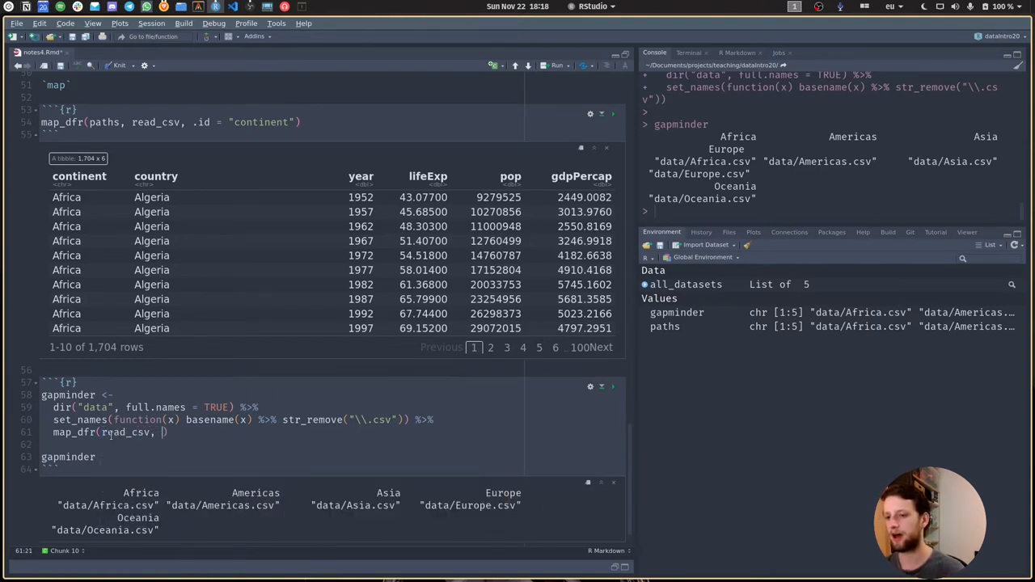
{"action": "type", "text": ".id"}
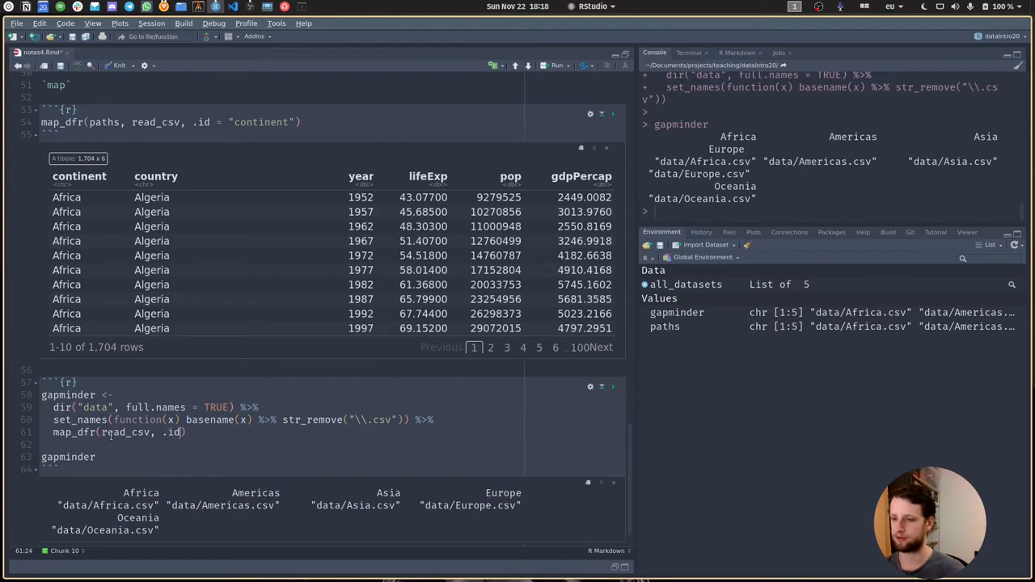
{"action": "type", "text": "="}
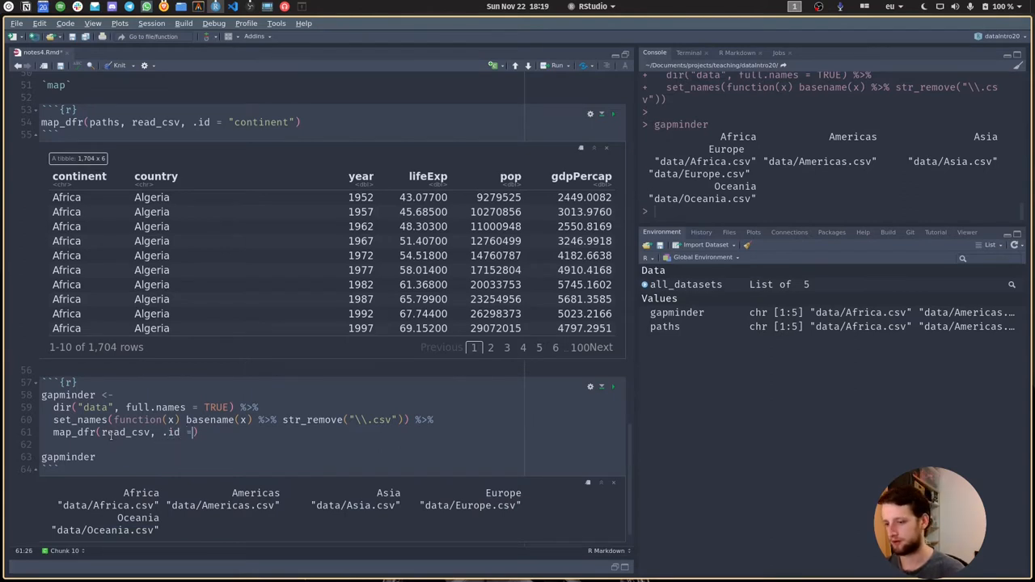
{"action": "type", "text": "\"\""}
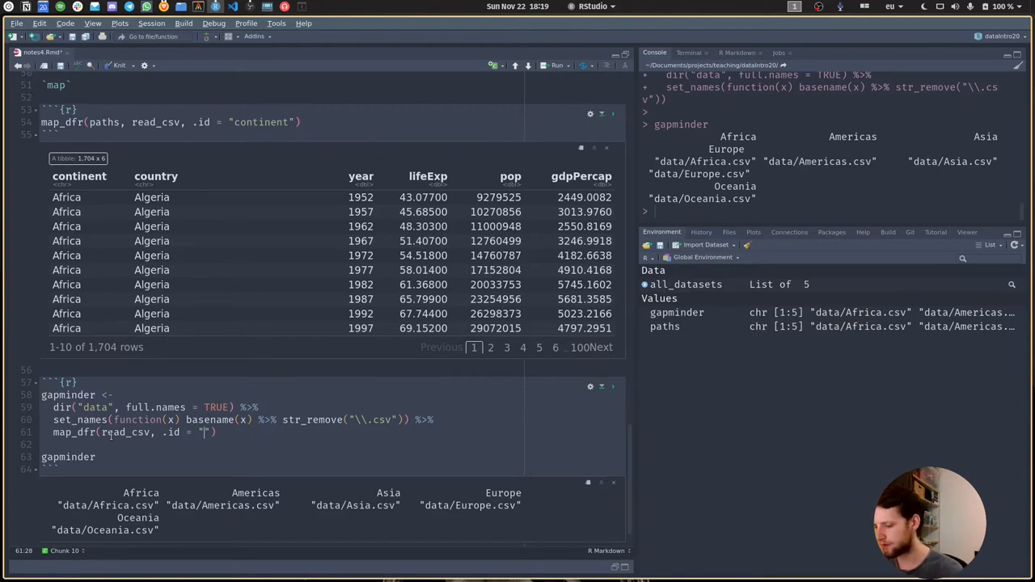
{"action": "type", "text": "continent"}
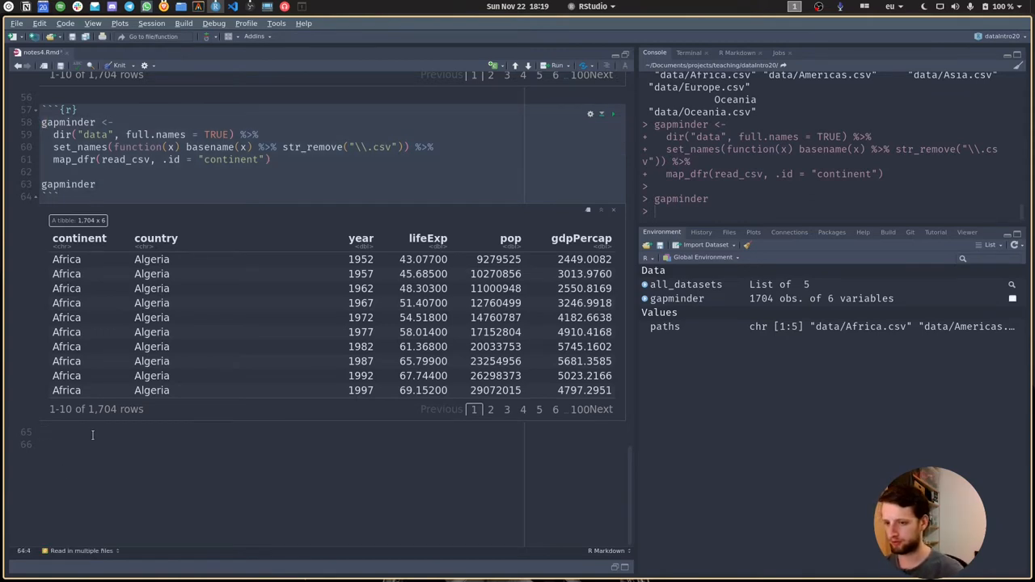
- Insert a new R chunk and copy the gapminder import code into it
{"action": "key", "text": "Return"}
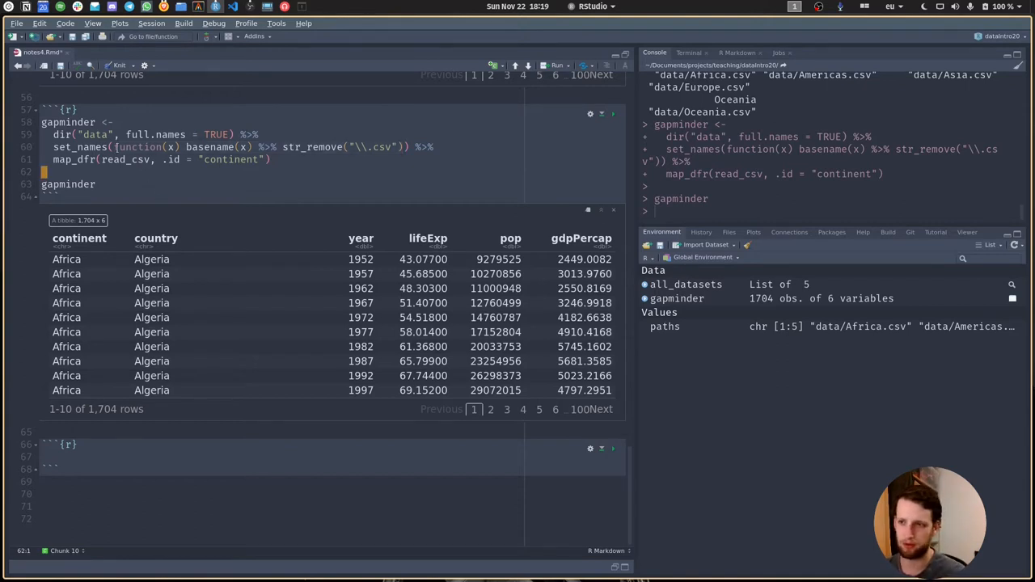
{"action": "left_click", "coordinate": [273, 159]}
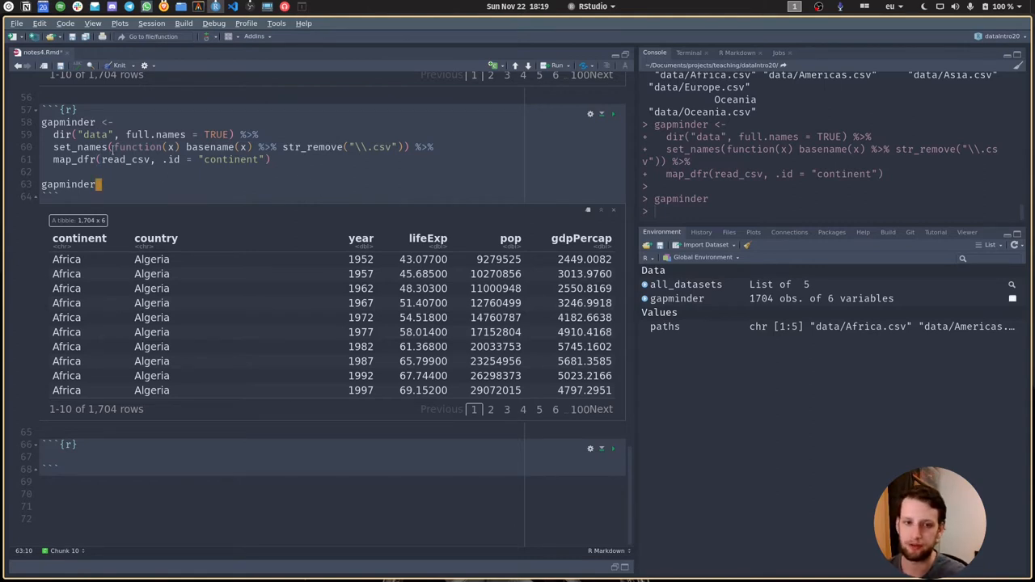
{"action": "left_click", "coordinate": [405, 146]}
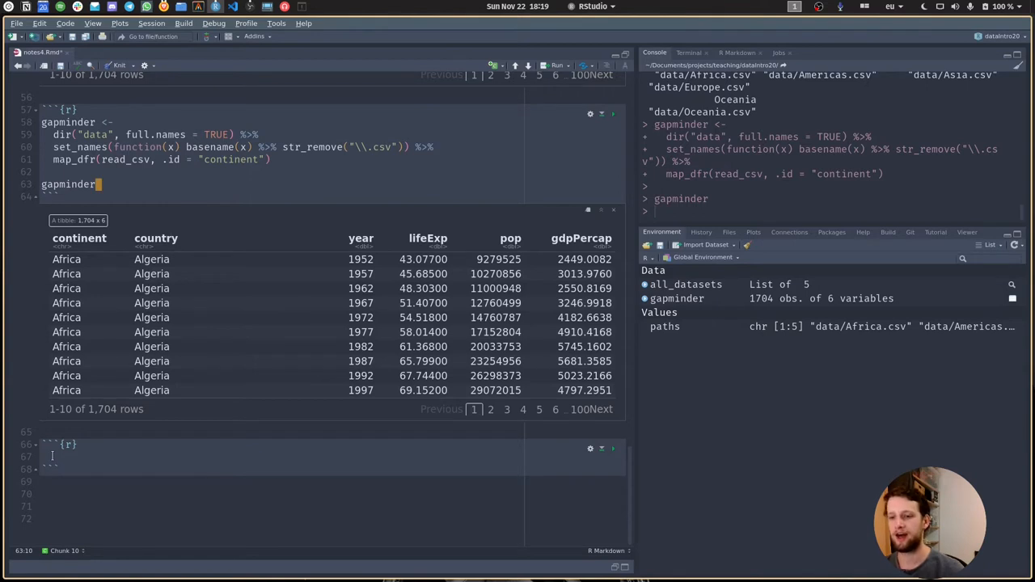
{"action": "left_click", "coordinate": [61, 457]}
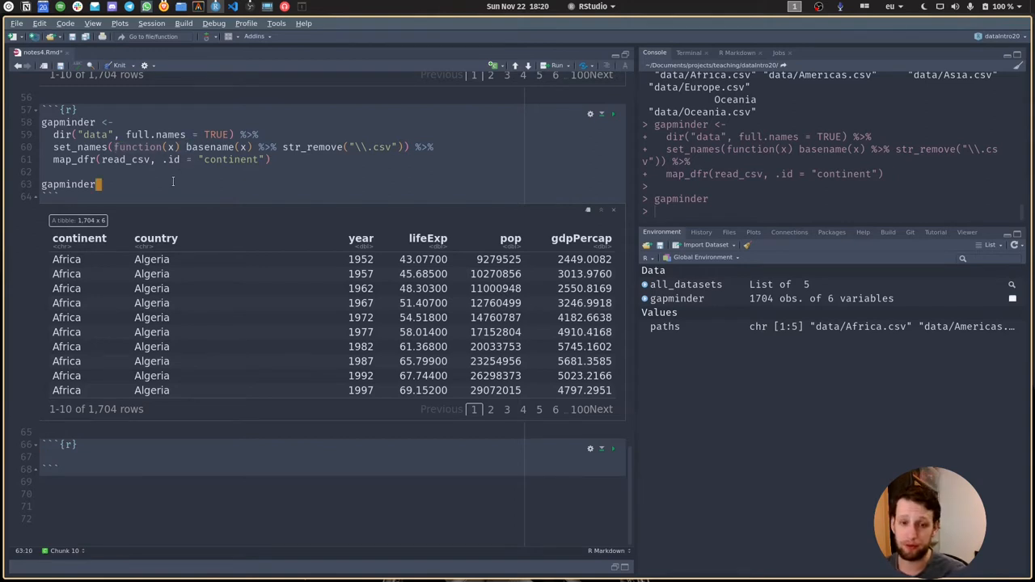
{"action": "left_click", "coordinate": [126, 461]}
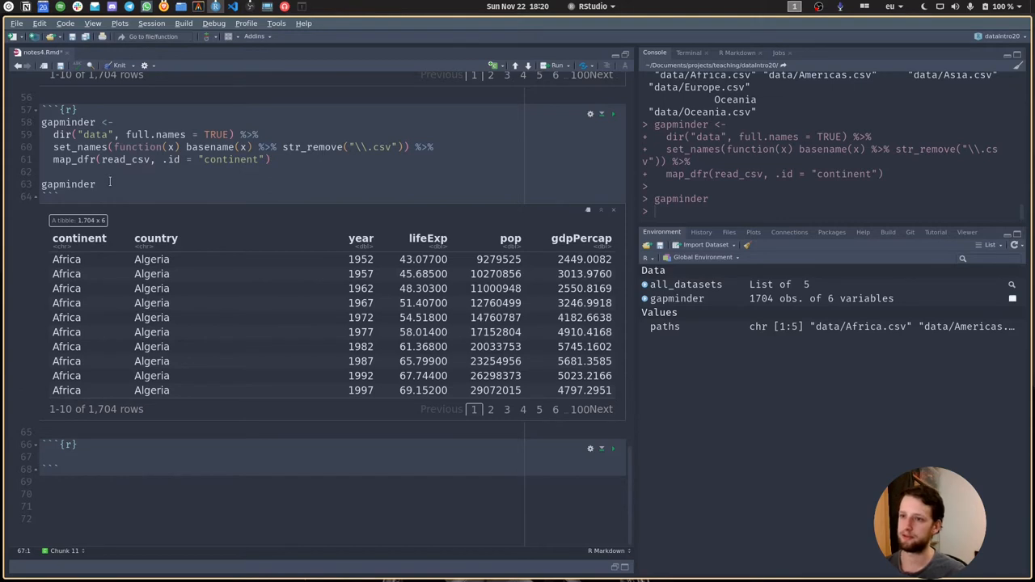
{"action": "mouse_move", "coordinate": [100, 321]}
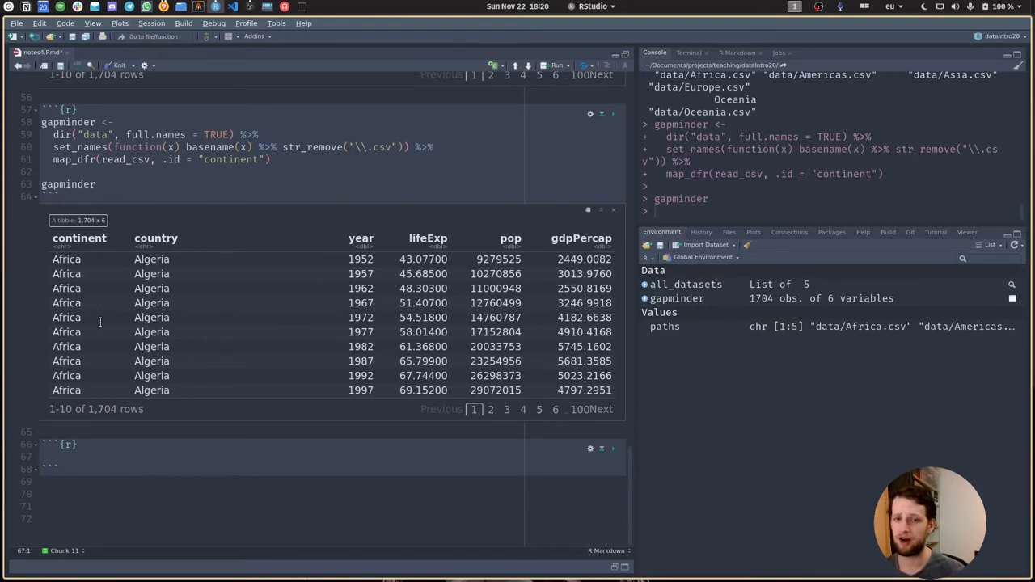
{"action": "mouse_move", "coordinate": [120, 377]}
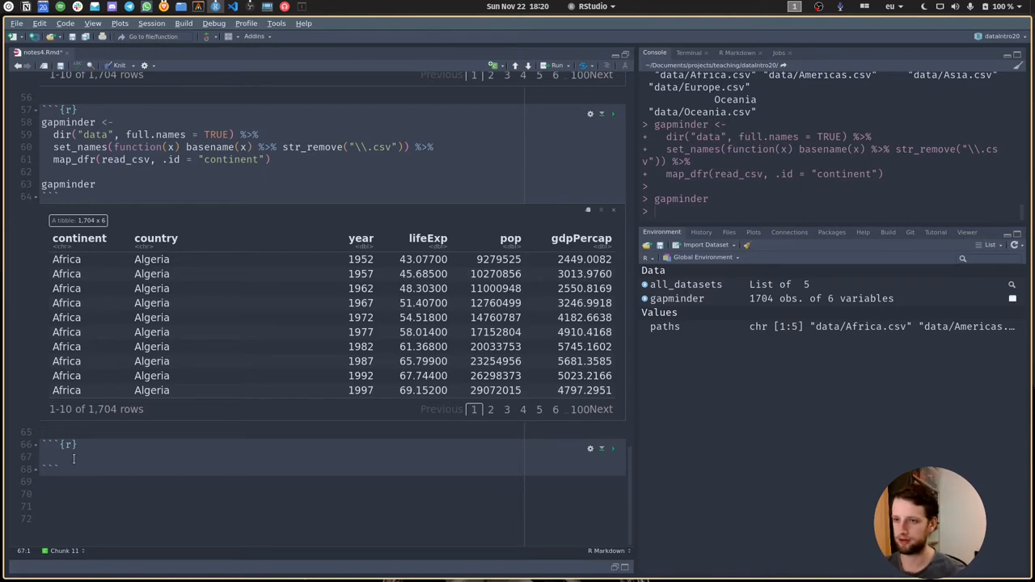
- Replace function(x) with ~ basename(.x) in the copy and look up map's help
{"action": "left_click", "coordinate": [81, 159]}
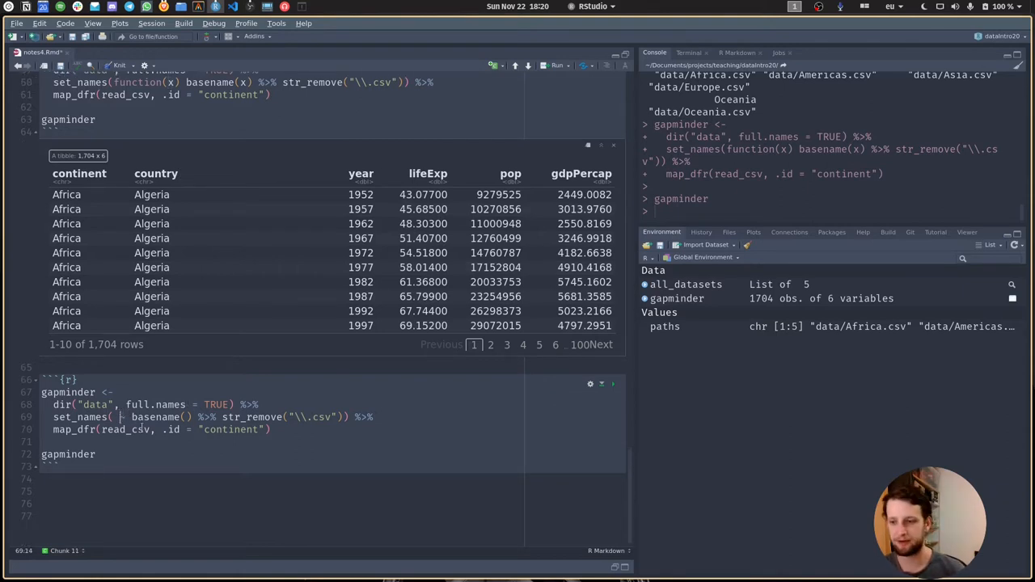
{"action": "type", "text": "~"}
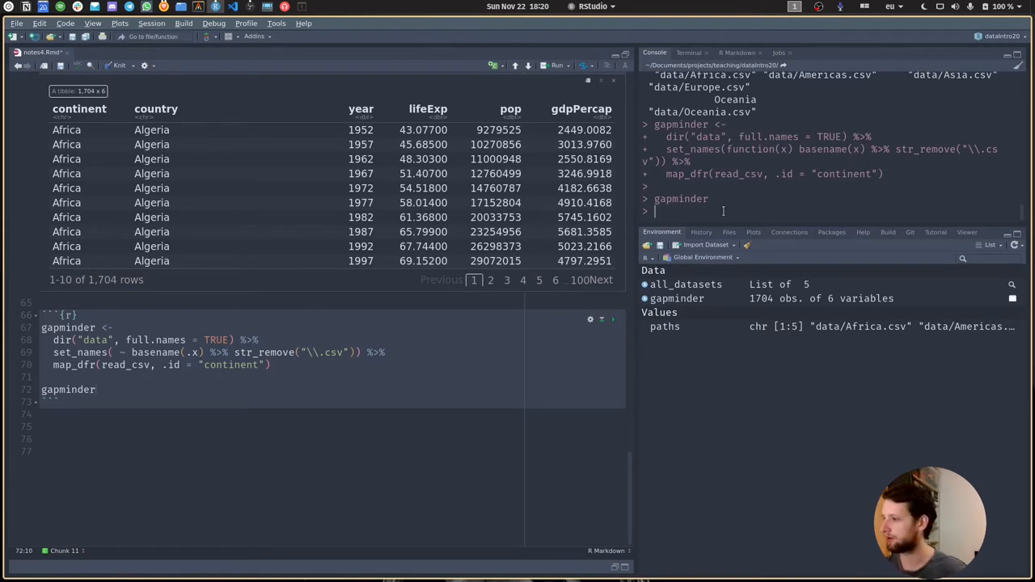
{"action": "type", "text": "map"}
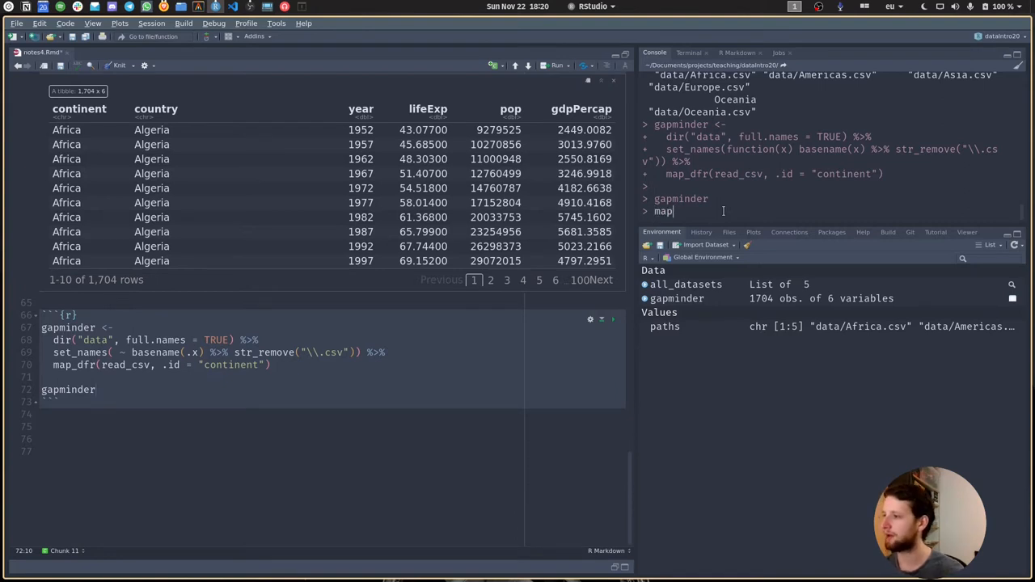
{"action": "type", "text": "map"}
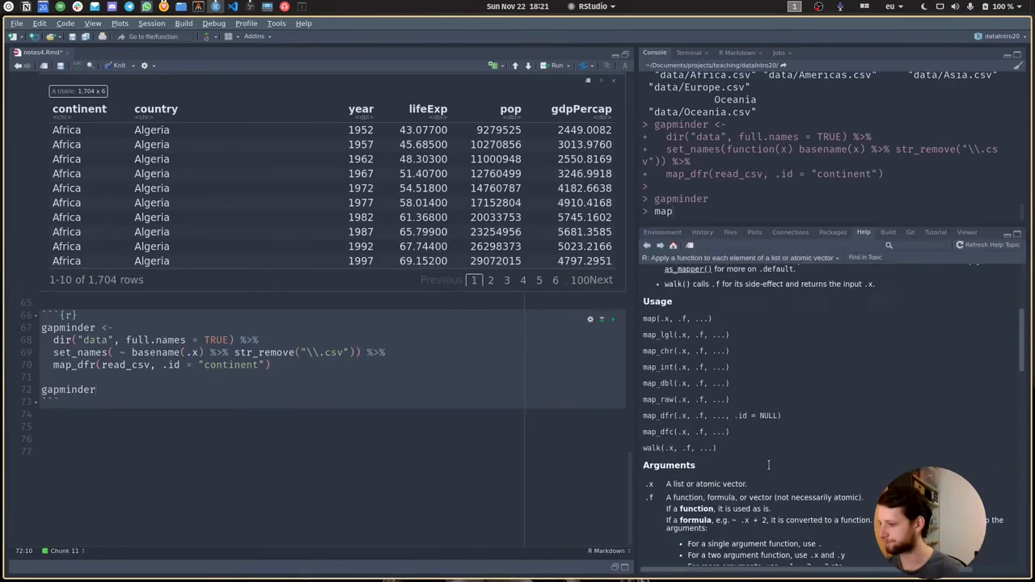
{"action": "scroll", "scroll_direction": "down", "scroll_amount": 3}
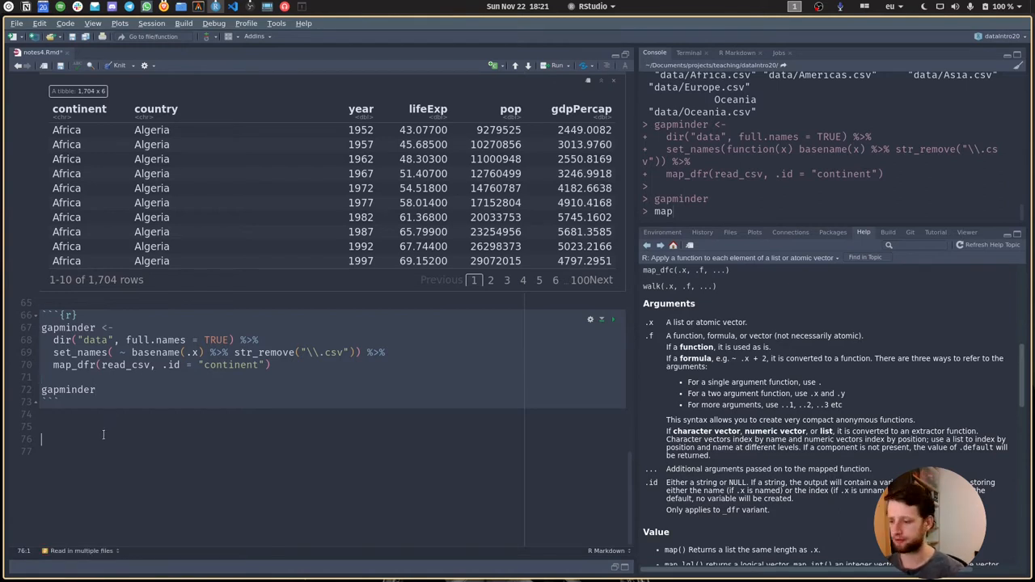
- Add the ### Imperative Approach heading to the notes
{"action": "type", "text": "#"}
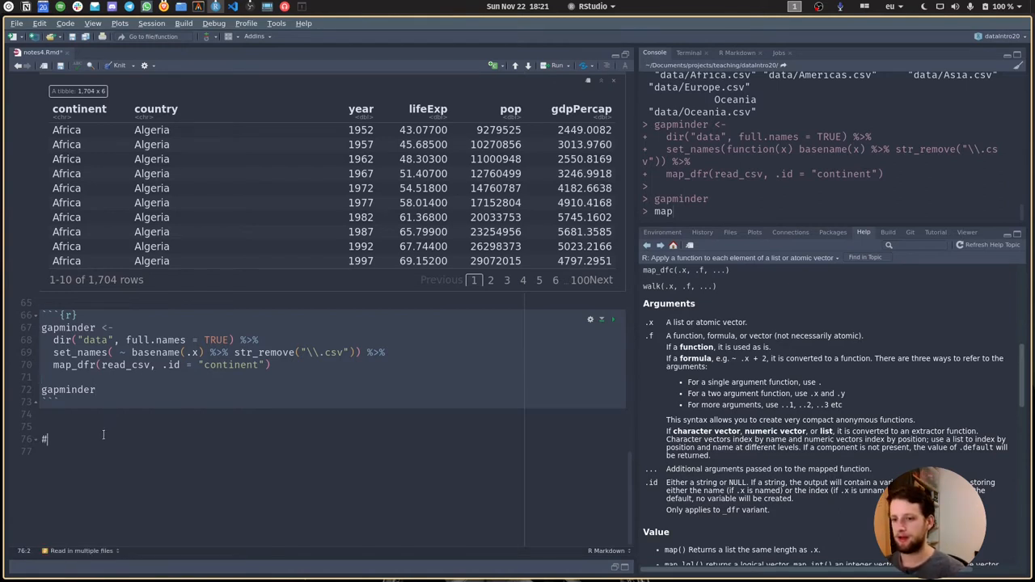
{"action": "type", "text": "##"}
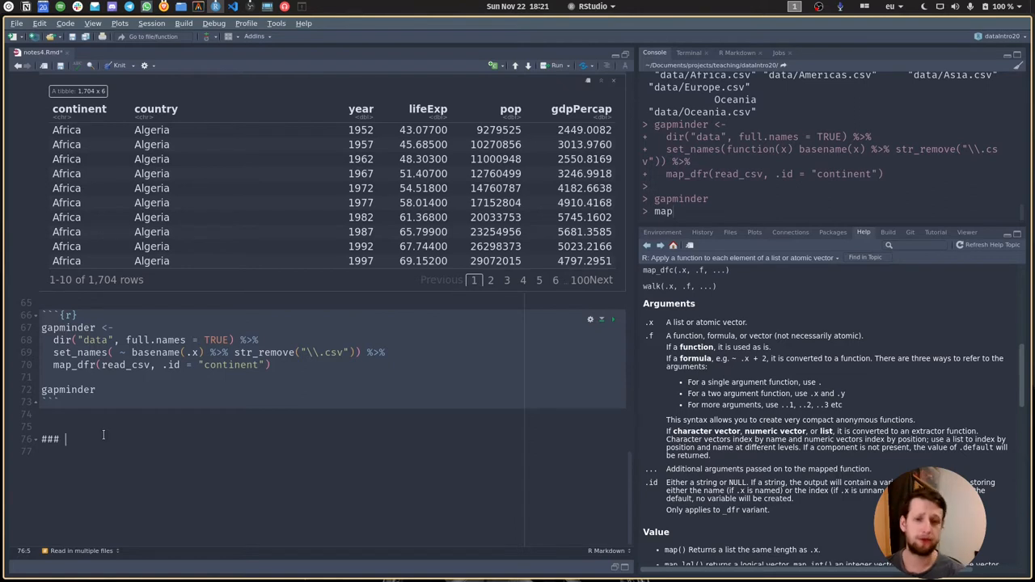
{"action": "type", "text": "IM"}
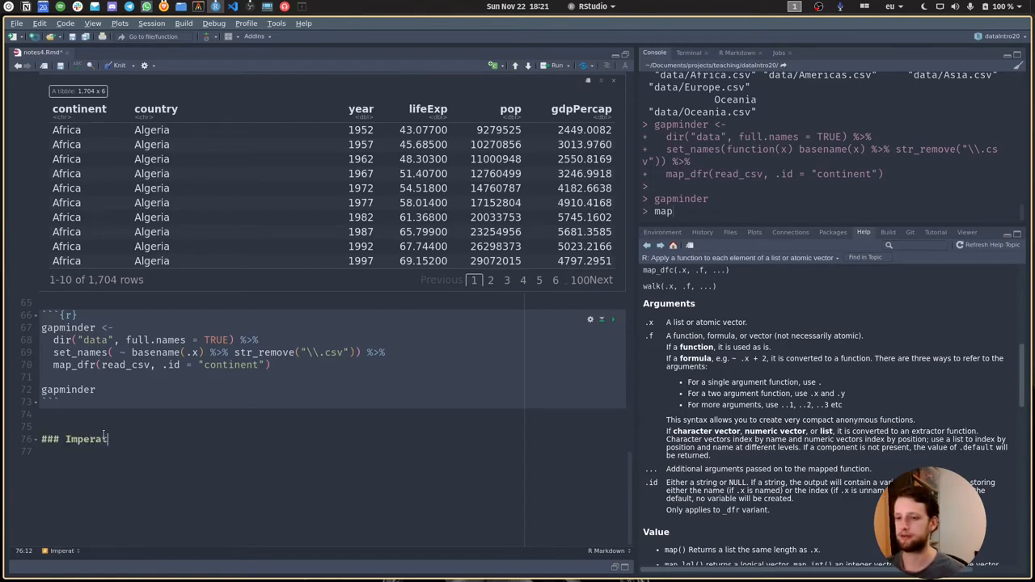
{"action": "type", "text": "ive App"}
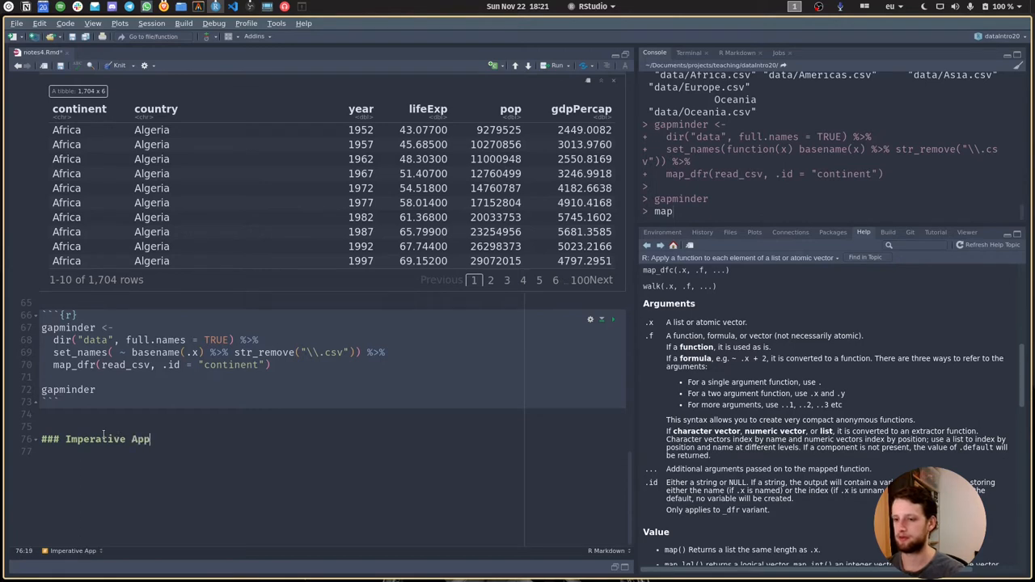
{"action": "type", "text": "roach"}
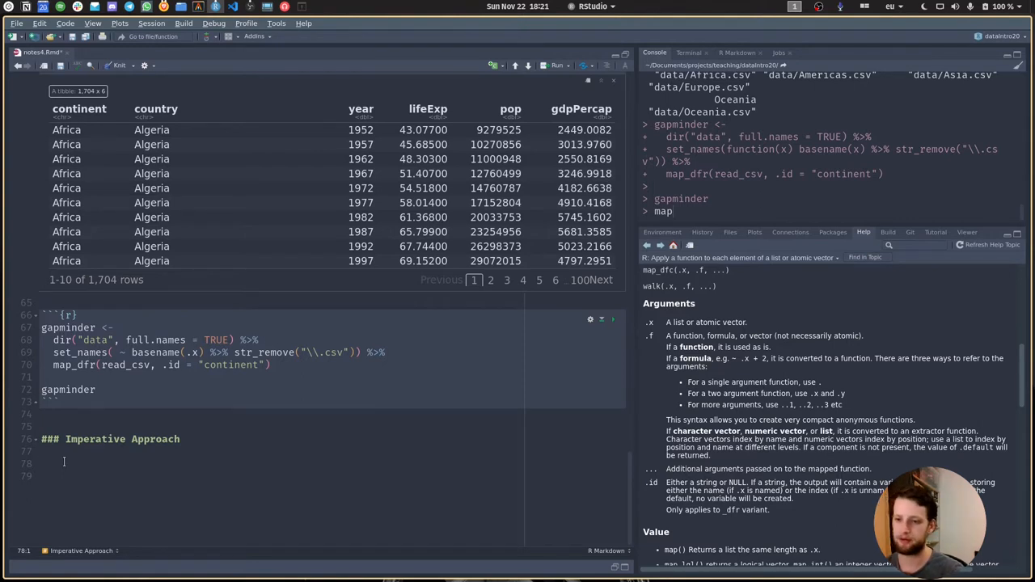
{"action": "type", "text": "SI"}
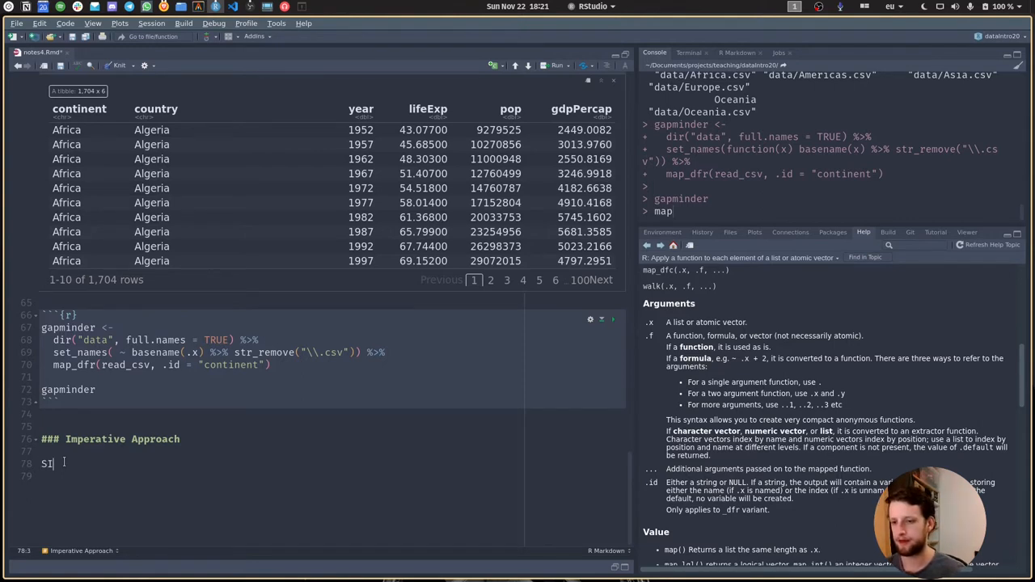
- Insert a chunk containing for (i in 1:10) { print(i) }
{"action": "key", "text": "BackSpace"}
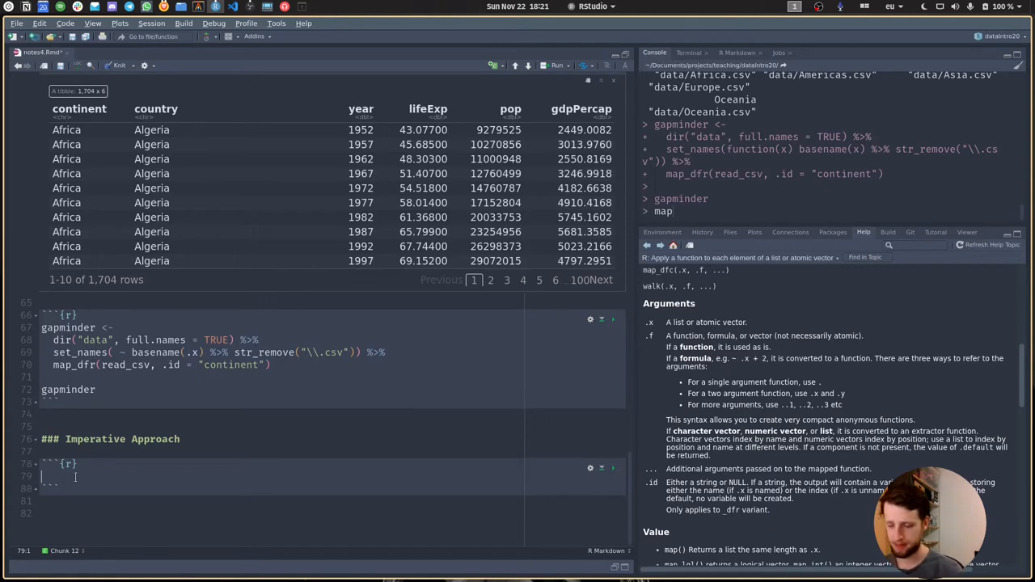
{"action": "type", "text": "f"}
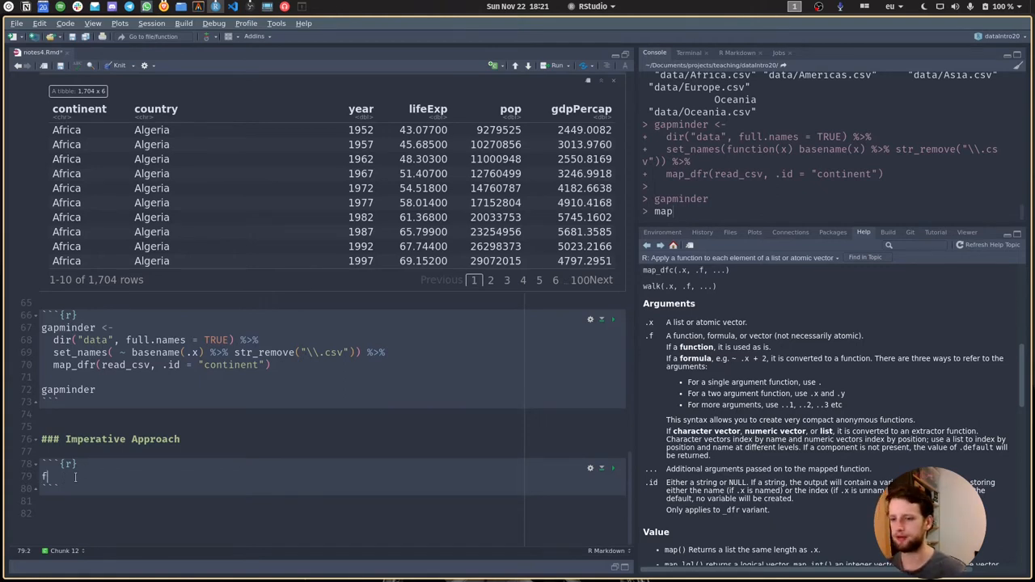
{"action": "type", "text": "or ("}
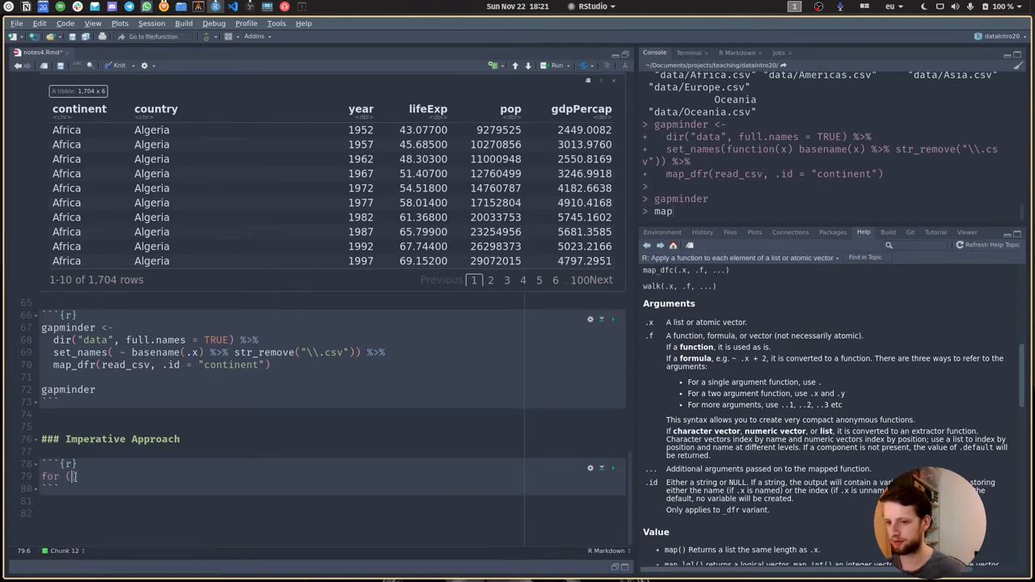
{"action": "type", "text": ")"}
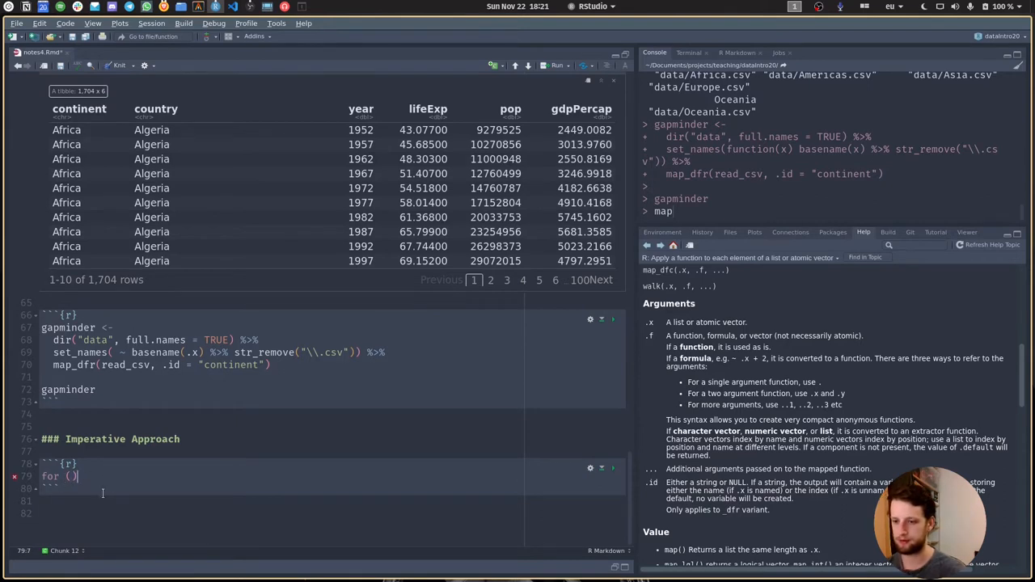
{"action": "key", "text": "Return"}
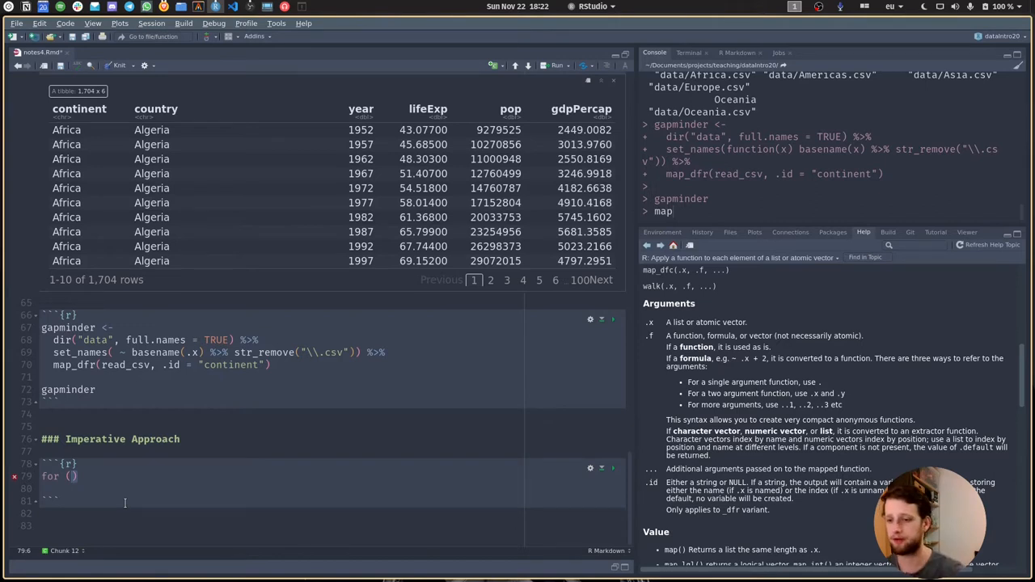
{"action": "type", "text": "i in"}
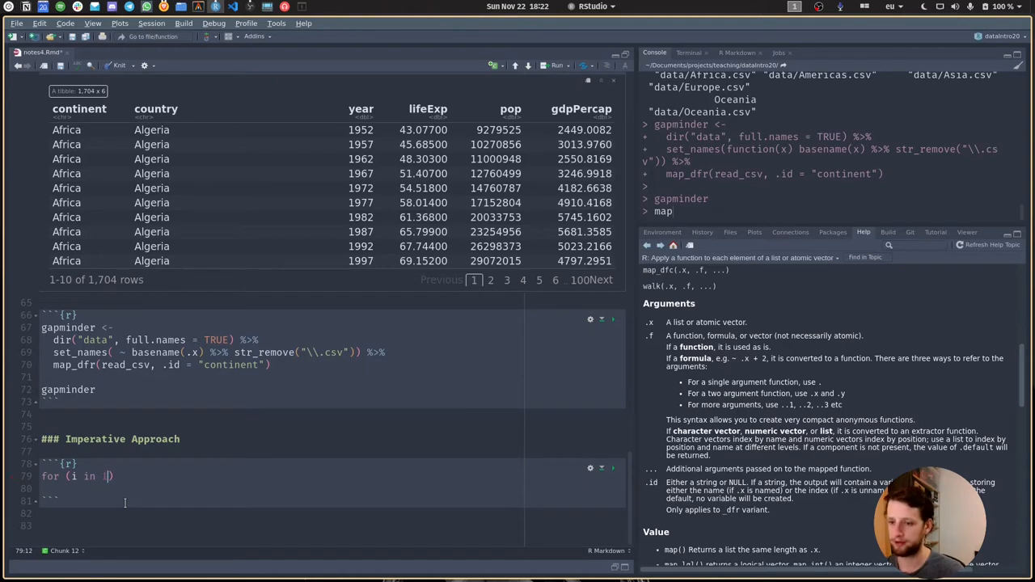
{"action": "type", "text": "1:10"}
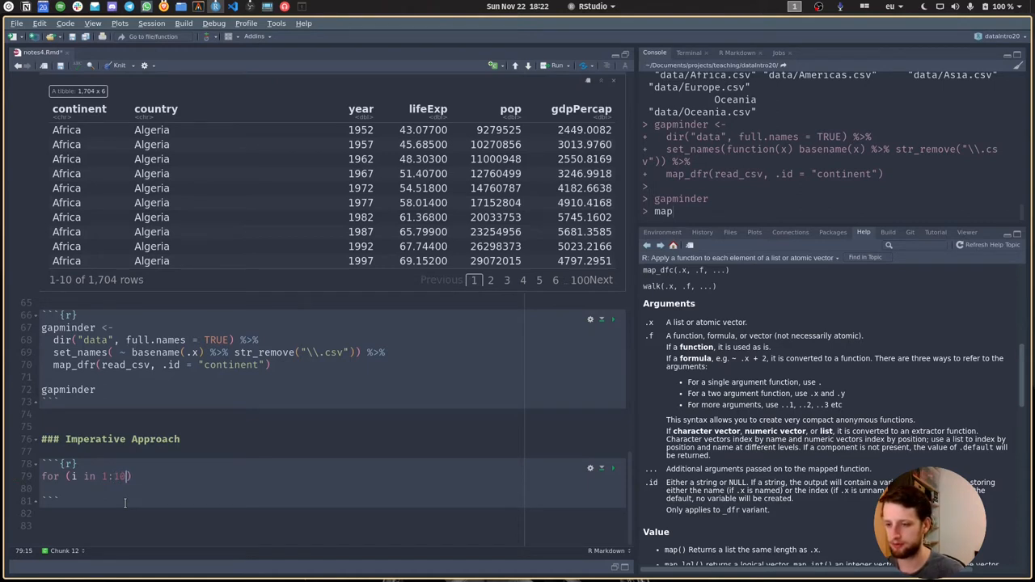
{"action": "type", "text": ")"}
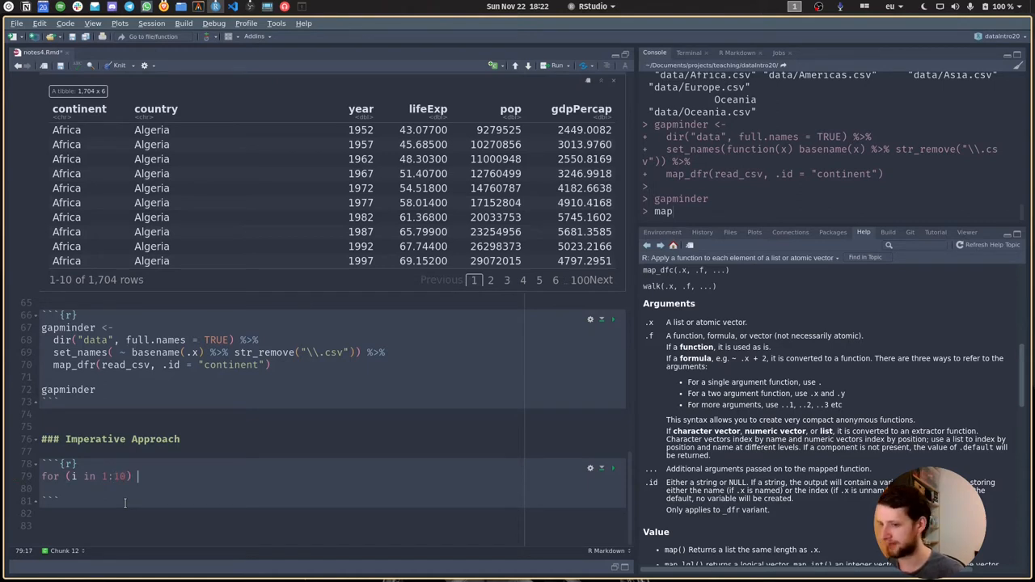
{"action": "type", "text": "{}"}
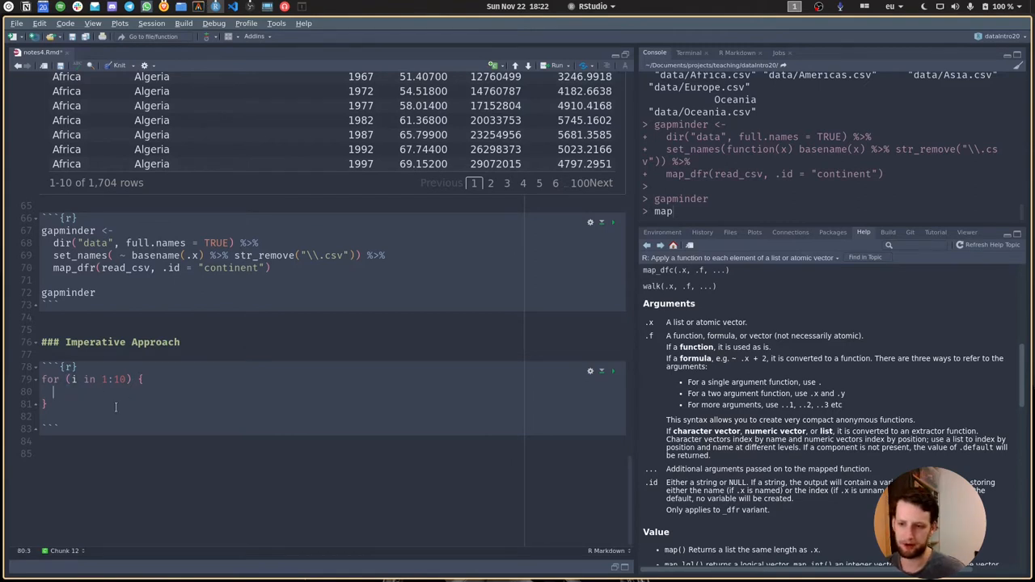
{"action": "type", "text": "pri"}
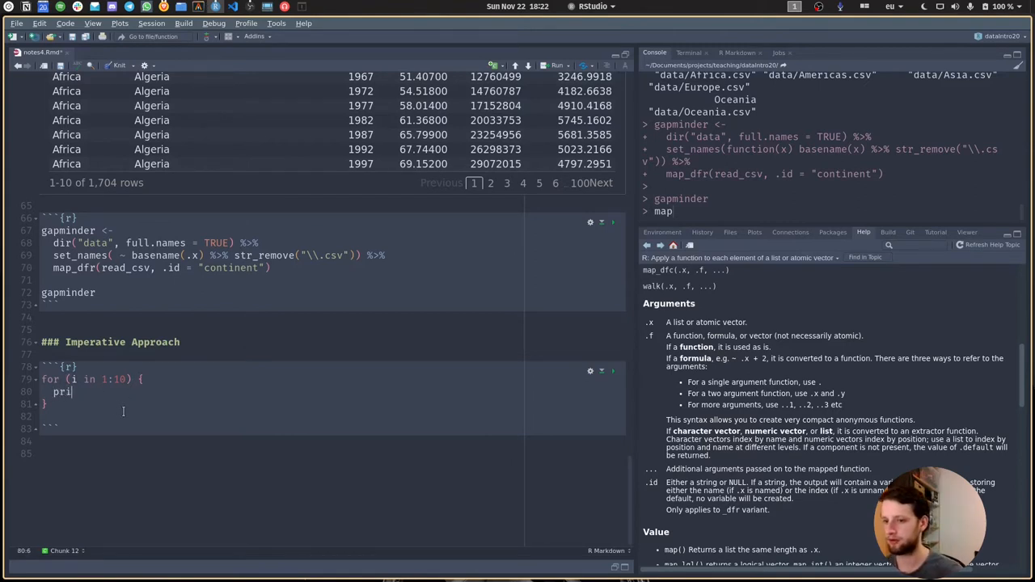
{"action": "type", "text": "nt"}
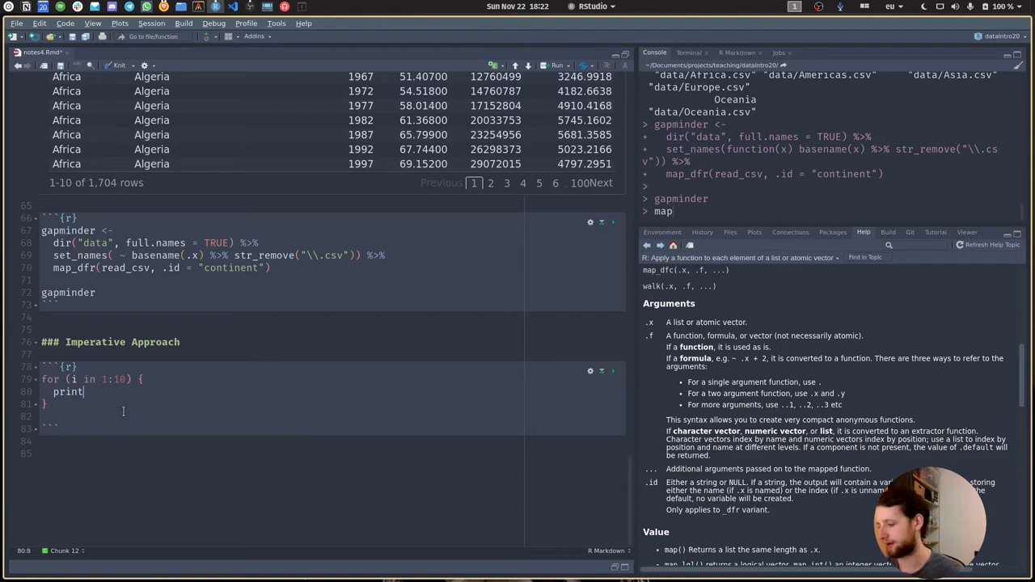
{"action": "type", "text": "(i)"}
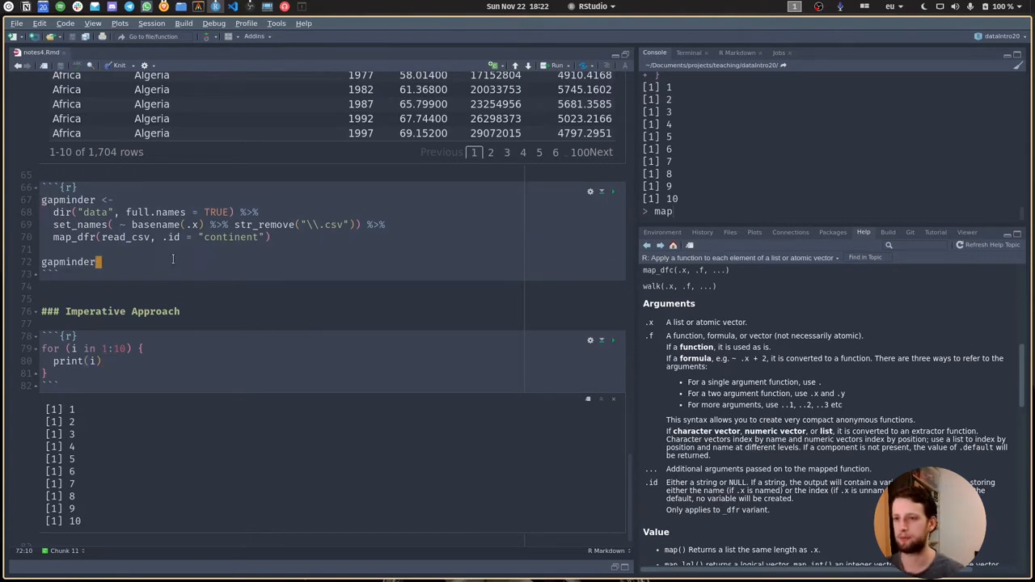
- Add paths <- dir("data", full.names = TRUE) above the for loop
{"action": "left_click", "coordinate": [50, 237]}
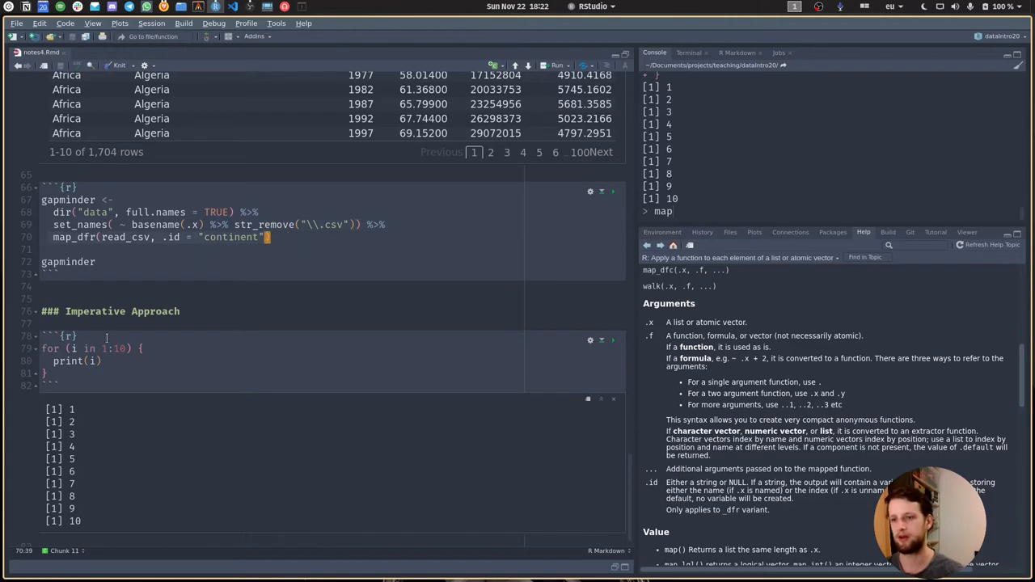
{"action": "key", "text": "Return"}
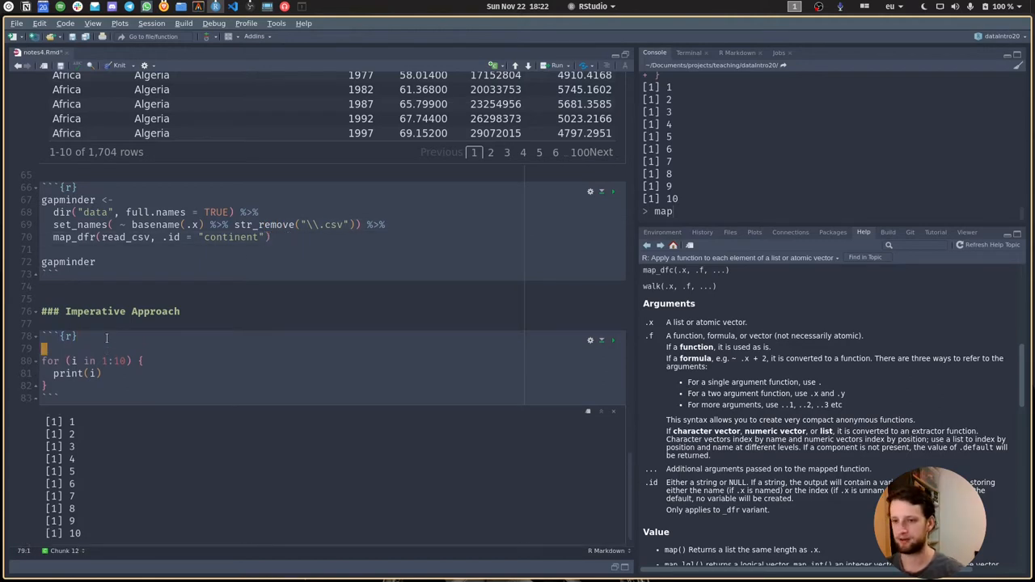
{"action": "type", "text": "path"}
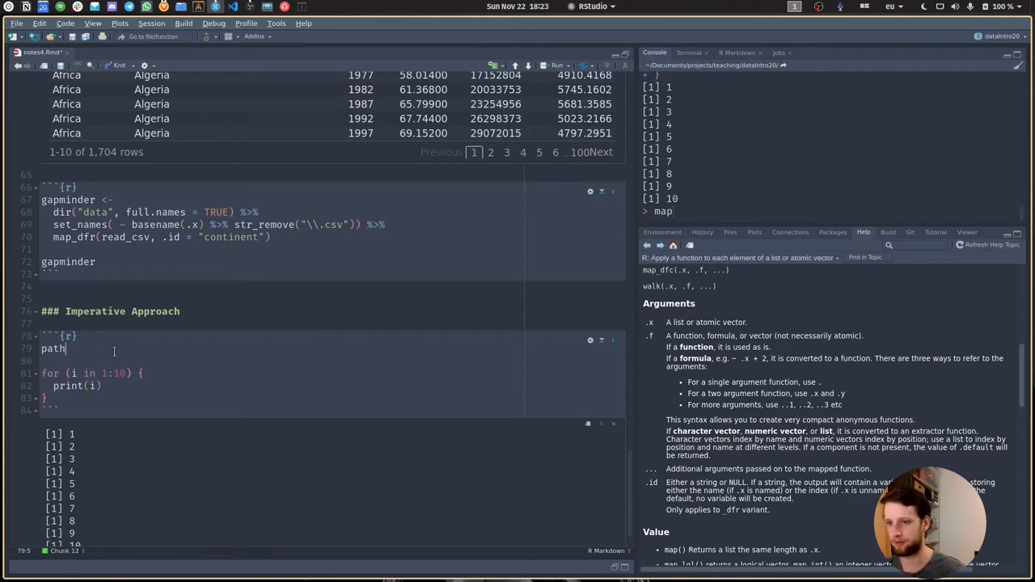
{"action": "type", "text": "<- dir(\"data\", full.names = TRUE)"}
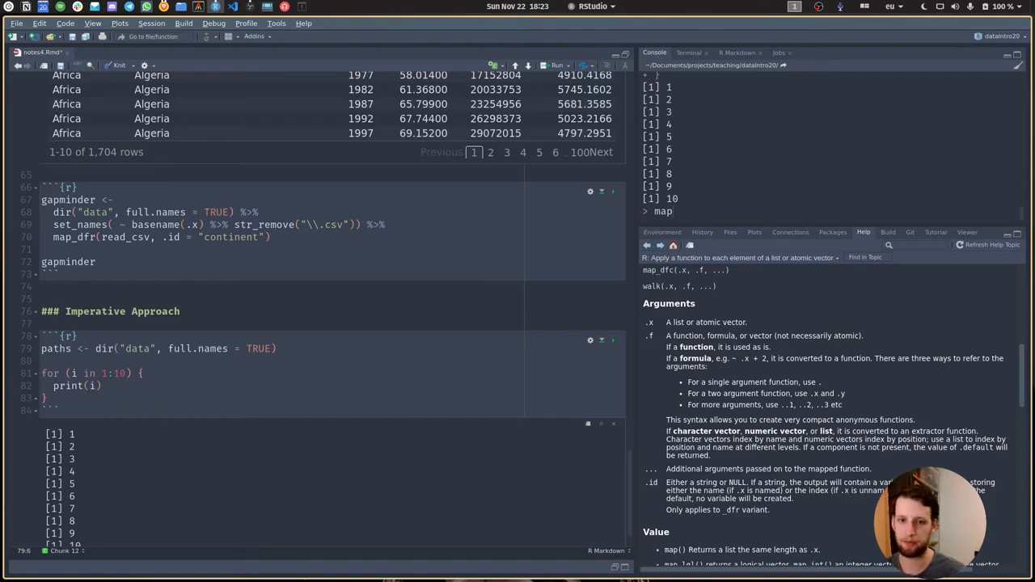
- Add results <- vector("list", length(paths)) below the paths line
{"action": "left_click", "coordinate": [278, 349]}
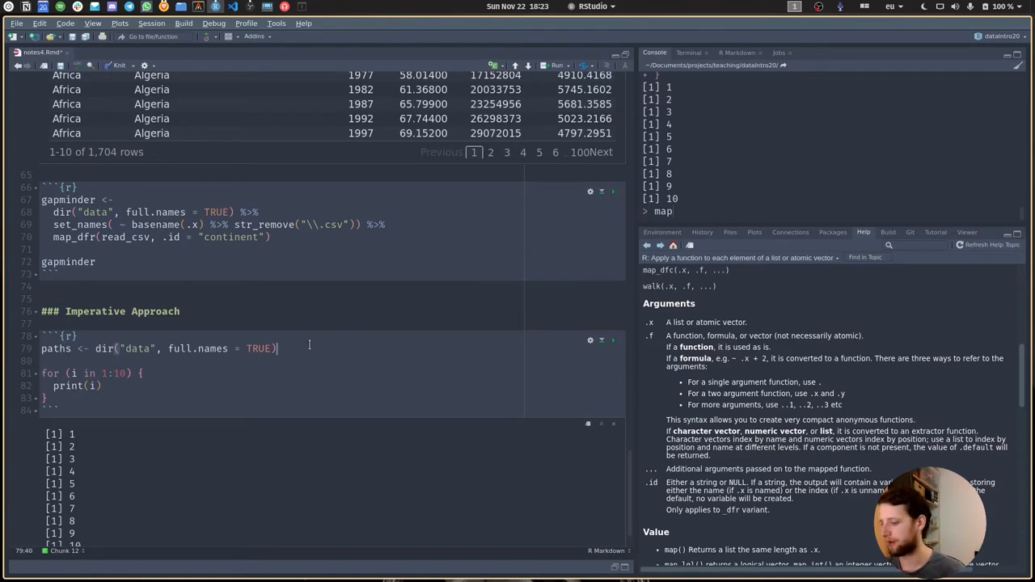
{"action": "scroll", "scroll_direction": "down", "scroll_amount": 3}
{"action": "type", "text": "r"}
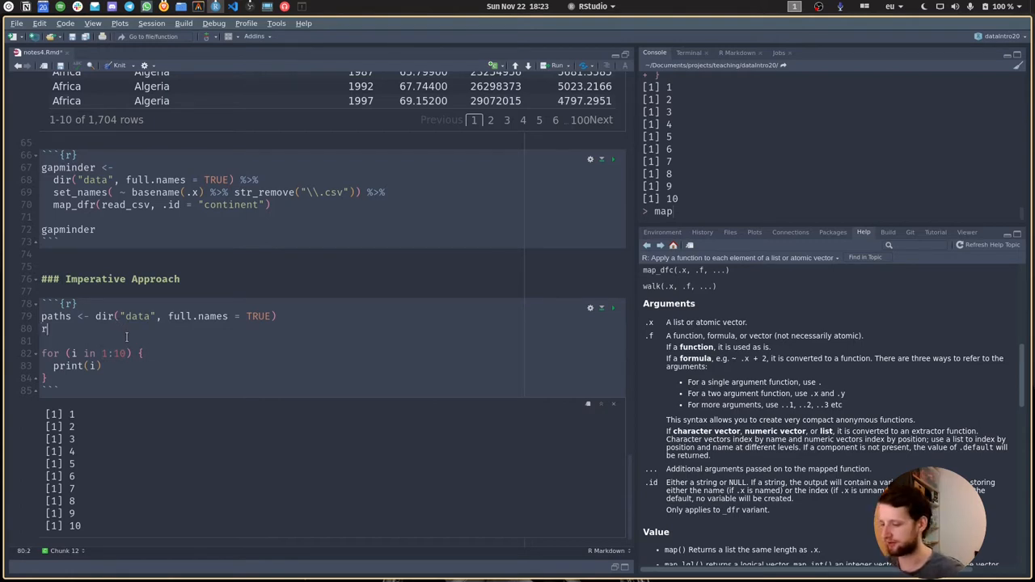
{"action": "type", "text": "esults"}
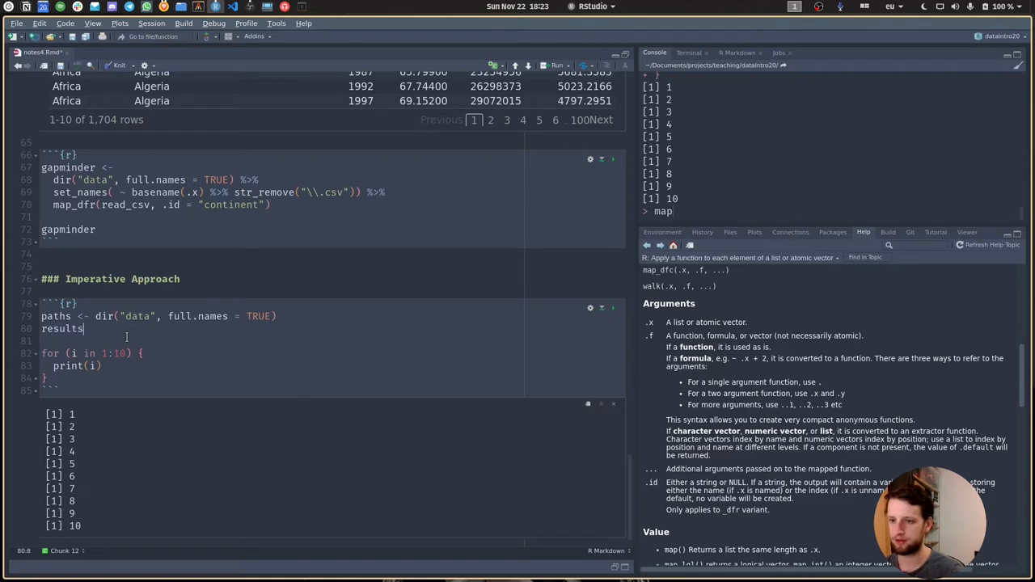
{"action": "type", "text": "<- vector("}
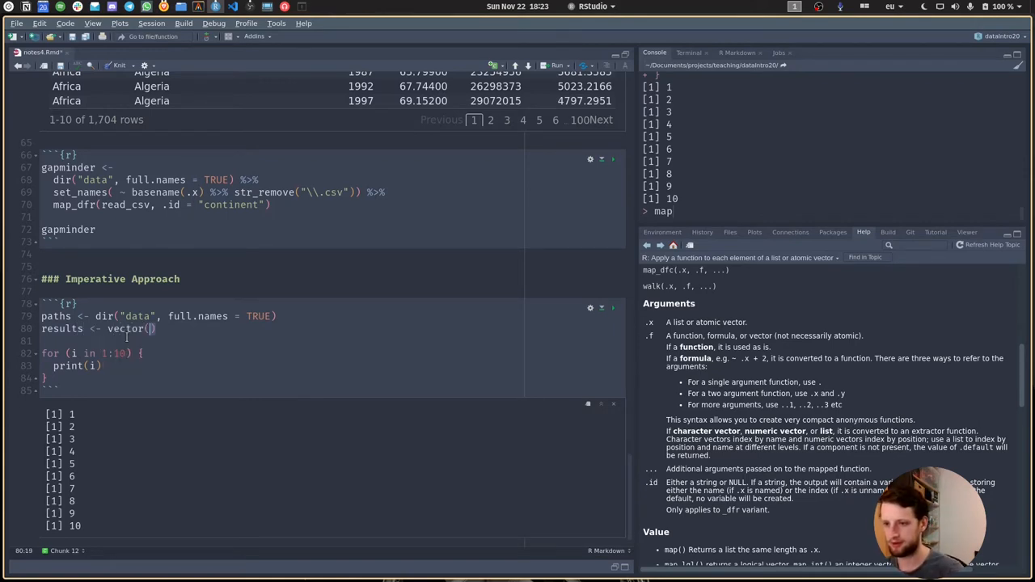
{"action": "type", "text": "\"list\", length ="}
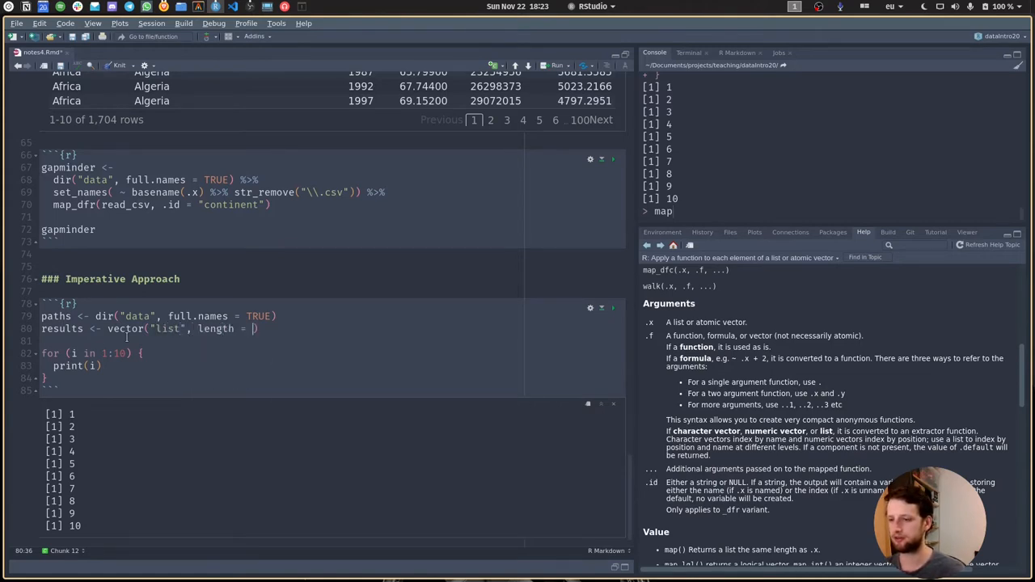
{"action": "type", "text": "o"}
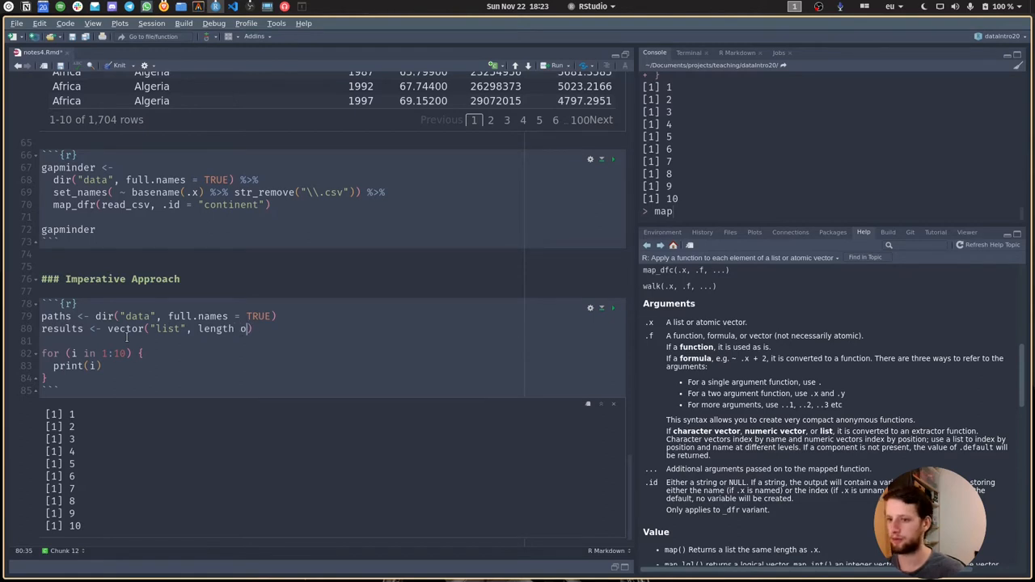
{"action": "key", "text": "BackSpace"}
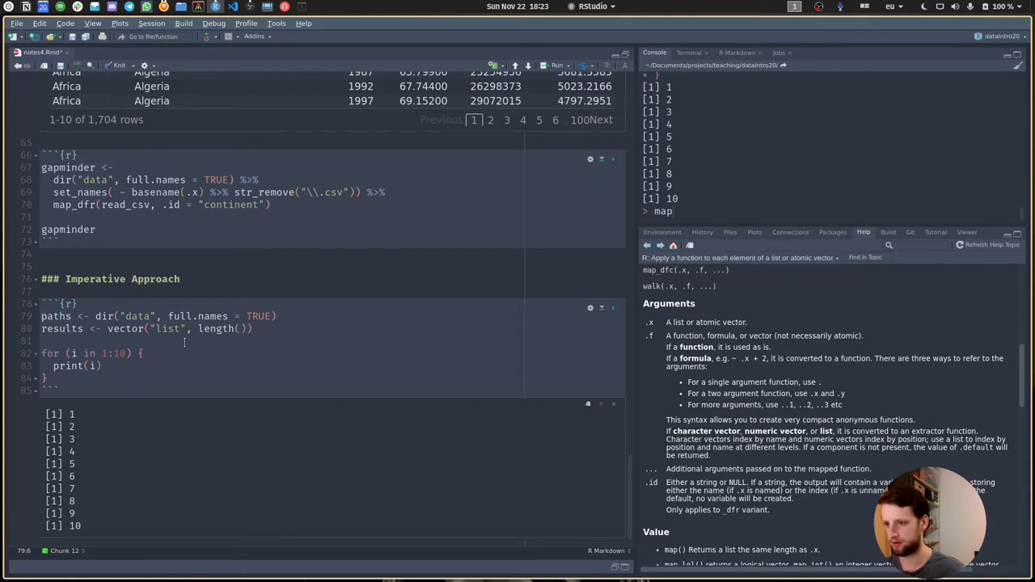
{"action": "type", "text": "paths)"}
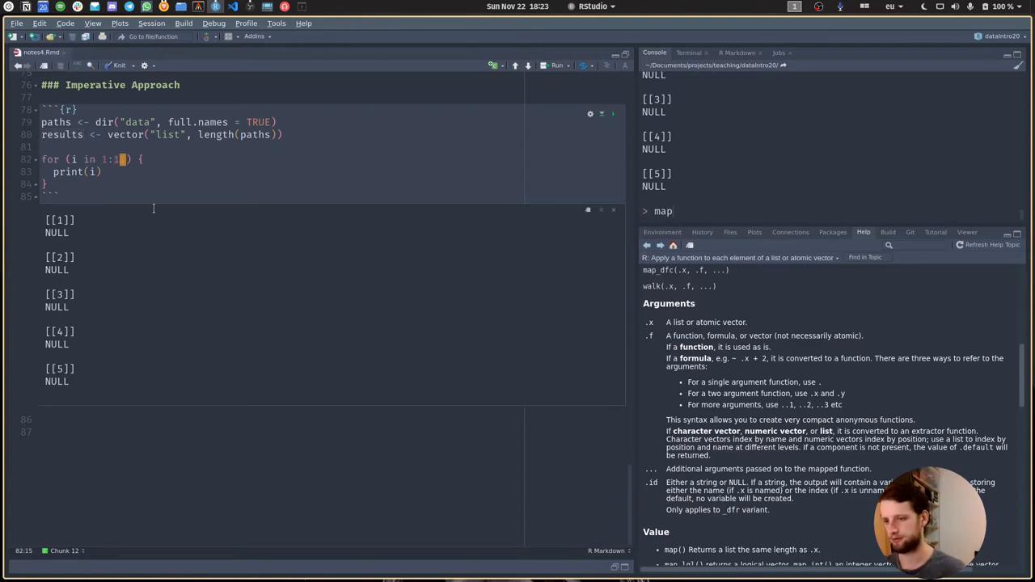
- Replace the loop's fixed upper bound 10 with length(paths)
{"action": "key", "text": "BackSpace"}
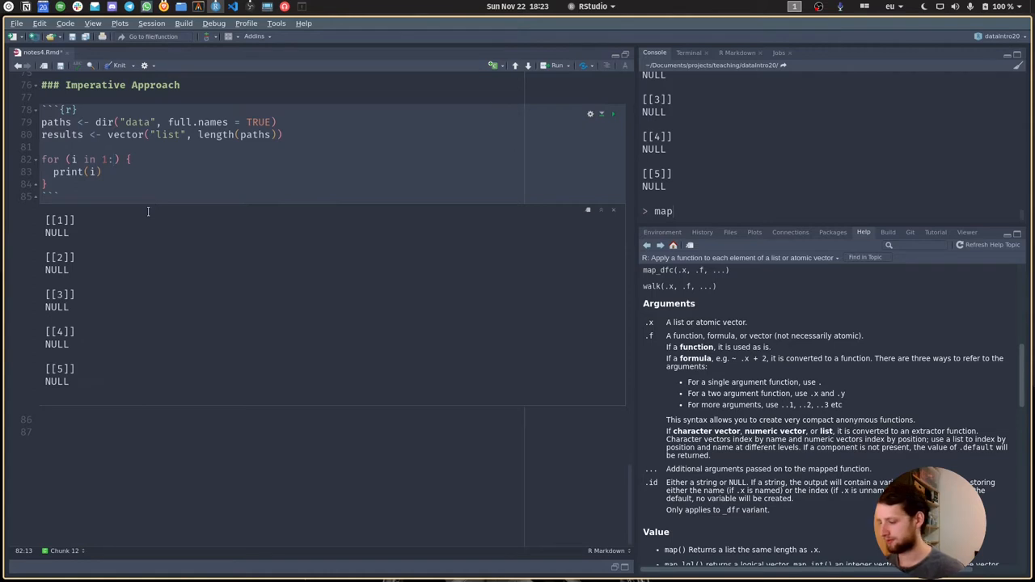
{"action": "type", "text": "lenght("}
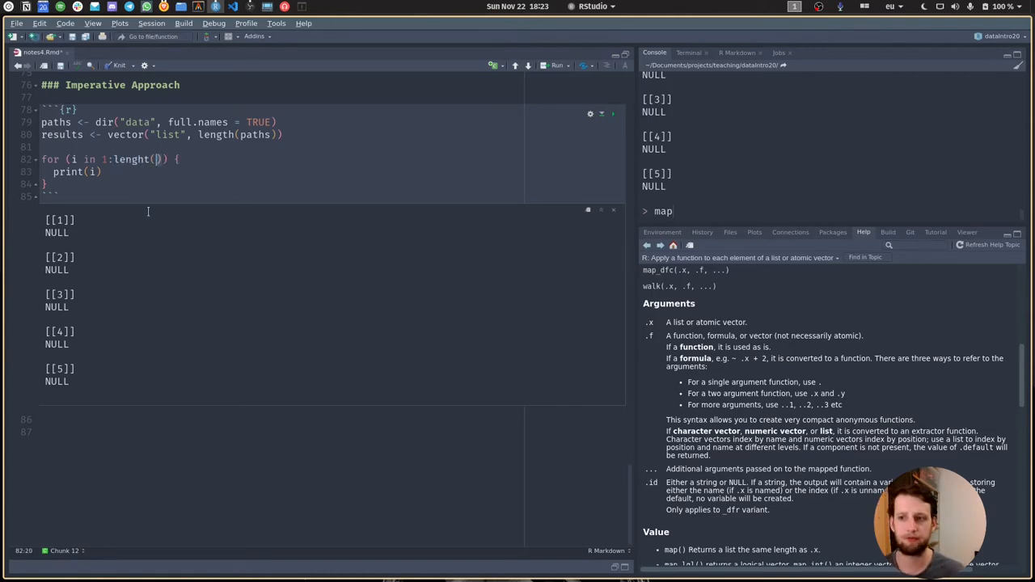
{"action": "type", "text": "paths)"}
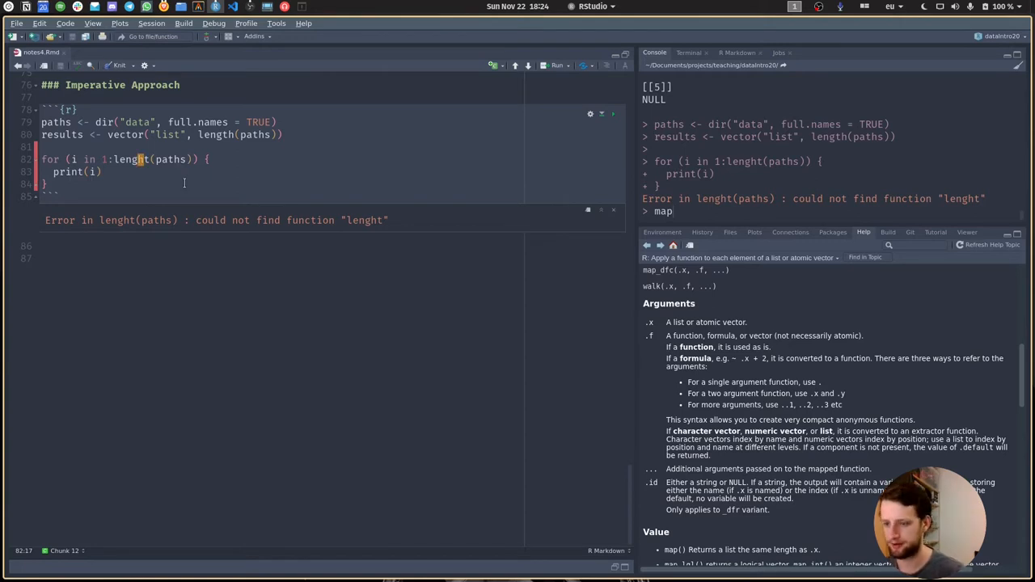
{"action": "type", "text": "h"}
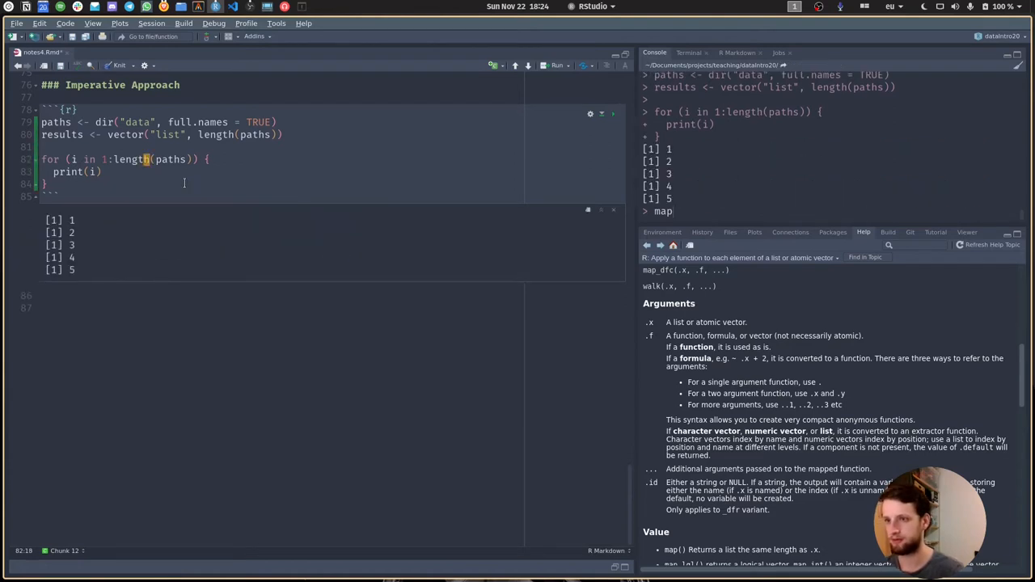
{"action": "mouse_move", "coordinate": [109, 172]}
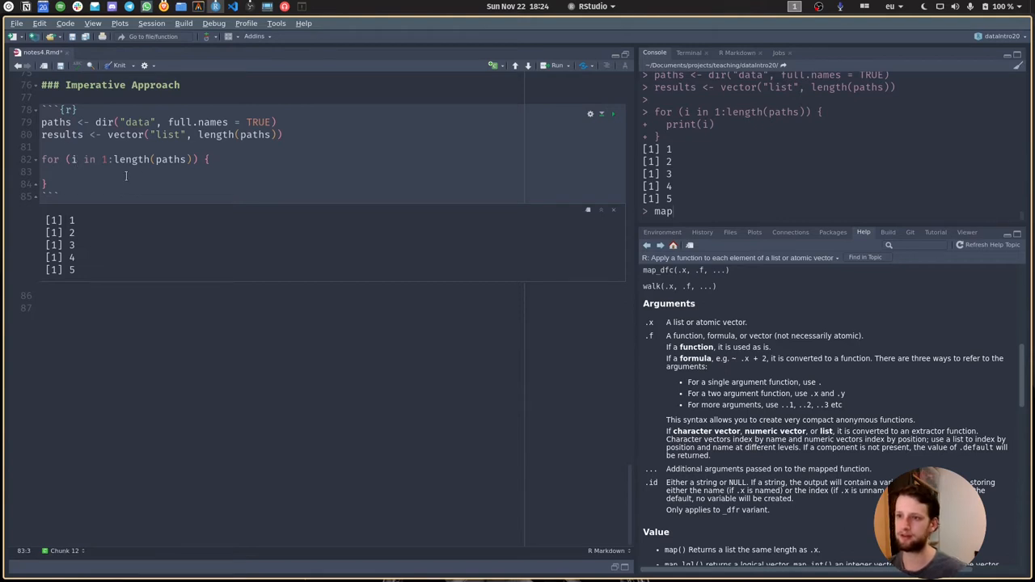
- Read each file inside the loop with data <- read_csv(paths[i])
{"action": "type", "text": "d"}
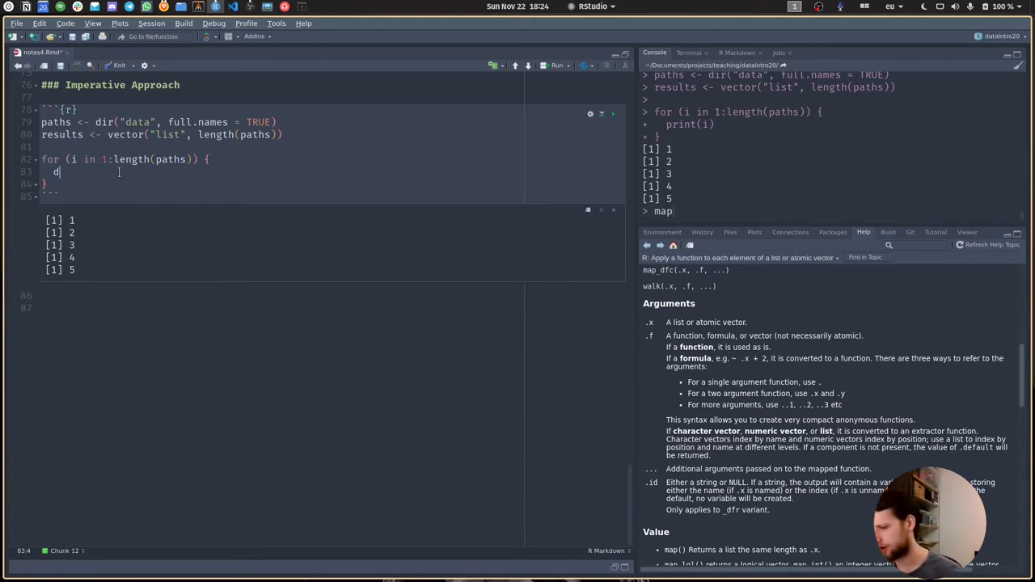
{"action": "type", "text": "ata <-"}
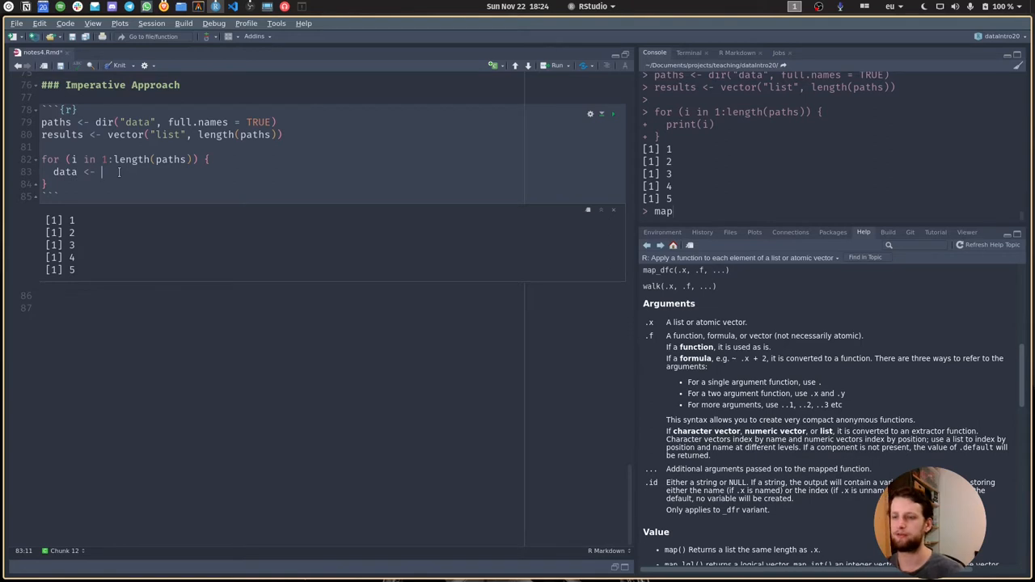
{"action": "type", "text": "read"}
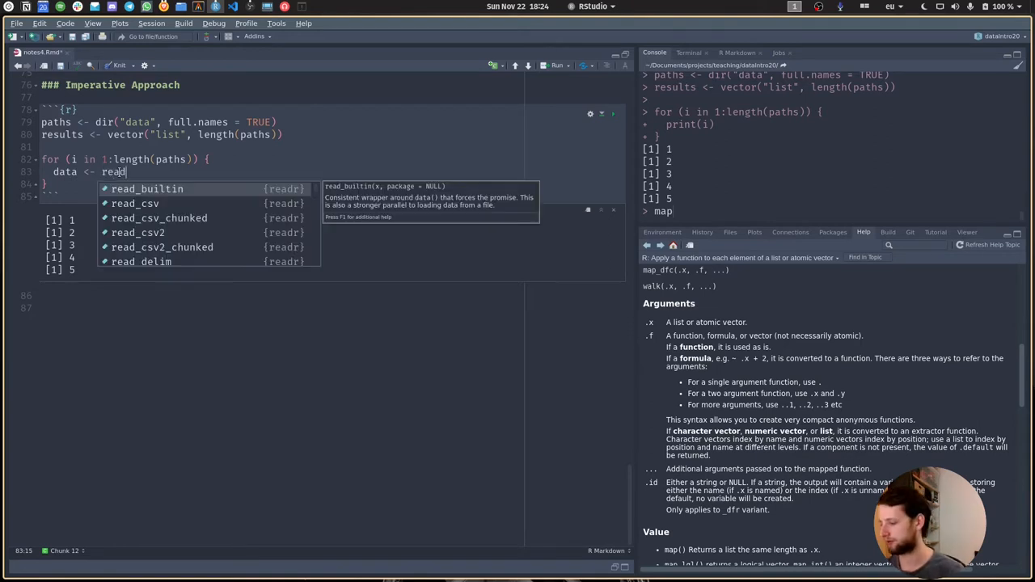
{"action": "left_click", "coordinate": [135, 203]}
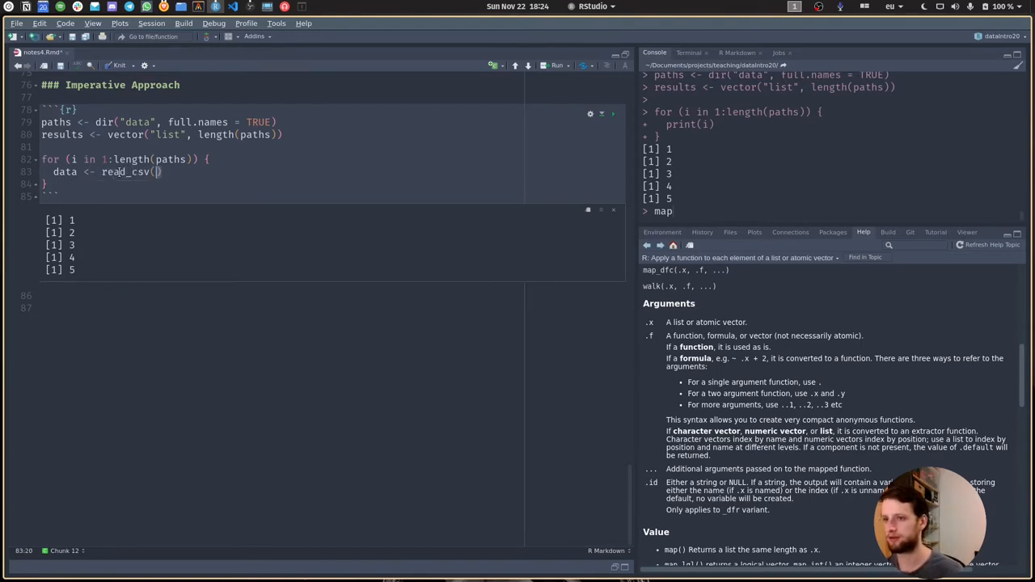
{"action": "type", "text": "paths["}
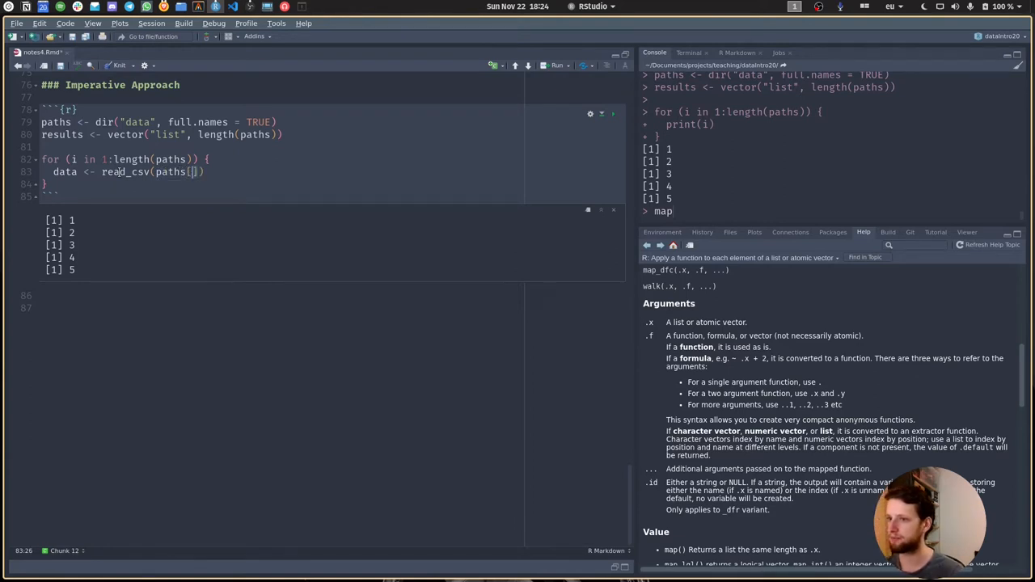
{"action": "type", "text": "i"}
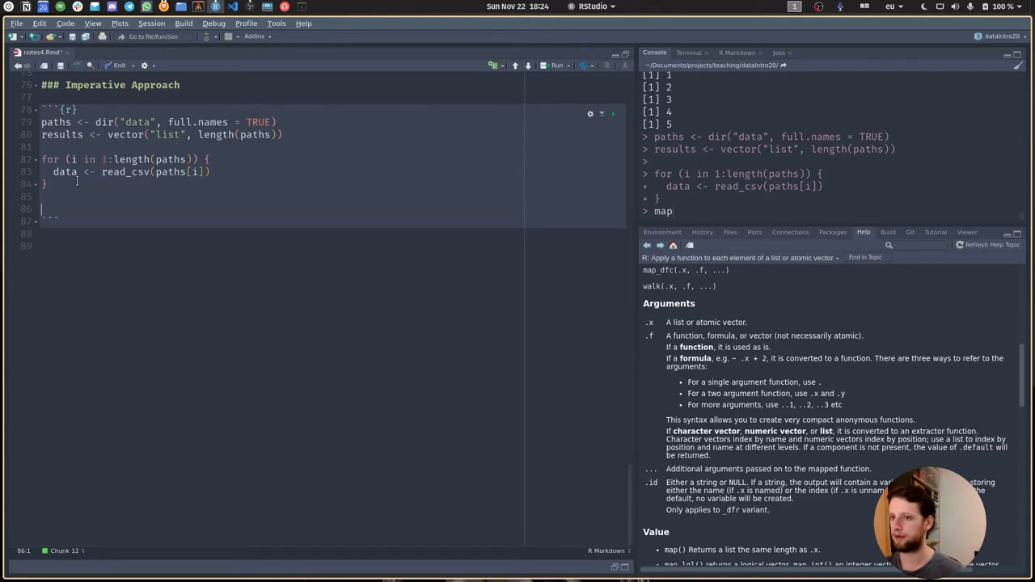
- Store each file directly with result[[i]] <- read_csv(paths[i]), dropping the data variable
{"action": "type", "text": "data"}
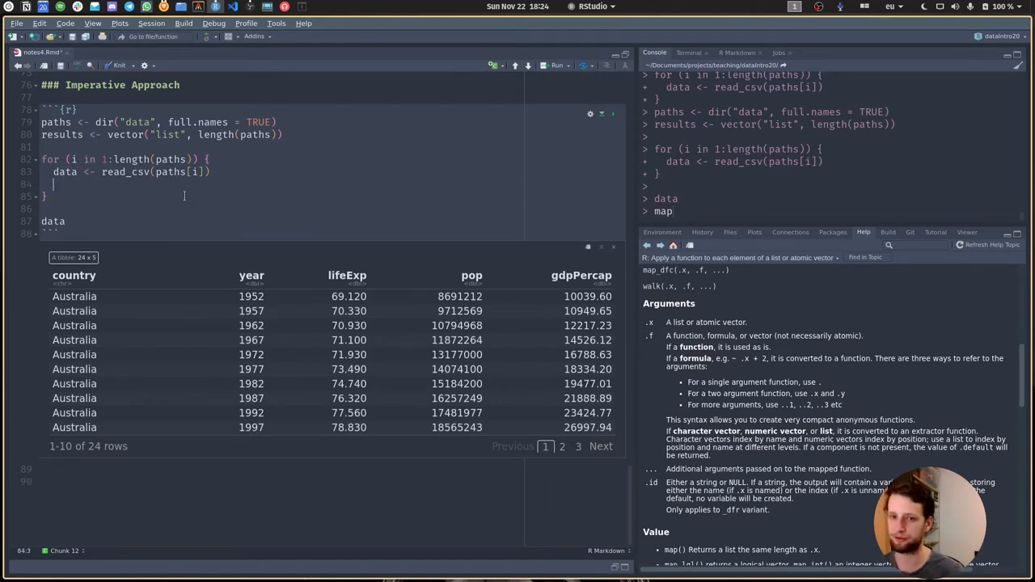
{"action": "type", "text": "result"}
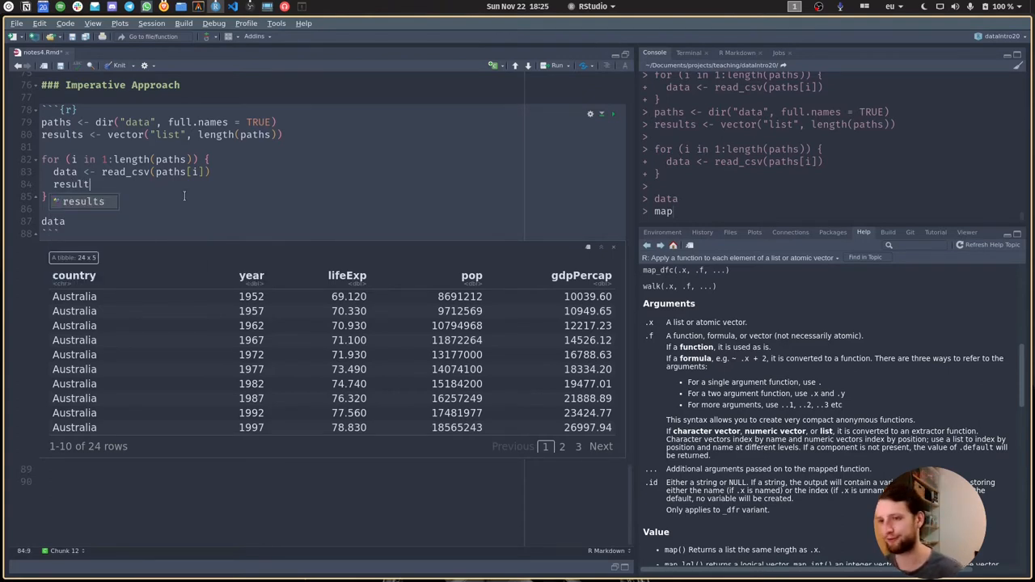
{"action": "type", "text": "<-"}
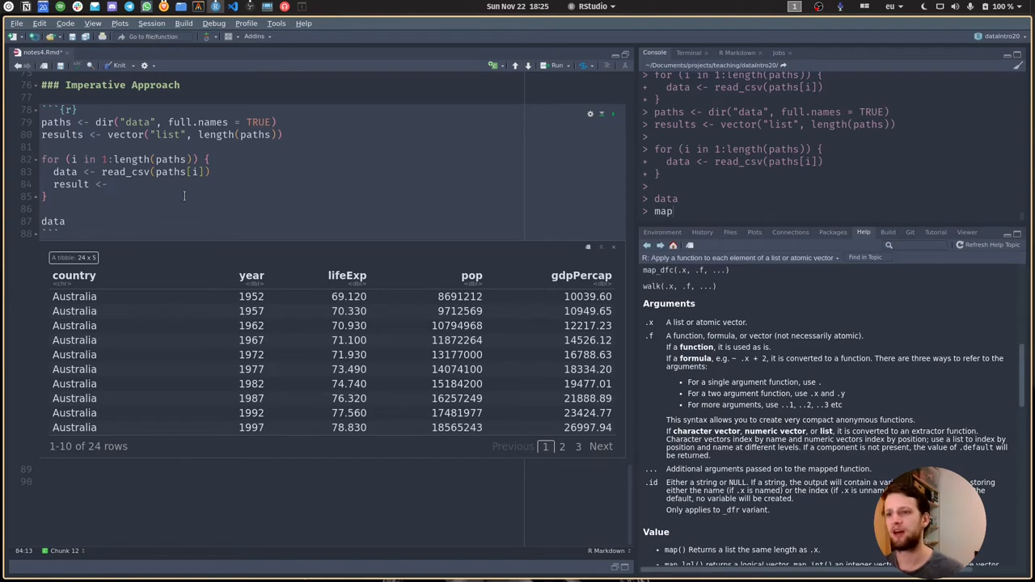
{"action": "key", "text": "BackSpace"}
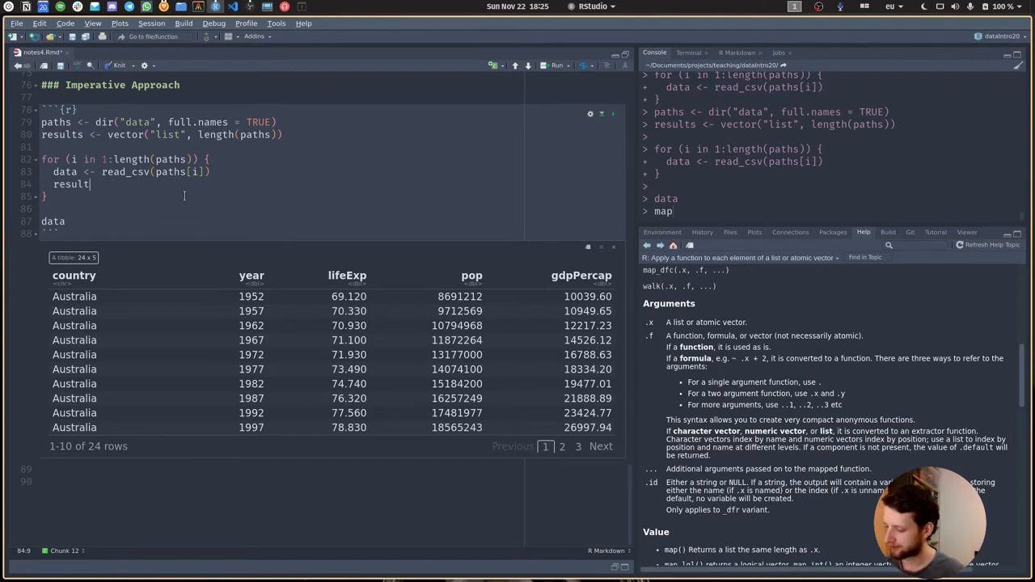
{"action": "type", "text": "[[i]]"}
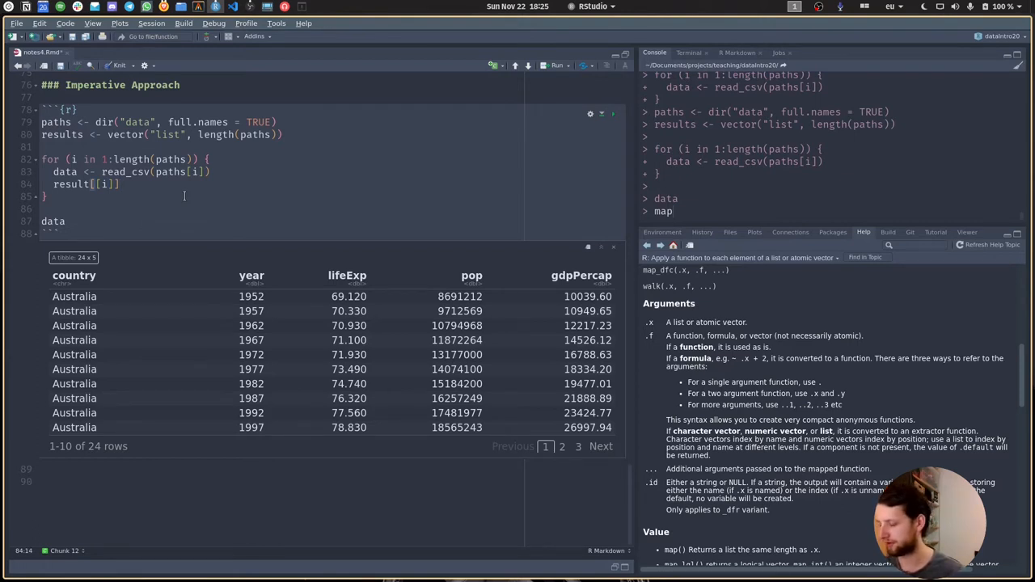
{"action": "type", "text": "<-"}
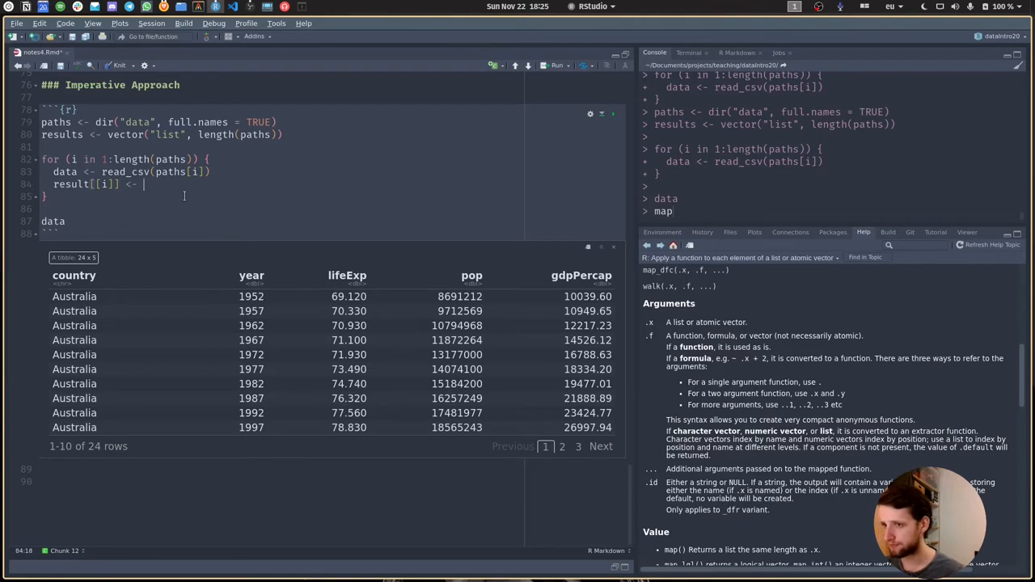
{"action": "type", "text": "dat"}
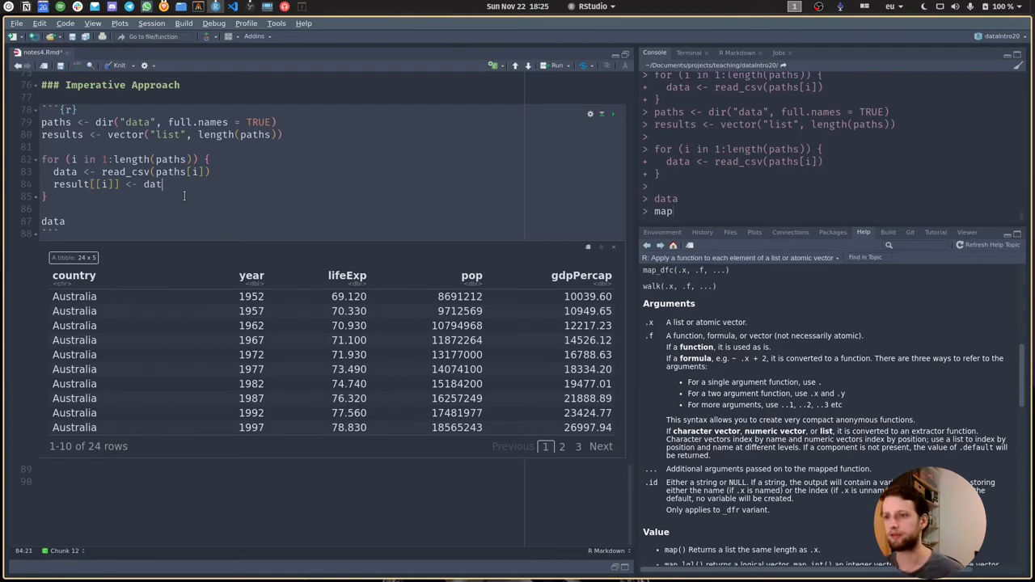
{"action": "type", "text": "a"}
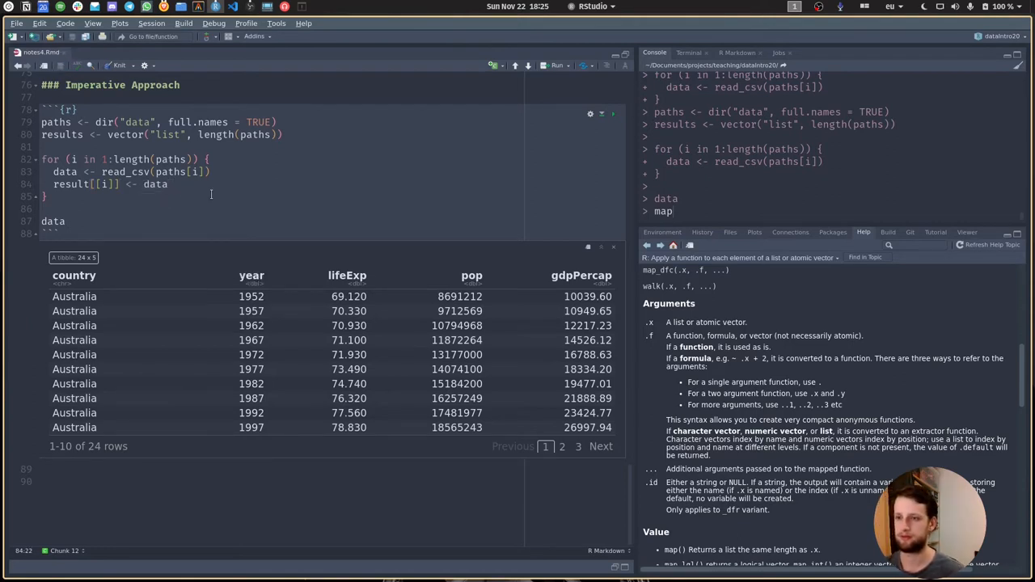
{"action": "left_click", "coordinate": [49, 196]}
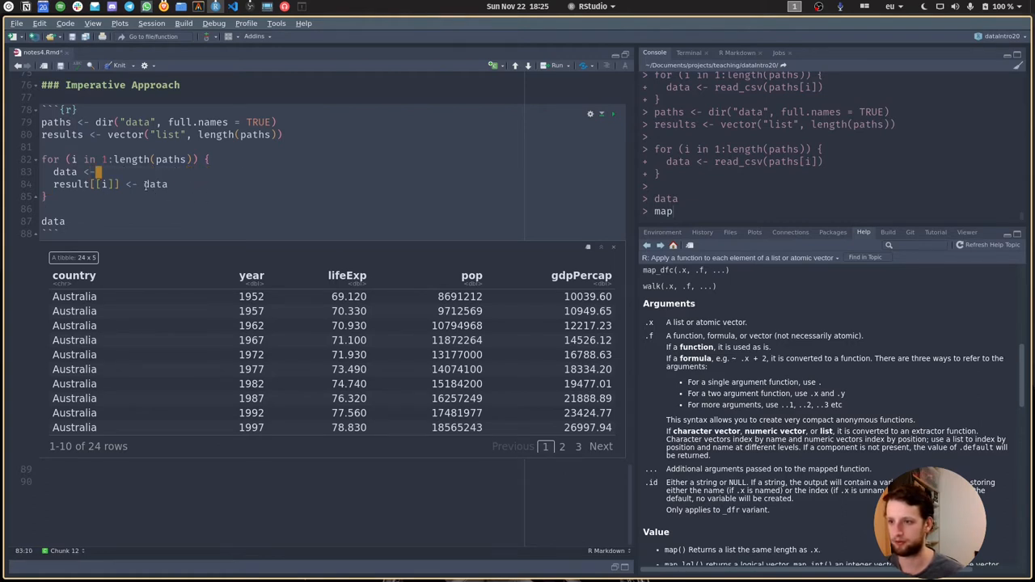
{"action": "type", "text": "read_csv(paths[i])"}
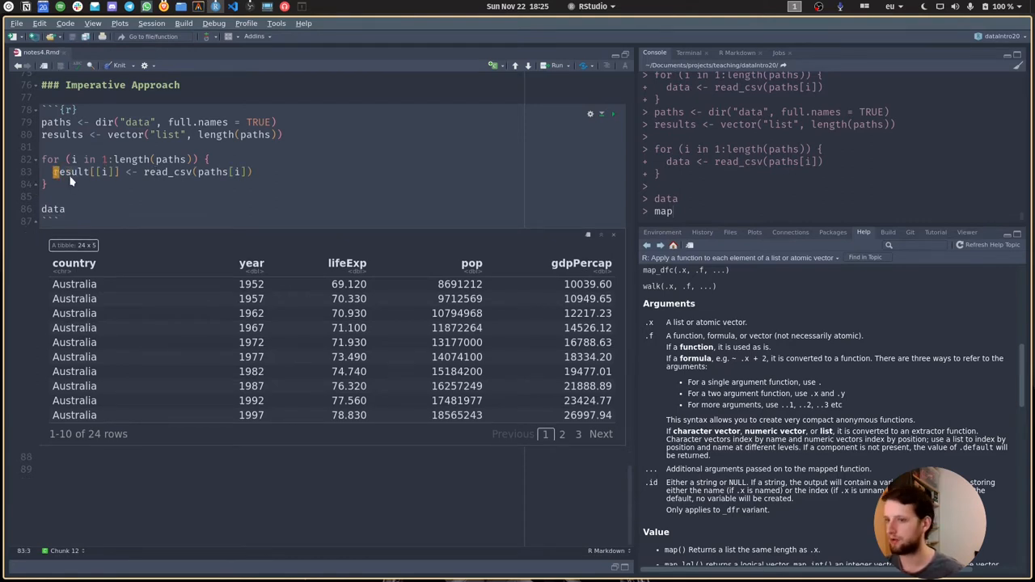
- Rename result to results in the loop and final line, then run to show five tibbles
{"action": "type", "text": "result"}
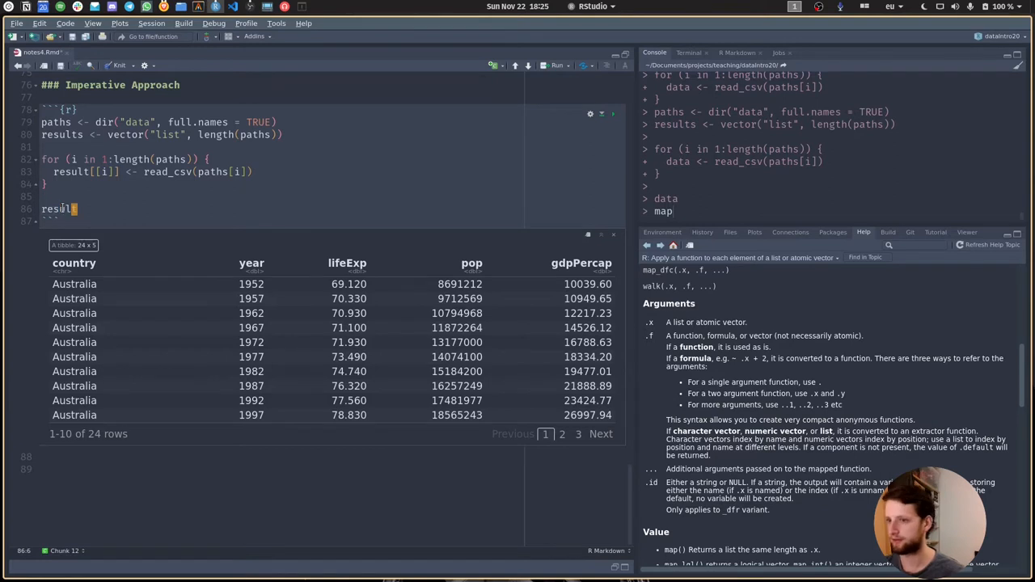
{"action": "left_click", "coordinate": [557, 65]}
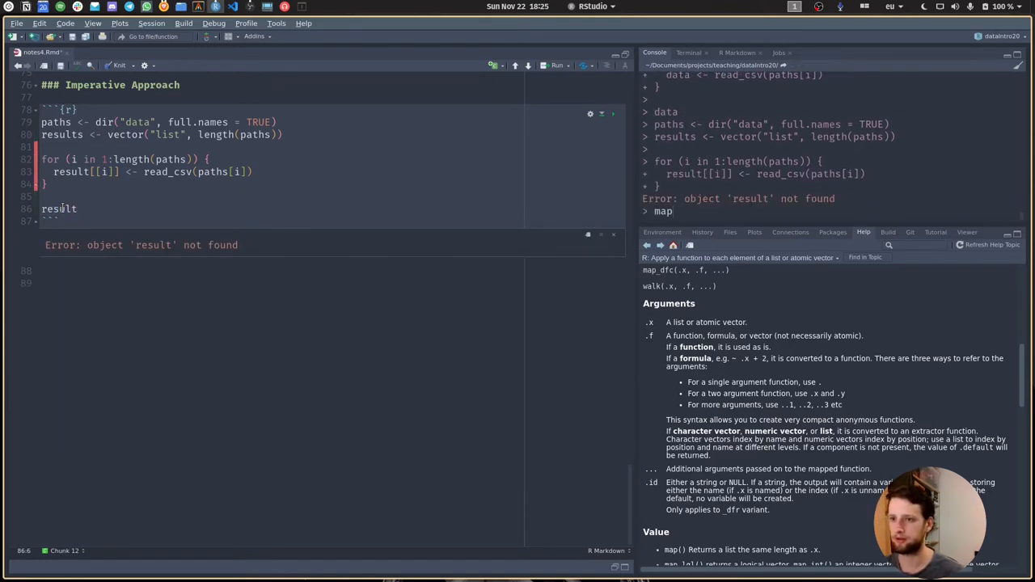
{"action": "left_click", "coordinate": [85, 171]}
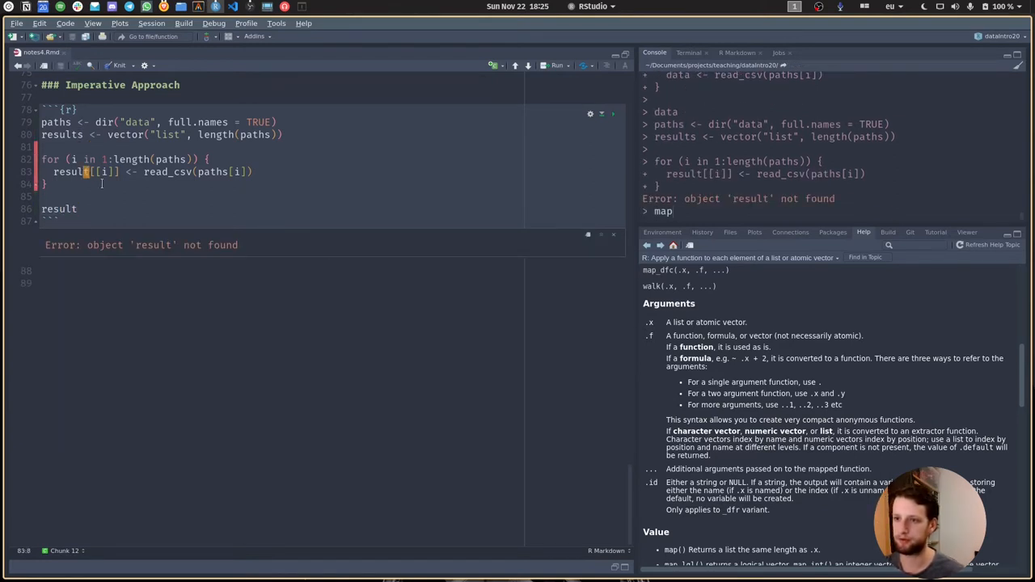
{"action": "type", "text": "s"}
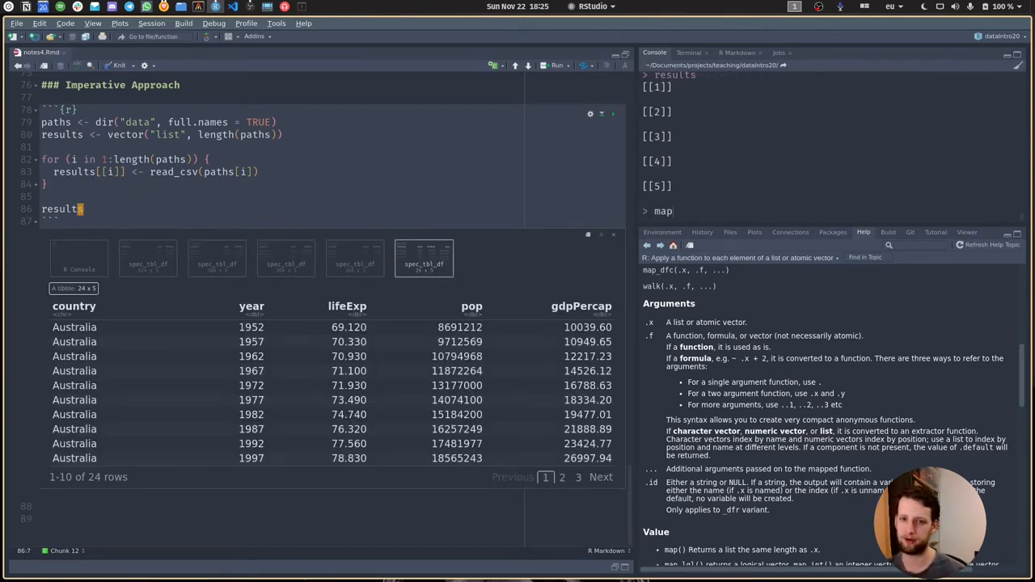
{"action": "scroll", "scroll_direction": "up", "scroll_amount": 3}
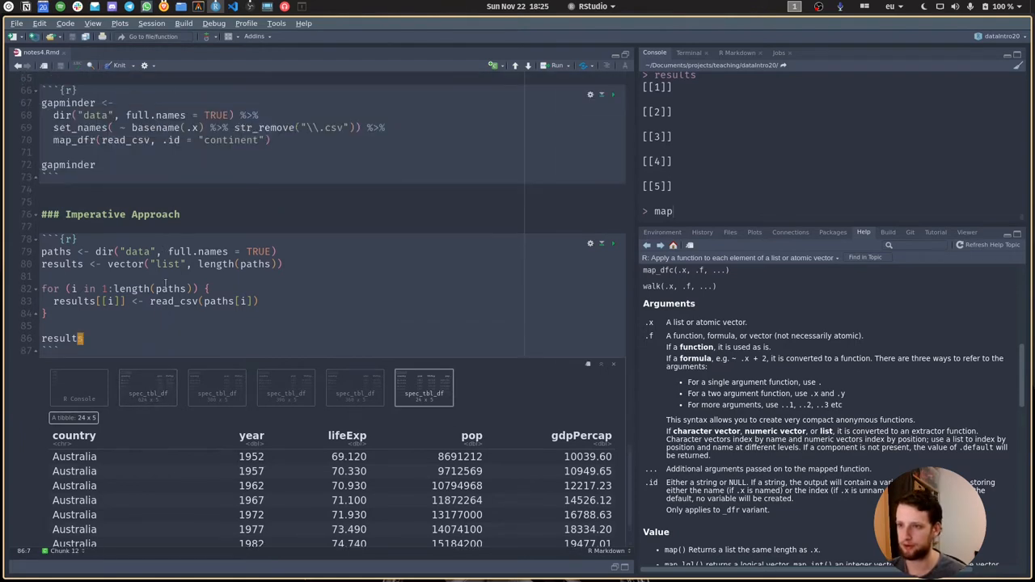
{"action": "scroll", "scroll_direction": "down", "scroll_amount": 3}
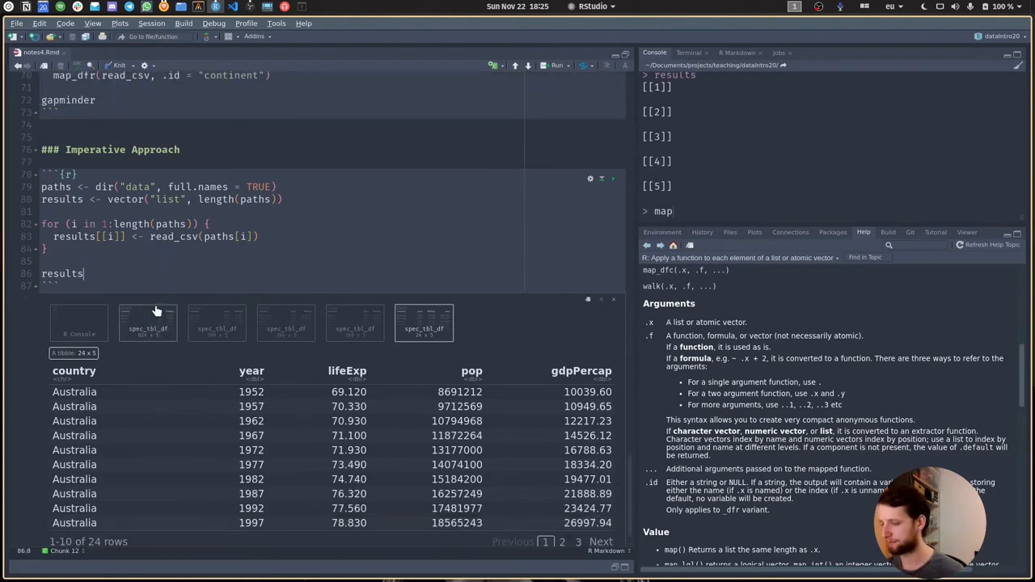
- Pipe into bind_rows(results) to combine the loaded tables into one
{"action": "type", "text": "%>%"}
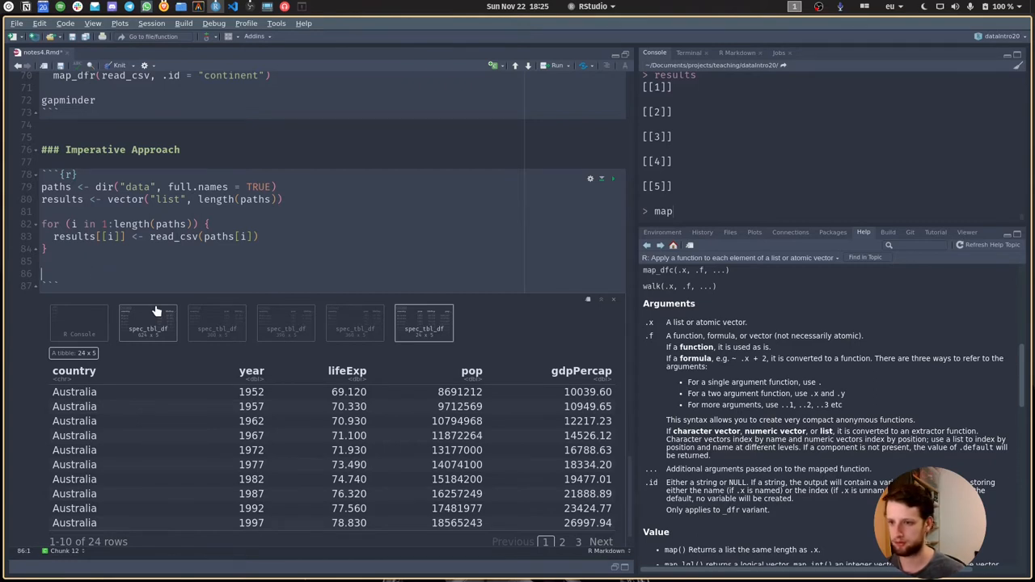
{"action": "type", "text": "bind_"}
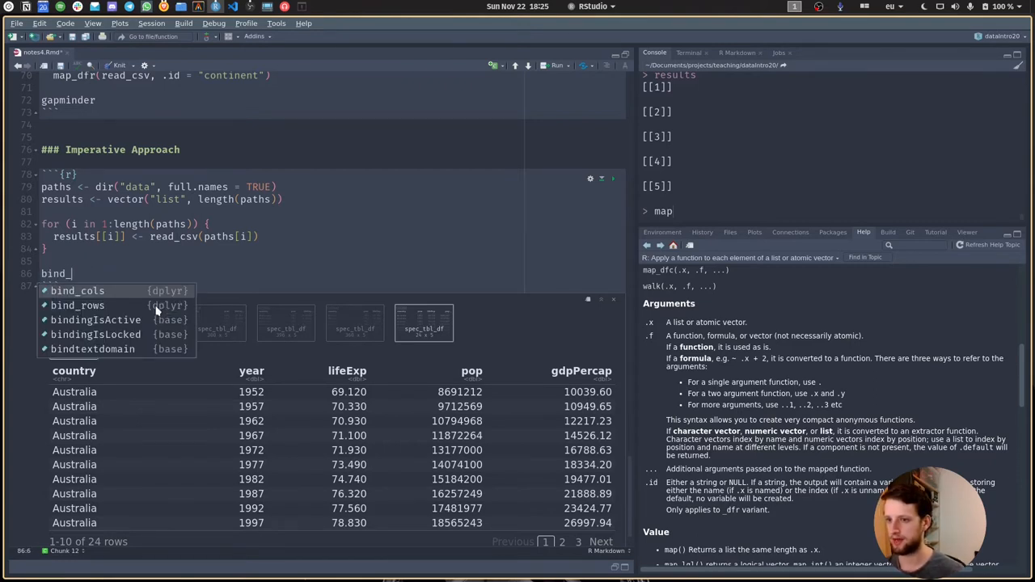
{"action": "left_click", "coordinate": [77, 305]}
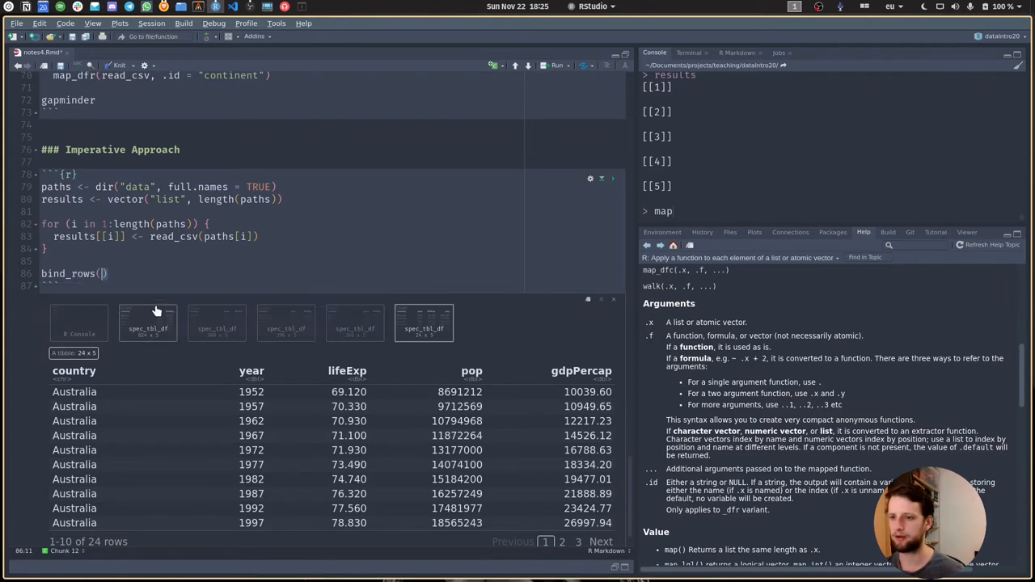
{"action": "type", "text": "results"}
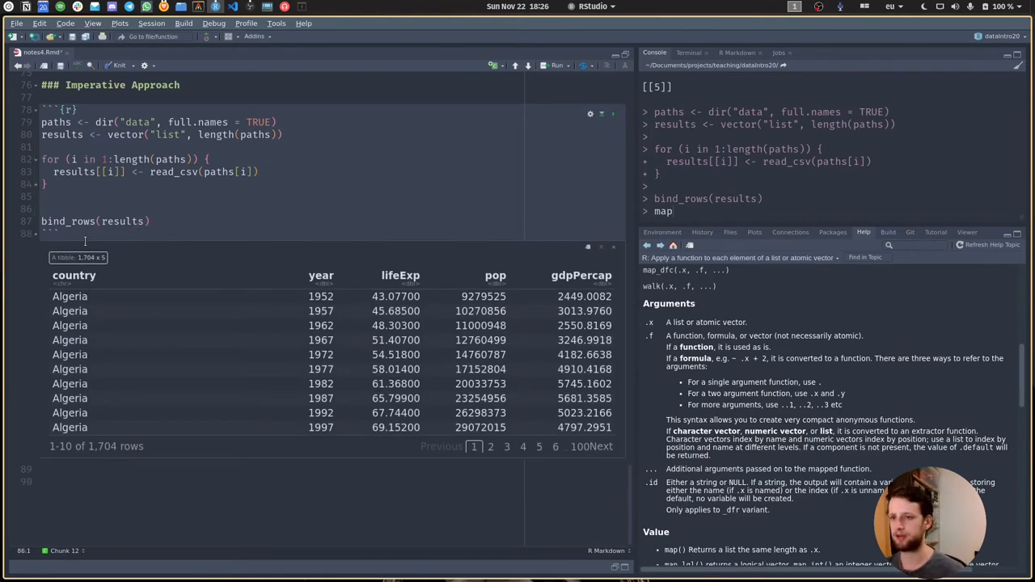
- Name the results elements with basename(paths) %>% str_remove("\\.csv") and run the chunk
{"action": "type", "text": "names"}
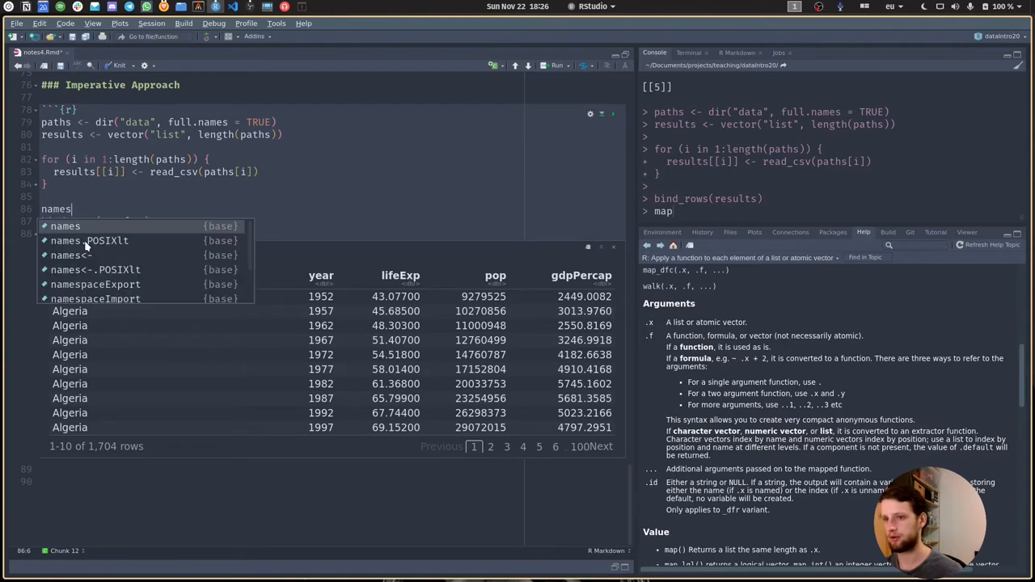
{"action": "left_click", "coordinate": [65, 225]}
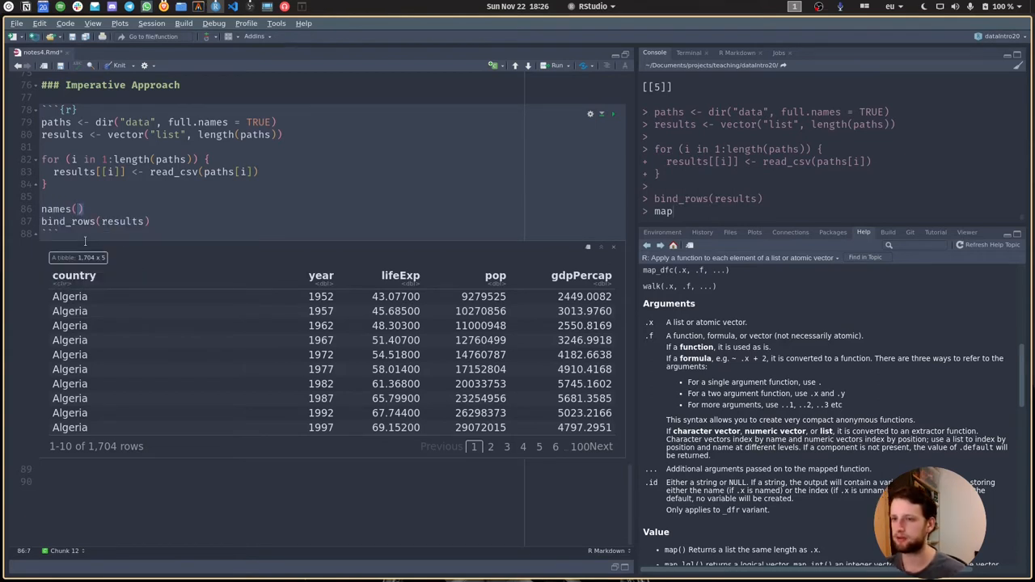
{"action": "type", "text": "results"}
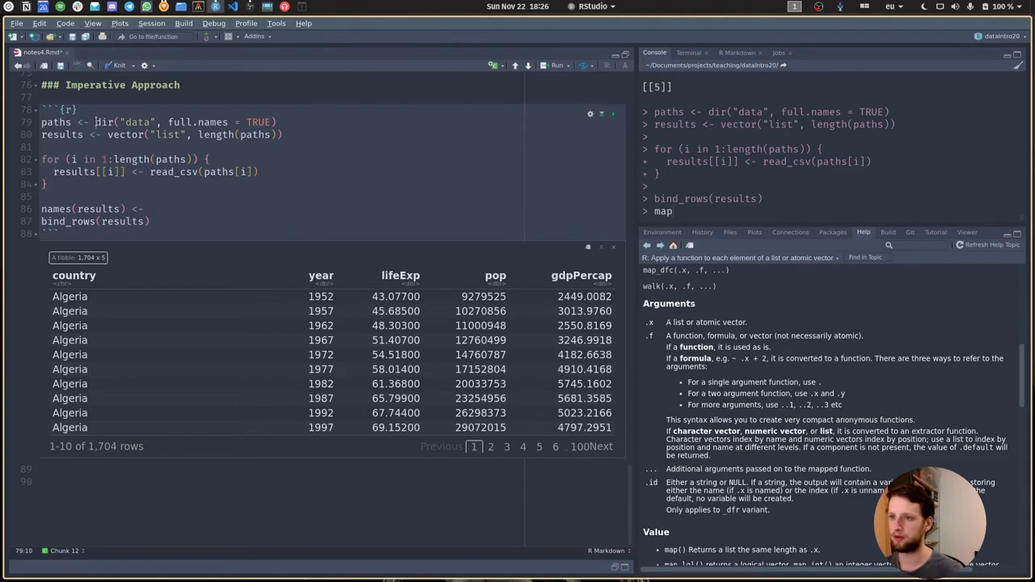
{"action": "left_click", "coordinate": [150, 209]}
{"action": "type", "text": " basename(paths) %>%"}
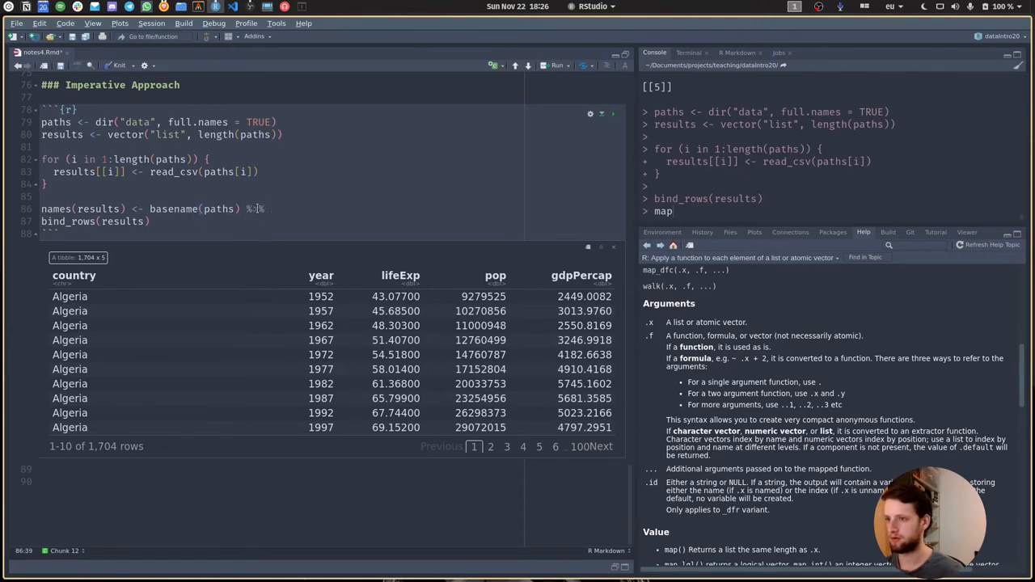
{"action": "type", "text": "str_remove(\"\\\\.csv\")"}
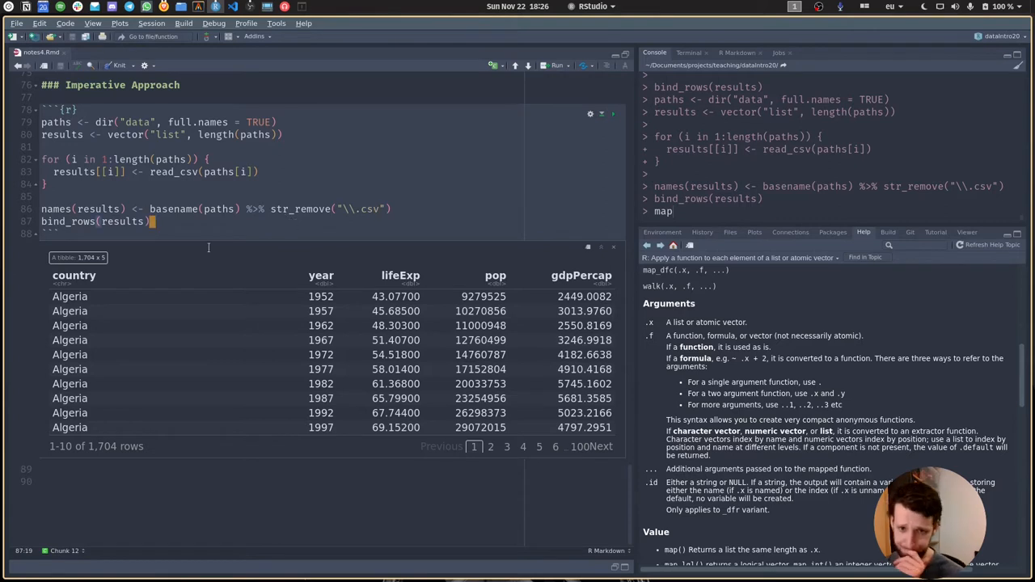
{"action": "scroll", "scroll_direction": "up", "scroll_amount": 3}
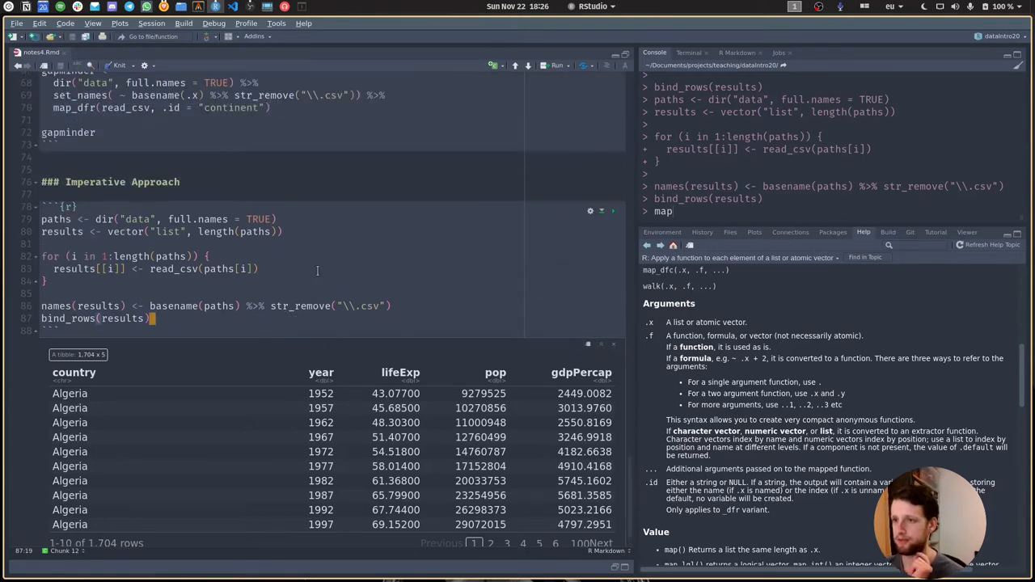
{"action": "scroll", "scroll_direction": "up", "scroll_amount": 3}
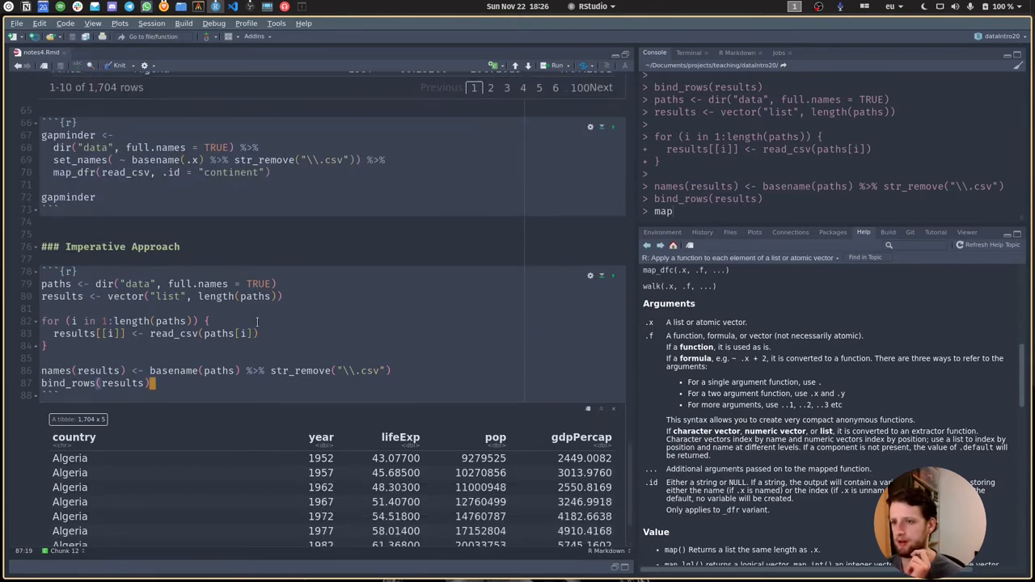
{"action": "scroll", "scroll_direction": "down", "scroll_amount": 3}
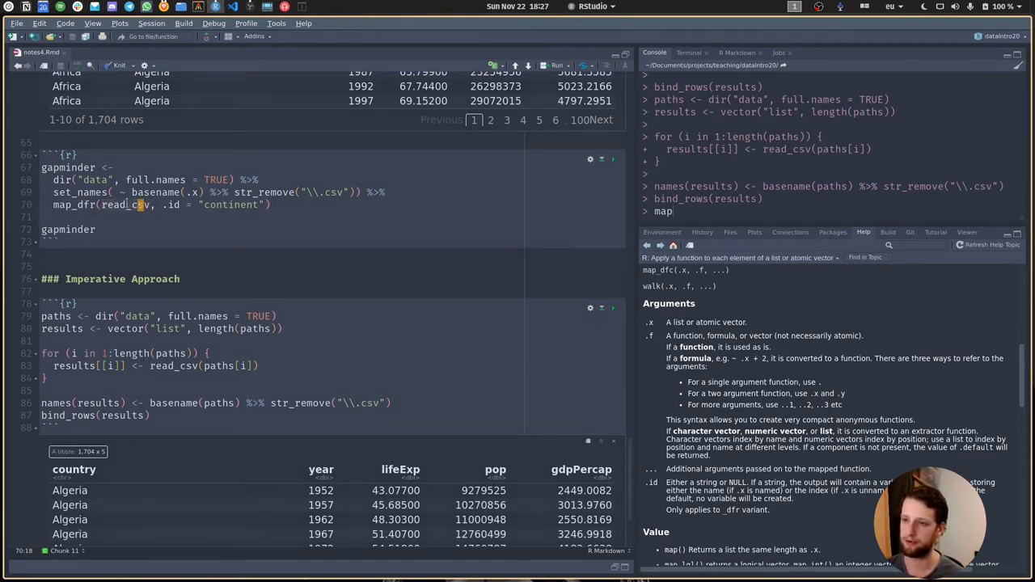
{"action": "scroll", "scroll_direction": "down", "scroll_amount": 3}
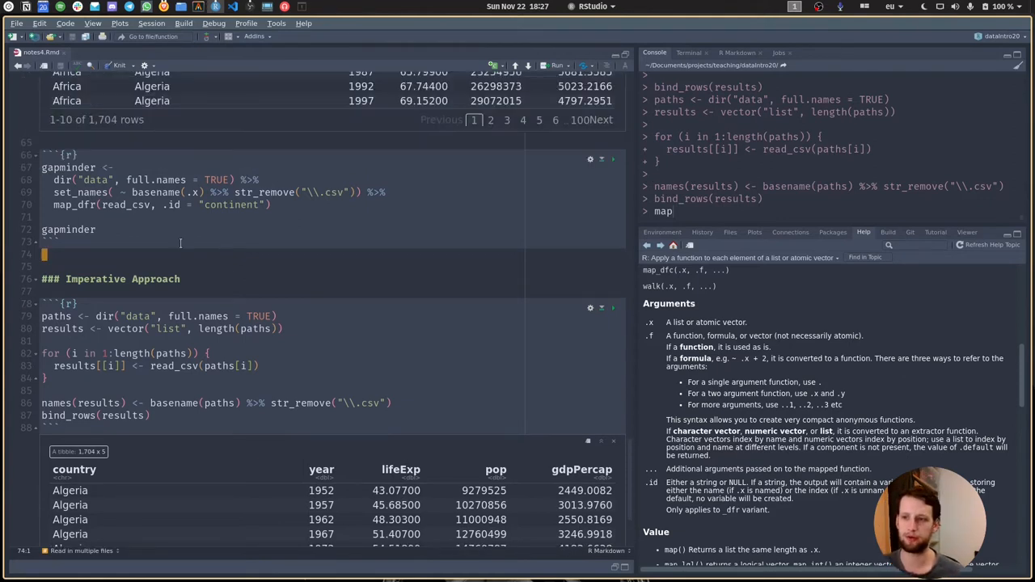
{"action": "mouse_move", "coordinate": [155, 261]}
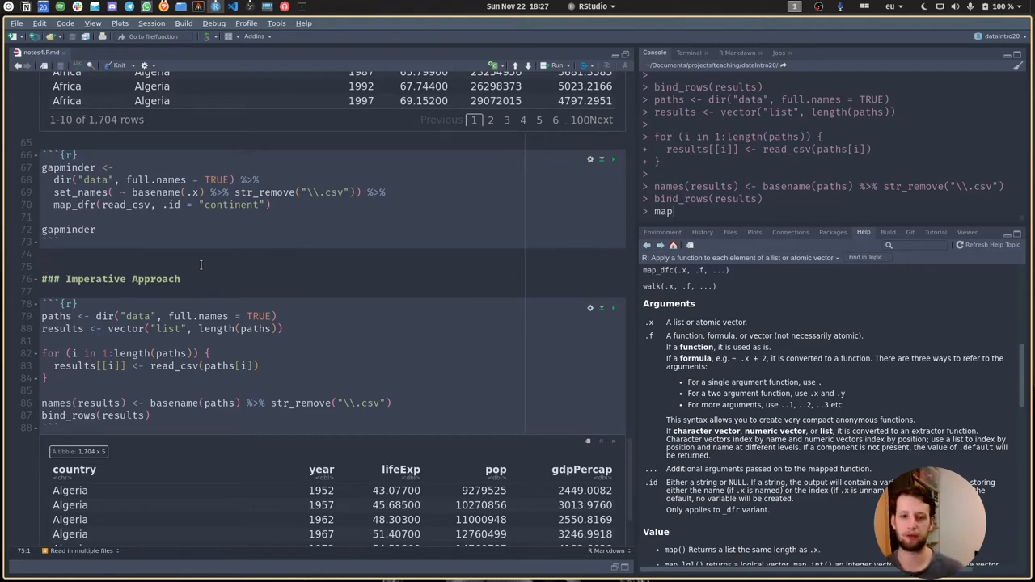
{"action": "mouse_move", "coordinate": [203, 260]}
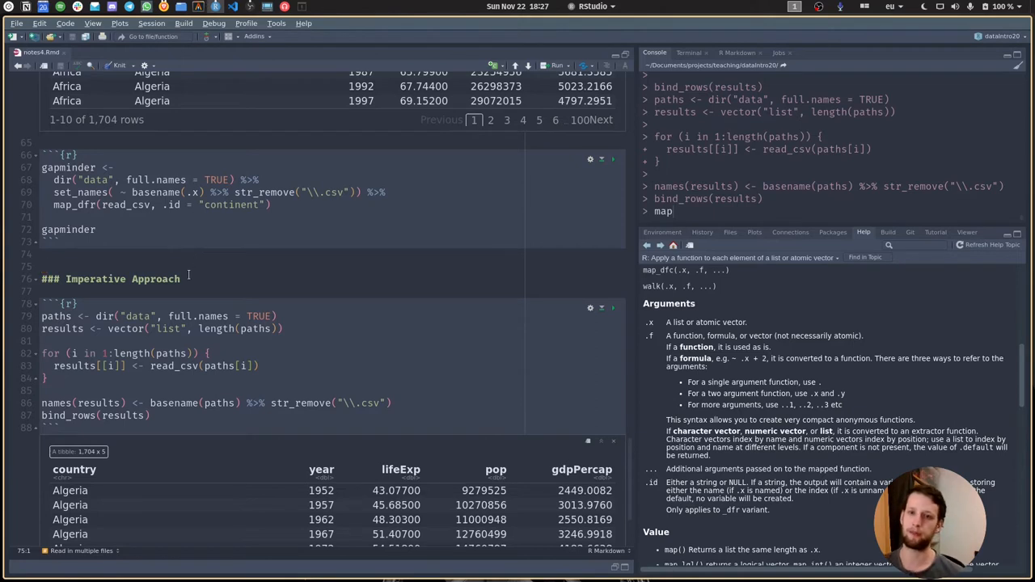
{"action": "scroll", "scroll_direction": "down", "scroll_amount": 3}
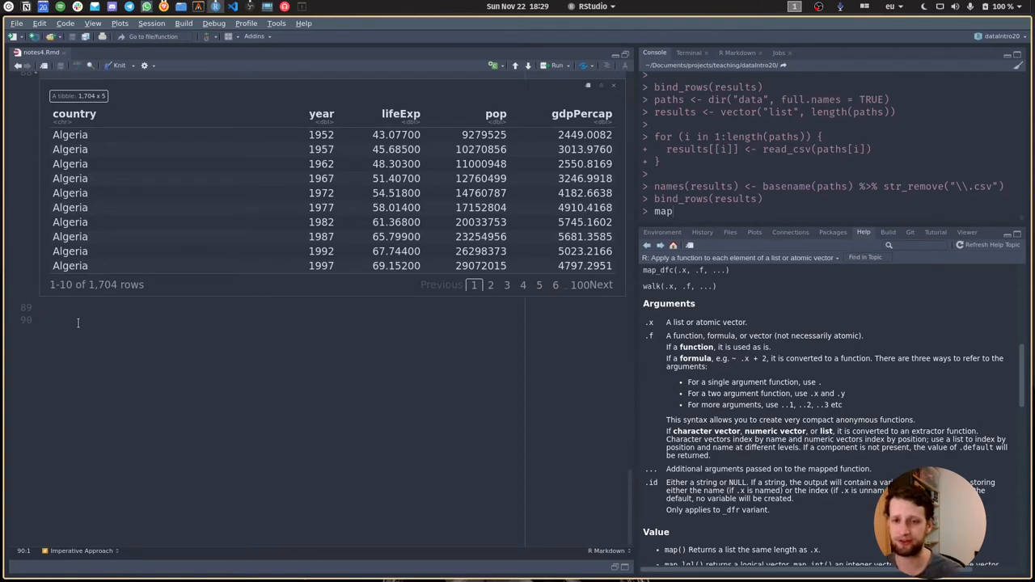
{"action": "mouse_move", "coordinate": [115, 328]}
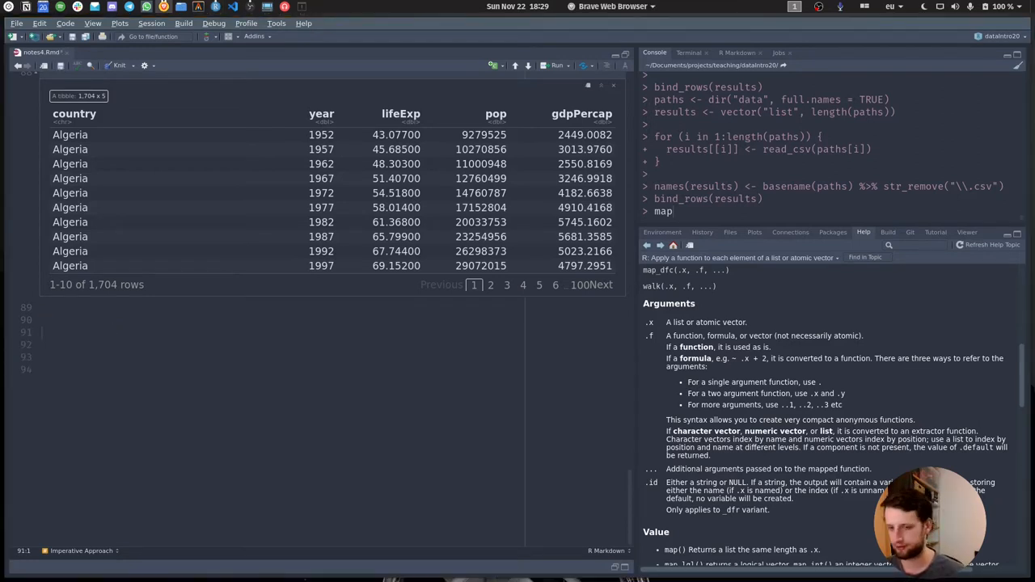
- Add the note about writing a function after three copy-pastes, then start a gapminder pipeline
{"action": "type", "text": "\"If you copy and paste the same code more than three times, write a function.\""}
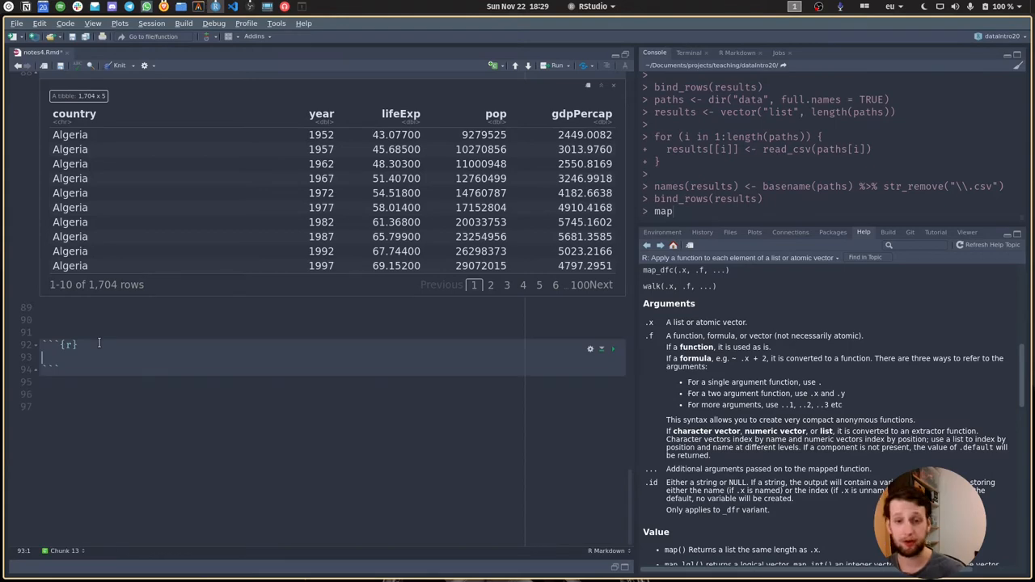
{"action": "type", "text": "gapminder %>%"}
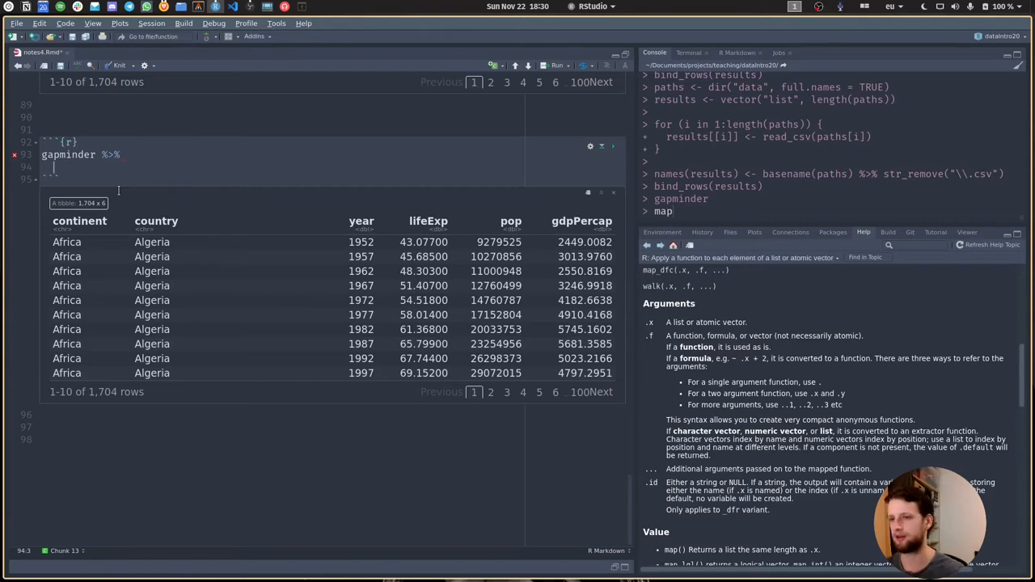
- Filter gapminder to country == "Norway" and run the chunk to show its 12 rows
{"action": "type", "text": "filter()"}
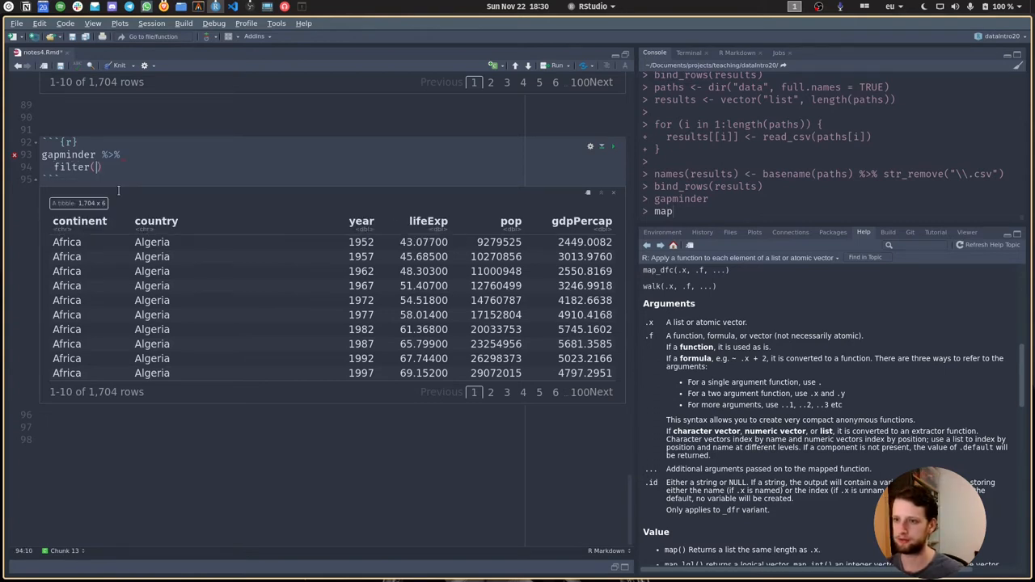
{"action": "type", "text": "countr"}
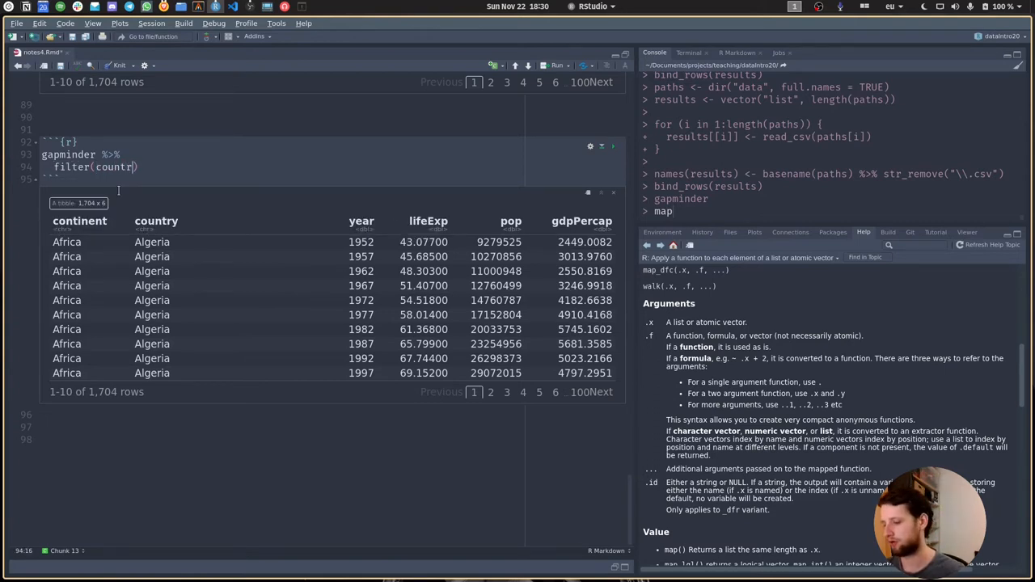
{"action": "type", "text": "y =="}
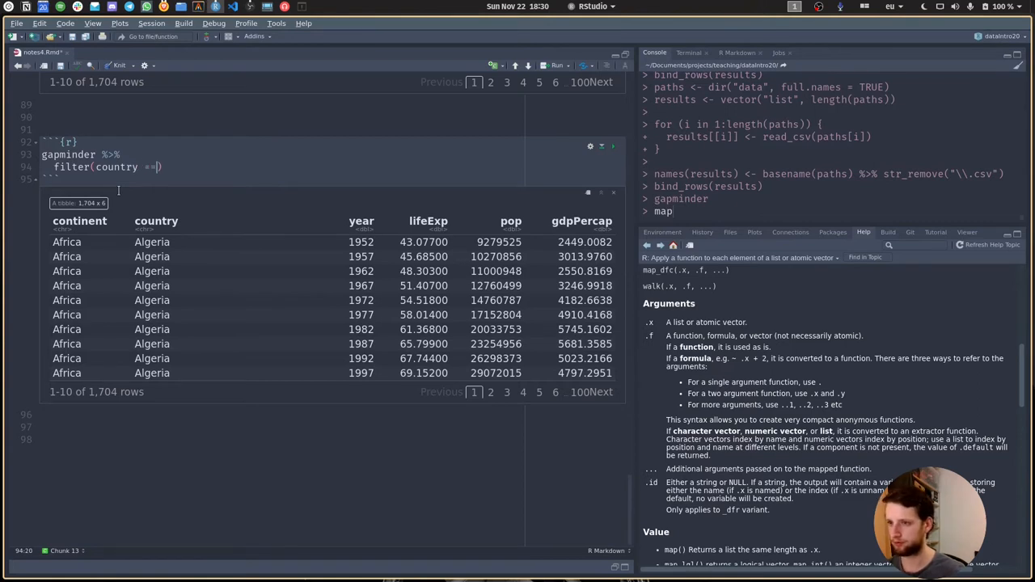
{"action": "type", "text": "\"\""}
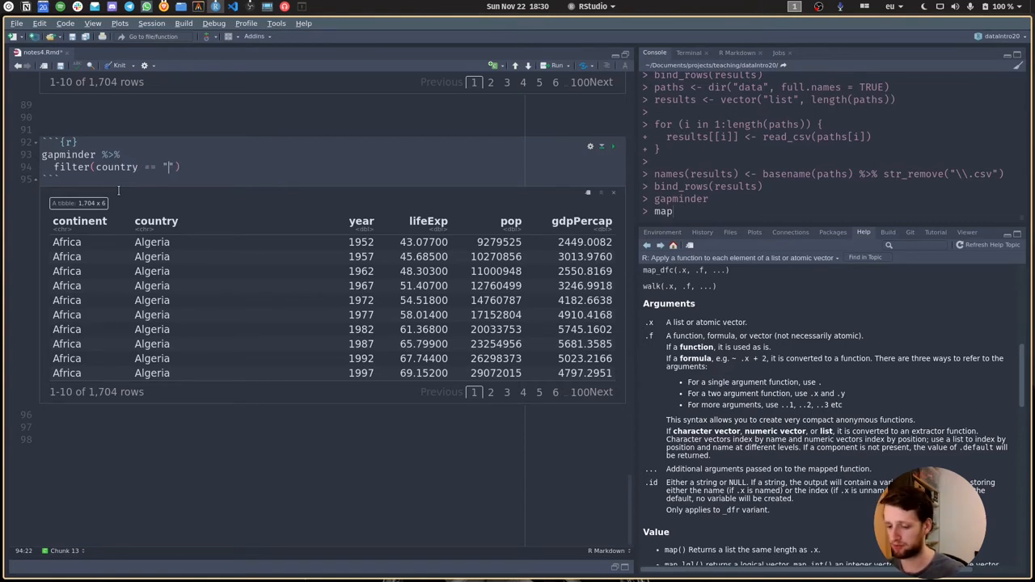
{"action": "type", "text": "Norw"}
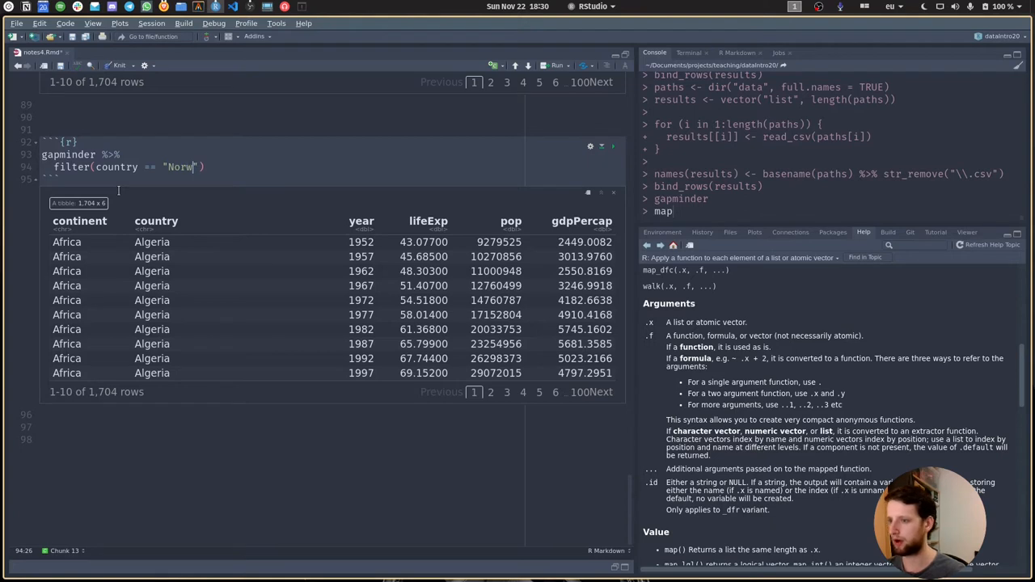
{"action": "left_click", "coordinate": [556, 66]}
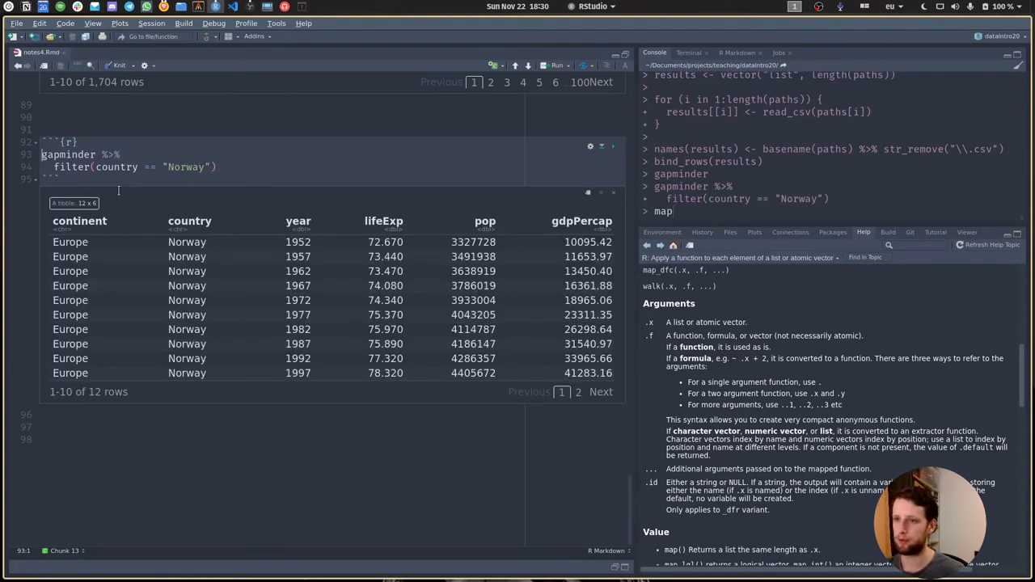
{"action": "type", "text": "filterd_gapminder <-"}
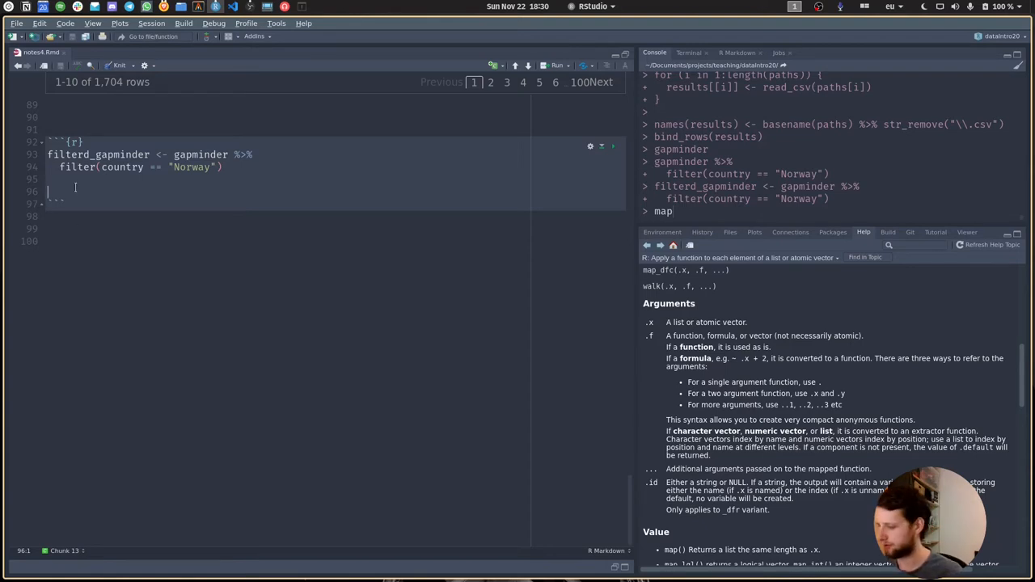
- Save the Norway rows as filterd_gapminder and plot lifeExp by year with lines and points
{"action": "type", "text": "filterd_gapminder"}
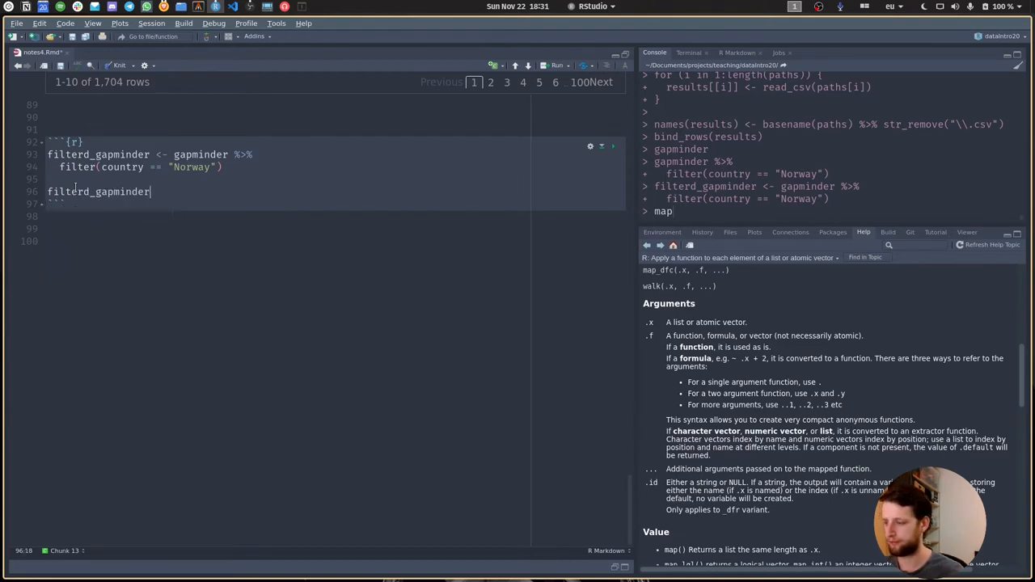
{"action": "type", "text": "%>%"}
{"action": "type", "text": "ggpl"}
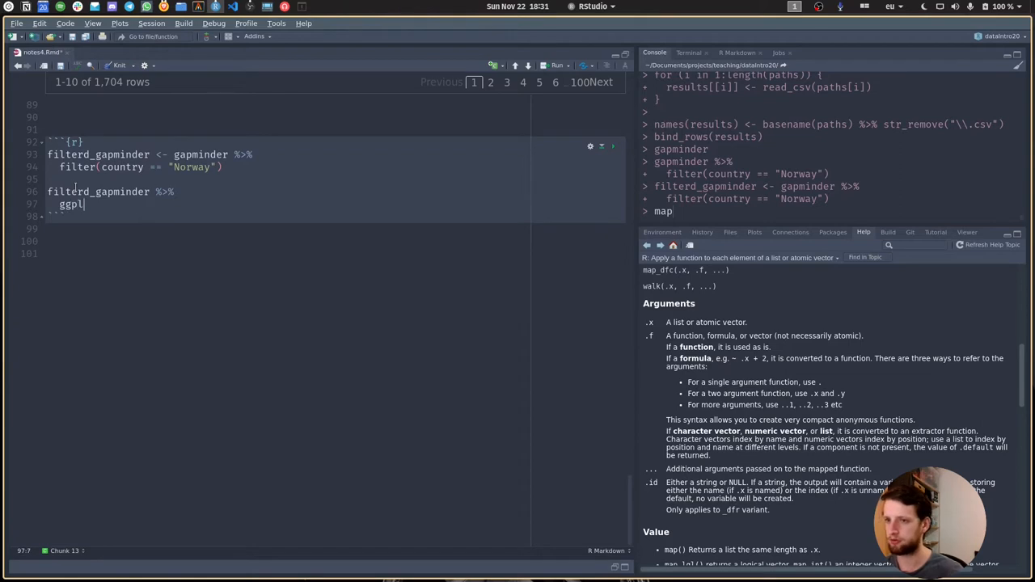
{"action": "type", "text": "ot()"}
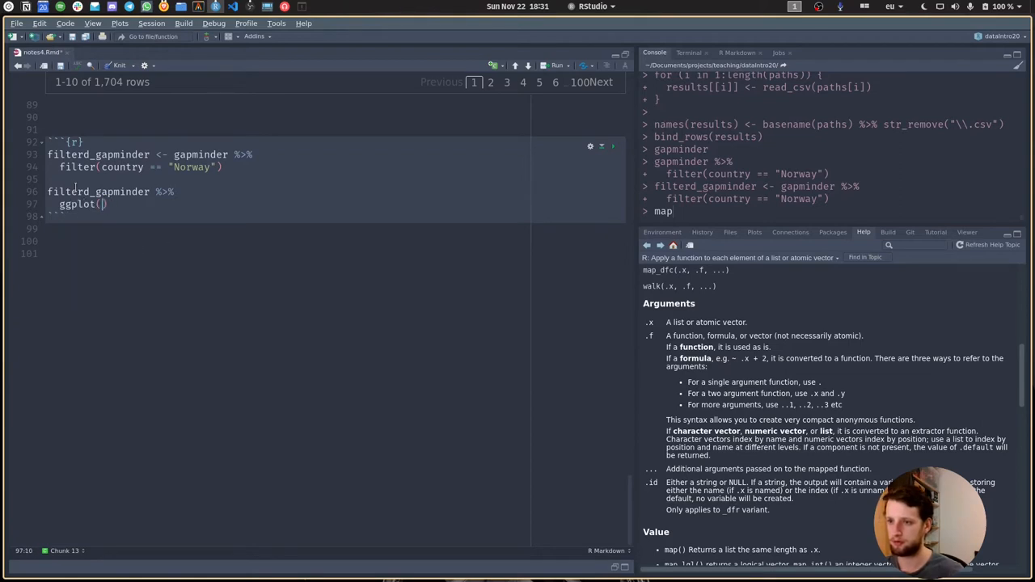
{"action": "type", "text": "aes("}
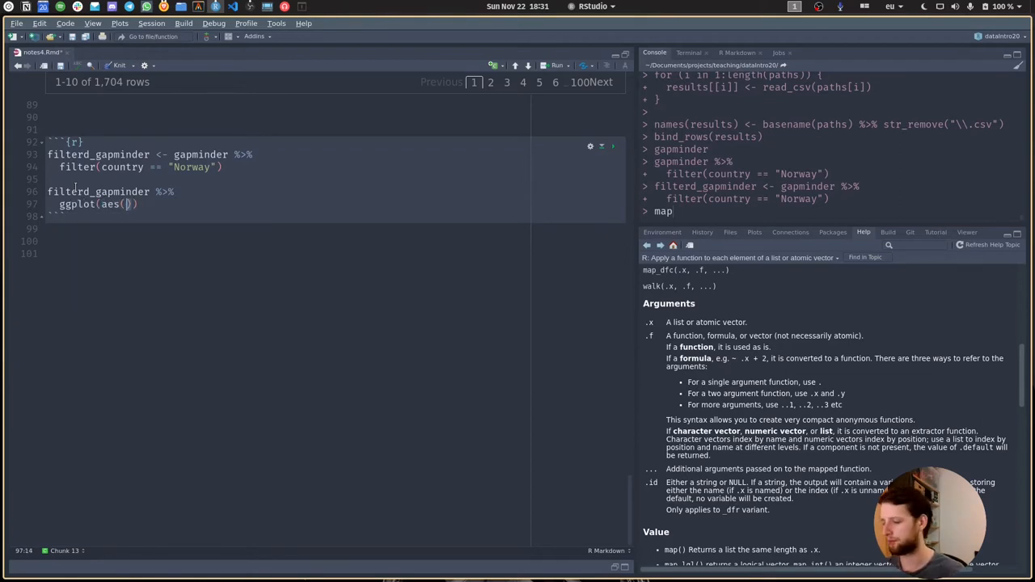
{"action": "type", "text": "year,"}
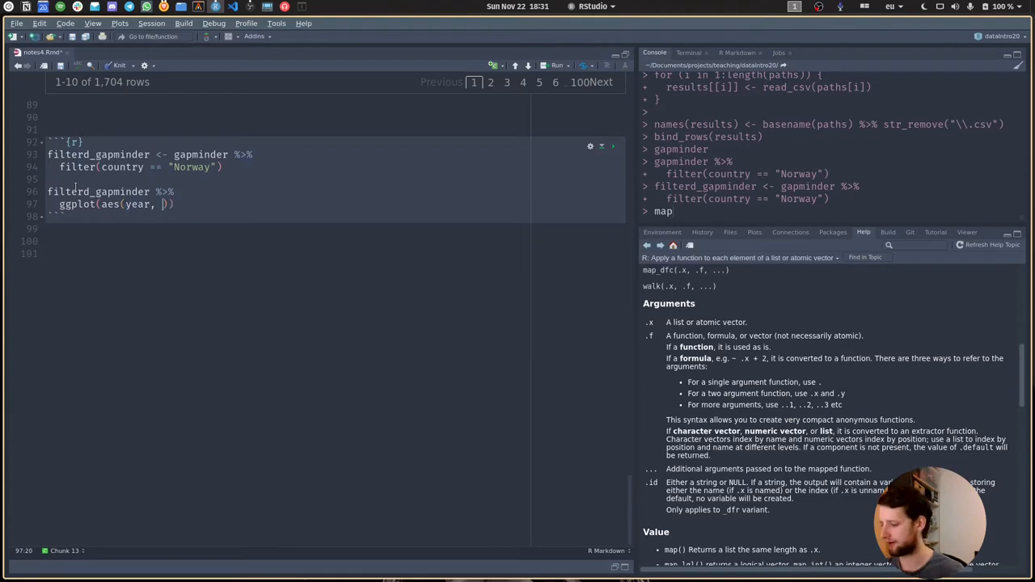
{"action": "type", "text": "lifeExp"}
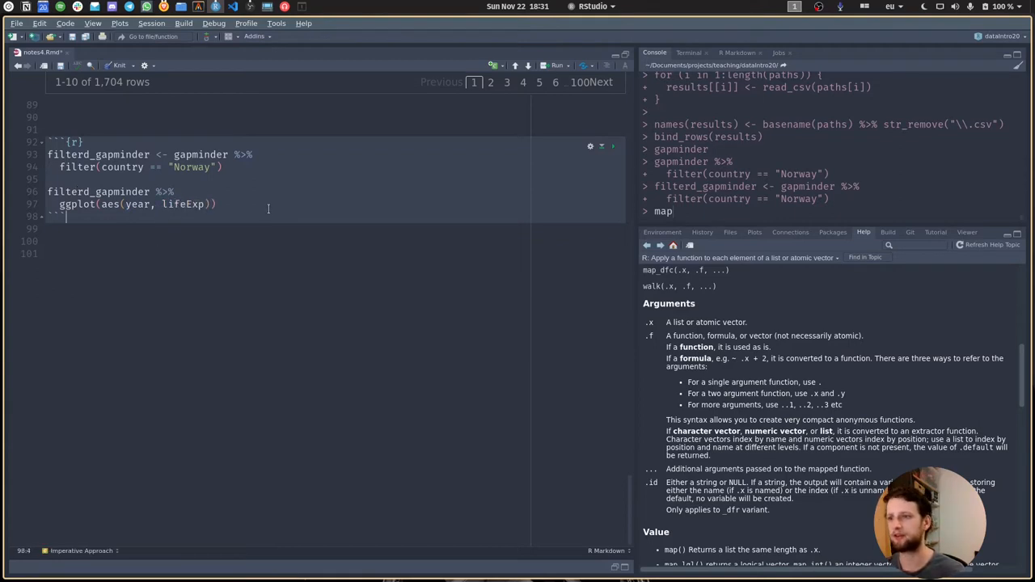
{"action": "type", "text": "+"}
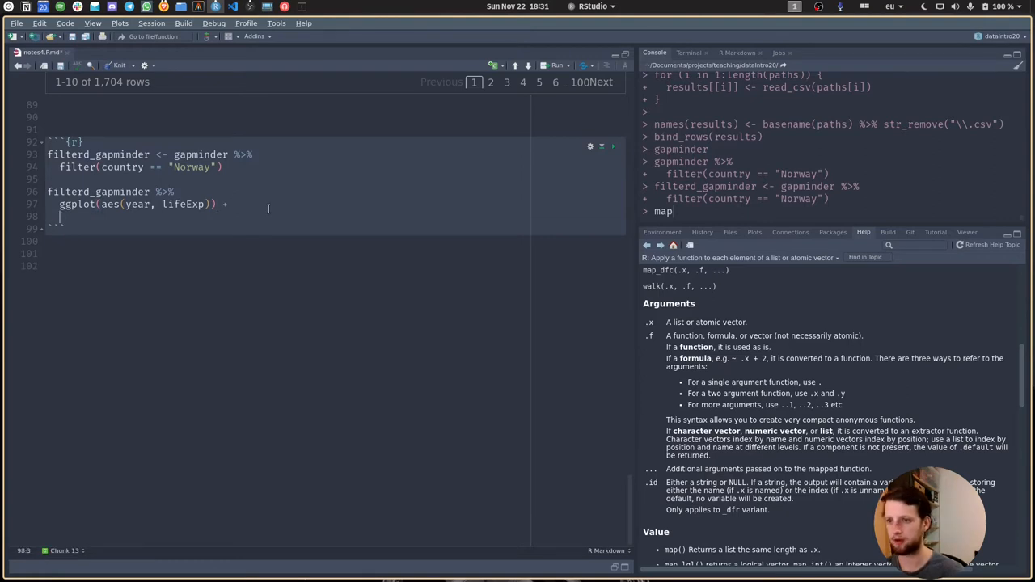
{"action": "type", "text": "geom_line("}
{"action": "type", "text": "geom_point("}
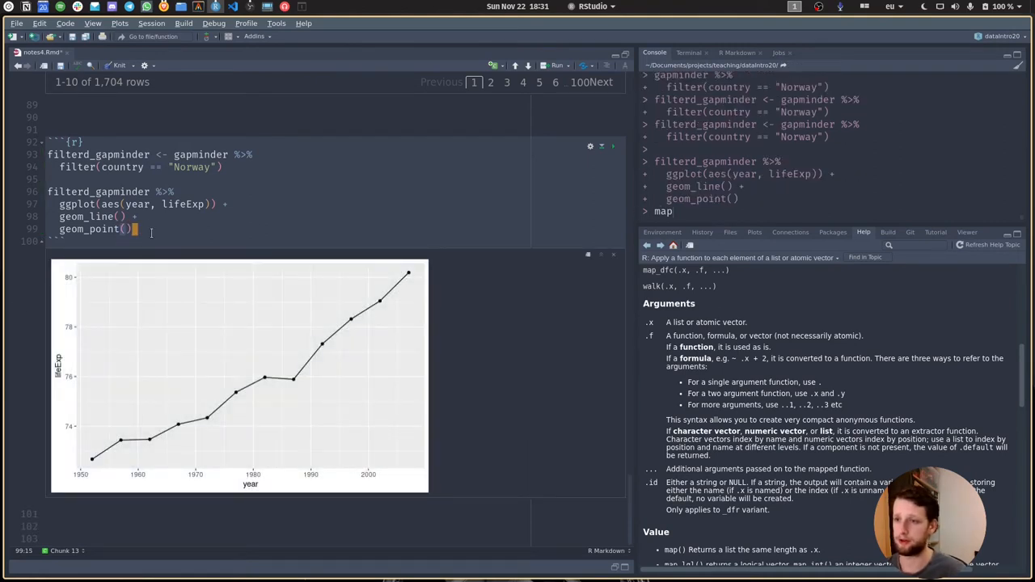
- Add labs with x "Year", y "Life Expectancy" and title "Norway" to the plot
{"action": "type", "text": "+"}
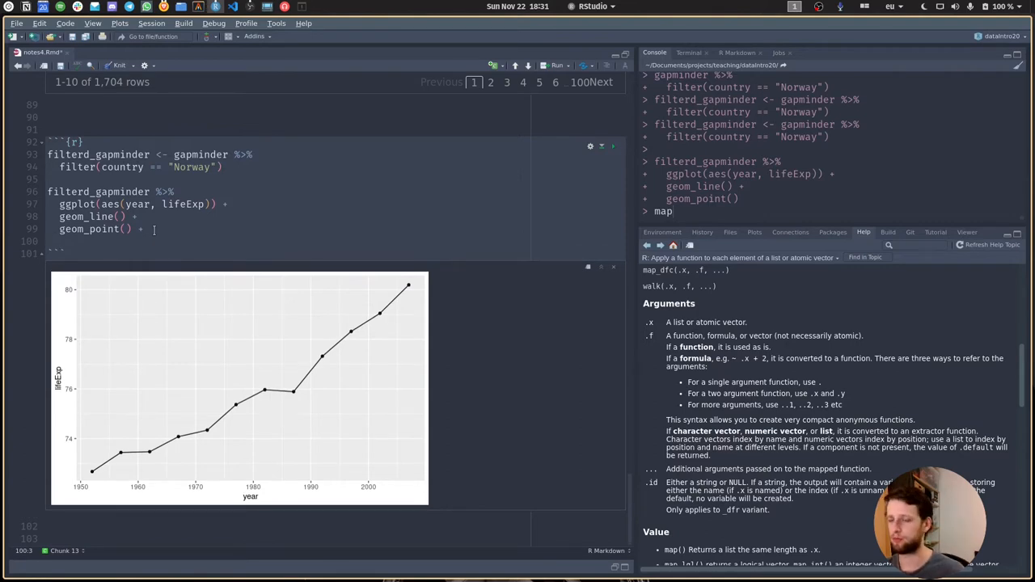
{"action": "type", "text": "labs("}
{"action": "type", "text": "x = \""}
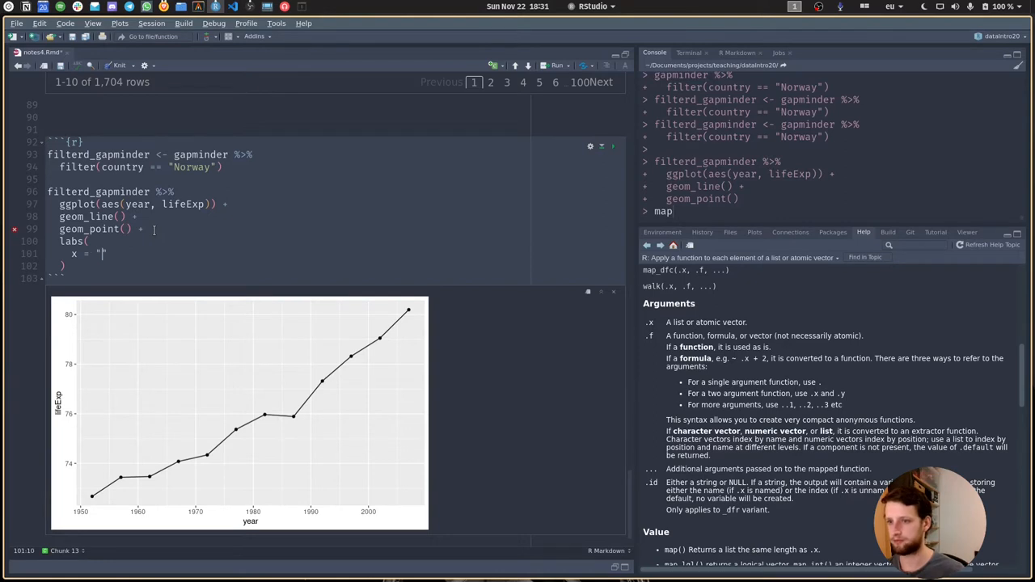
{"action": "type", "text": "Year"}
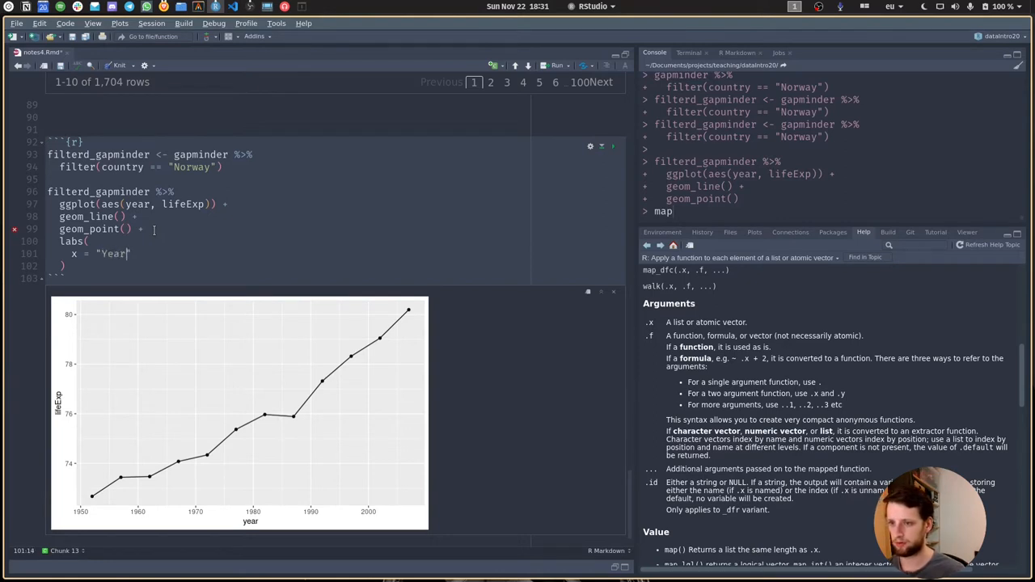
{"action": "type", "text": "y"}
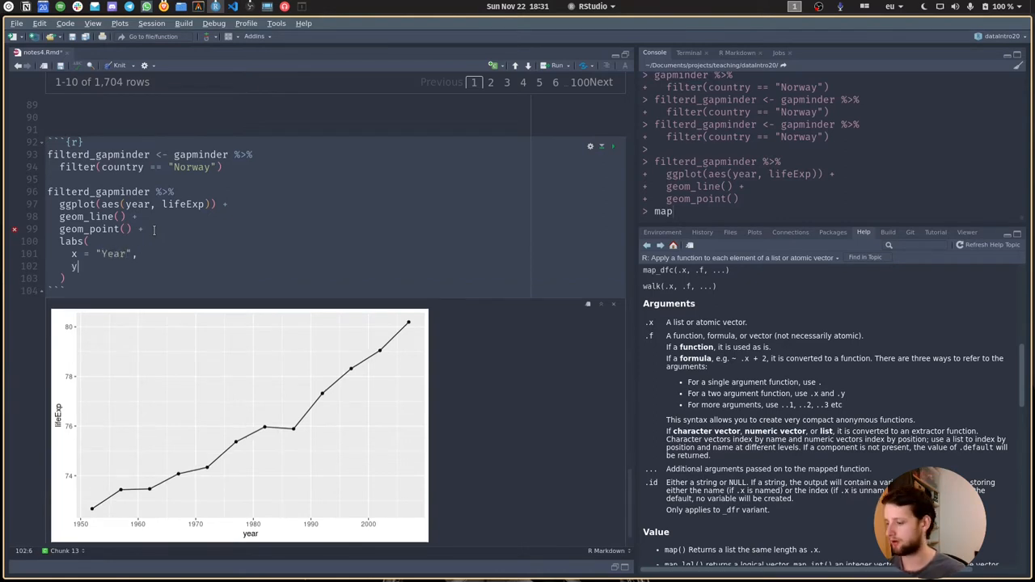
{"action": "type", "text": "= \"Life Expectancy\","}
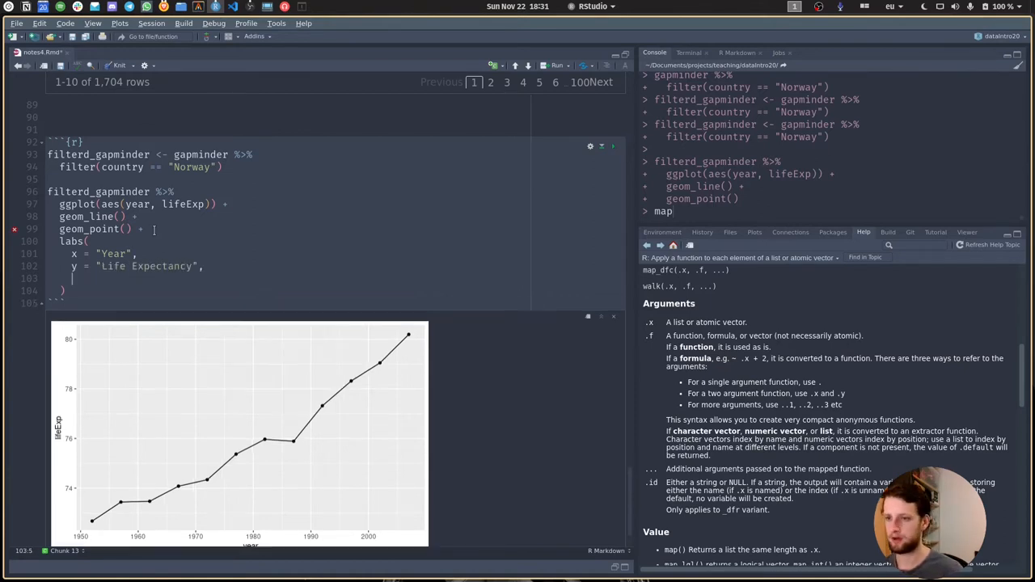
{"action": "type", "text": "title ="}
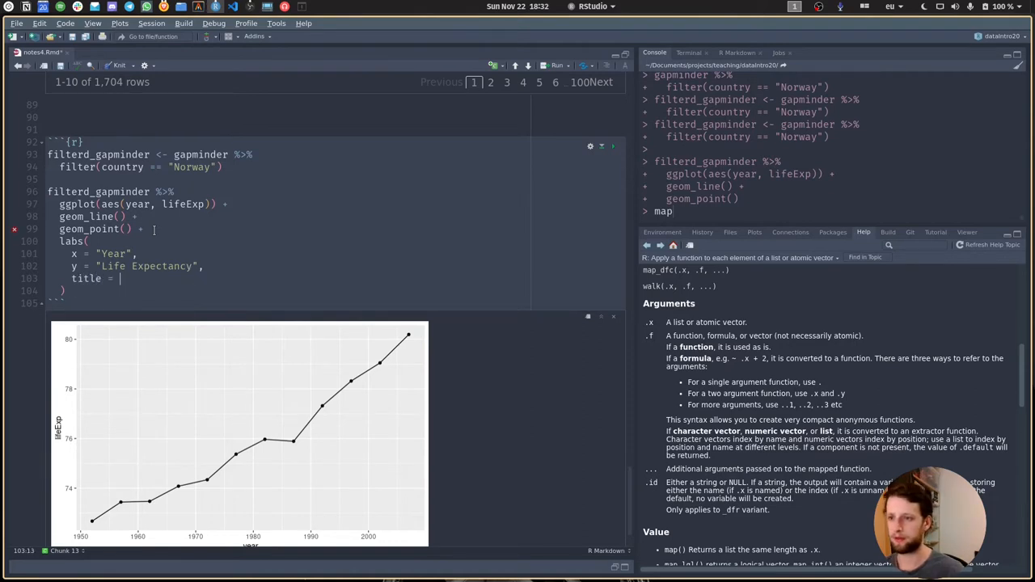
{"action": "type", "text": "Norway\""}
{"action": "type", "text": "geom_smooth("}
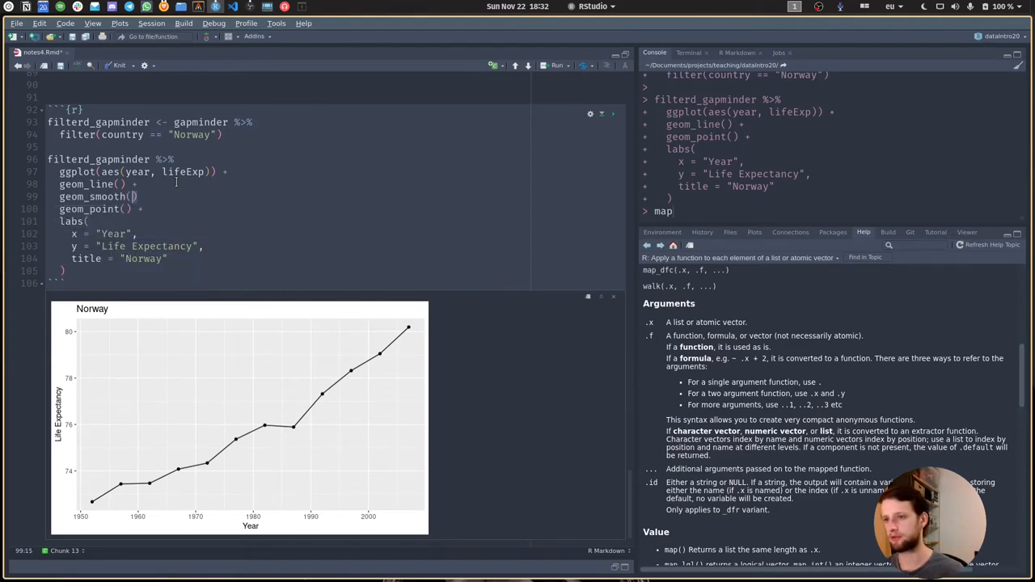
- Add geom_smooth(method = "lm") to the Norway plot, checking the geom_smooth documentation
{"action": "type", "text": "+"}
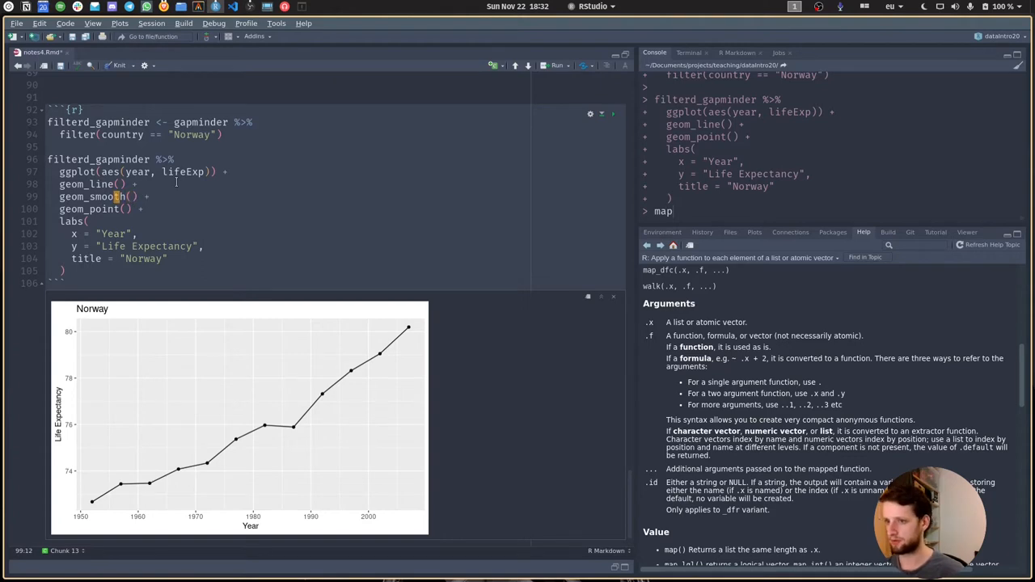
{"action": "left_click", "coordinate": [105, 196]}
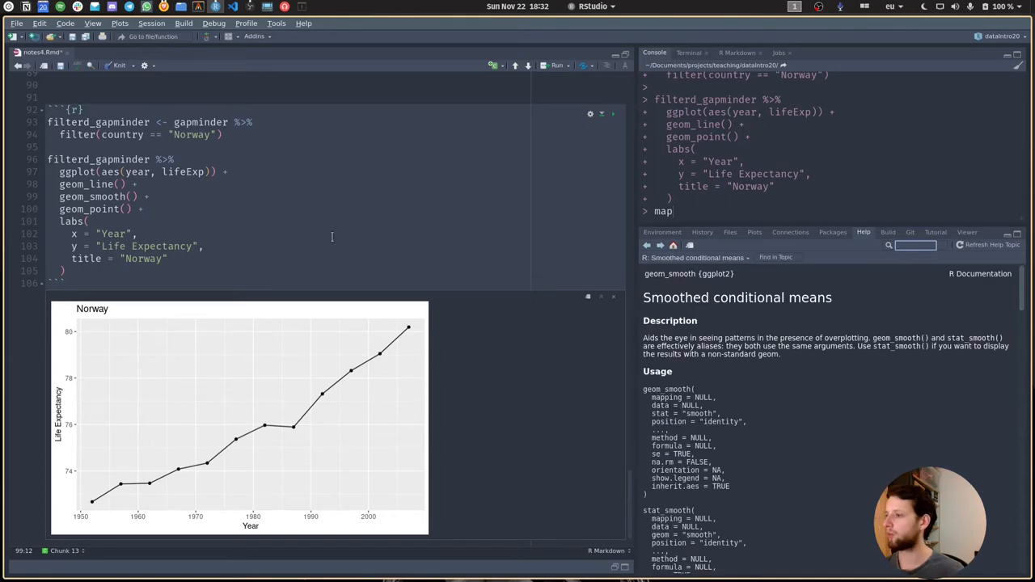
{"action": "scroll", "scroll_direction": "down", "scroll_amount": 3}
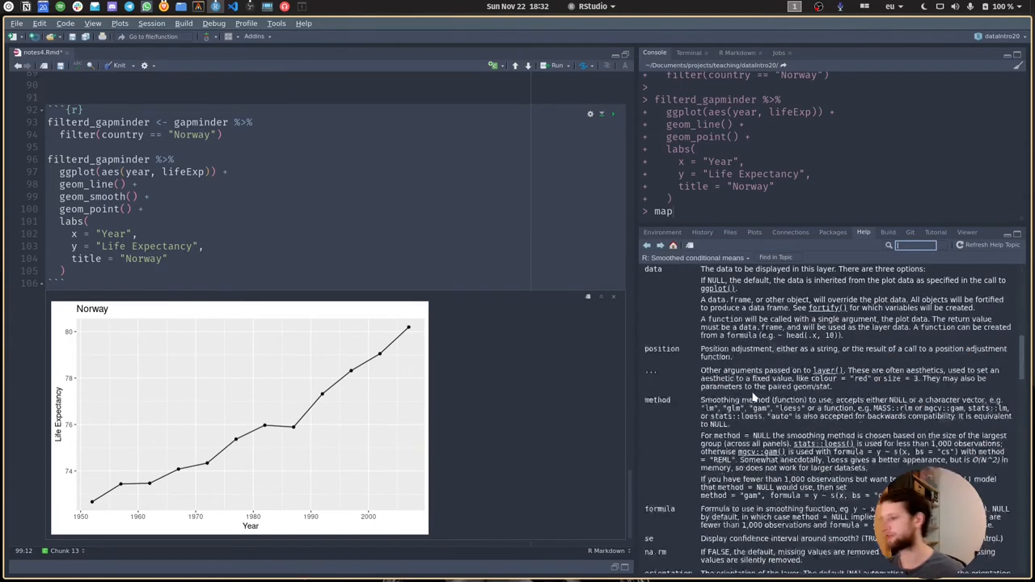
{"action": "scroll", "scroll_direction": "down", "scroll_amount": 3}
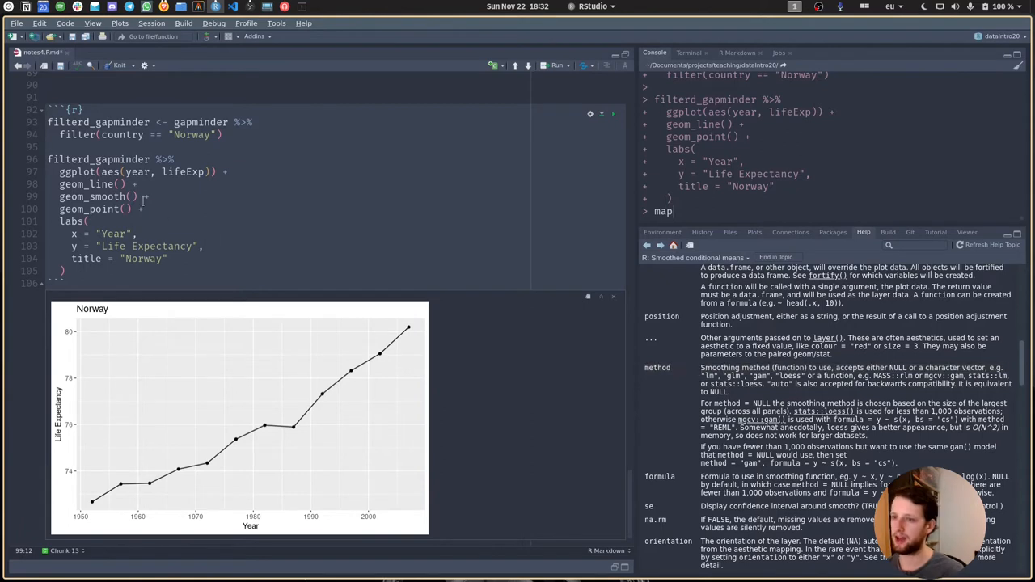
{"action": "type", "text": "\"\""}
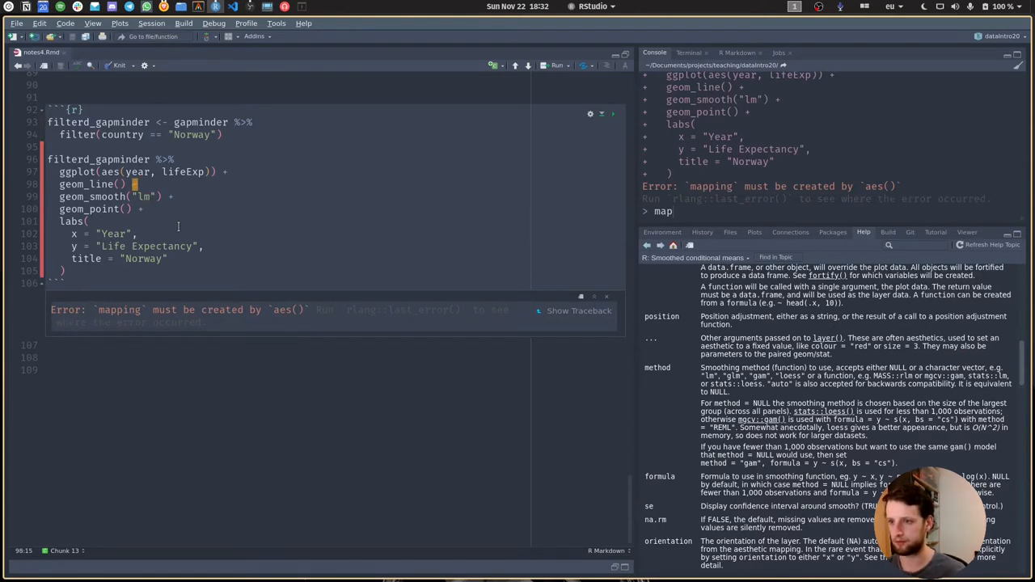
{"action": "type", "text": "ma"}
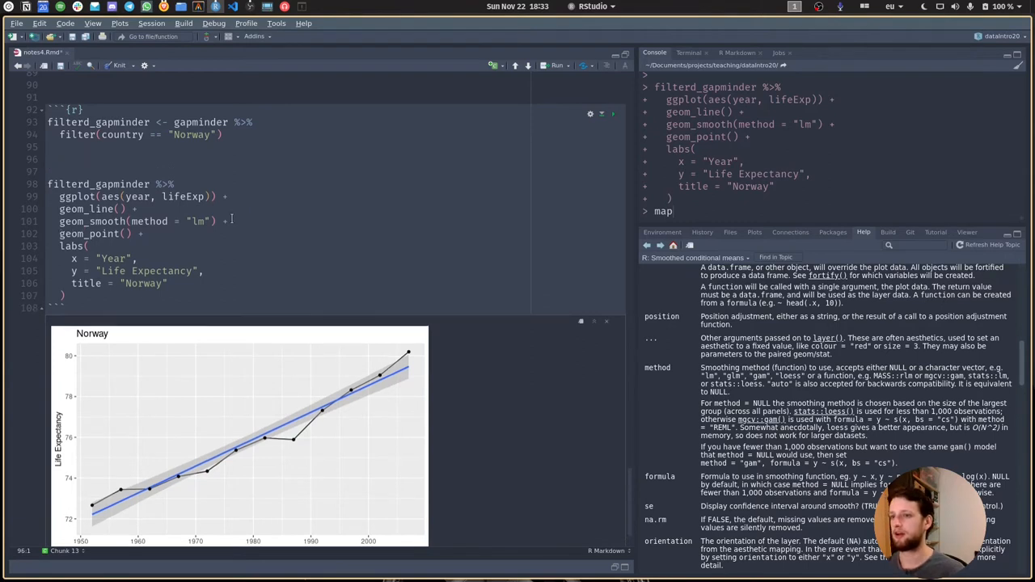
{"action": "scroll", "scroll_direction": "down", "scroll_amount": 3}
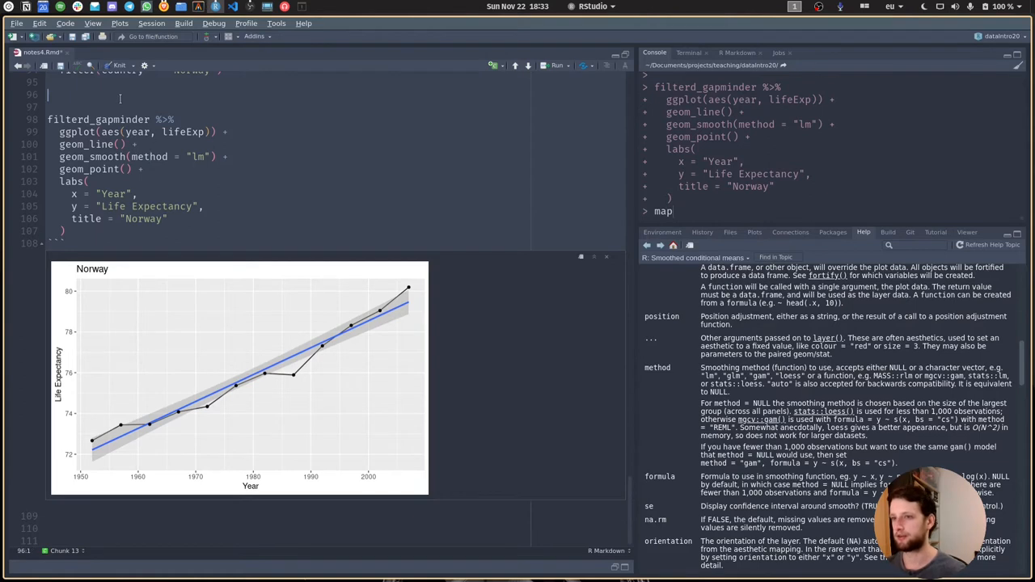
{"action": "scroll", "scroll_direction": "up", "scroll_amount": 3}
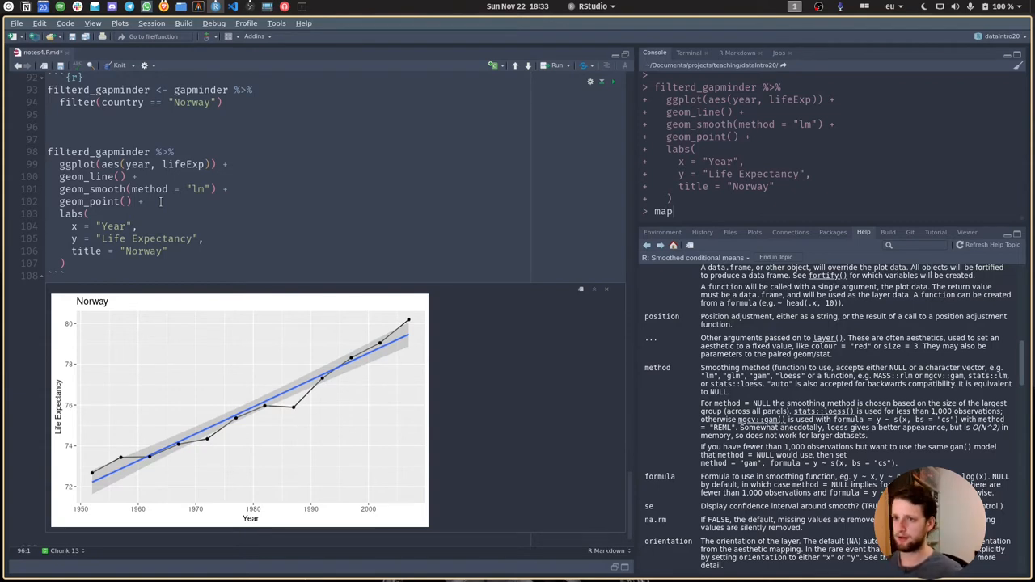
- Fit model <- lm(lifeExp ~ year, data = filterd_gapminder) in the chunk
{"action": "type", "text": "model <-"}
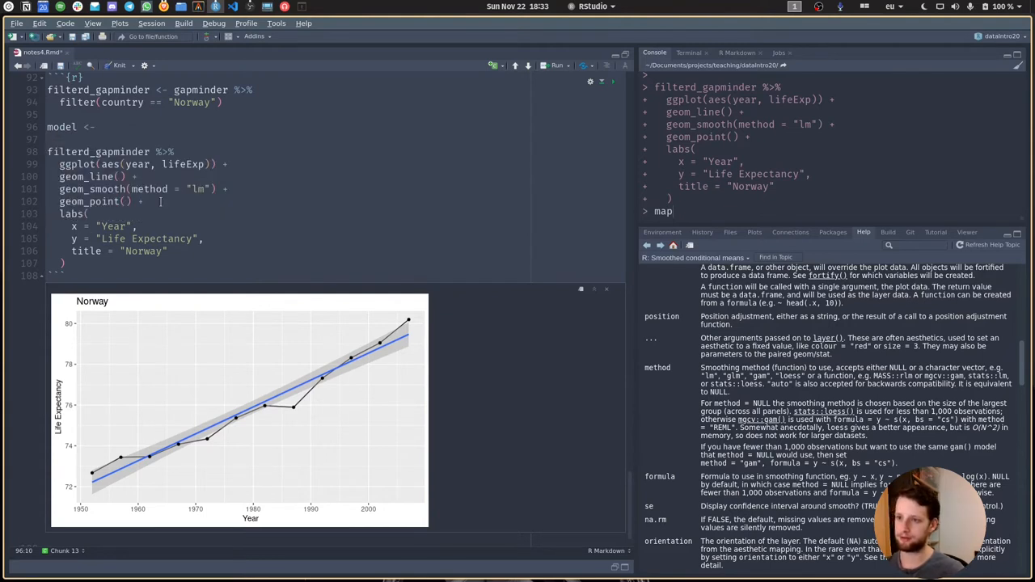
{"action": "type", "text": "lm"}
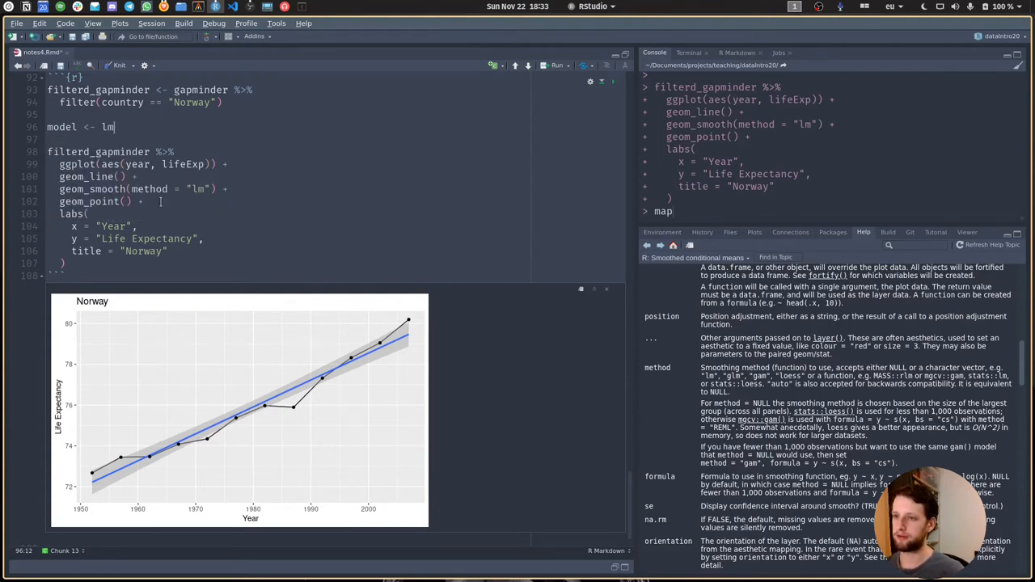
{"action": "type", "text": "("}
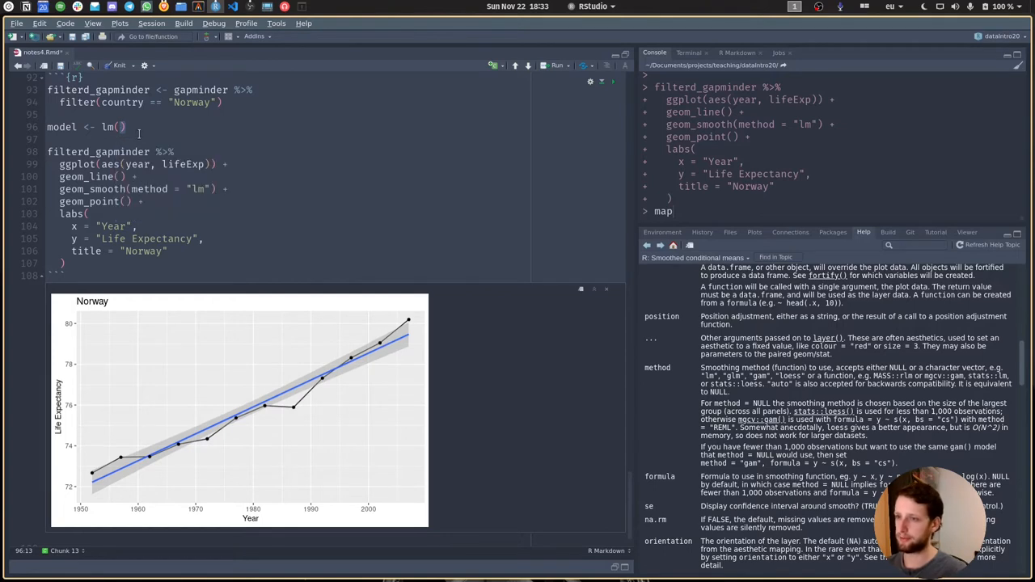
{"action": "type", "text": "l"}
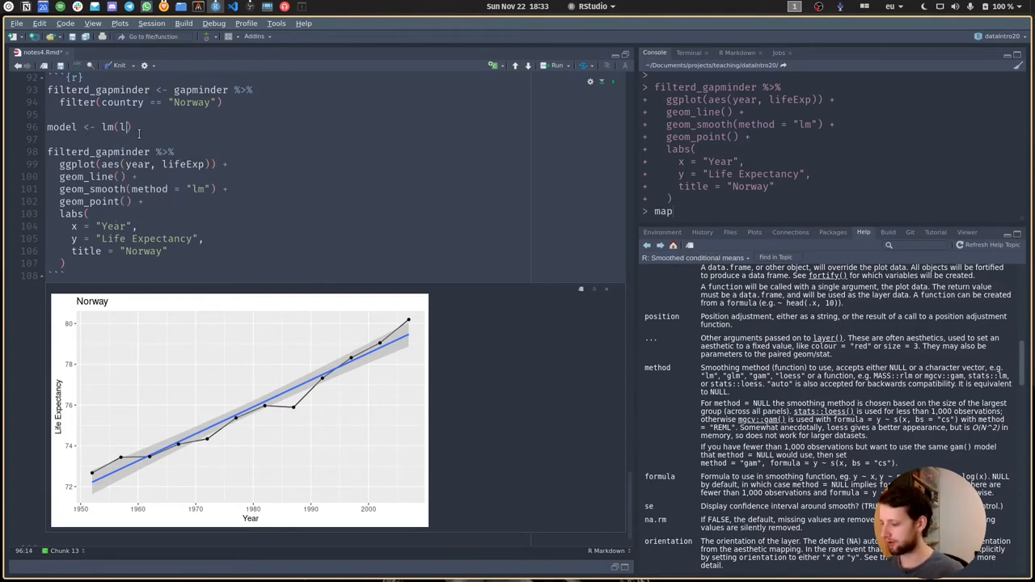
{"action": "type", "text": "ifeExp ~"}
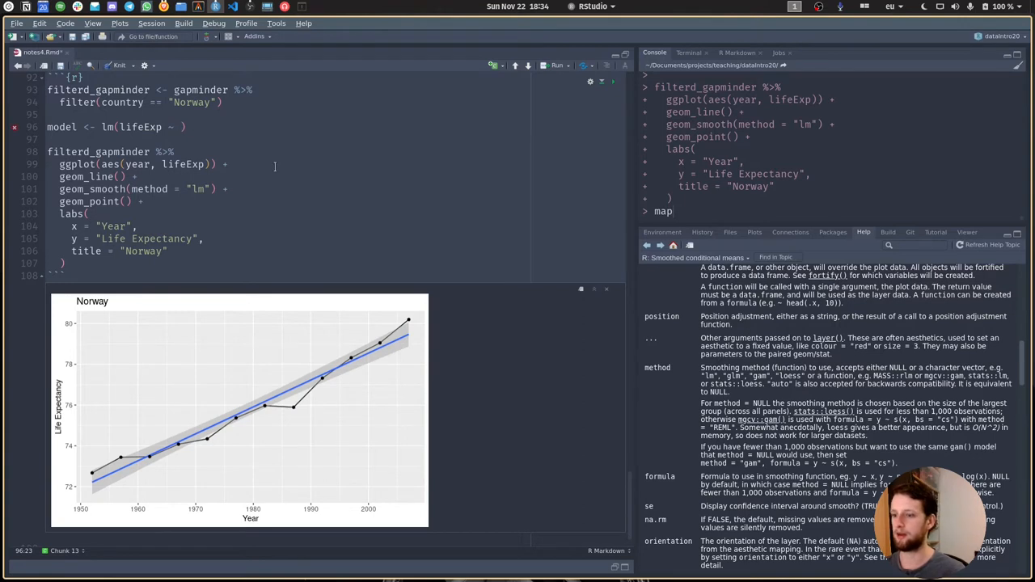
{"action": "type", "text": "year, data = f"}
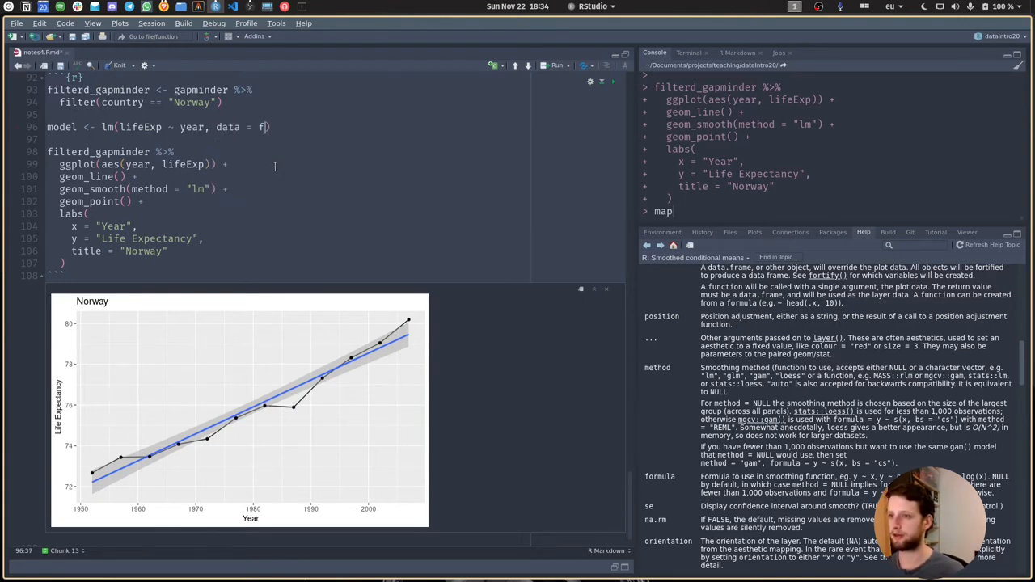
{"action": "type", "text": "ilterd_gapminder"}
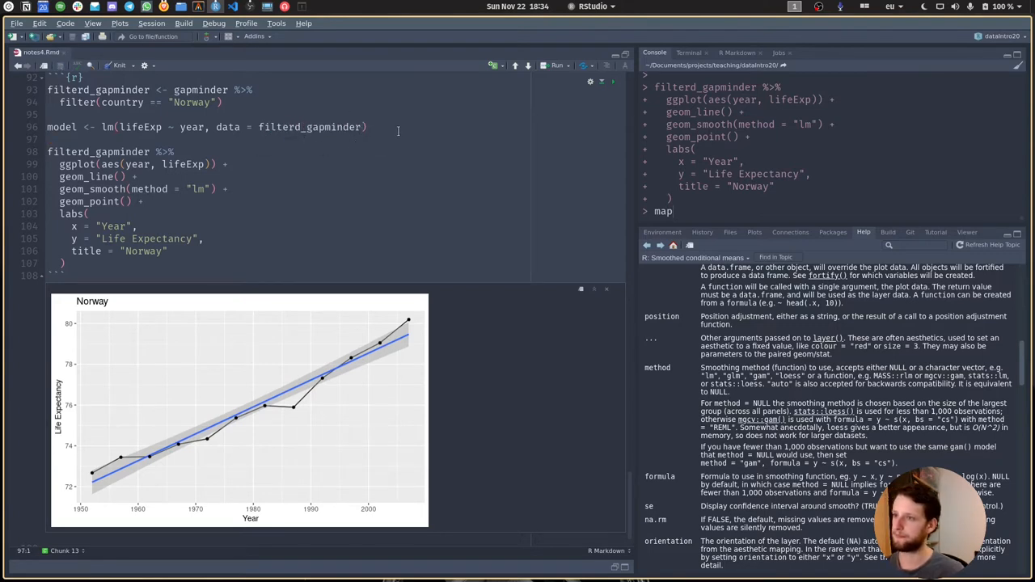
- Print model and run the chunk, showing intercept -185.3347 and year slope 0.1319
{"action": "left_click", "coordinate": [134, 127]}
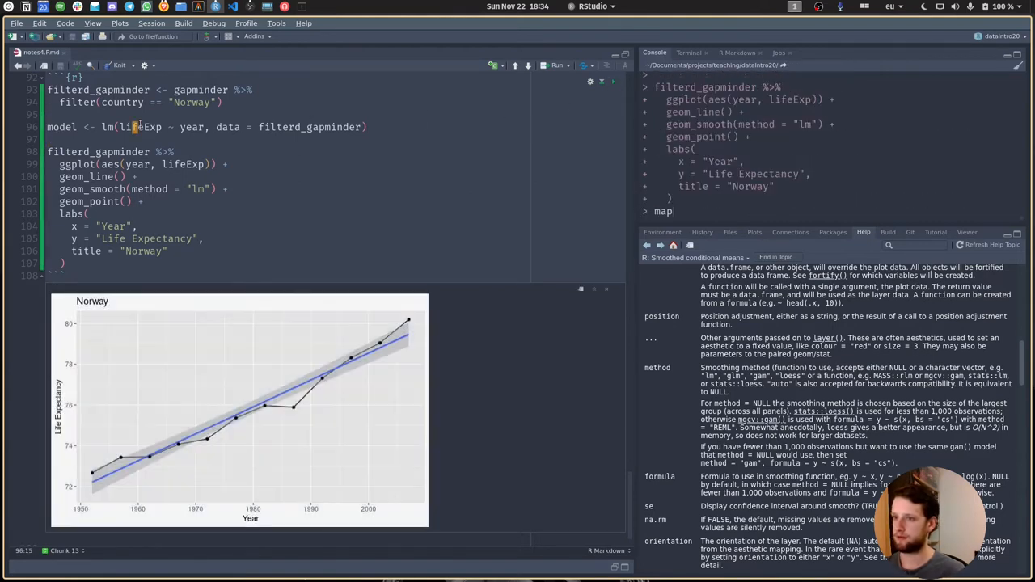
{"action": "type", "text": "model"}
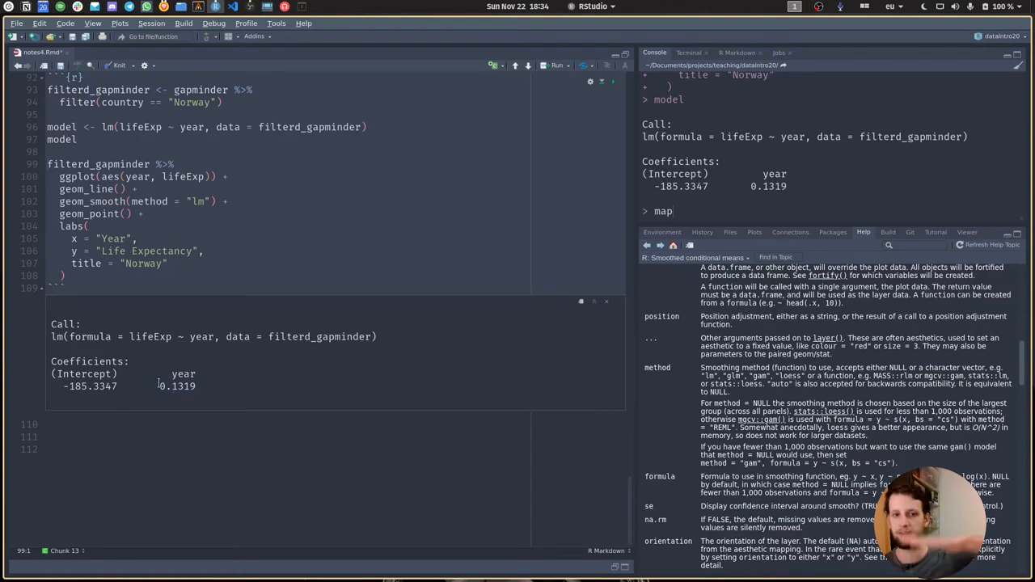
{"action": "left_click", "coordinate": [230, 201]}
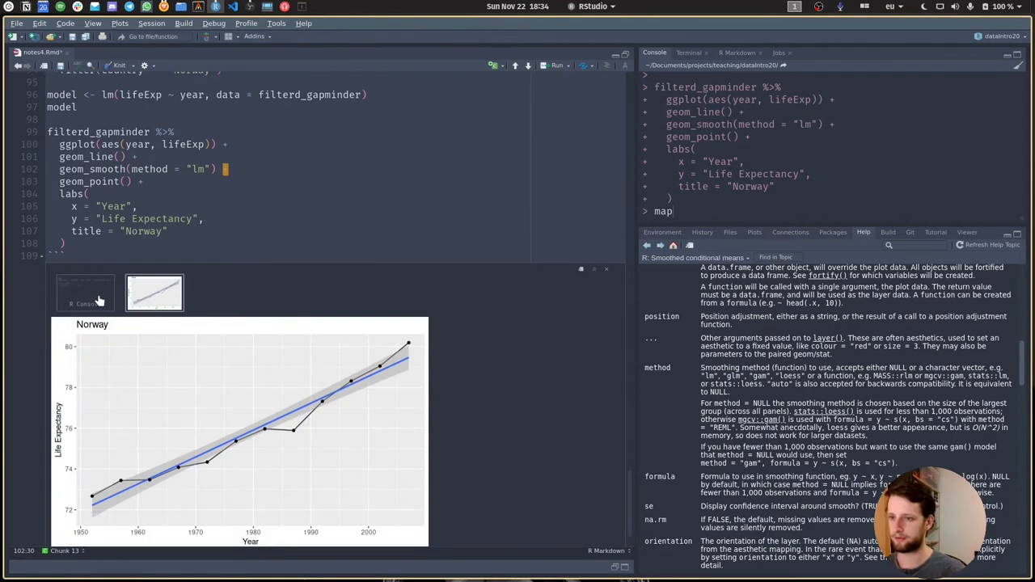
{"action": "left_click", "coordinate": [85, 303]}
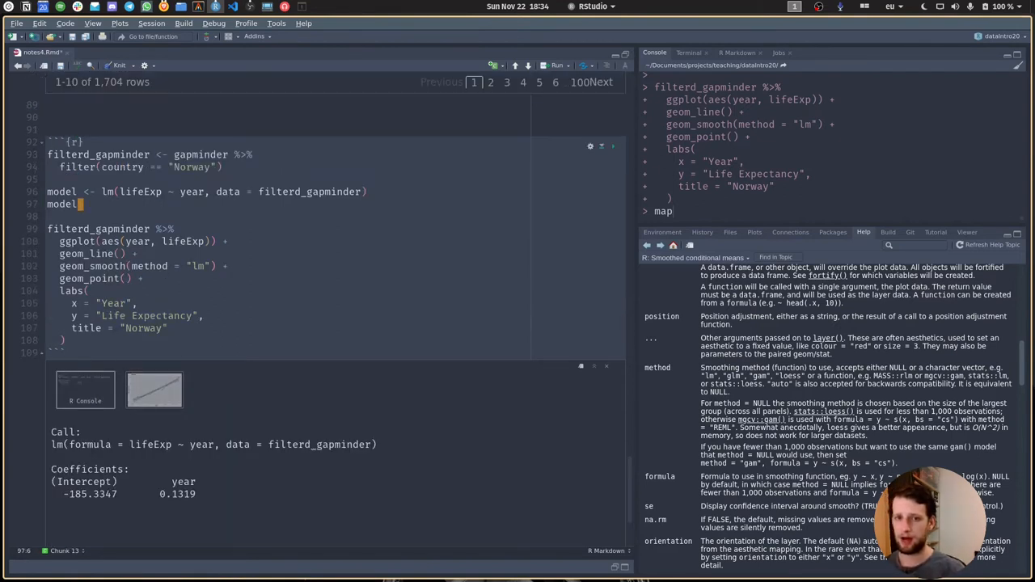
{"action": "mouse_move", "coordinate": [304, 264]}
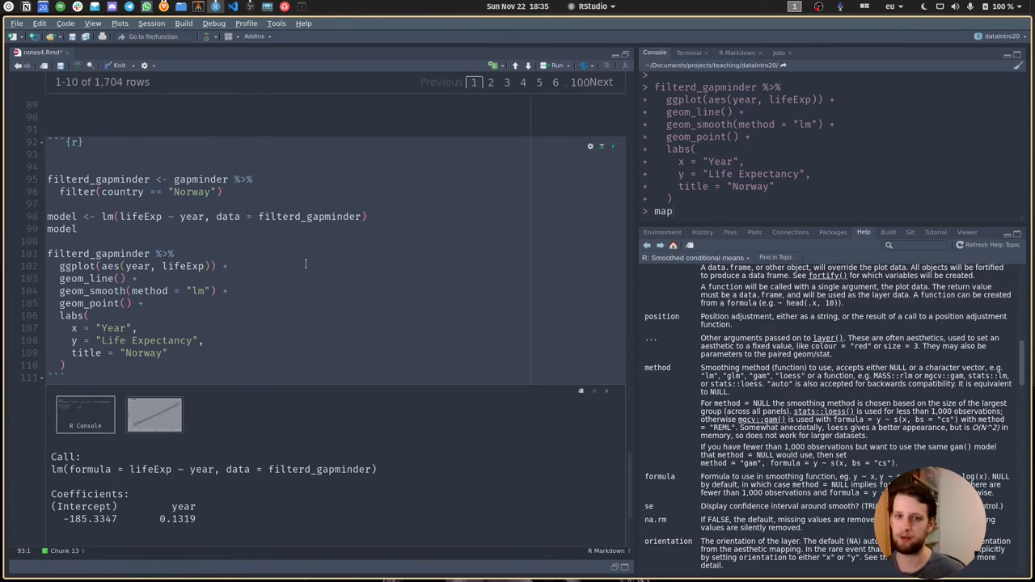
- Add library(broom) as the chunk's first line
{"action": "type", "text": "library(b"}
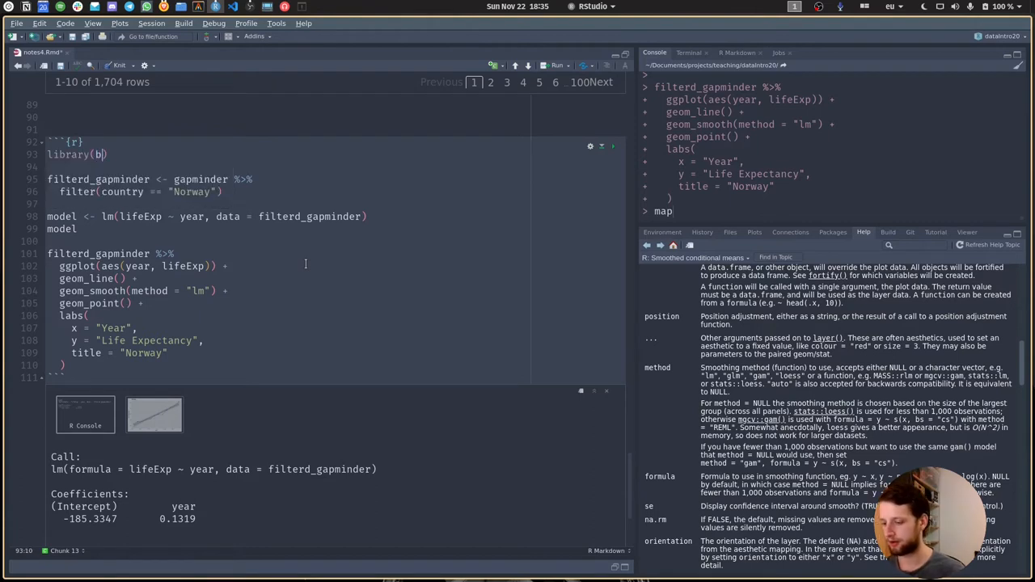
{"action": "type", "text": "room"}
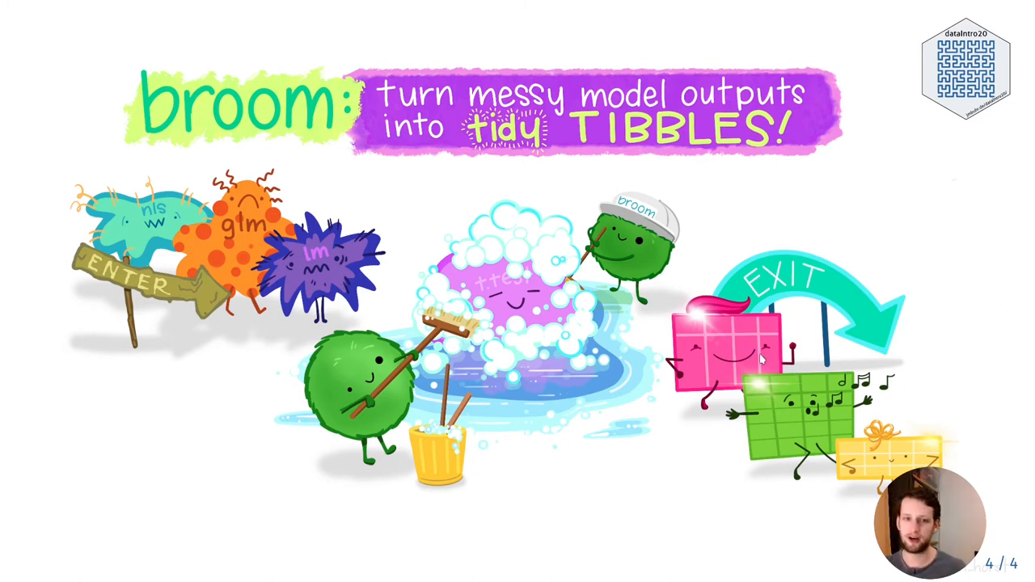
{"action": "mouse_move", "coordinate": [732, 372]}
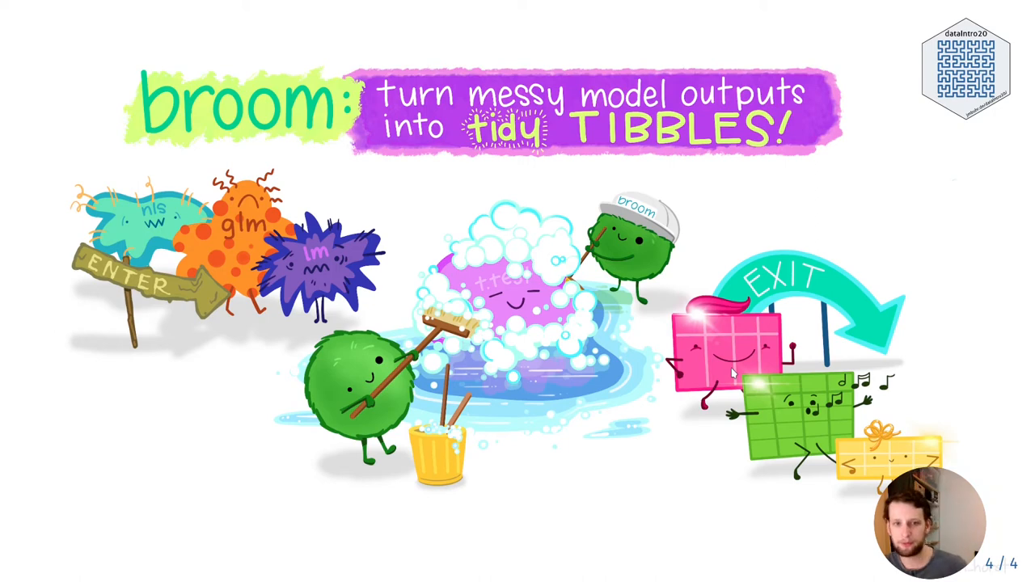
{"action": "mouse_move", "coordinate": [547, 389]}
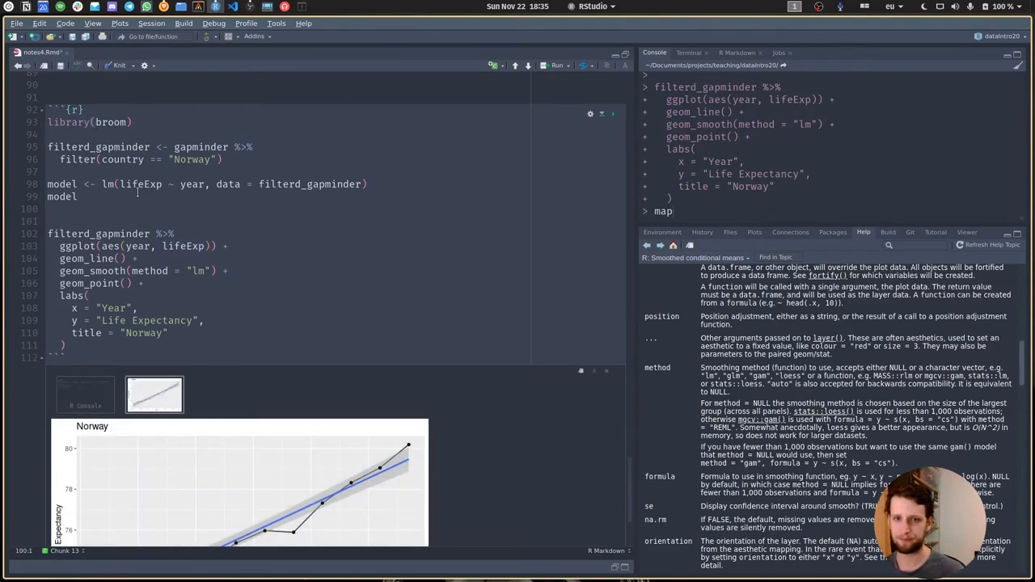
- Add tidy(model) for the 2x5 coefficient tibble and start an augment(model) call
{"action": "type", "text": "tidy(model"}
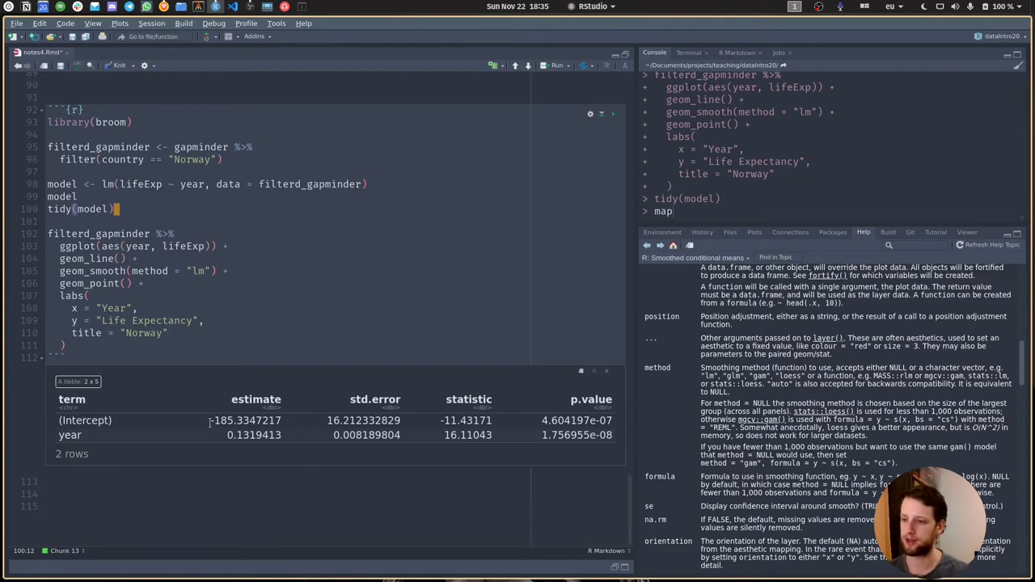
{"action": "double_click", "coordinate": [253, 435]}
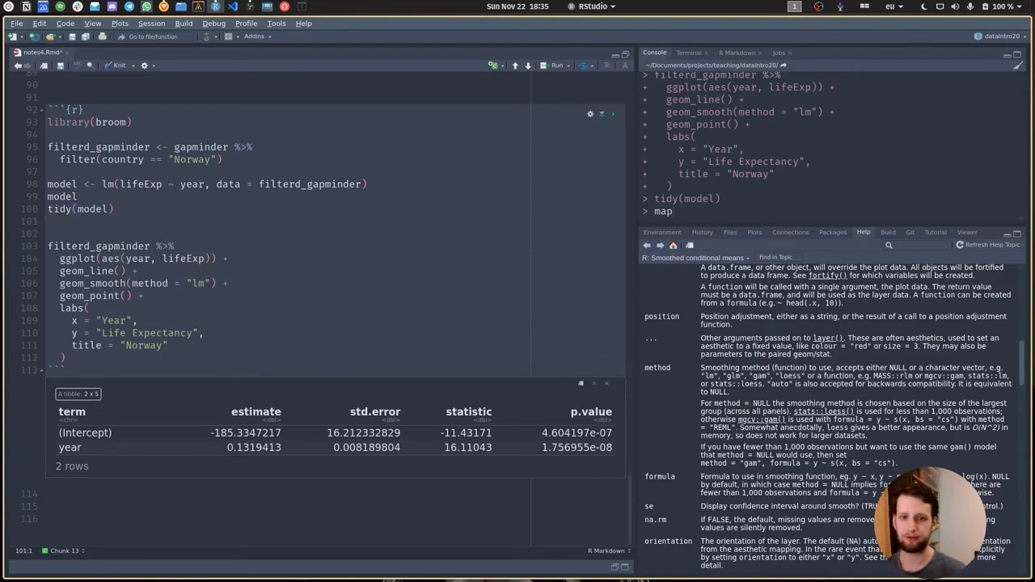
{"action": "type", "text": "augment(model"}
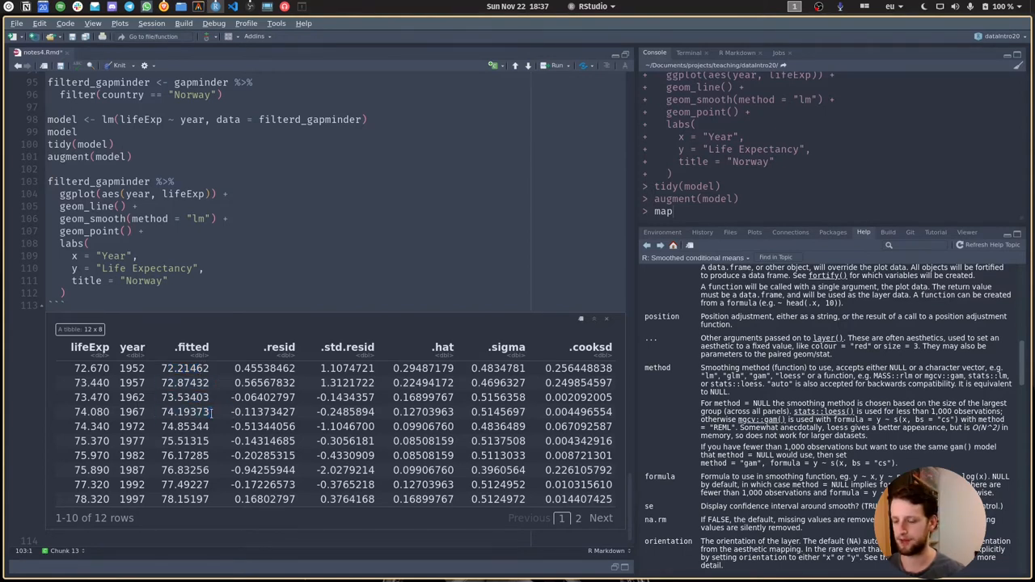
- Run augment(model) and glance(model), viewing fitted values, residuals and r.squared 0.963
{"action": "double_click", "coordinate": [266, 368]}
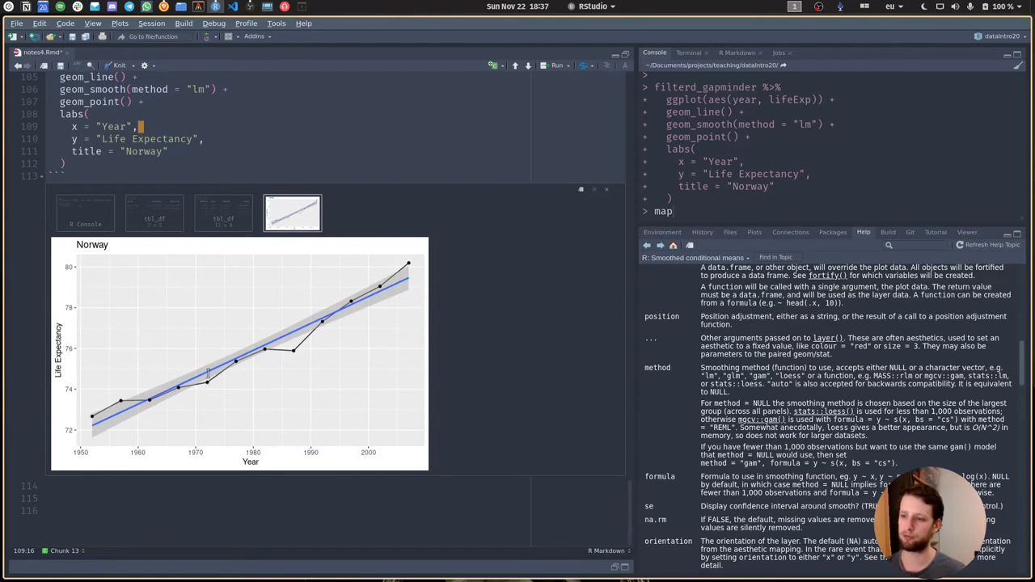
{"action": "left_click", "coordinate": [223, 212]}
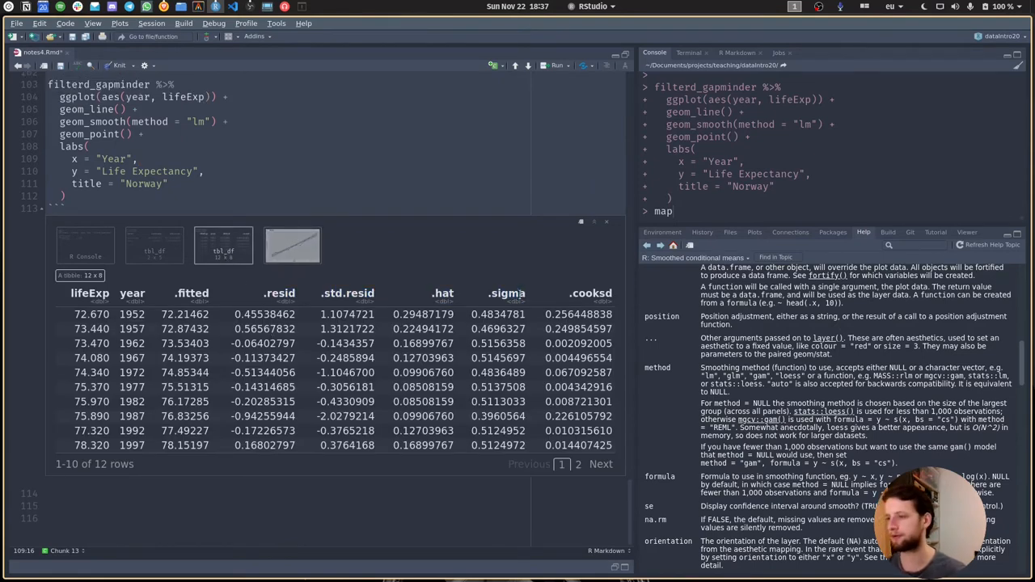
{"action": "scroll", "scroll_direction": "up", "scroll_amount": 3}
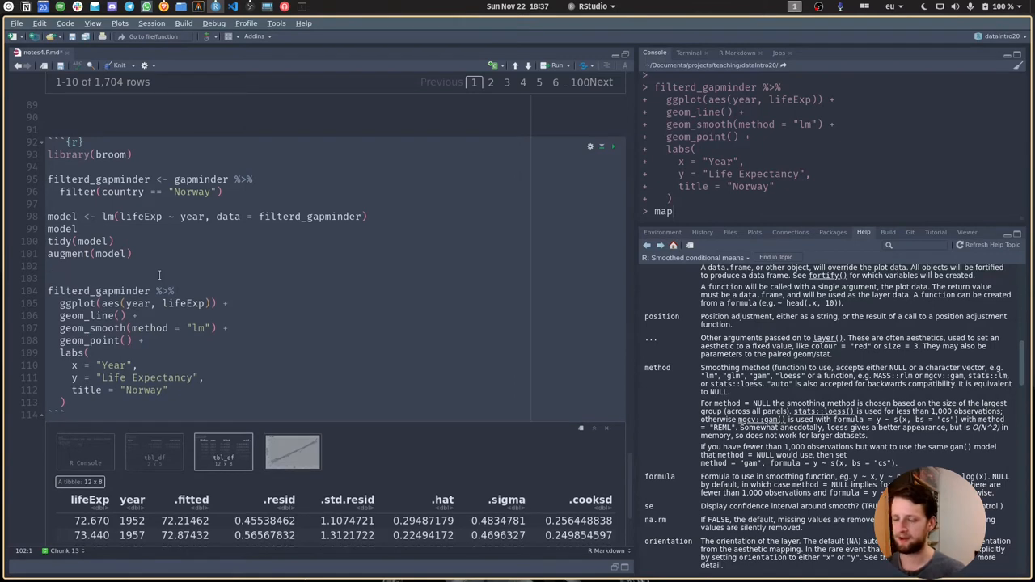
{"action": "type", "text": "glance"}
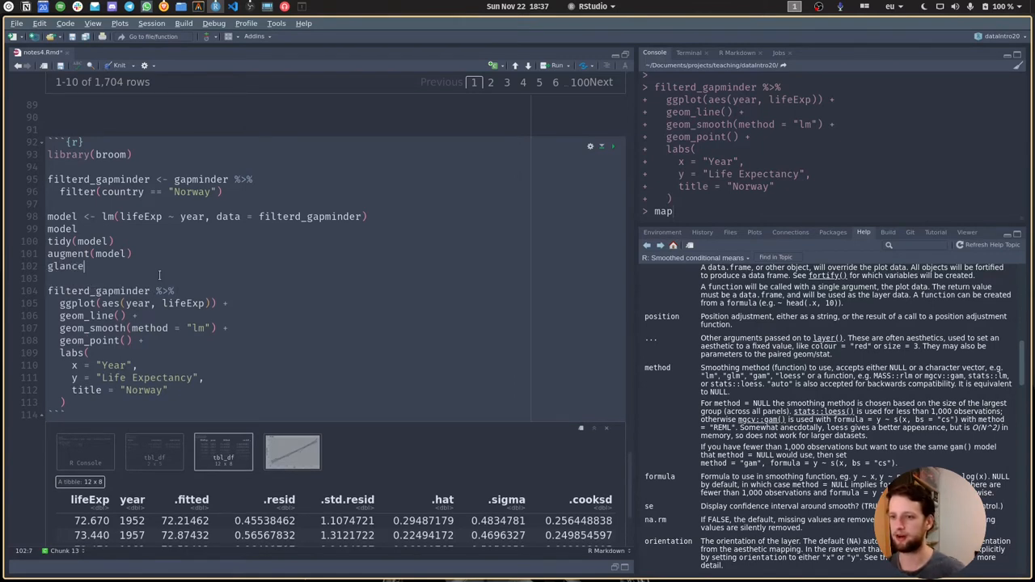
{"action": "type", "text": "()"}
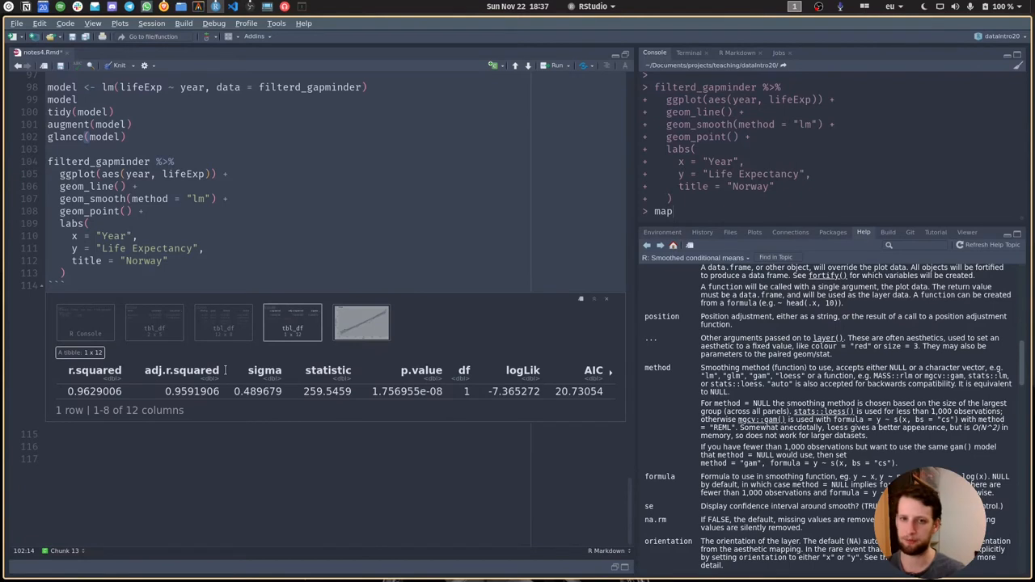
{"action": "scroll", "scroll_direction": "down", "scroll_amount": 3}
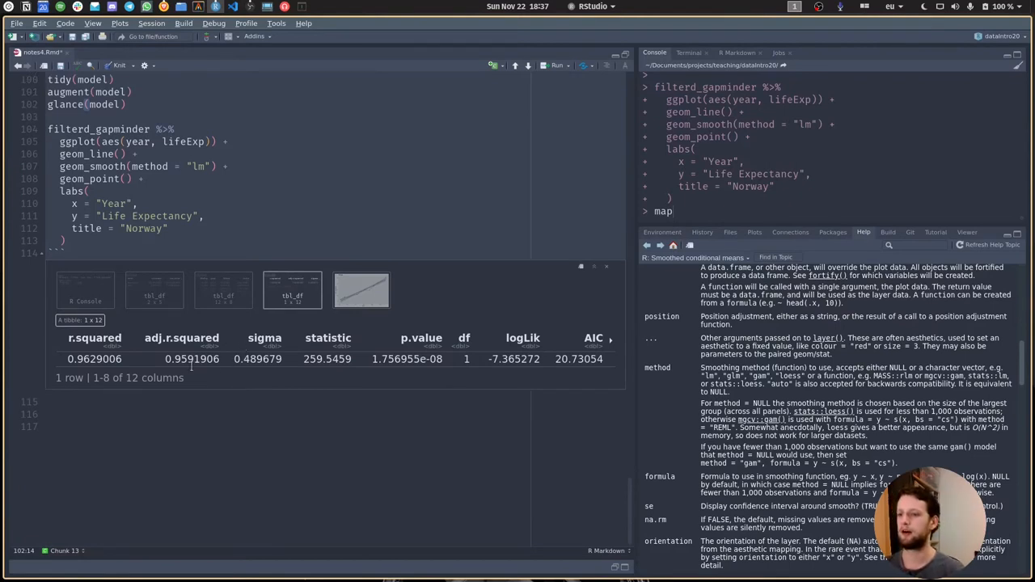
{"action": "double_click", "coordinate": [93, 337]}
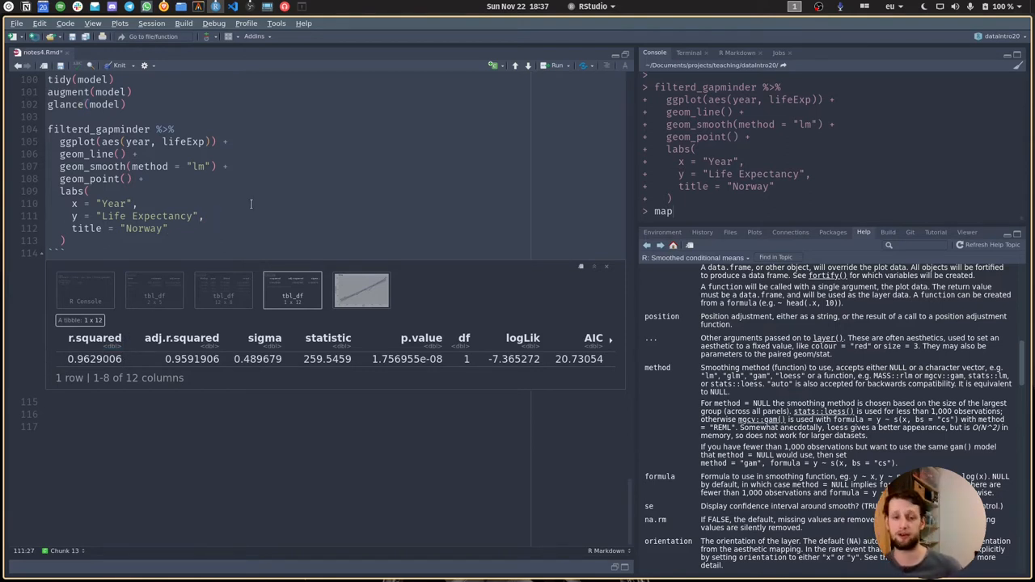
{"action": "mouse_move", "coordinate": [273, 200]}
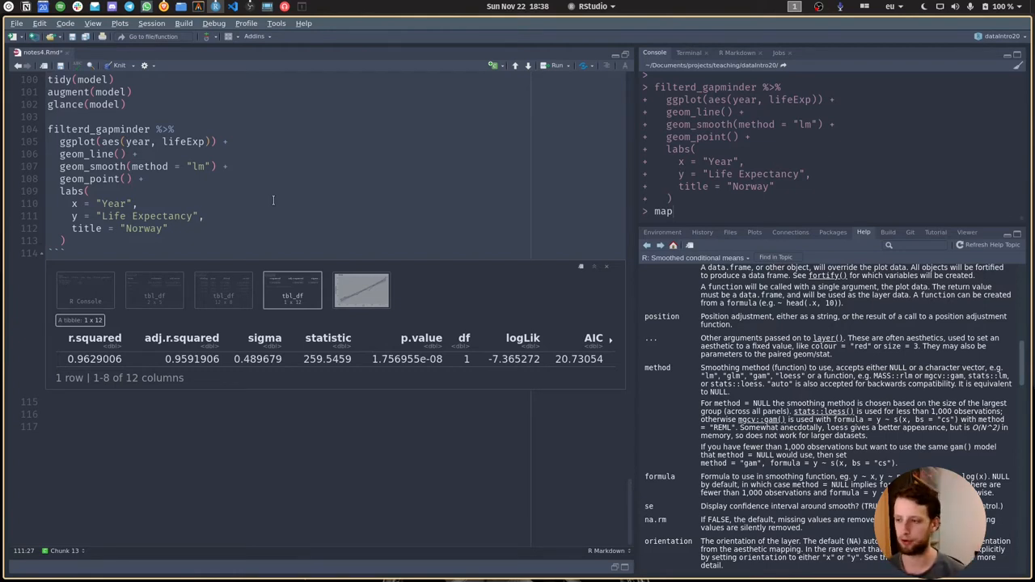
{"action": "scroll", "scroll_direction": "up", "scroll_amount": 3}
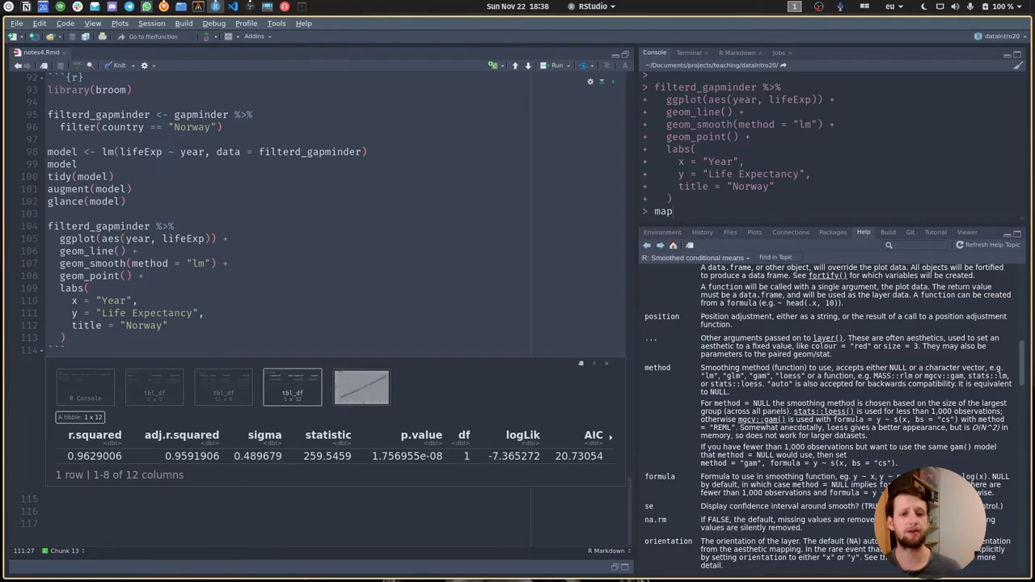
- Store glance(model) as glance_model and use glance_model$r.squared as the Norway plot subtitle
{"action": "left_click", "coordinate": [360, 387]}
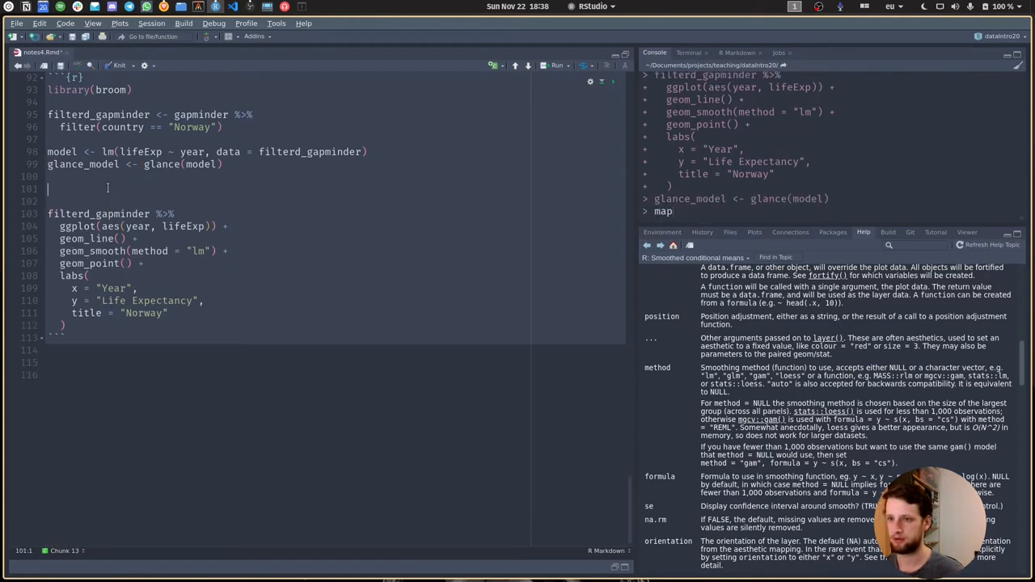
{"action": "type", "text": "glance_model"}
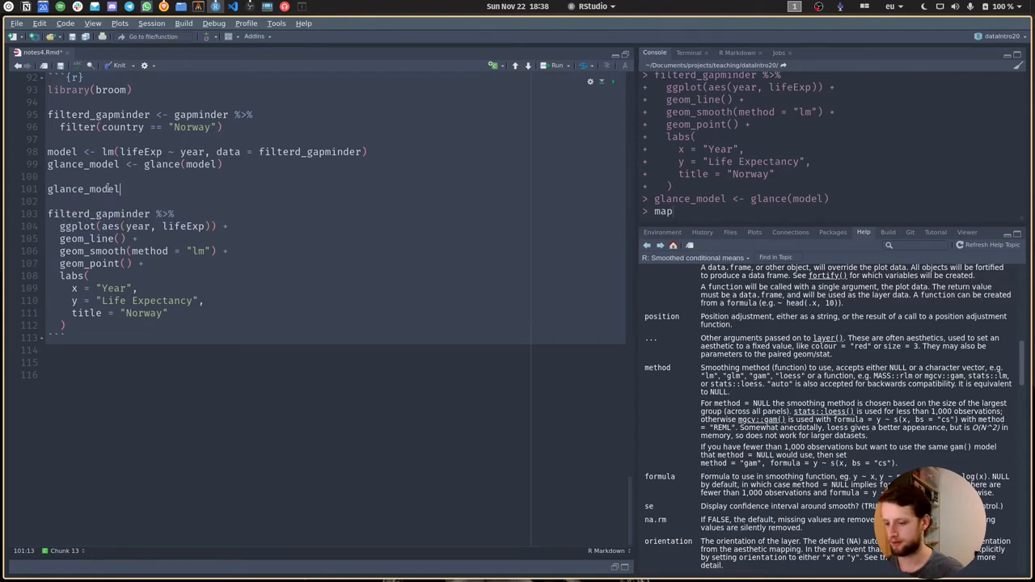
{"action": "type", "text": "$r.squared"}
{"action": "left_click", "coordinate": [335, 313]}
{"action": "type", "text": ","}
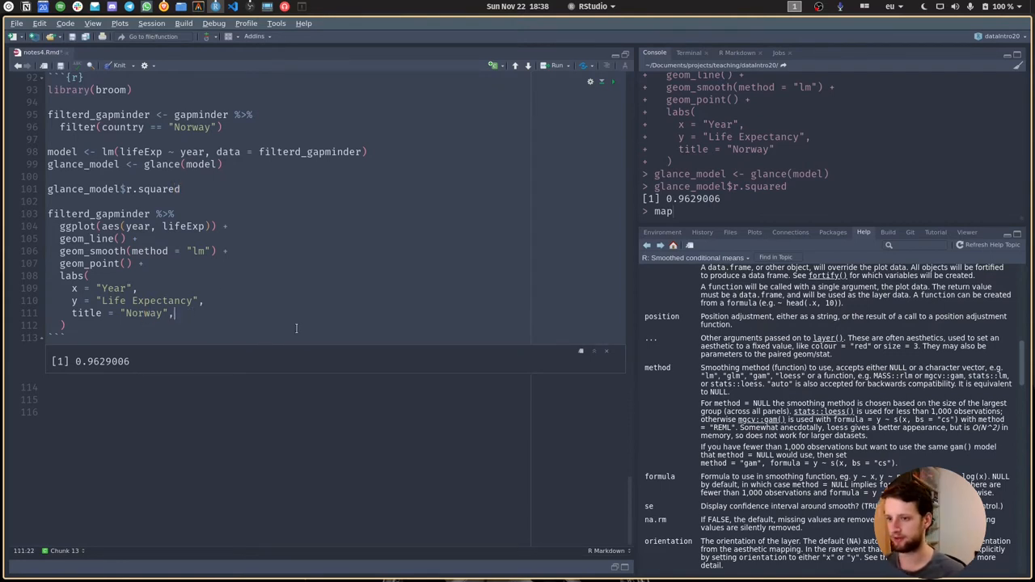
{"action": "type", "text": "subtitle ="}
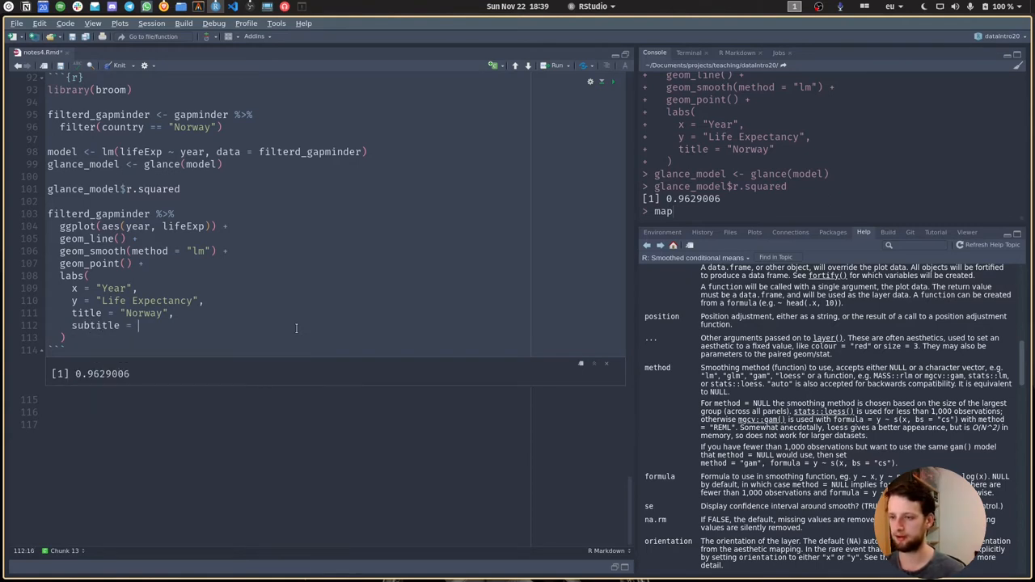
{"action": "left_click", "coordinate": [48, 188]}
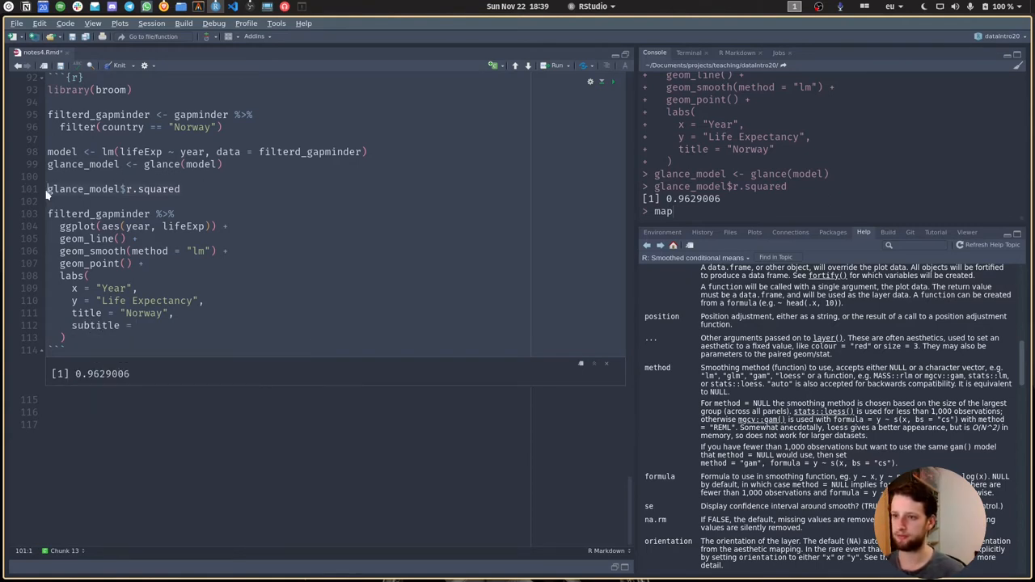
{"action": "type", "text": "glance_model$r.squared"}
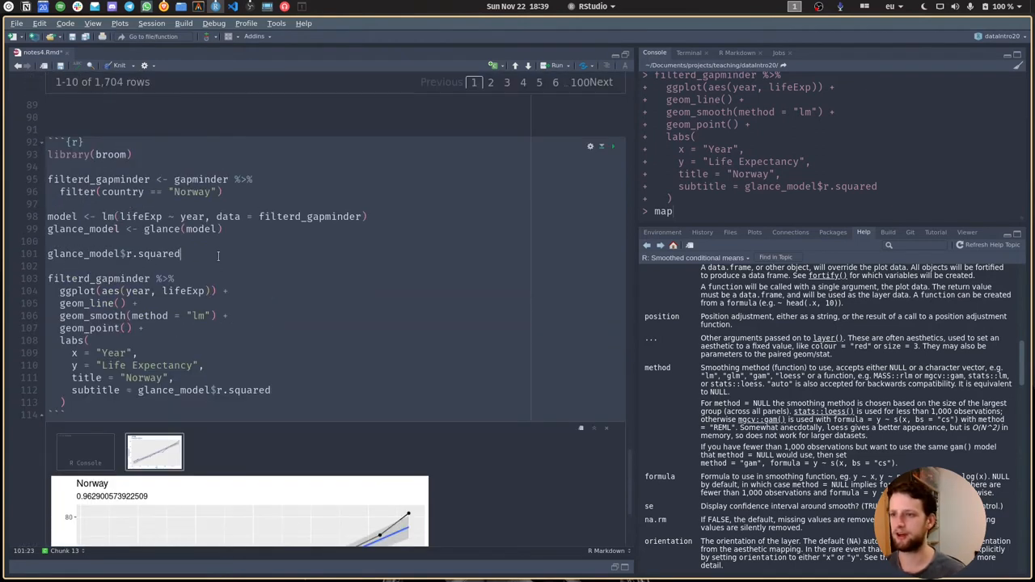
- Set the labs() subtitle to text and clear glance_model$r.squared from text's assignment
{"action": "type", "text": "text <-"}
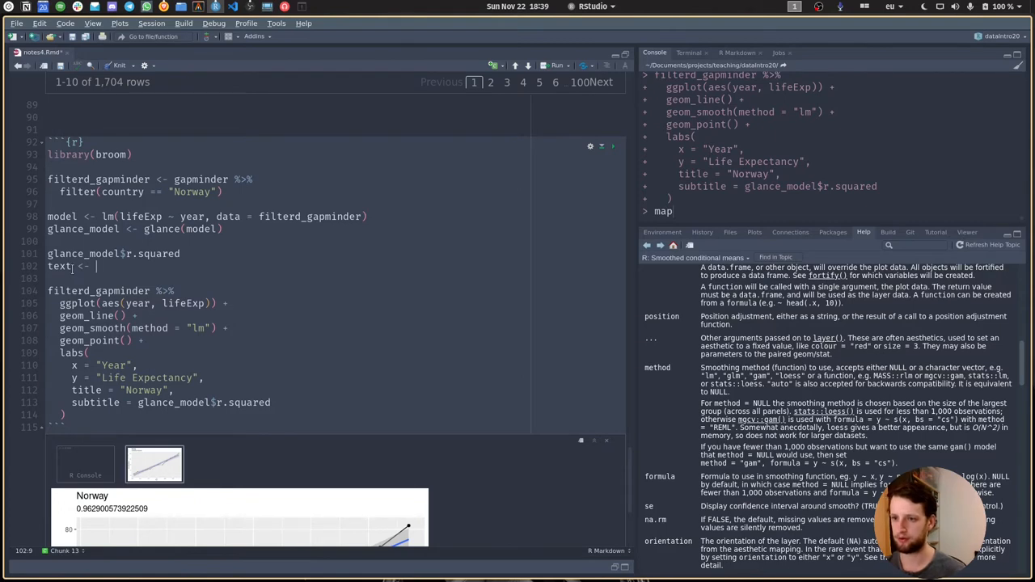
{"action": "type", "text": "glance_model$r.squared"}
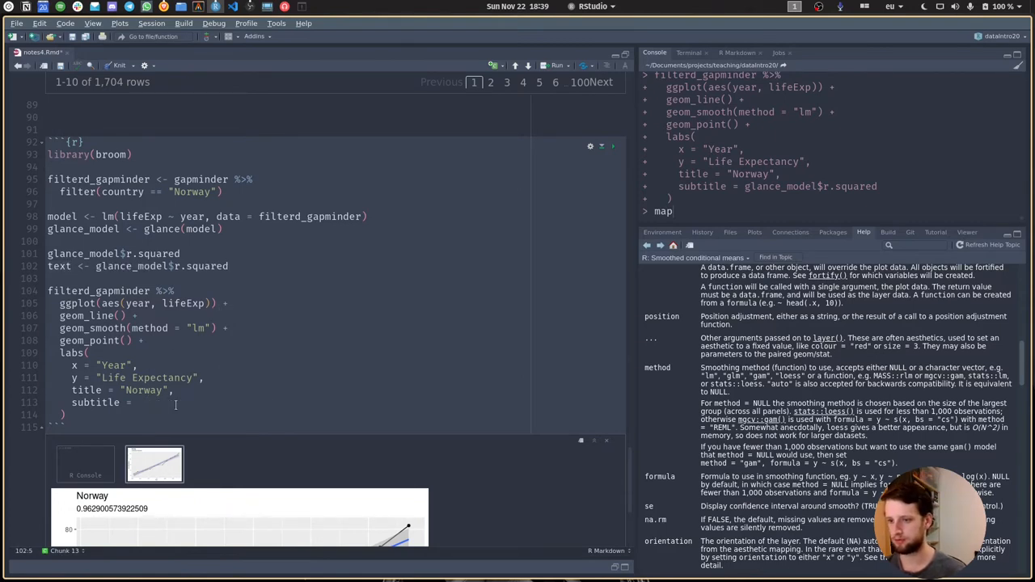
{"action": "type", "text": "text"}
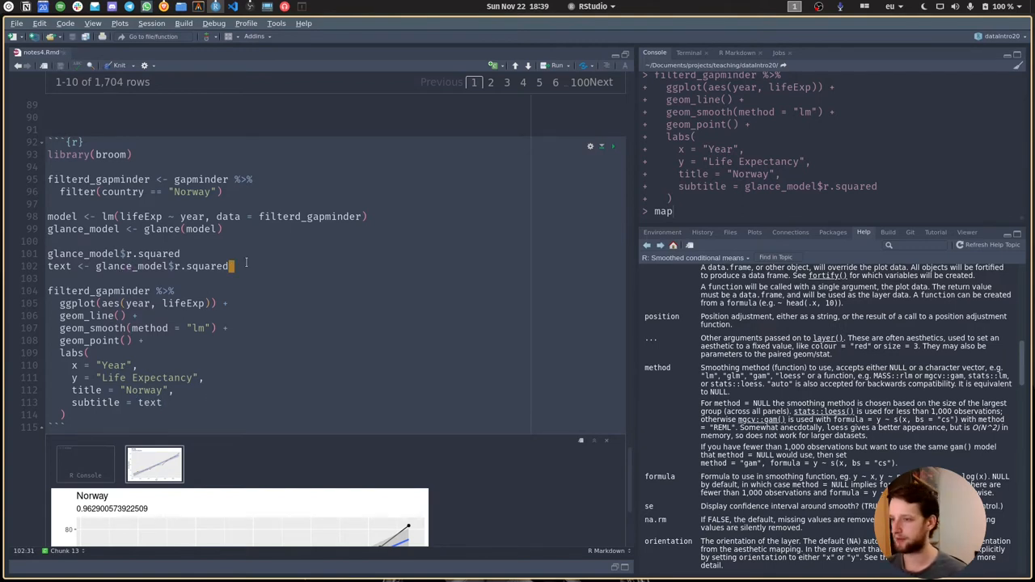
{"action": "key", "text": "Return"}
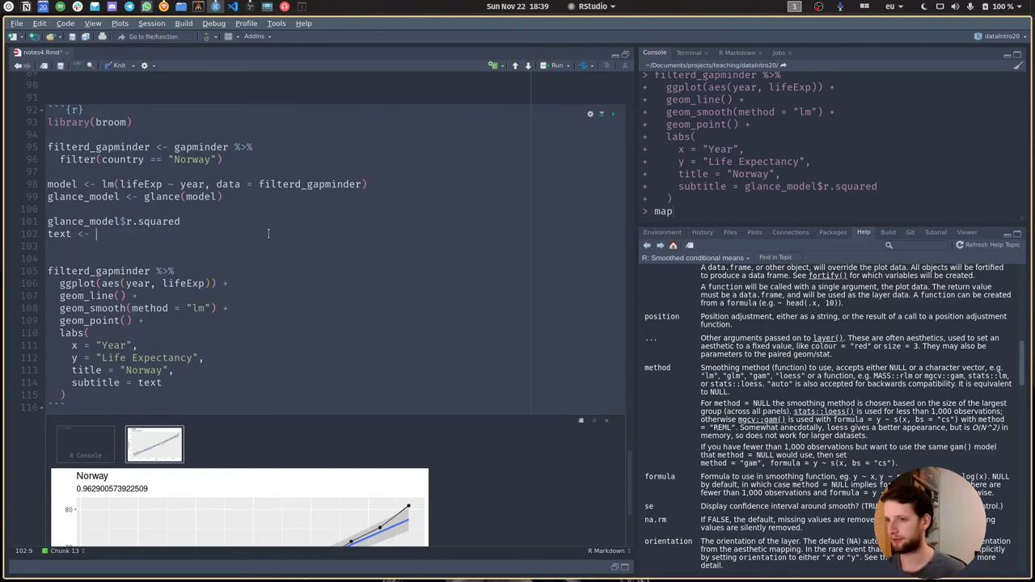
- Define text as substitute(R^2 == rsq, list(rsq = round(glance_model$r.squared, 2)))
{"action": "type", "text": "substitute("}
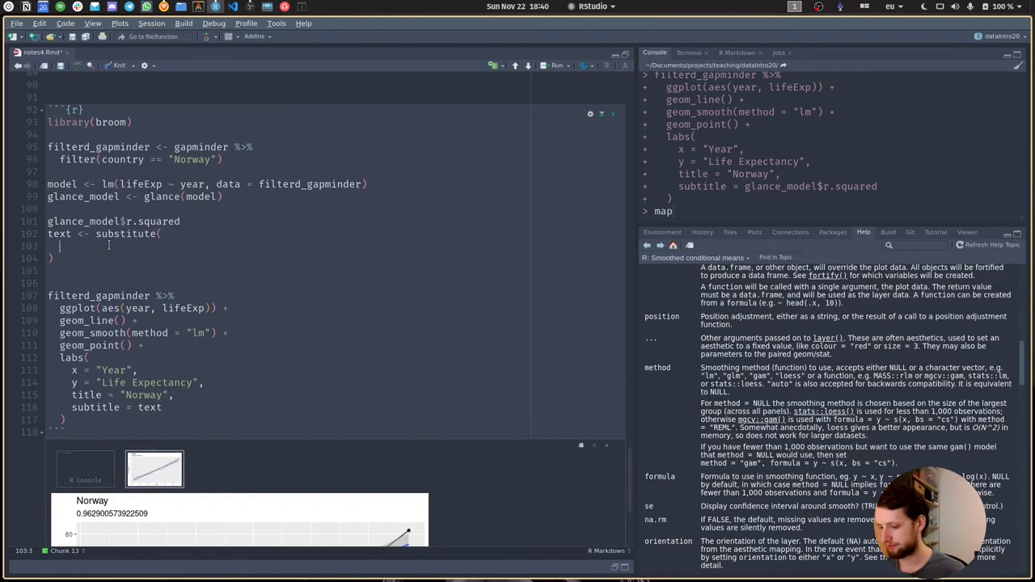
{"action": "type", "text": "R^"}
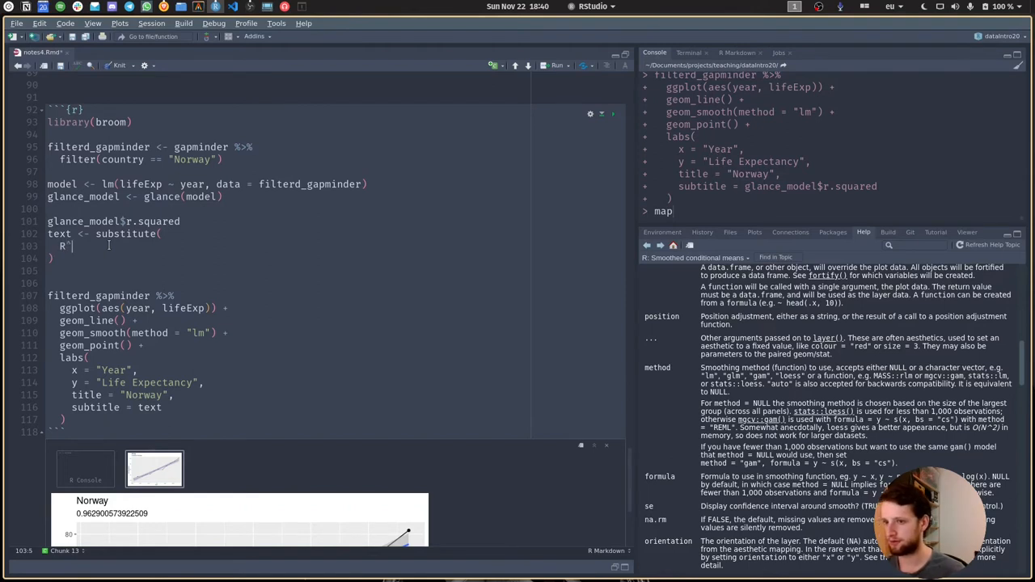
{"action": "type", "text": "2"}
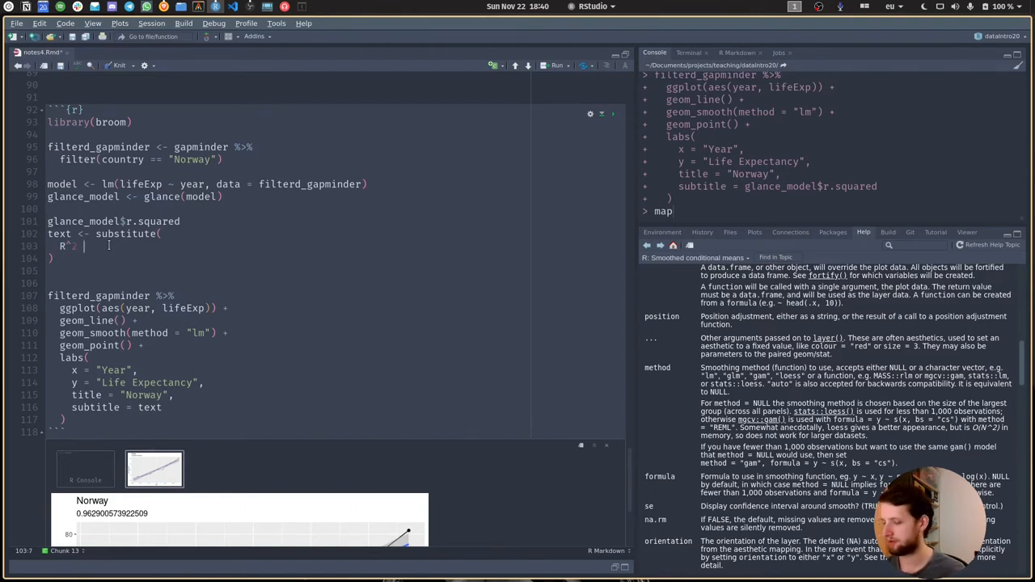
{"action": "type", "text": "=="}
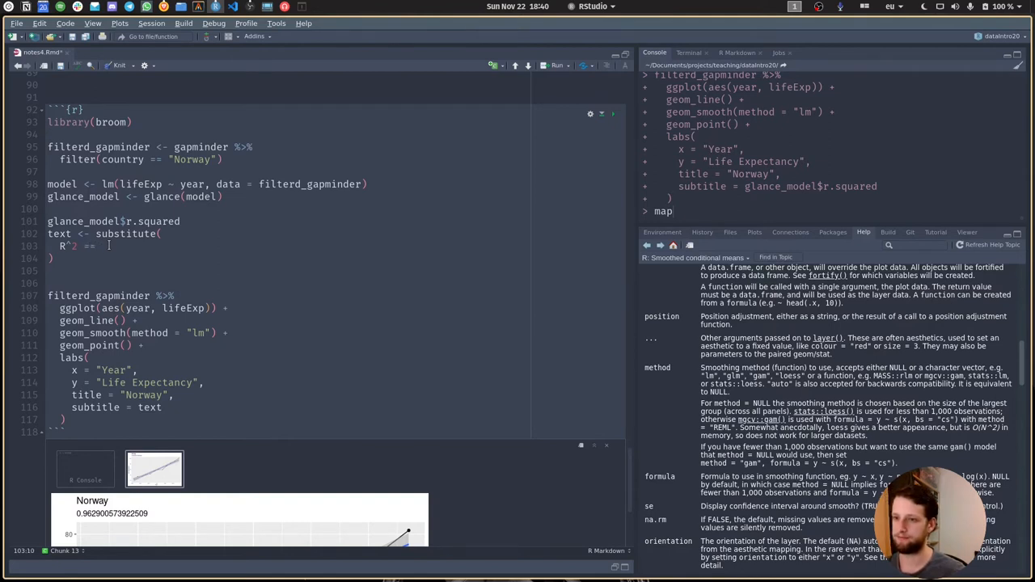
{"action": "type", "text": "rsq"}
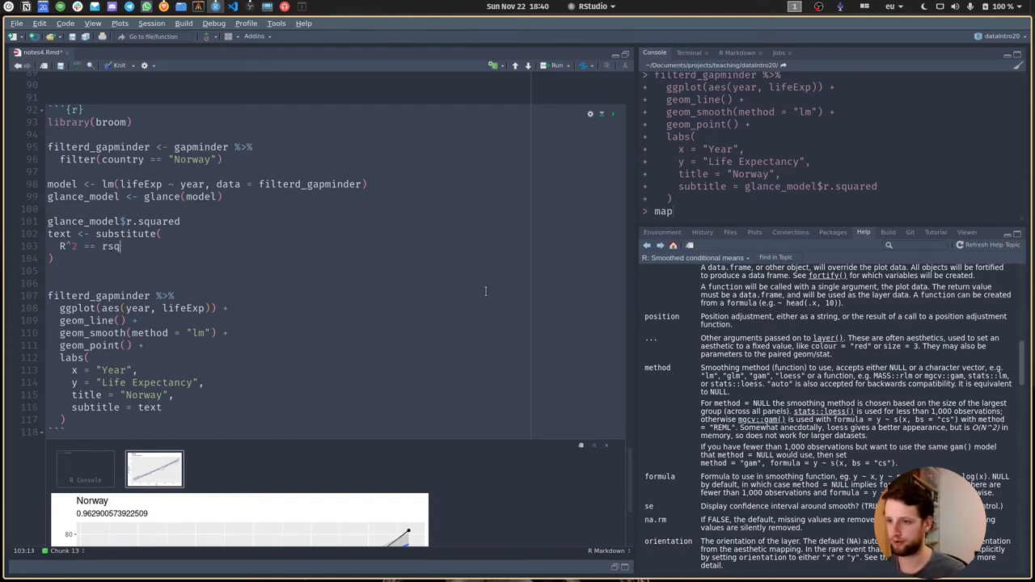
{"action": "type", "text": ","}
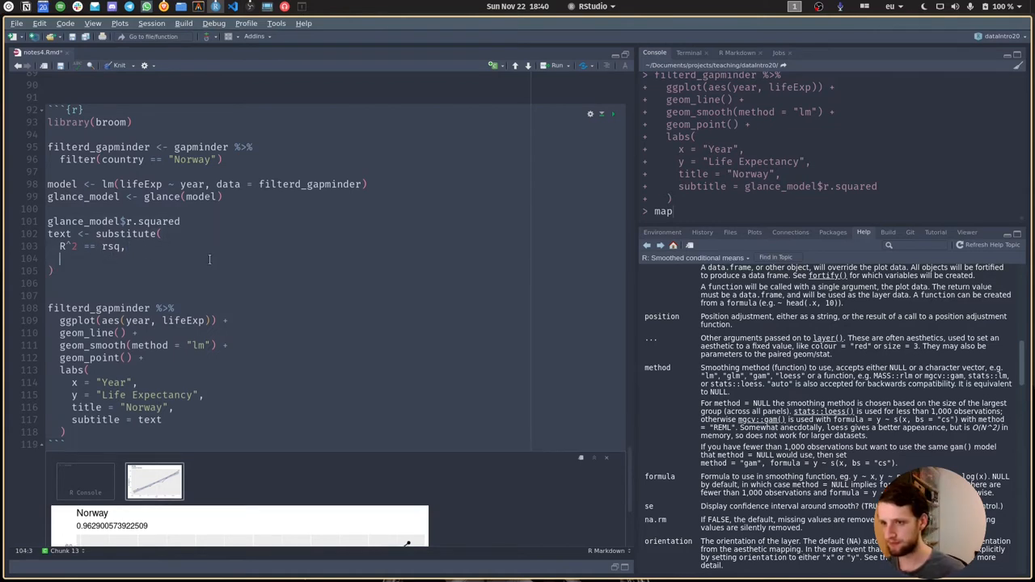
{"action": "type", "text": "list("}
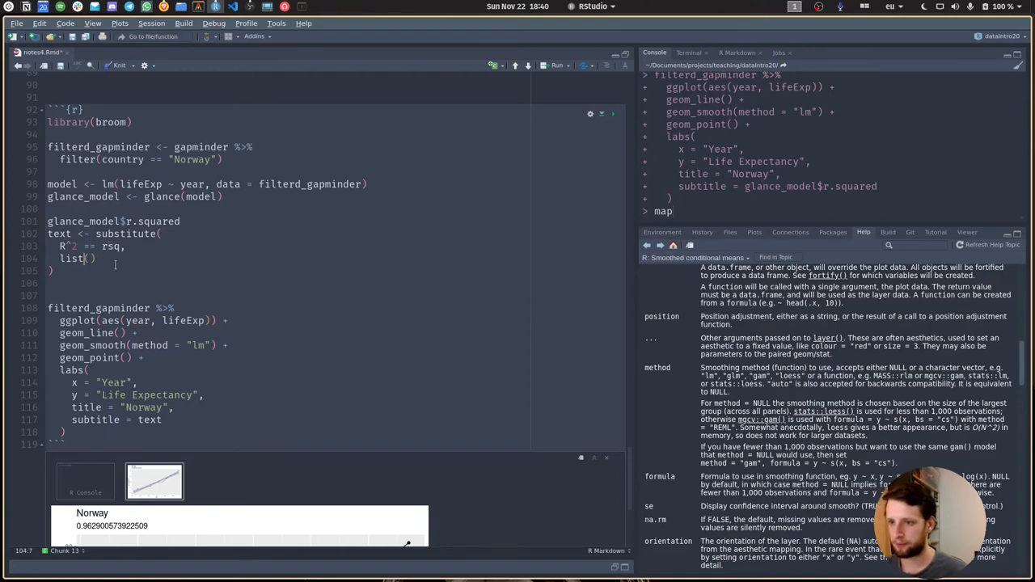
{"action": "type", "text": "rsq = glance_model$r.squared"}
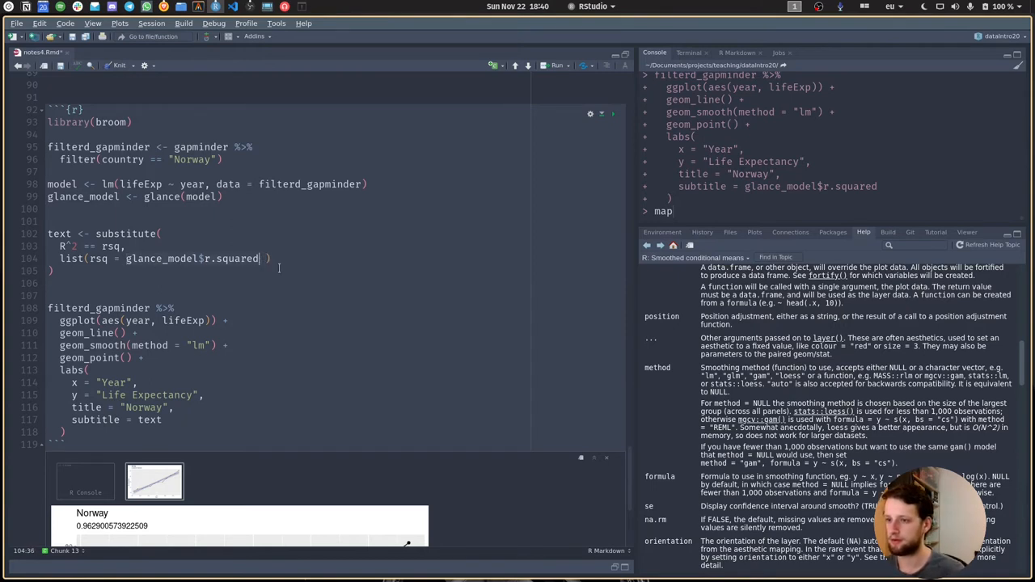
{"action": "type", "text": "o"}
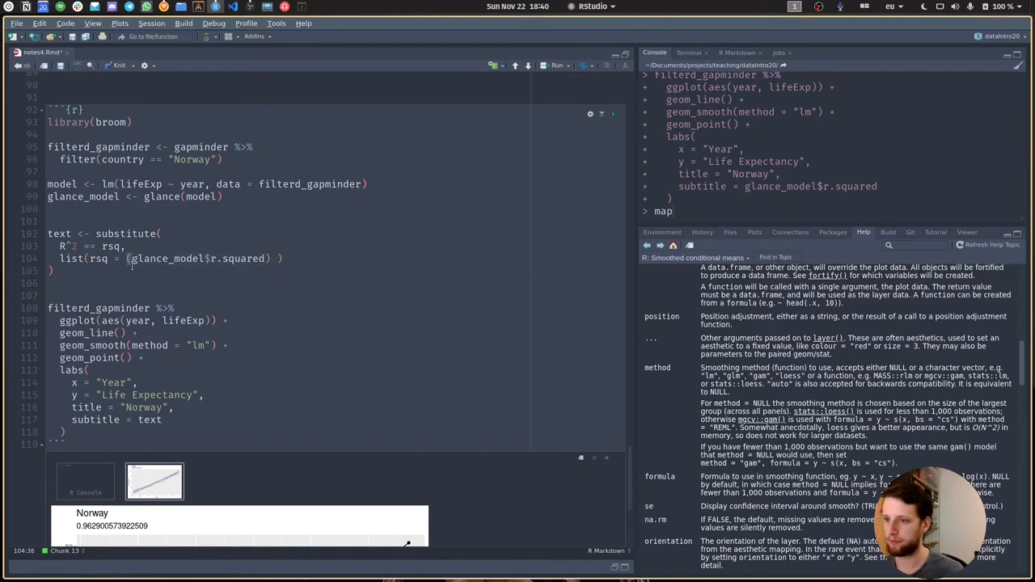
{"action": "type", "text": "round"}
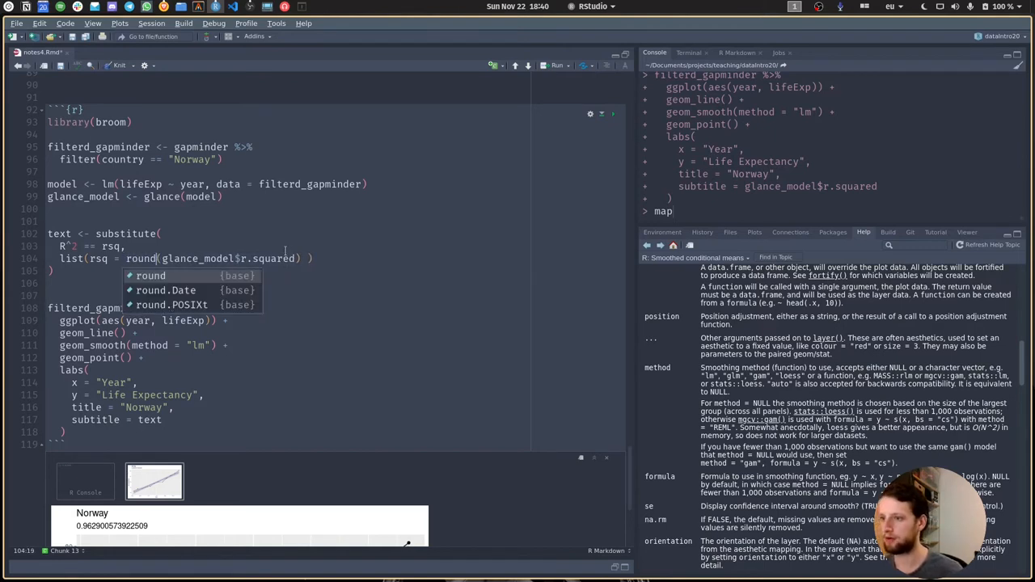
{"action": "type", "text": ", 2"}
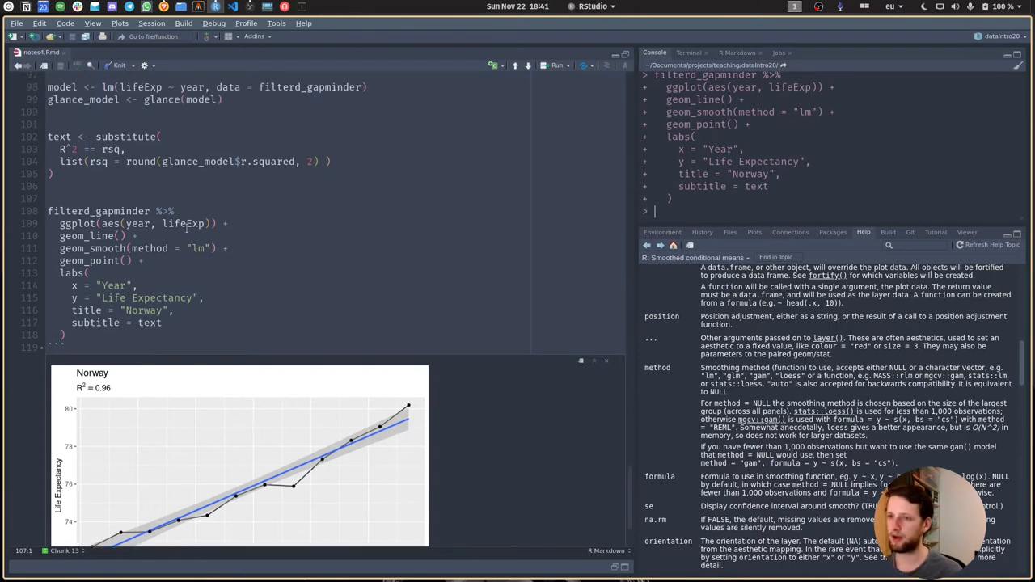
{"action": "scroll", "scroll_direction": "up", "scroll_amount": 3}
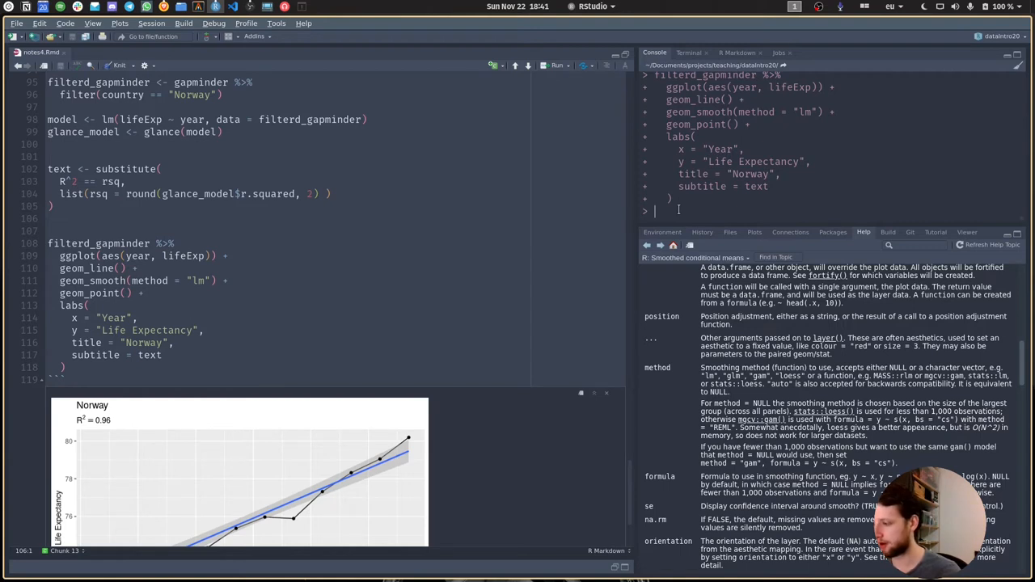
- Look up ?plotmath in the Console and scroll through its expression syntax tables
{"action": "type", "text": "?plot"}
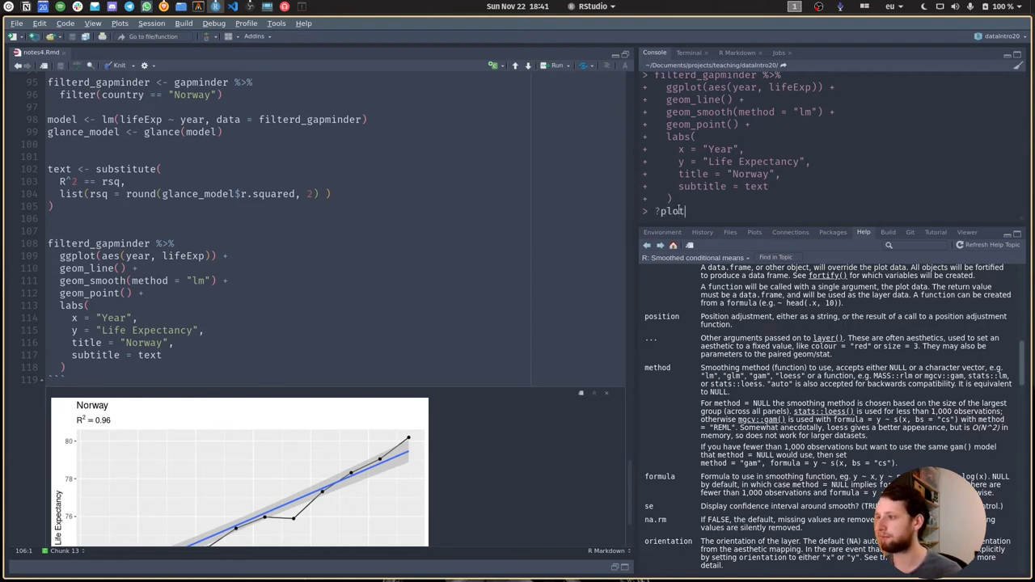
{"action": "type", "text": "math"}
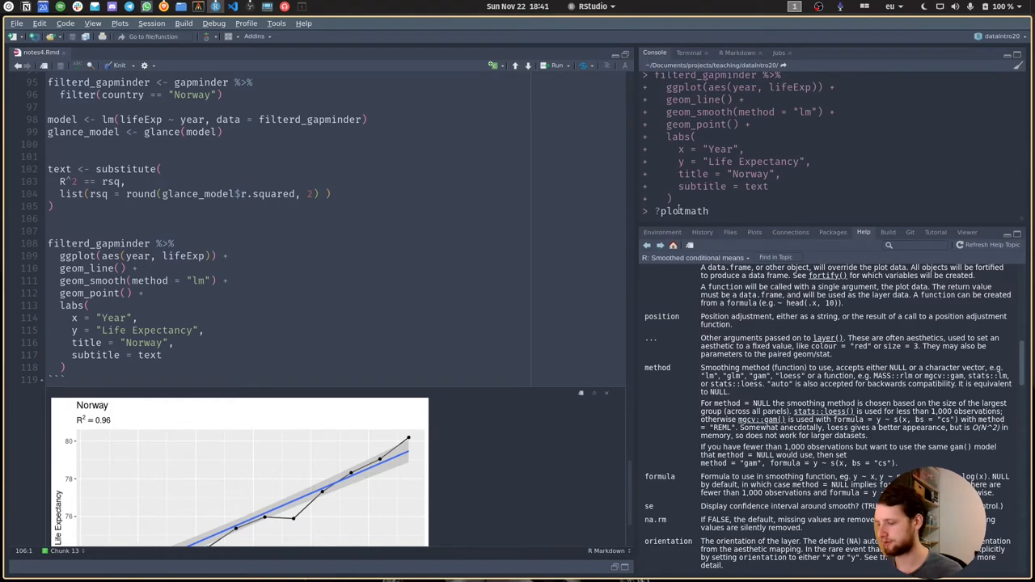
{"action": "key", "text": "Return"}
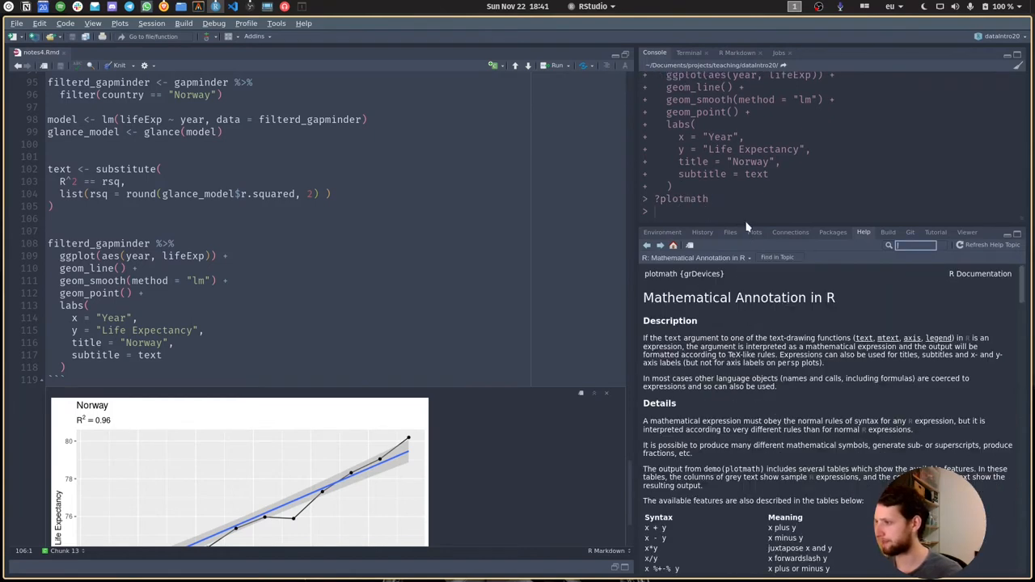
{"action": "scroll", "scroll_direction": "down", "scroll_amount": 3}
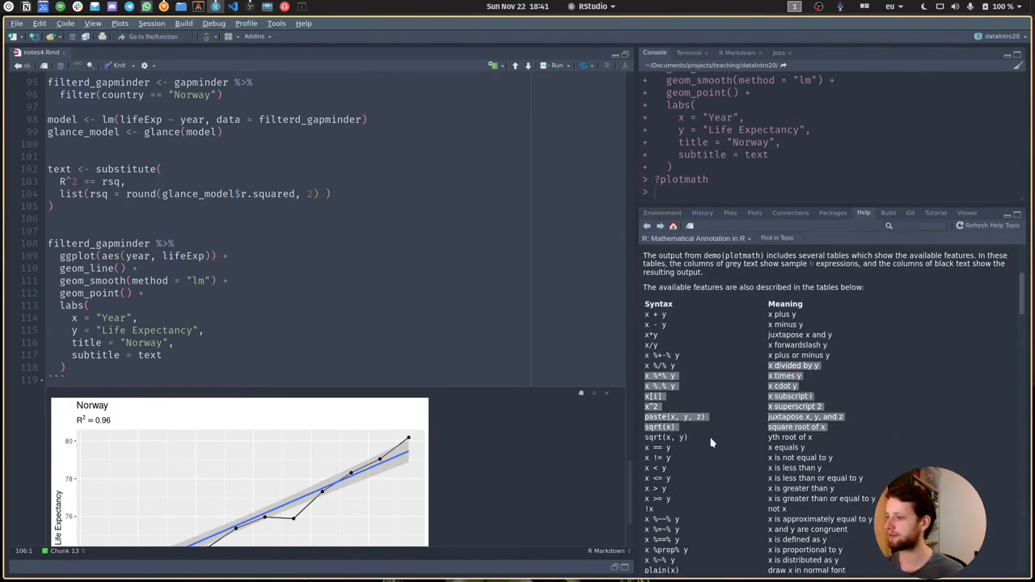
{"action": "scroll", "scroll_direction": "down", "scroll_amount": 3}
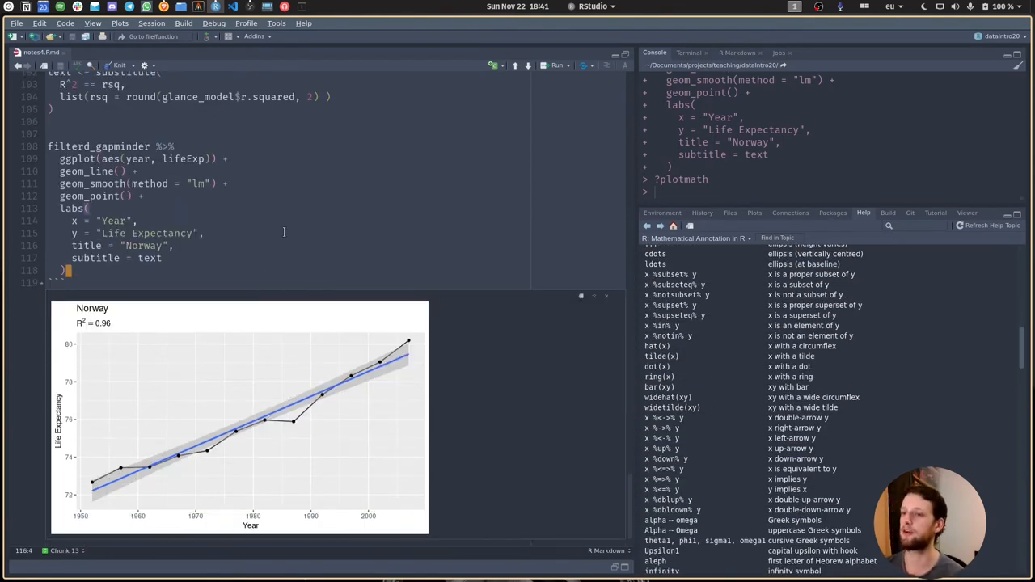
{"action": "scroll", "scroll_direction": "down", "scroll_amount": 3}
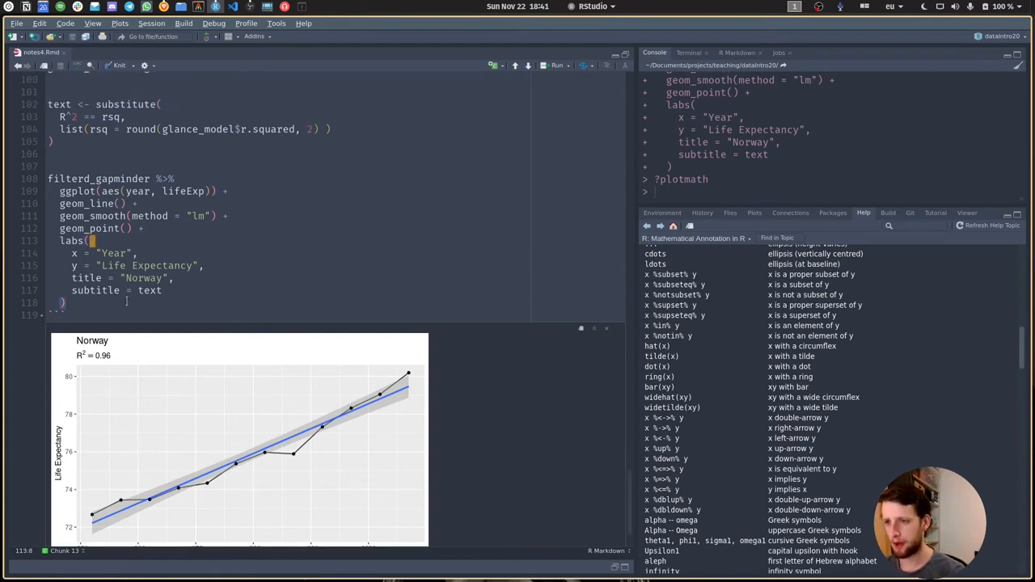
{"action": "scroll", "scroll_direction": "up", "scroll_amount": 3}
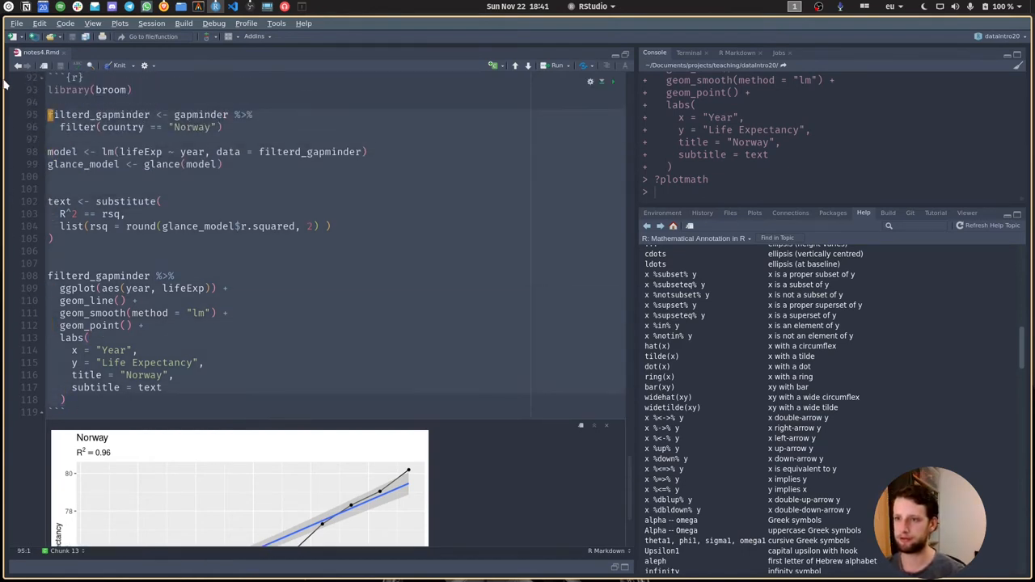
- Paste a copy of the Norway chunk below it and change the country to Mali
{"action": "left_click", "coordinate": [152, 313]}
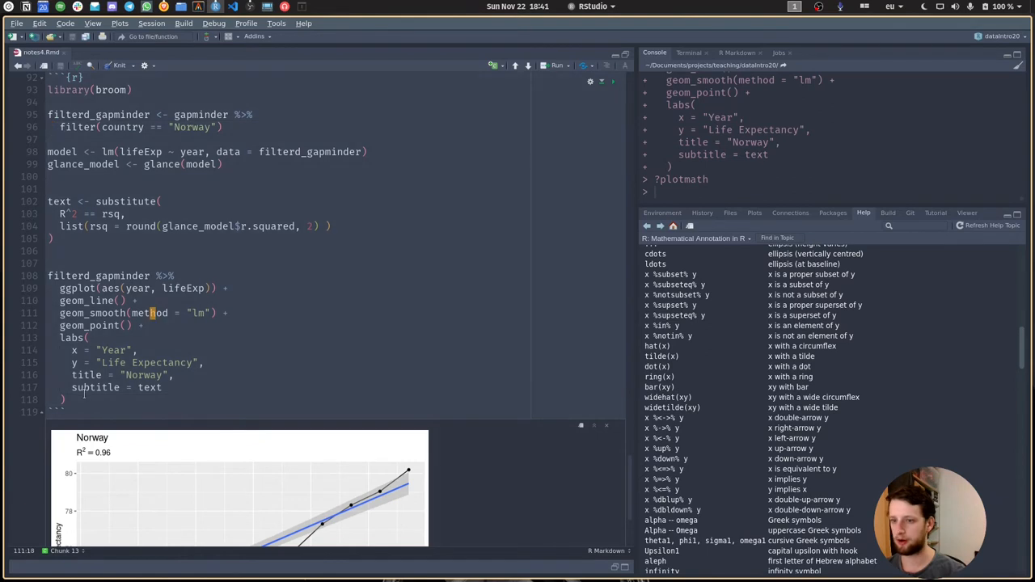
{"action": "left_click", "coordinate": [49, 115]}
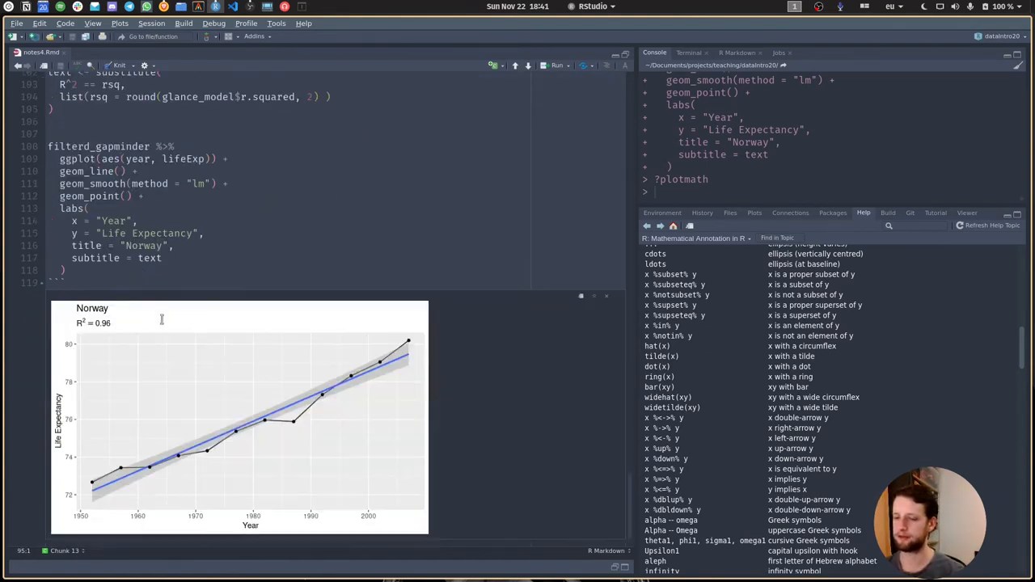
{"action": "scroll", "scroll_direction": "down", "scroll_amount": 3}
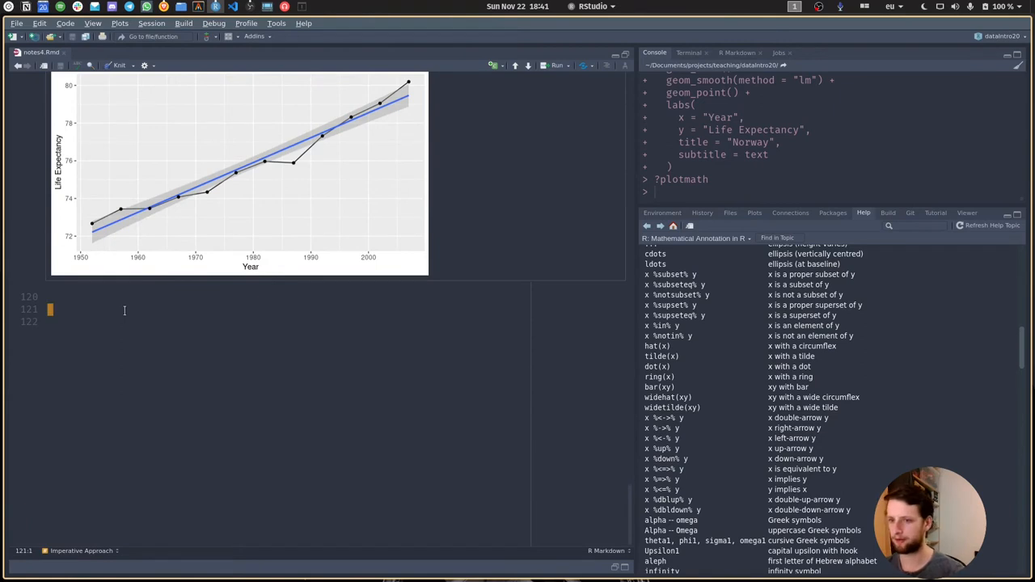
{"action": "scroll", "scroll_direction": "down", "scroll_amount": 3}
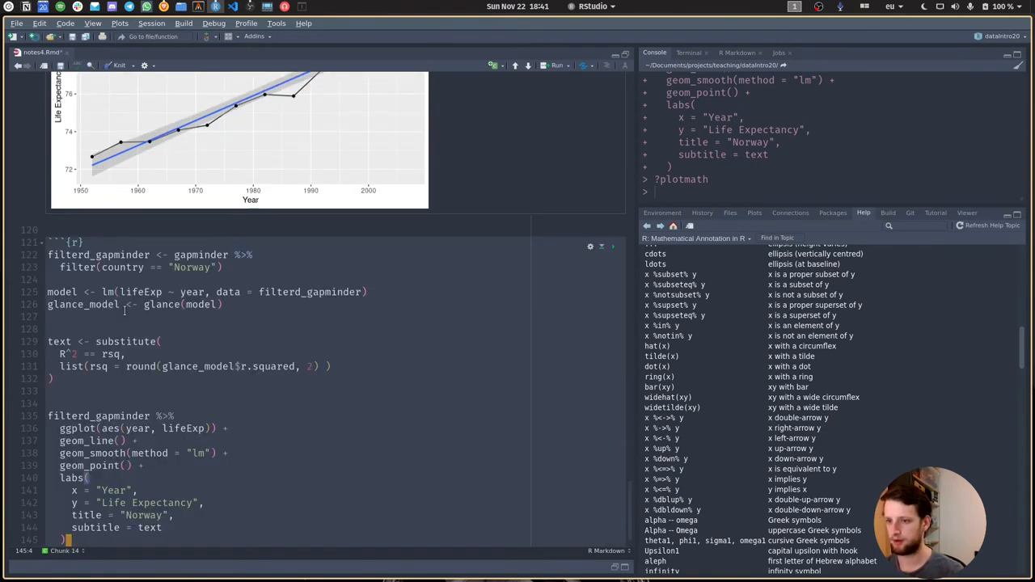
{"action": "left_click", "coordinate": [207, 267]}
{"action": "type", "text": "Mali"}
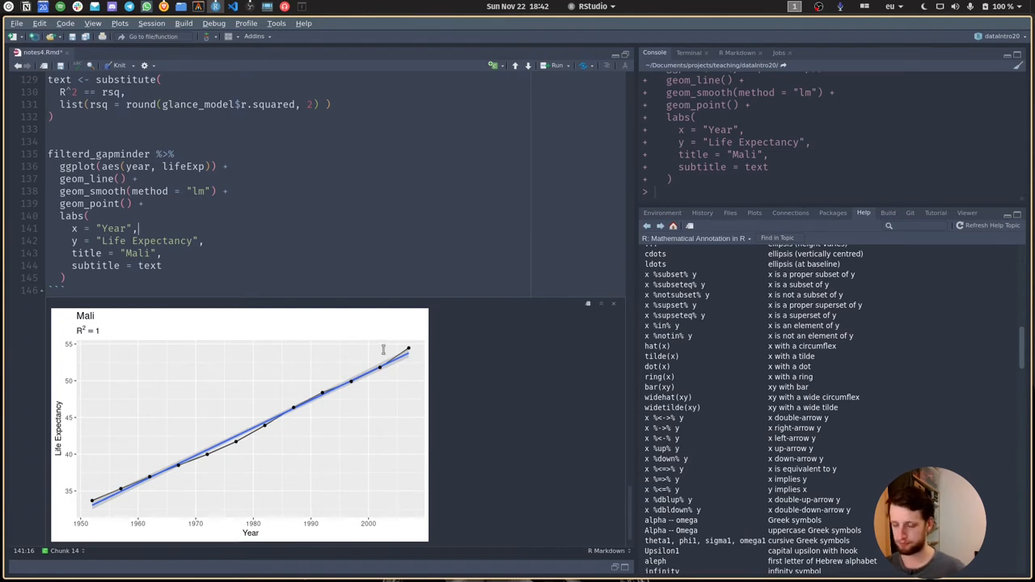
{"action": "mouse_move", "coordinate": [359, 234]}
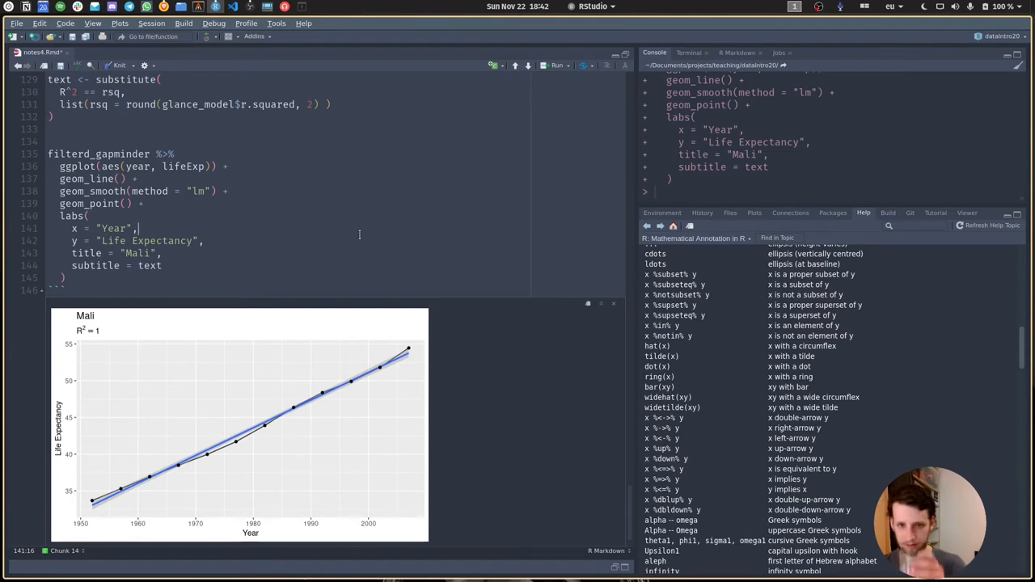
{"action": "scroll", "scroll_direction": "down", "scroll_amount": 3}
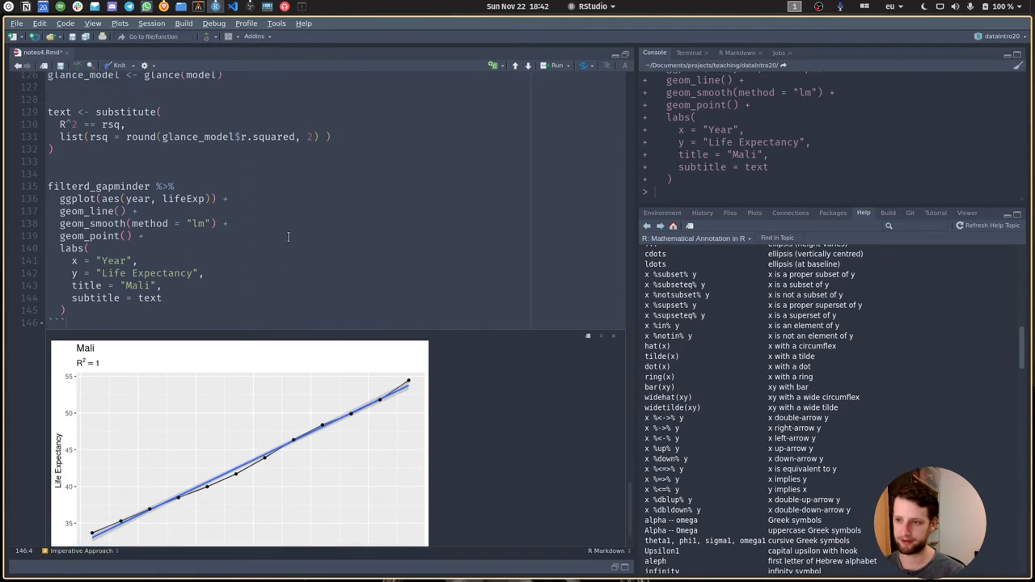
{"action": "scroll", "scroll_direction": "up", "scroll_amount": 3}
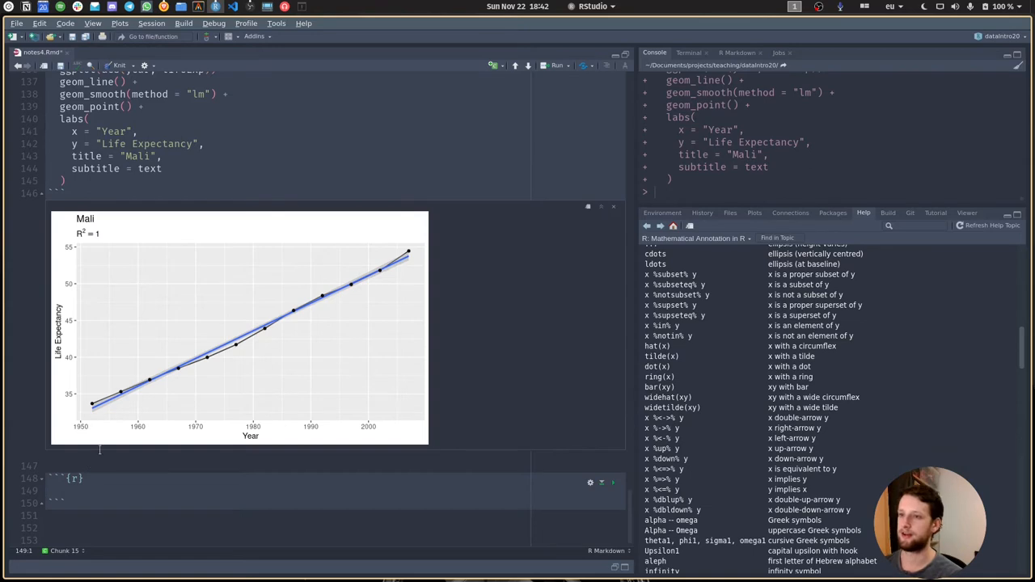
- Replace the hardcoded "Mali" in the filter and title with name
{"action": "scroll", "scroll_direction": "up", "scroll_amount": 3}
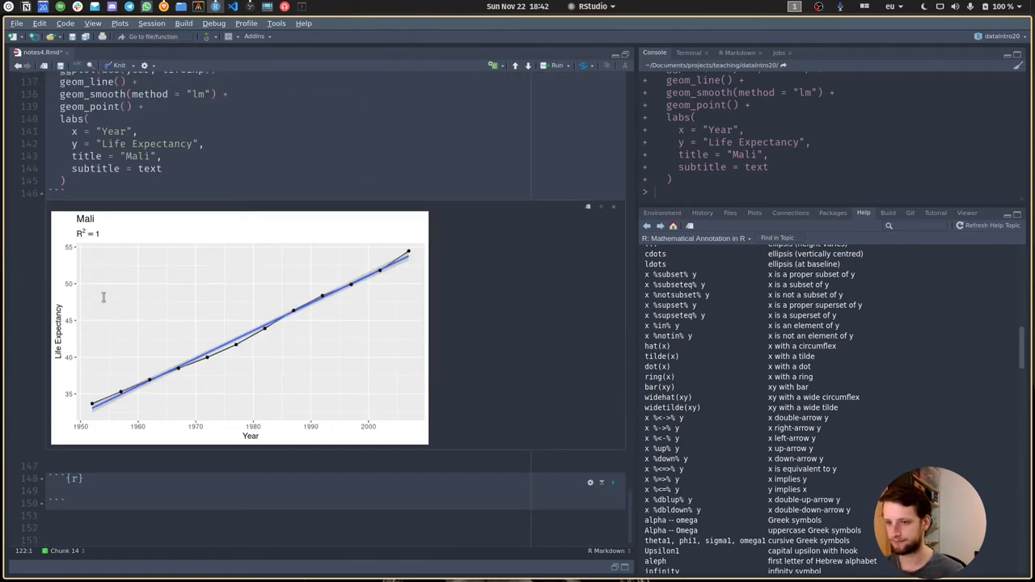
{"action": "scroll", "scroll_direction": "down", "scroll_amount": 3}
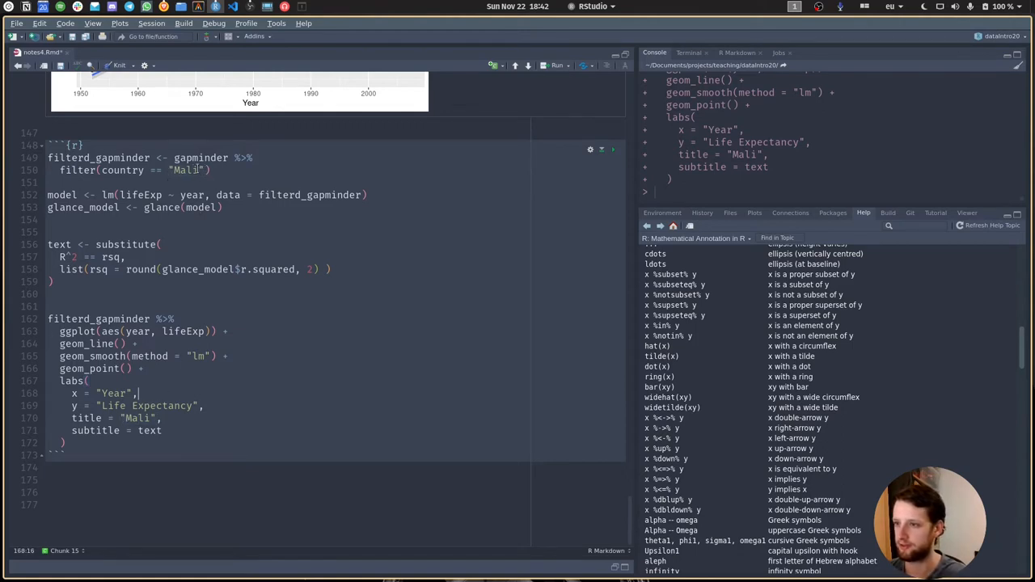
{"action": "key", "text": "BackSpace"}
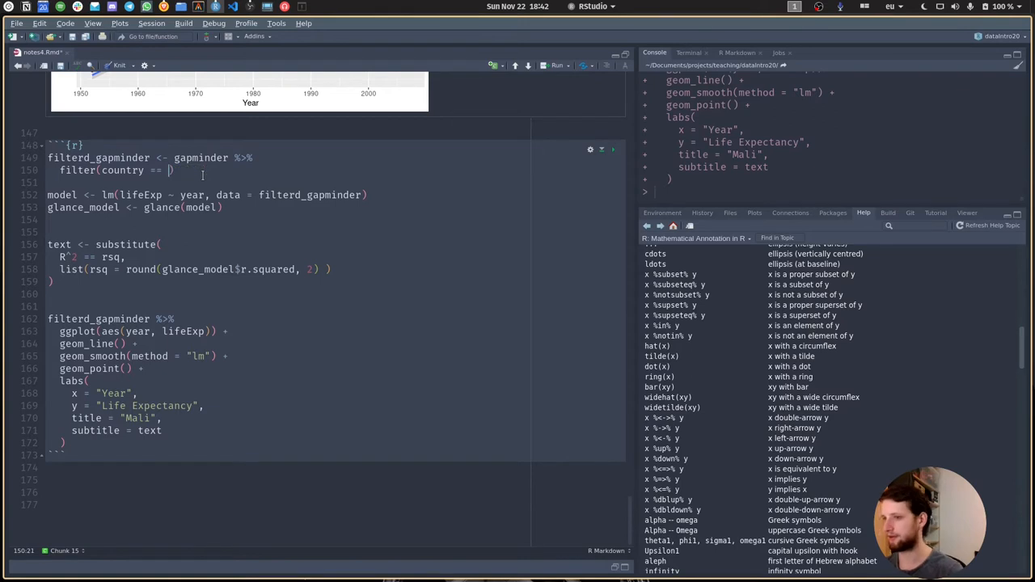
{"action": "type", "text": "name"}
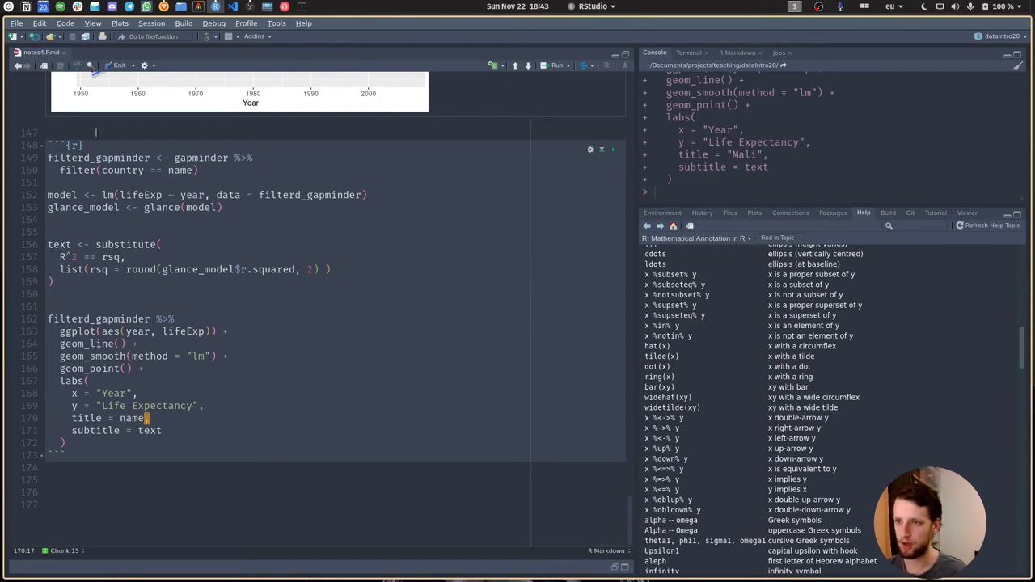
- Add the header create_country_plot <- function(name) { above the chunk's code
{"action": "key", "text": "Return"}
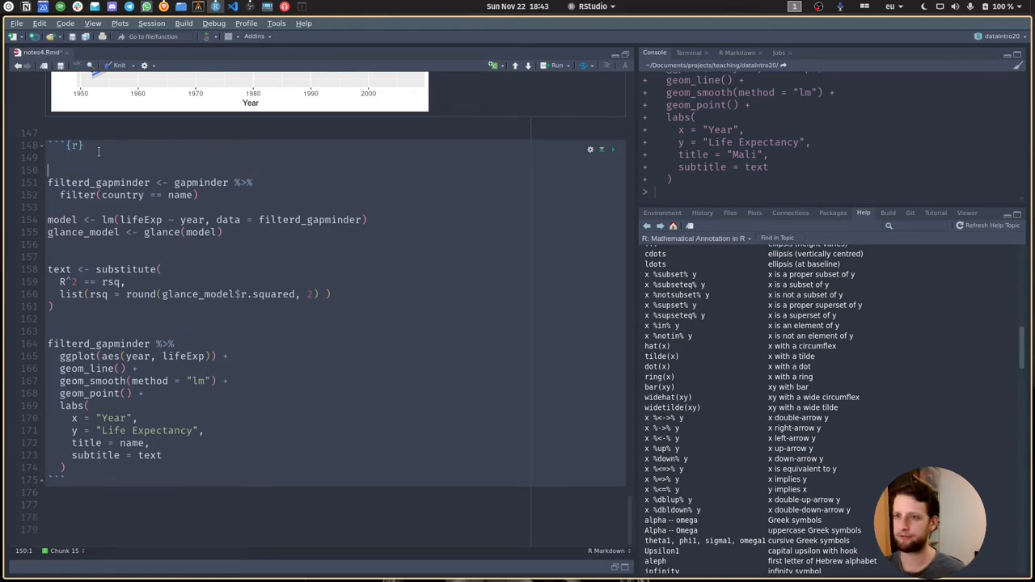
{"action": "type", "text": "createP"}
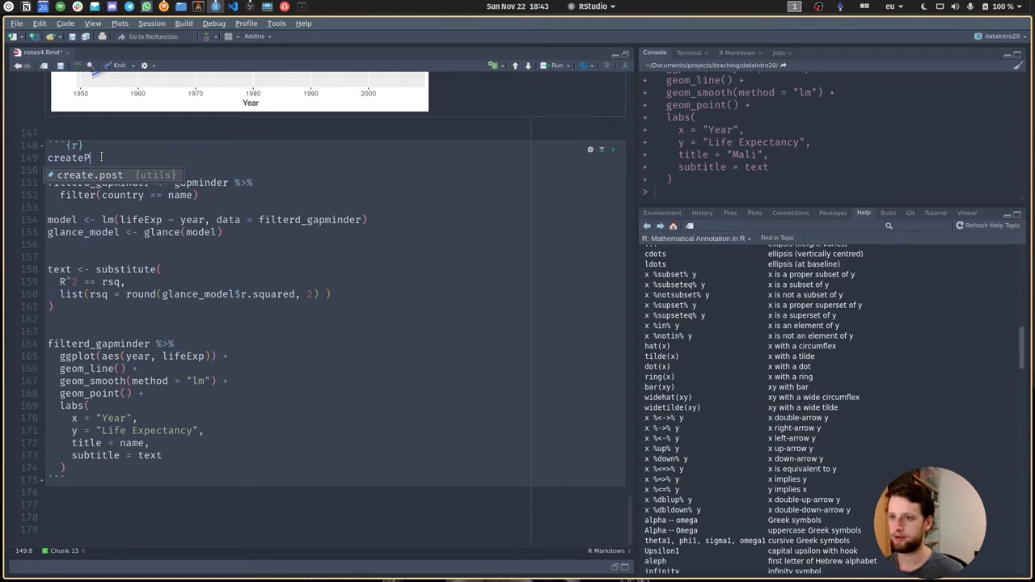
{"action": "type", "text": "_country_"}
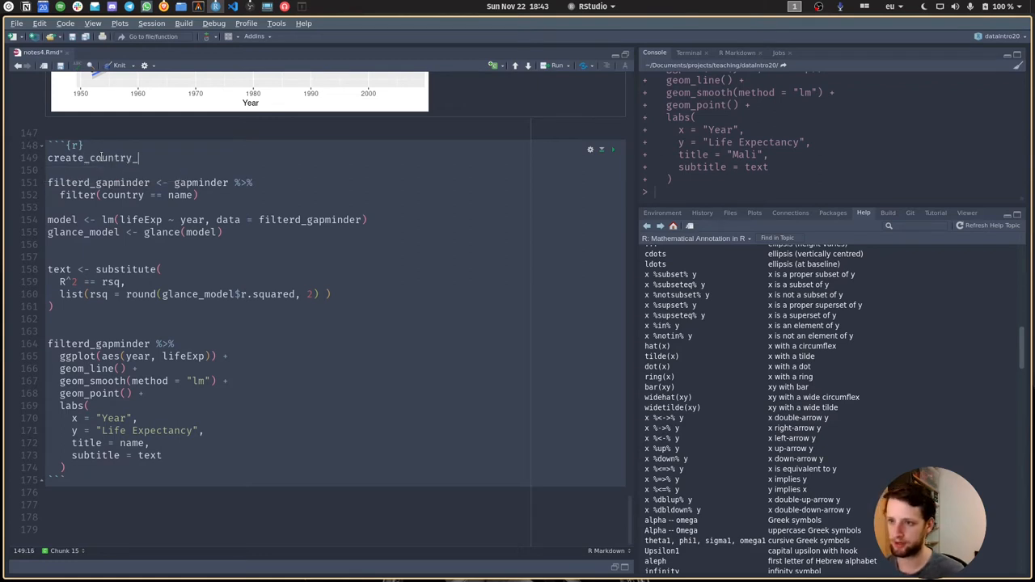
{"action": "type", "text": "plot <-"}
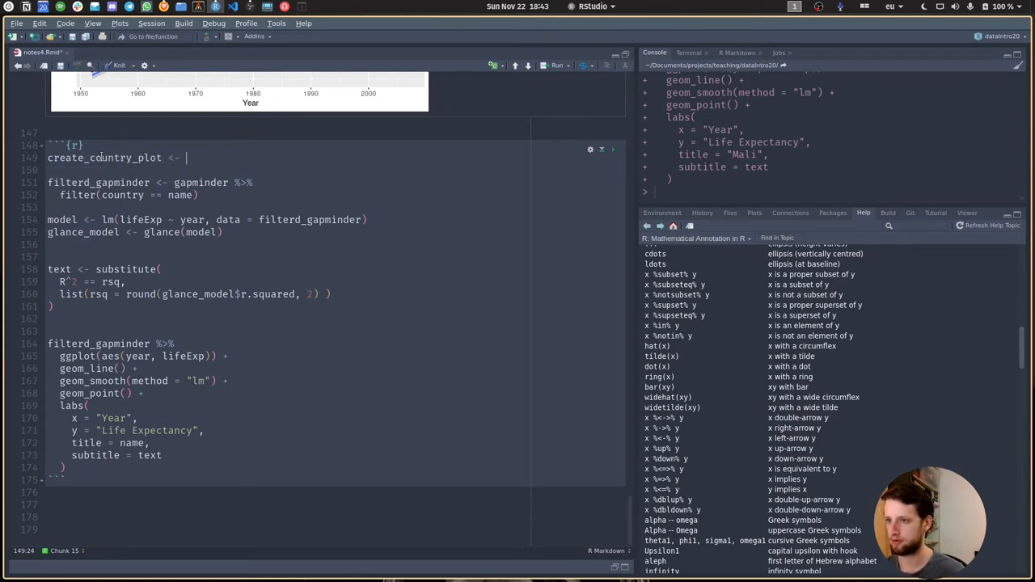
{"action": "type", "text": "function"}
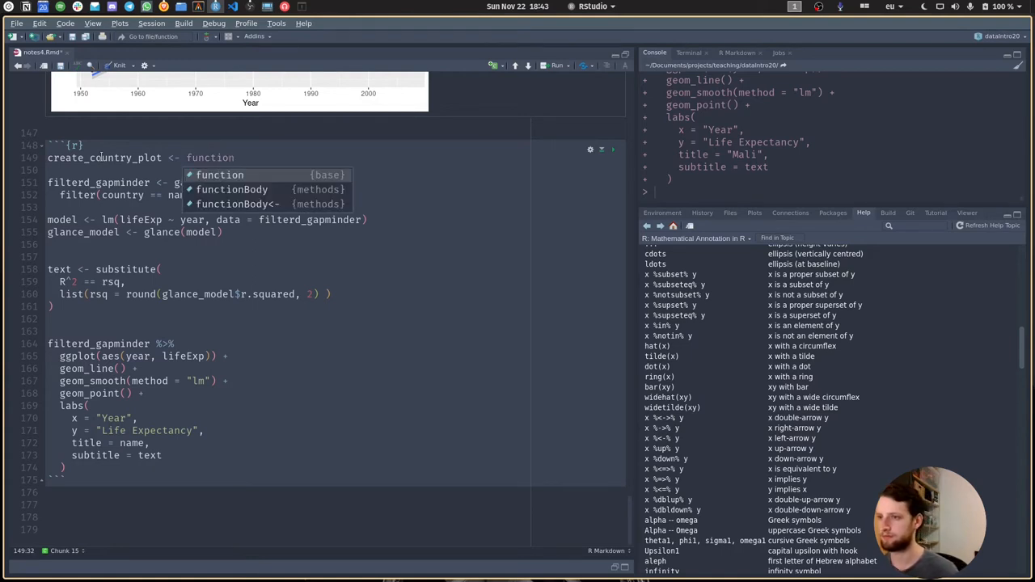
{"action": "type", "text": "(name) ("}
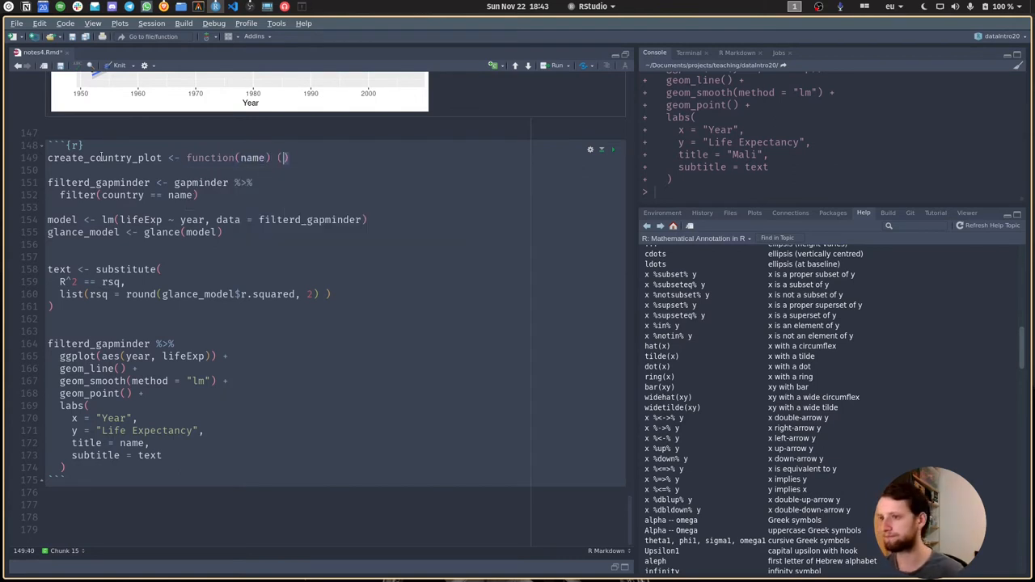
{"action": "key", "text": "Return"}
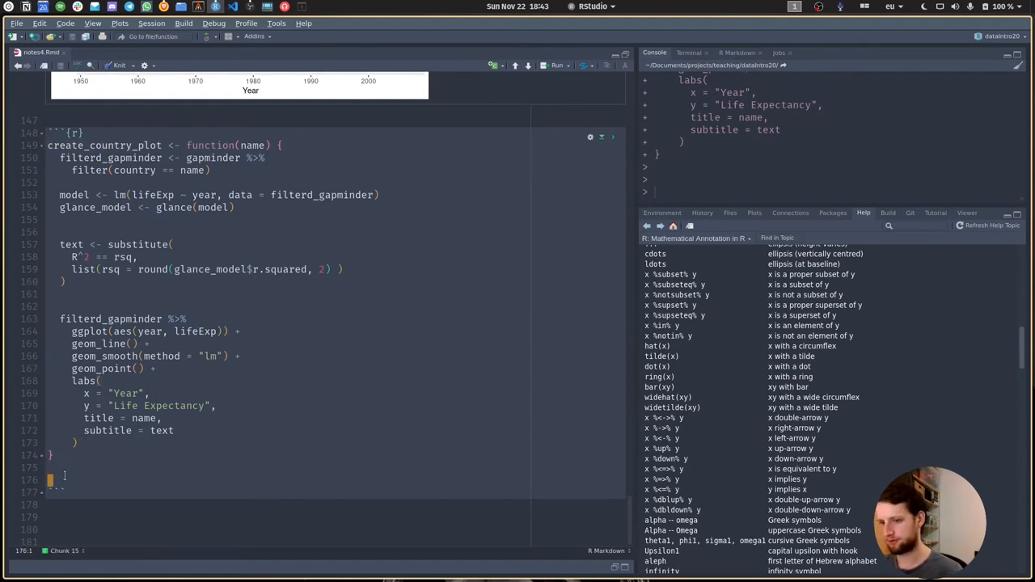
- Add the create_country_plot("Norway") call and tidy blank lines in the plotting pipeline
{"action": "type", "text": "create_country_plot(\"\")"}
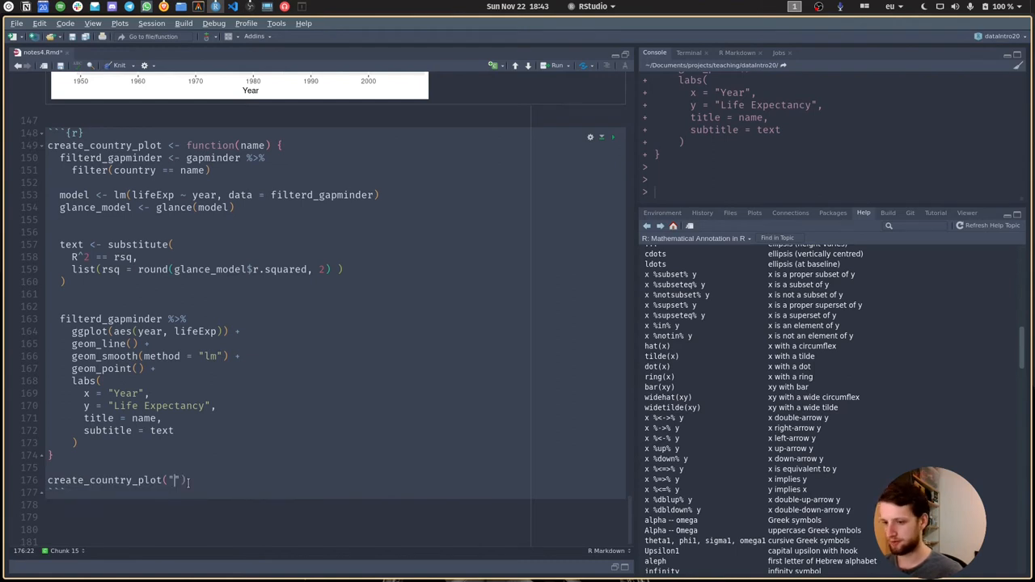
{"action": "type", "text": "Norway"}
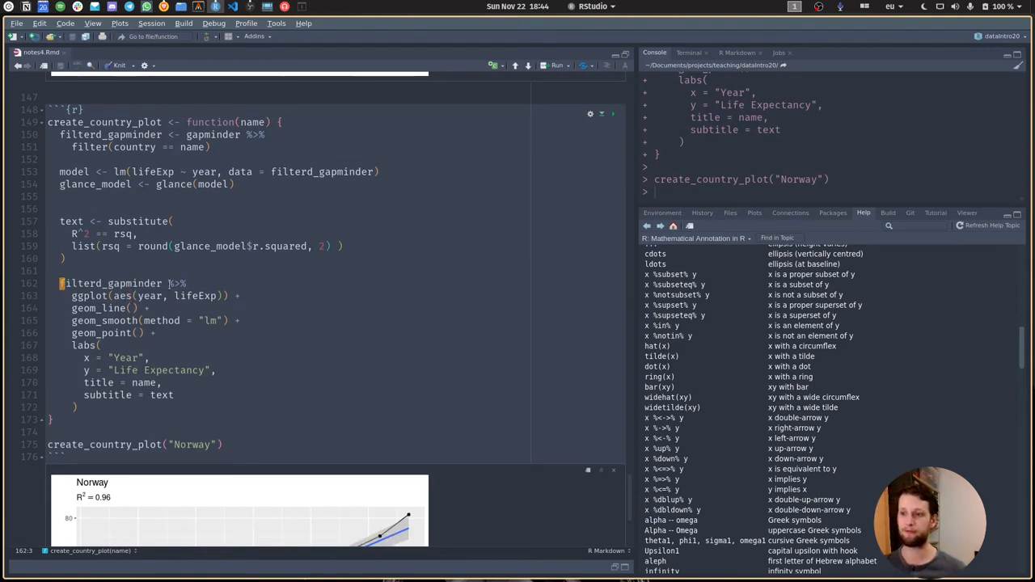
{"action": "left_click", "coordinate": [662, 212]}
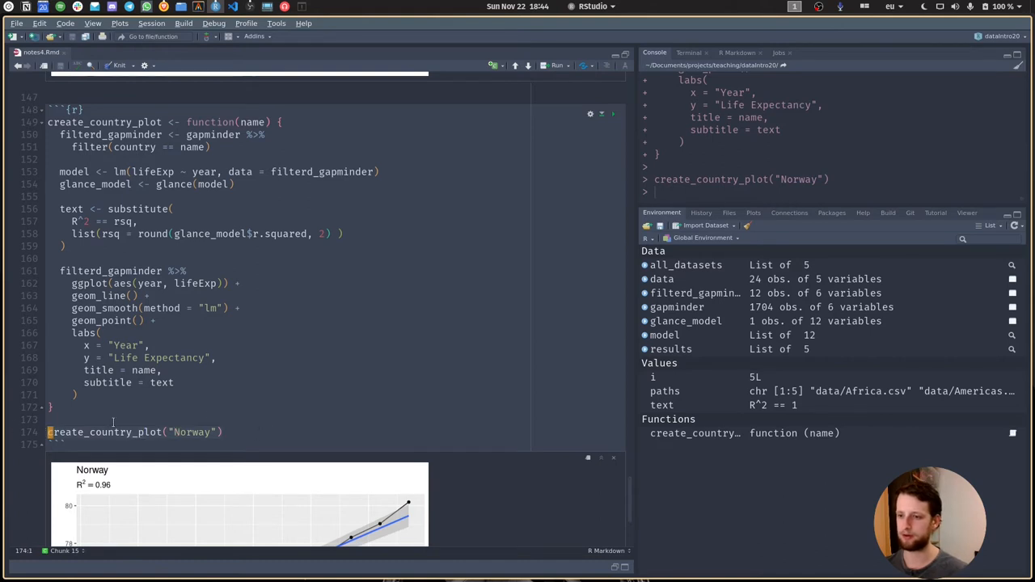
- Insert an empty chunk below library(tidyverse) and move the function definition out of the notes
{"action": "scroll", "scroll_direction": "down", "scroll_amount": 3}
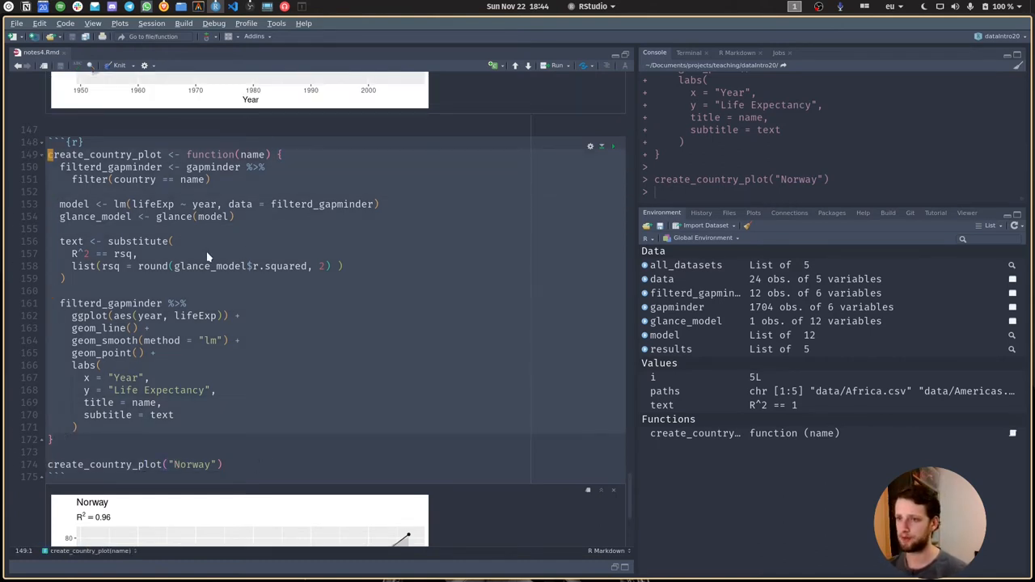
{"action": "mouse_move", "coordinate": [214, 256]}
{"action": "type", "text": "library(tidyverse)"}
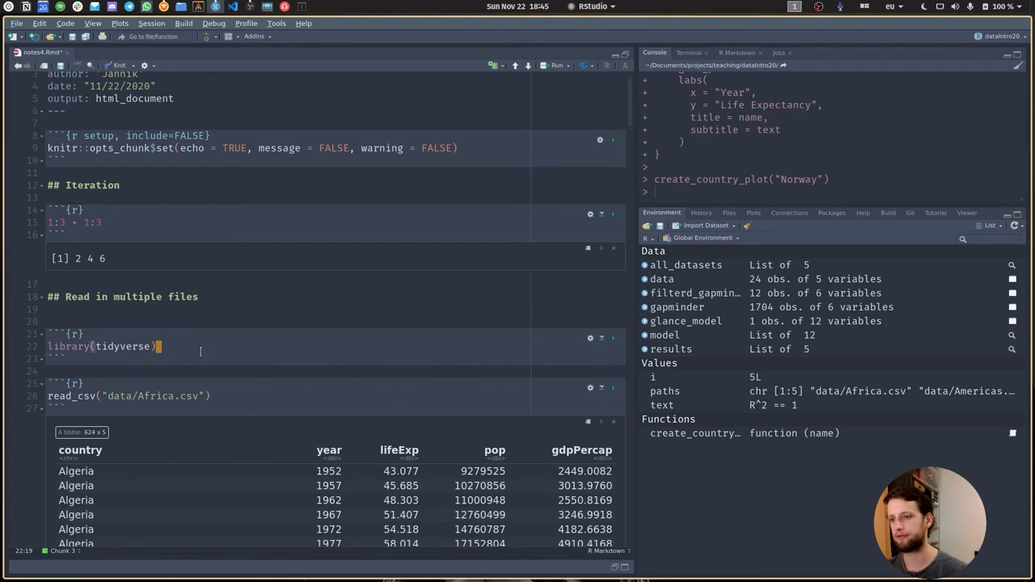
{"action": "left_click", "coordinate": [129, 359]}
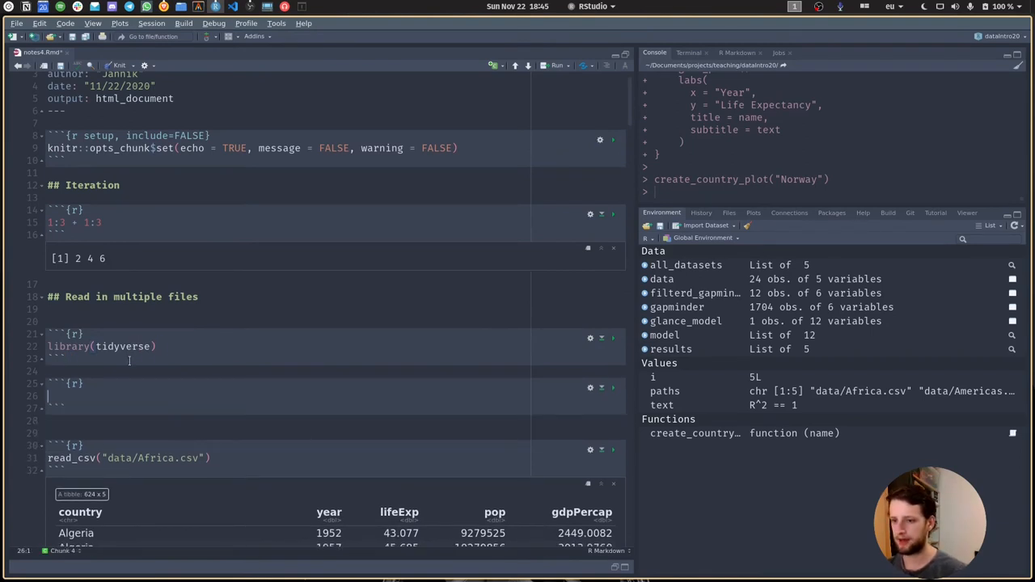
{"action": "scroll", "scroll_direction": "down", "scroll_amount": 3}
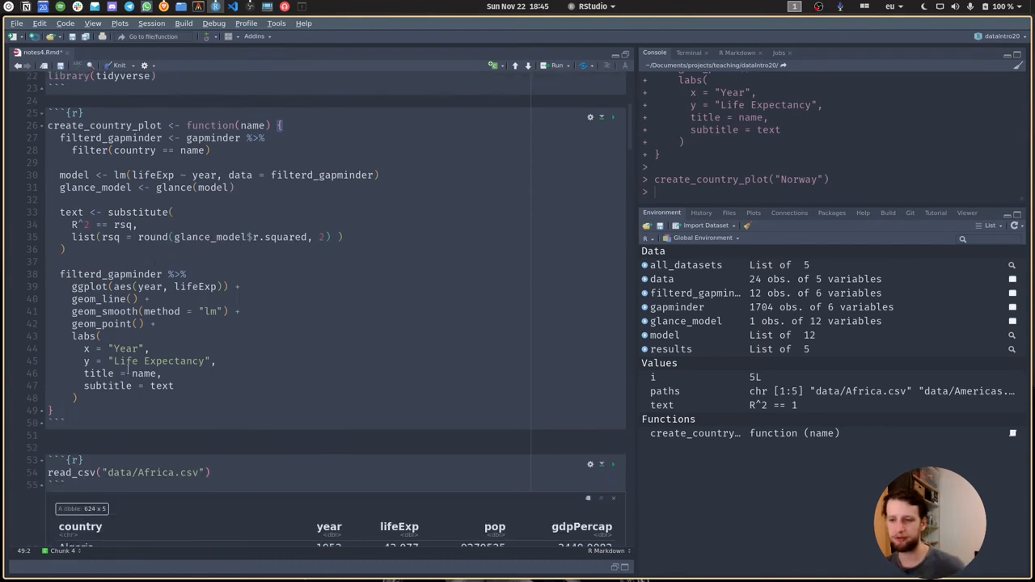
{"action": "scroll", "scroll_direction": "up", "scroll_amount": 3}
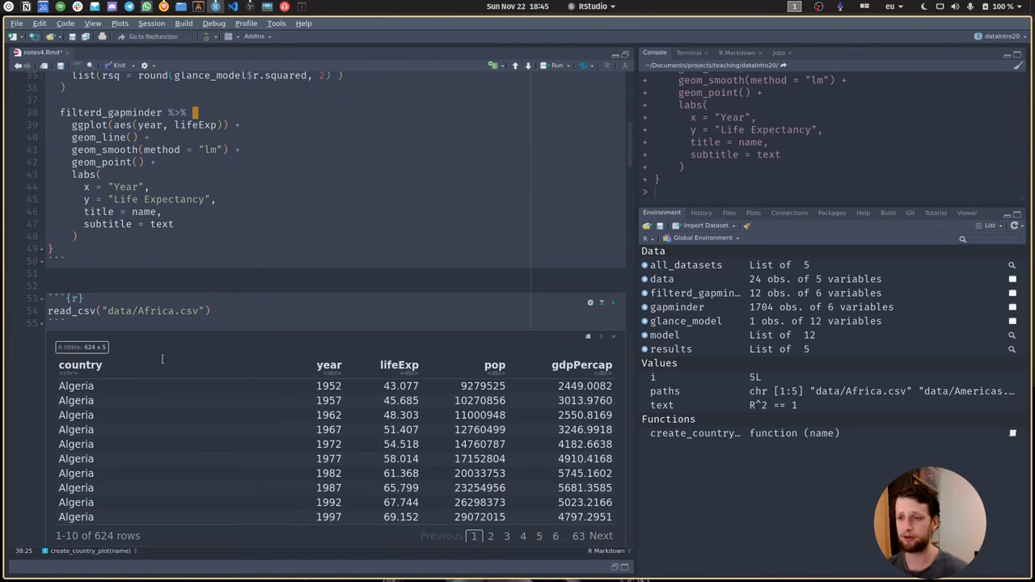
{"action": "scroll", "scroll_direction": "down", "scroll_amount": 3}
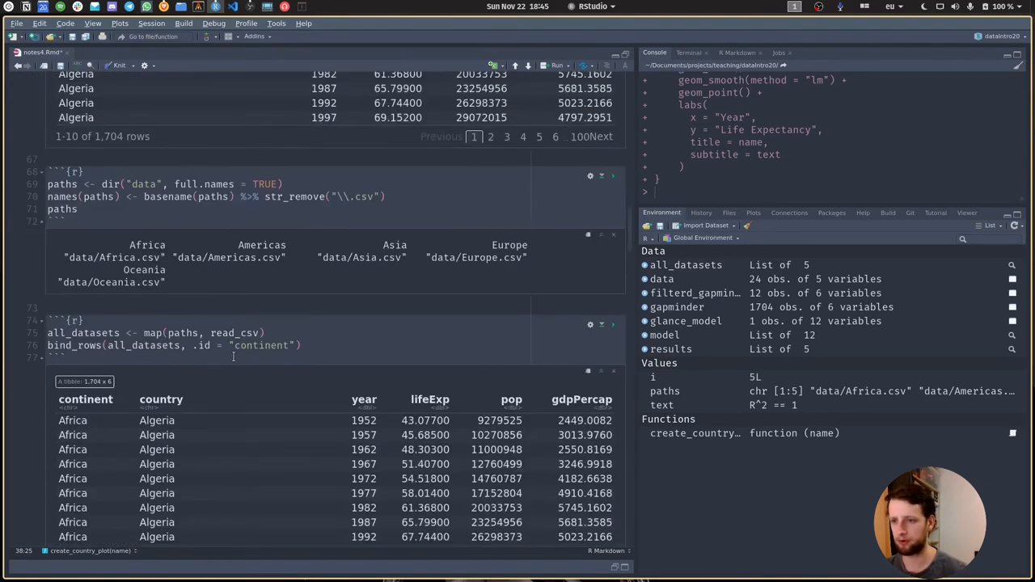
{"action": "scroll", "scroll_direction": "down", "scroll_amount": 3}
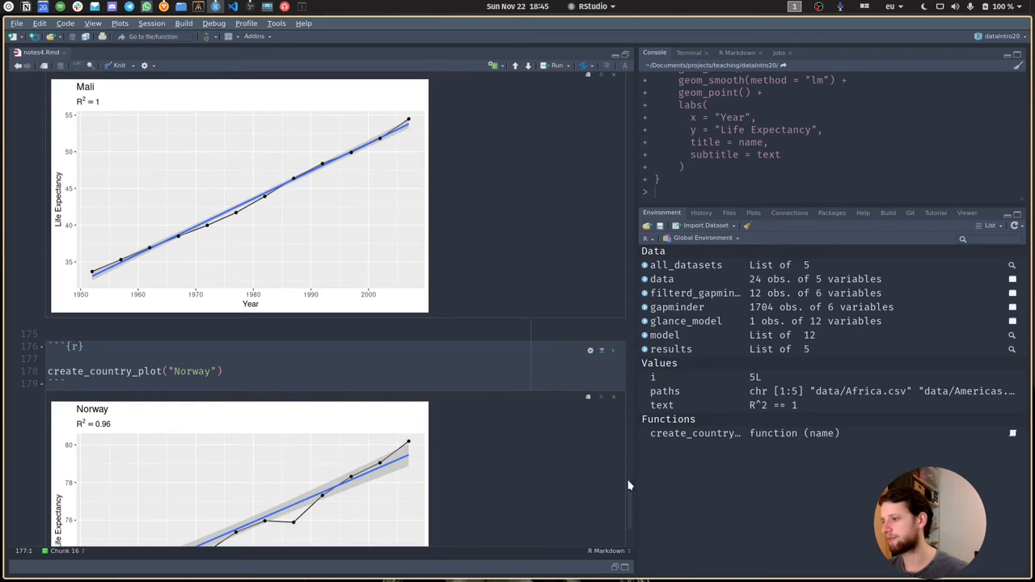
{"action": "scroll", "scroll_direction": "up", "scroll_amount": 3}
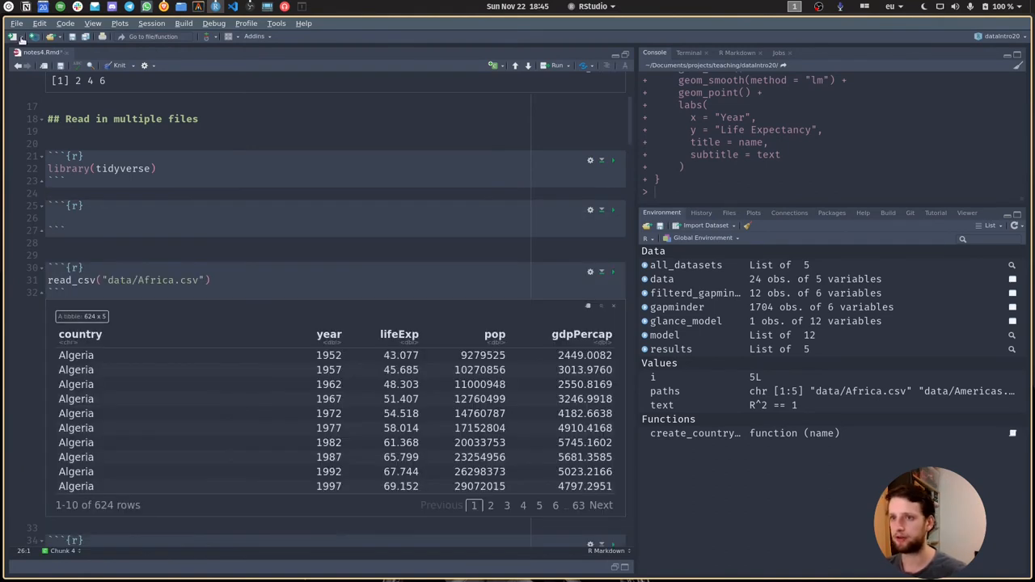
- Paste create_country_plot below say_hello in my_funs.R and discard the untitled script
{"action": "left_click", "coordinate": [13, 37]}
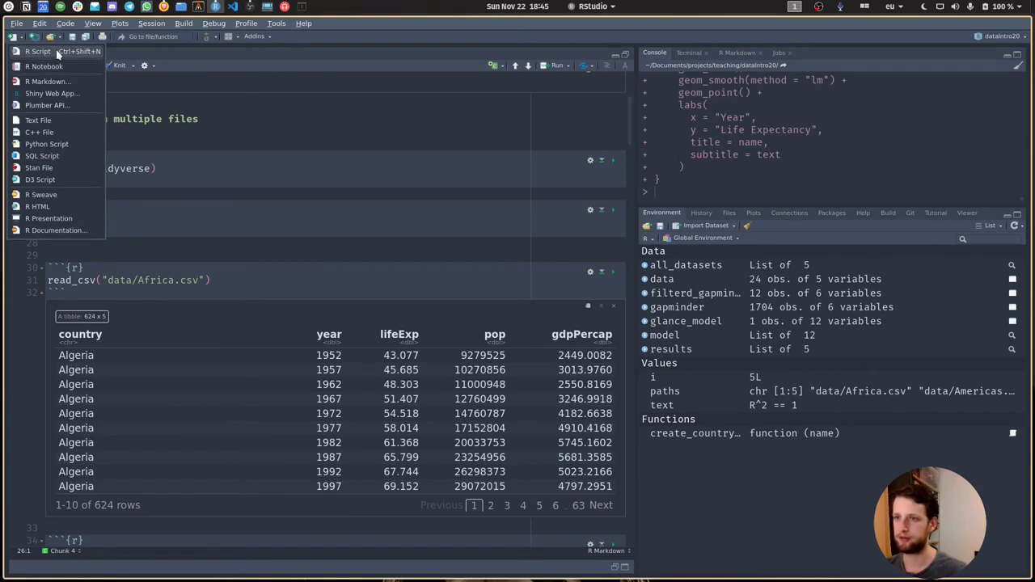
{"action": "left_click", "coordinate": [38, 51]}
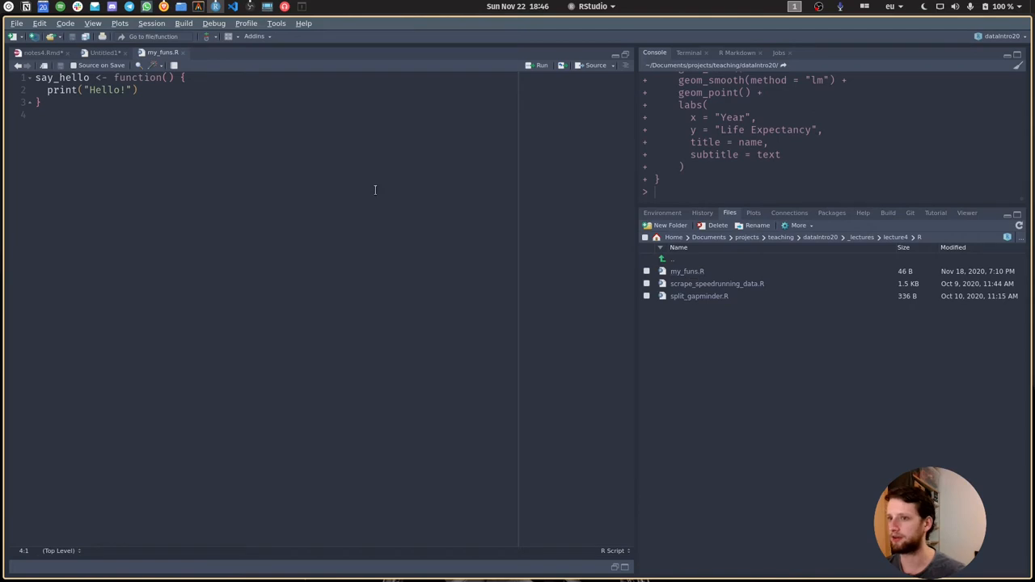
{"action": "key", "text": "Return"}
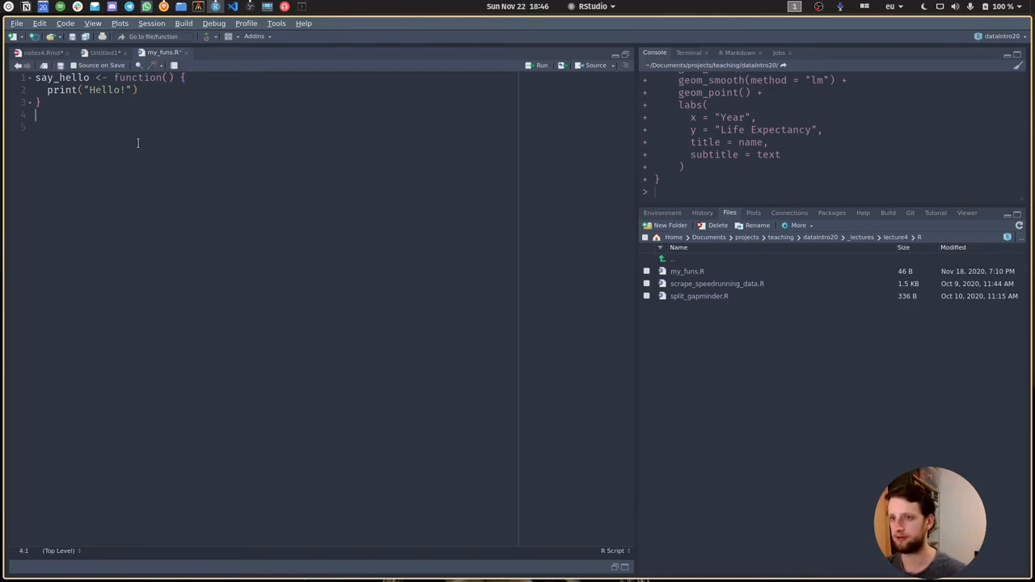
{"action": "key", "text": "ctrl+v"}
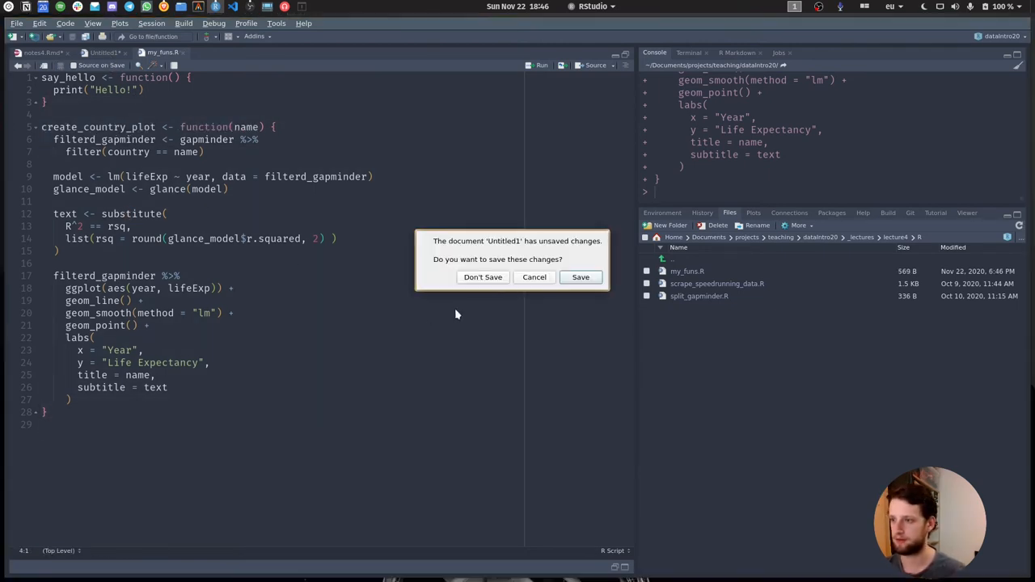
{"action": "left_click", "coordinate": [483, 276]}
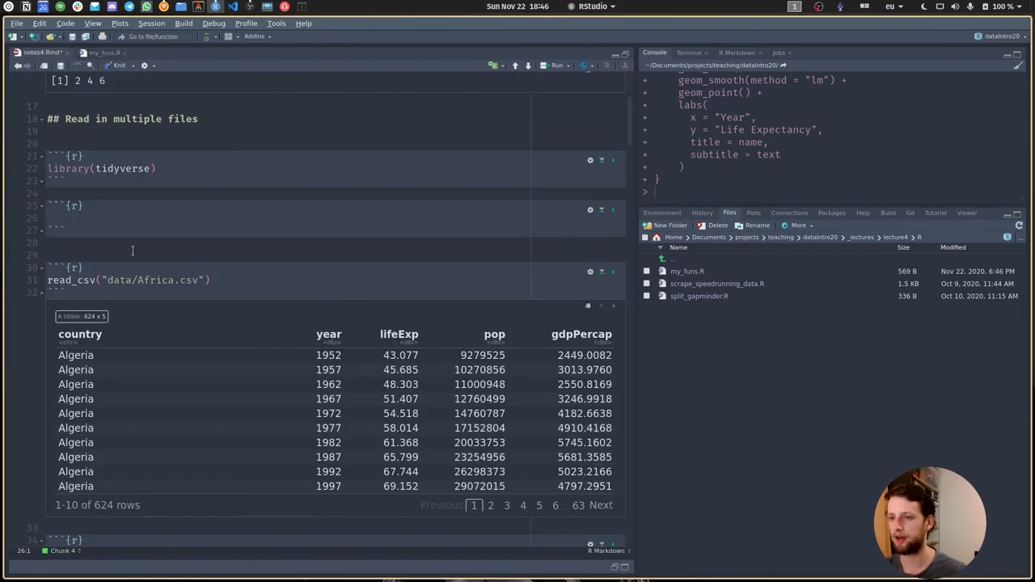
- Add source("R/my_funs.R") to the empty chunk below library(tidyverse)
{"action": "type", "text": "s"}
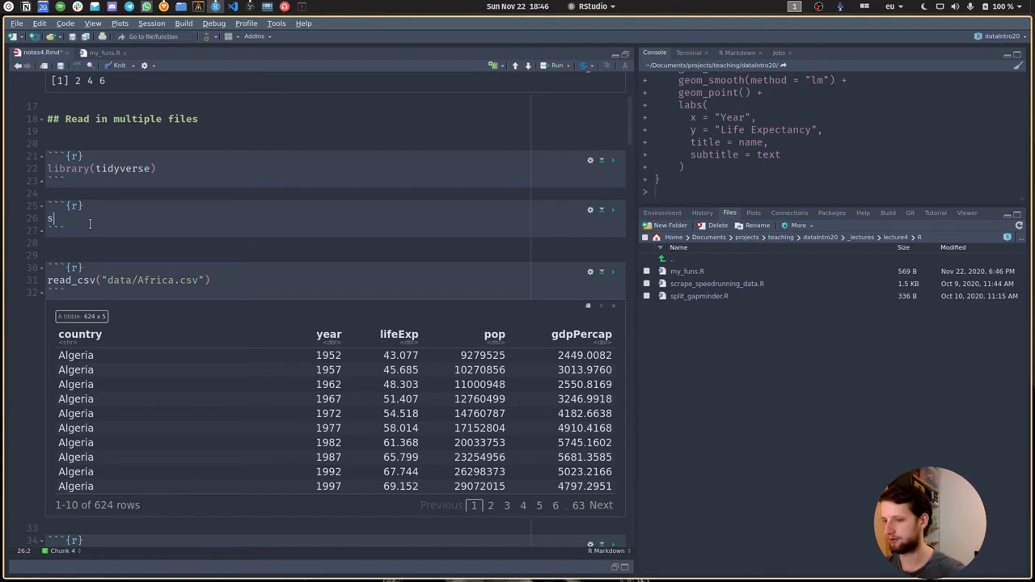
{"action": "type", "text": "ource()"}
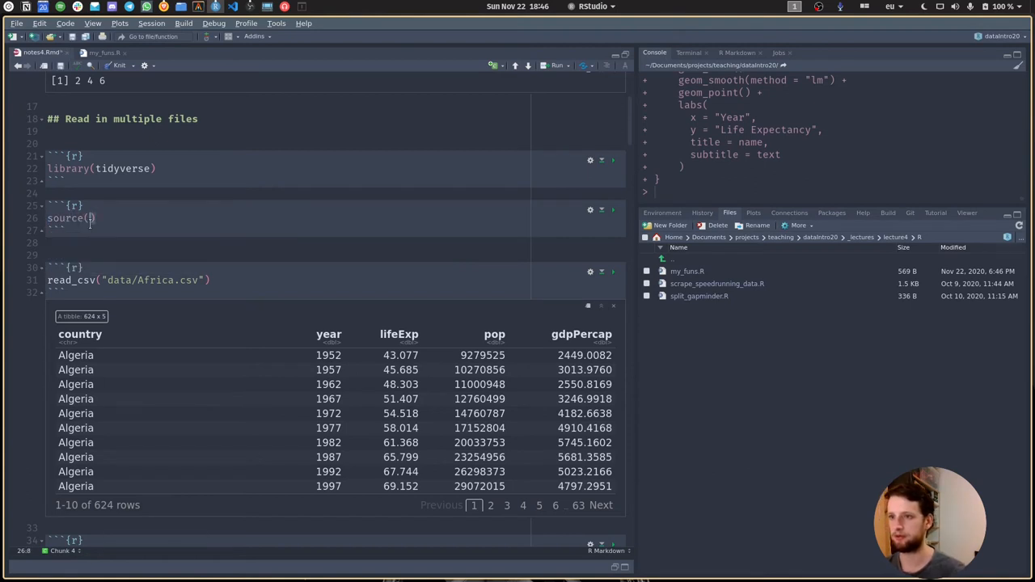
{"action": "type", "text": "\""}
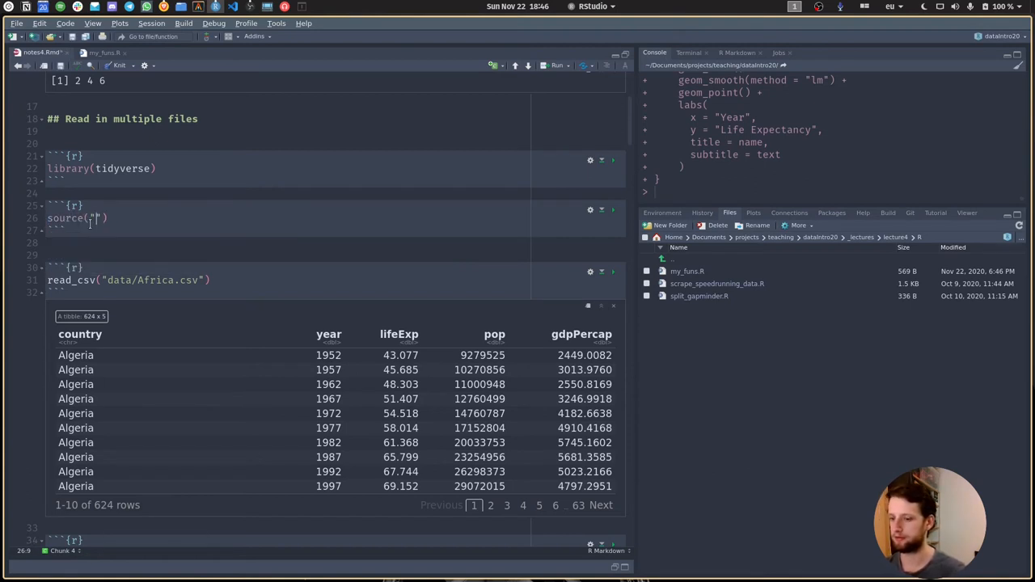
{"action": "type", "text": "R/my_funs.R"}
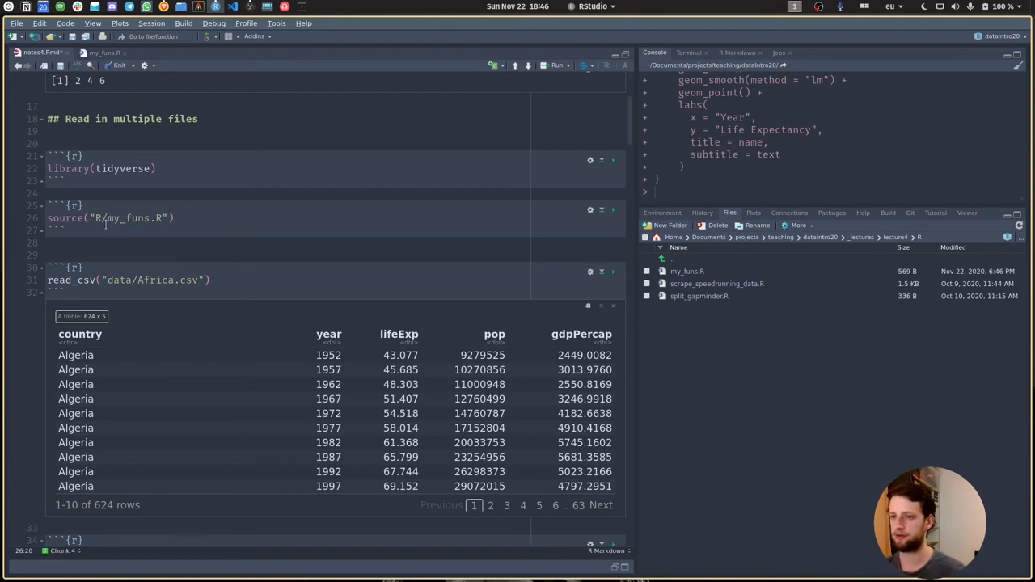
{"action": "left_click", "coordinate": [69, 217]}
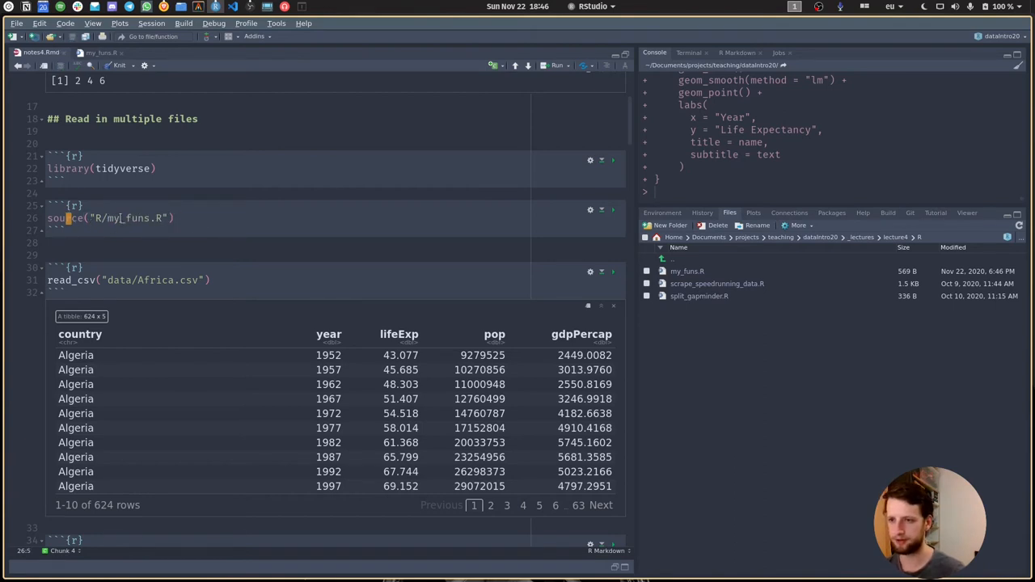
- Check the say_hello function definition in my_funs.R, then return to notes4.Rmd
{"action": "left_click", "coordinate": [97, 52]}
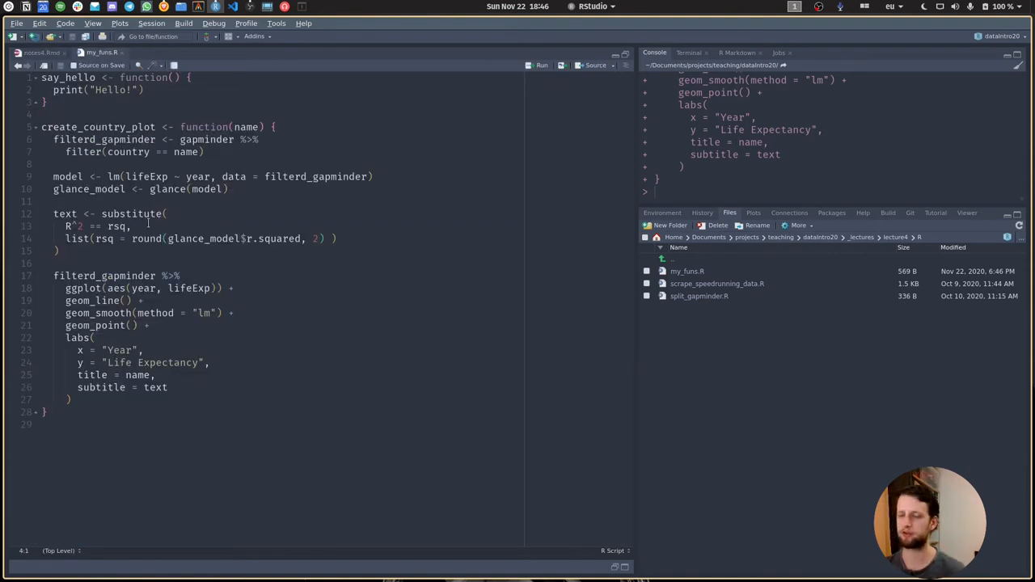
{"action": "left_click", "coordinate": [73, 399]}
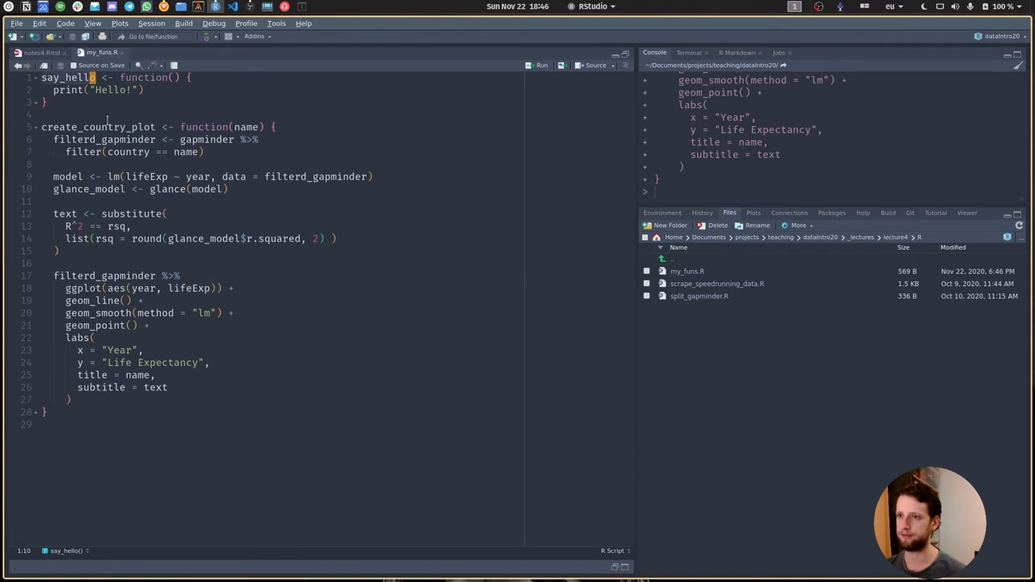
{"action": "left_click", "coordinate": [37, 51]}
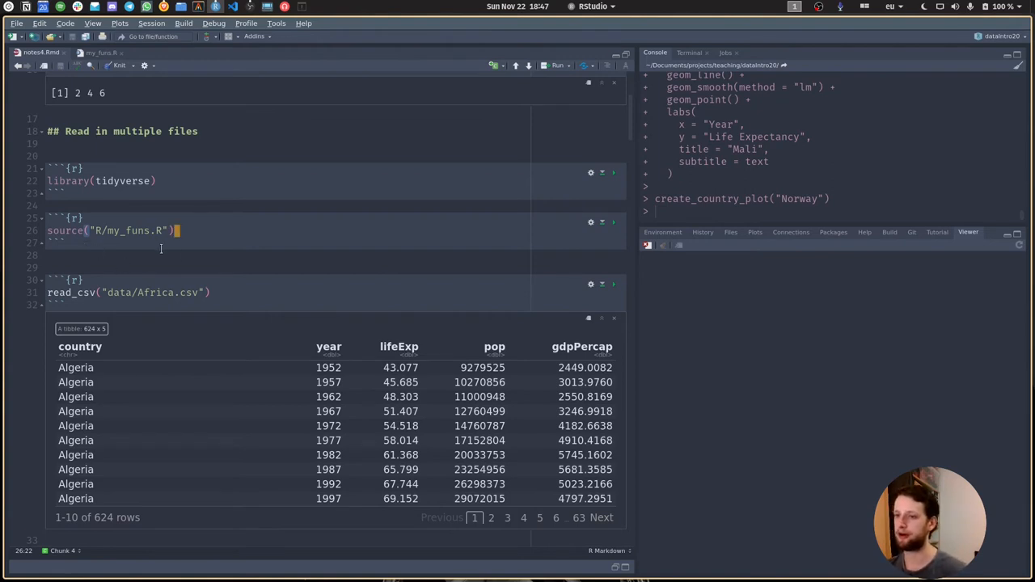
- Add a chunk calling say_hello() at the end and run it to print Hello!
{"action": "left_click", "coordinate": [50, 255]}
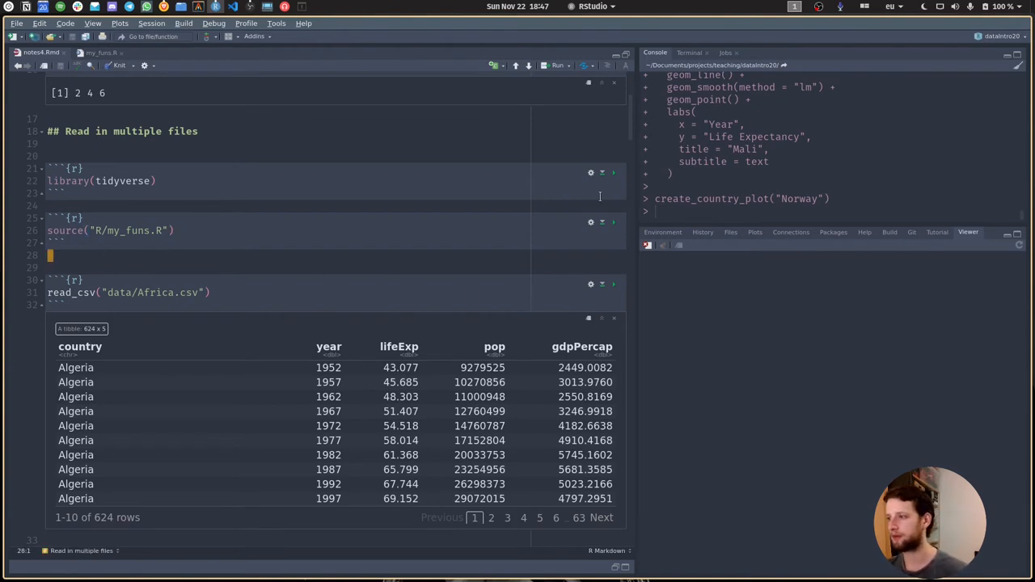
{"action": "scroll", "scroll_direction": "down", "scroll_amount": 3}
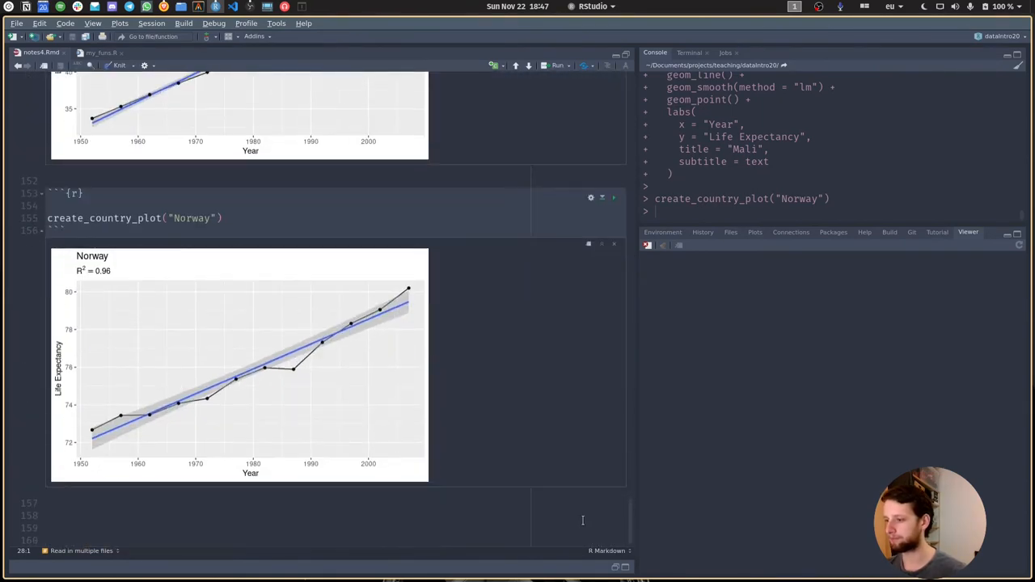
{"action": "scroll", "scroll_direction": "down", "scroll_amount": 3}
{"action": "type", "text": "m"}
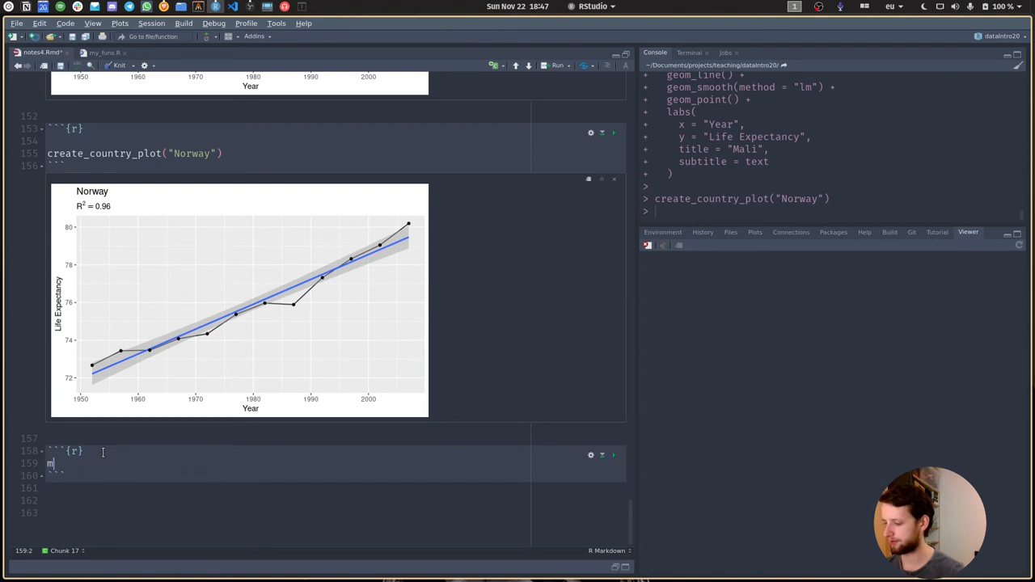
{"action": "type", "text": "ay"}
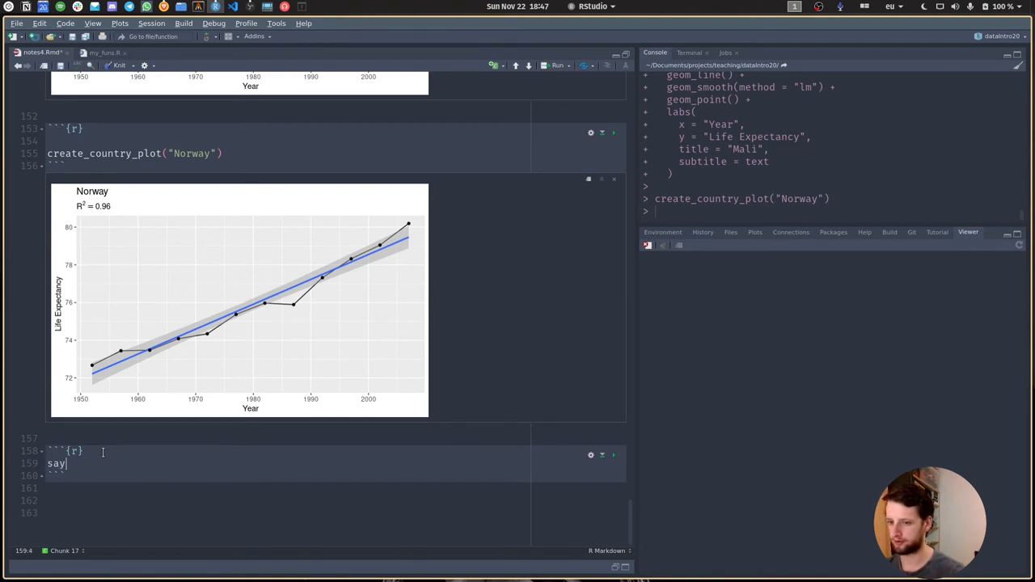
{"action": "type", "text": "_hello()"}
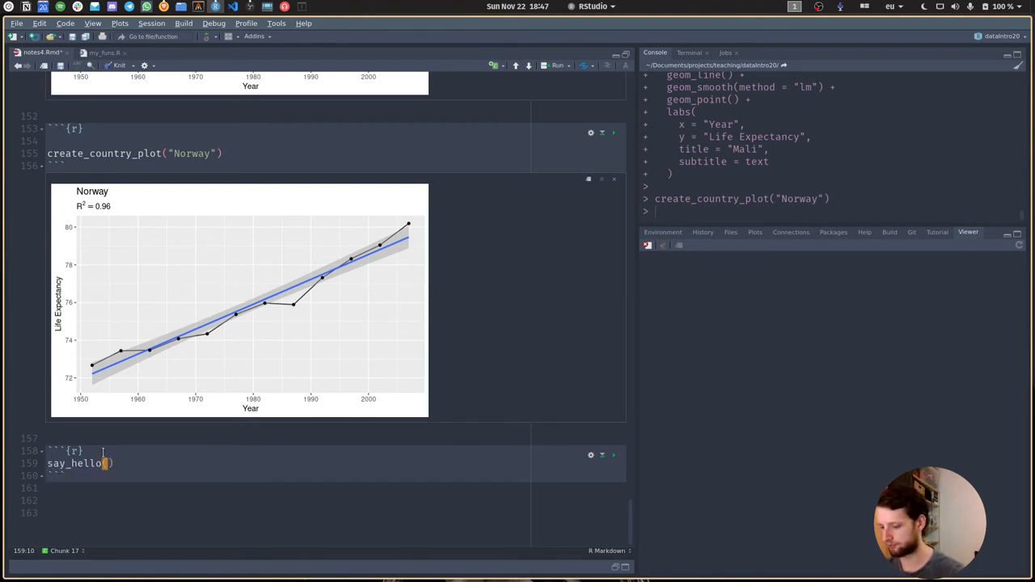
{"action": "left_click", "coordinate": [614, 454]}
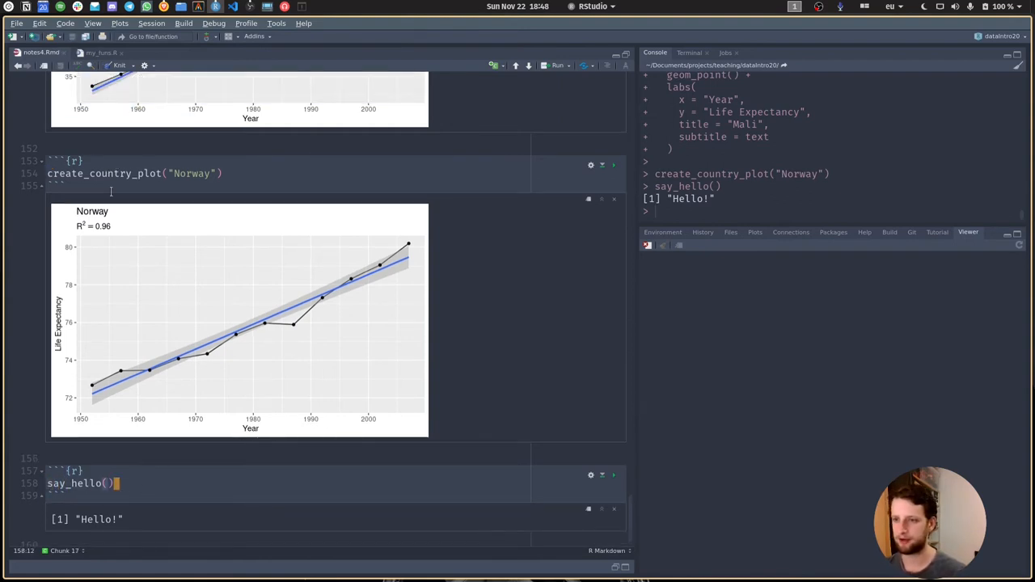
- Rerun the Norway plot chunk and show the lecture folder in the Files pane
{"action": "left_click", "coordinate": [613, 165]}
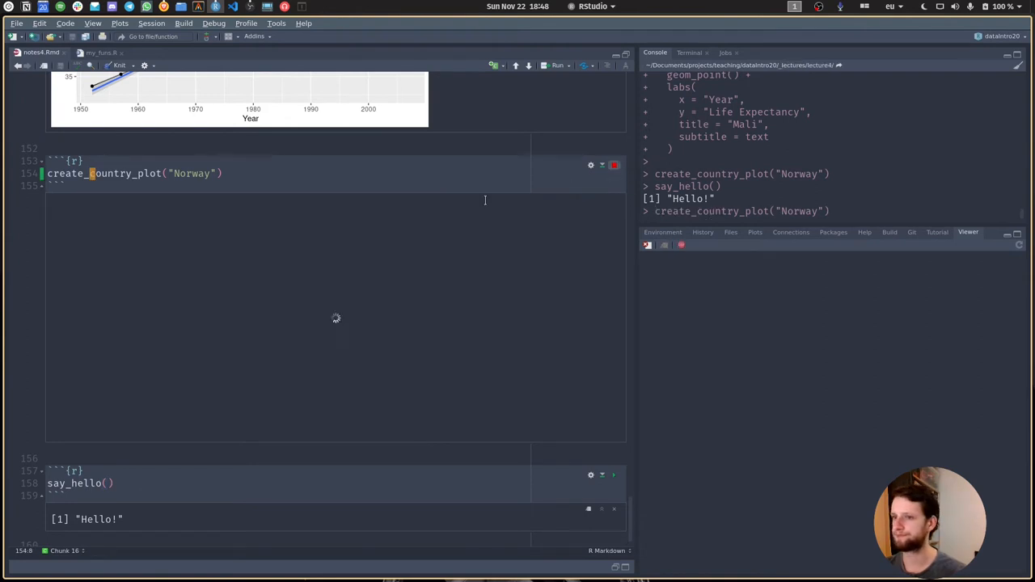
{"action": "left_click", "coordinate": [613, 165]}
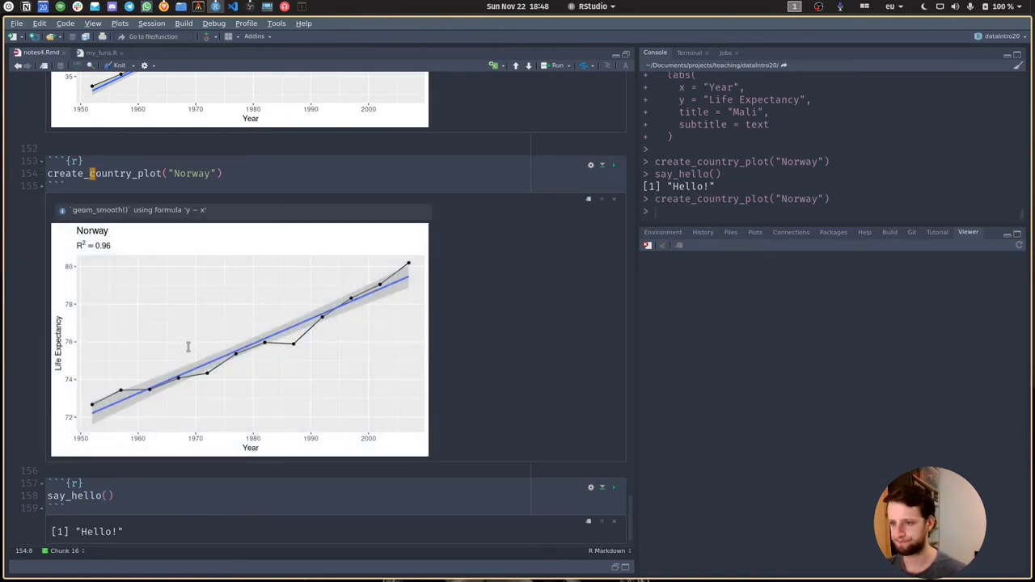
{"action": "left_click", "coordinate": [729, 232]}
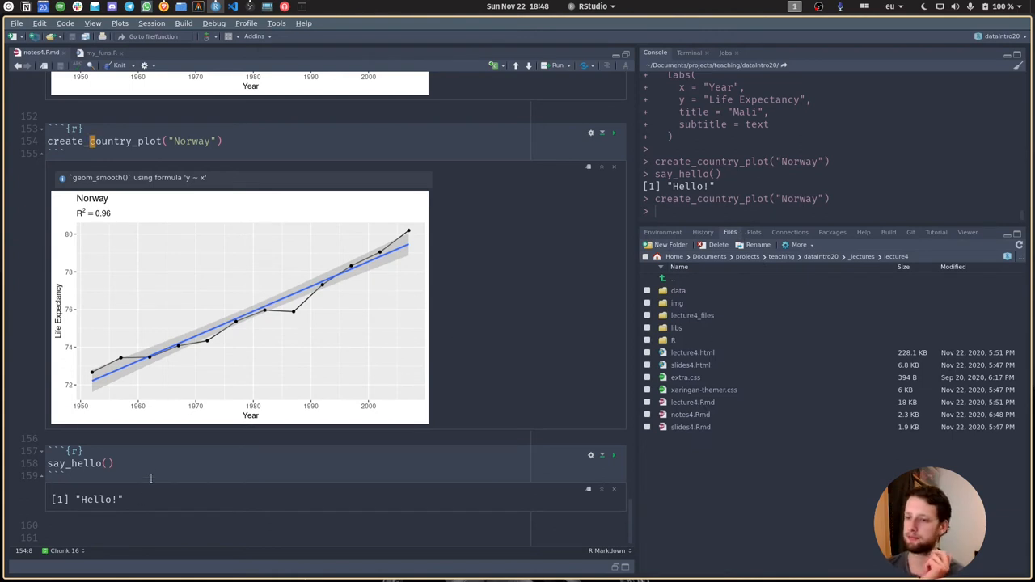
{"action": "left_click", "coordinate": [116, 463]}
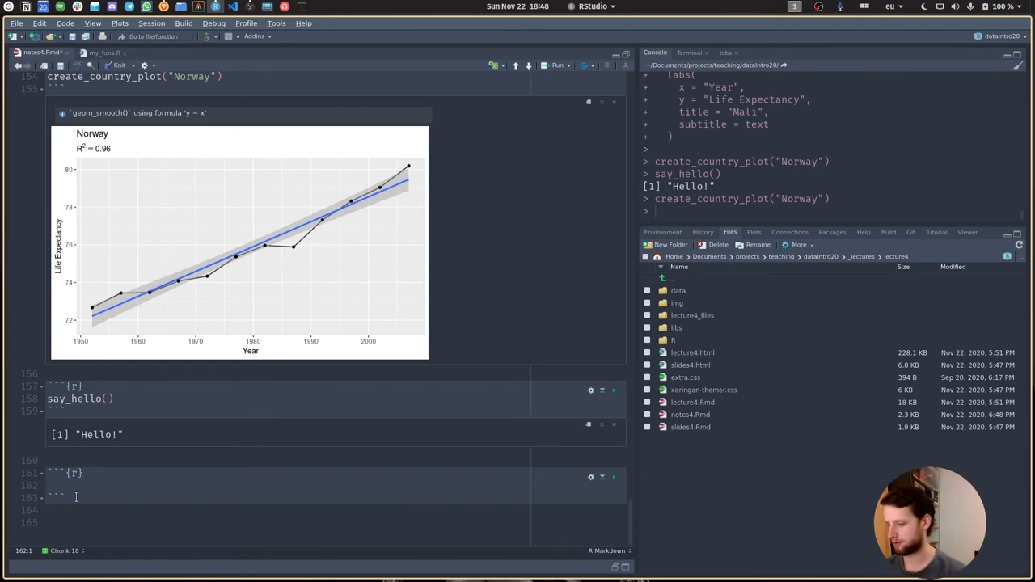
- Write gapminder %>% nest(-country, -continent) in the new chunk and continue the pipe
{"action": "type", "text": "gapminder"}
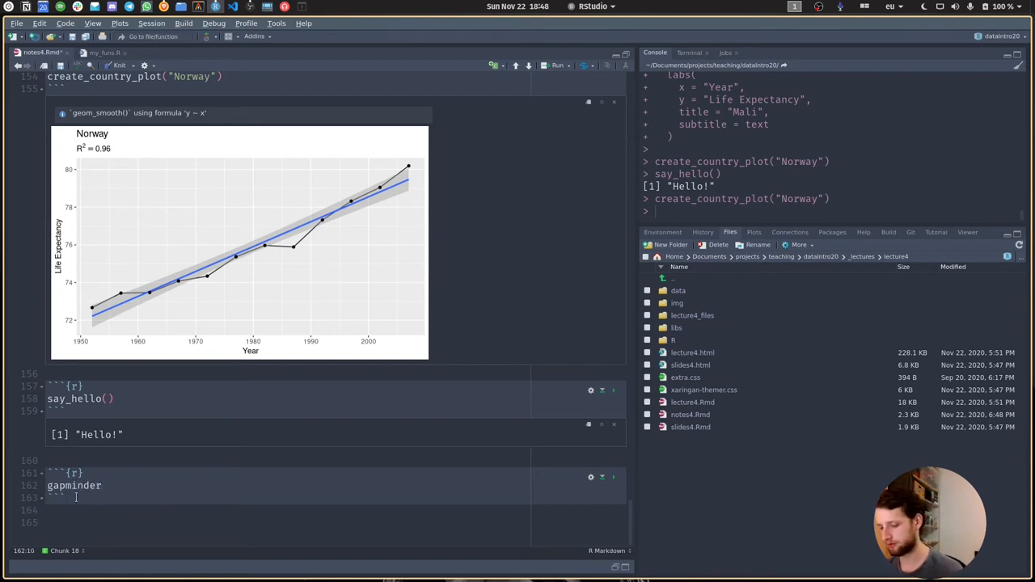
{"action": "type", "text": "%>%"}
{"action": "type", "text": "nest(-"}
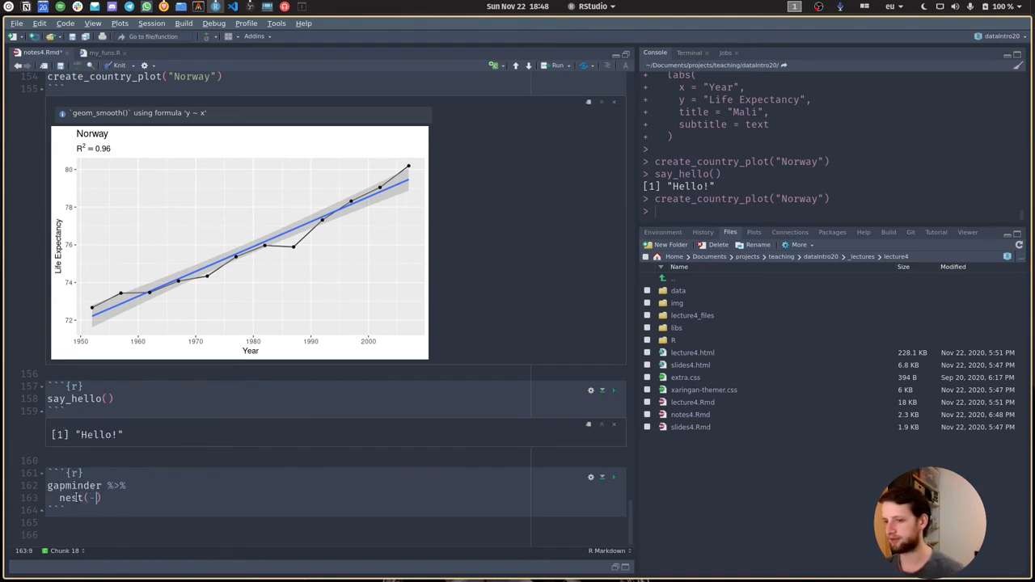
{"action": "type", "text": "country,"}
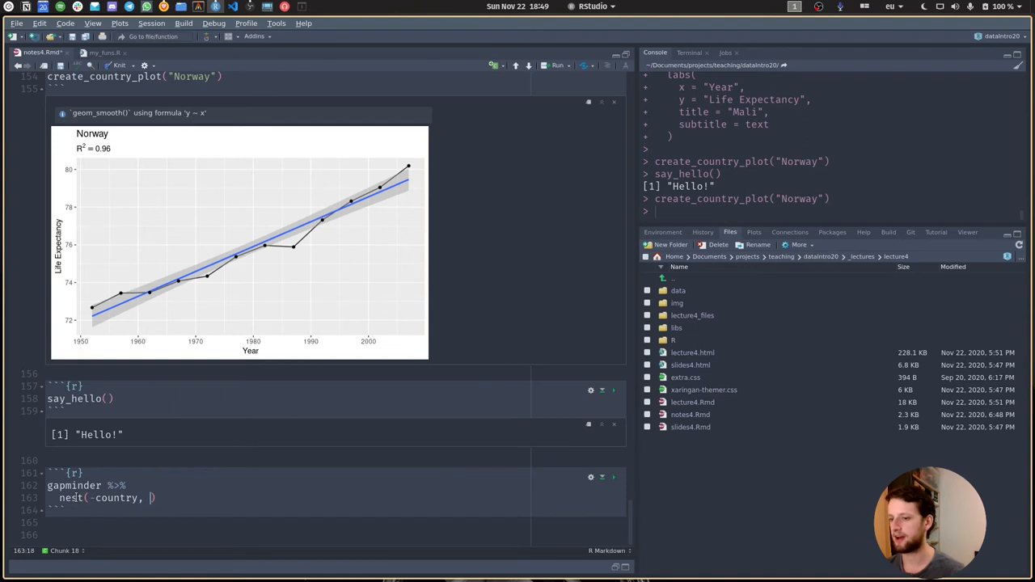
{"action": "type", "text": "continent"}
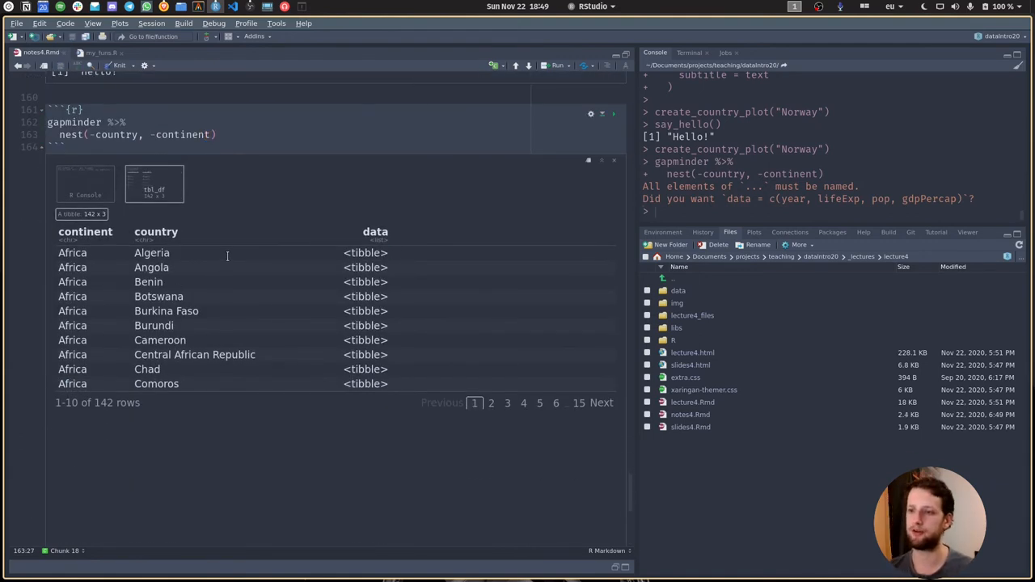
{"action": "left_click", "coordinate": [220, 136]}
{"action": "type", "text": " %>%"}
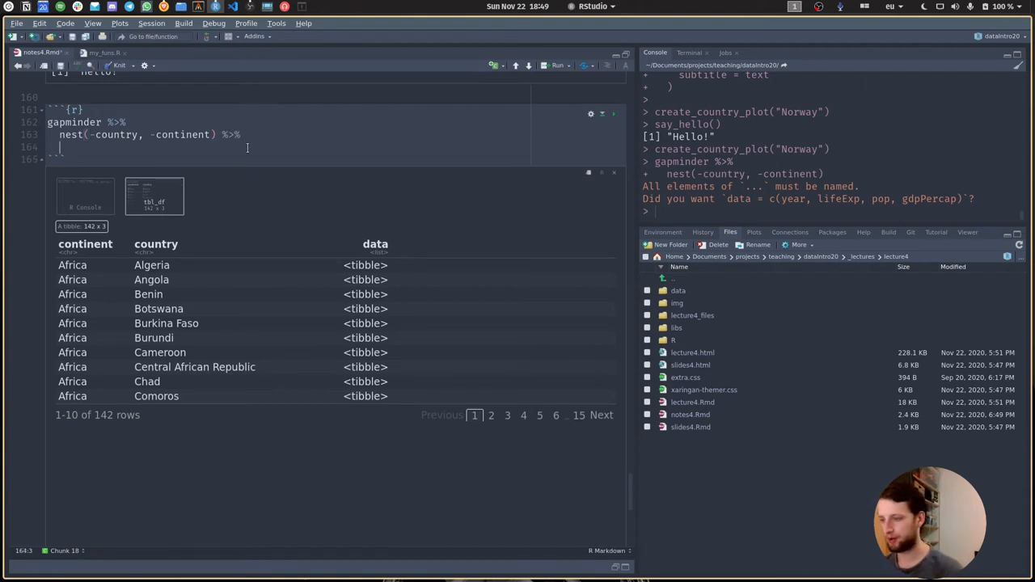
- Add mutate(model = map(data, ~ lm(lifeExp ~ year, data = .x))) to the pipeline
{"action": "type", "text": "mutae"}
{"action": "type", "text": "model ="}
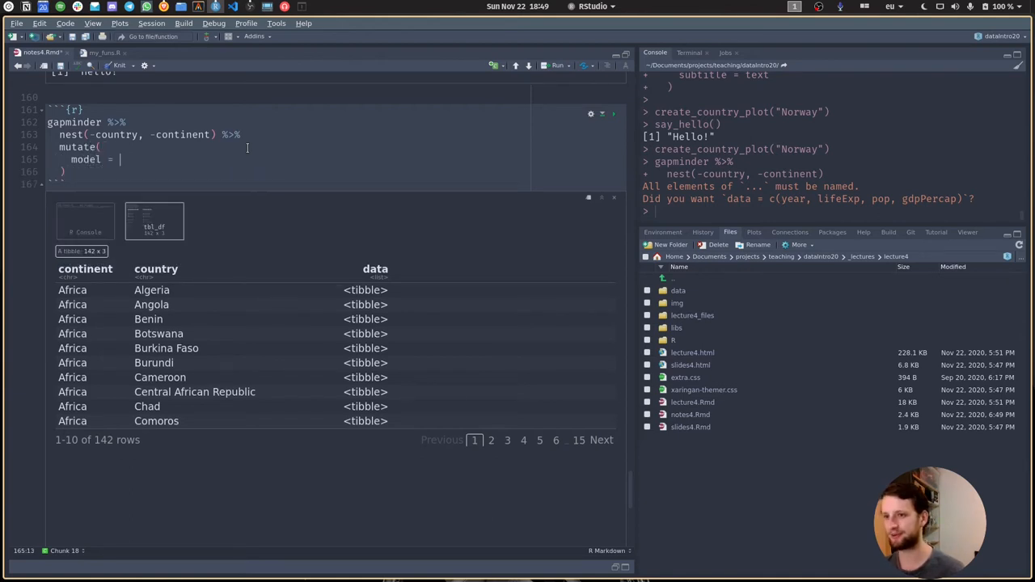
{"action": "type", "text": "map(data"}
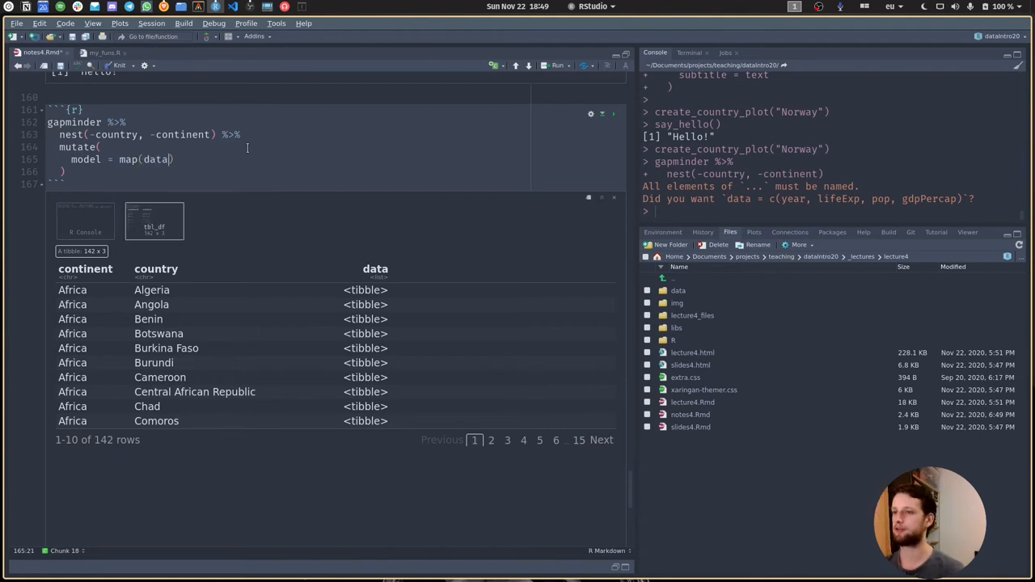
{"action": "type", "text": ","}
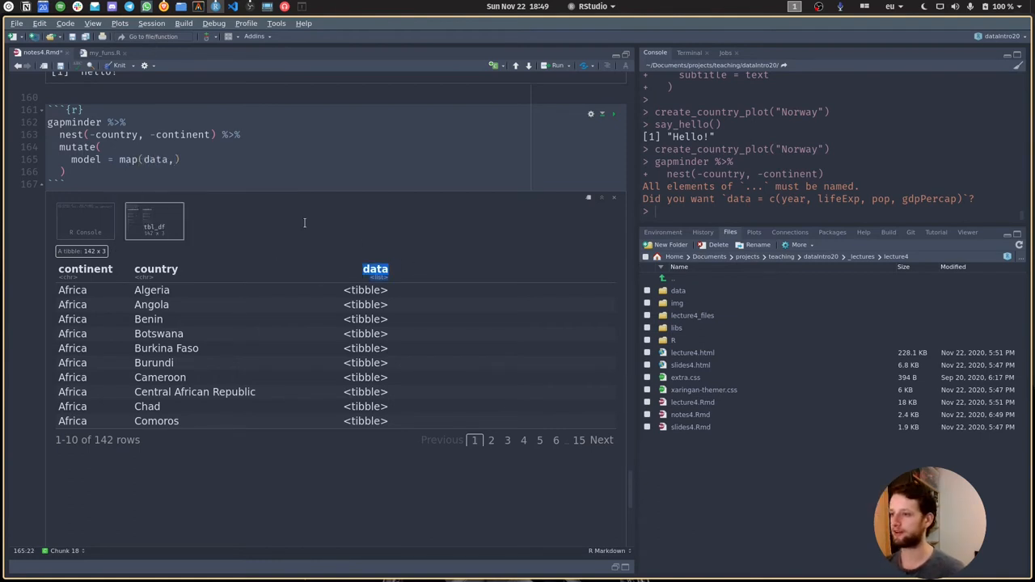
{"action": "type", "text": ","}
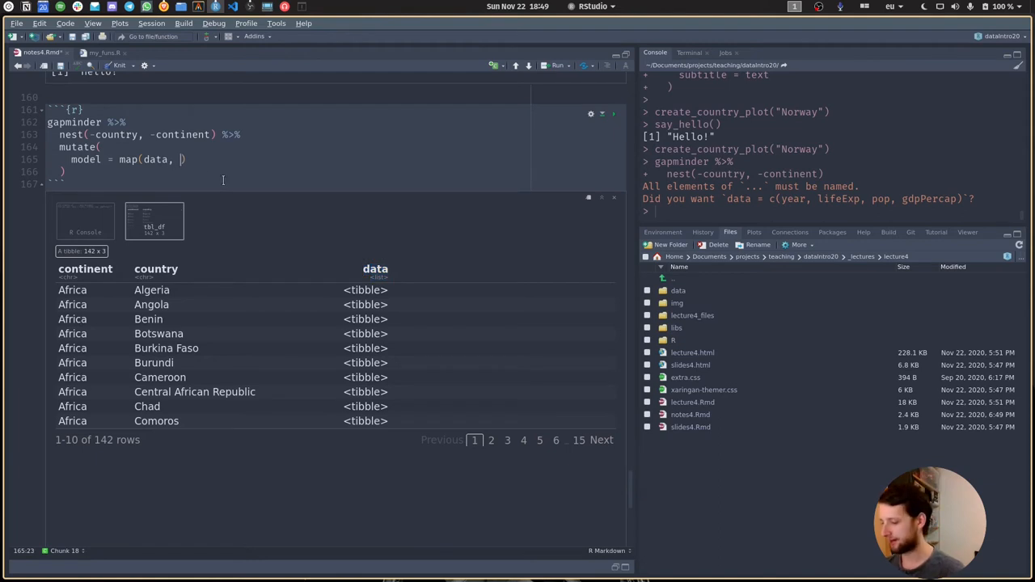
{"action": "type", "text": "~"}
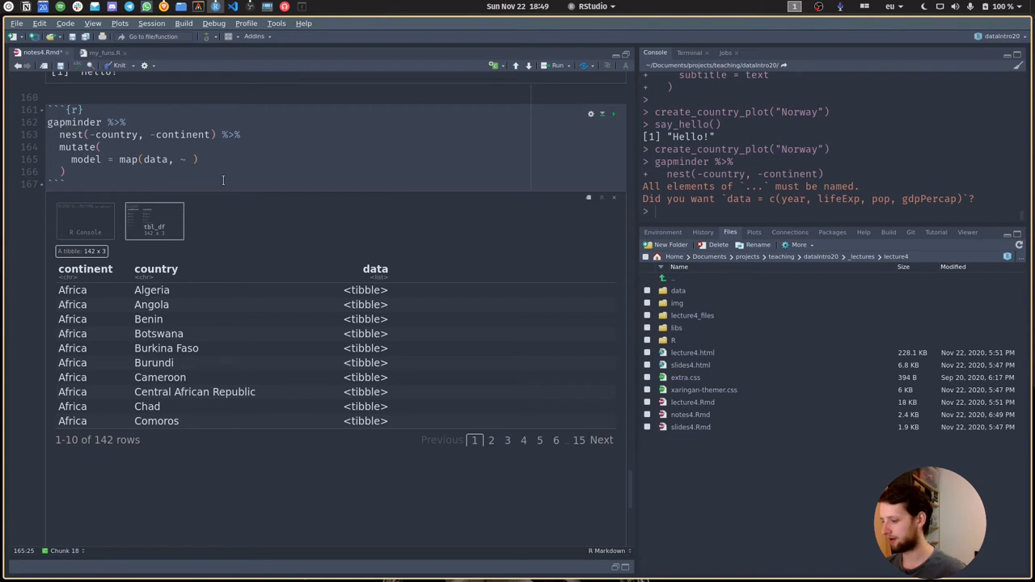
{"action": "type", "text": "lm()"}
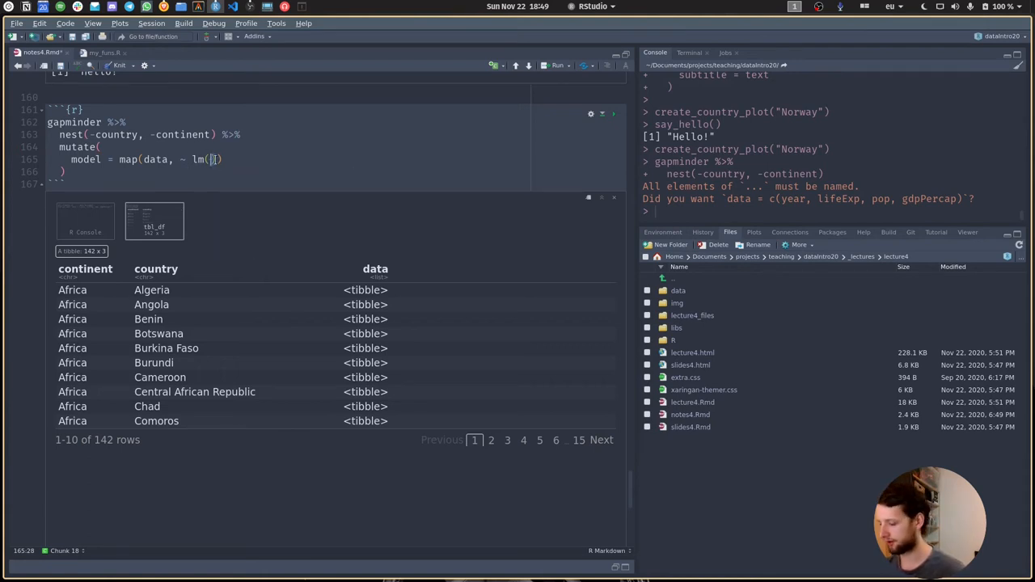
{"action": "type", "text": "lie"}
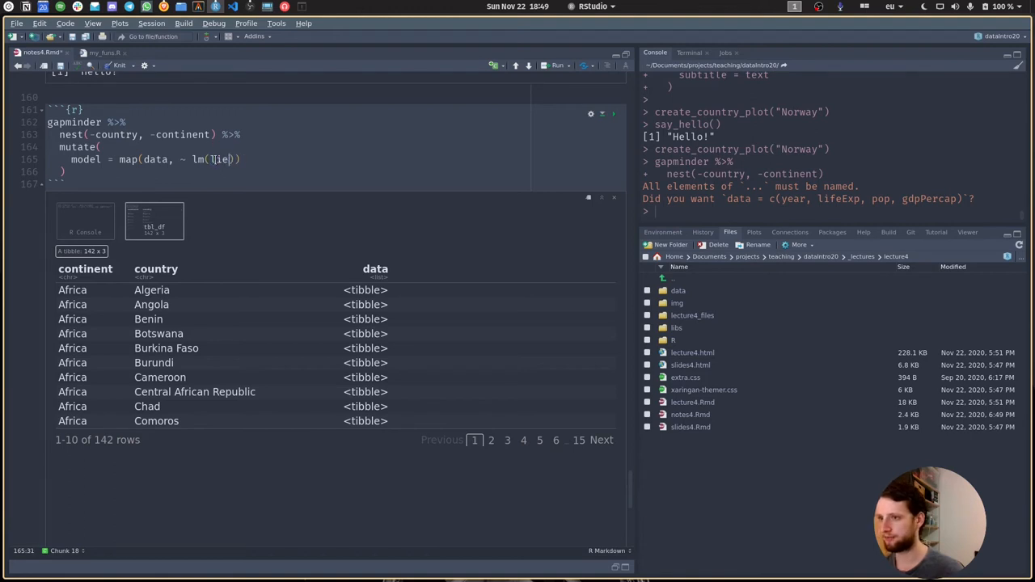
{"action": "type", "text": "lifeExp ~"}
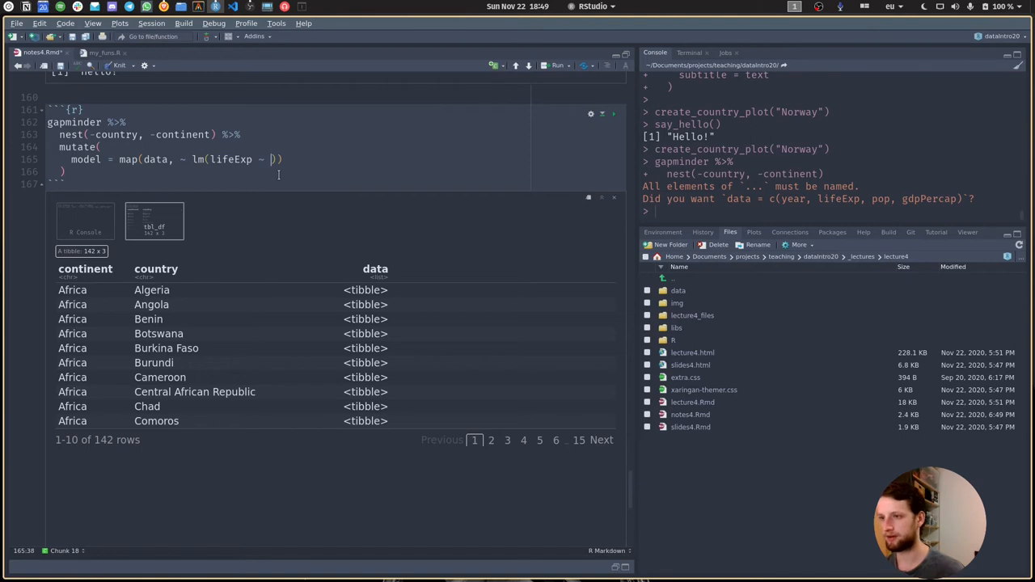
{"action": "type", "text": "year, data = .x"}
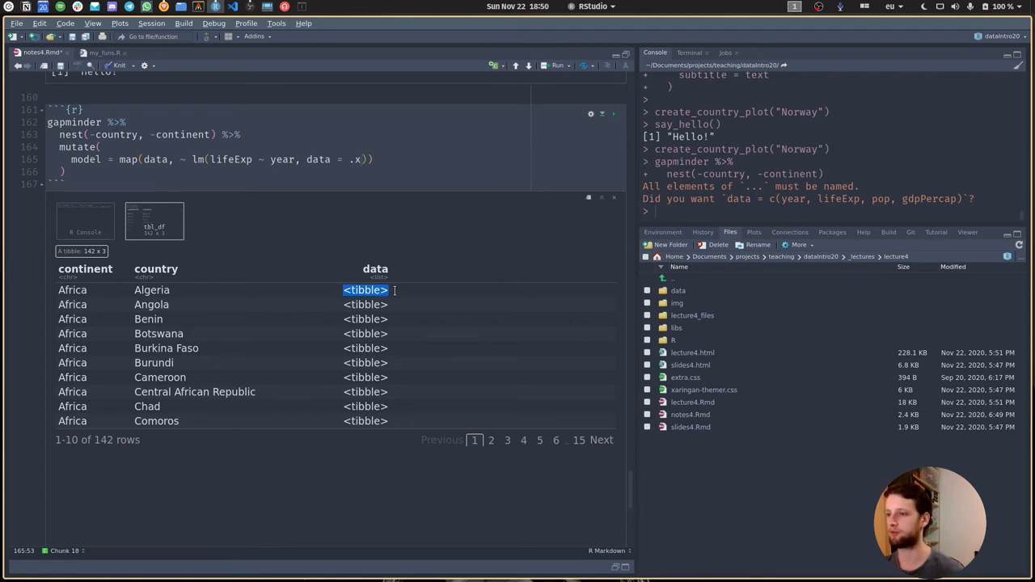
{"action": "left_click", "coordinate": [365, 334]}
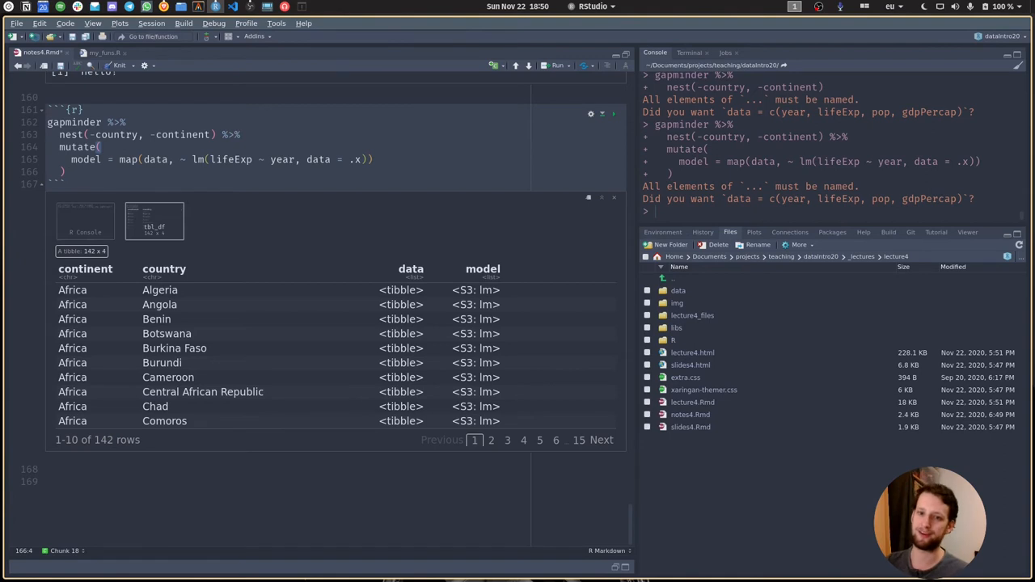
{"action": "mouse_move", "coordinate": [317, 291]}
{"action": "type", "text": ","}
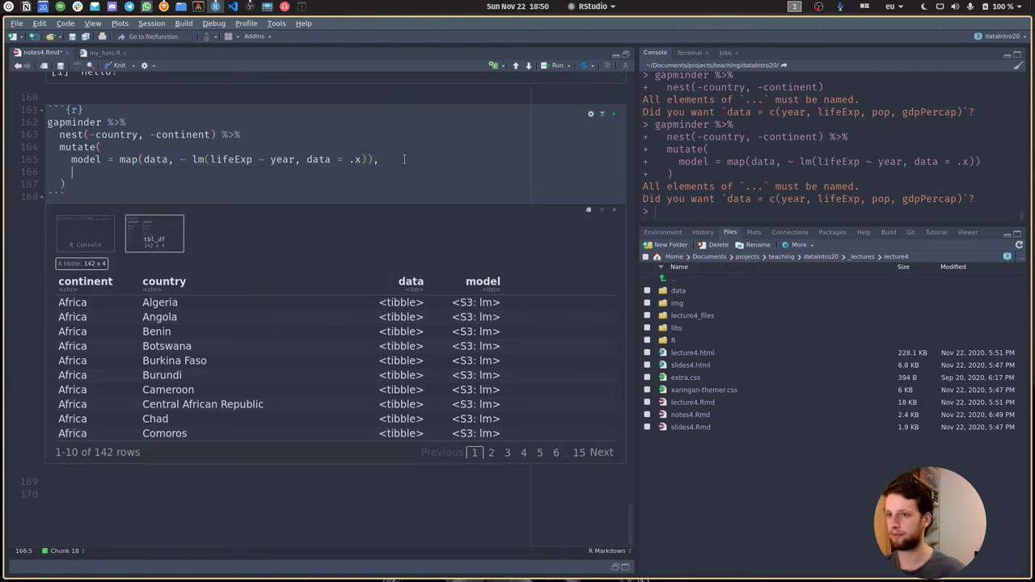
- Add glance = map(model, broom::glance) inside mutate and pipe into unnest(glance)
{"action": "type", "text": "glacne"}
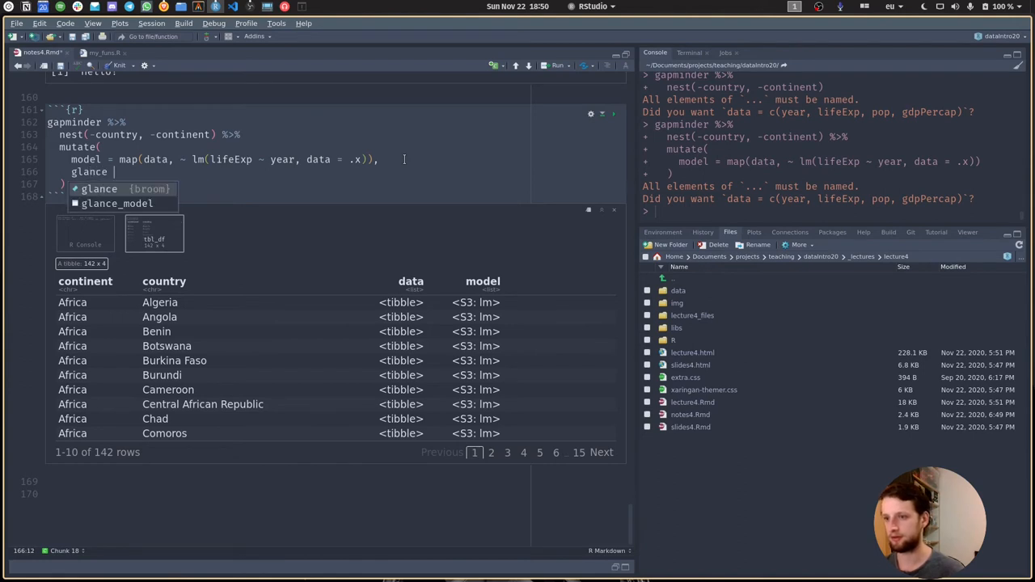
{"action": "type", "text": "= m"}
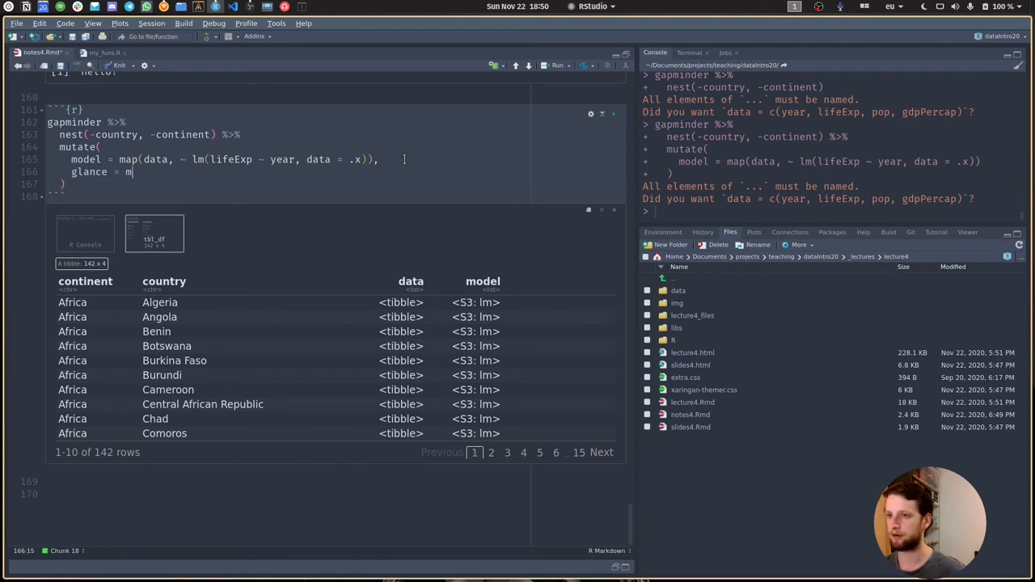
{"action": "type", "text": "ap()"}
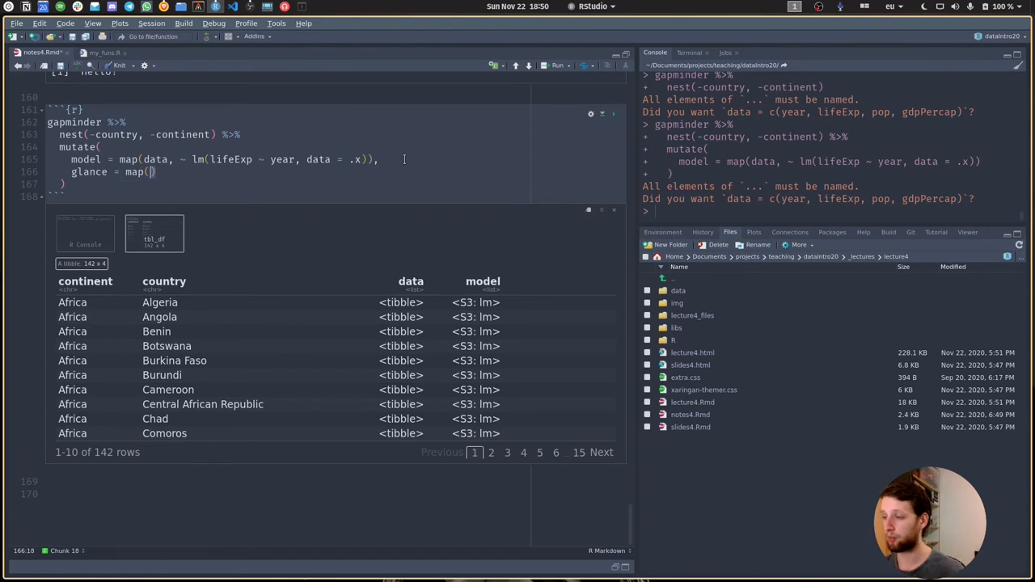
{"action": "type", "text": "model,"}
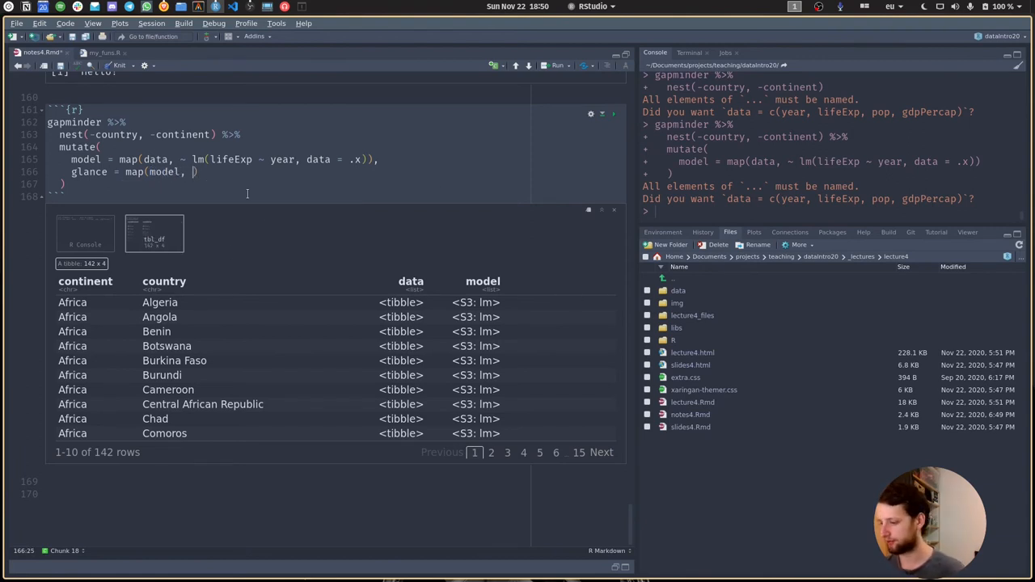
{"action": "type", "text": "broom"}
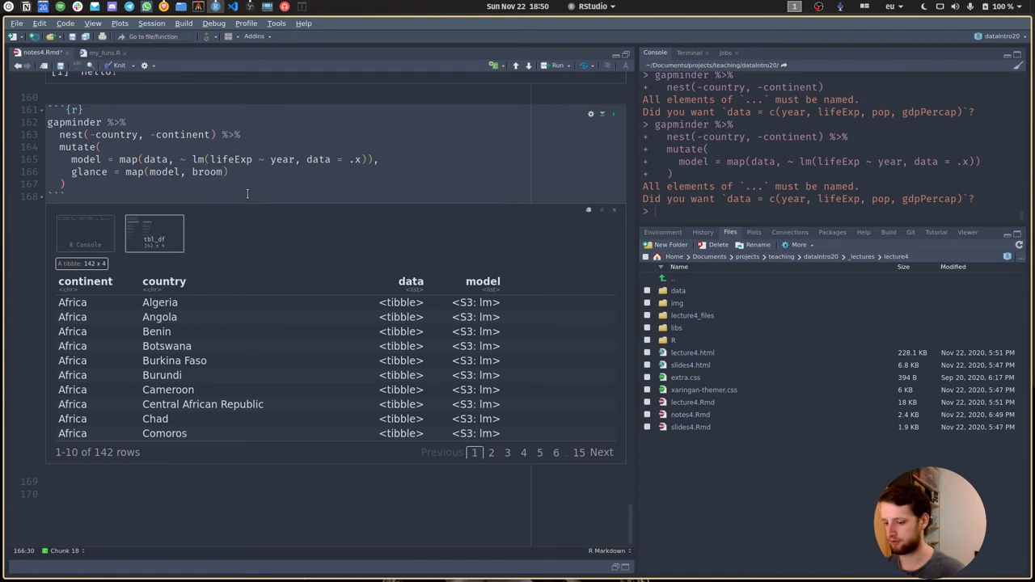
{"action": "type", "text": "::glance"}
{"action": "left_click", "coordinate": [287, 183]}
{"action": "type", "text": " %>%"}
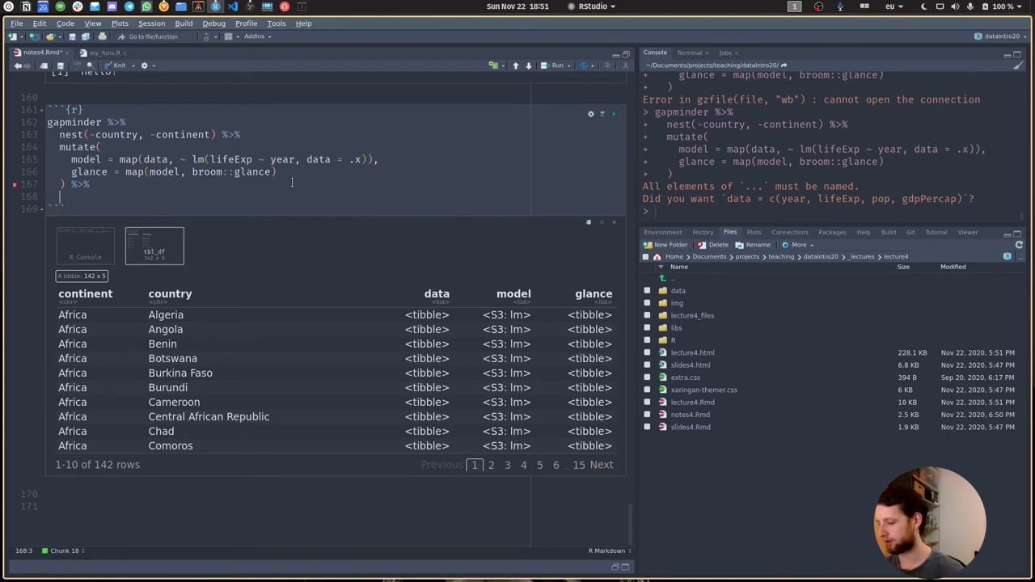
{"action": "type", "text": "unnest(gl"}
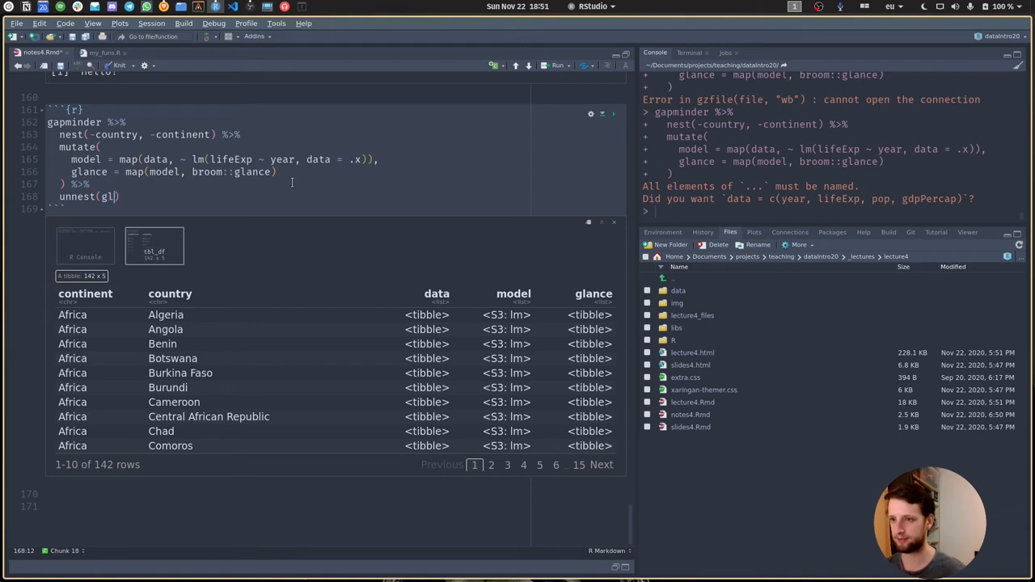
{"action": "type", "text": "ance)"}
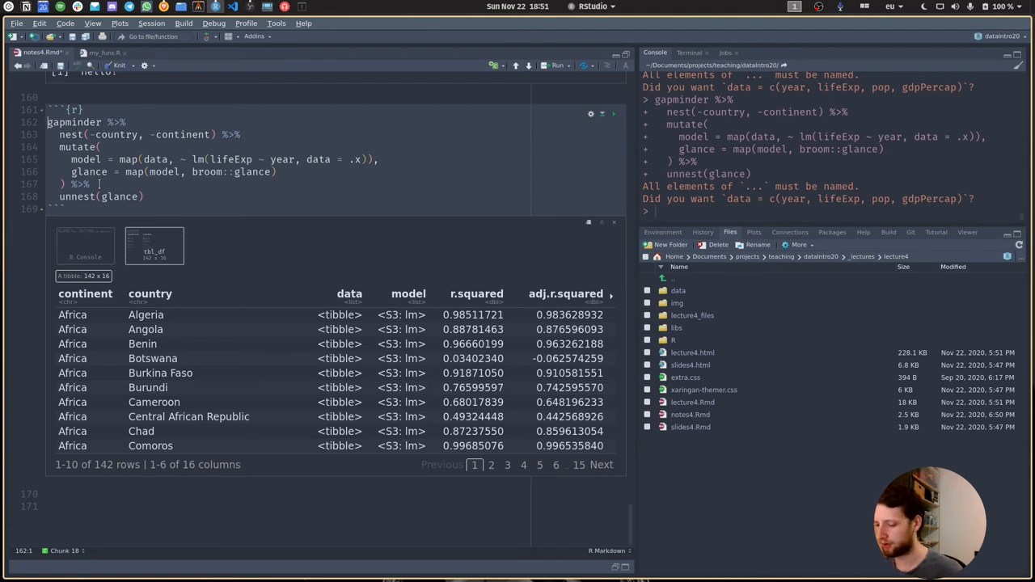
- Assign the pipeline to gapminder_modeled and print it
{"action": "type", "text": "gapminder_modeled"}
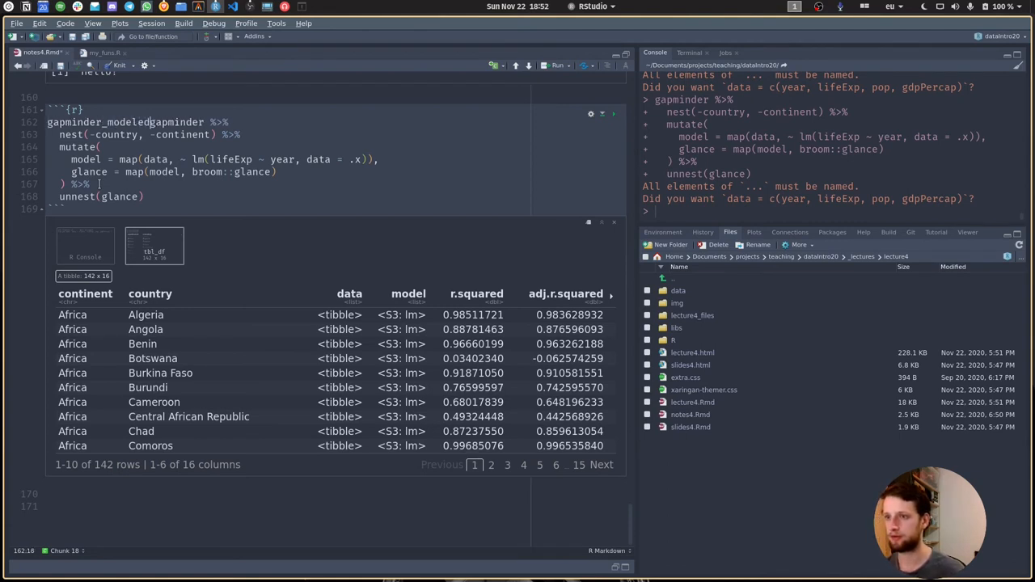
{"action": "type", "text": "gapminder_modeled"}
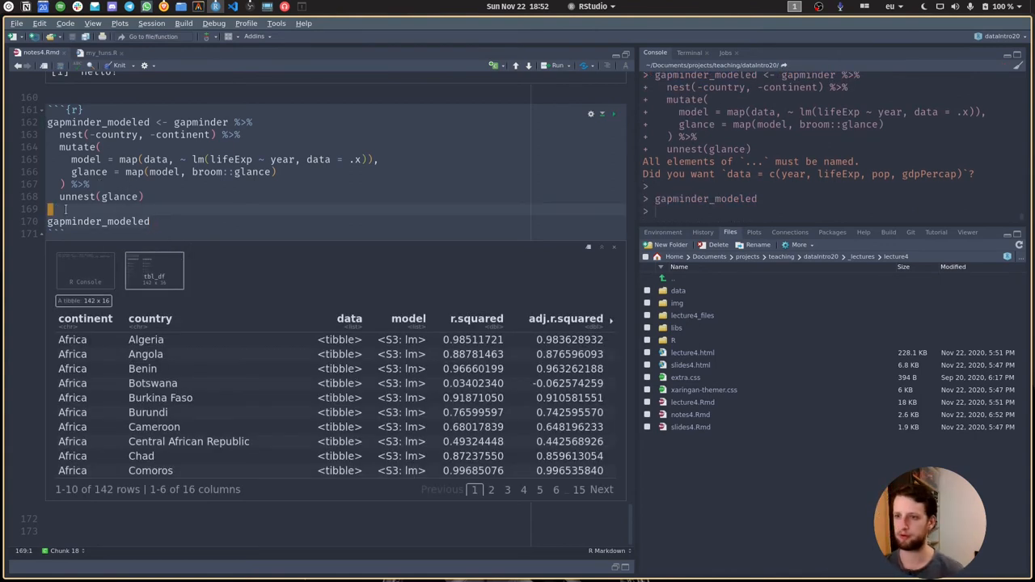
{"action": "scroll", "scroll_direction": "down", "scroll_amount": 3}
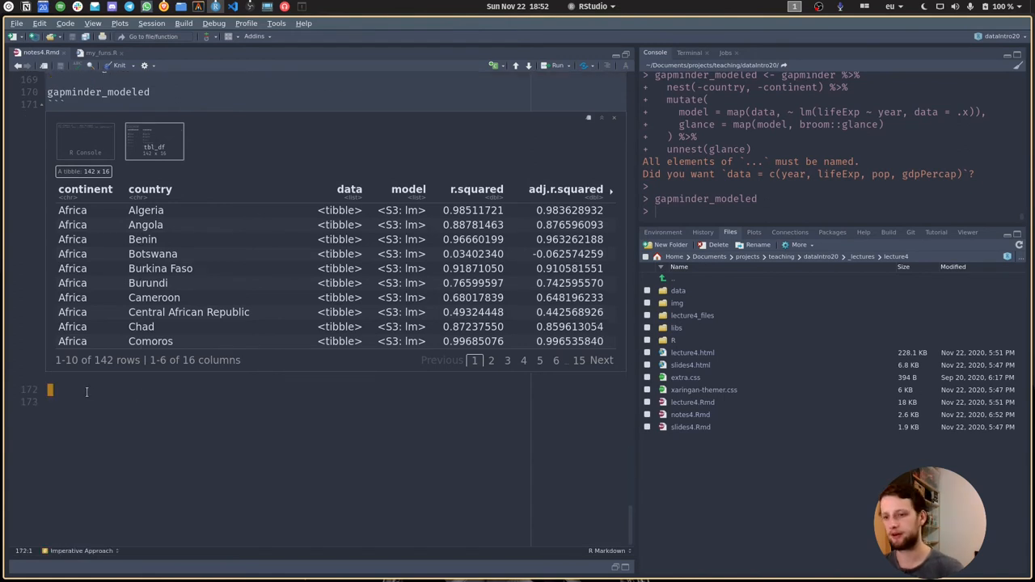
{"action": "key", "text": "Return"}
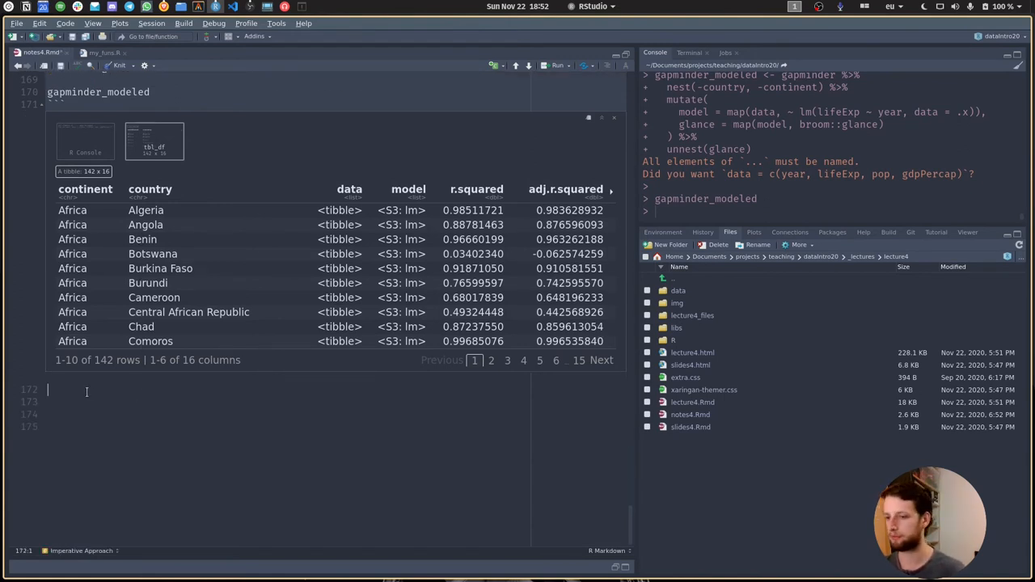
{"action": "key", "text": "Return"}
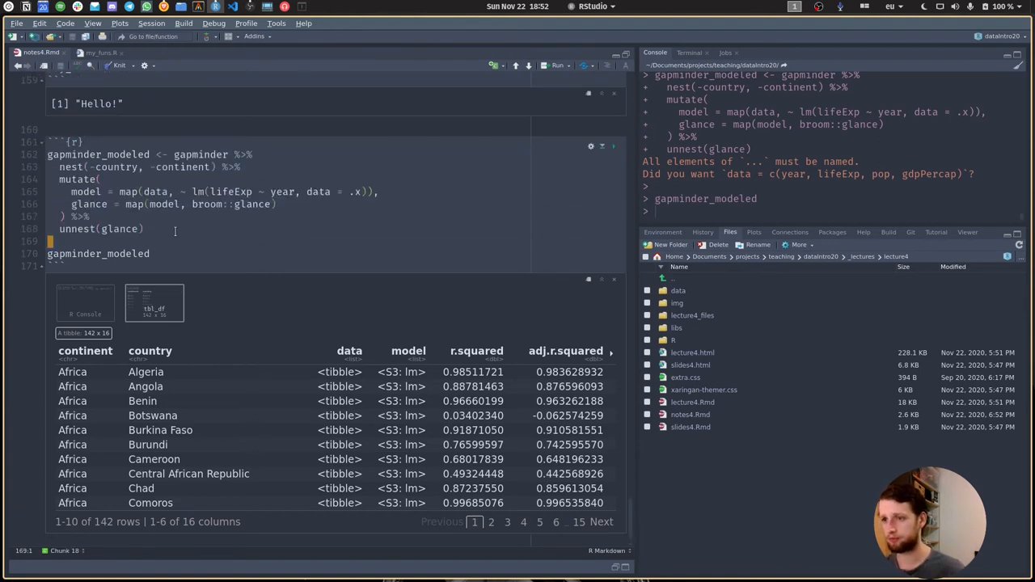
- Append %>% arrange(r.squared) and run the chunk, putting Rwanda first
{"action": "left_click", "coordinate": [145, 228]}
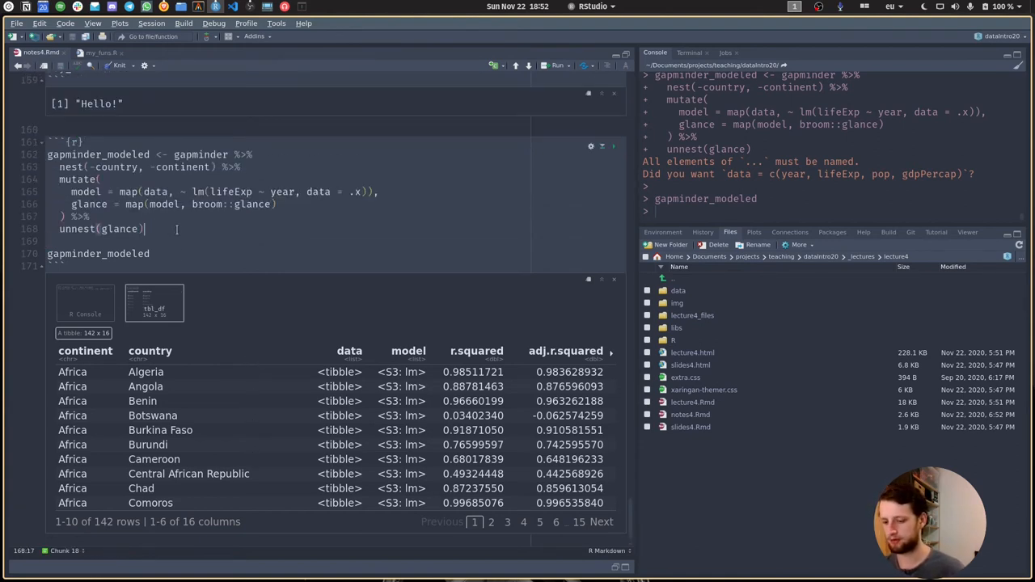
{"action": "type", "text": "%>%"}
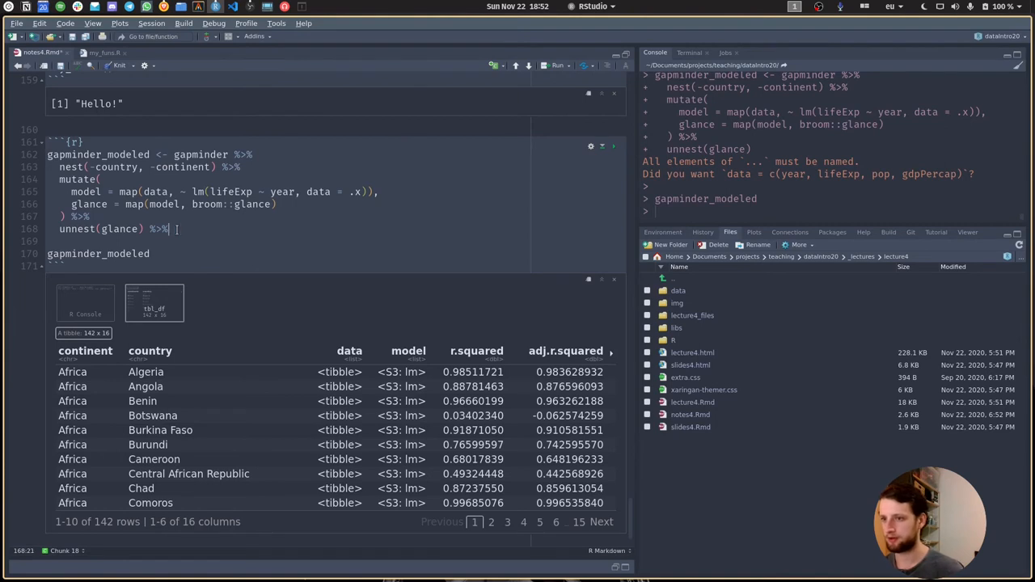
{"action": "type", "text": "arrange(r.squared"}
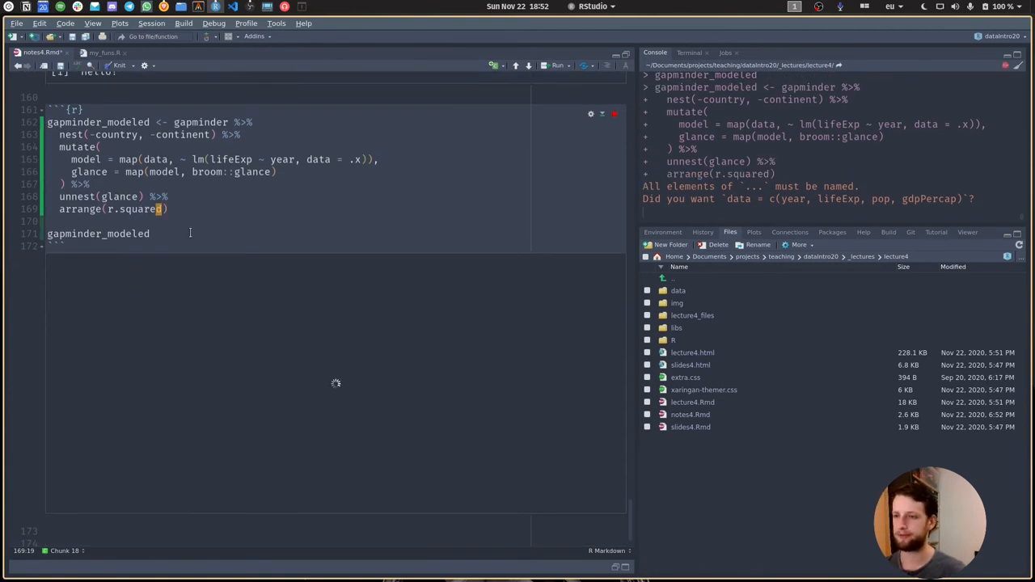
{"action": "left_click", "coordinate": [558, 66]}
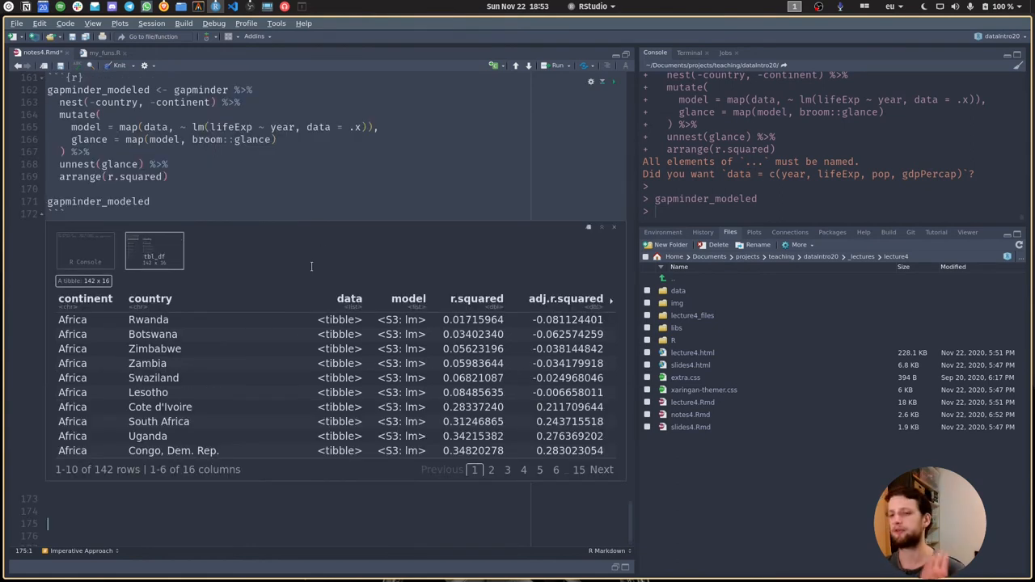
{"action": "mouse_move", "coordinate": [254, 380]}
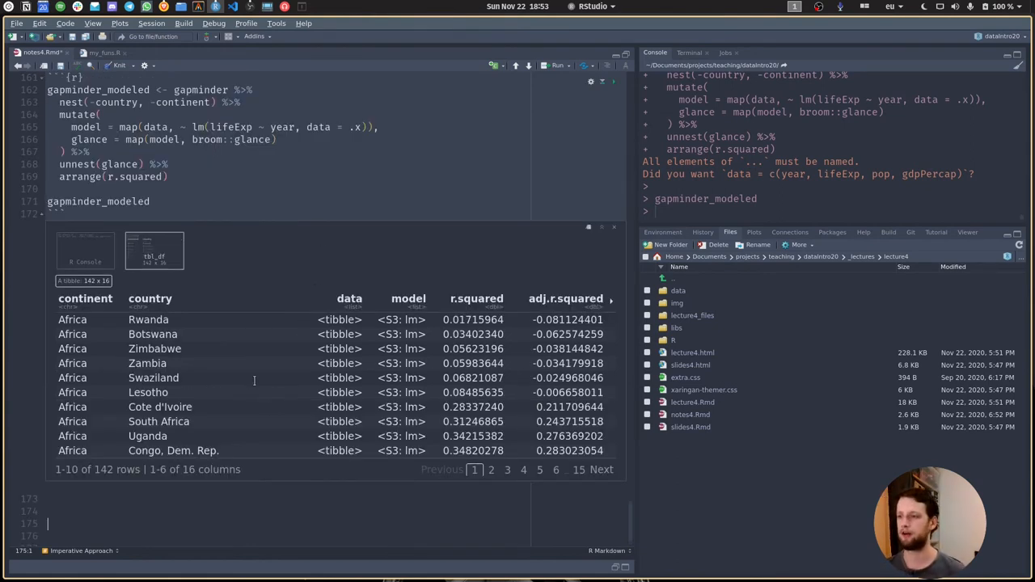
{"action": "left_click", "coordinate": [150, 201]}
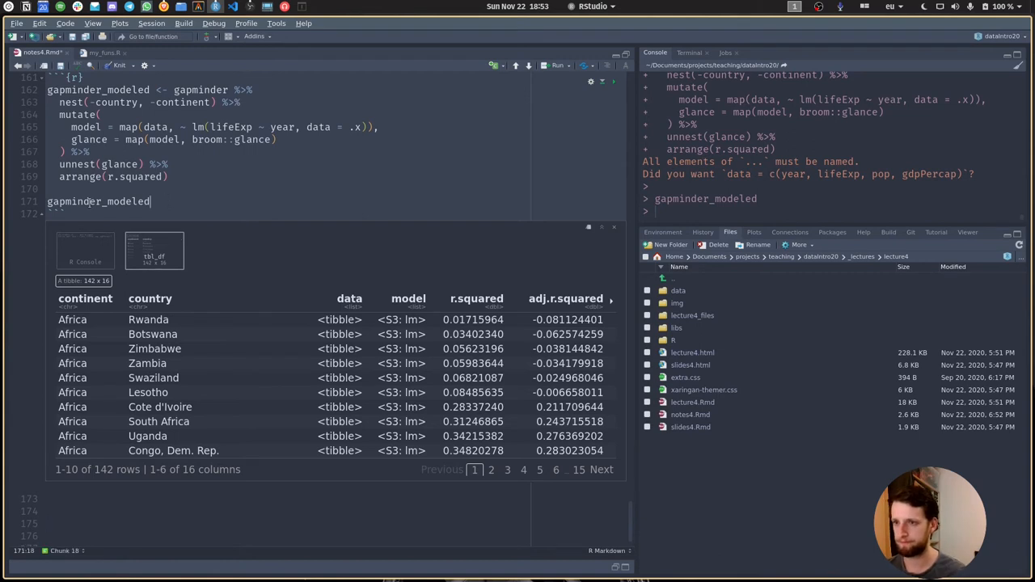
{"action": "scroll", "scroll_direction": "down", "scroll_amount": 3}
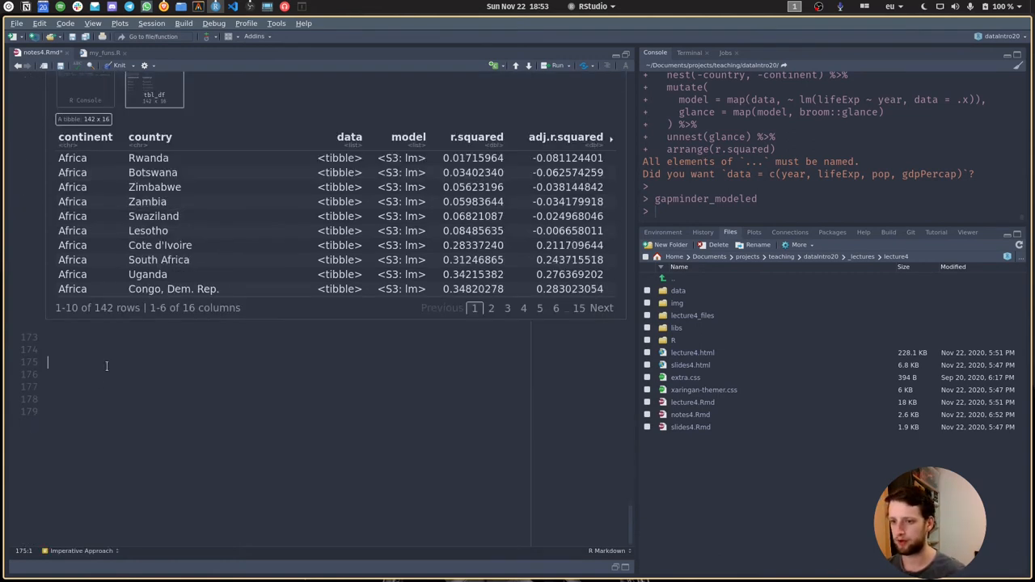
- Create non_liner_countries: gapminder_modeled filtered to r.squared < 0.2, then unnested
{"action": "type", "text": "```{r}"}
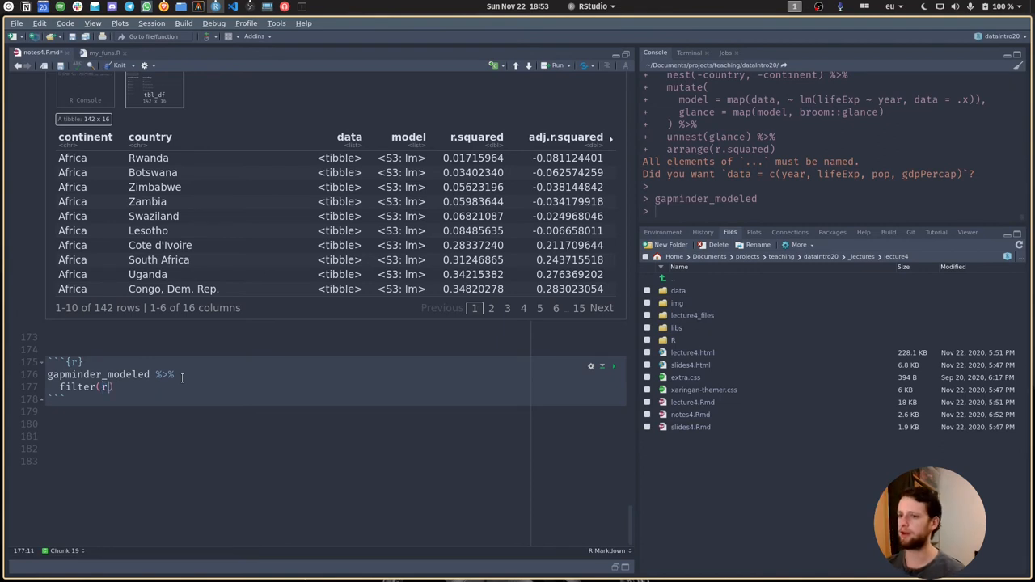
{"action": "type", "text": ".squared"}
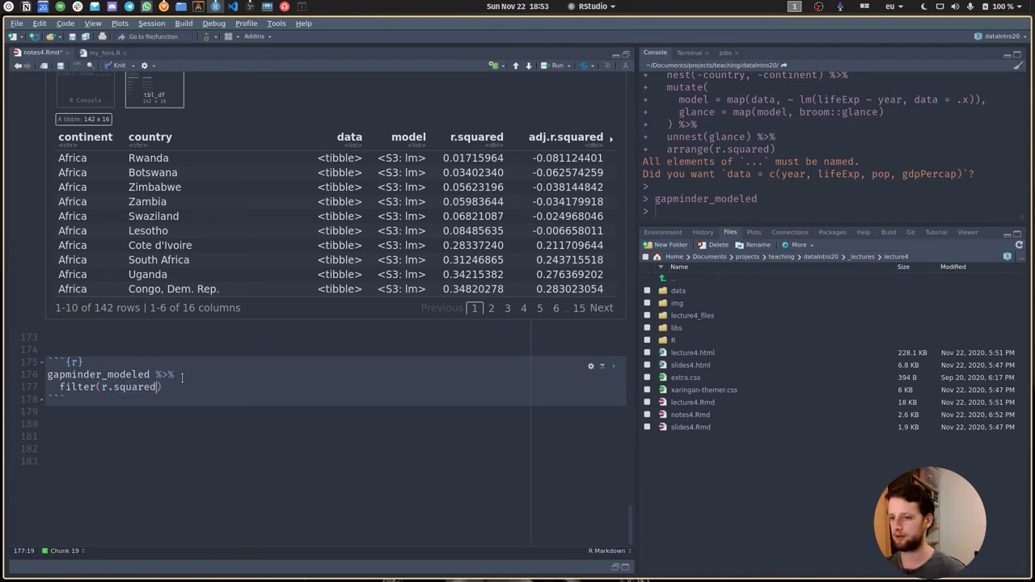
{"action": "type", "text": "<"}
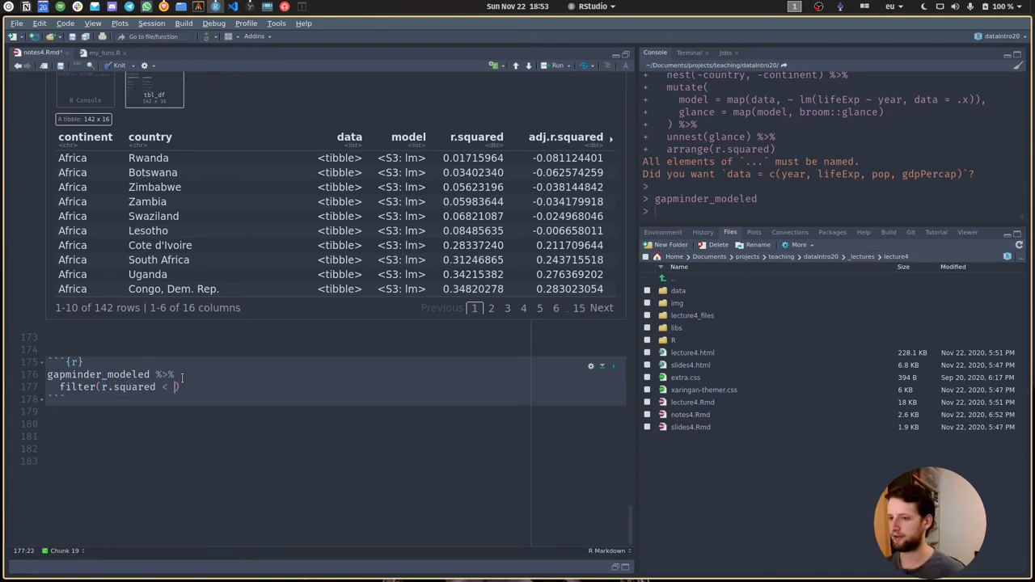
{"action": "type", "text": "0.2"}
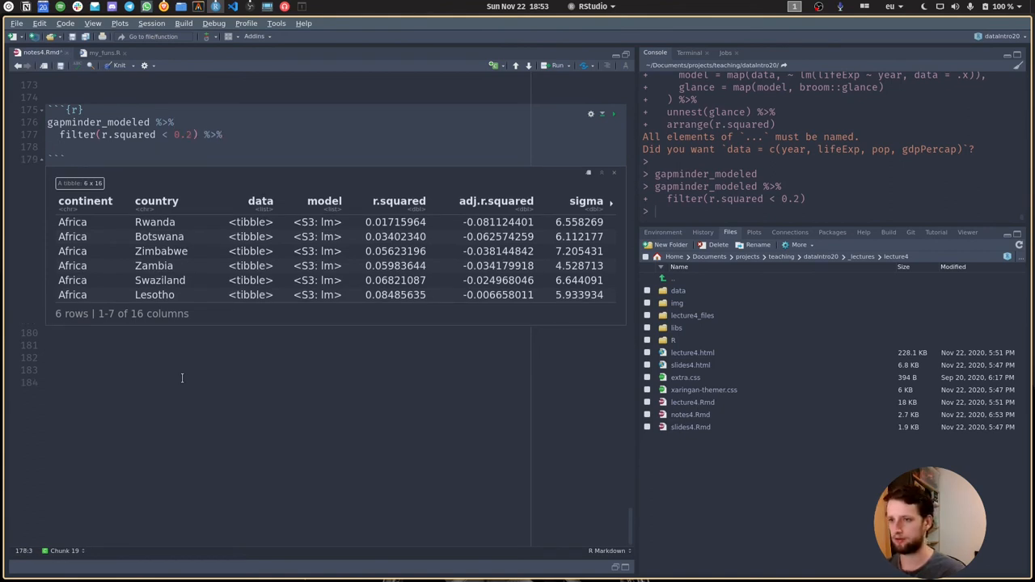
{"action": "type", "text": "unnes"}
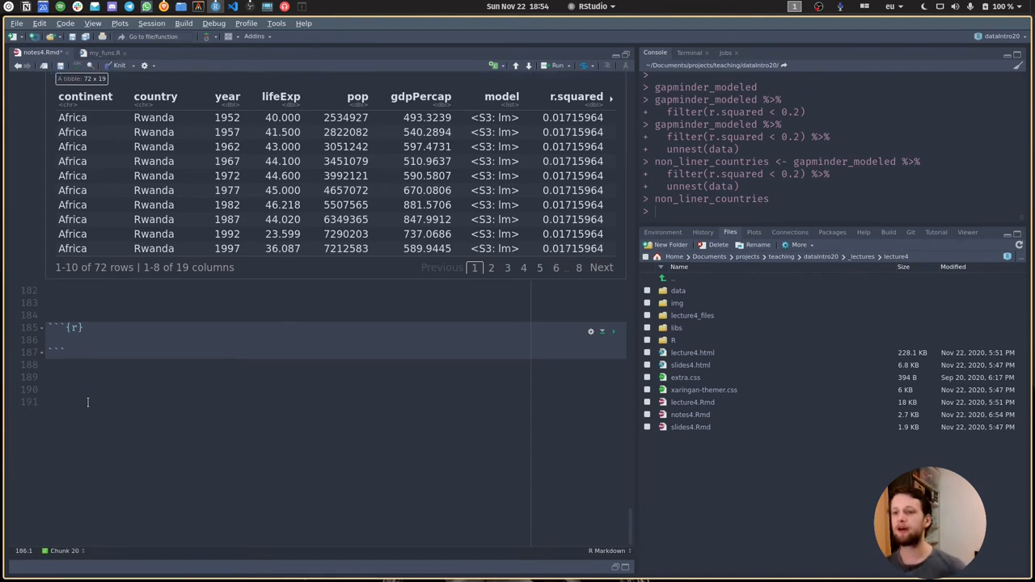
{"action": "left_click", "coordinate": [48, 303]}
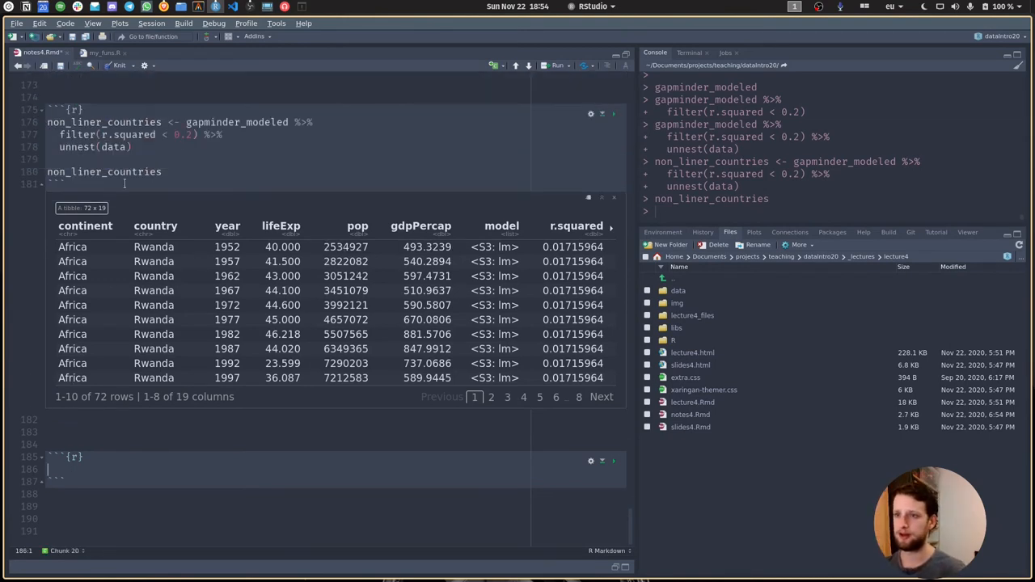
- Start a gapminder ggplot with aes mapping year to lifeExp
{"action": "scroll", "scroll_direction": "down", "scroll_amount": 3}
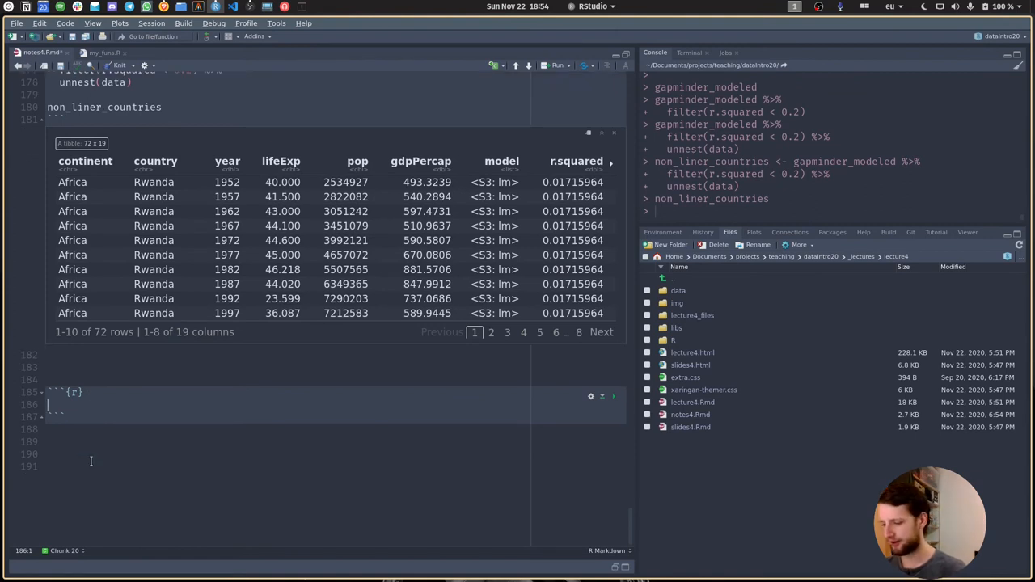
{"action": "type", "text": "gapminder"}
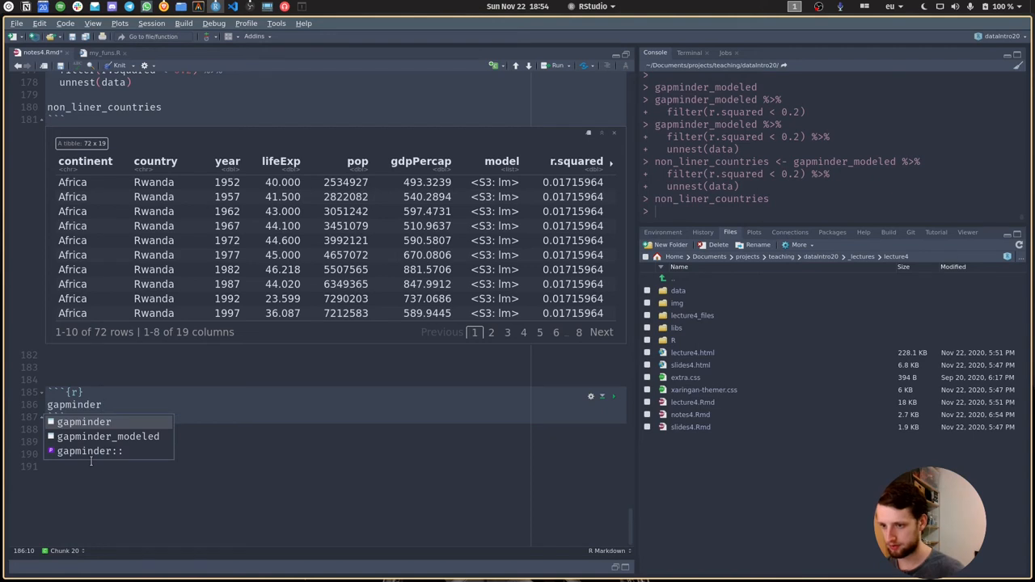
{"action": "type", "text": "%>%"}
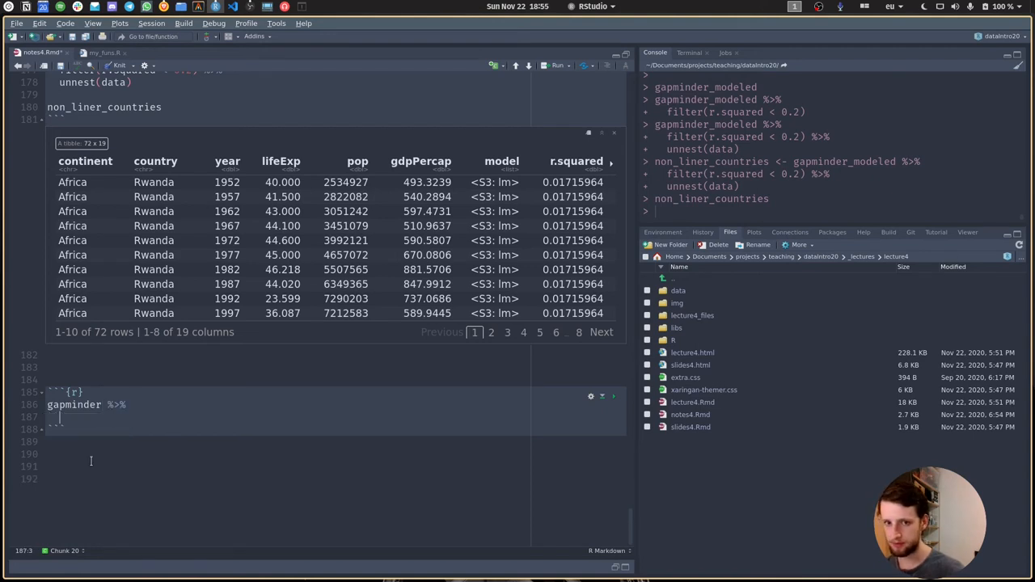
{"action": "type", "text": "ggplot(a"}
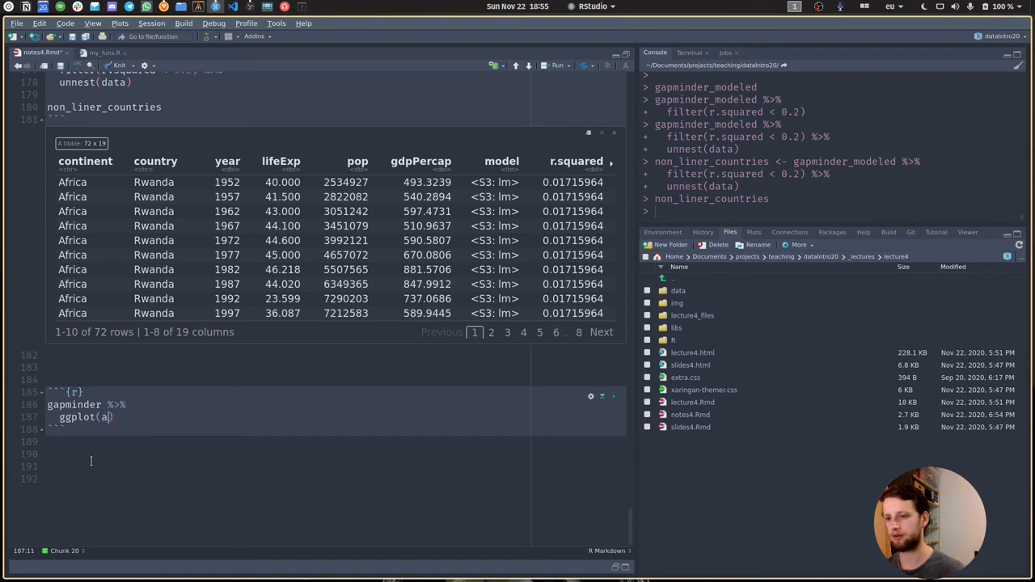
{"action": "type", "text": "es(yezr,"}
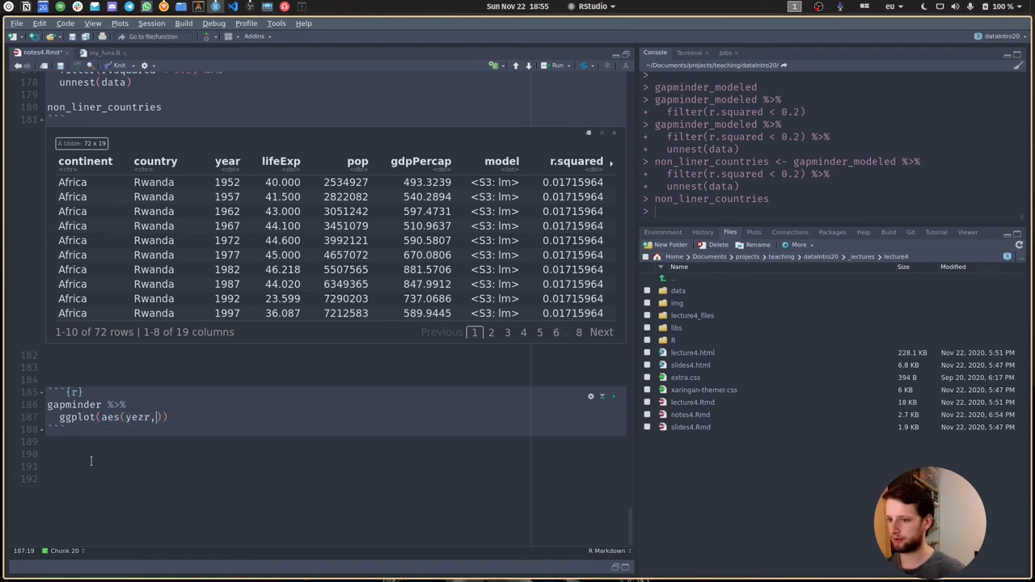
{"action": "type", "text": "lifeE"}
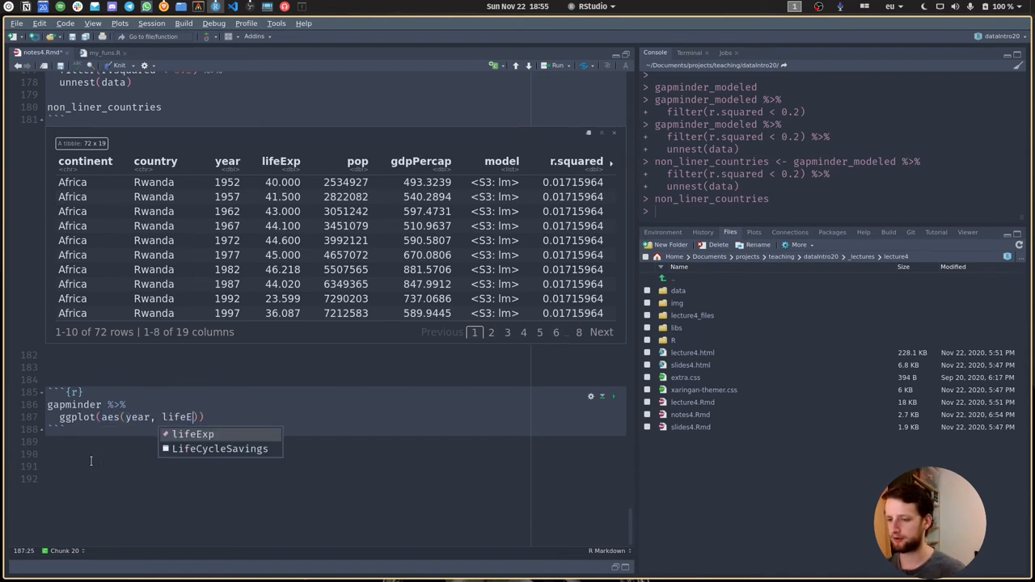
{"action": "left_click", "coordinate": [193, 435]}
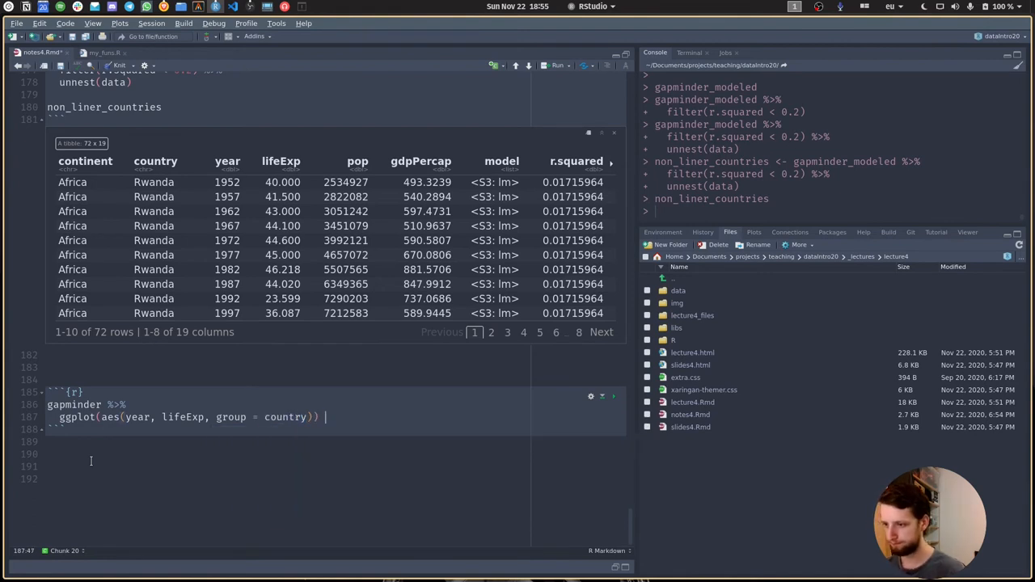
- Add geom_line(alpha = 0.2) to draw faint grey country lines
{"action": "type", "text": "+"}
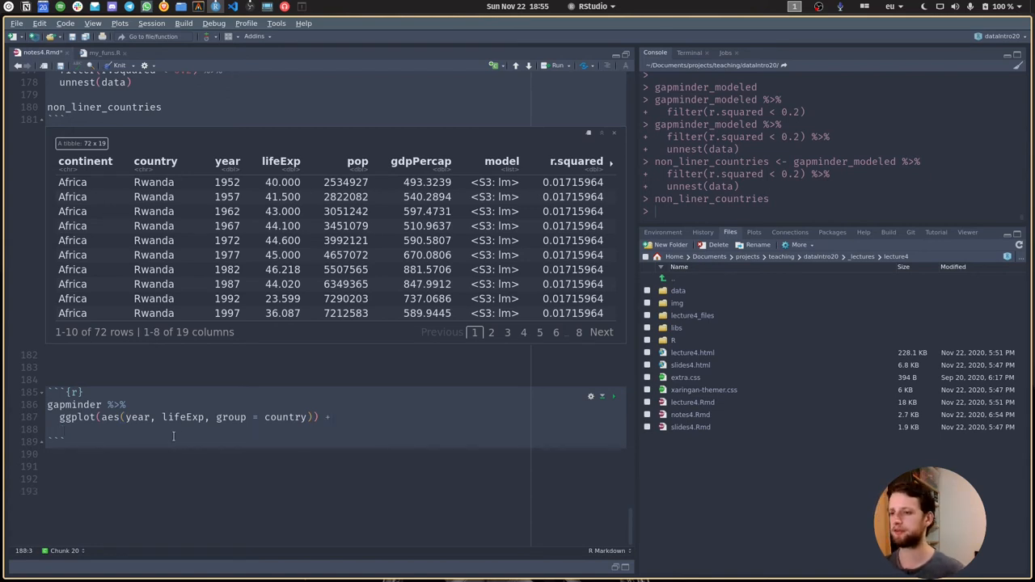
{"action": "scroll", "scroll_direction": "down", "scroll_amount": 3}
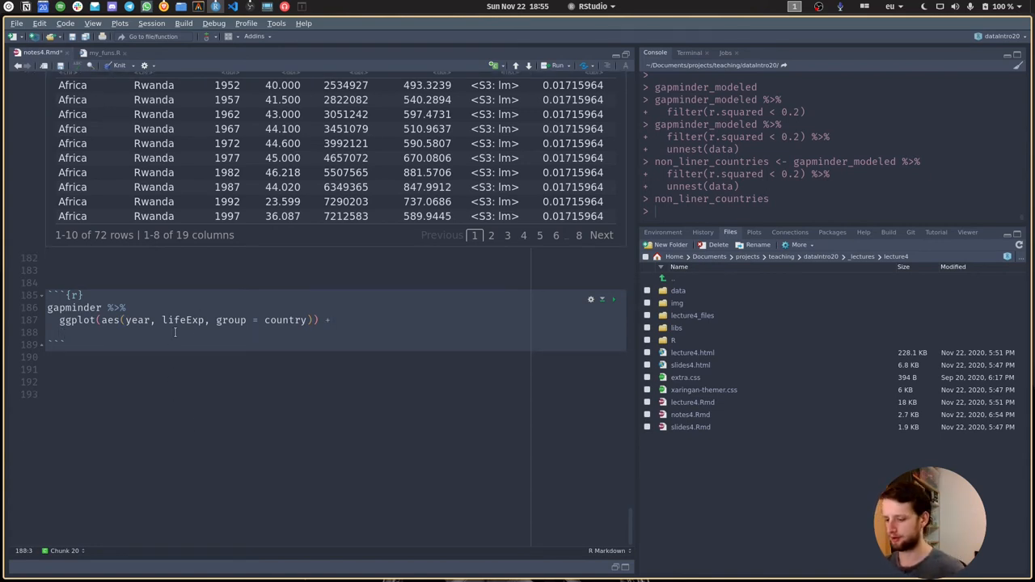
{"action": "type", "text": "geomP"}
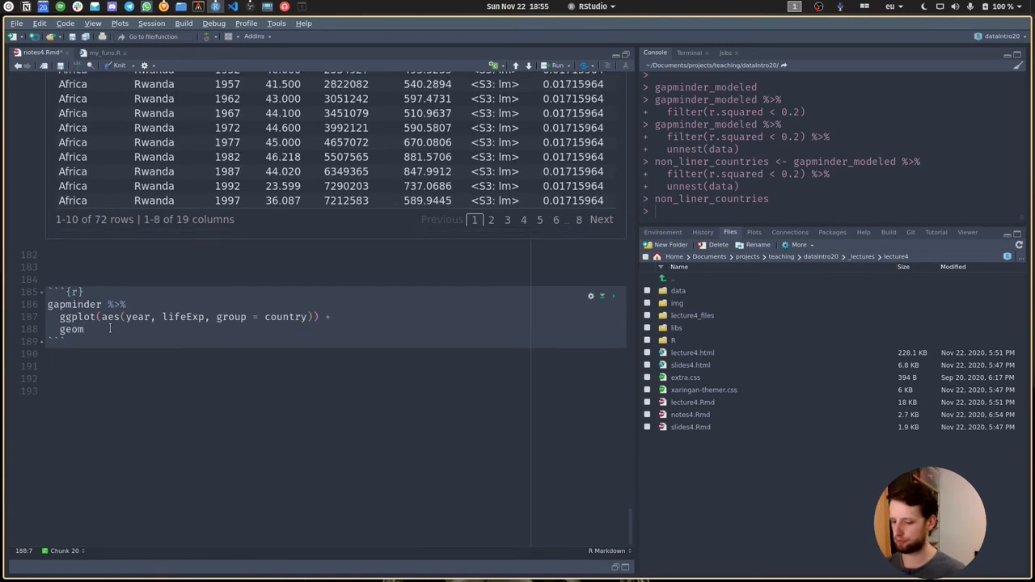
{"action": "type", "text": "_"}
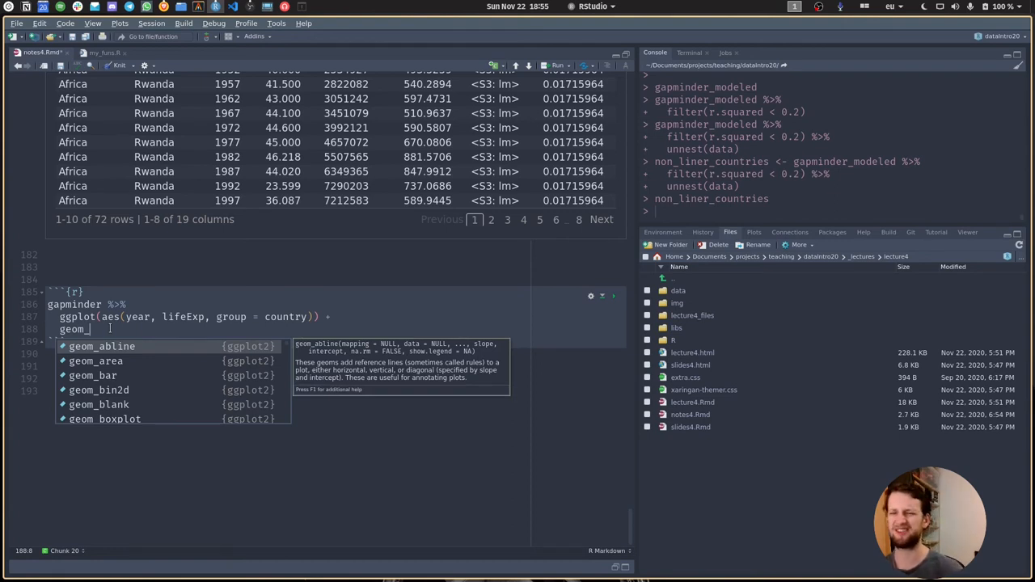
{"action": "type", "text": "line(alp"}
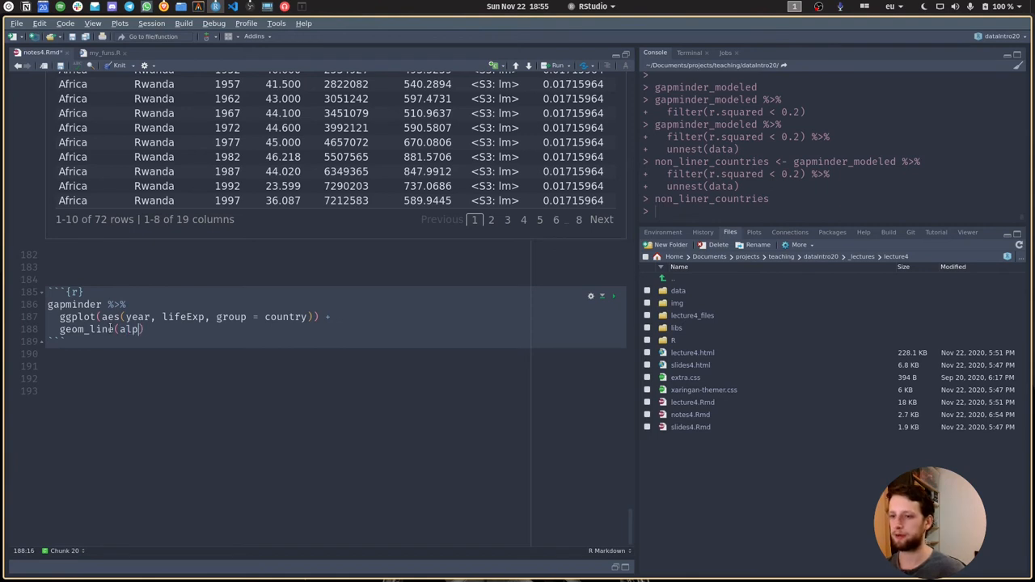
{"action": "type", "text": "ha ="}
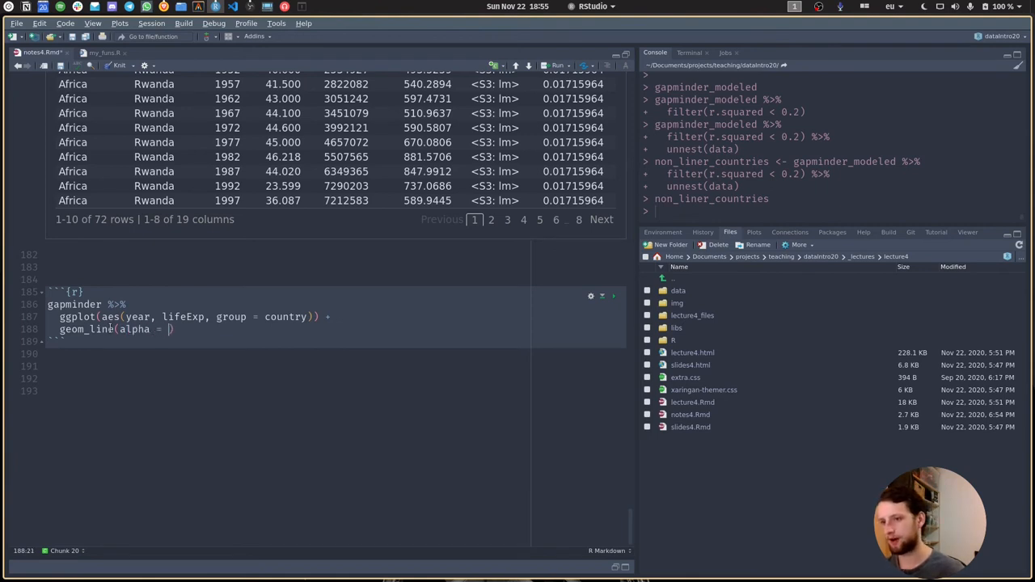
{"action": "type", "text": "0.2"}
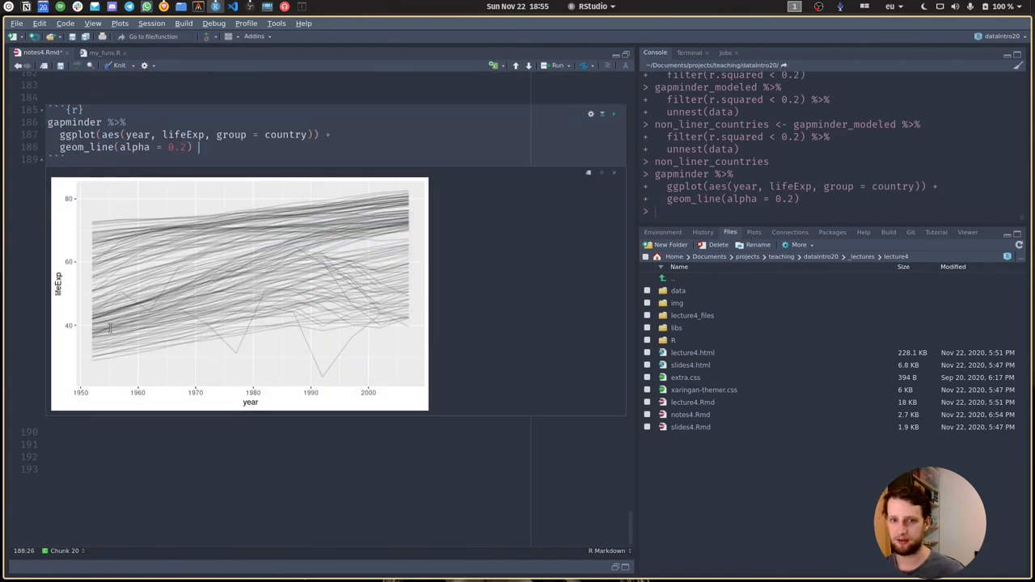
- Add geom_line(data = non_liner_countries, aes(color = country), size = 1.5) and render
{"action": "type", "text": "geom_li"}
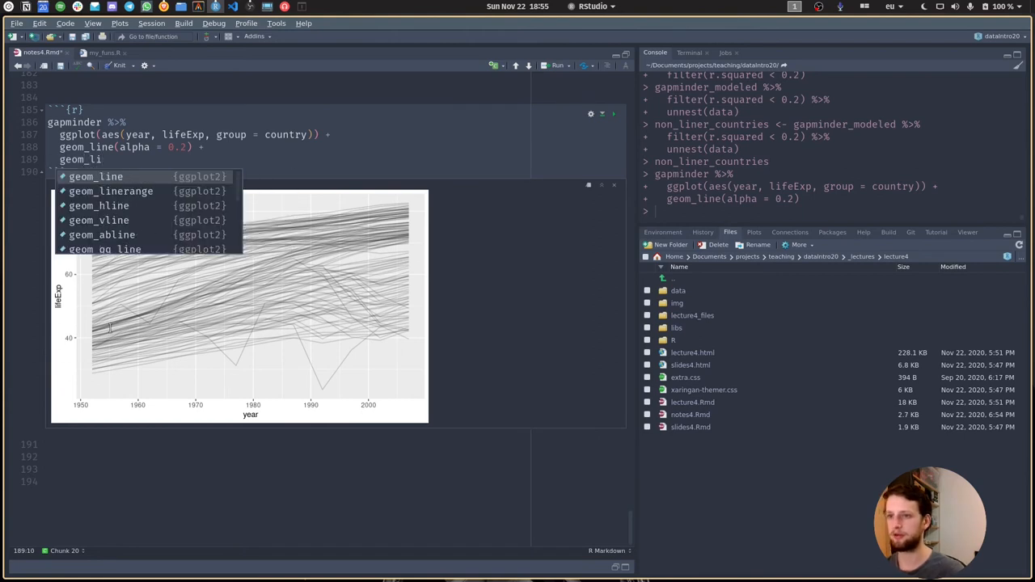
{"action": "type", "text": "(data = li"}
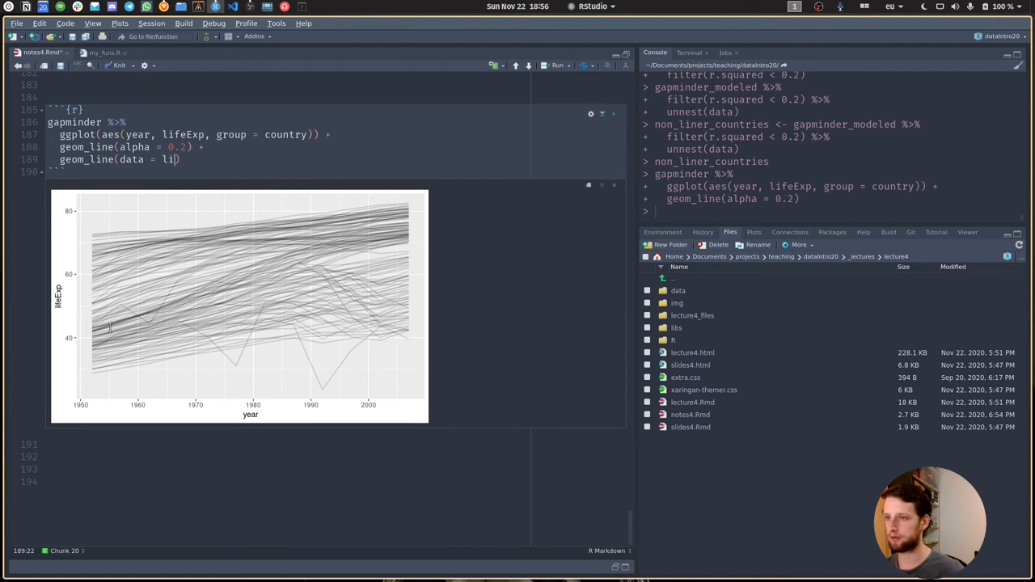
{"action": "type", "text": "non_liner_countries,"}
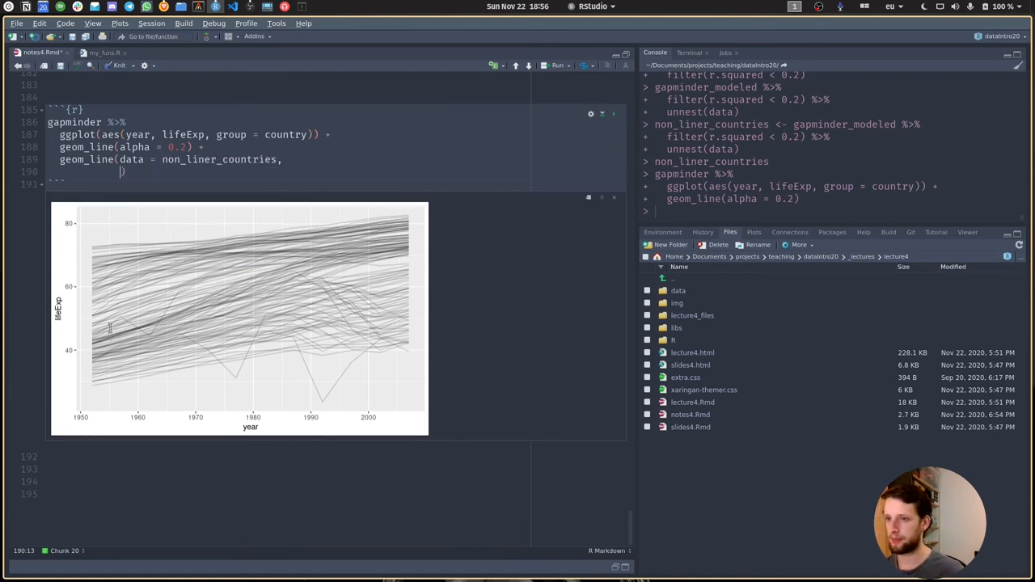
{"action": "type", "text": "aes("}
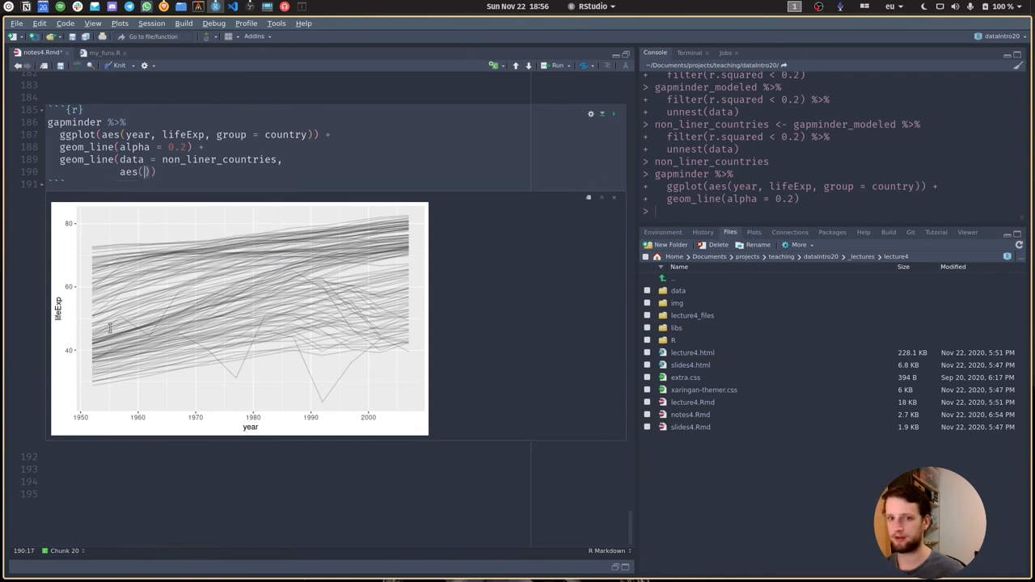
{"action": "type", "text": "color = country"}
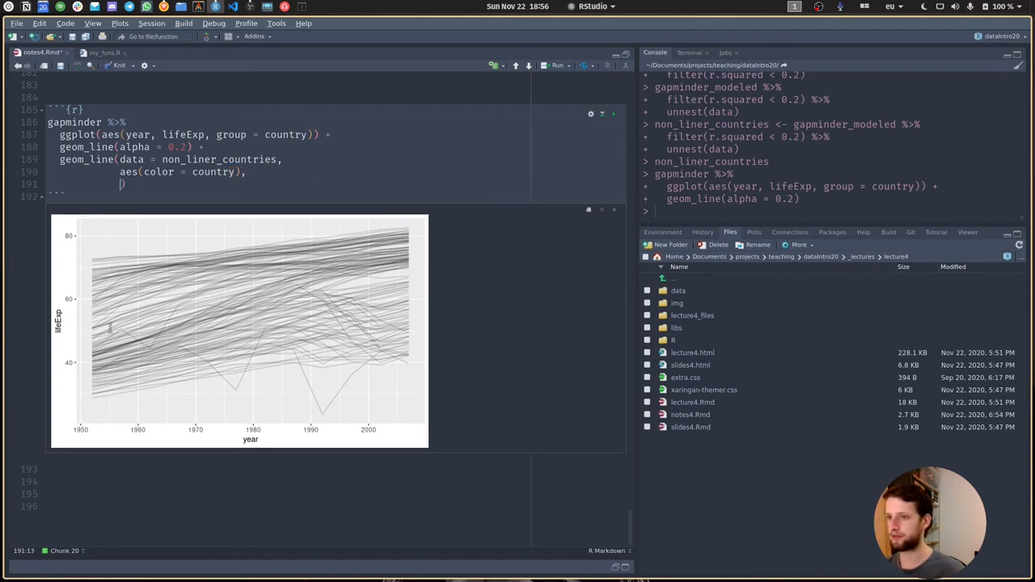
{"action": "type", "text": "size"}
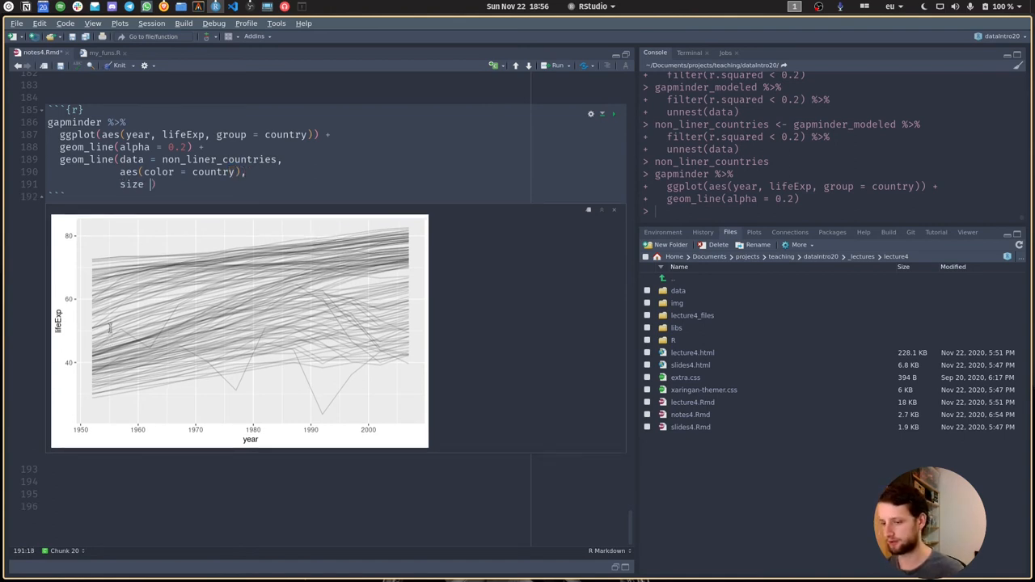
{"action": "type", "text": "= 1"}
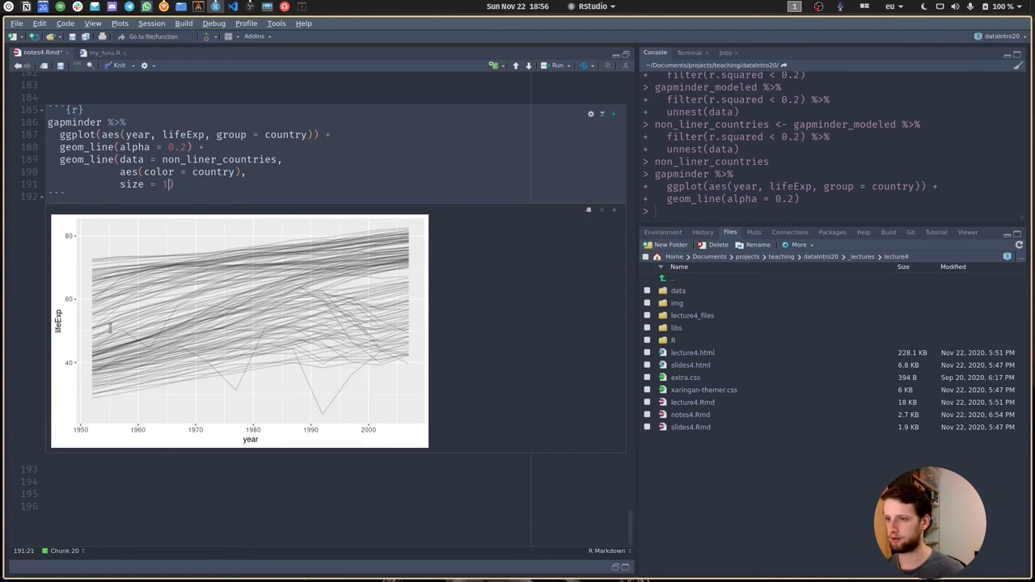
{"action": "type", "text": "."}
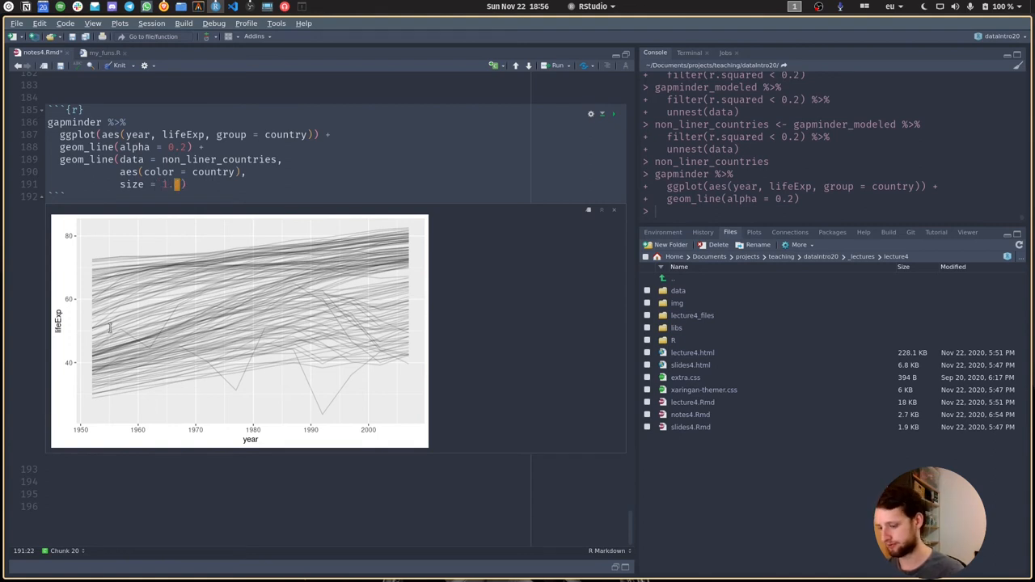
{"action": "left_click", "coordinate": [557, 65]}
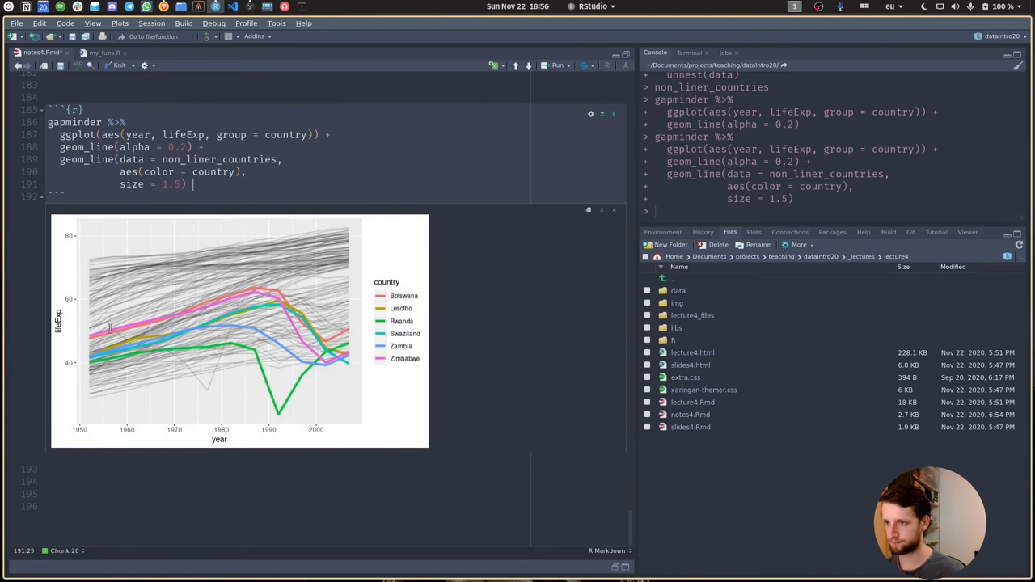
{"action": "type", "text": "+"}
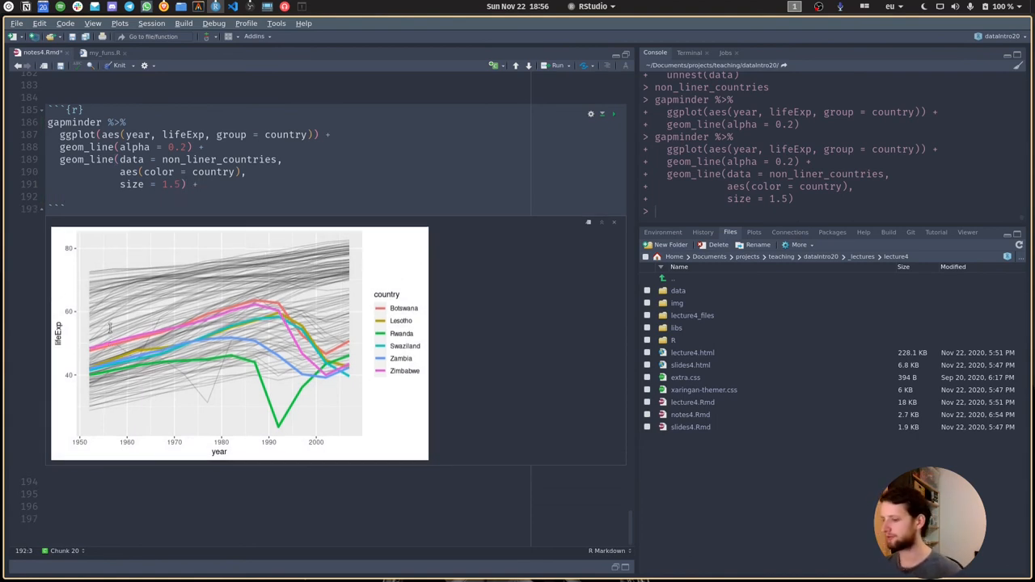
- Add fishualize::scale_color_fish_d() to colour the highlighted countries
{"action": "type", "text": "fis"}
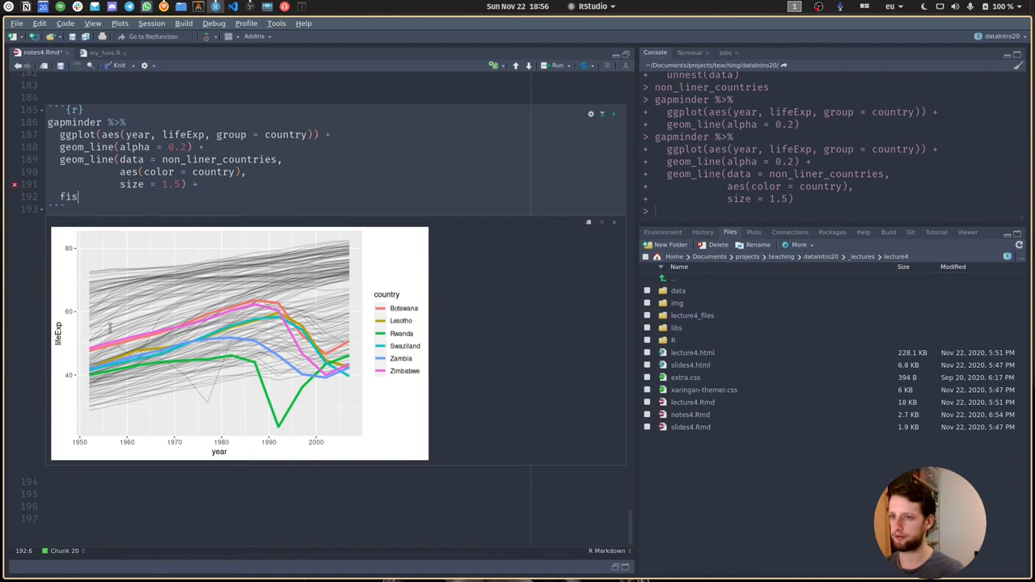
{"action": "type", "text": "hualize::col"}
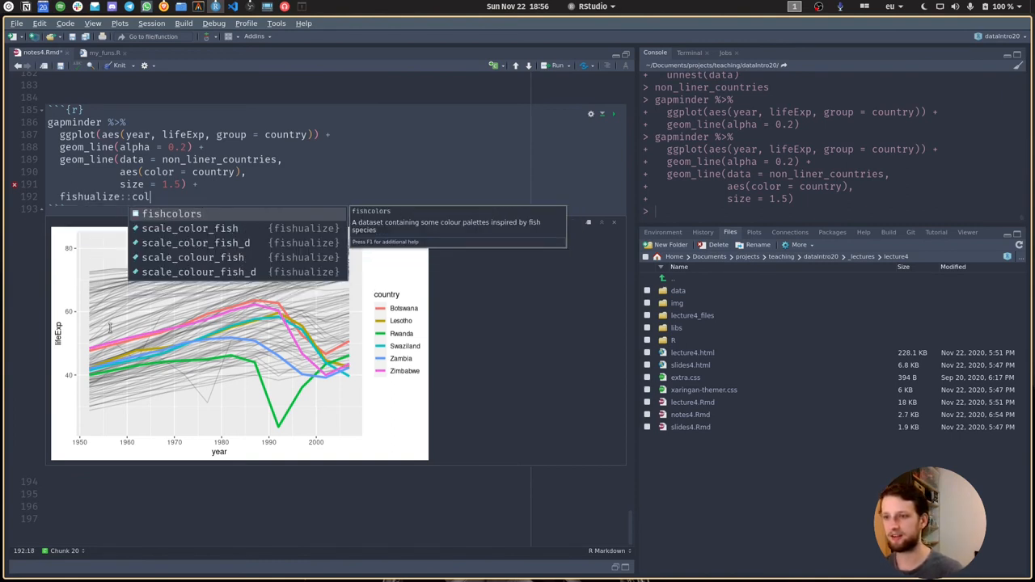
{"action": "type", "text": "scale_"}
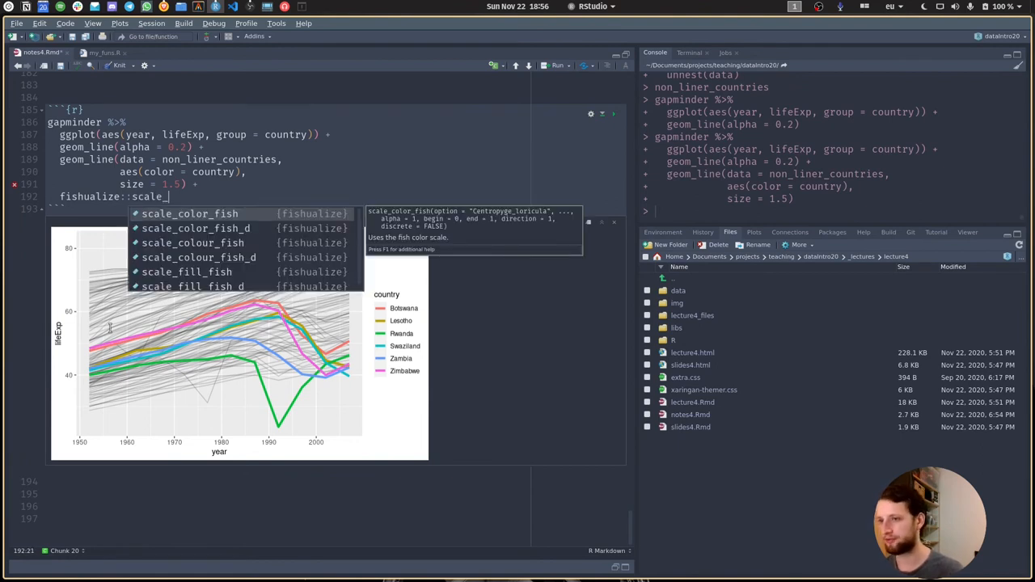
{"action": "type", "text": "color"}
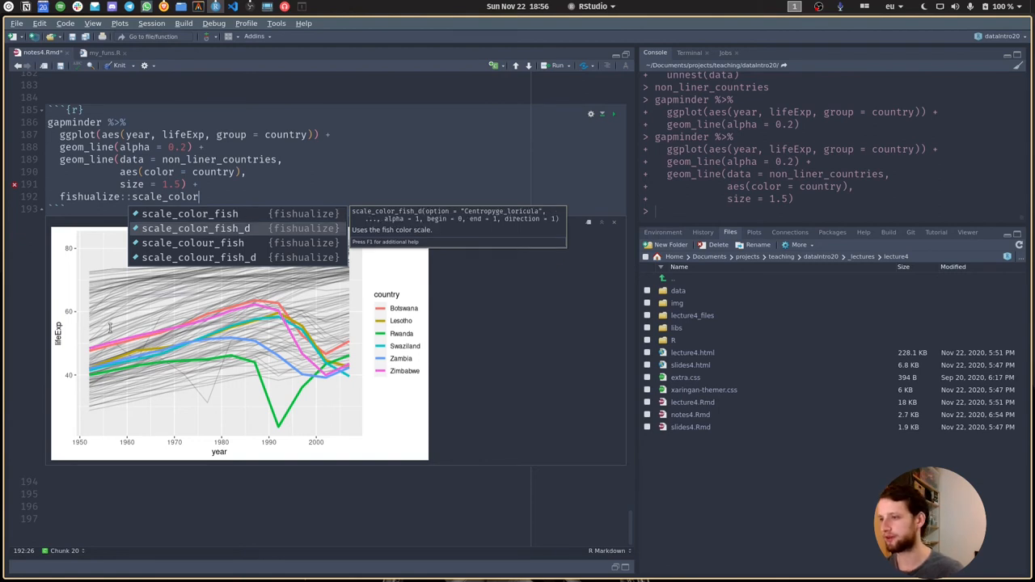
{"action": "left_click", "coordinate": [198, 228]}
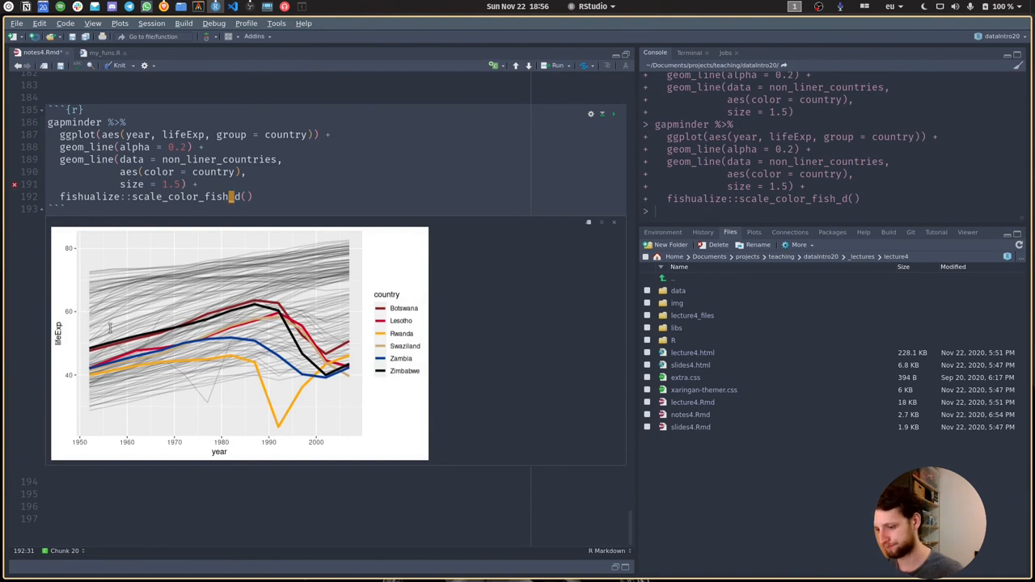
- Add labs(y = "Life Expectancy at Birth") to label the y axis
{"action": "type", "text": "labs()"}
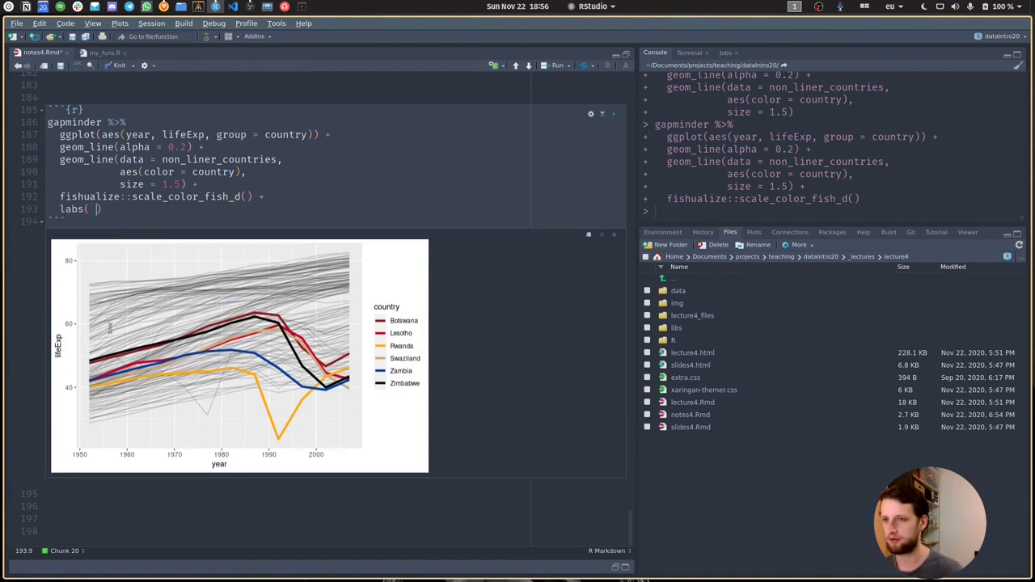
{"action": "type", "text": "y \"\""}
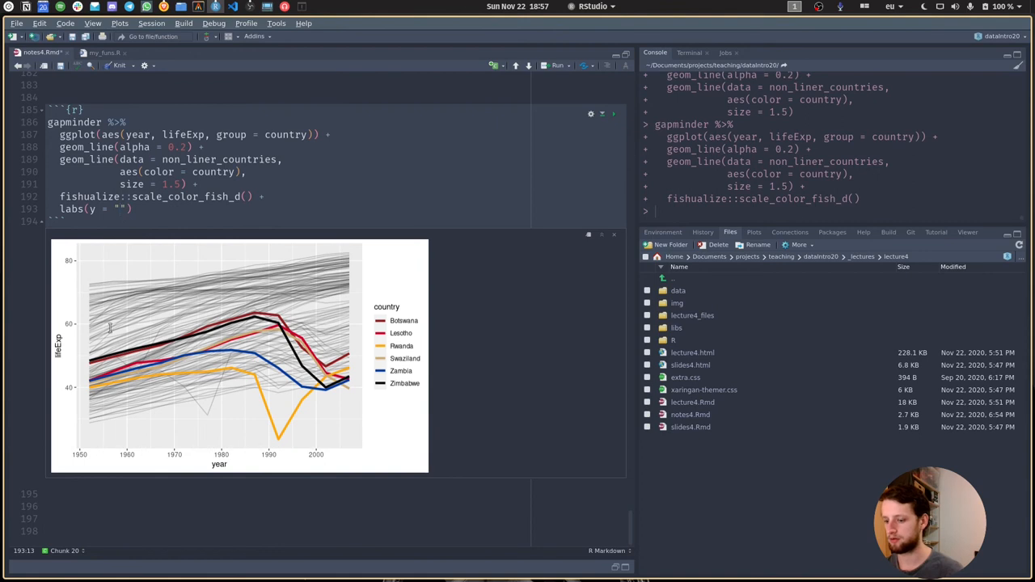
{"action": "type", "text": "Life Expectancy at"}
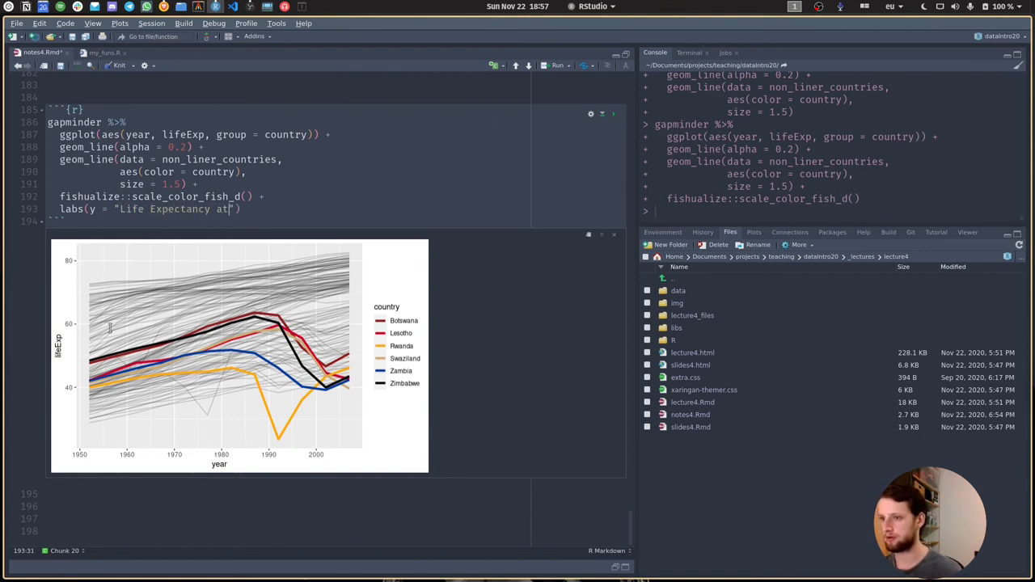
{"action": "type", "text": "Birth"}
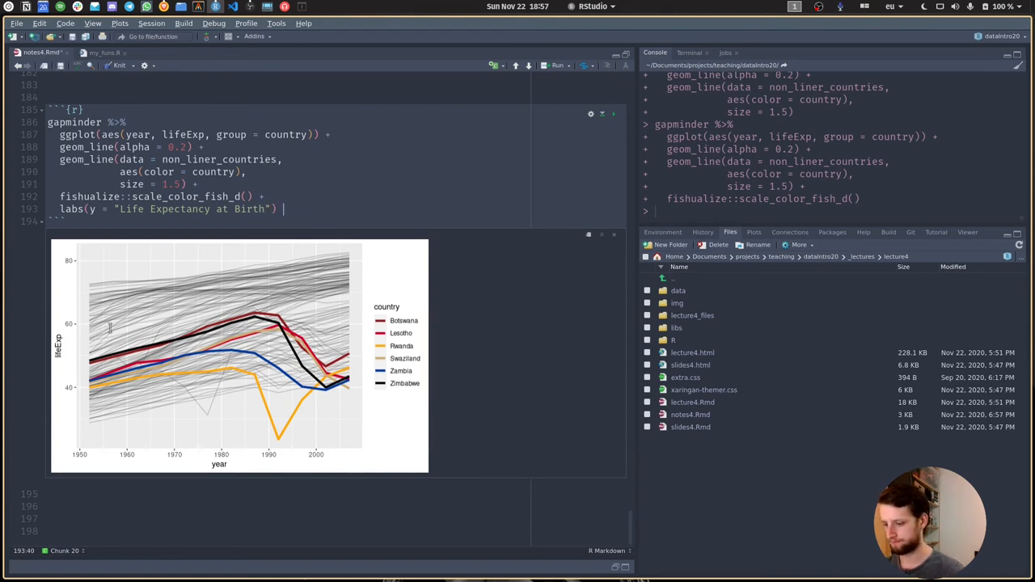
{"action": "type", "text": "+"}
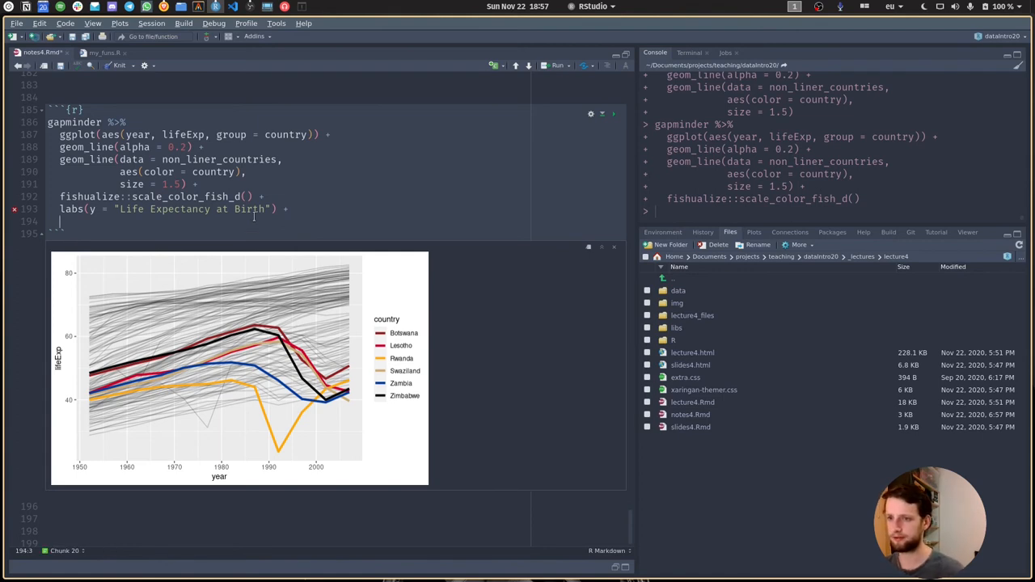
- Add guides(color = "none") after labs() to hide the country legend
{"action": "type", "text": "gyui"}
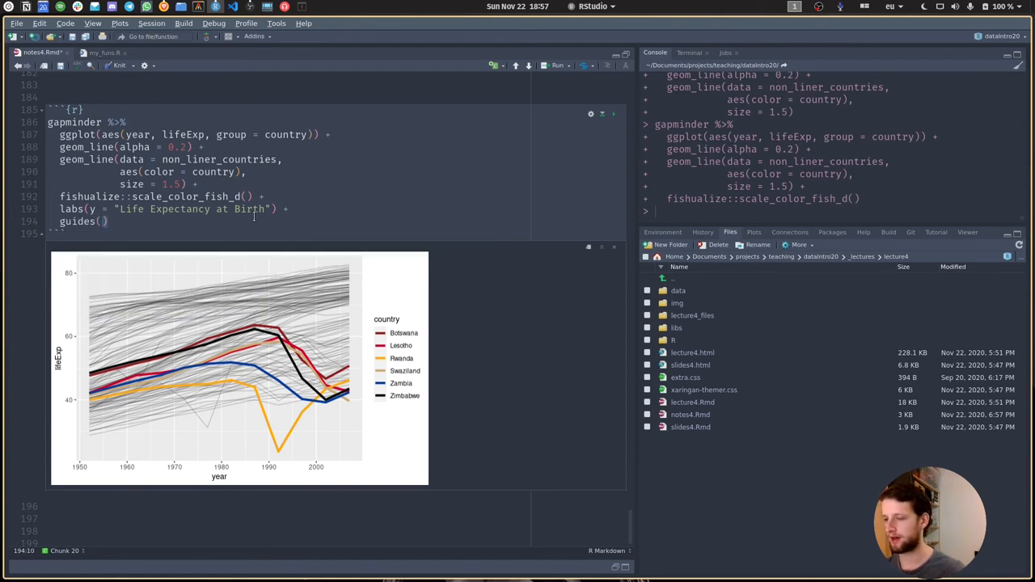
{"action": "type", "text": "color"}
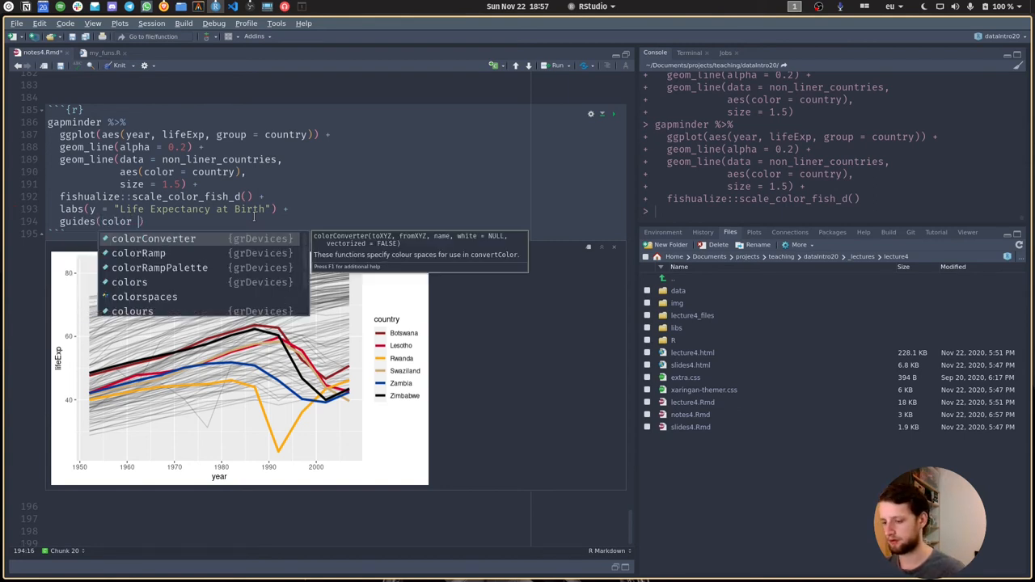
{"action": "type", "text": "= \"none\""}
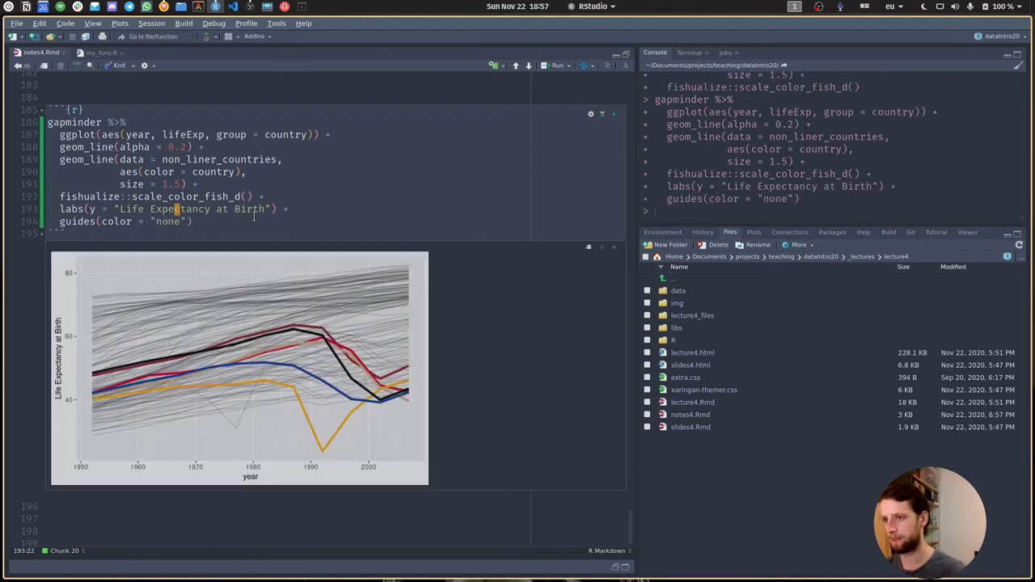
{"action": "type", "text": "="}
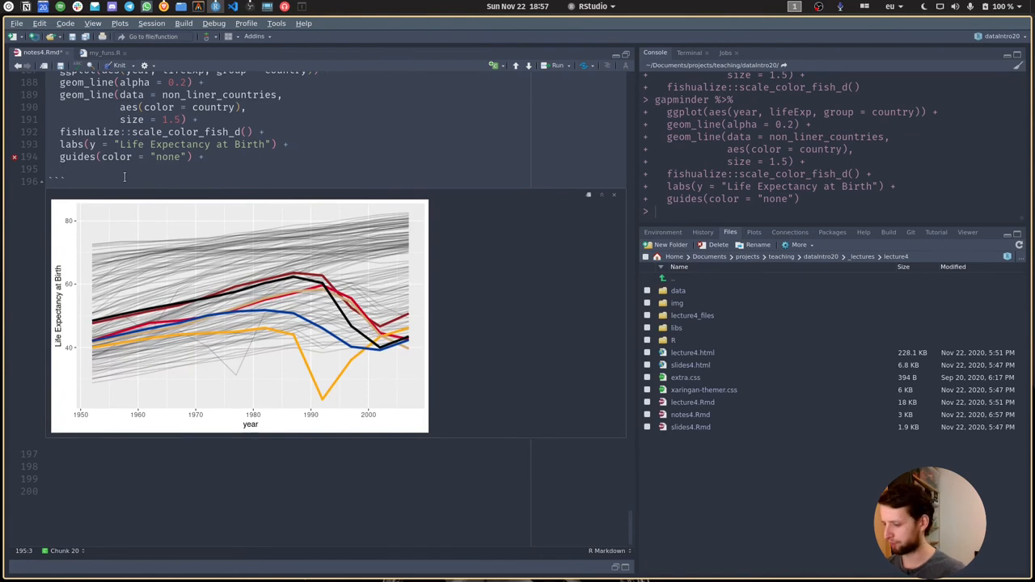
- Add geom_text labelling countries from non_liner_countries at max(year), coloured by country
{"action": "type", "text": "geom"}
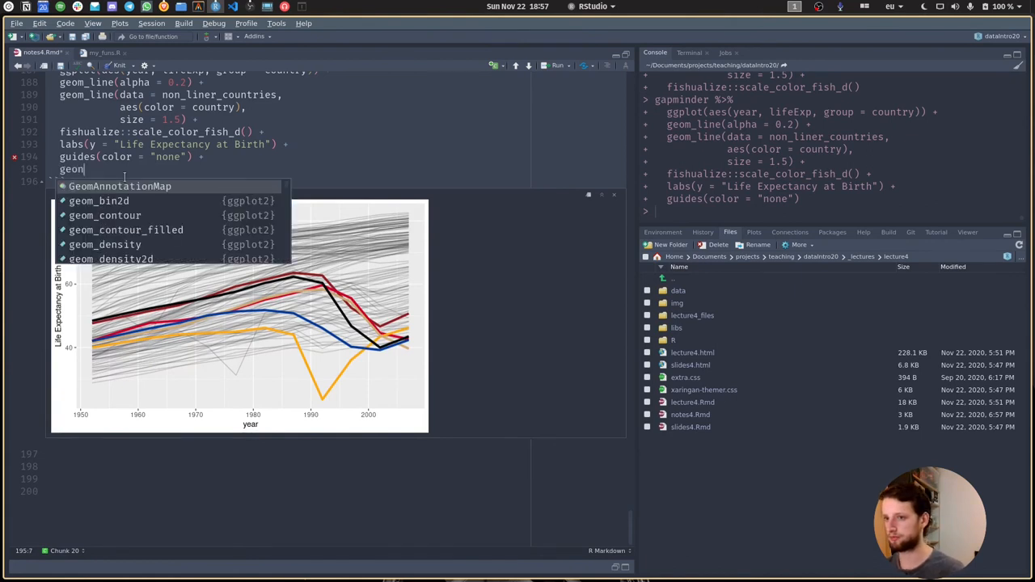
{"action": "mouse_move", "coordinate": [119, 186]}
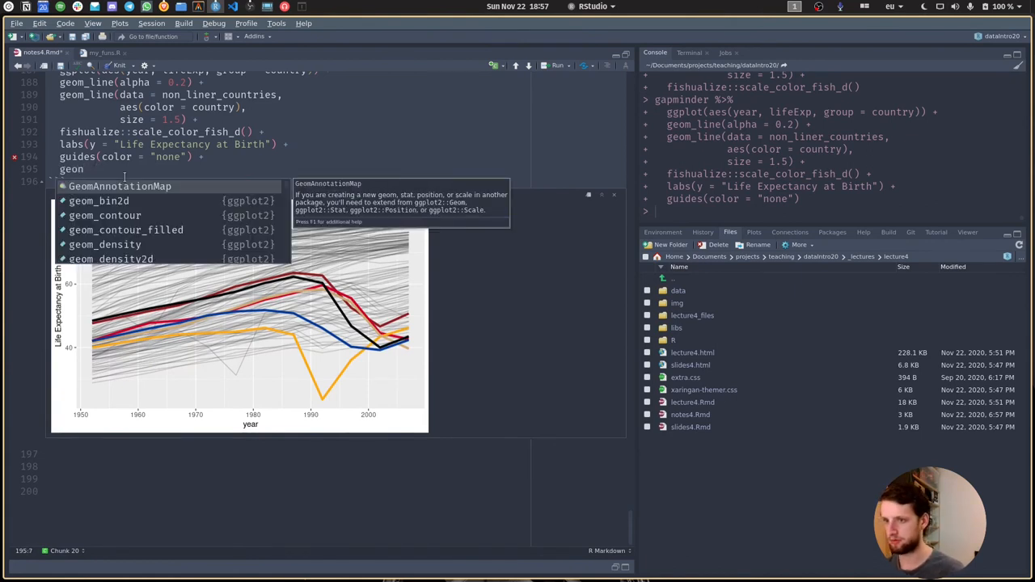
{"action": "type", "text": "_text("}
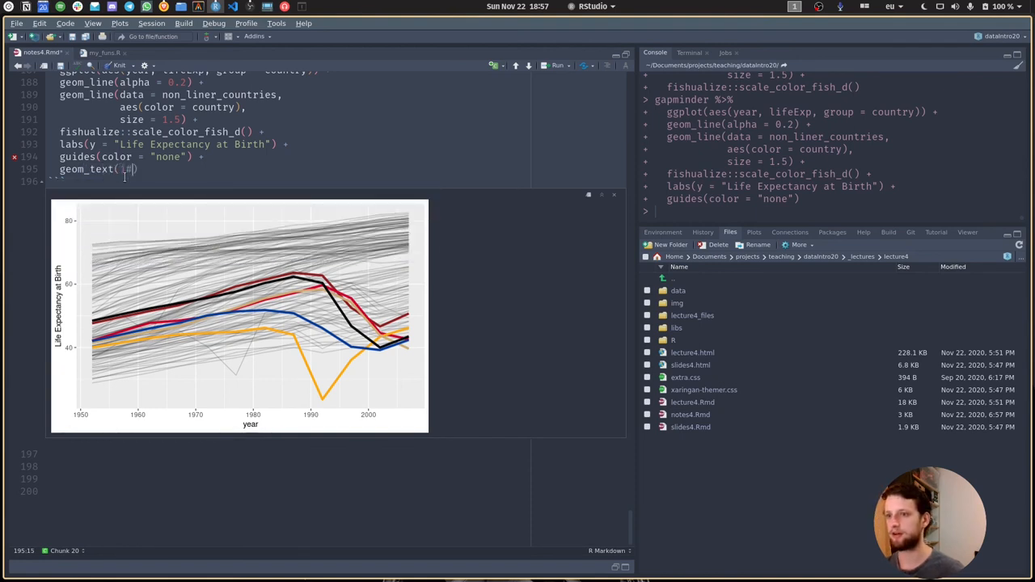
{"action": "type", "text": "ae"}
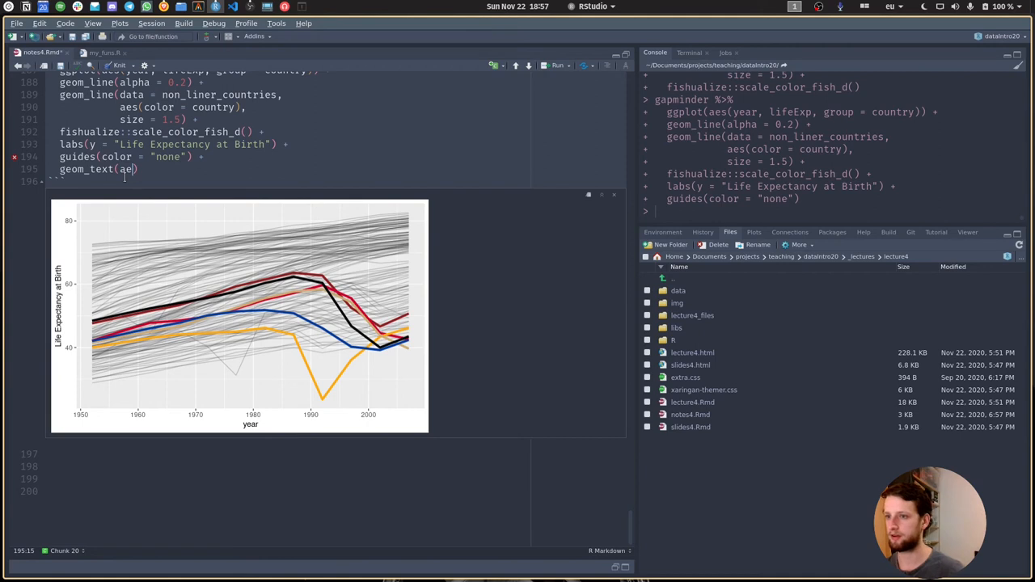
{"action": "type", "text": "label ="}
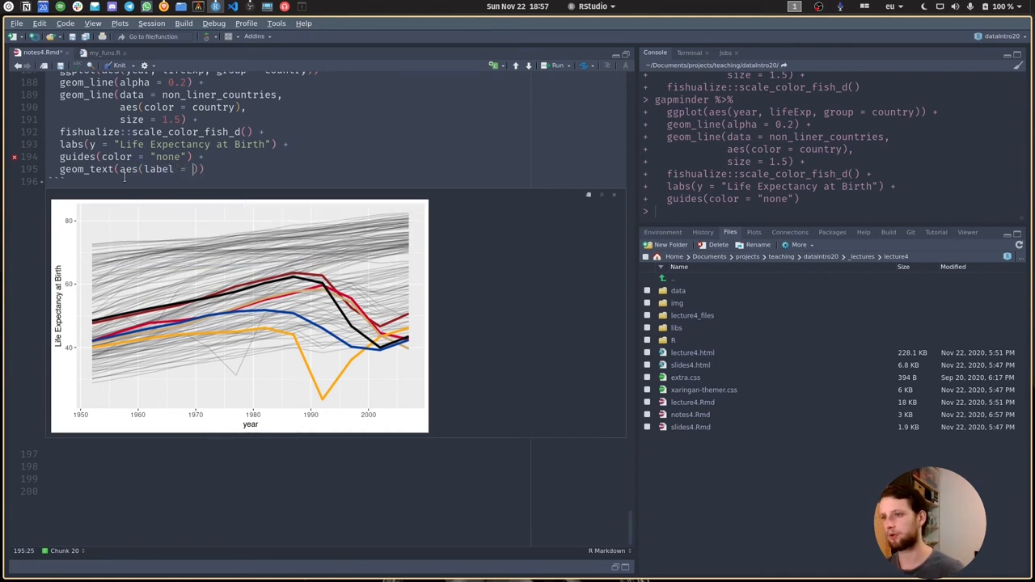
{"action": "type", "text": "country"}
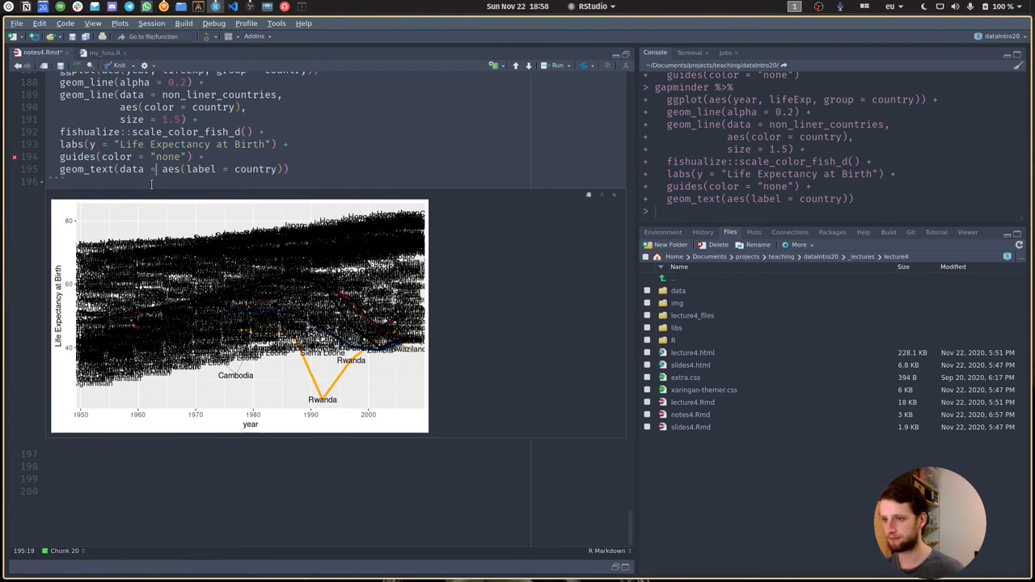
{"action": "type", "text": "file"}
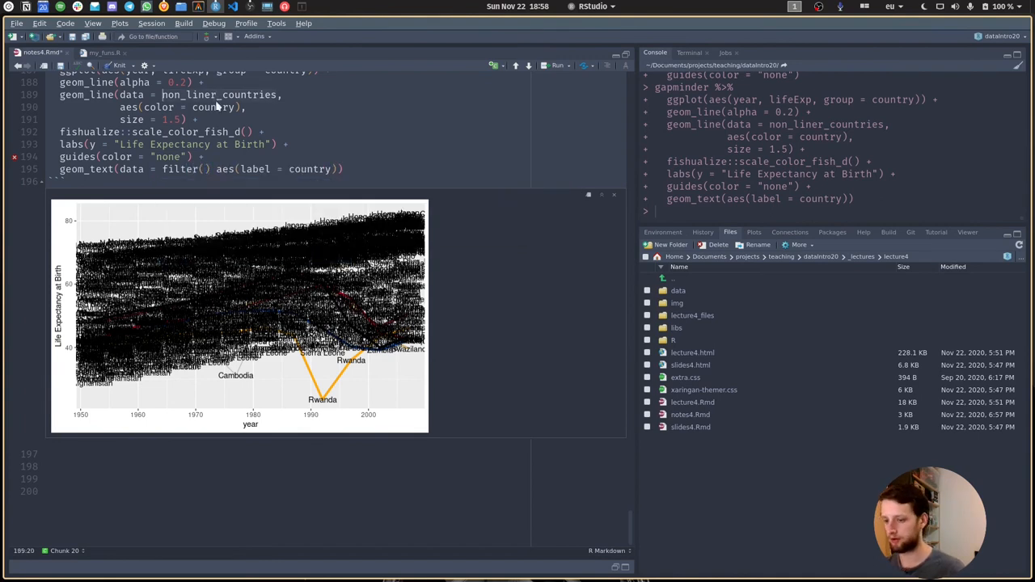
{"action": "type", "text": "non_liner_countries"}
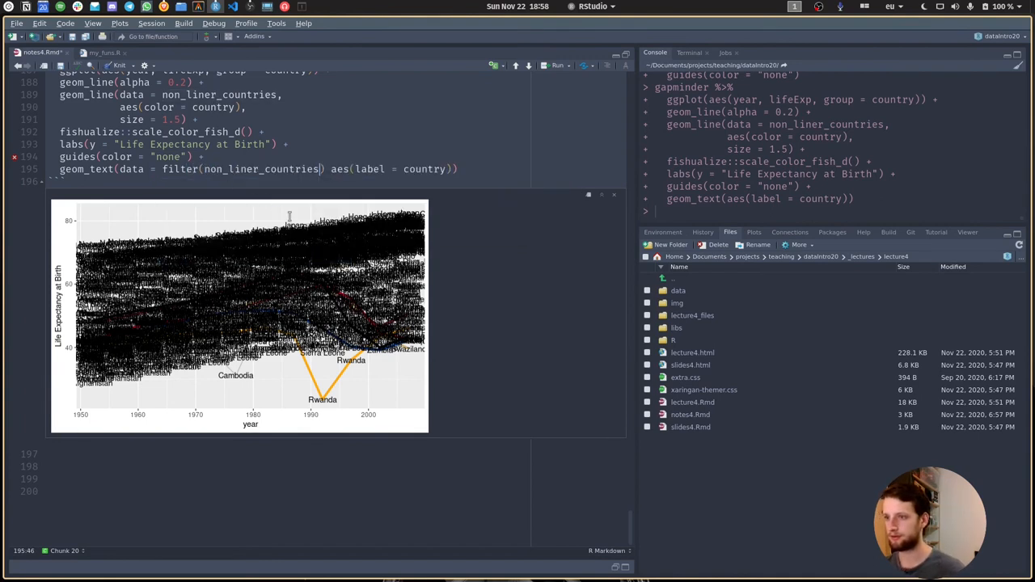
{"action": "type", "text": ", ya"}
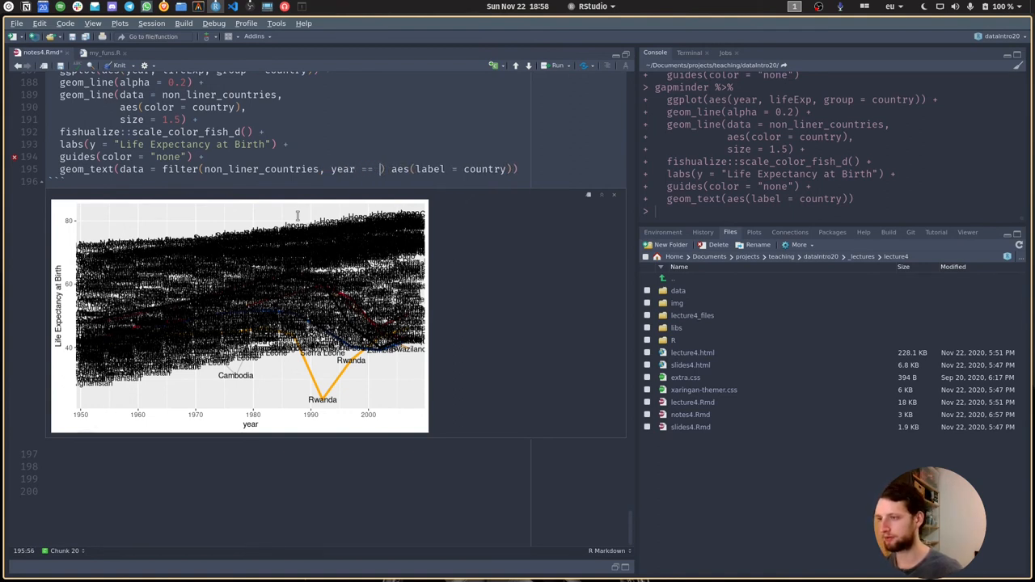
{"action": "type", "text": "max(year"}
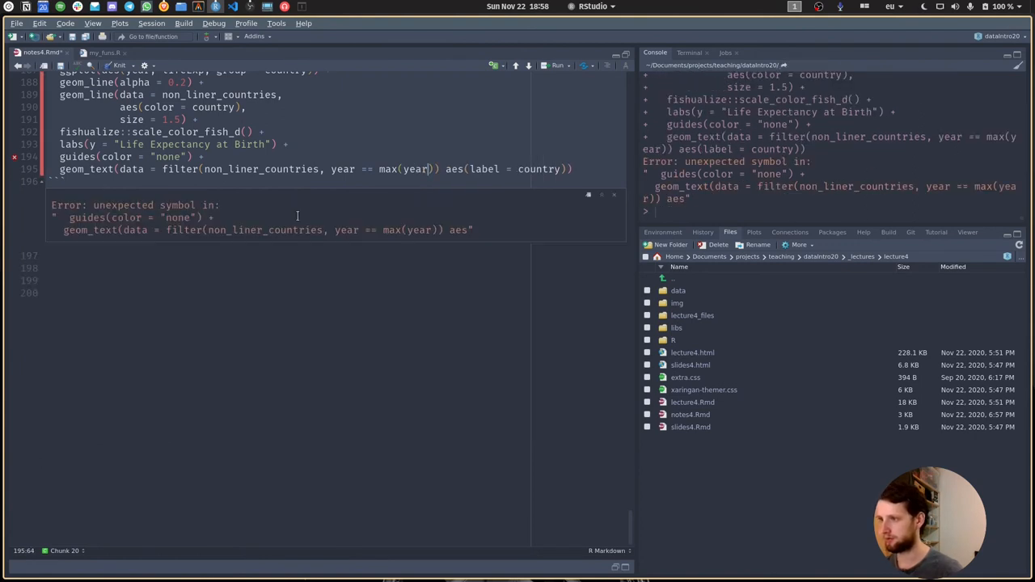
{"action": "type", "text": ","}
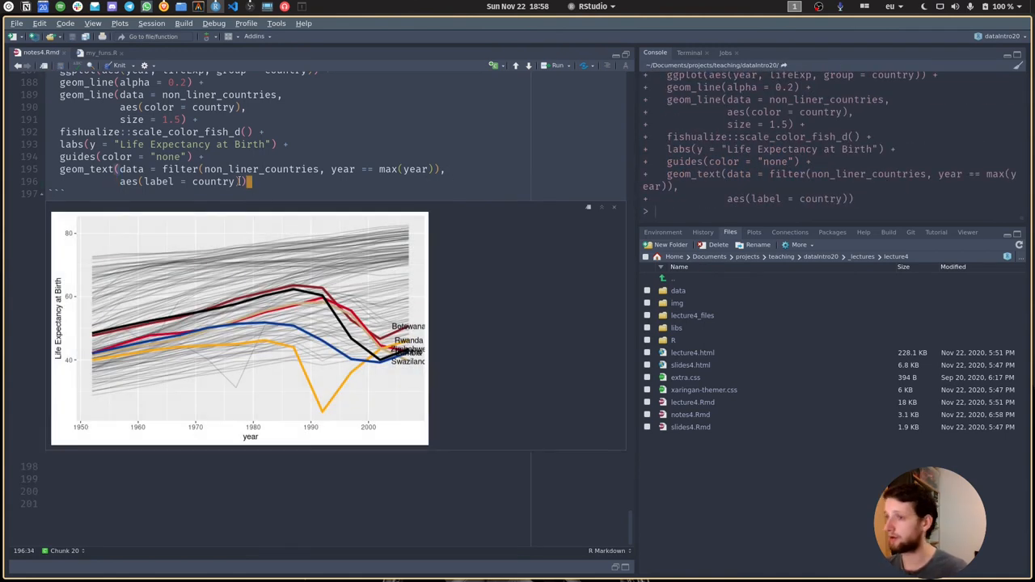
{"action": "type", "text": ","}
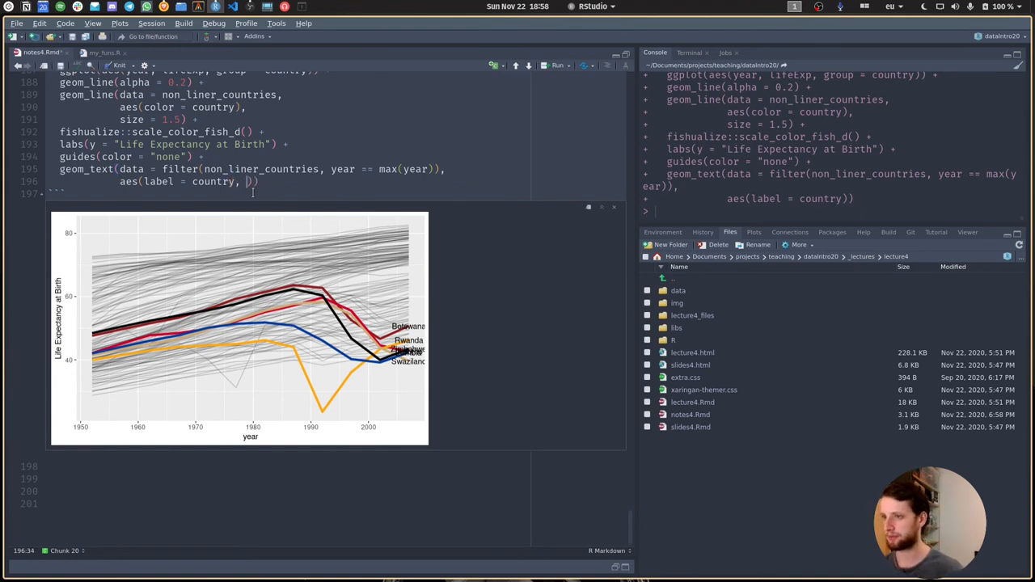
{"action": "type", "text": "color ="}
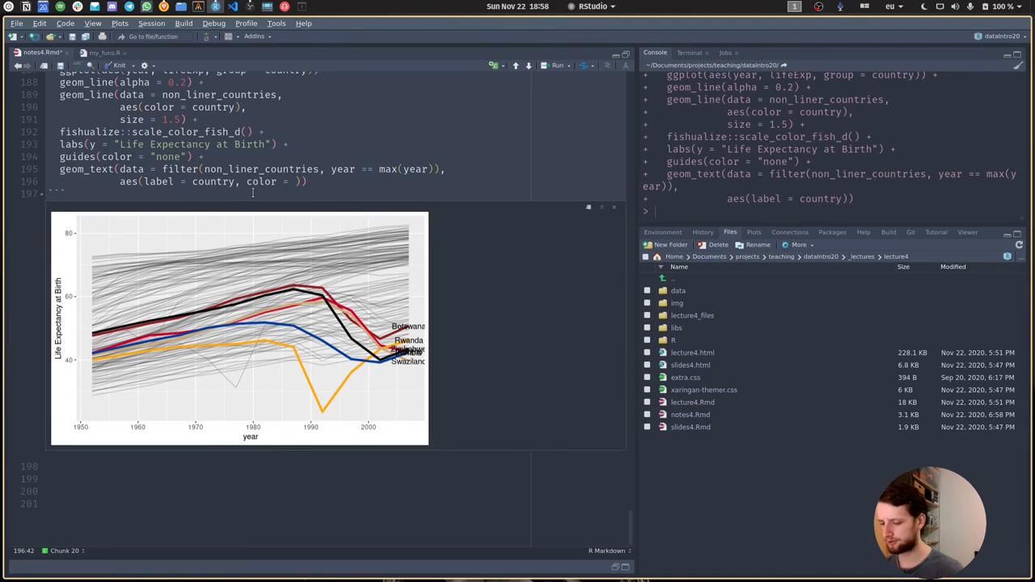
{"action": "type", "text": "country"}
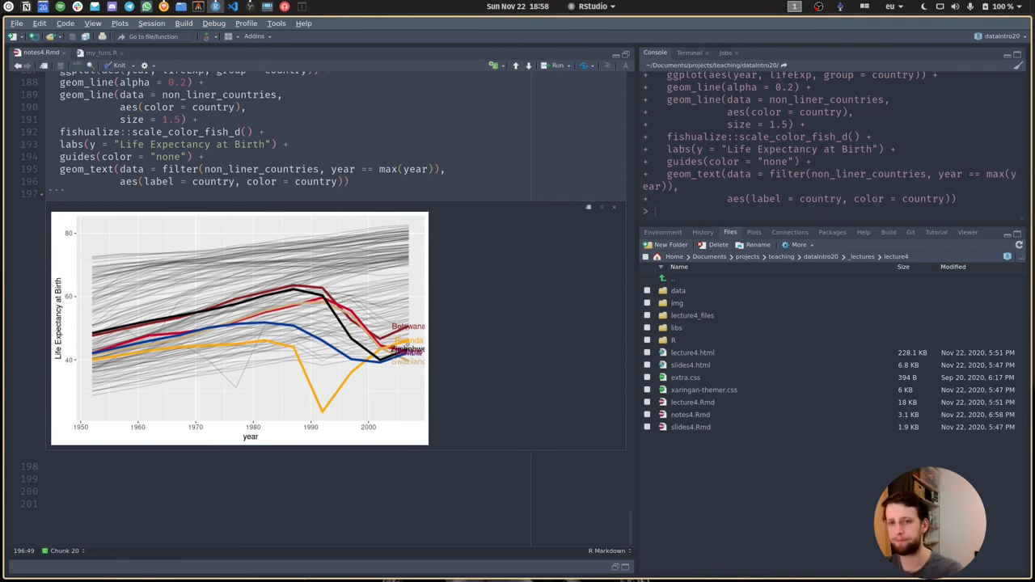
{"action": "mouse_move", "coordinate": [339, 202]}
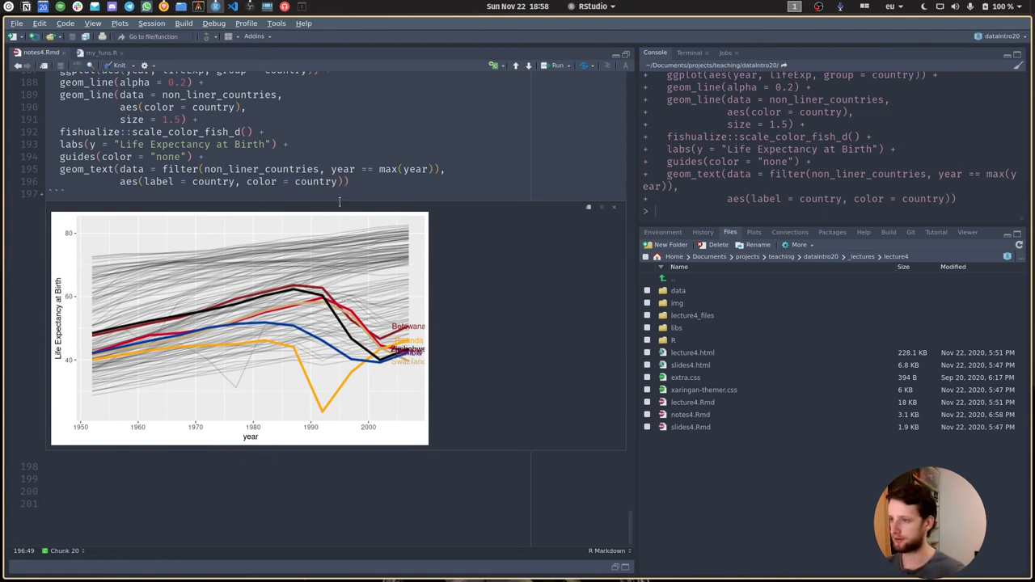
{"action": "mouse_move", "coordinate": [390, 192]}
{"action": "type", "text": "ggrepel::"}
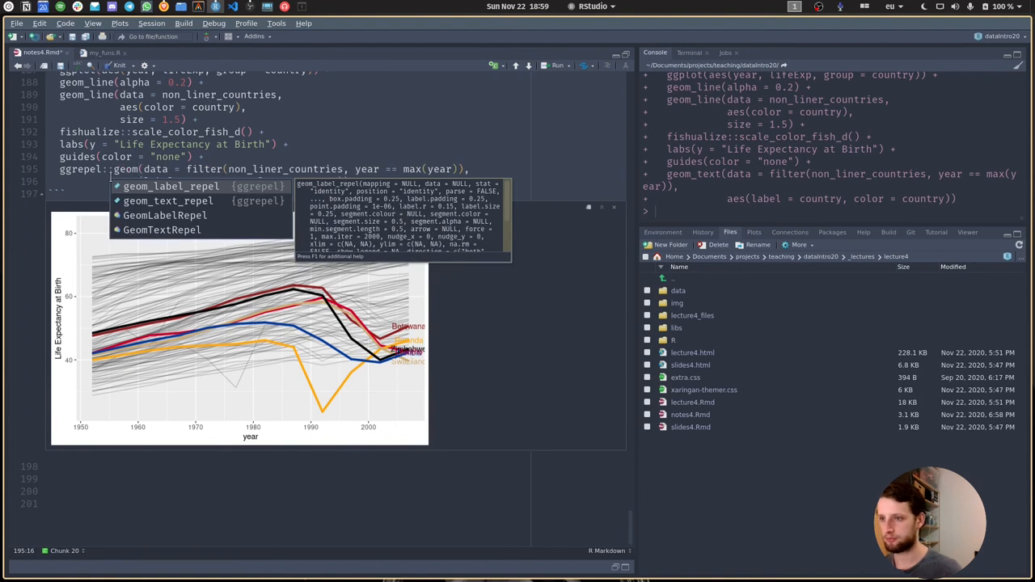
- Swap geom_text for ggrepel::geom_text_repel and rerun the chunk
{"action": "left_click", "coordinate": [167, 201]}
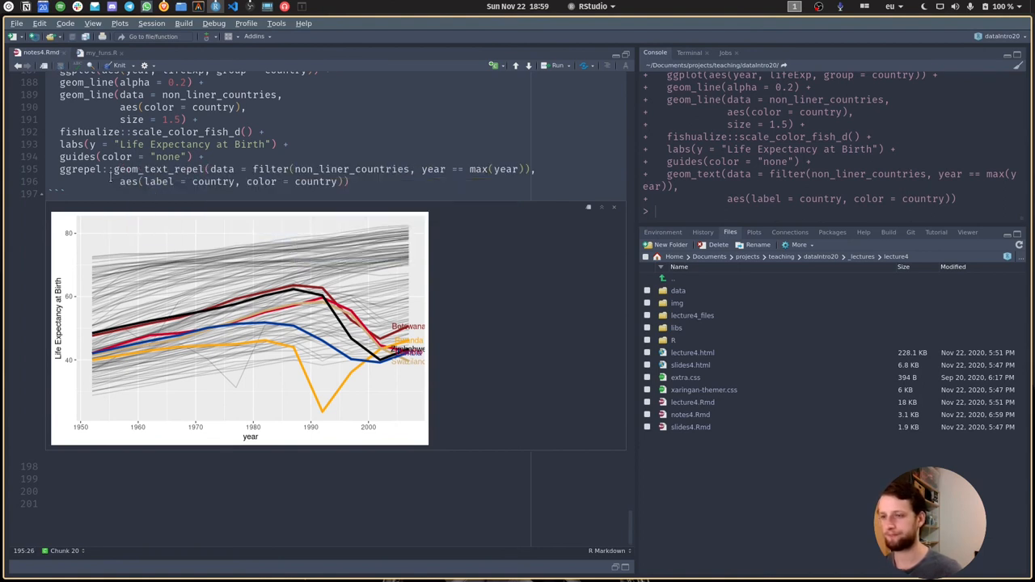
{"action": "scroll", "scroll_direction": "up", "scroll_amount": 3}
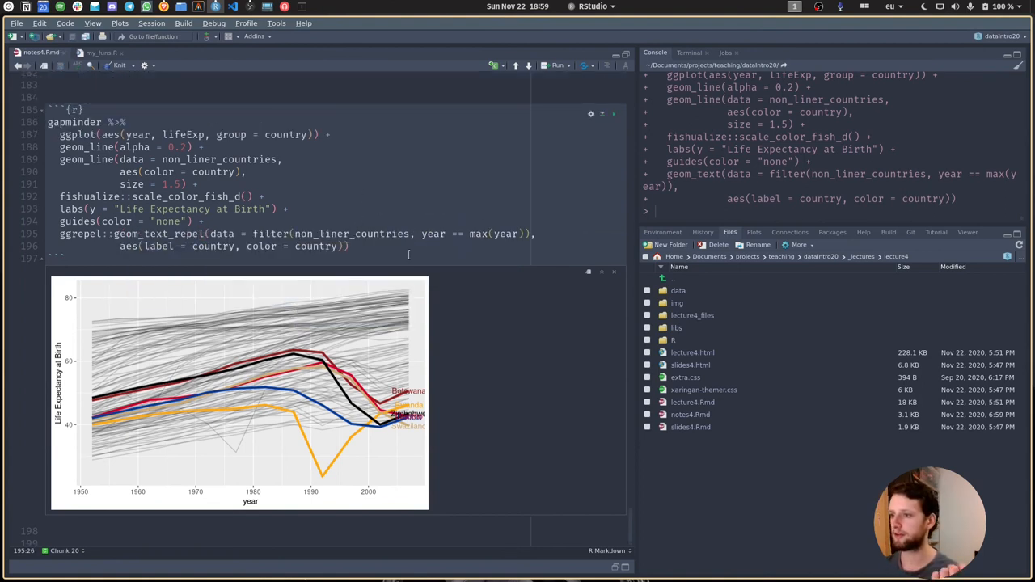
{"action": "left_click", "coordinate": [613, 114]}
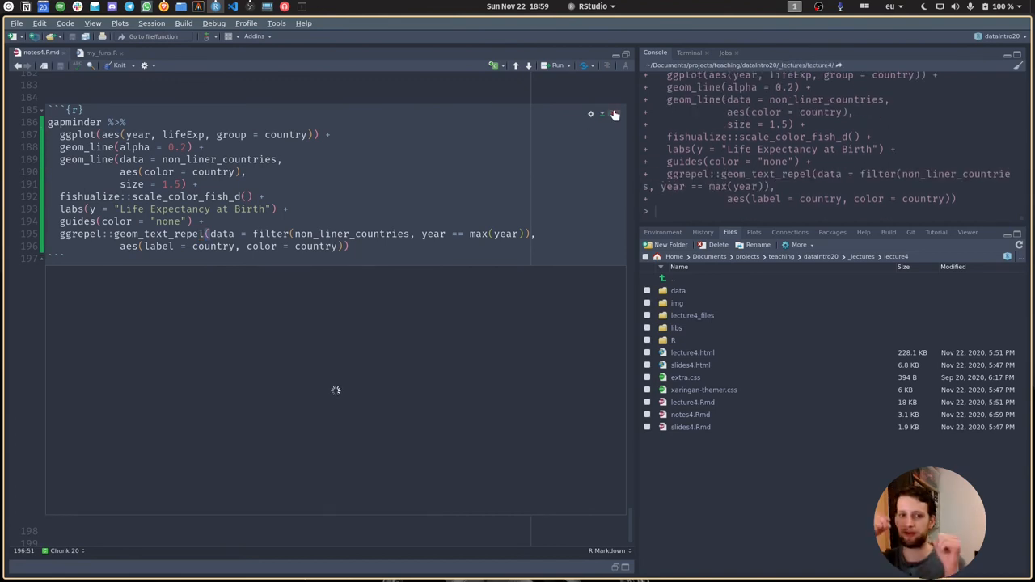
{"action": "left_click", "coordinate": [614, 114]}
{"action": "type", "text": ","}
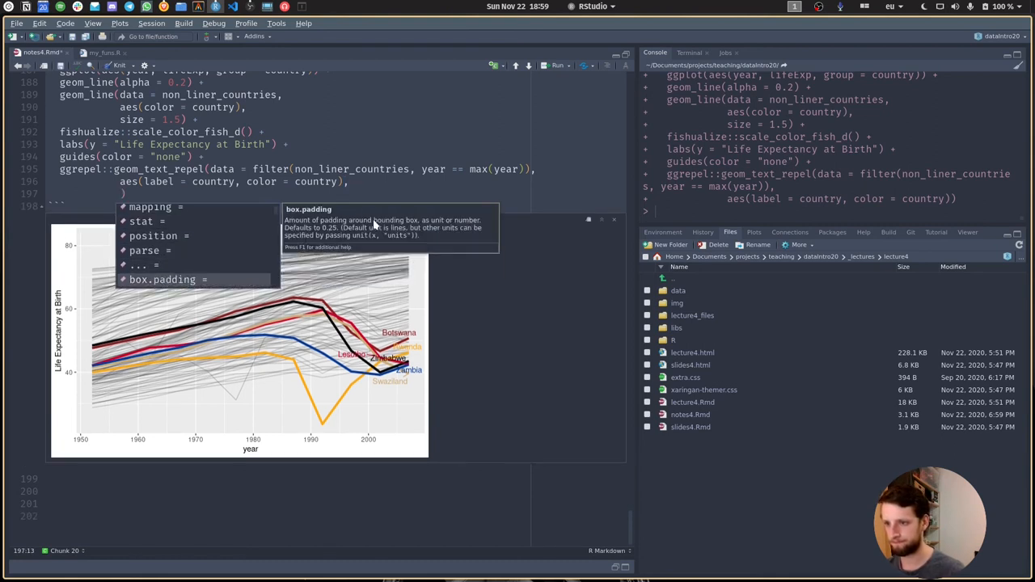
- Add direction = "y" to the labels and expand_limits(x = 2015)
{"action": "type", "text": "direction = \"y"}
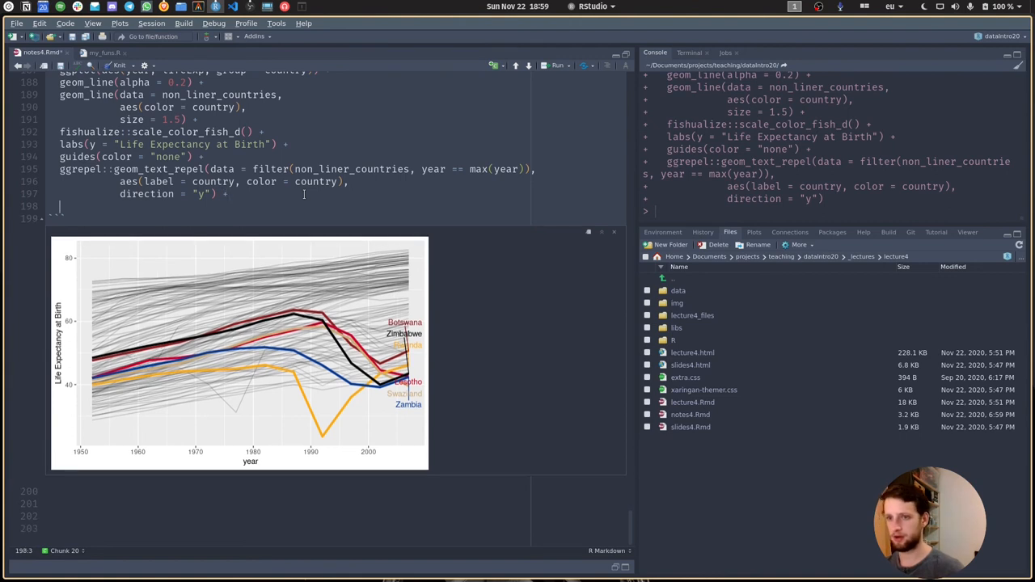
{"action": "type", "text": "e"}
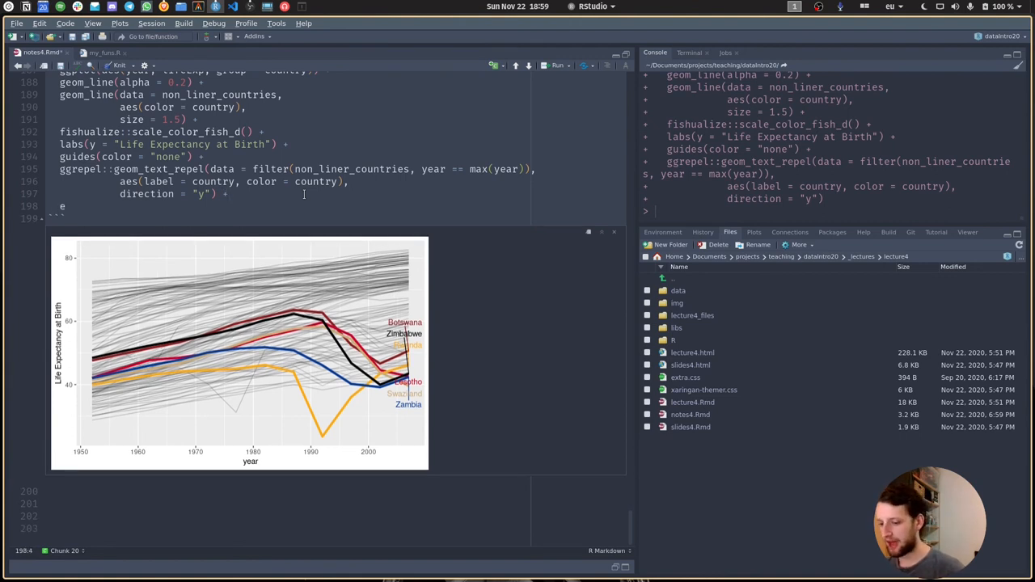
{"action": "type", "text": "expand_limits("}
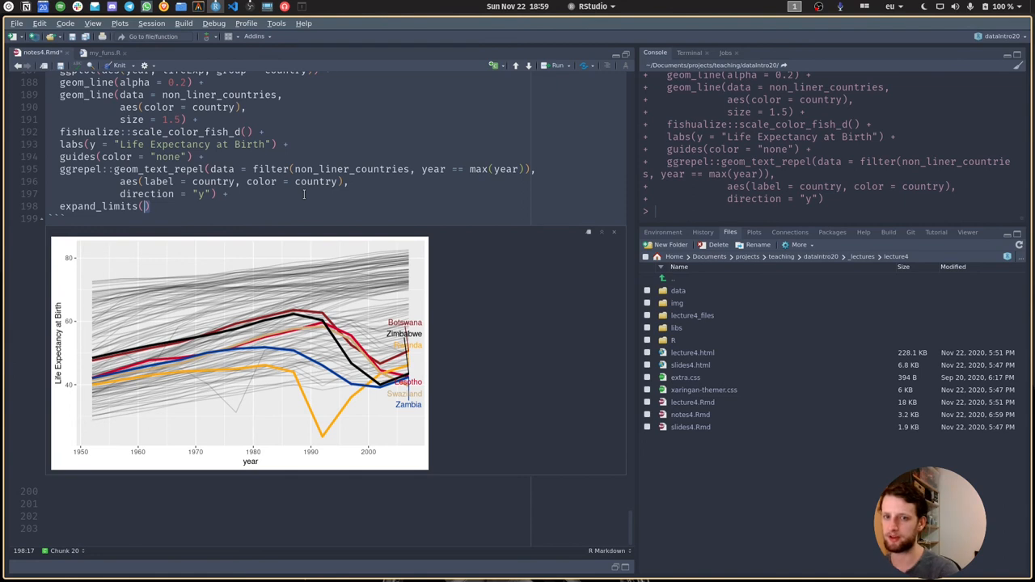
{"action": "type", "text": "x ="}
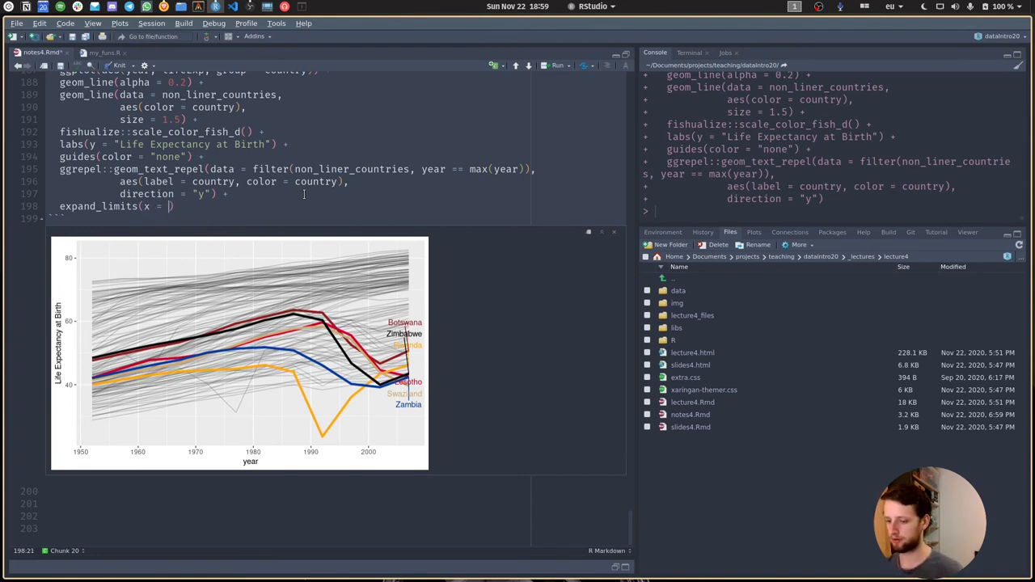
{"action": "type", "text": "20"}
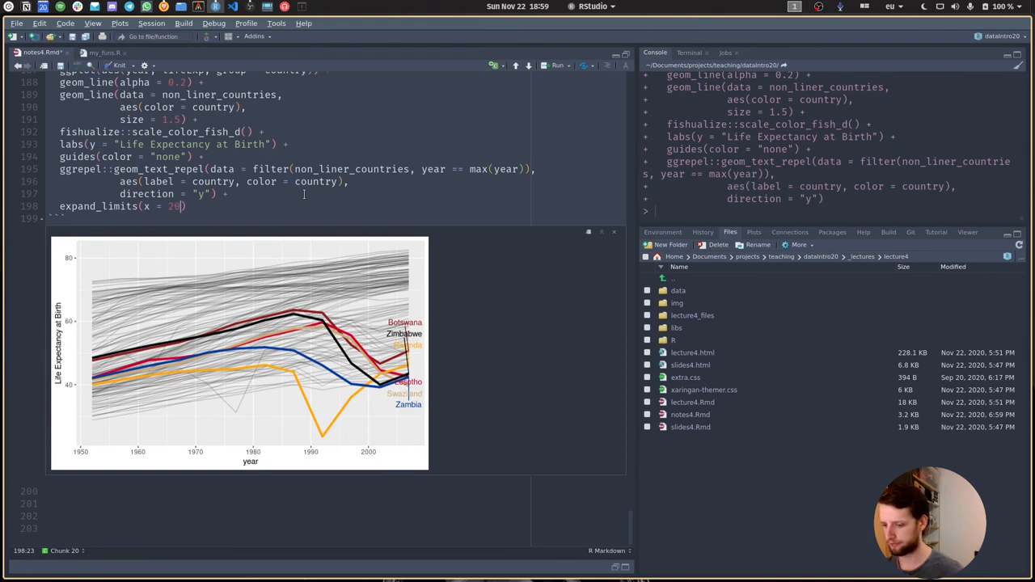
{"action": "type", "text": "15"}
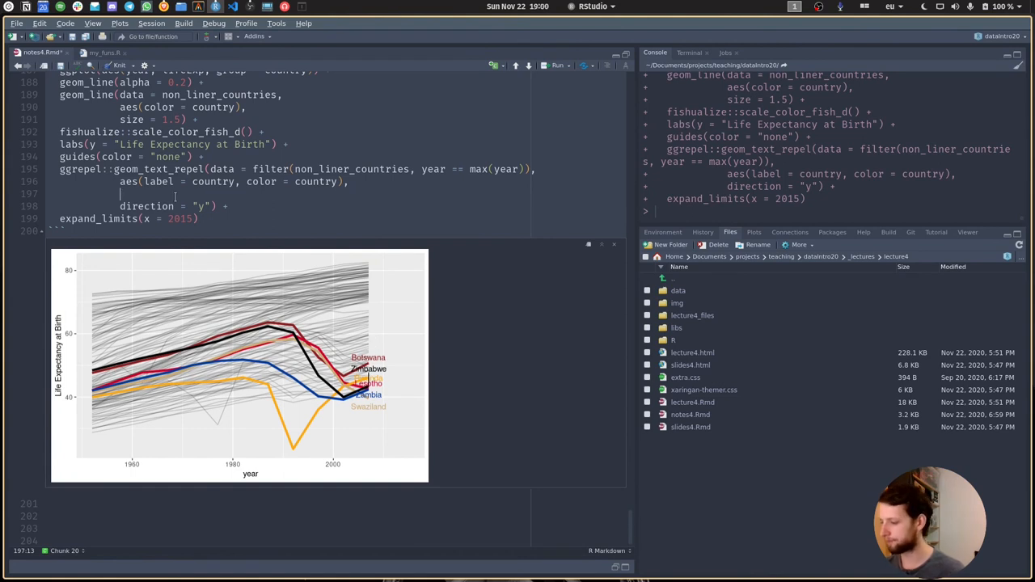
- Set hjust = 0 on geom_text_repel, append theme_minimal(), and rerun the chunk
{"action": "type", "text": "h"}
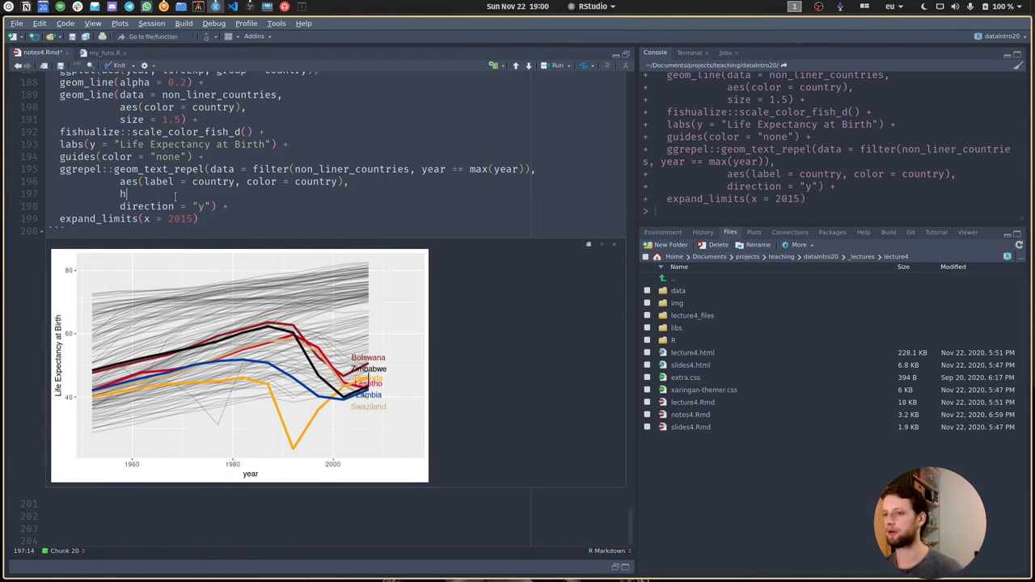
{"action": "type", "text": "just"}
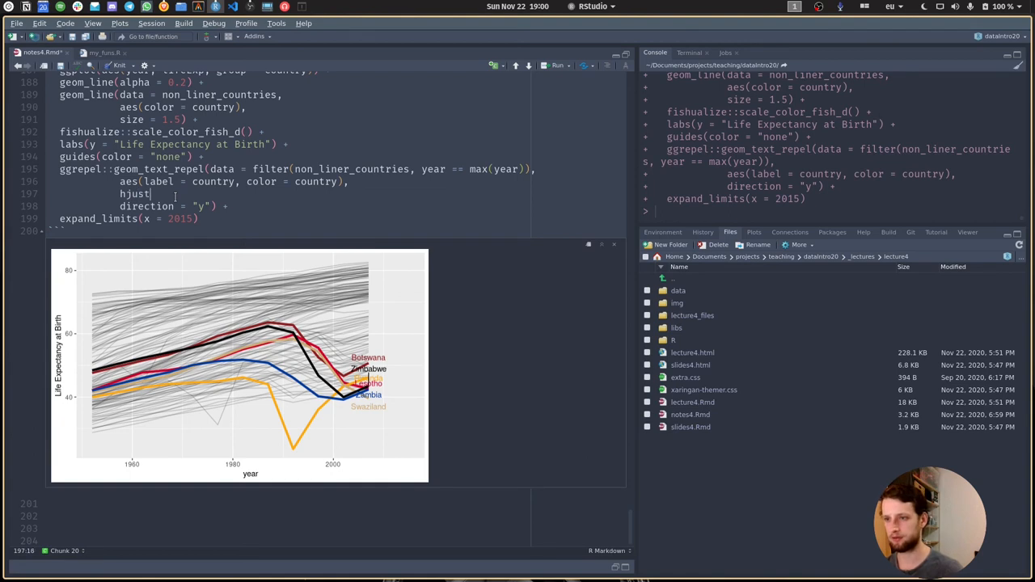
{"action": "type", "text": "= 0,"}
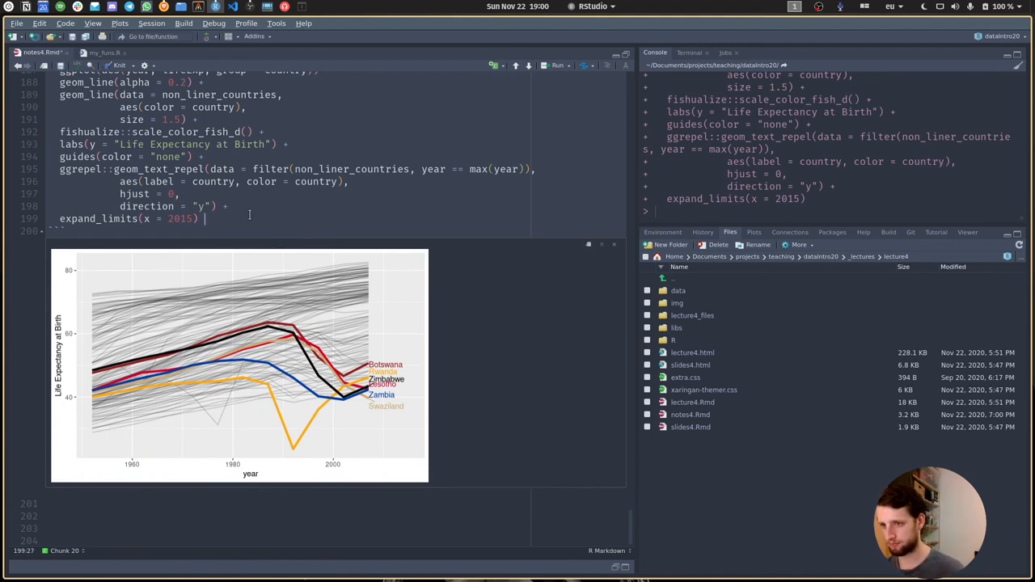
{"action": "type", "text": "theme_minimal("}
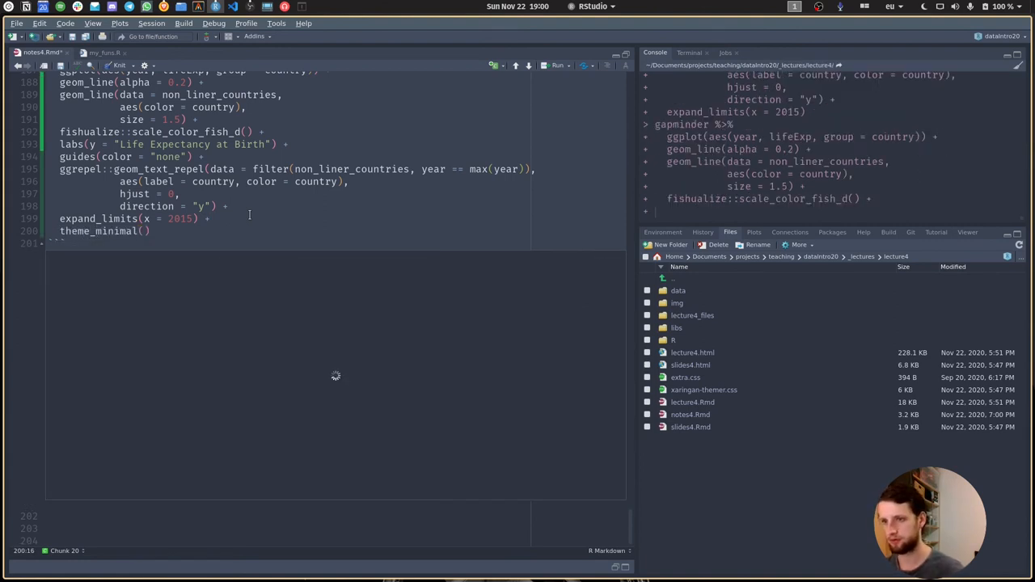
{"action": "left_click", "coordinate": [558, 65]}
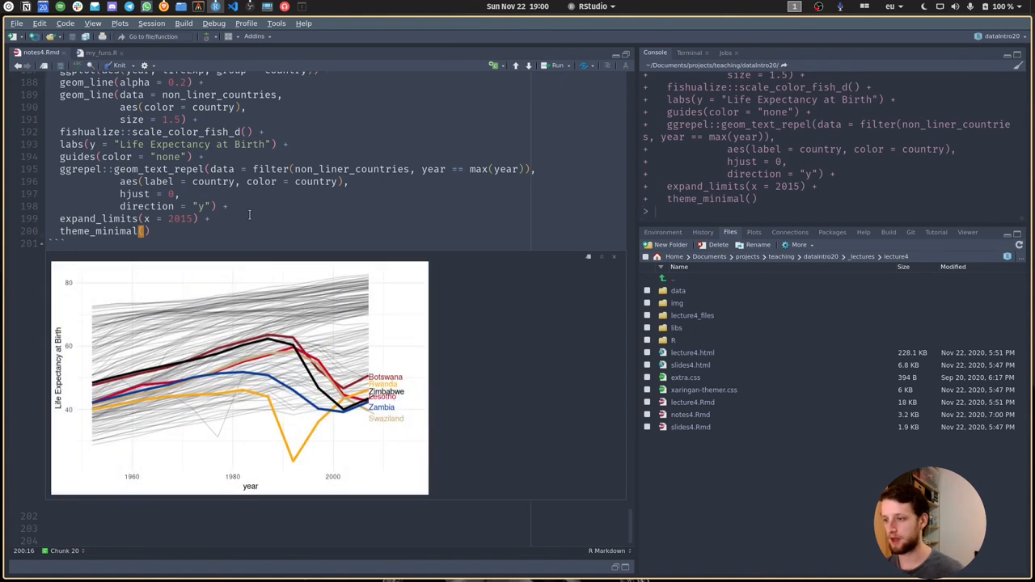
{"action": "scroll", "scroll_direction": "up", "scroll_amount": 3}
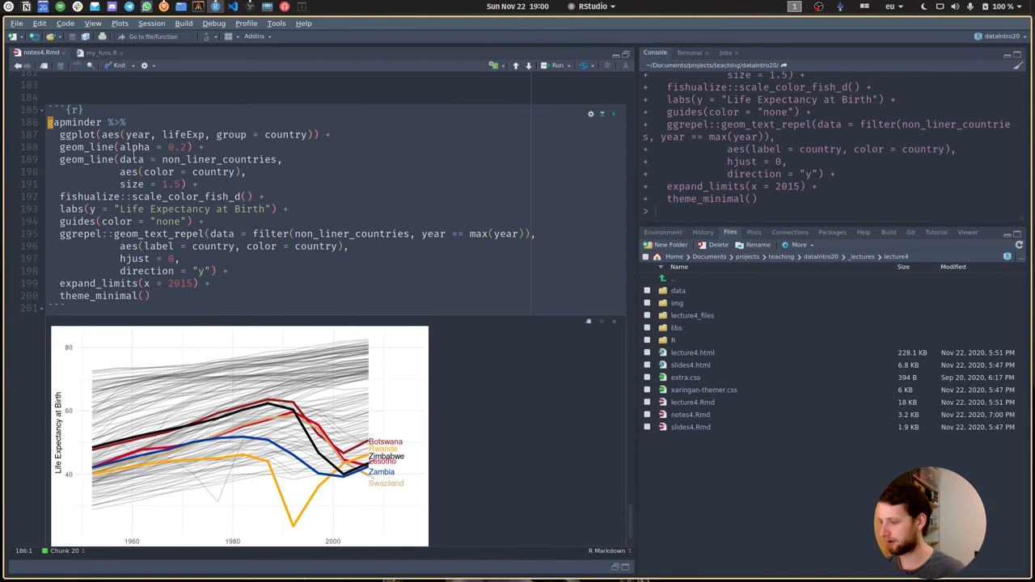
- Assign the ggplot code to plt and print plt after theme_minimal()
{"action": "type", "text": "plt <-"}
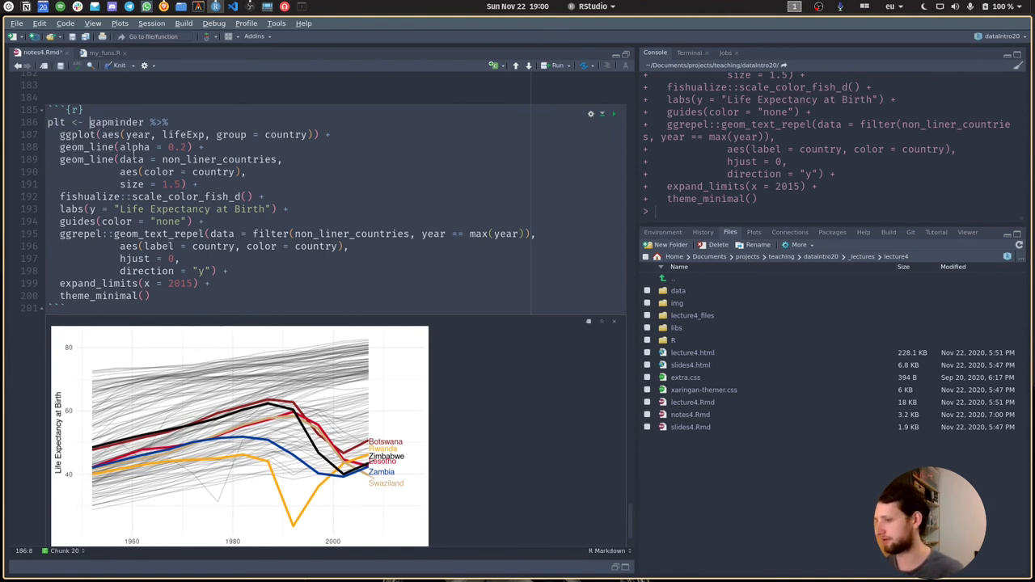
{"action": "left_click", "coordinate": [152, 295]}
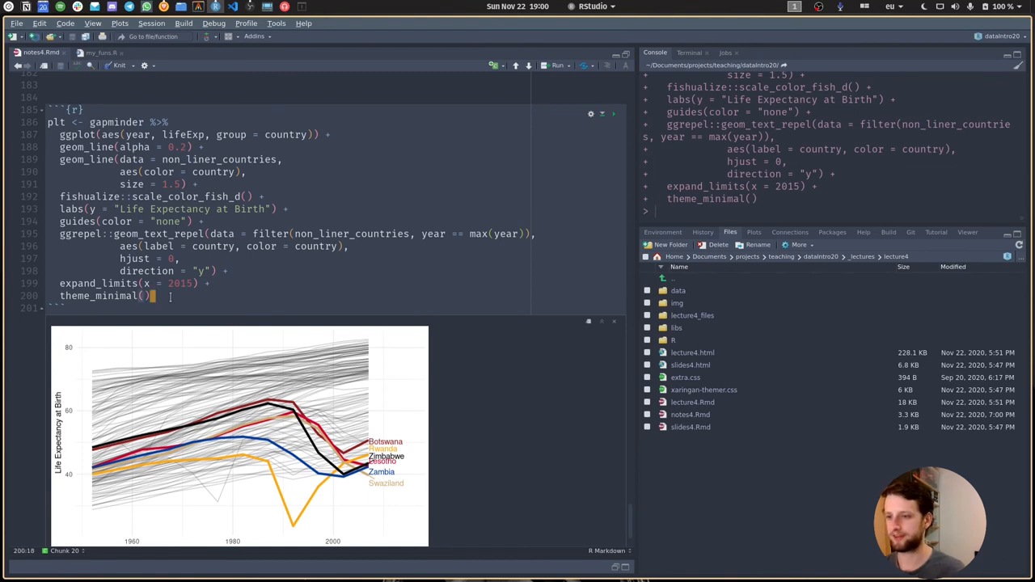
{"action": "type", "text": "plo"}
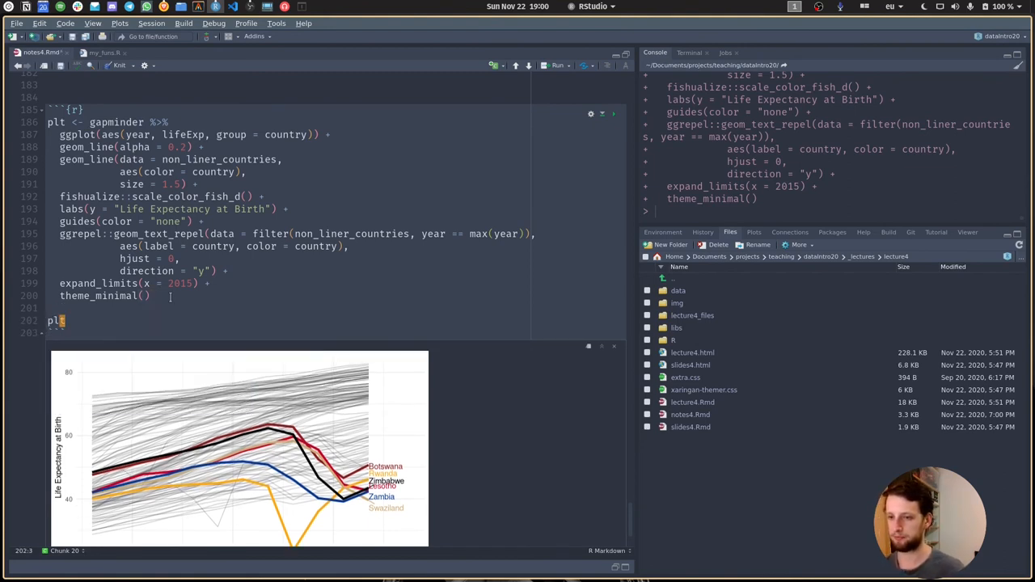
{"action": "scroll", "scroll_direction": "down", "scroll_amount": 3}
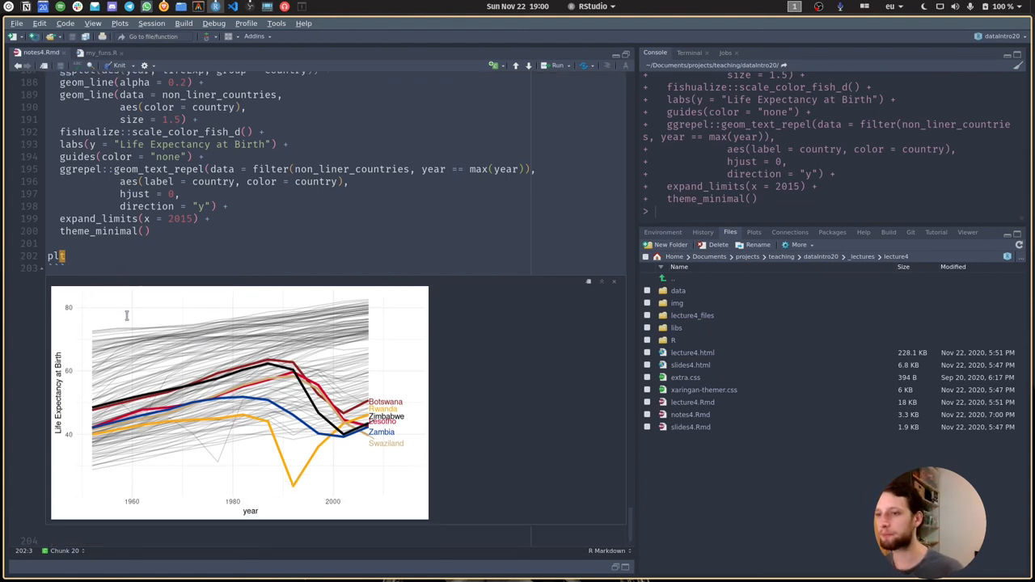
{"action": "scroll", "scroll_direction": "up", "scroll_amount": 3}
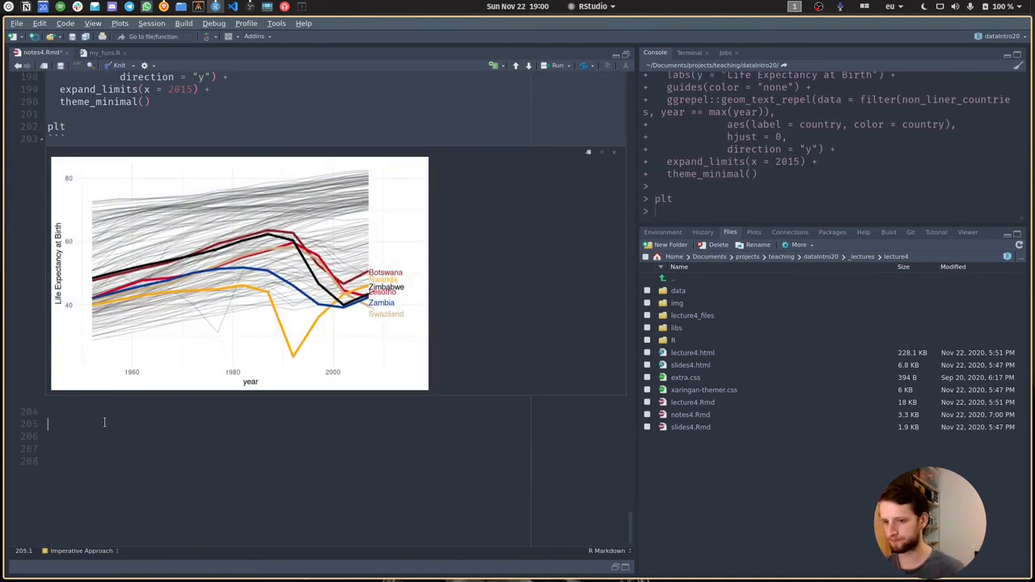
{"action": "type", "text": "ggs"}
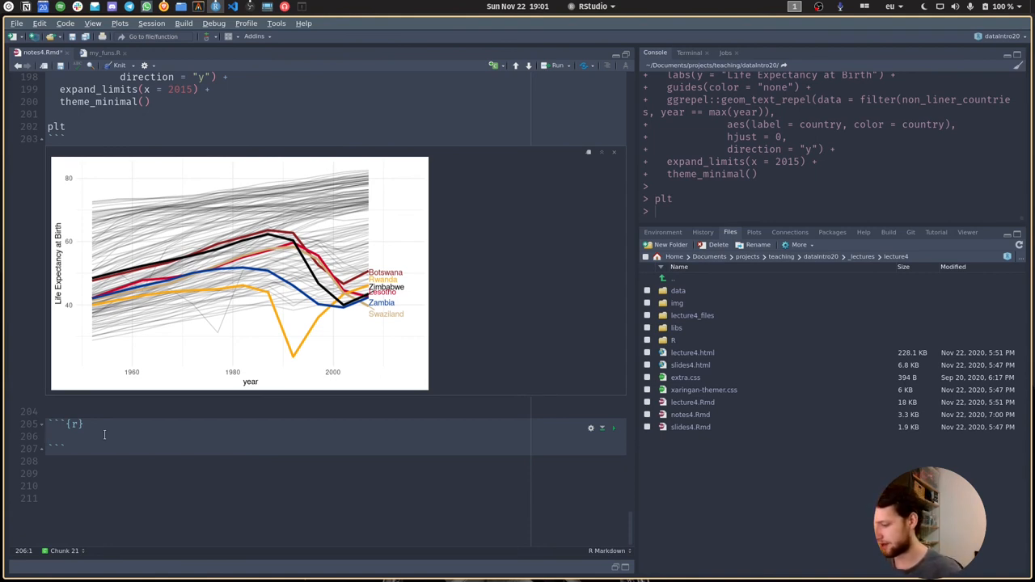
- Write and run plotly::ggplotly(plt) in a new chunk
{"action": "type", "text": "plotl"}
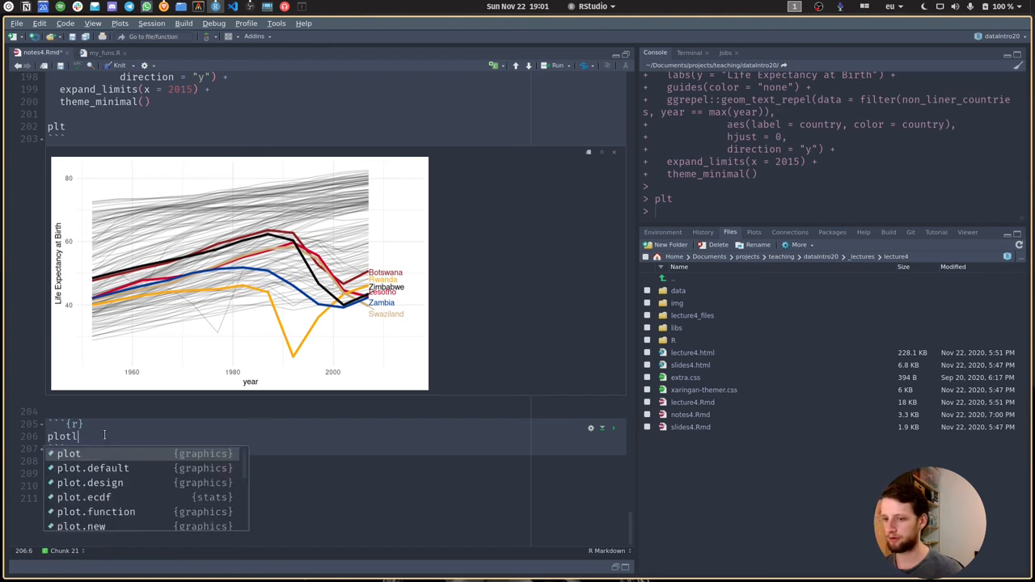
{"action": "type", "text": "y"}
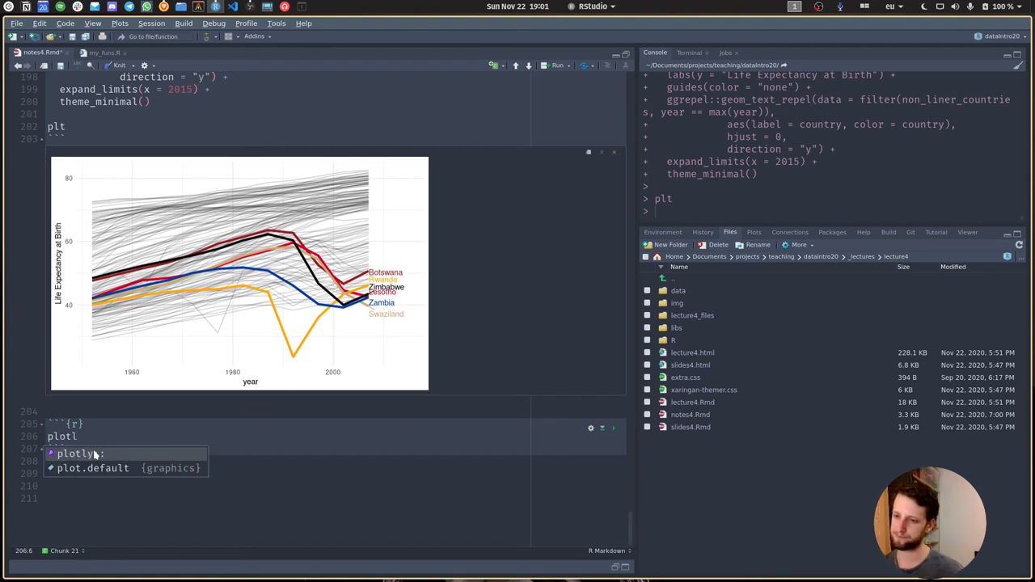
{"action": "type", "text": "::"}
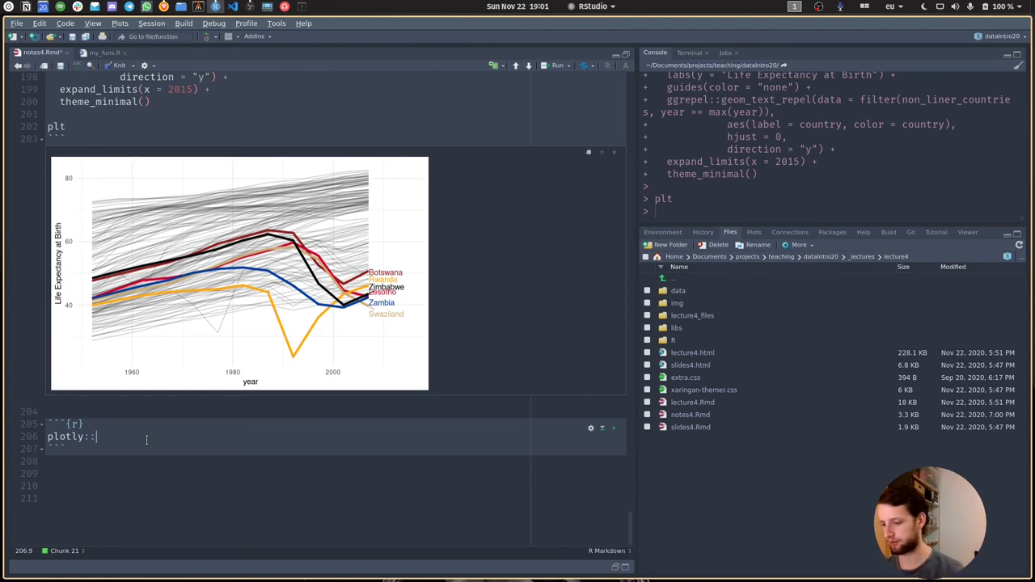
{"action": "type", "text": "gg"}
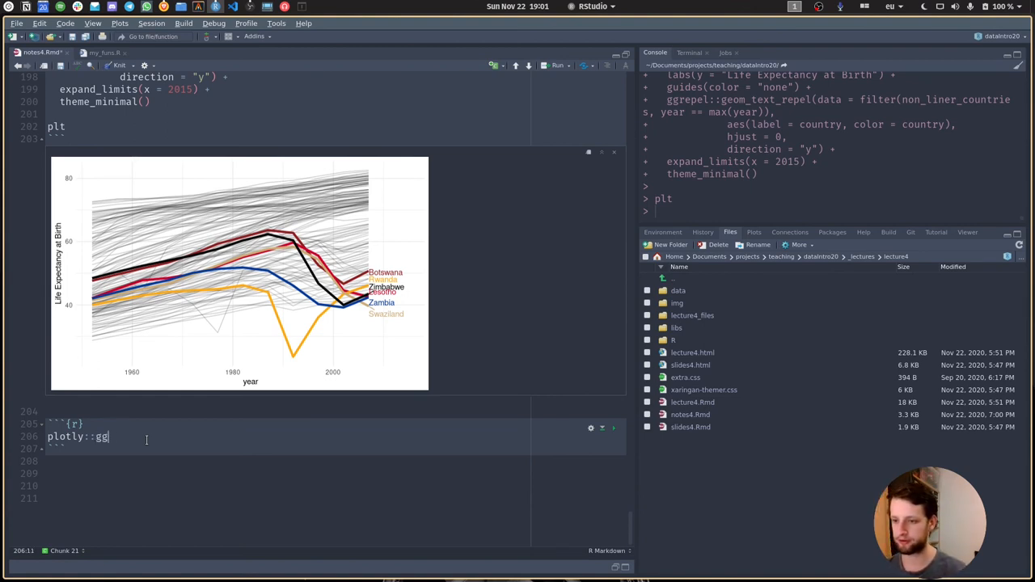
{"action": "type", "text": "plotly()"}
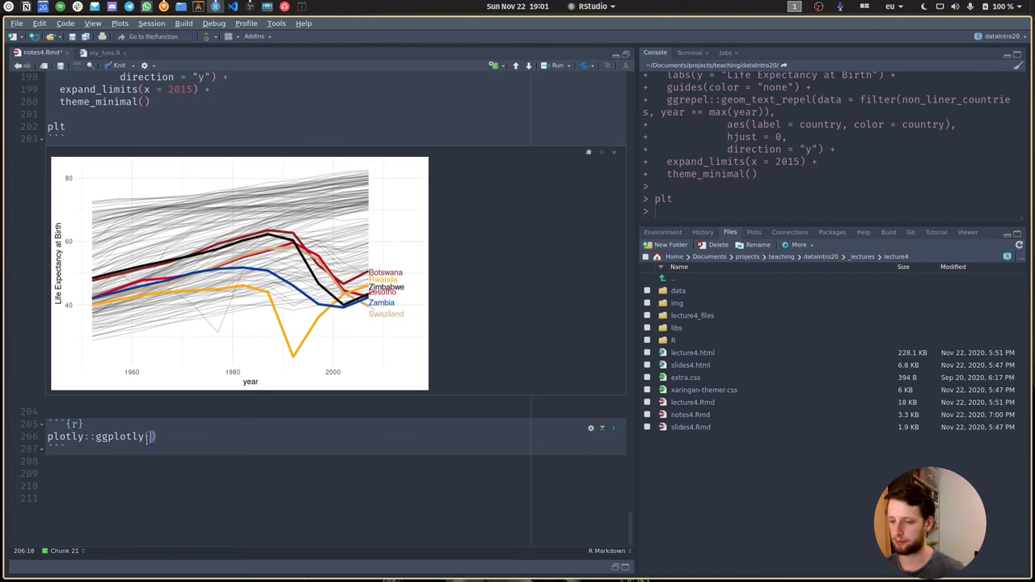
{"action": "type", "text": "plt"}
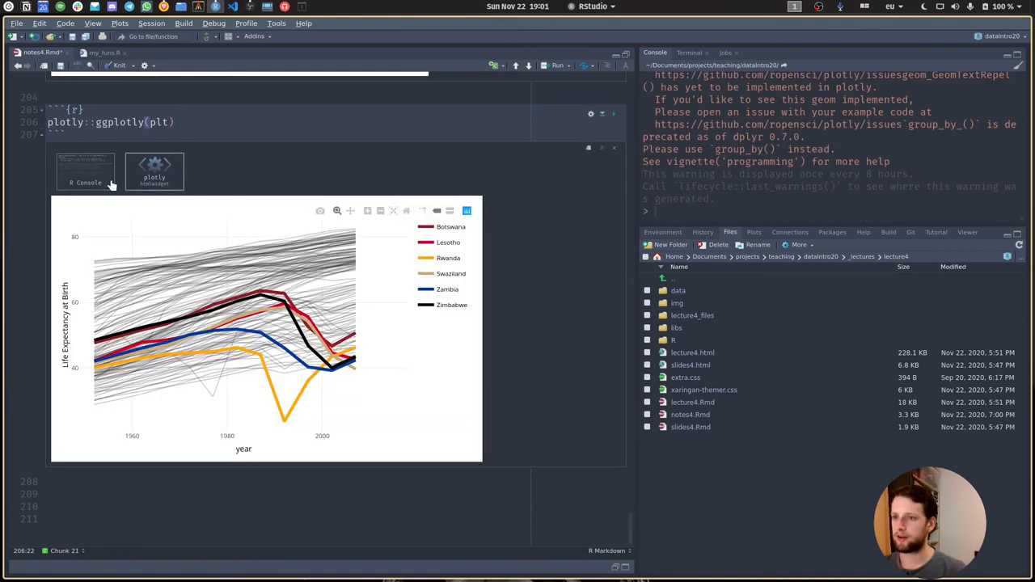
- Check the conversion warnings, return to the interactive chart, and add an empty chunk
{"action": "left_click", "coordinate": [85, 170]}
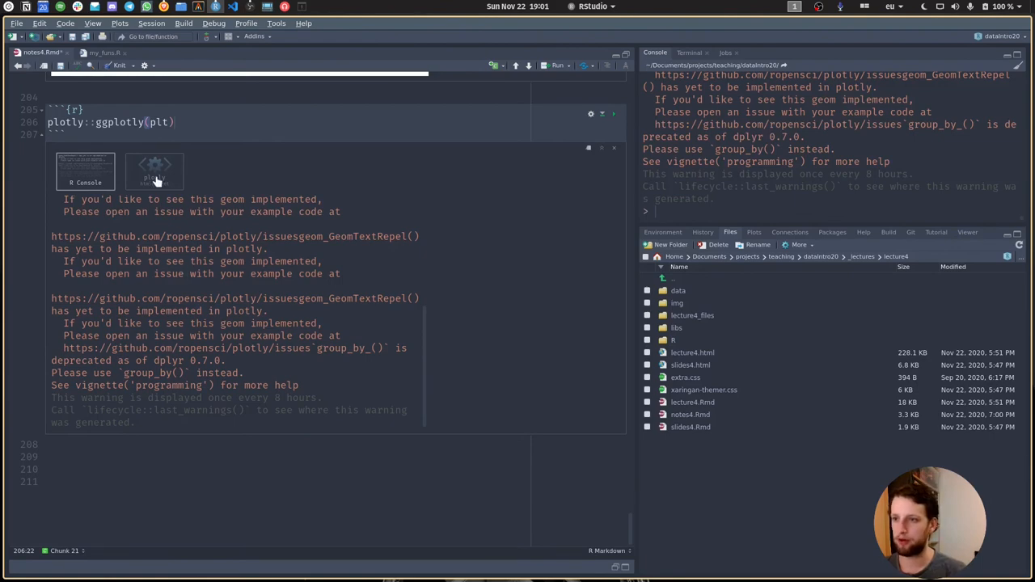
{"action": "left_click", "coordinate": [155, 171]}
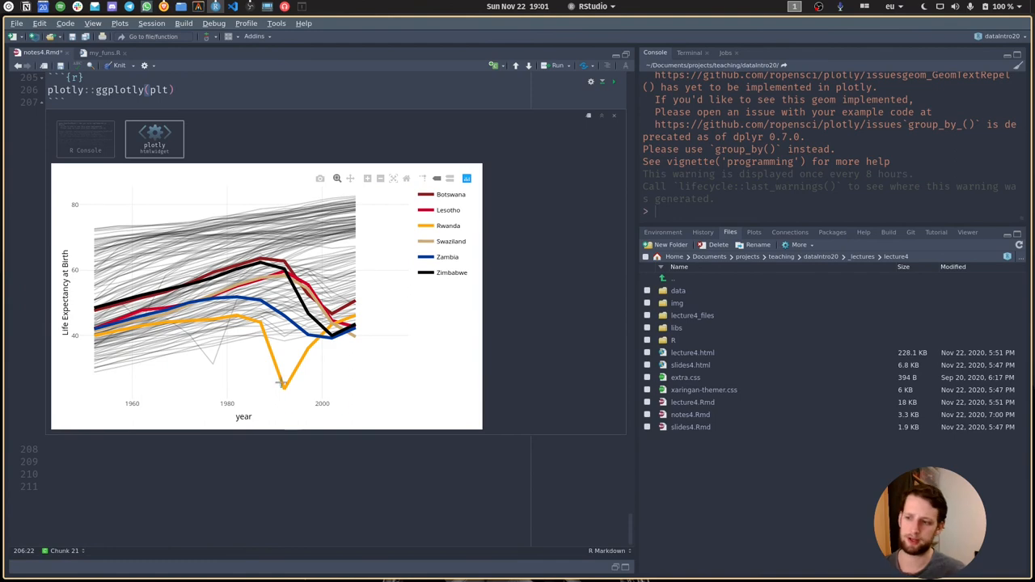
{"action": "mouse_move", "coordinate": [214, 266]}
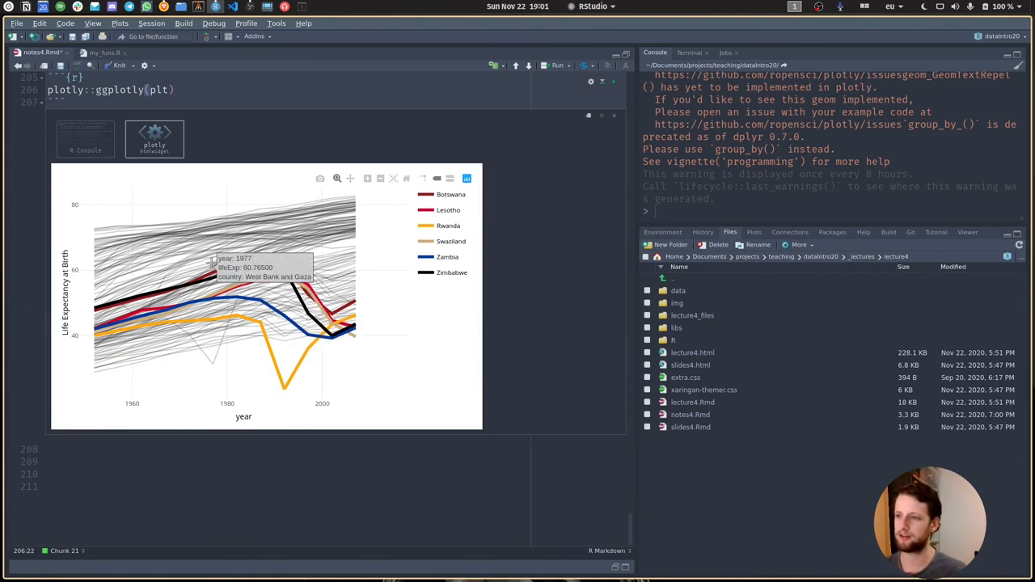
{"action": "mouse_move", "coordinate": [198, 275]}
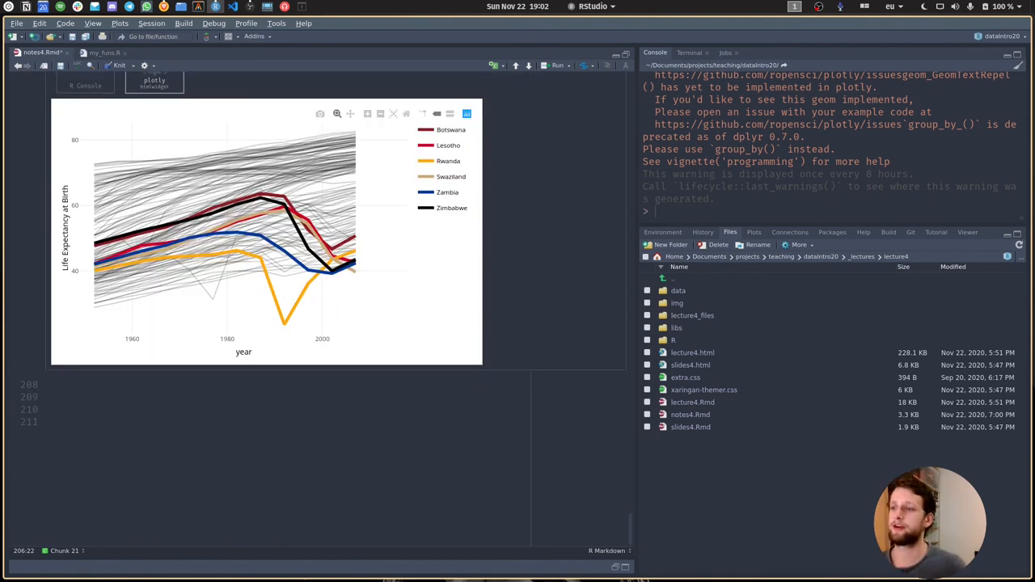
{"action": "mouse_move", "coordinate": [264, 301]}
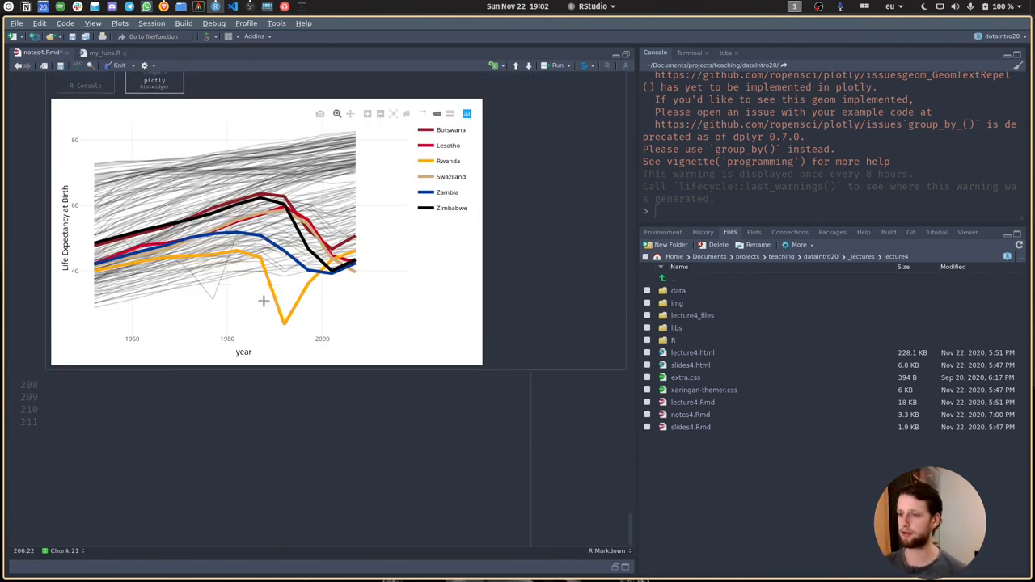
{"action": "mouse_move", "coordinate": [280, 318]}
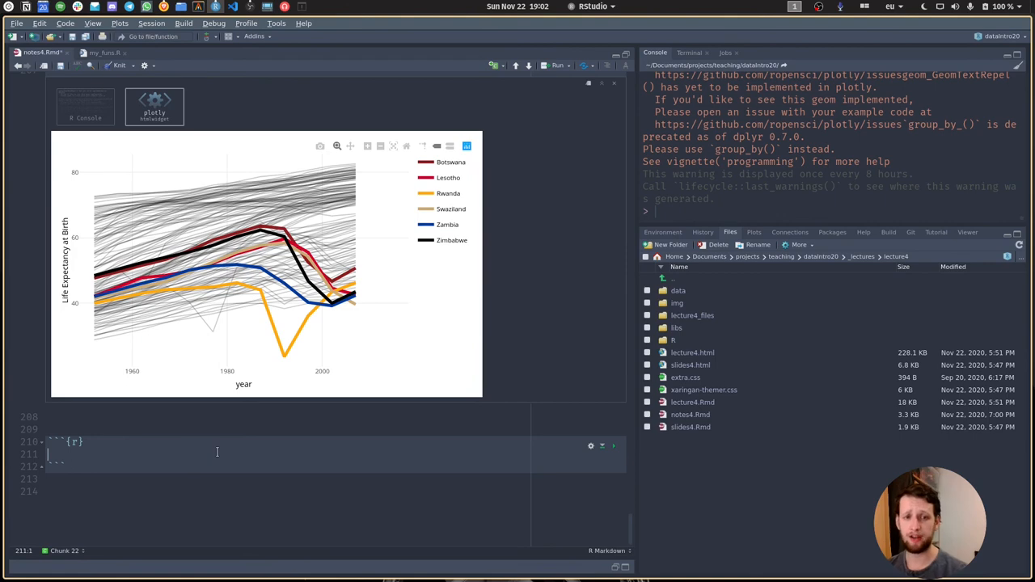
{"action": "left_click", "coordinate": [125, 416]}
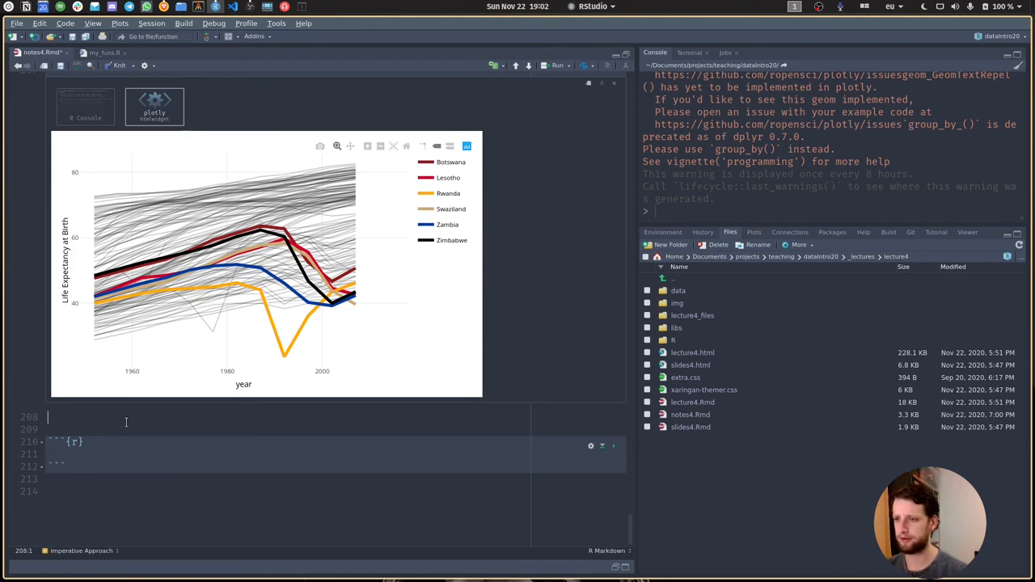
{"action": "mouse_move", "coordinate": [291, 234]}
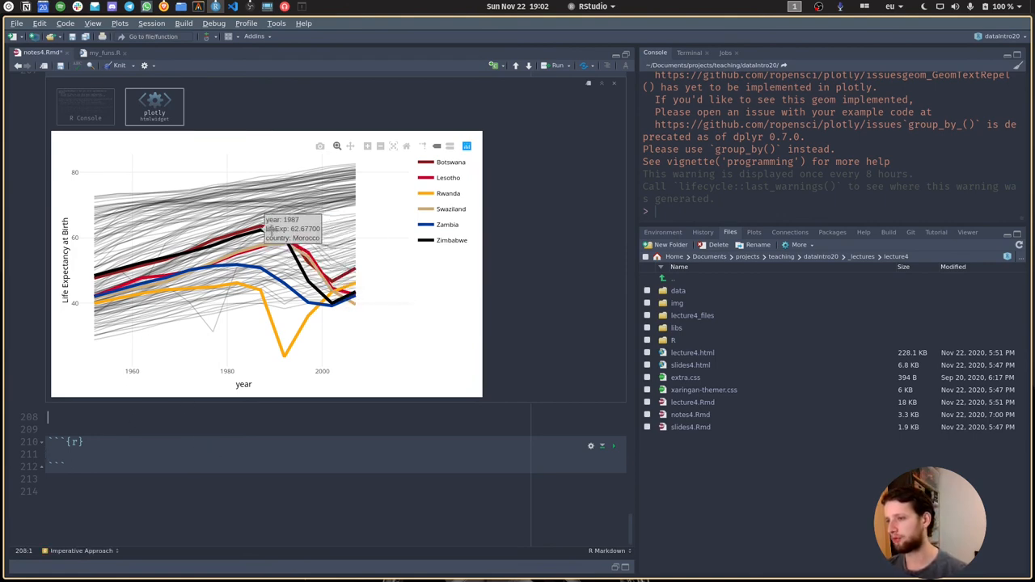
{"action": "mouse_move", "coordinate": [283, 297]}
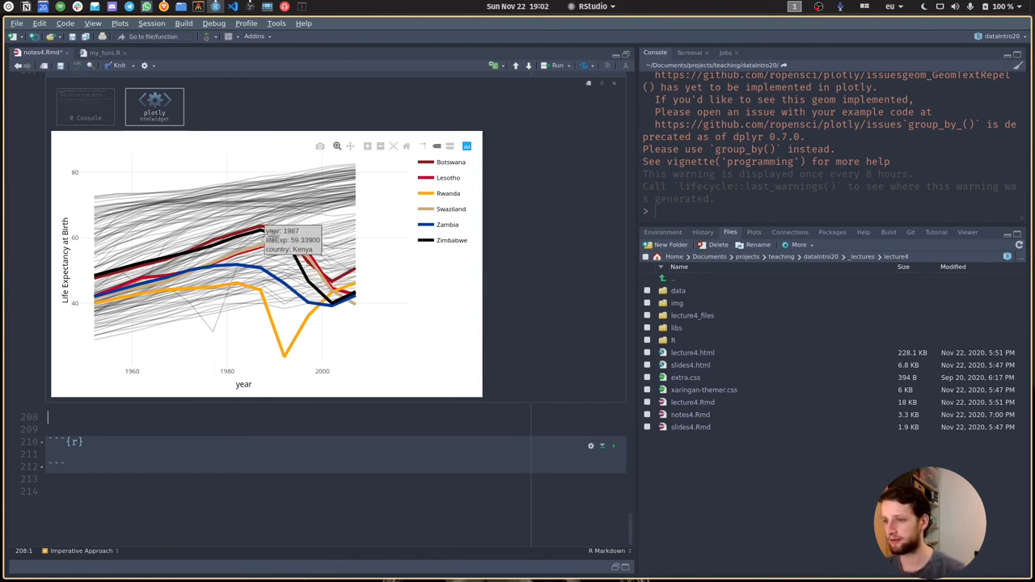
{"action": "mouse_move", "coordinate": [265, 235]}
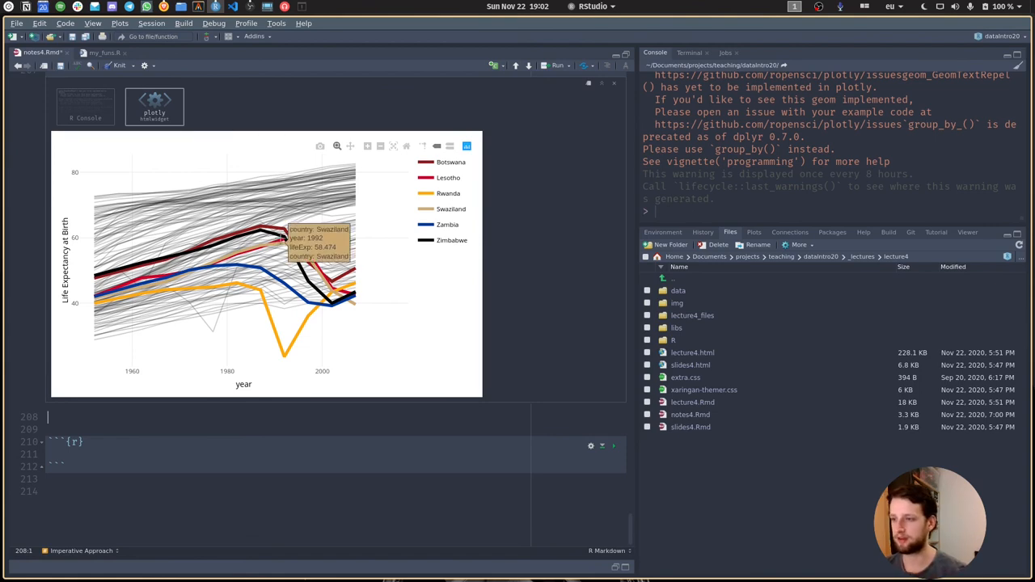
{"action": "mouse_move", "coordinate": [327, 275]}
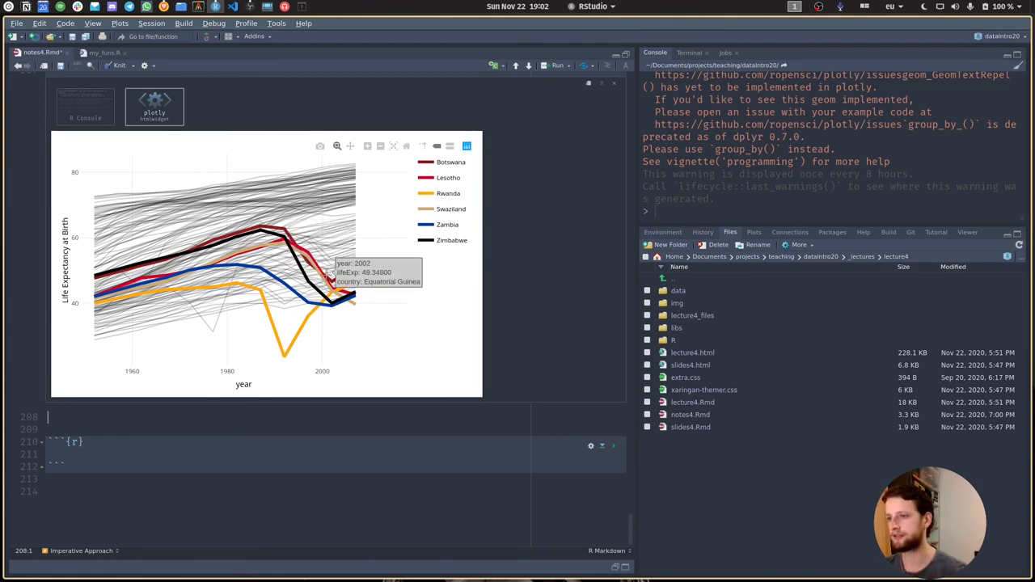
{"action": "mouse_move", "coordinate": [284, 354]}
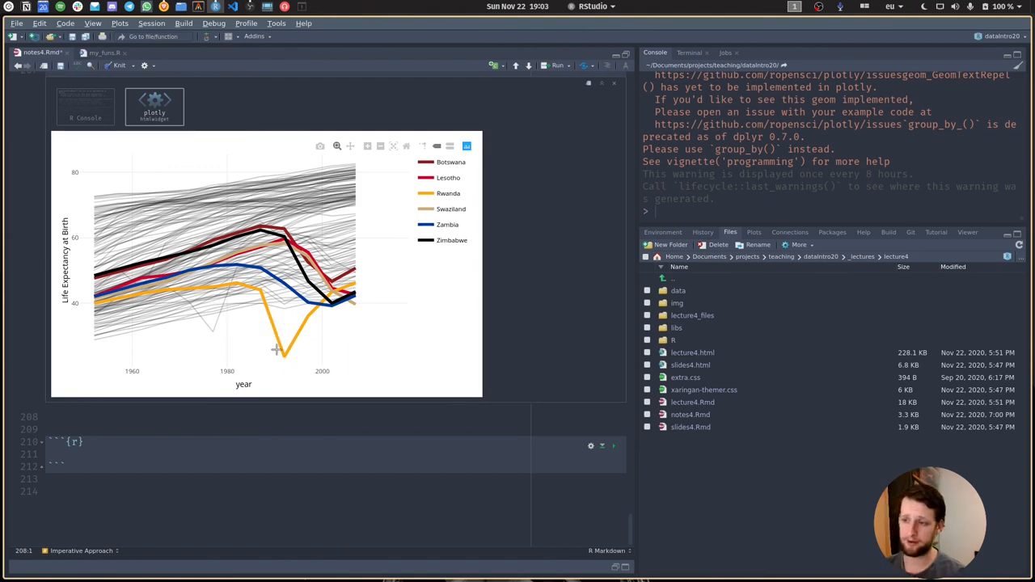
{"action": "mouse_move", "coordinate": [266, 360]}
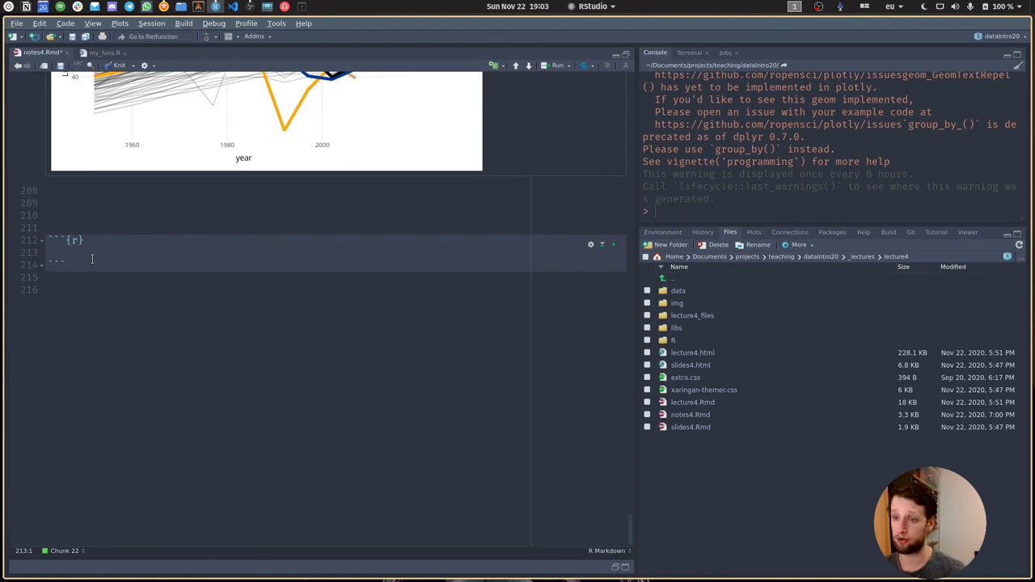
- Run gapminder %>% mutate() applying str_to_upper to continent and country
{"action": "type", "text": "gapminder"}
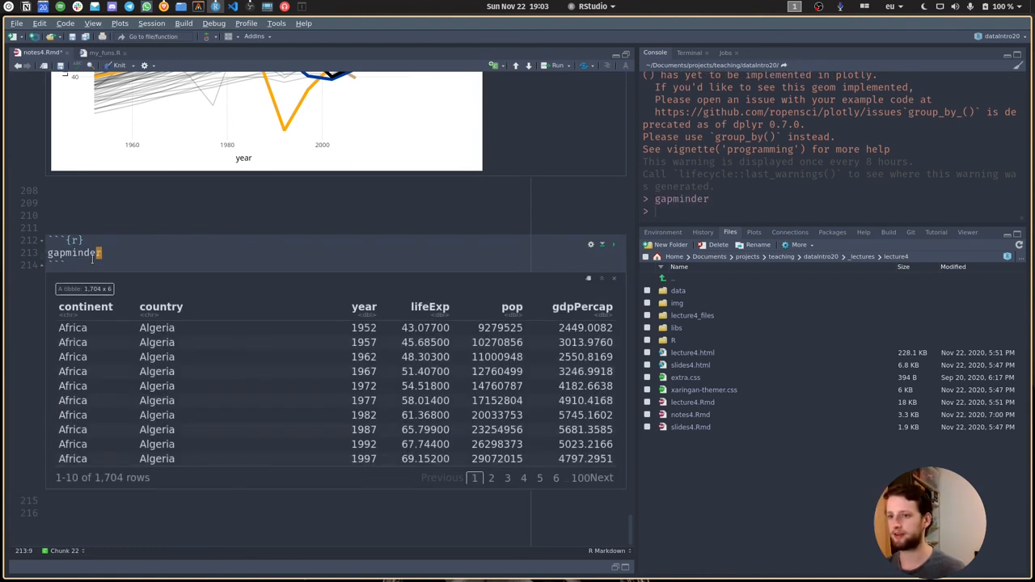
{"action": "type", "text": "%>%"}
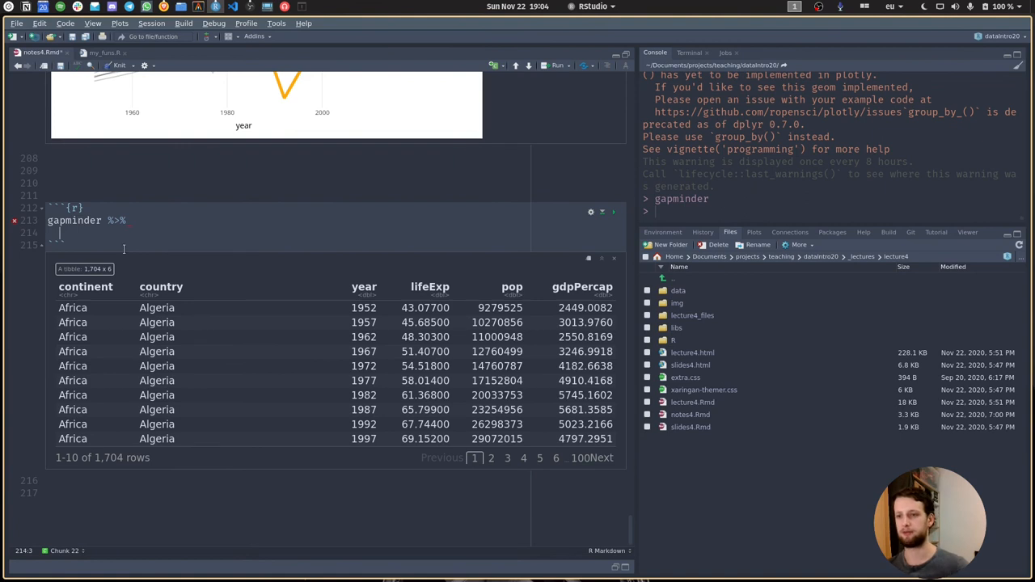
{"action": "type", "text": "mut"}
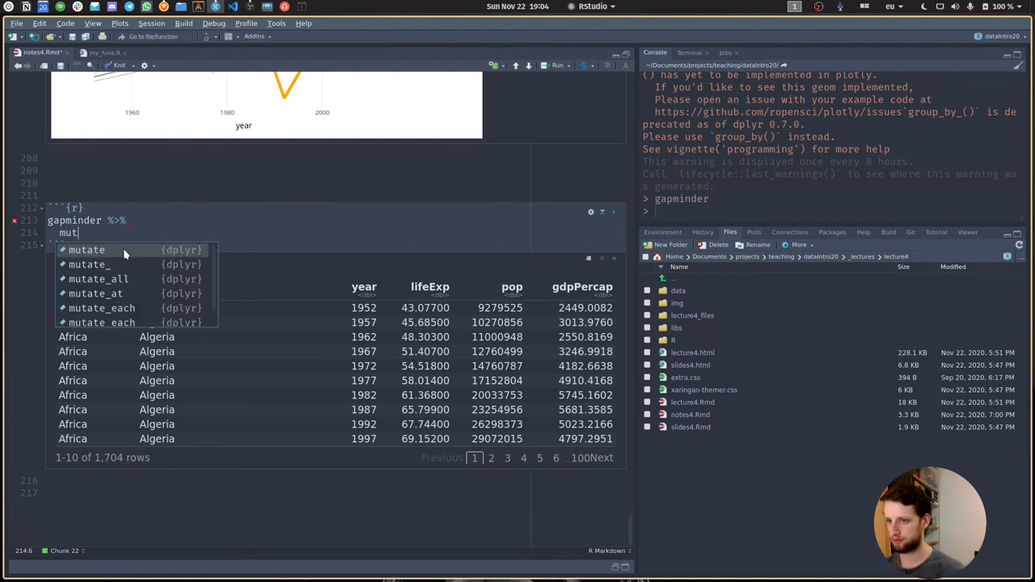
{"action": "left_click", "coordinate": [87, 250]}
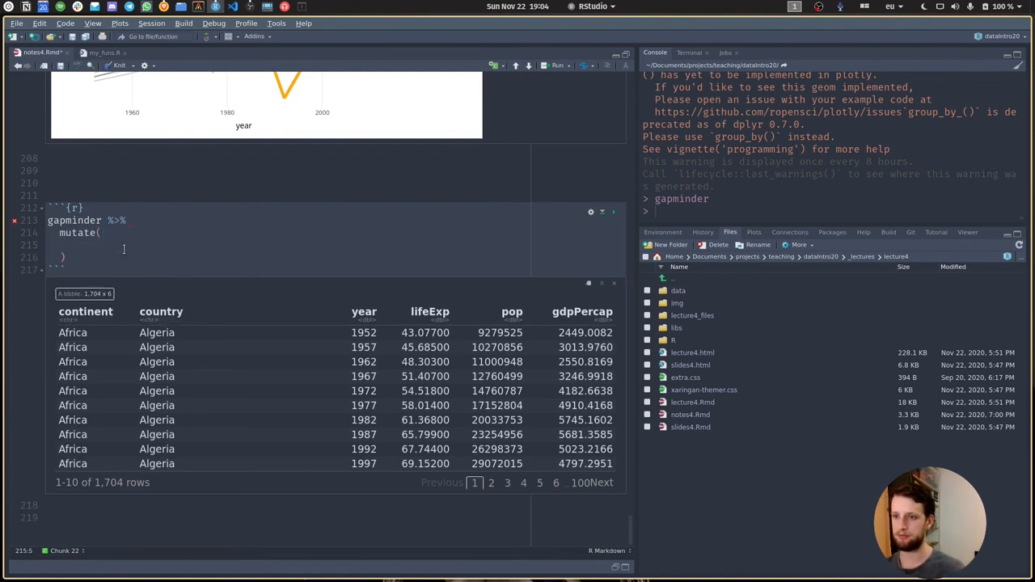
{"action": "type", "text": "continent = str"}
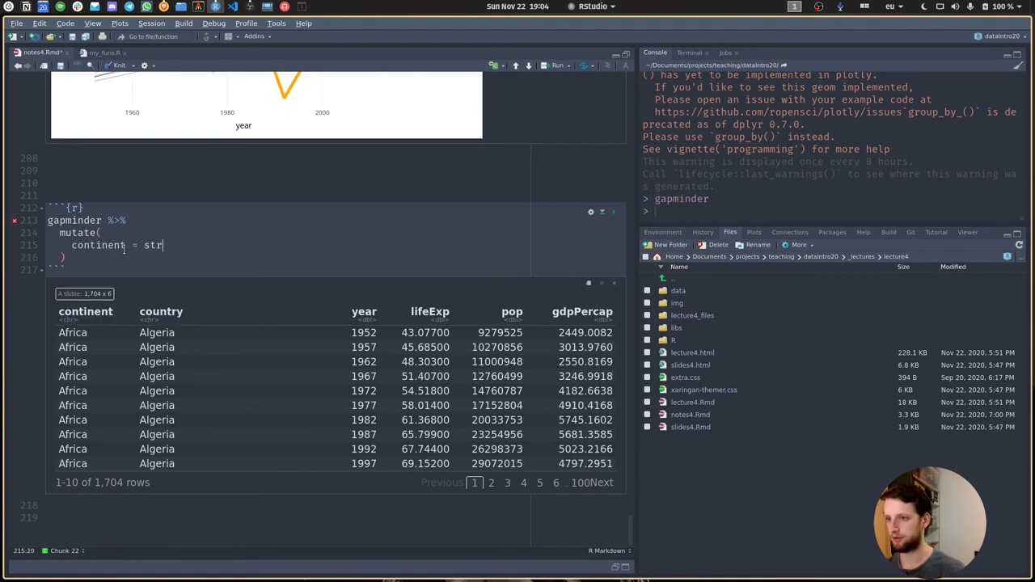
{"action": "type", "text": "_to_upper(contin"}
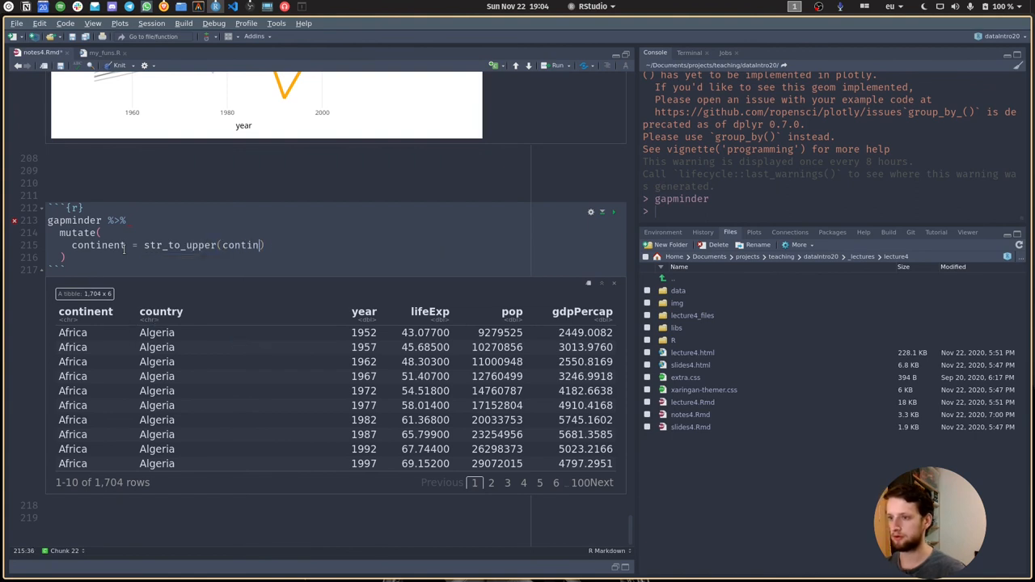
{"action": "type", "text": "ent)"}
{"action": "type", "text": "country = str_to_upper(country),"}
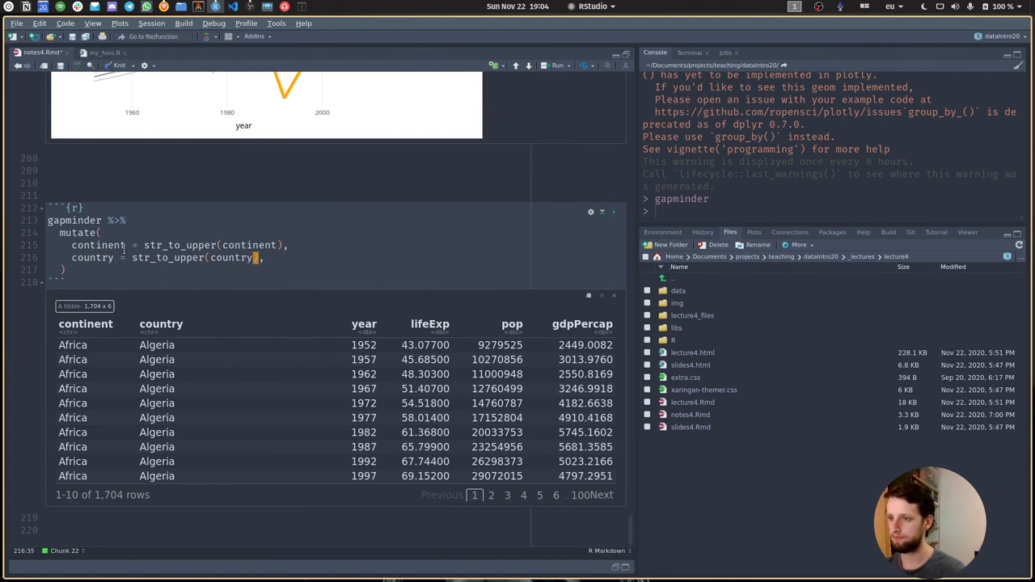
{"action": "left_click", "coordinate": [557, 65]}
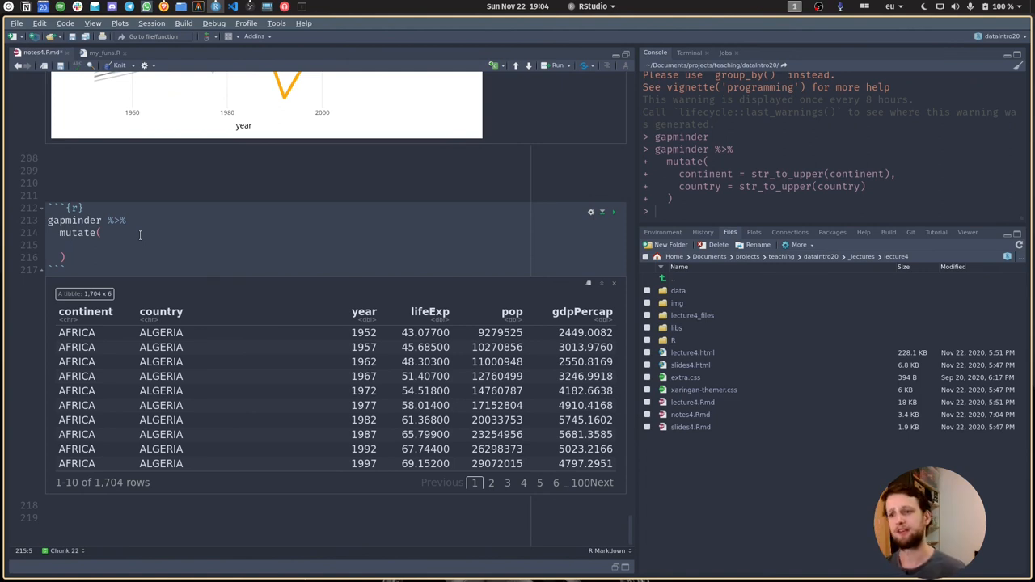
- Write and run mutate(across(c(continent, country), str_to_upper))
{"action": "type", "text": "across"}
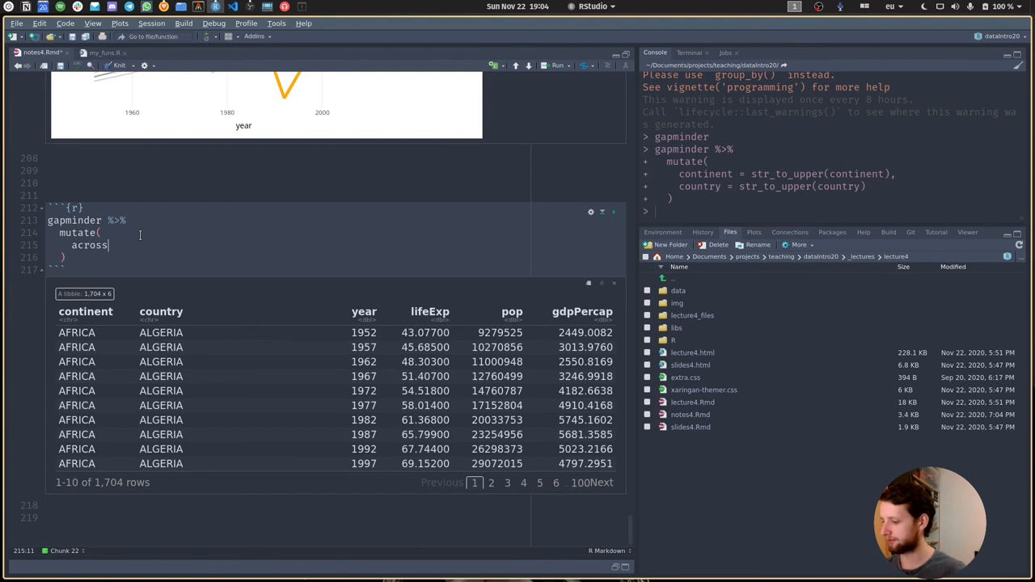
{"action": "type", "text": "("}
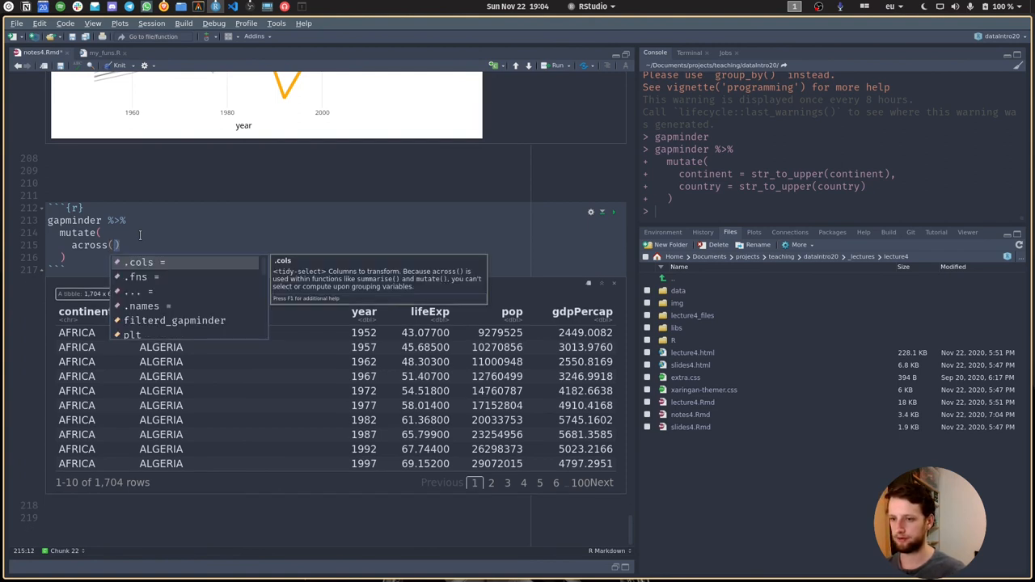
{"action": "type", "text": "c"}
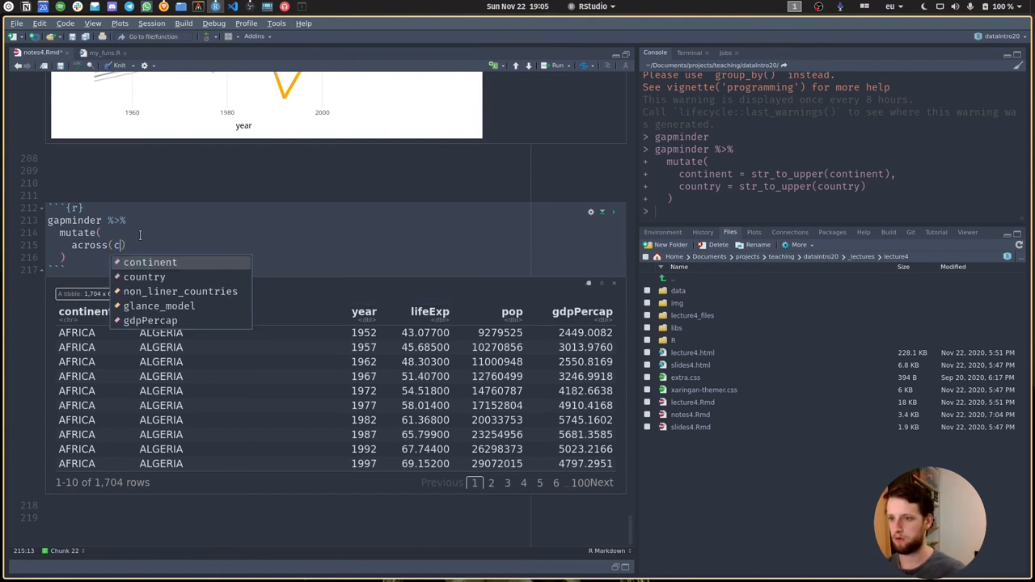
{"action": "type", "text": "(conto"}
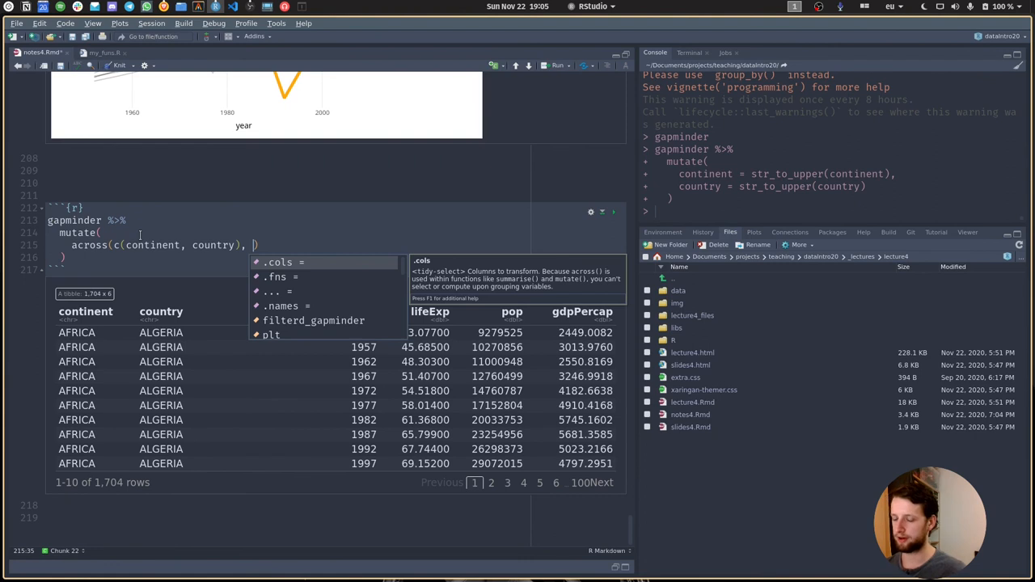
{"action": "type", "text": "str"}
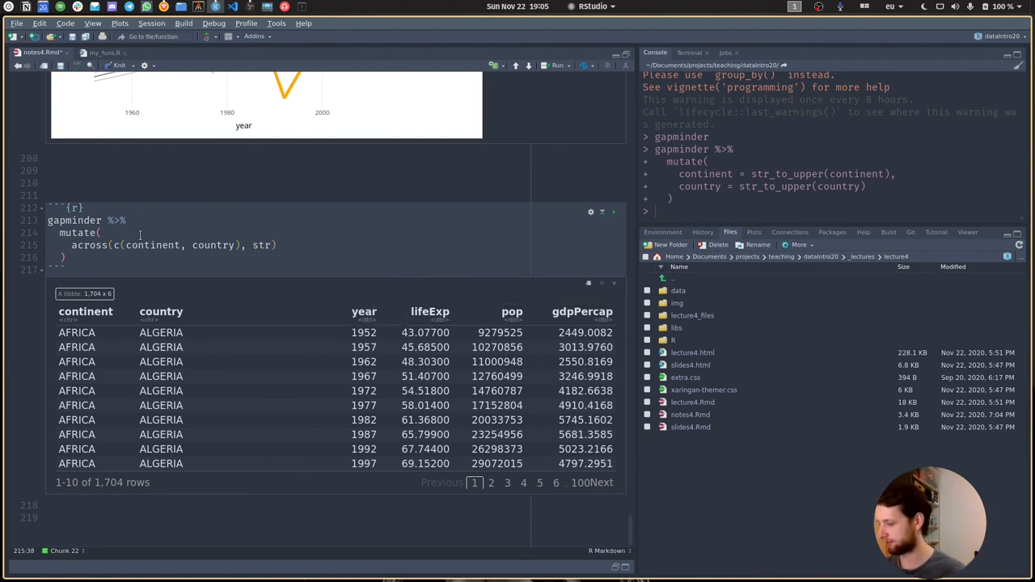
{"action": "type", "text": "str_to_up"}
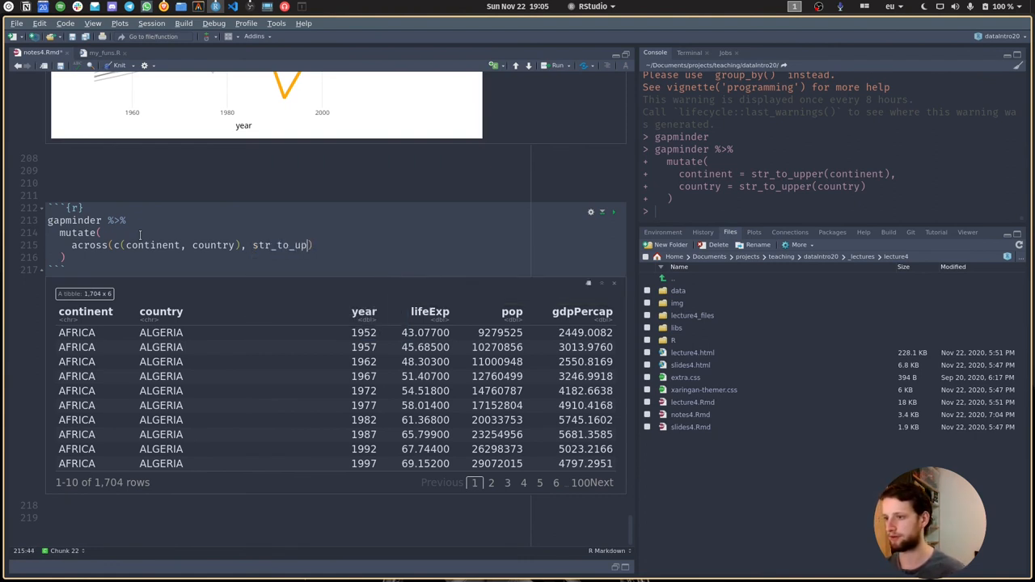
{"action": "type", "text": "per"}
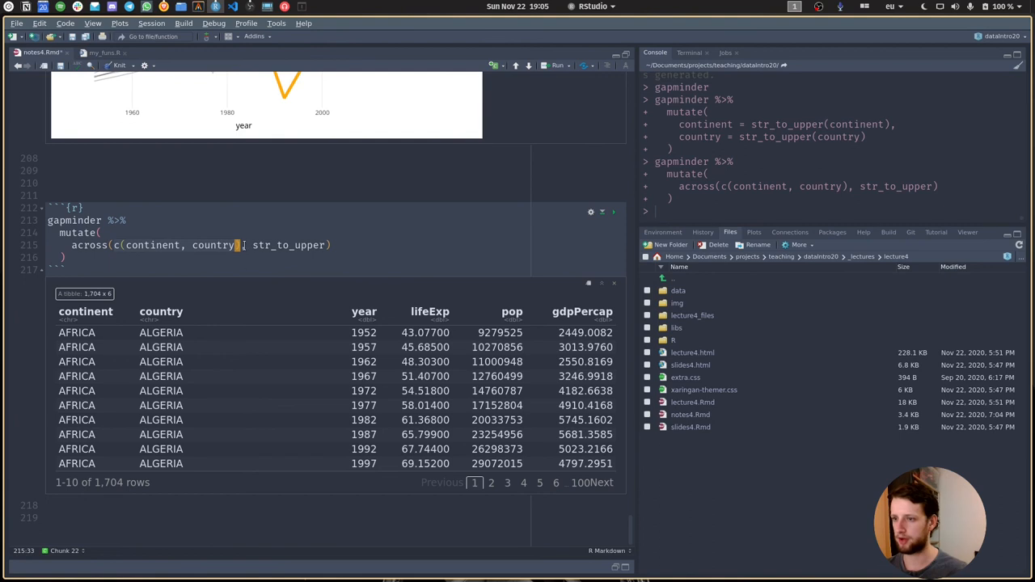
- Change the column selection to where(is.character) and rerun
{"action": "key", "text": "BackSpace"}
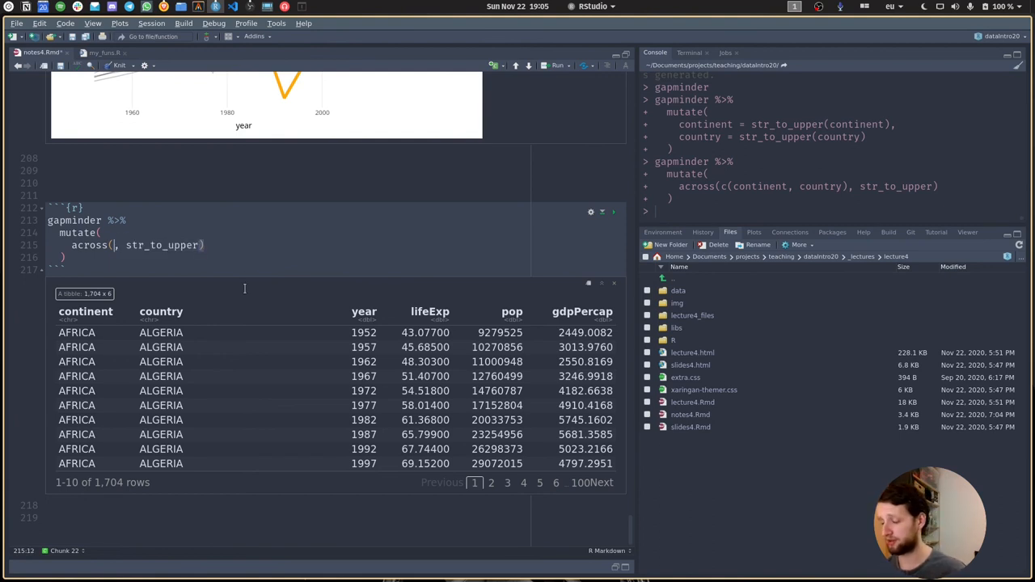
{"action": "type", "text": "where()"}
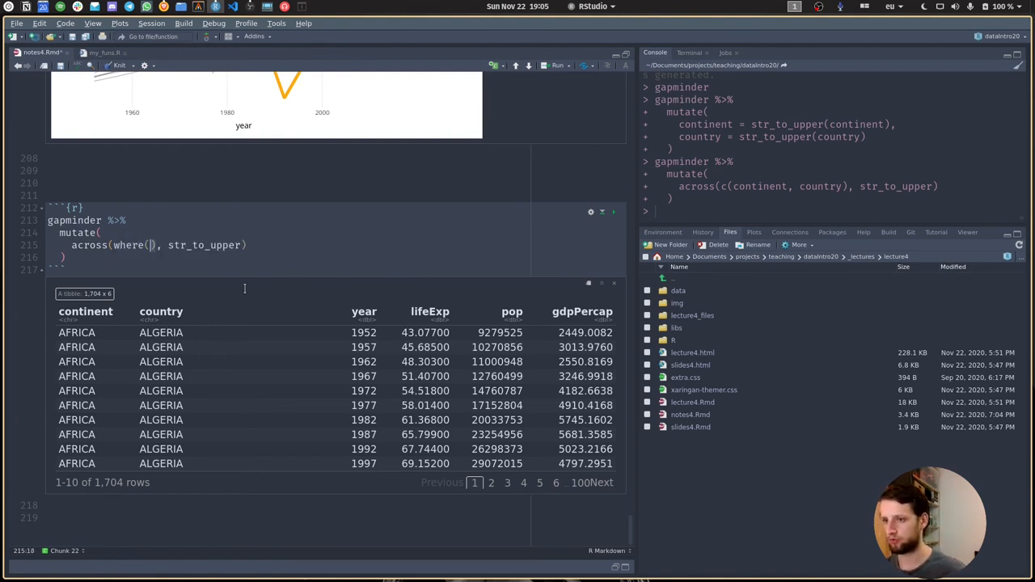
{"action": "type", "text": "is.char"}
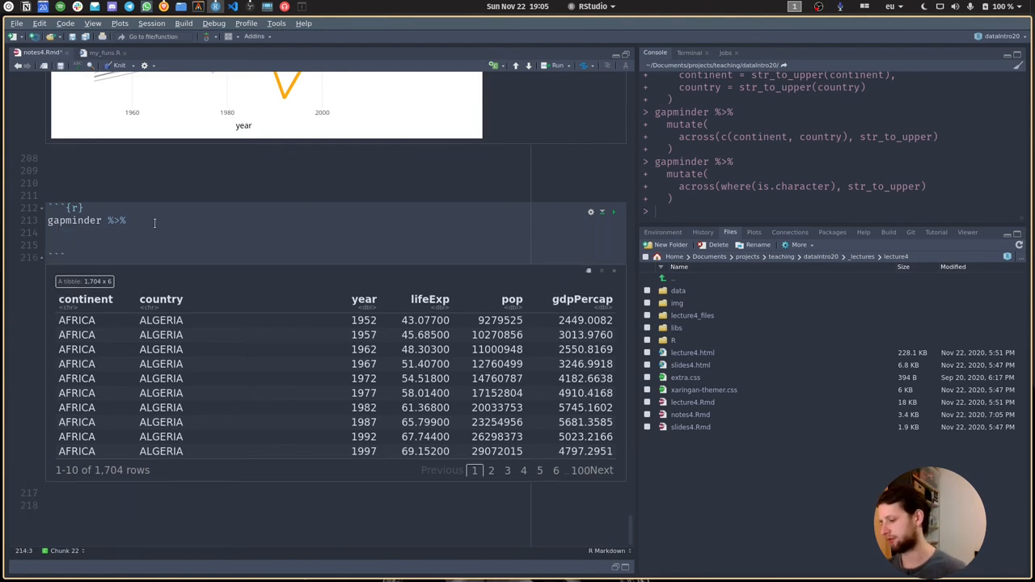
- Run summarise(across(year:gdpPercap, mean)) to get one row of means
{"action": "type", "text": "summar"}
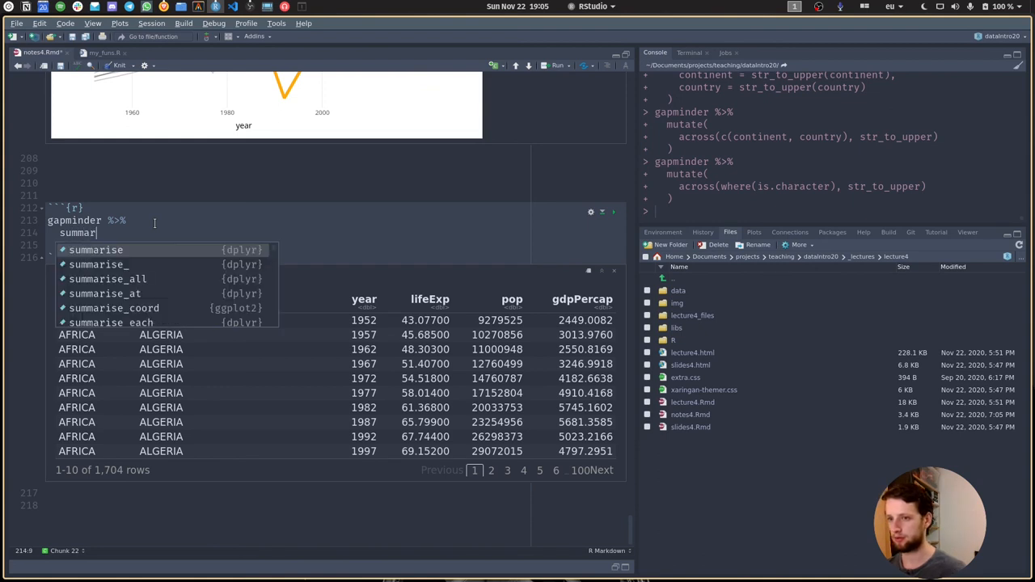
{"action": "left_click", "coordinate": [95, 249]}
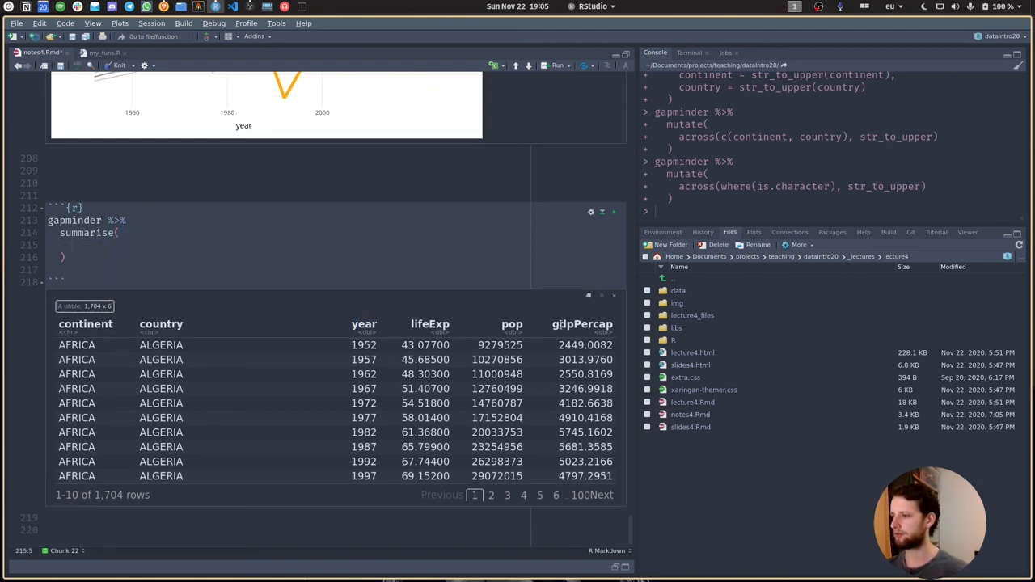
{"action": "type", "text": "across("}
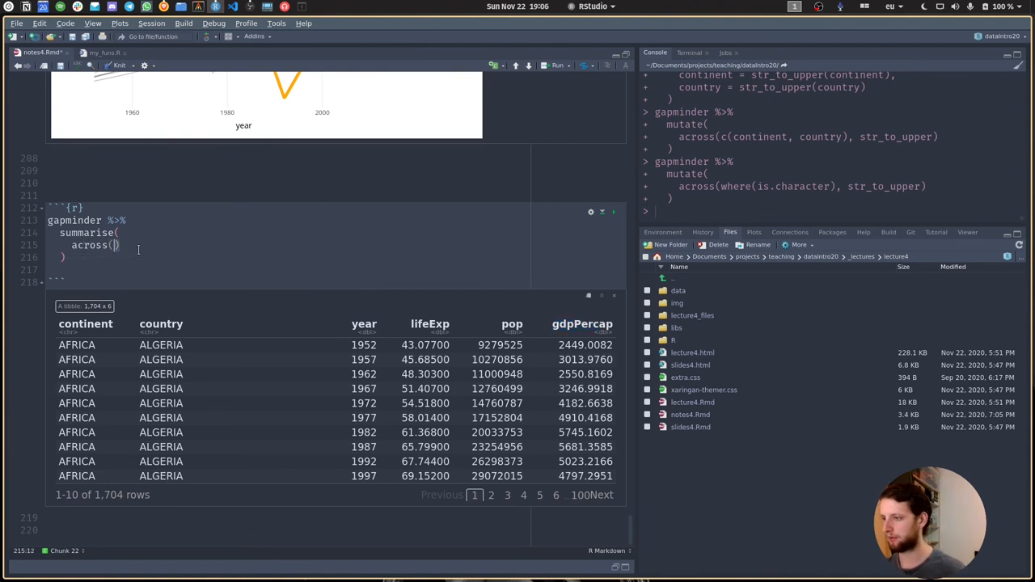
{"action": "type", "text": "year,"}
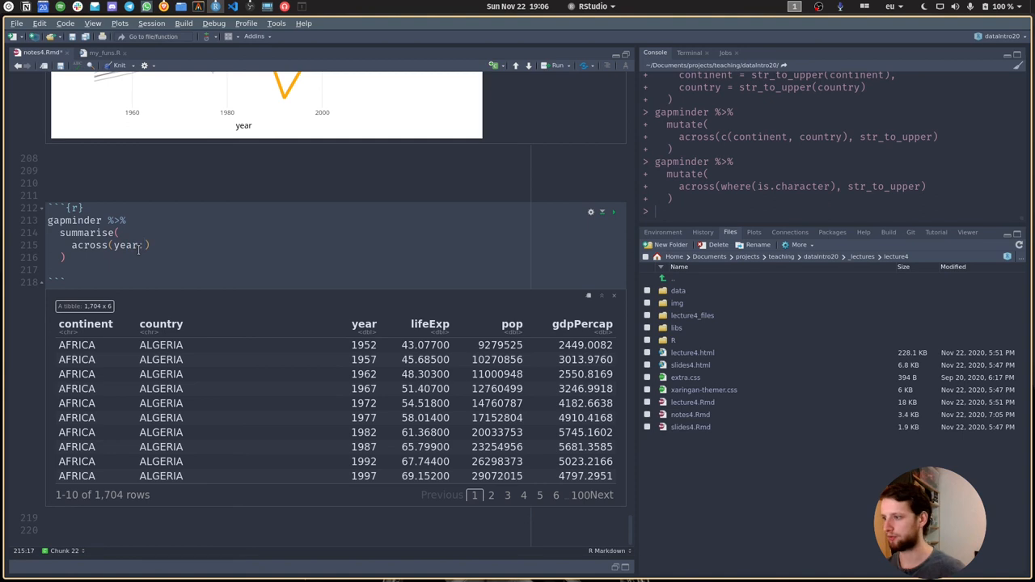
{"action": "type", "text": "gdpPercap,"}
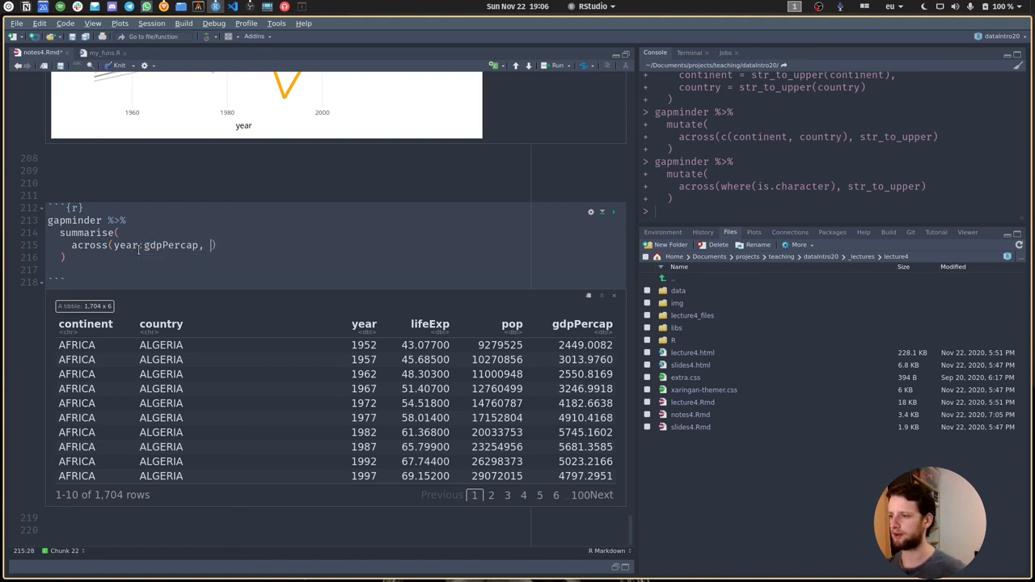
{"action": "type", "text": "mean"}
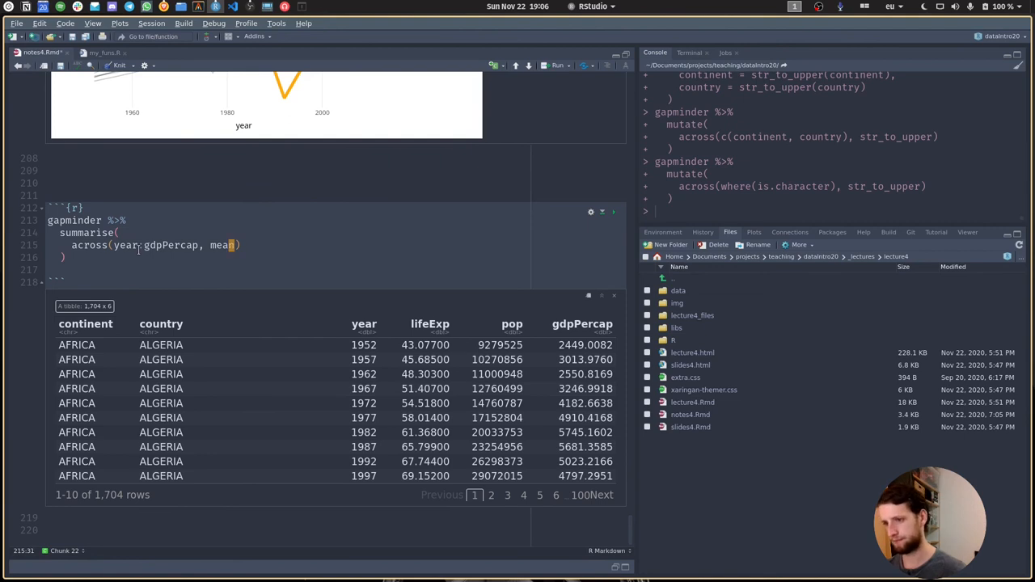
{"action": "left_click", "coordinate": [557, 64]}
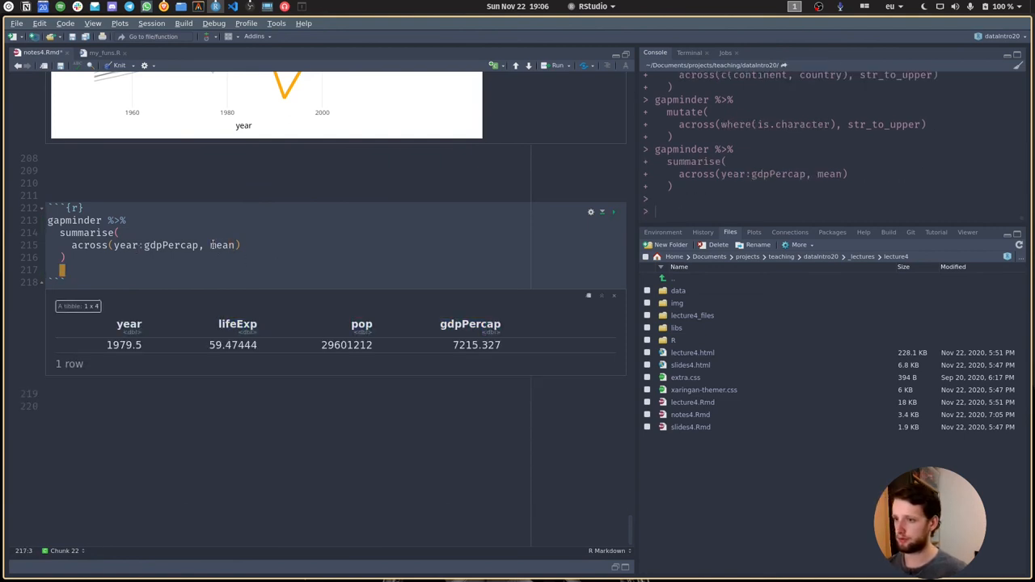
- Replace mean with list(mean = mean, total = sum)
{"action": "type", "text": "lst"}
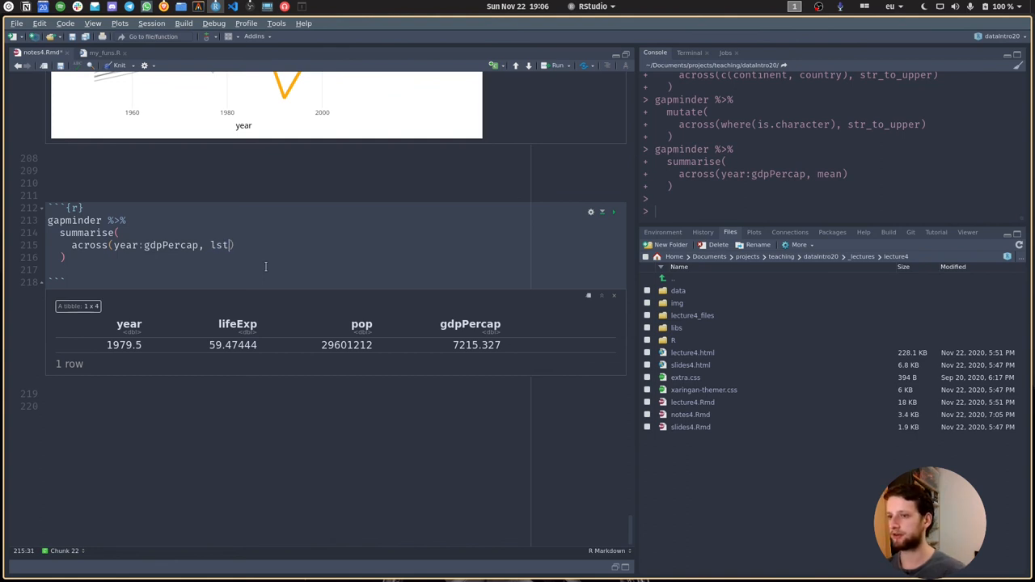
{"action": "type", "text": "ist"}
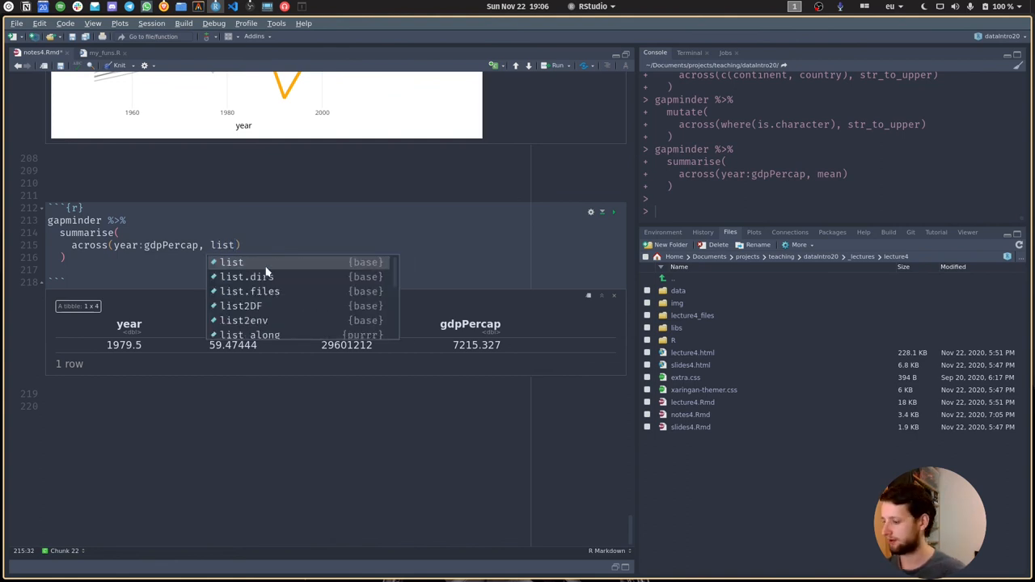
{"action": "left_click", "coordinate": [232, 262]}
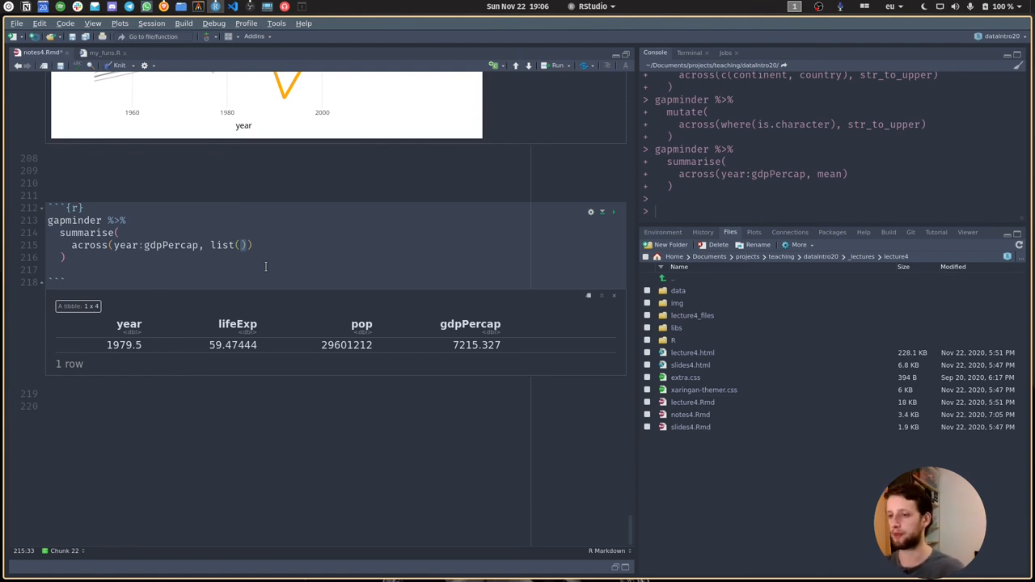
{"action": "type", "text": "mean = mean"}
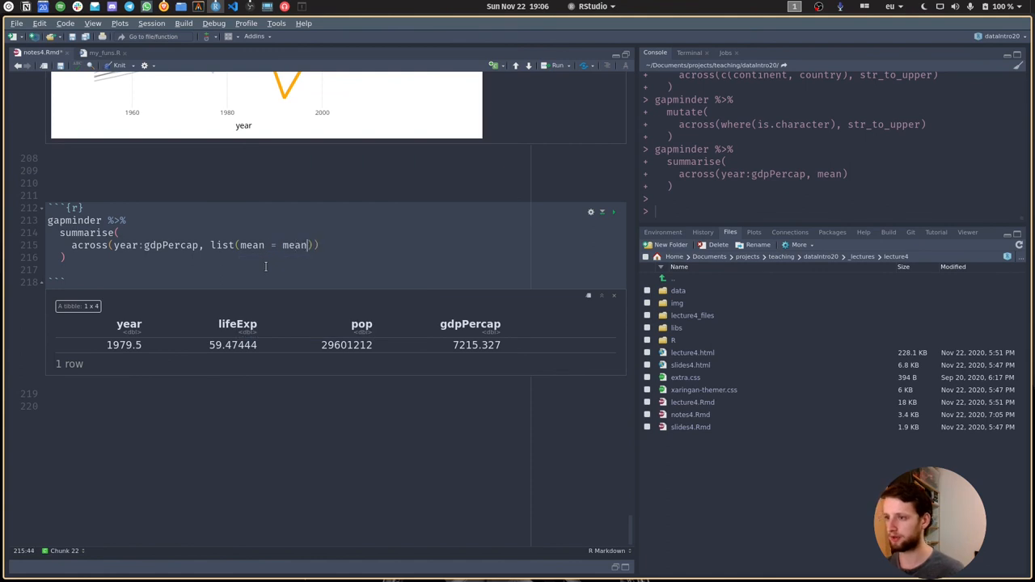
{"action": "type", "text": ","}
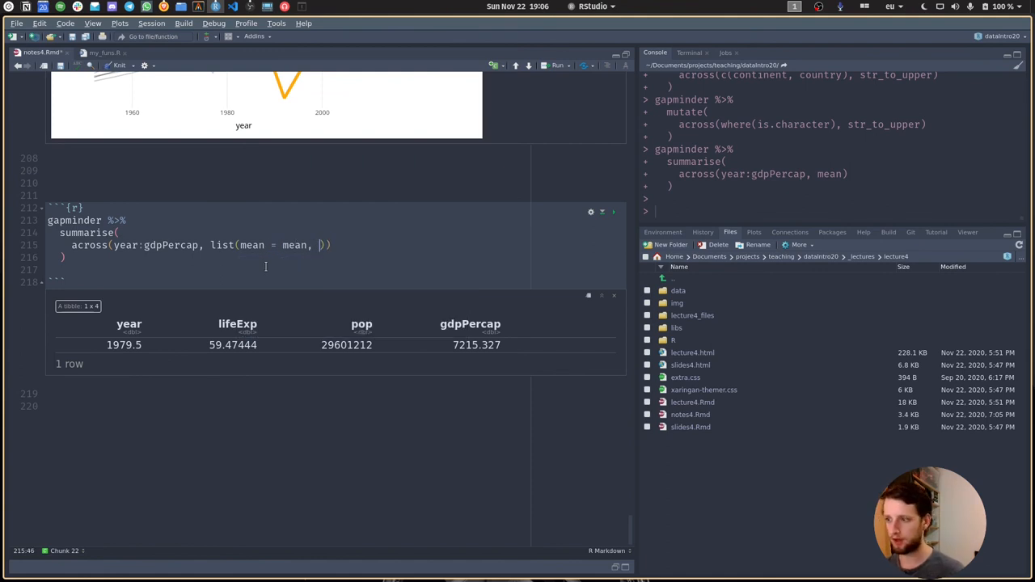
{"action": "type", "text": "totl"}
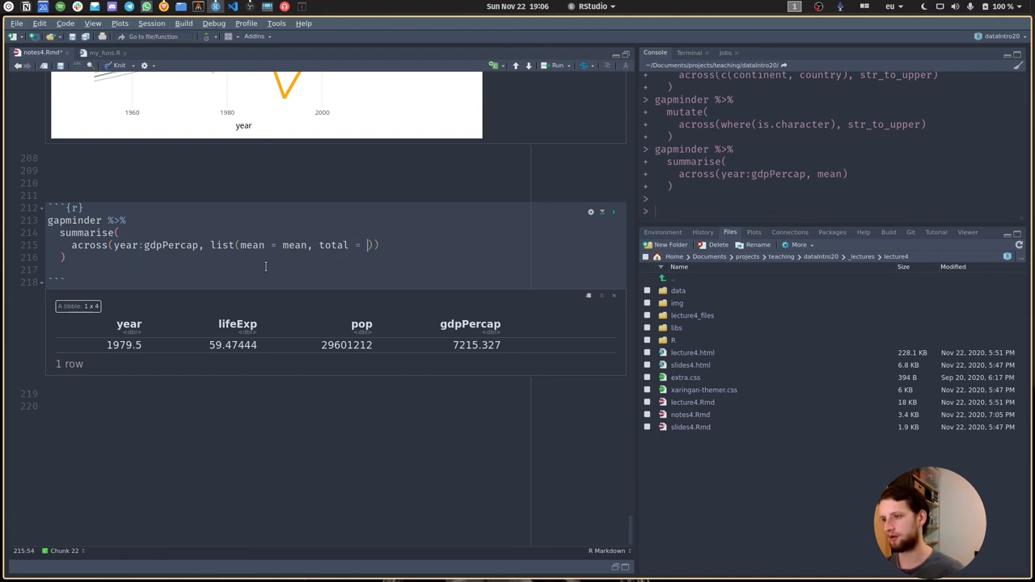
{"action": "type", "text": "sum"}
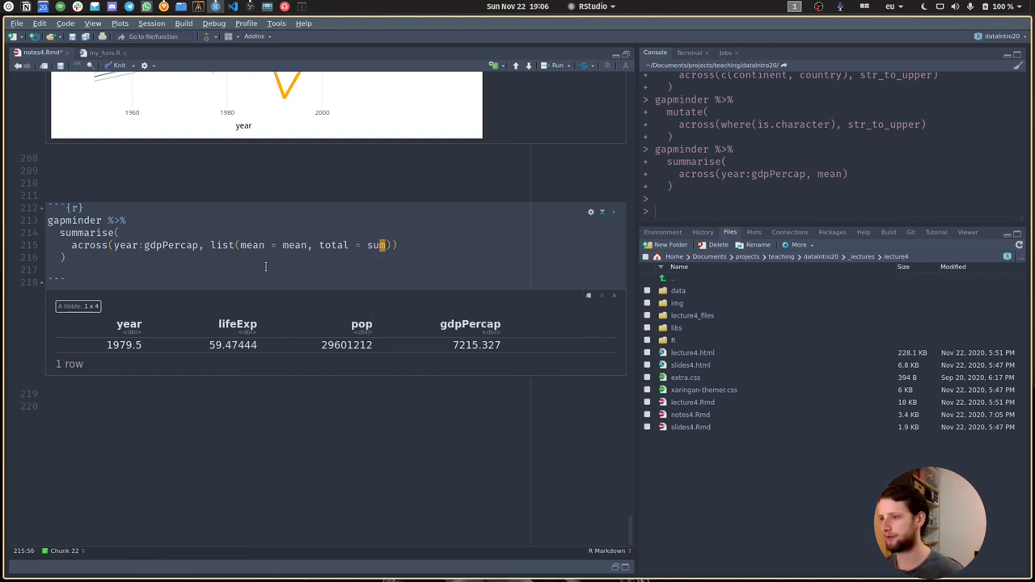